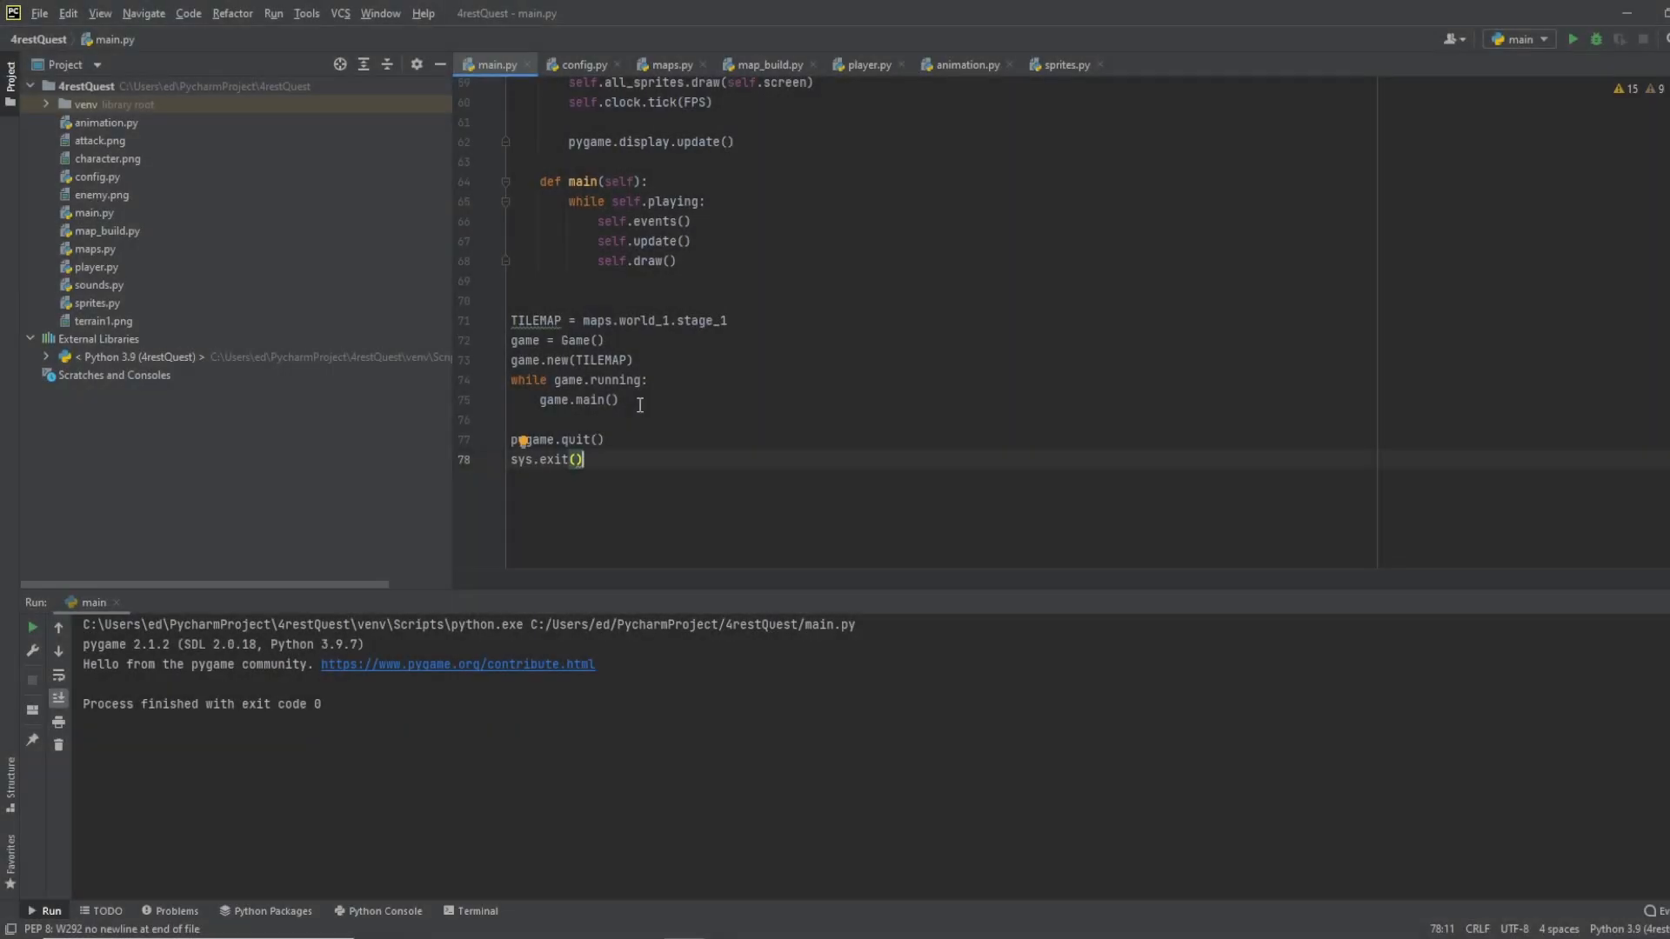
{"action": "mouse_move", "coordinate": [807, 394]}
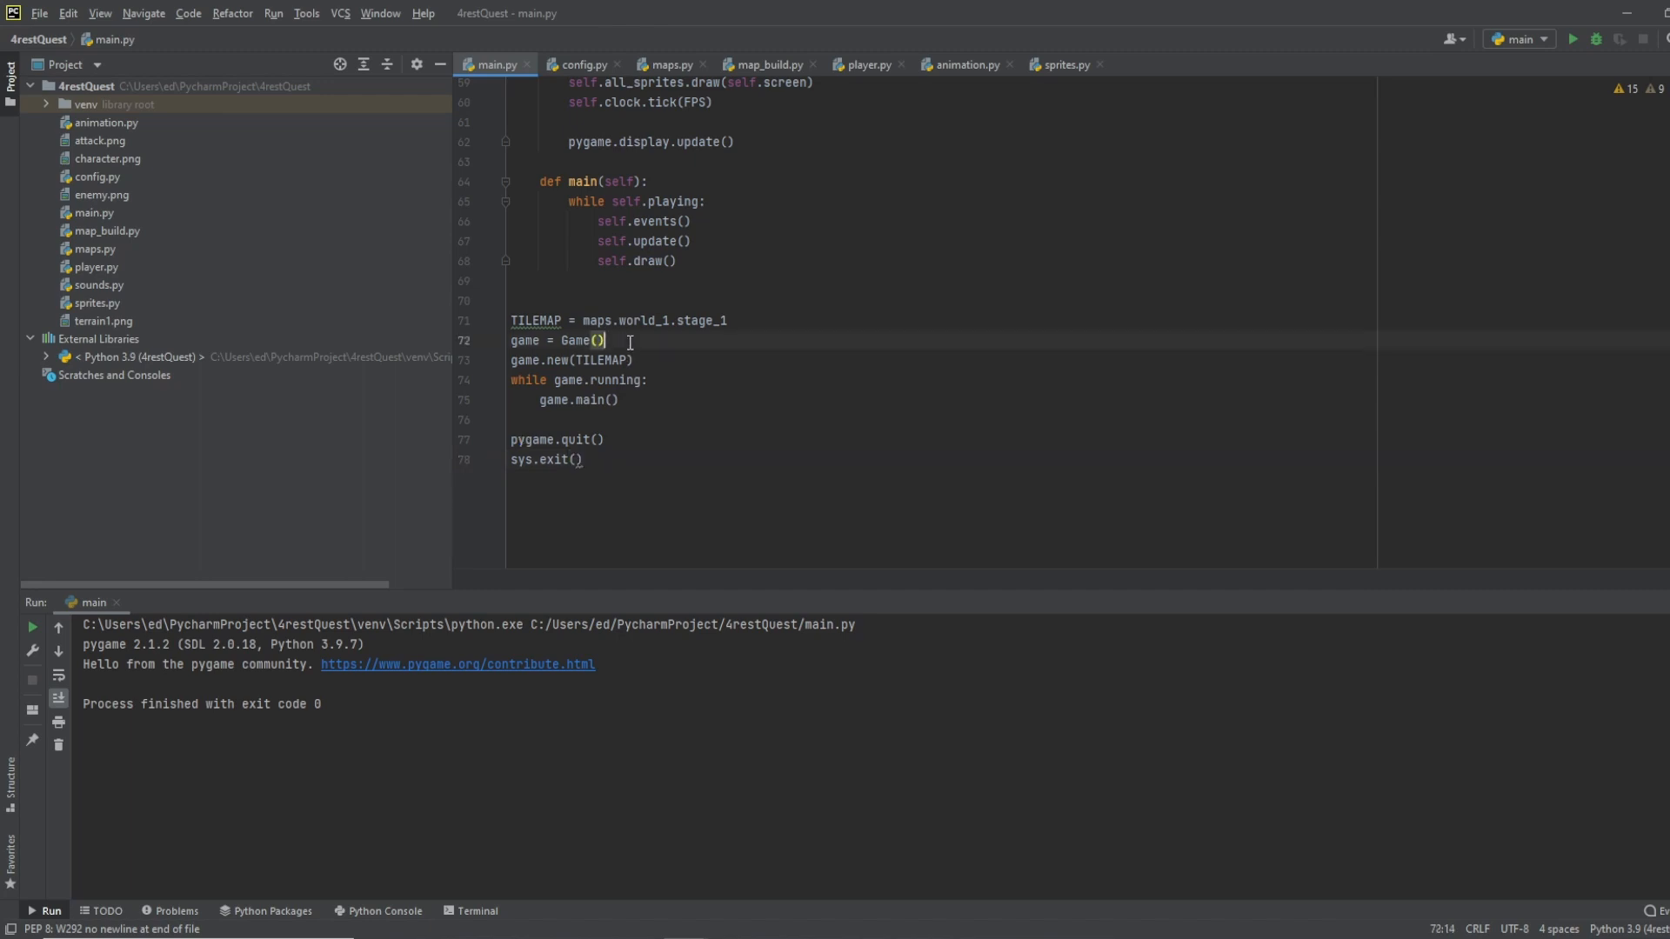
Step: Add a game.intro_screen("Start") call right after creating the game
{"action": "key", "text": "Enter"}
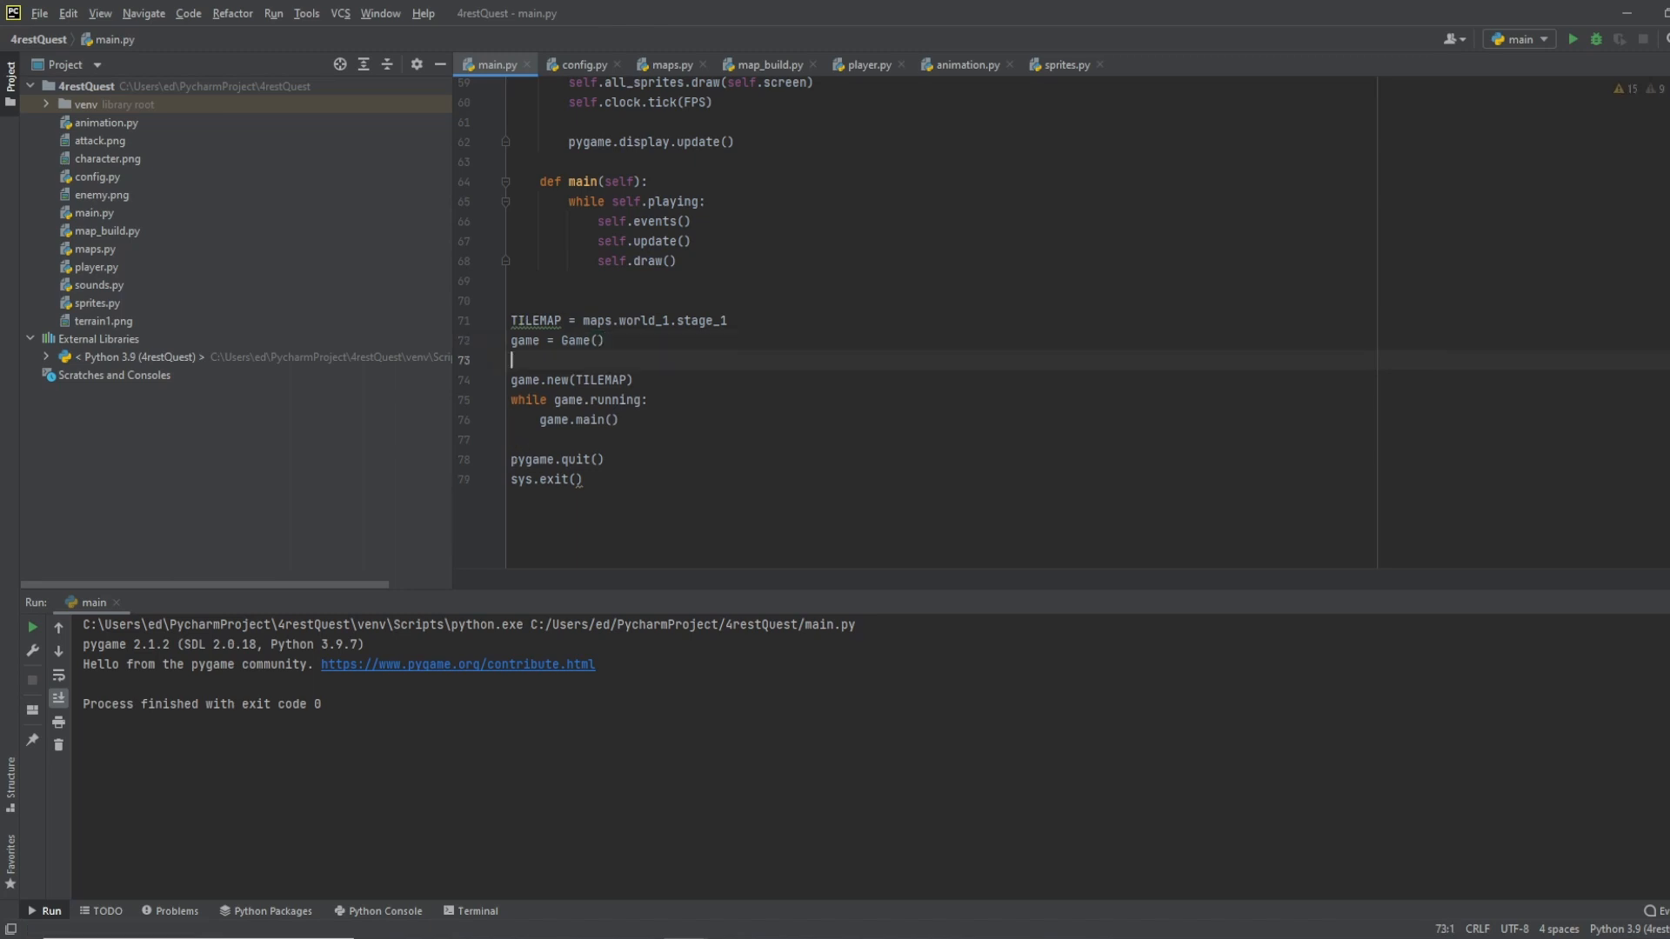
{"action": "mouse_move", "coordinate": [631, 340]}
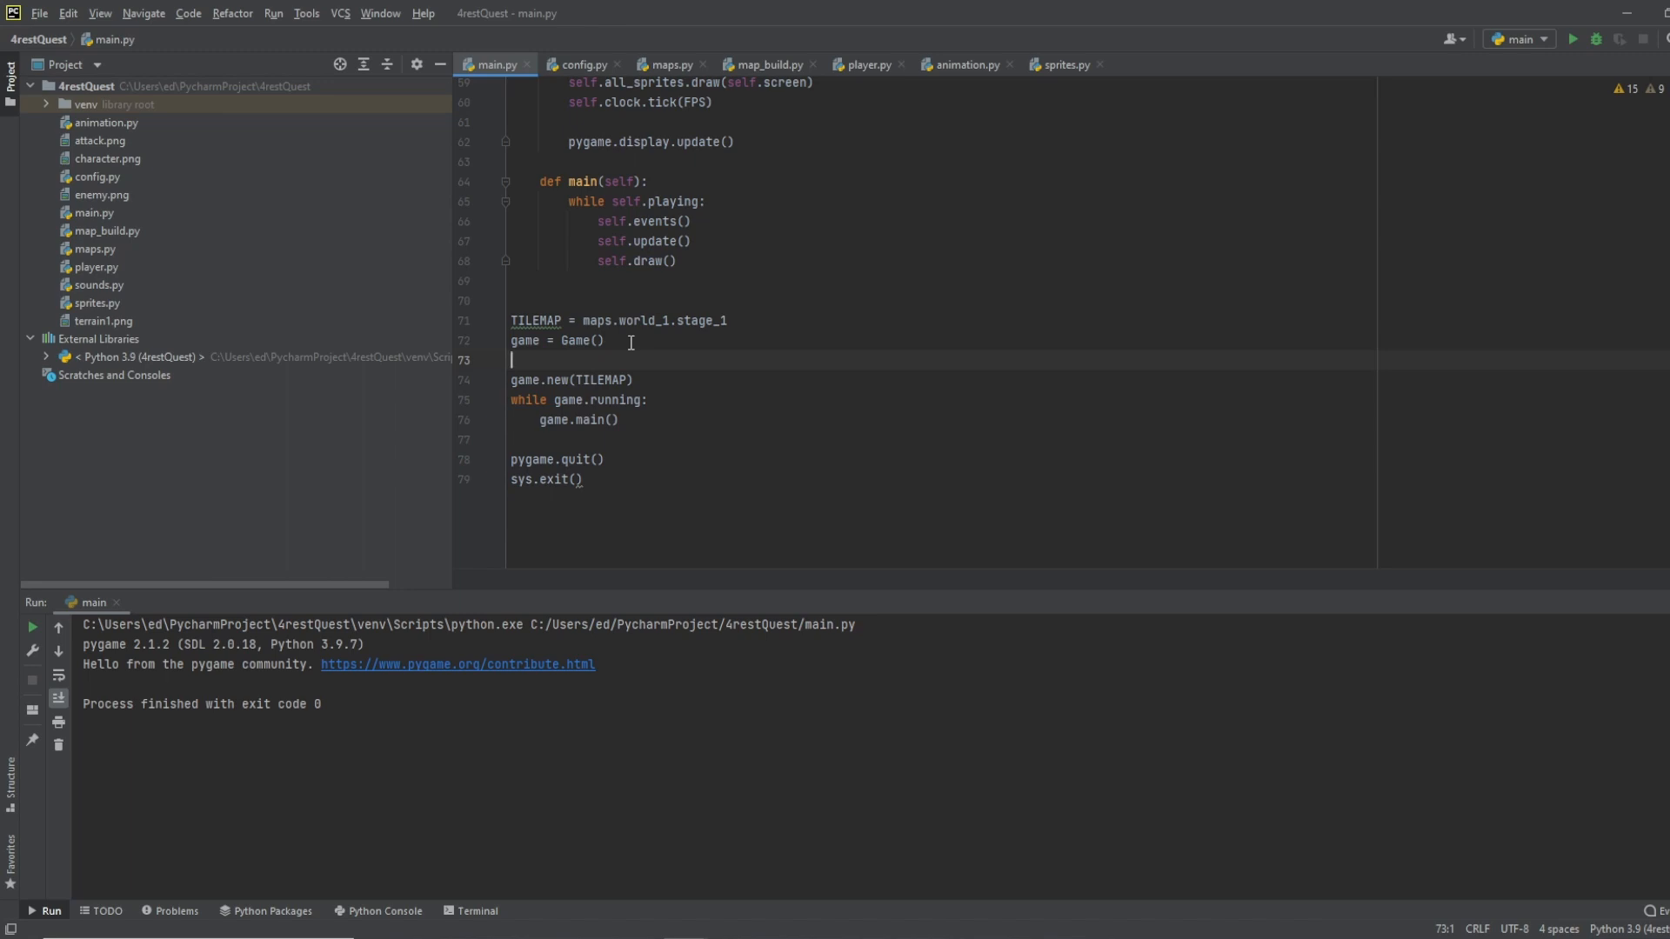
{"action": "type", "text": "game.i"}
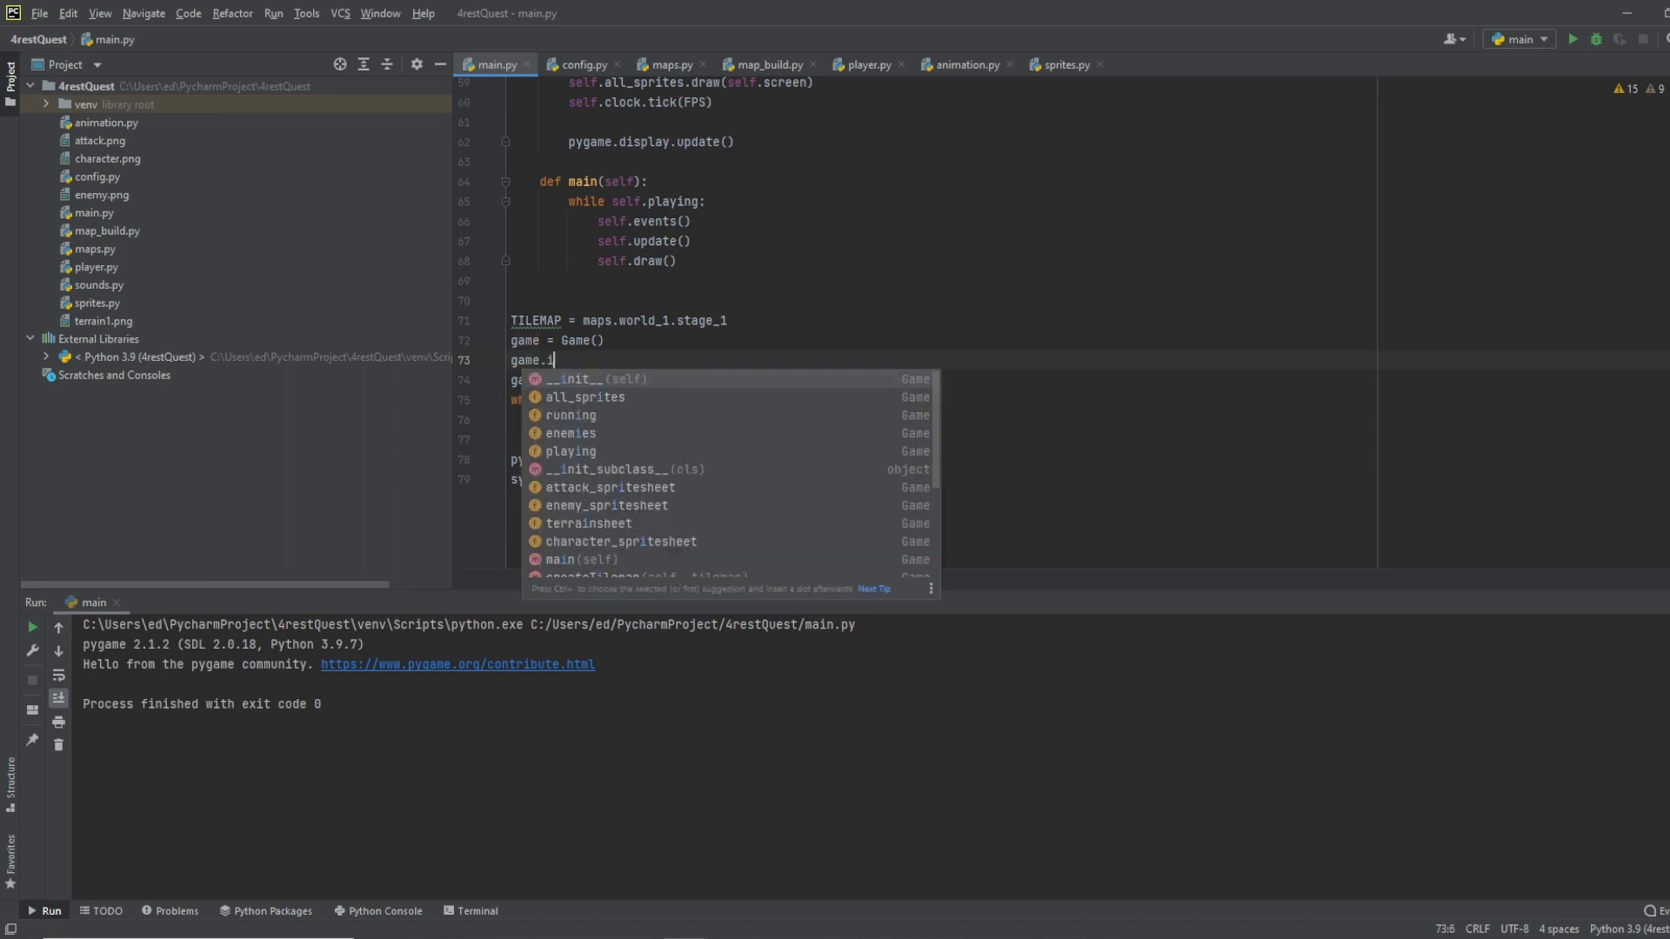
{"action": "type", "text": "ntro_"}
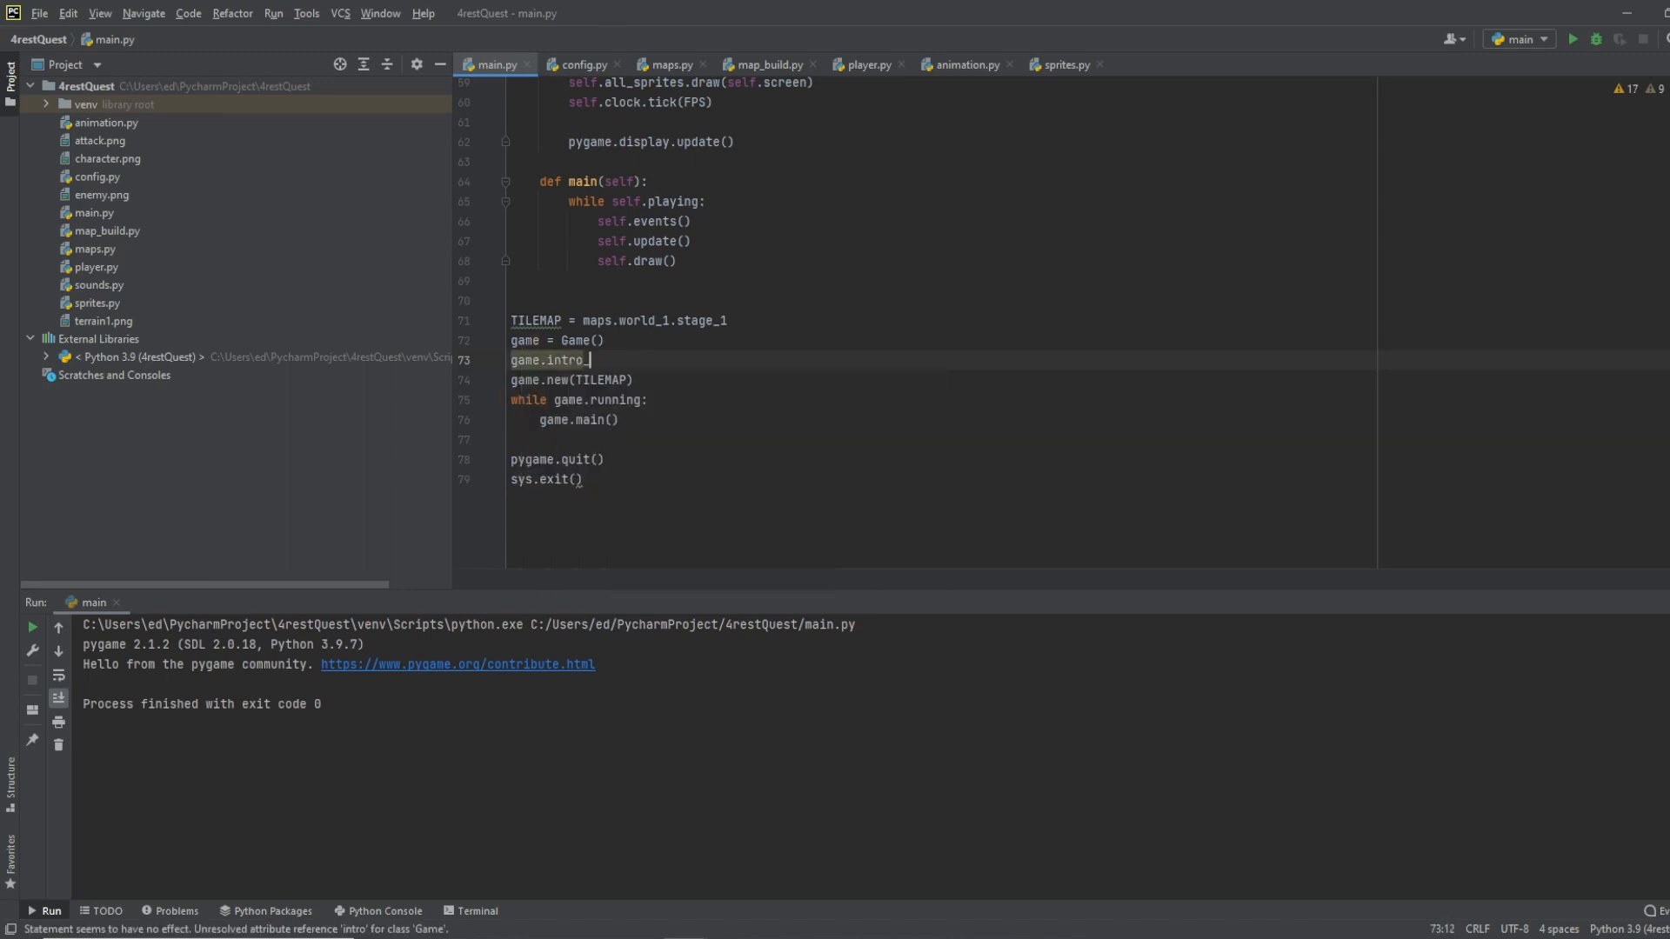
{"action": "type", "text": "screen()"}
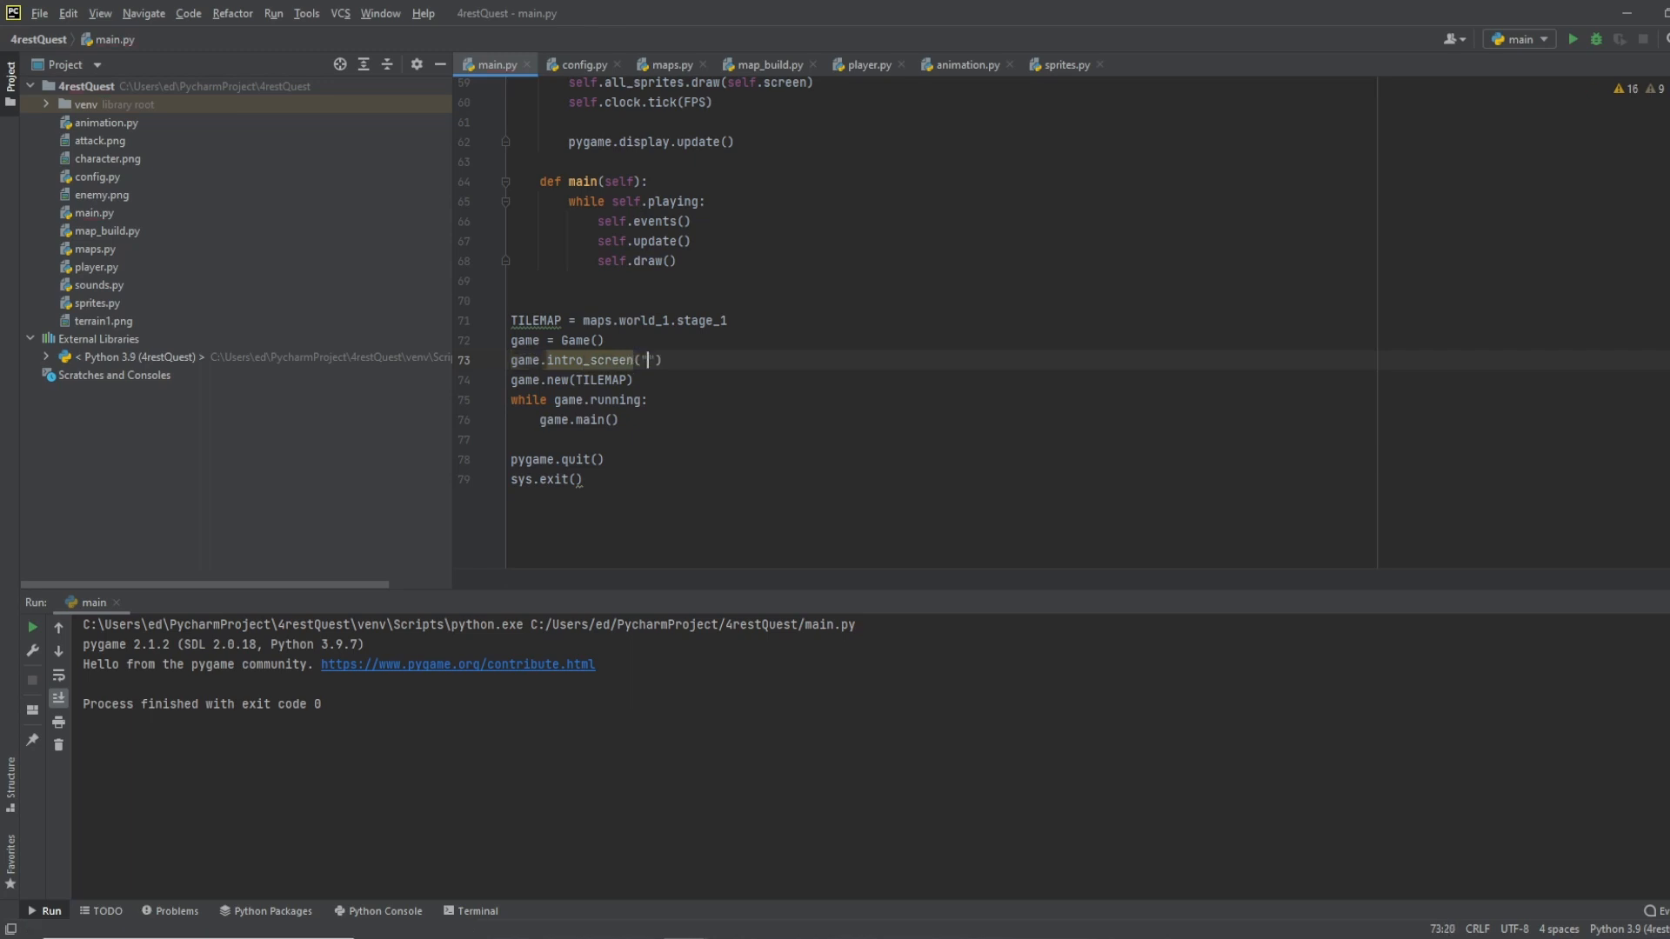
{"action": "type", "text": "Start"}
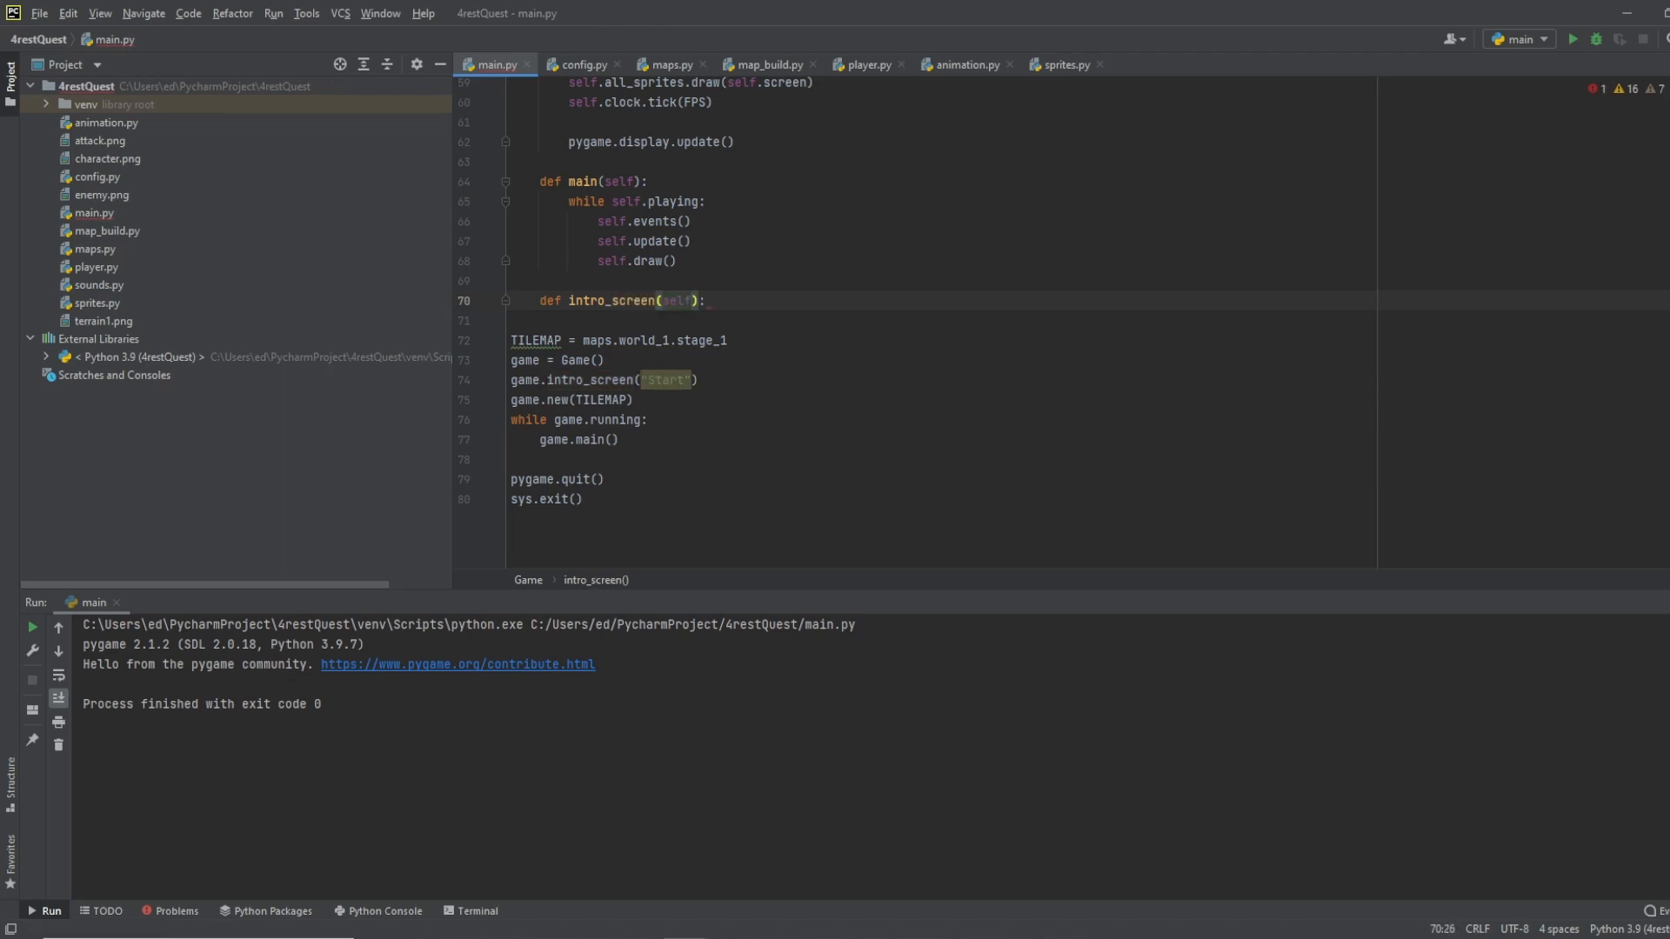
Step: Define intro_screen(self, startresume) in Game and start its intro flag line
{"action": "type", "text": ", start"}
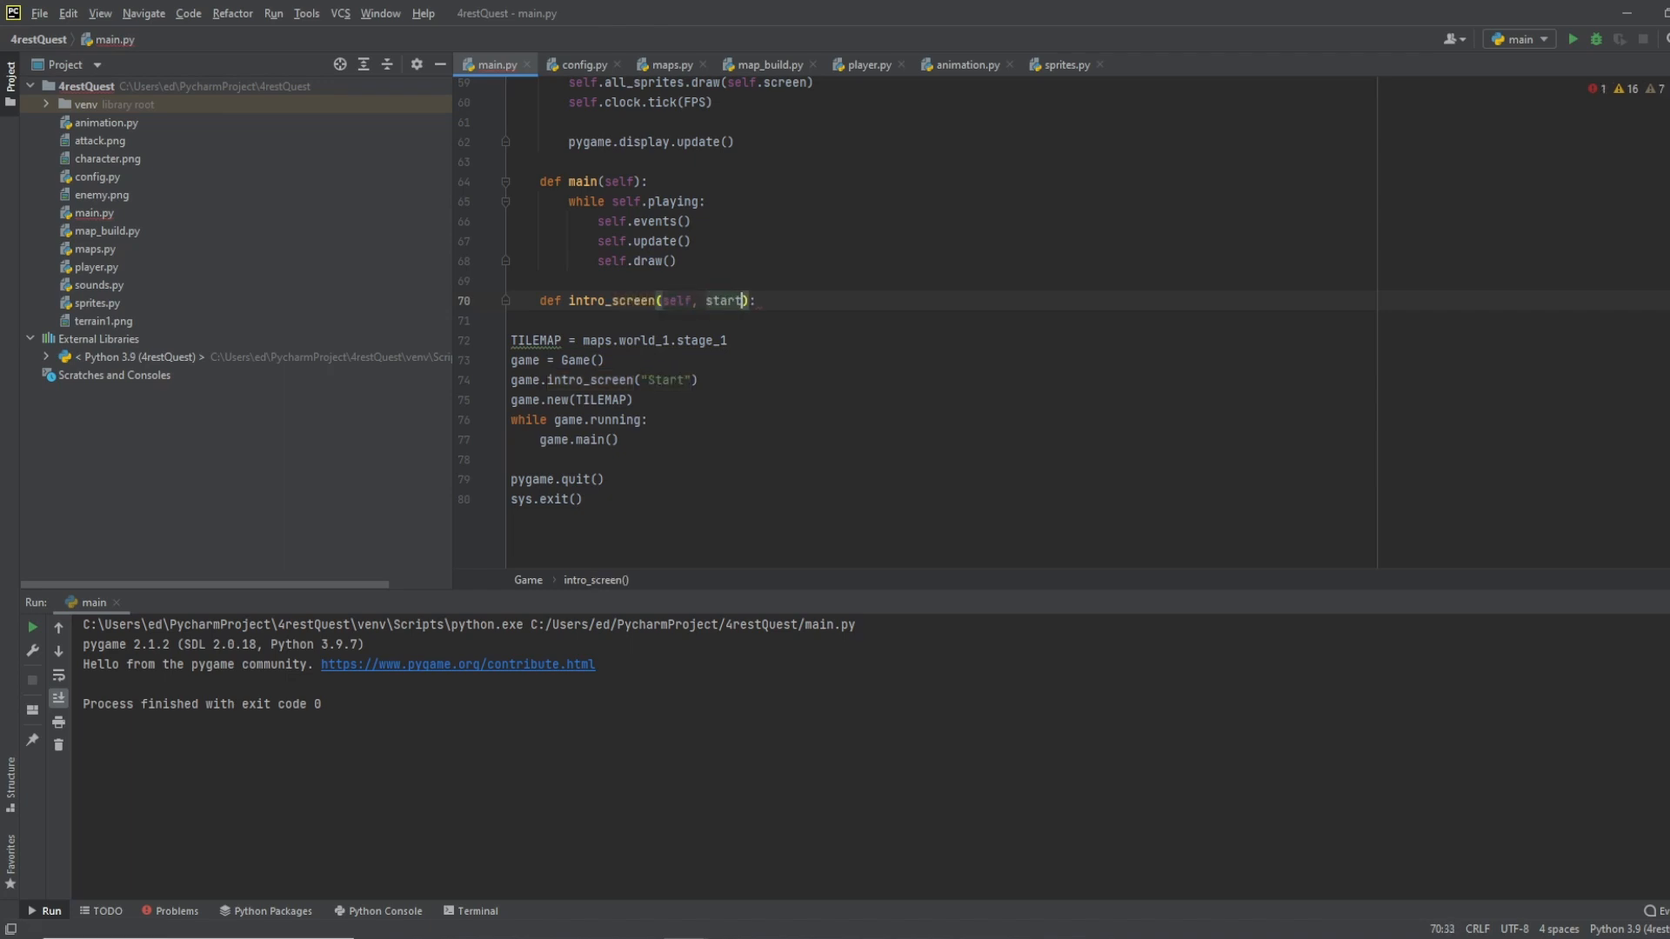
{"action": "type", "text": "resume"}
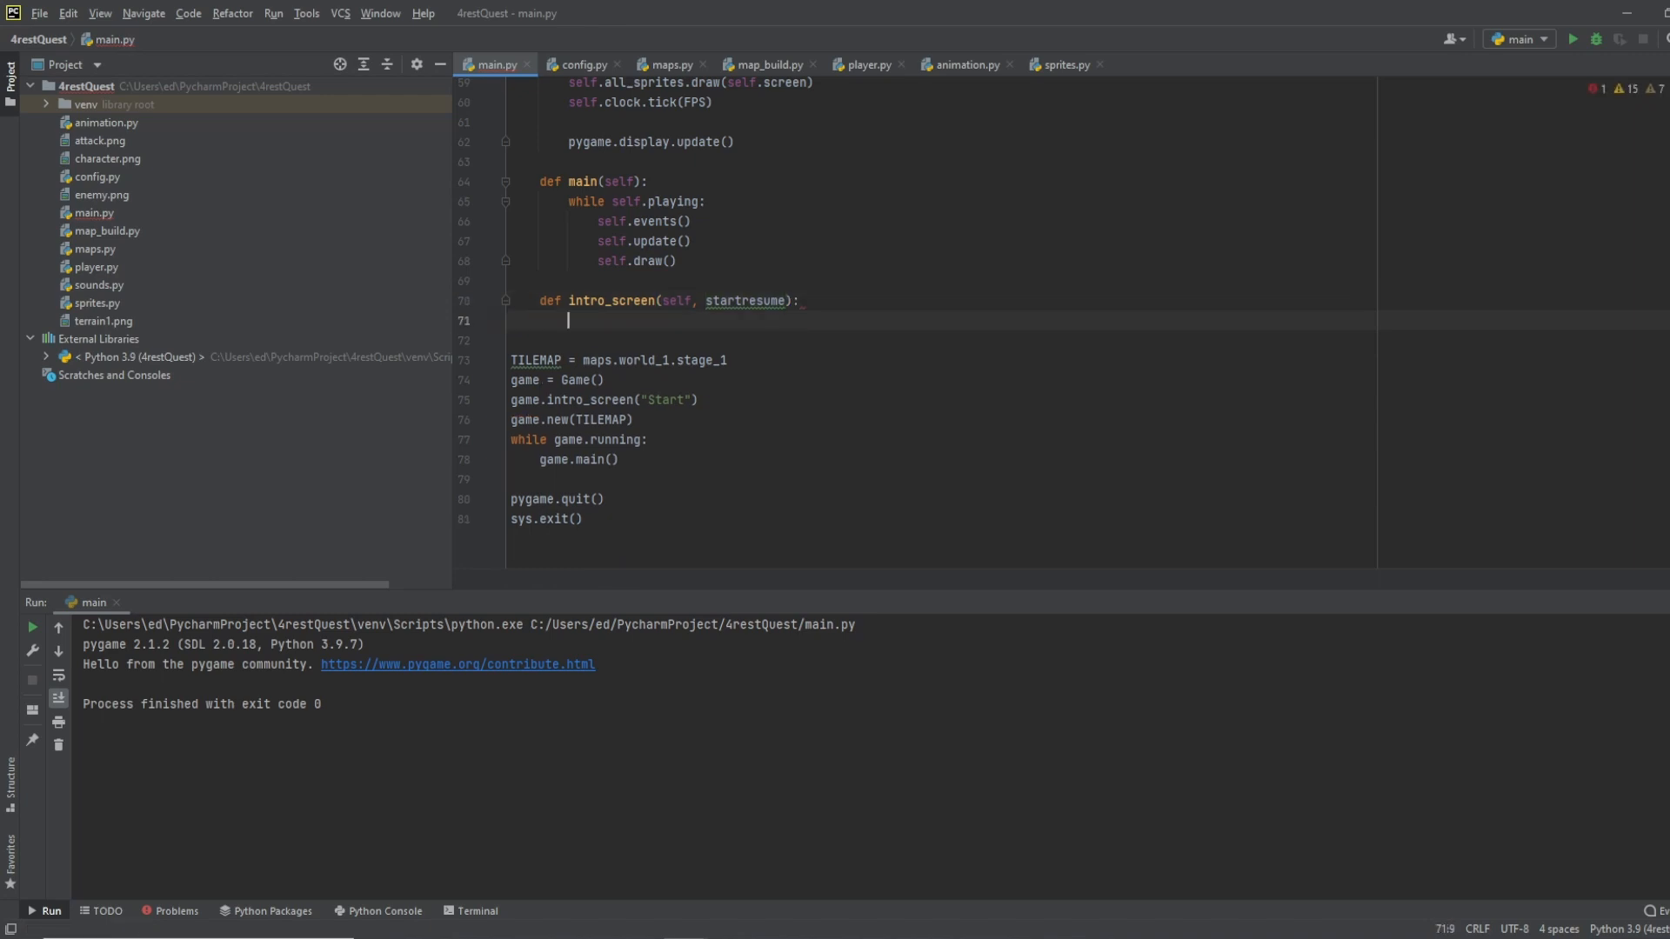
{"action": "type", "text": "intro ="}
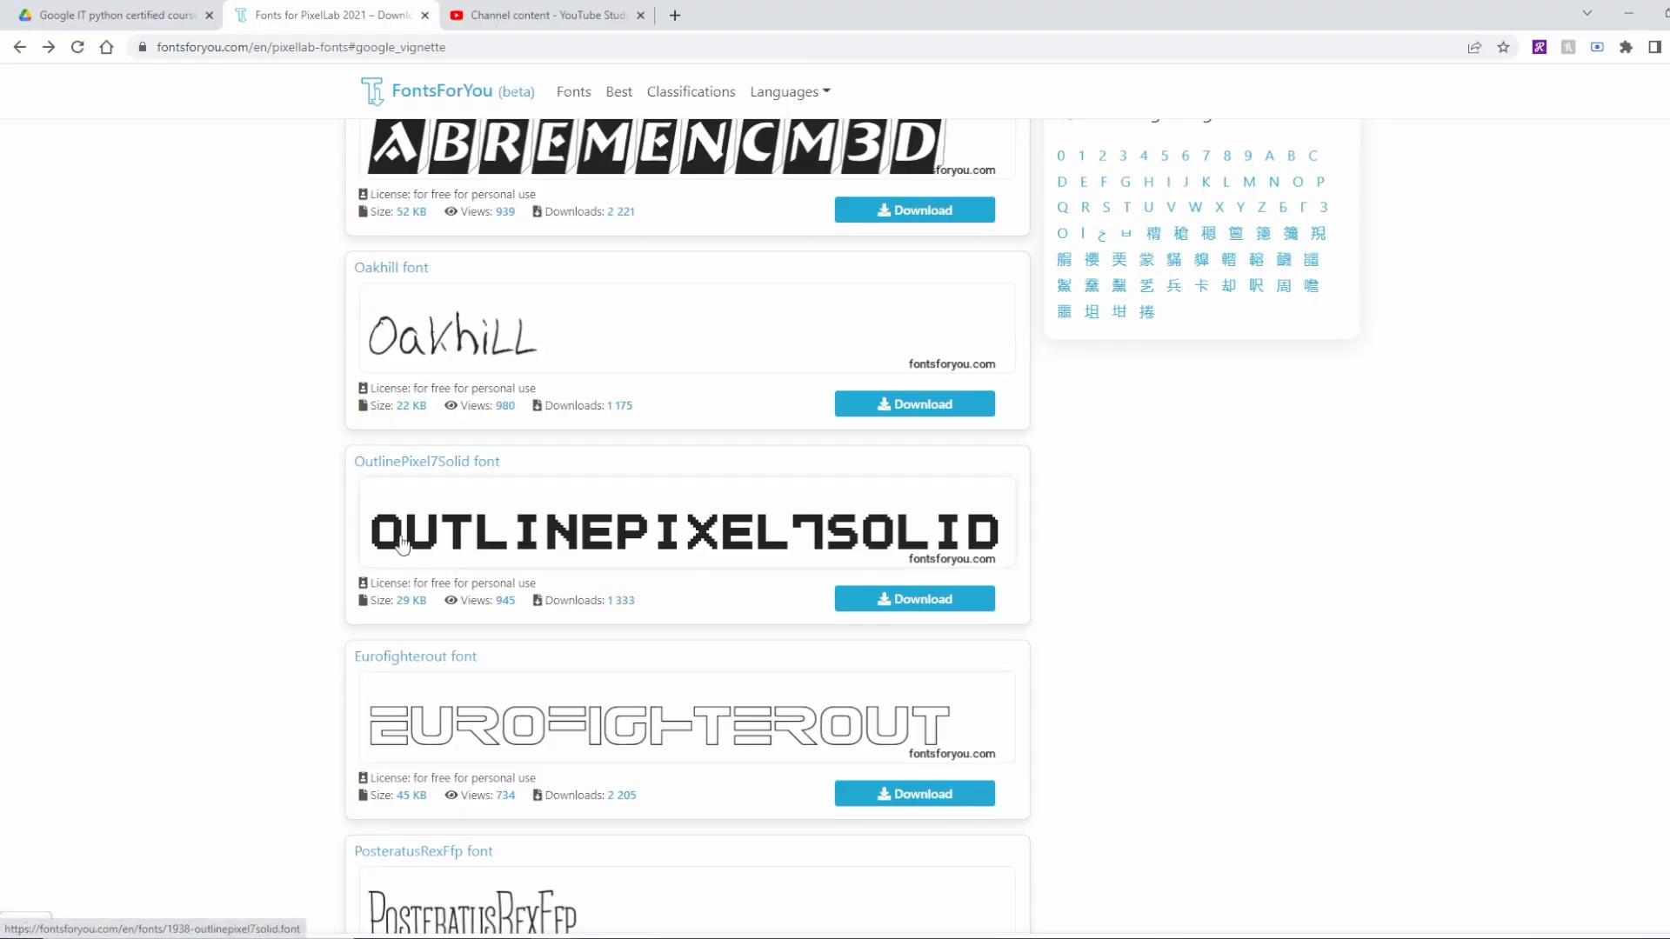
{"action": "mouse_move", "coordinate": [406, 466]}
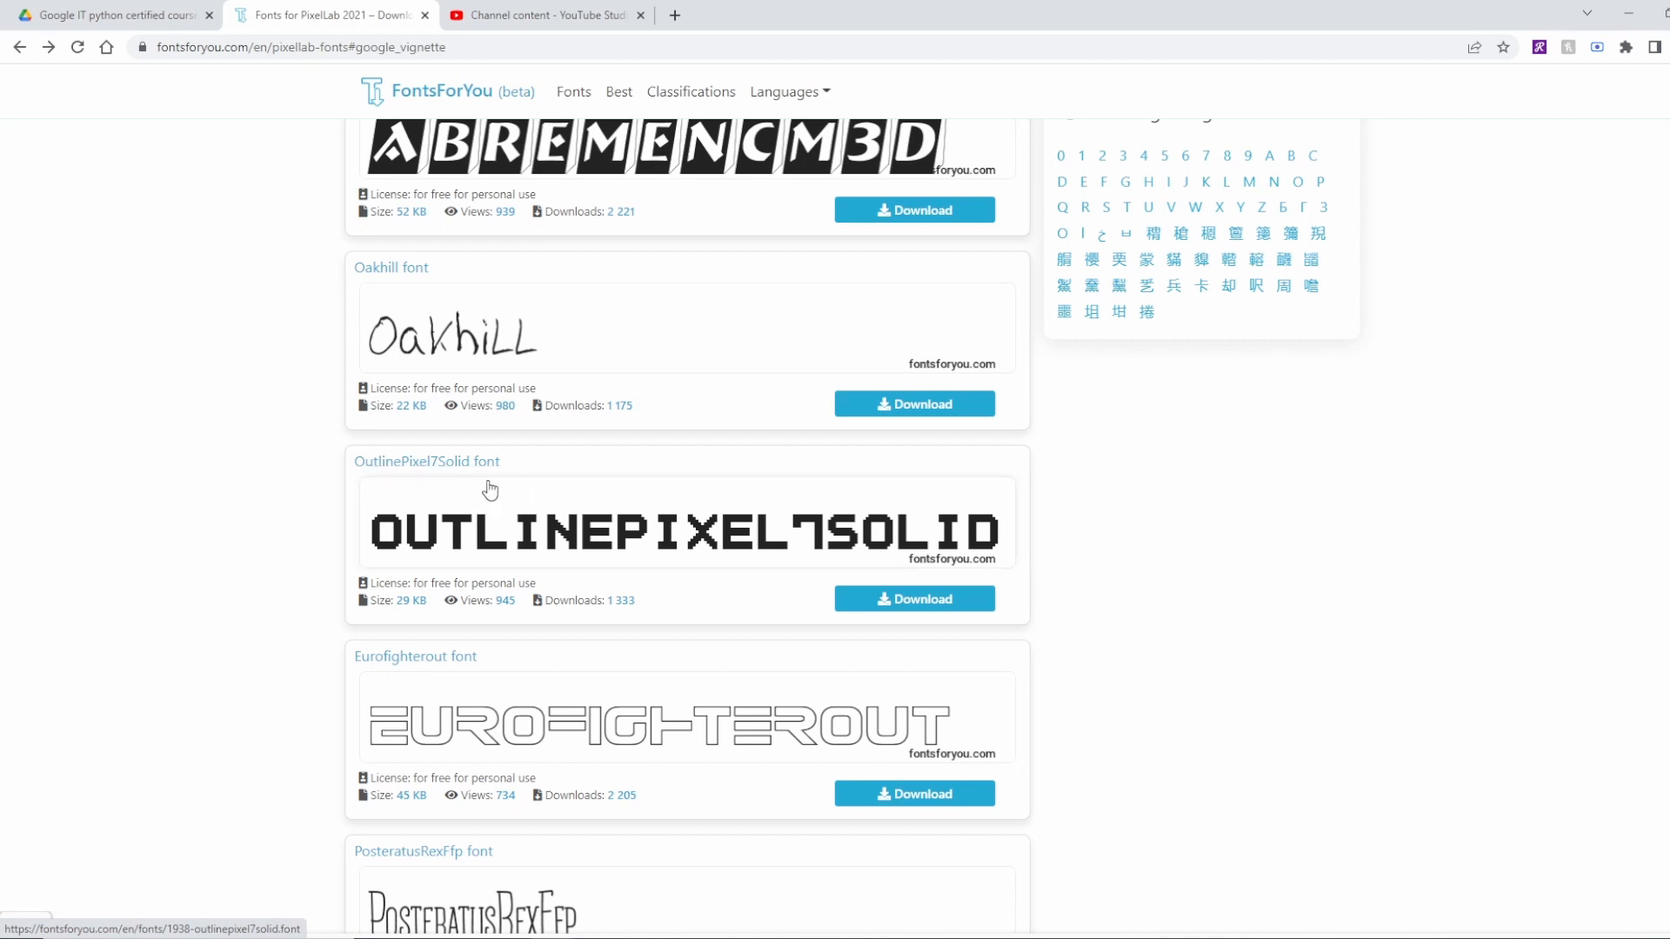
{"action": "mouse_move", "coordinate": [222, 523]}
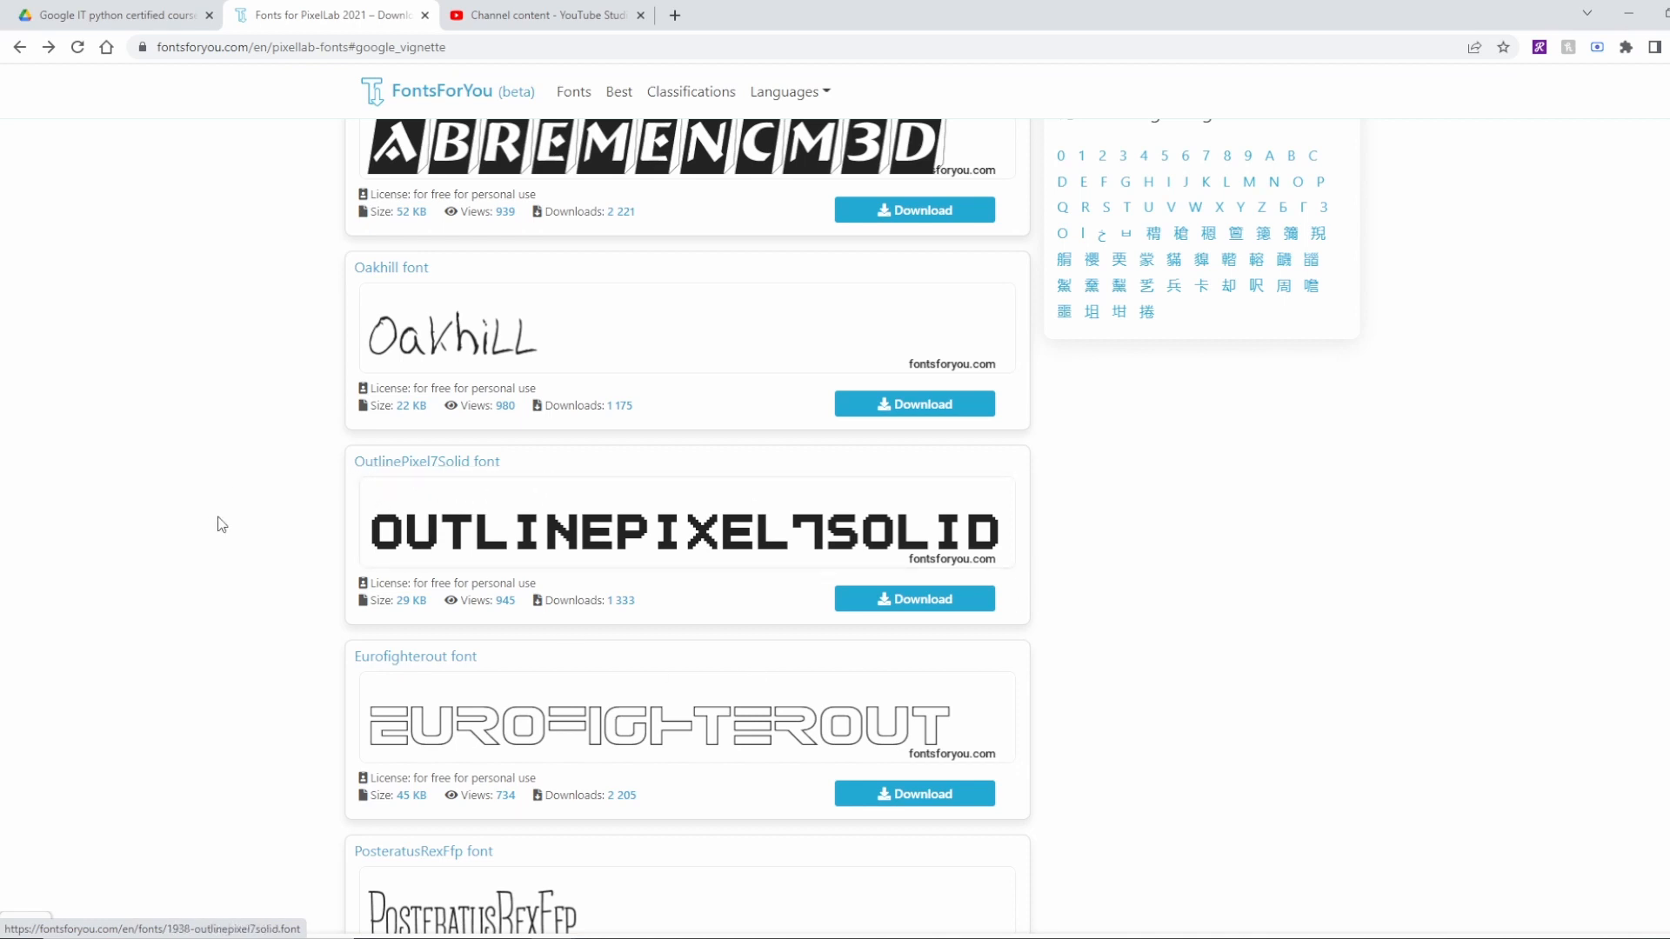
{"action": "mouse_move", "coordinate": [919, 584]}
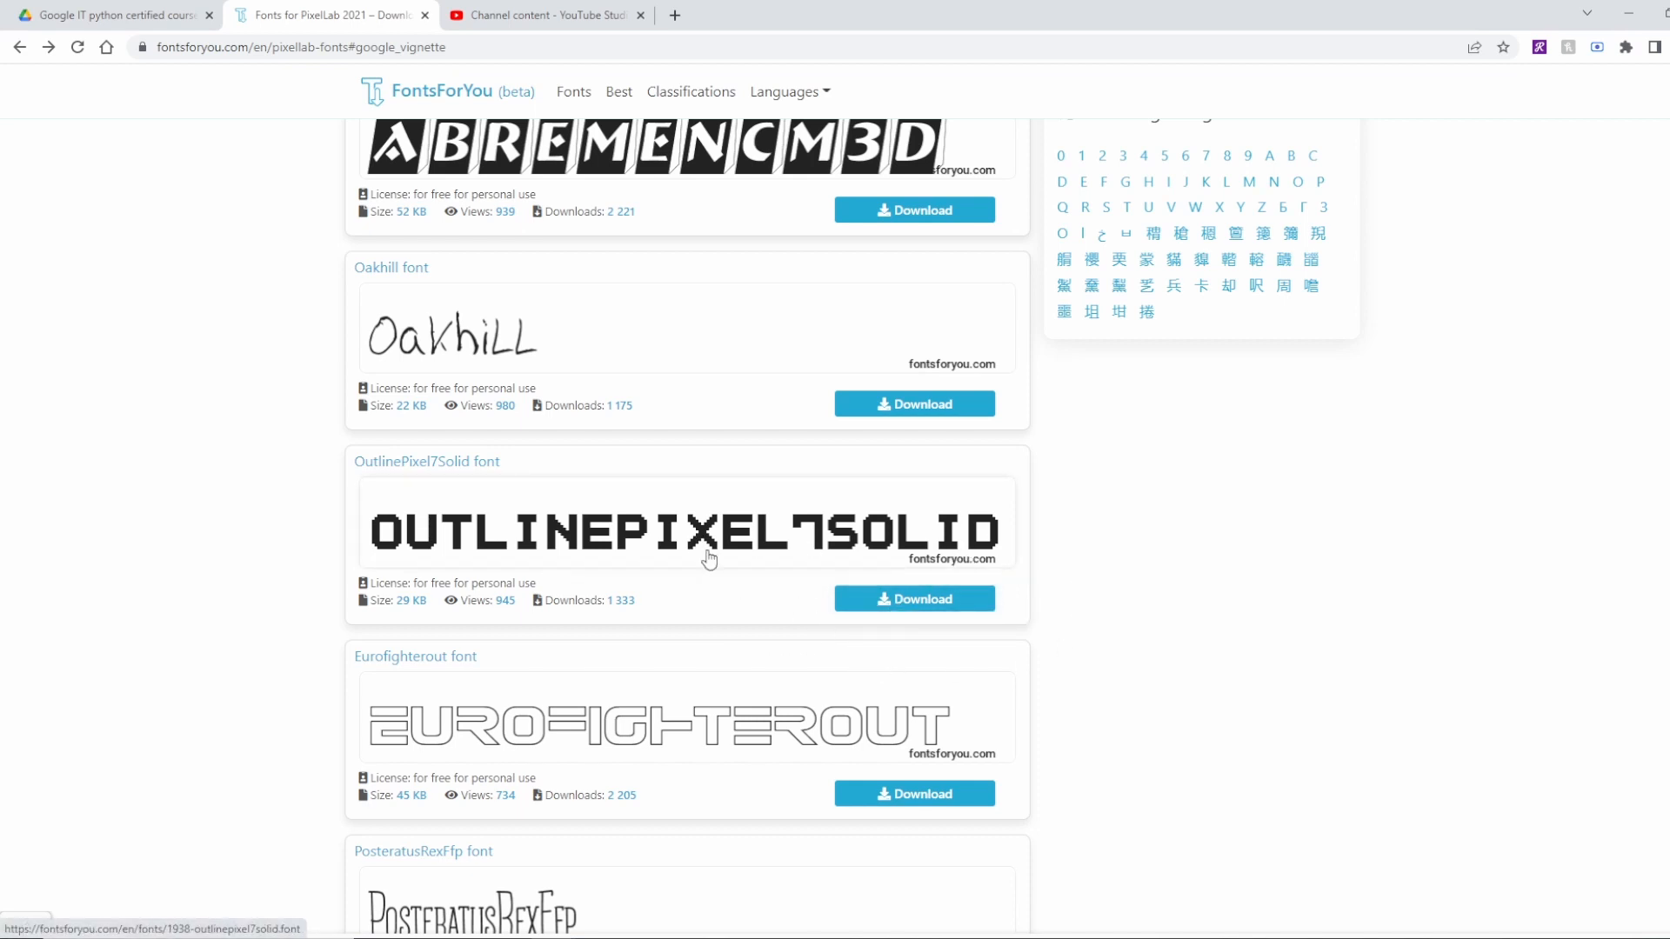
{"action": "mouse_move", "coordinate": [1196, 580]}
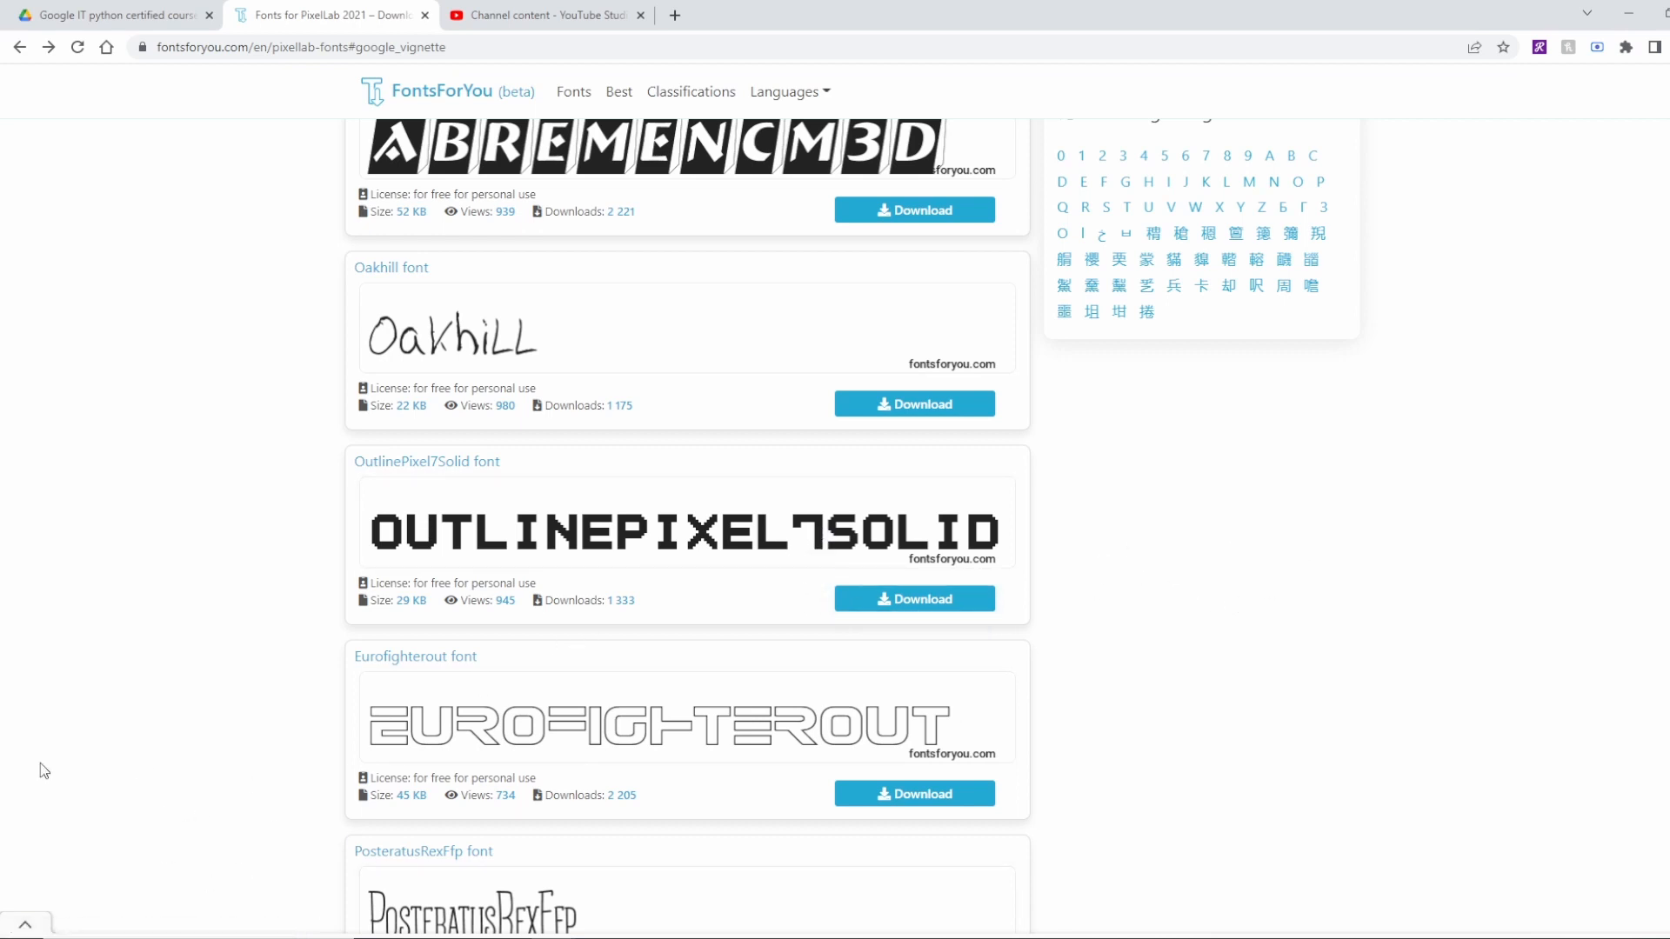
{"action": "mouse_move", "coordinate": [923, 605]}
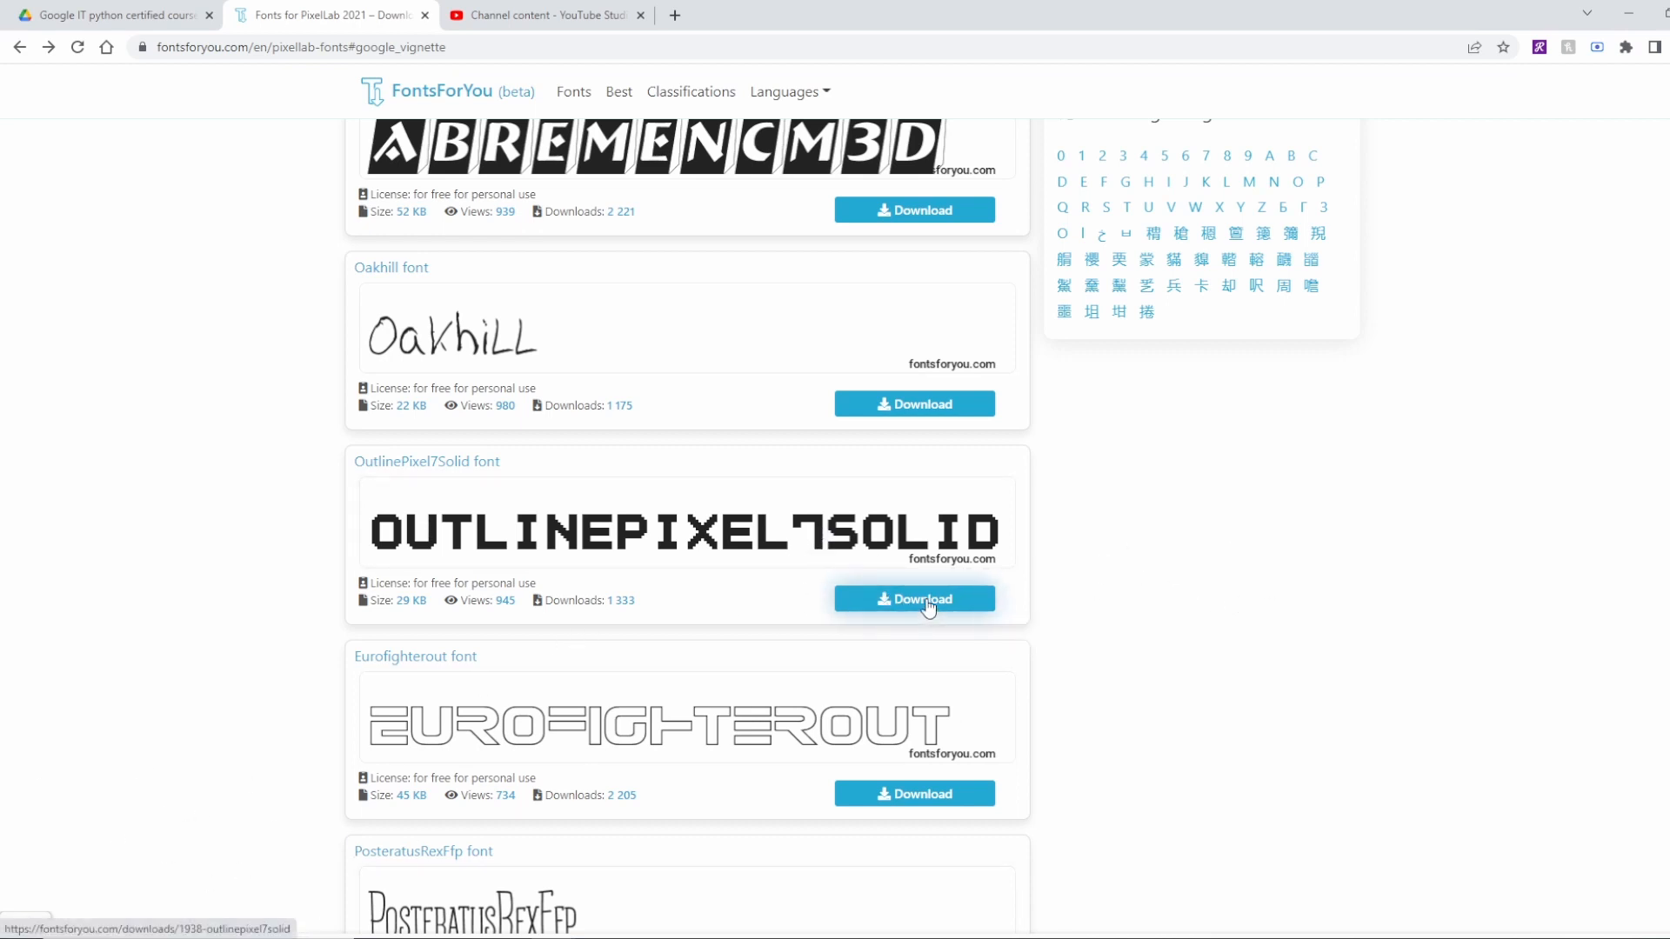
Step: Download the OutlinePixel7Solid font from the PixelLab fonts list
{"action": "left_click", "coordinate": [914, 598]}
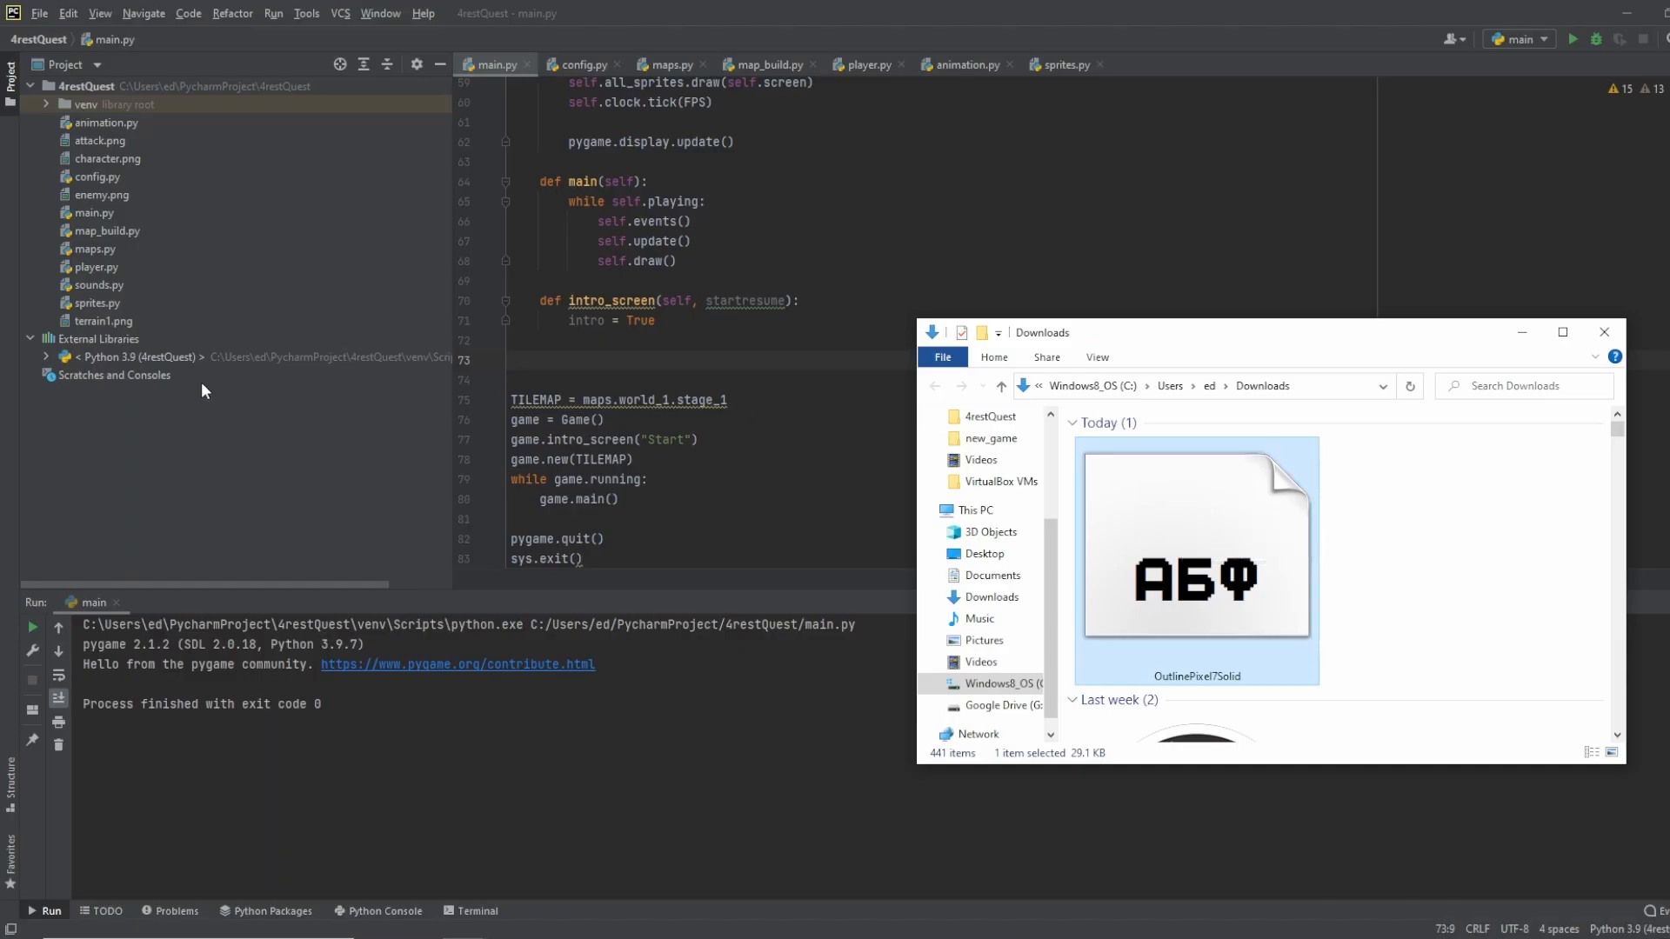
Step: Move OutlinePixel7Solid.ttf from Downloads into the 4restQuest project via Refactor
{"action": "left_click_drag", "start_coordinate": [1196, 543], "coordinate": [338, 253]}
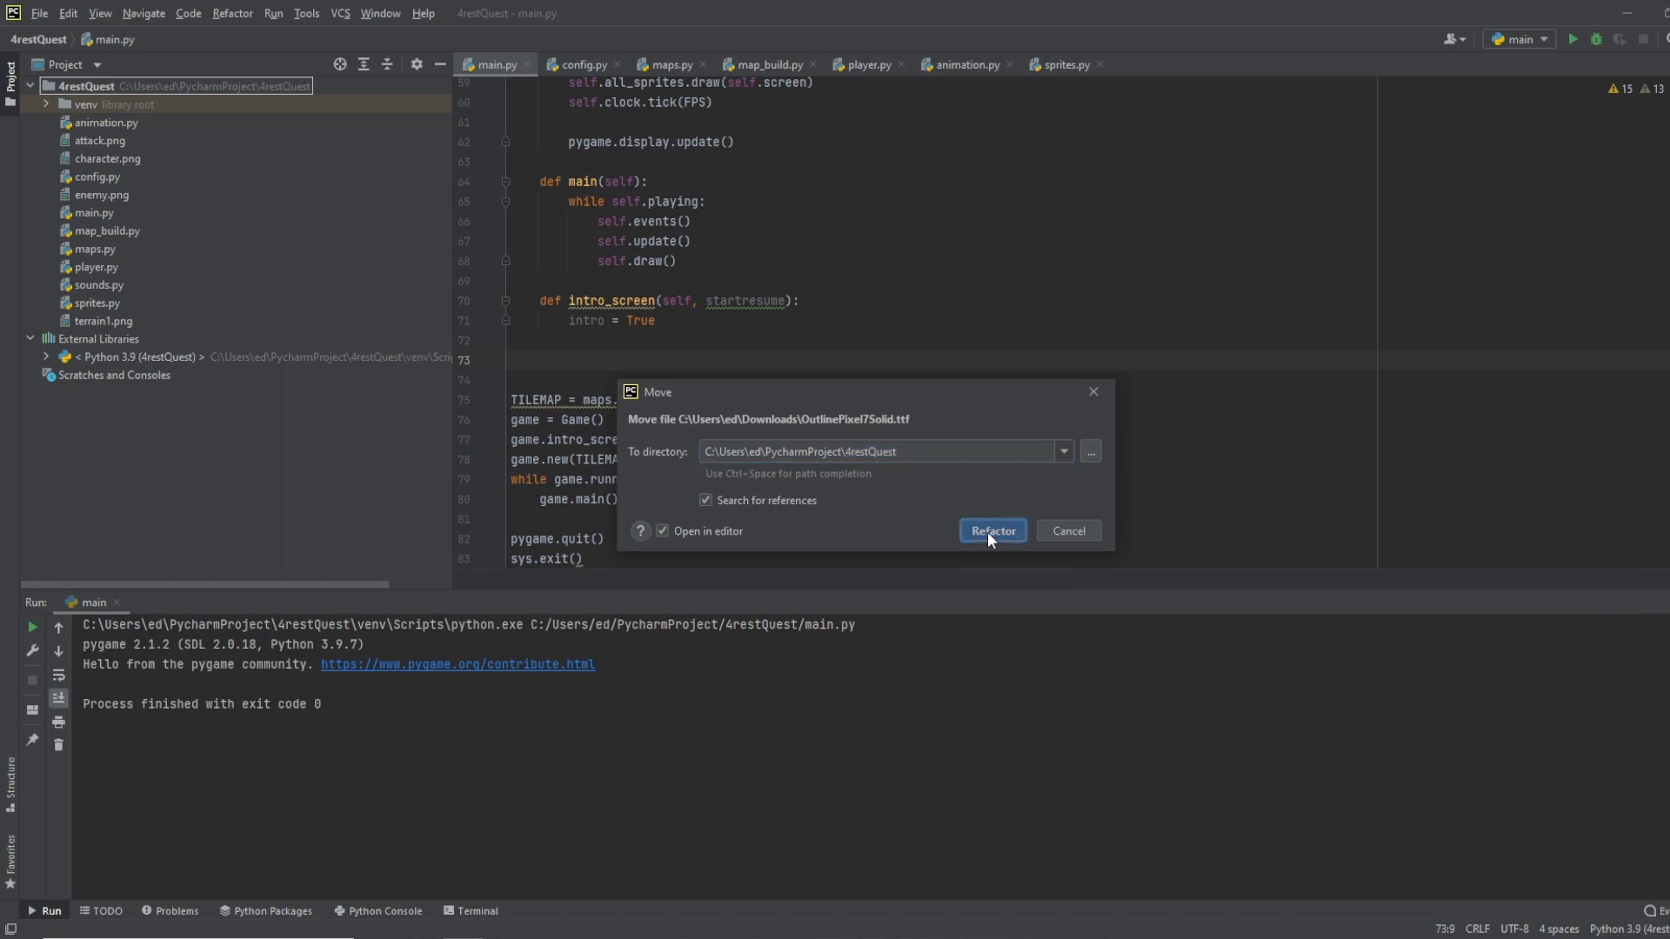
{"action": "left_click", "coordinate": [991, 530]}
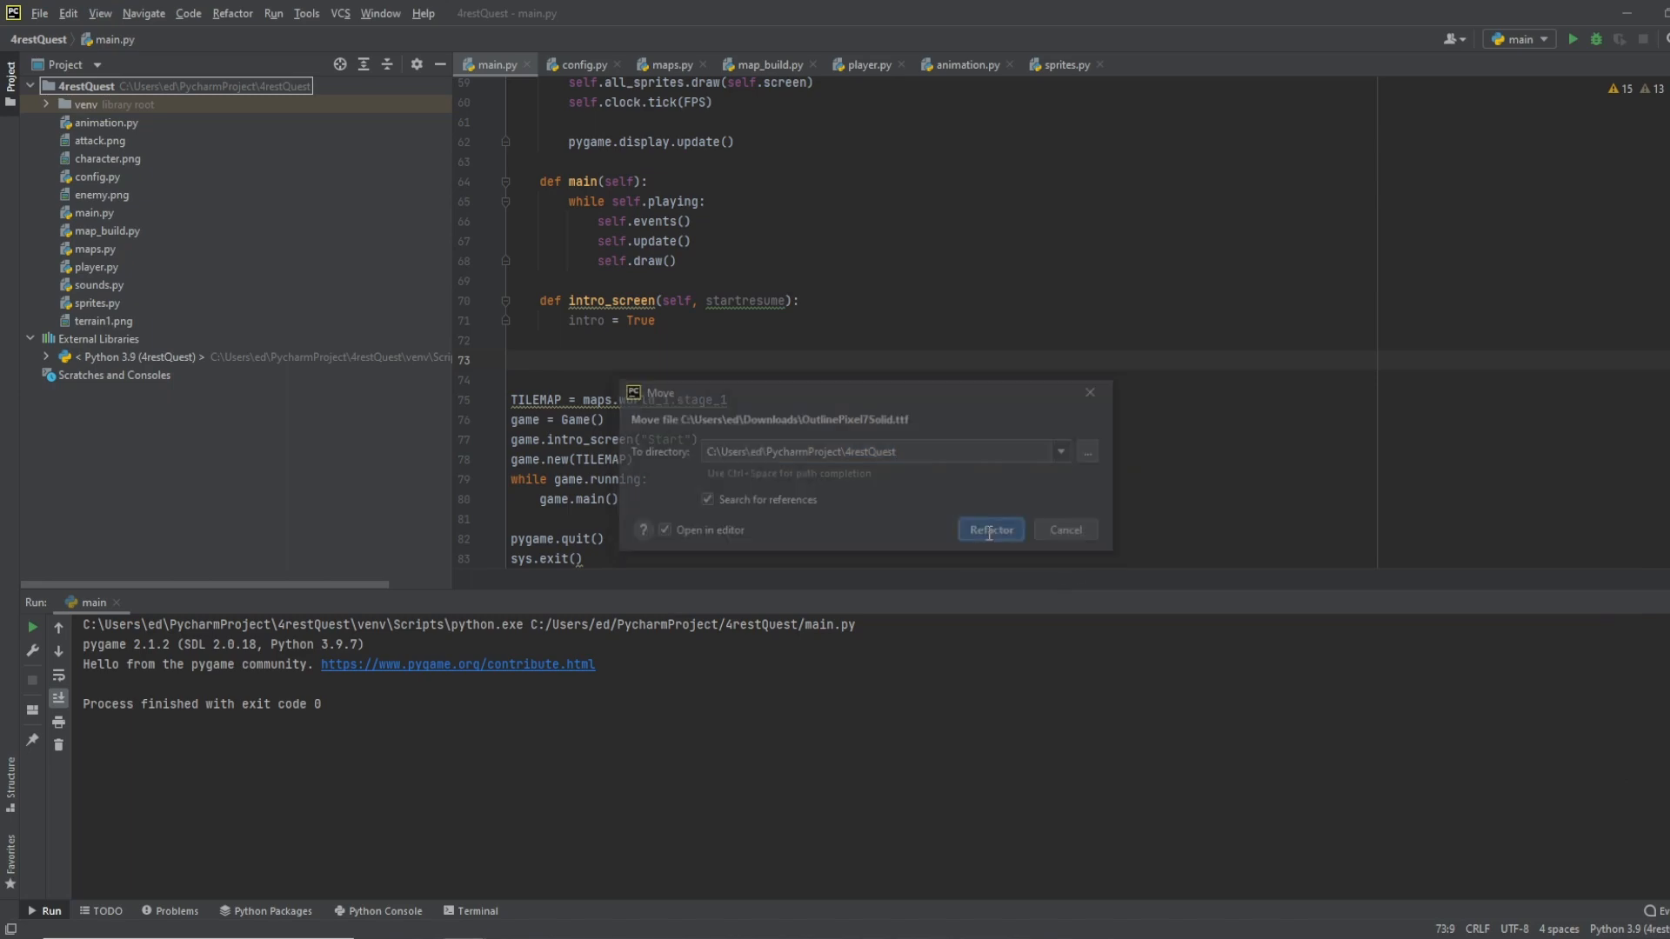
{"action": "left_click", "coordinate": [991, 529]}
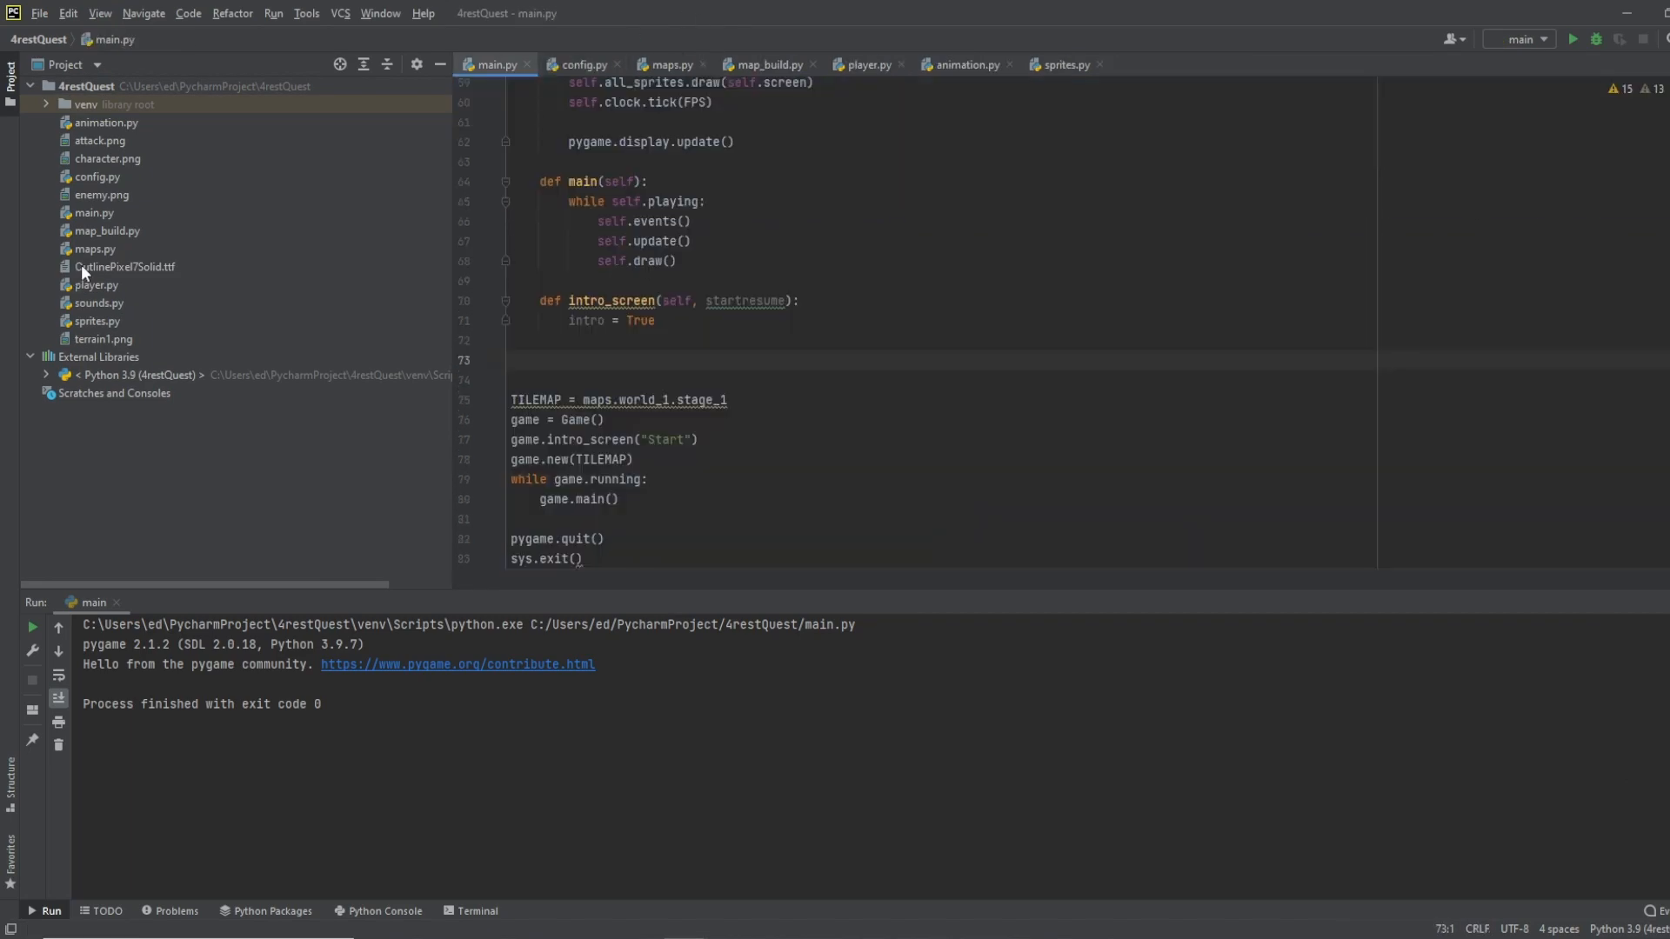
{"action": "left_click", "coordinate": [122, 266]}
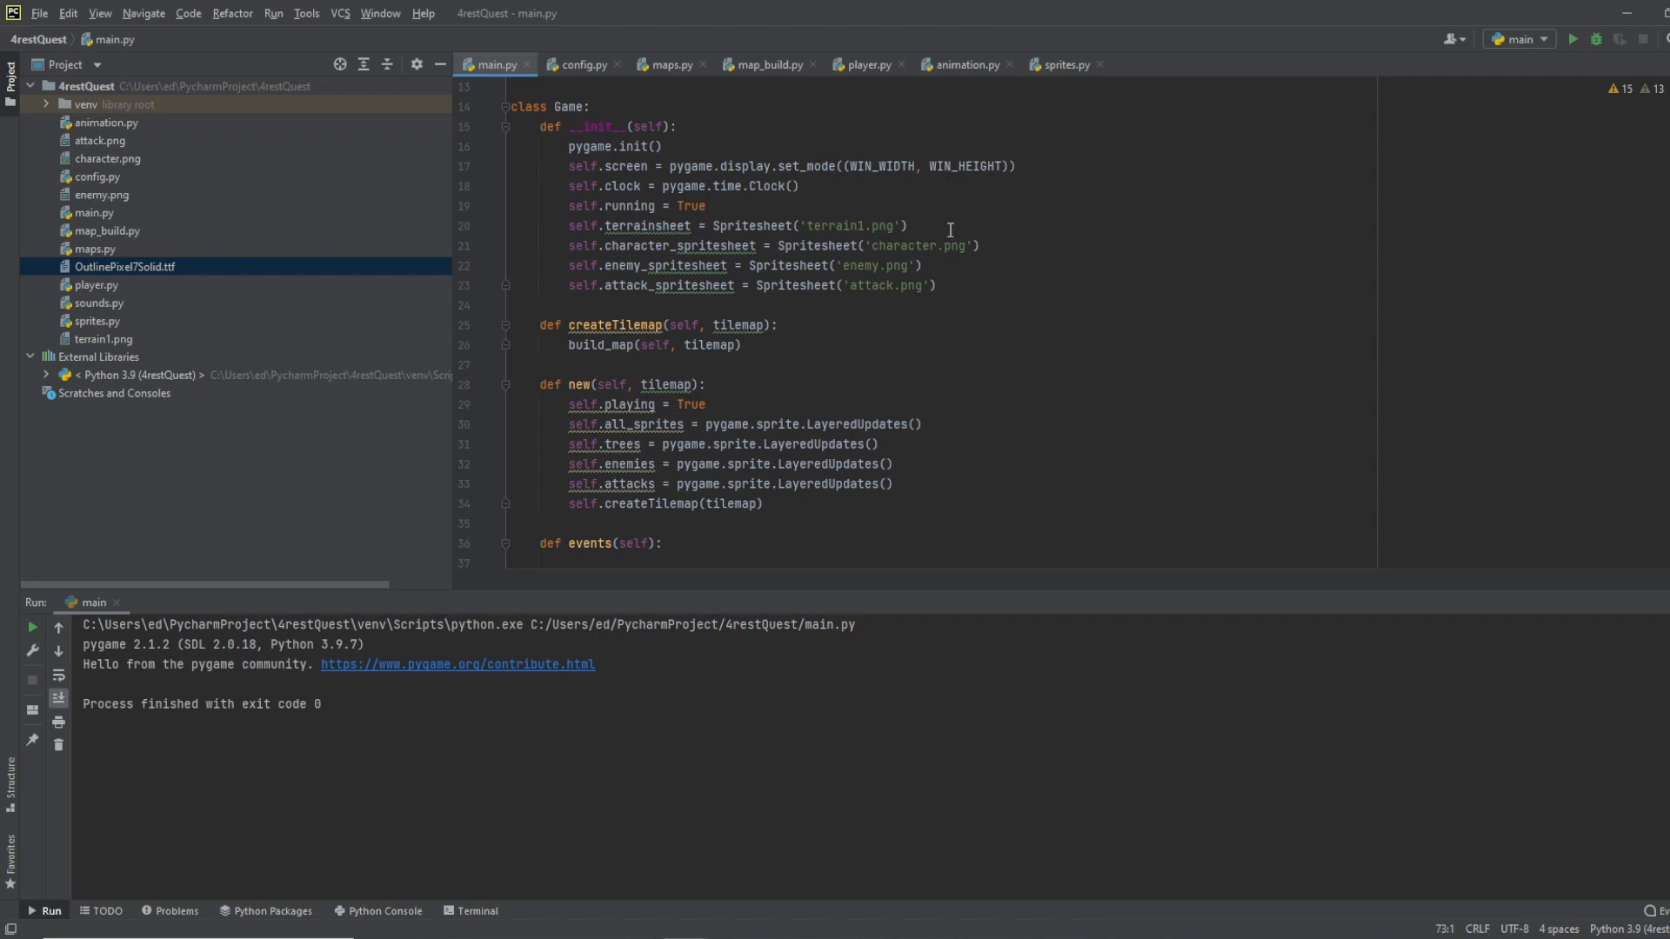
{"action": "mouse_move", "coordinate": [783, 207]}
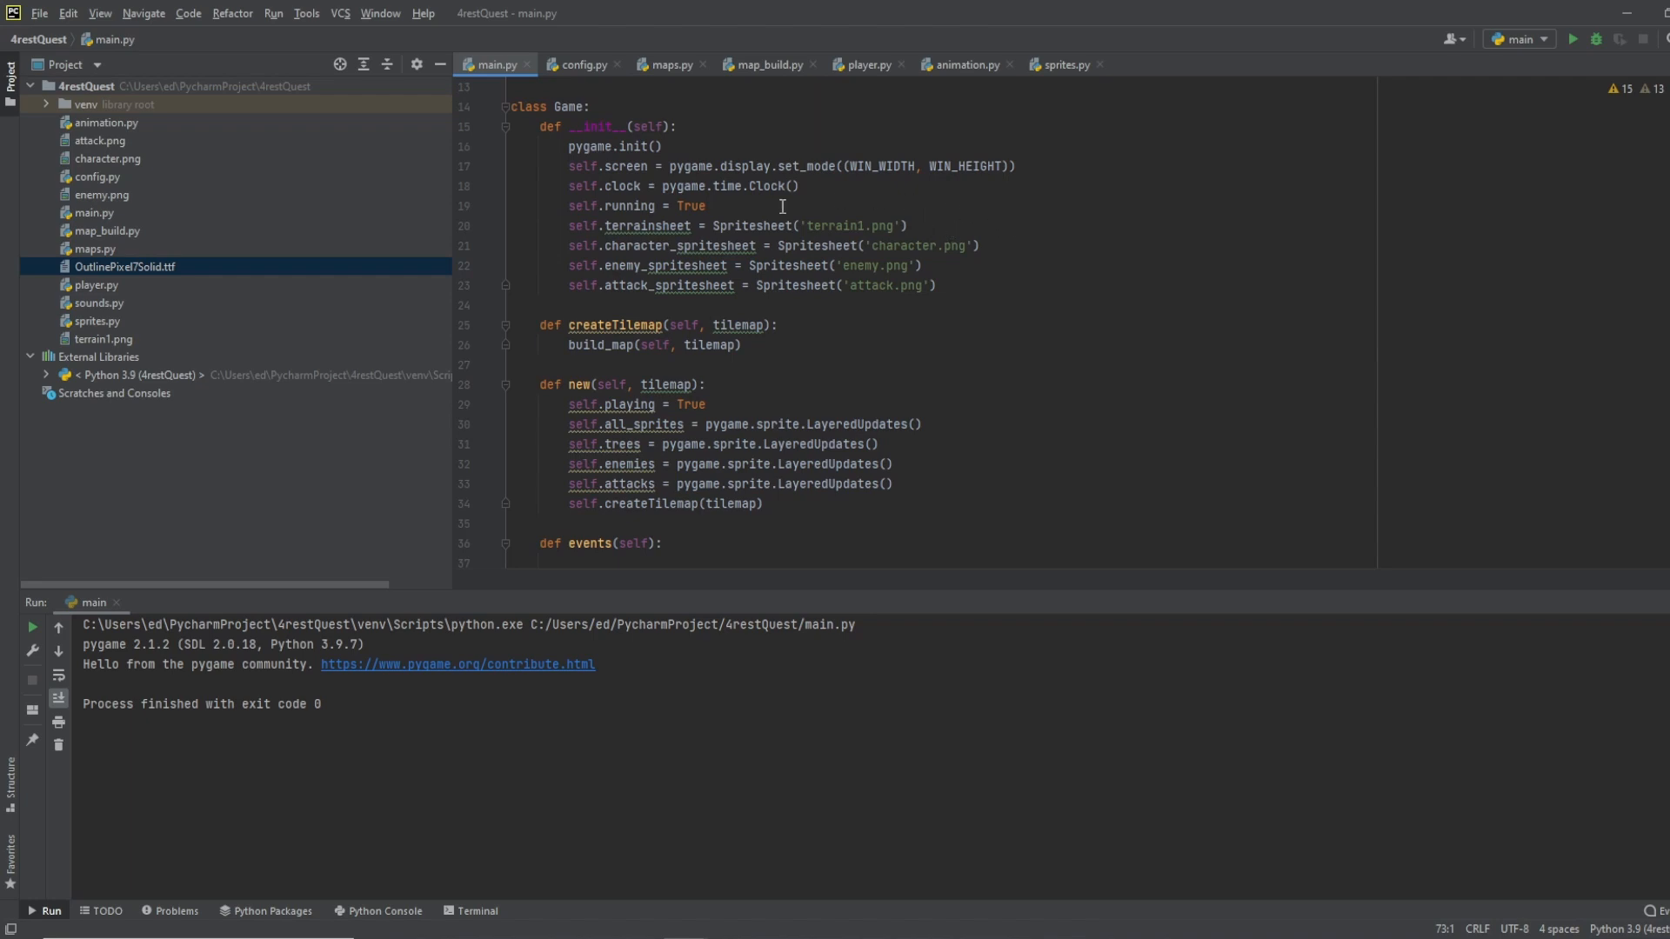
Step: Add self.font = pygame.font.Font('OutlinePixel7Solid.ttf', 32) to Game's __init__
{"action": "type", "text": "self.font"}
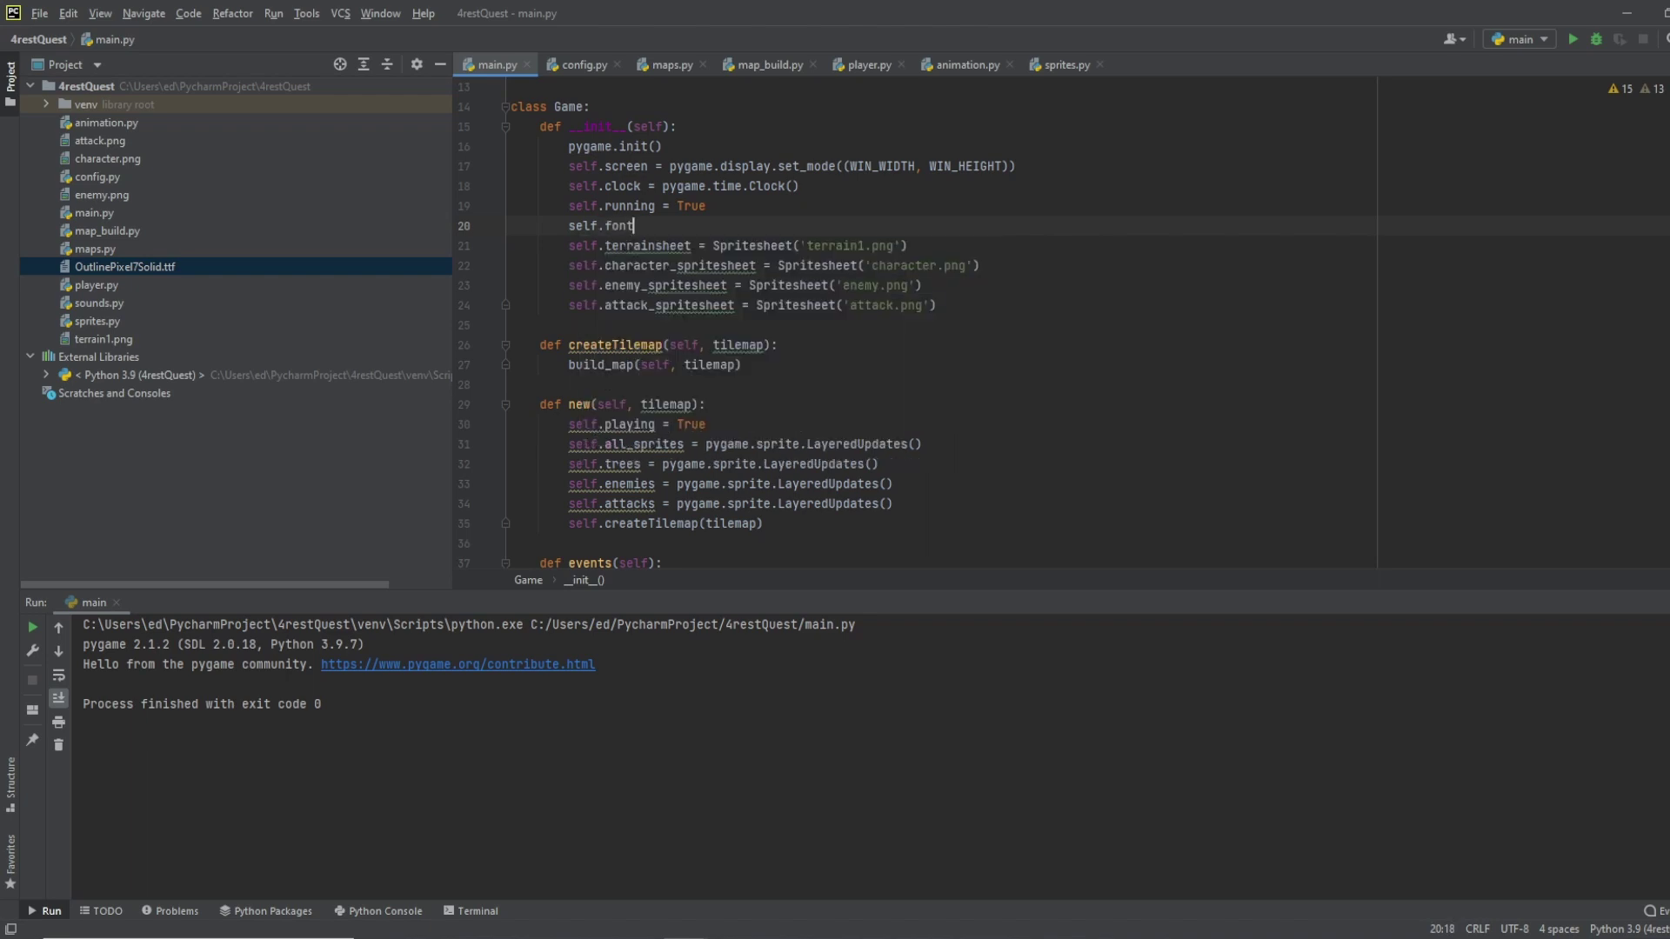
{"action": "type", "text": "="}
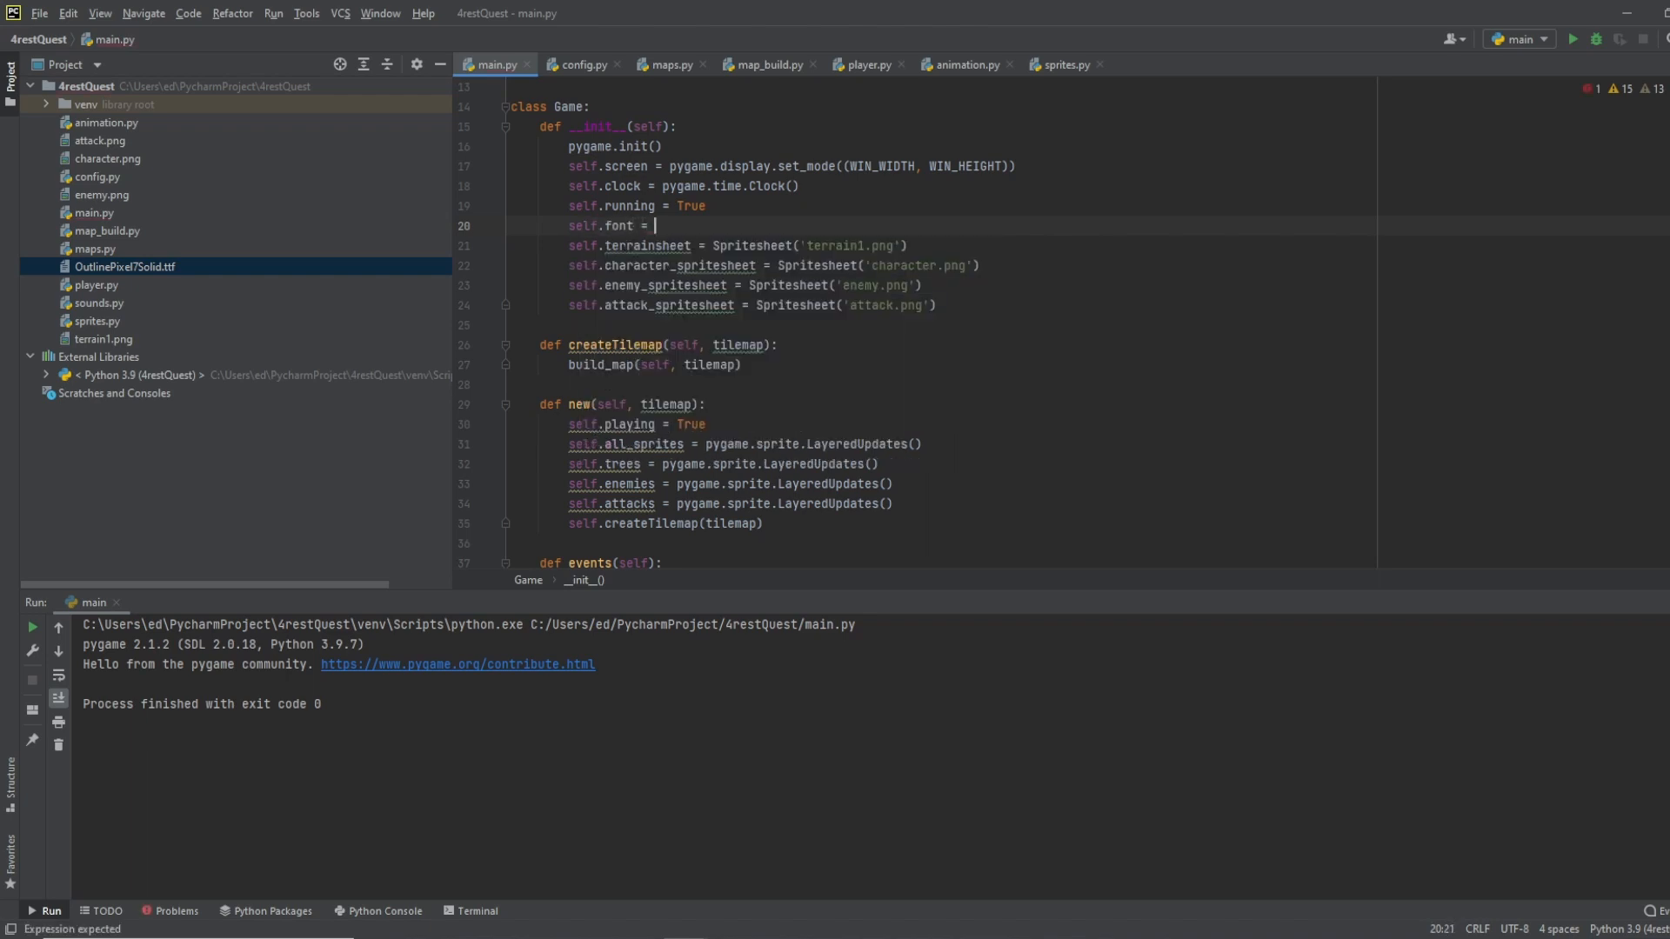
{"action": "type", "text": "pygame.fon"}
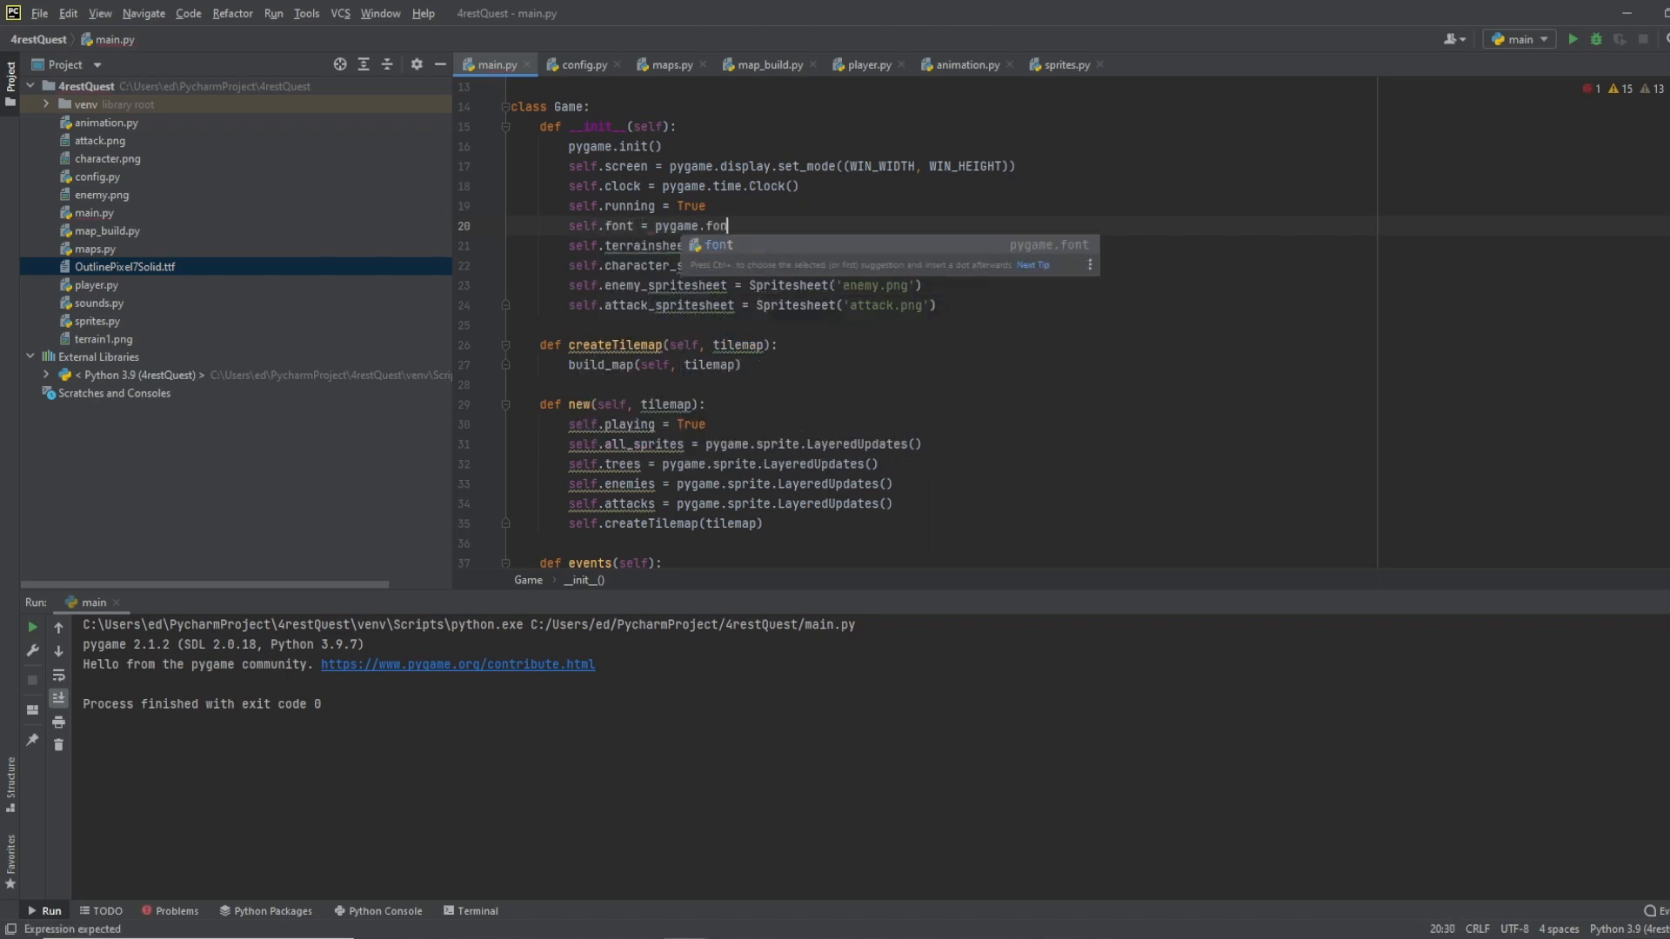
{"action": "type", "text": "Font"}
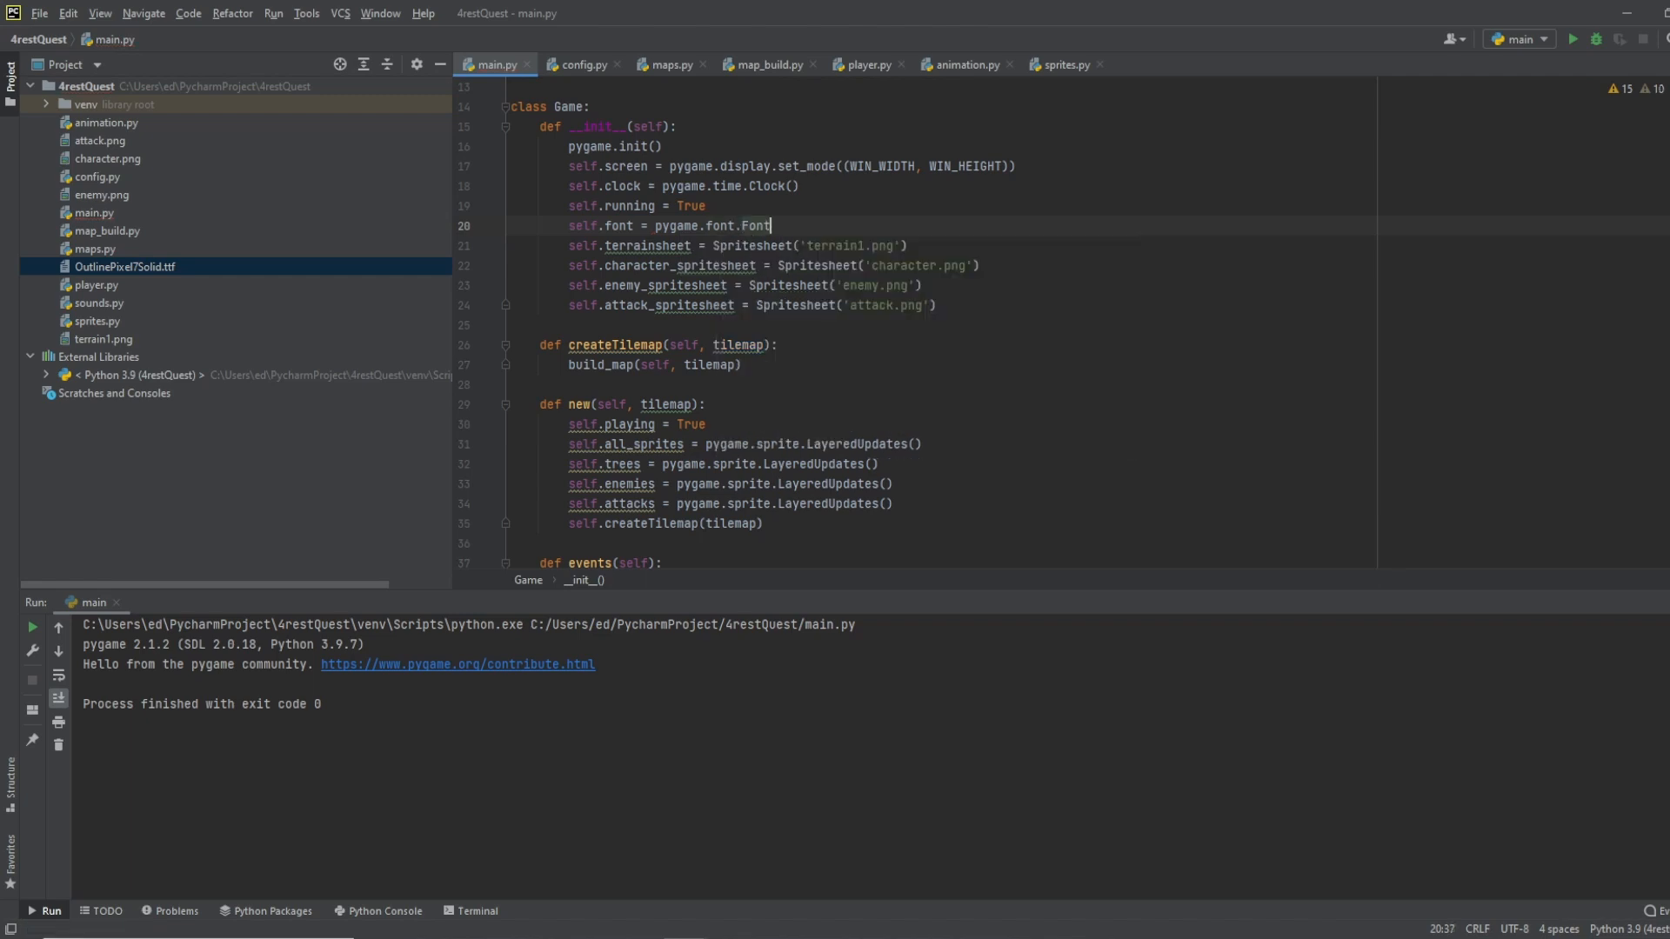
{"action": "type", "text": "()"}
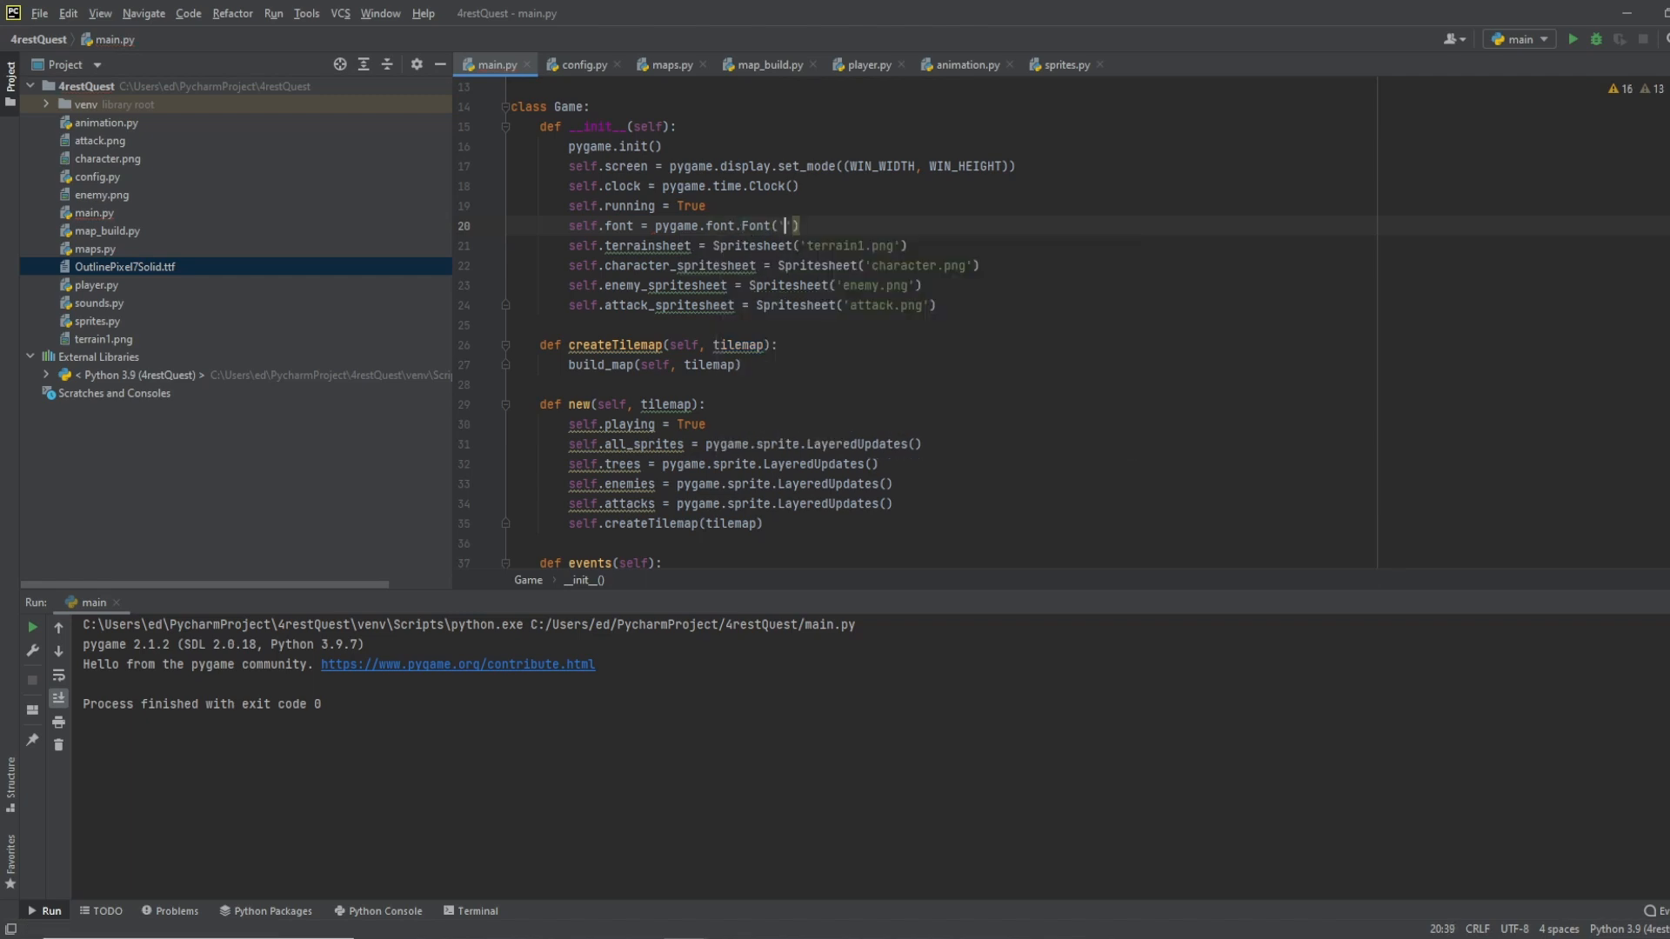
{"action": "type", "text": "'OutlinePixel7"}
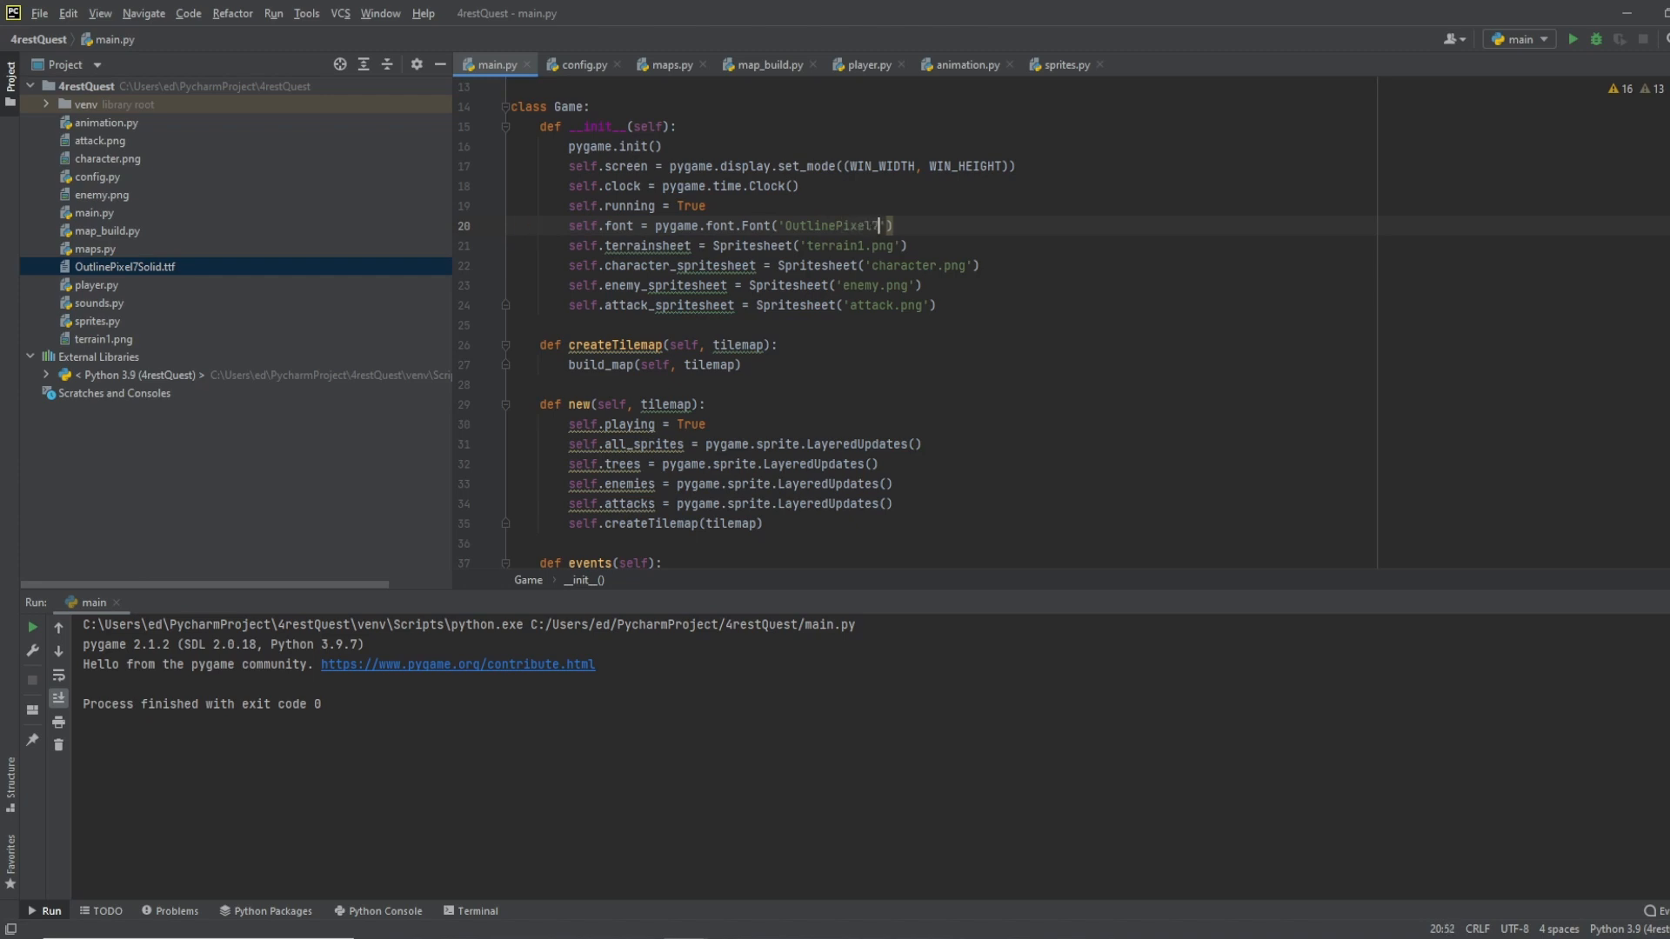
{"action": "type", "text": "Solid.ttf"}
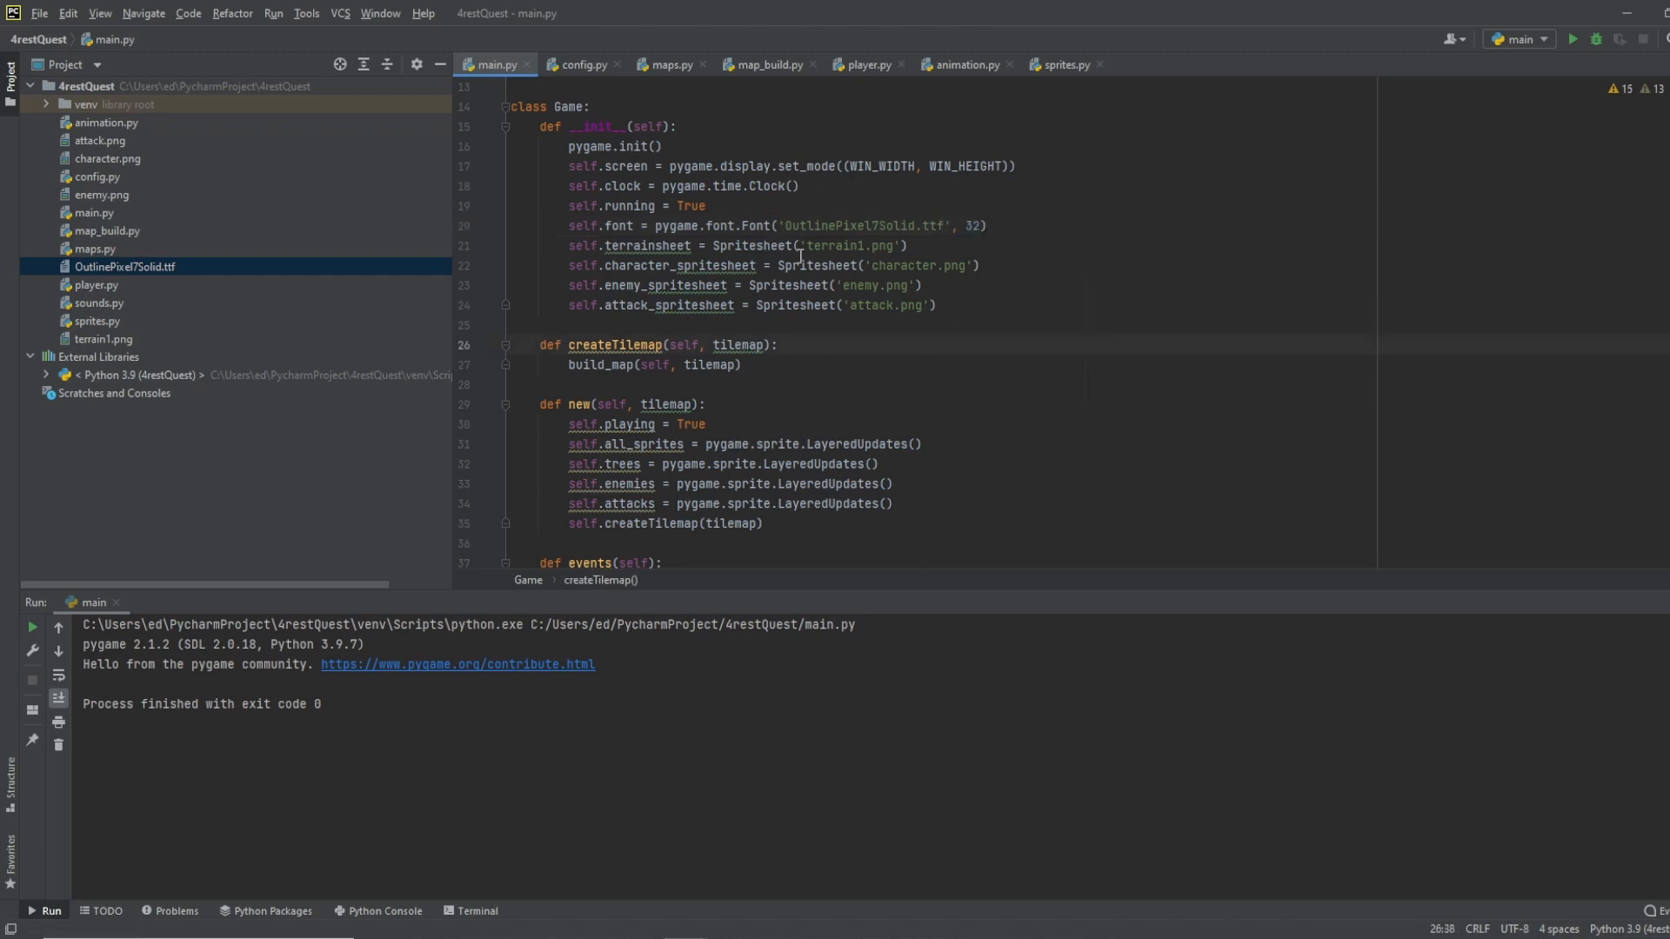
{"action": "scroll", "scroll_direction": "down", "scroll_amount": 3}
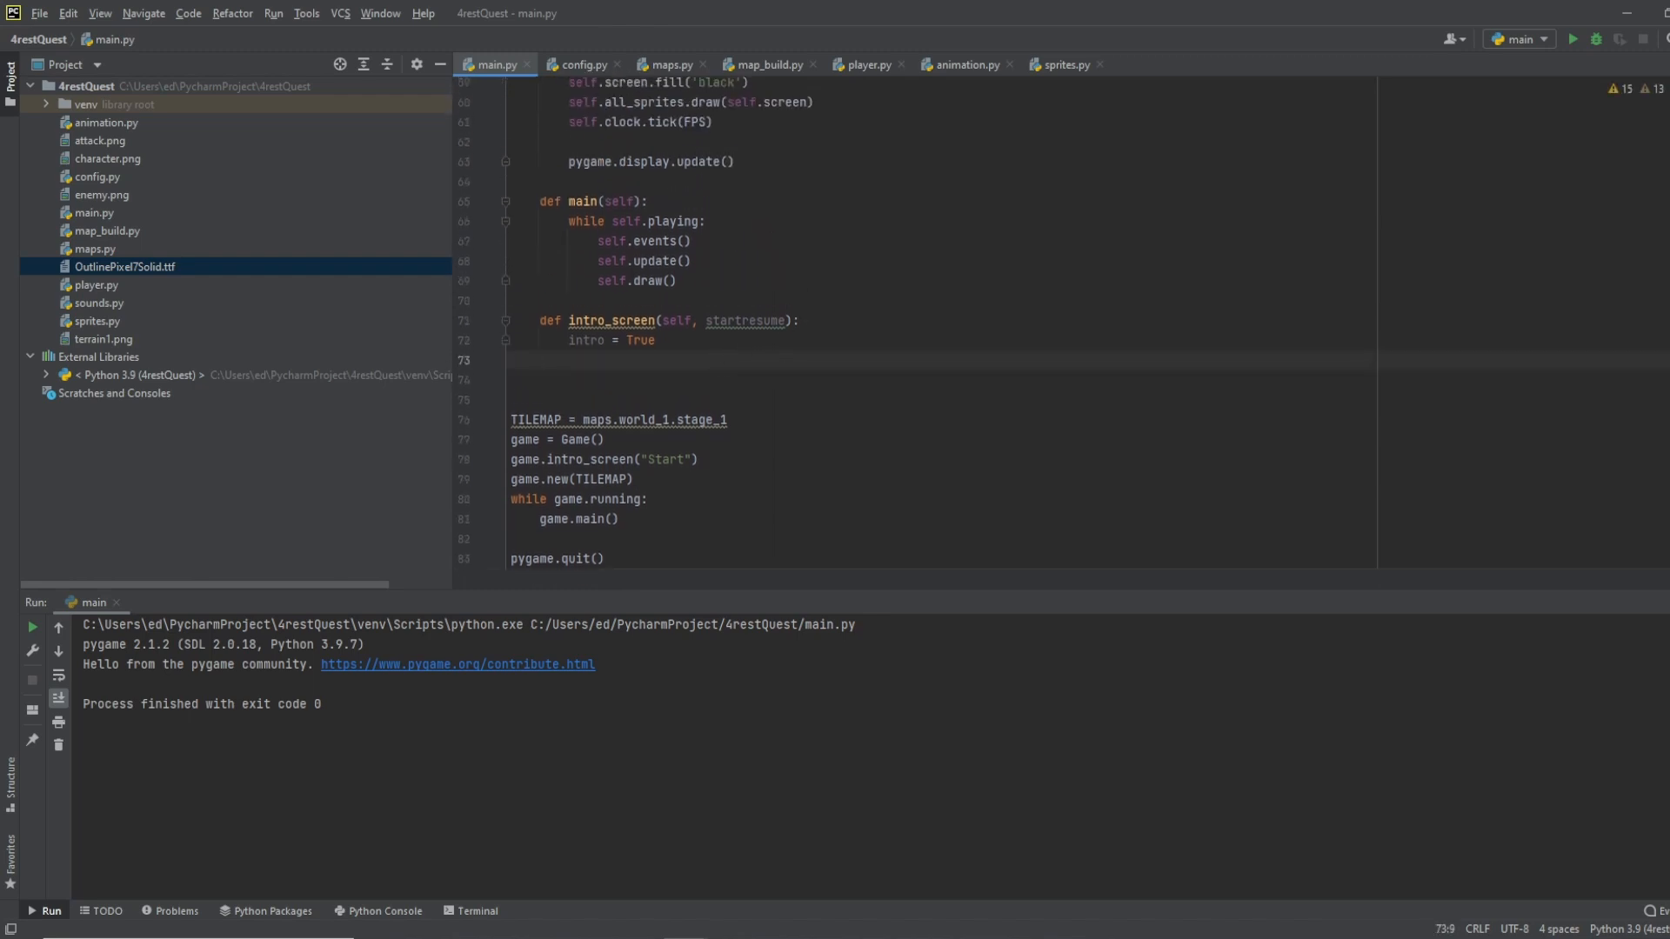
Step: Render a black 'Main Menu' title and position its rect at x=280, y=100
{"action": "type", "text": "title ="}
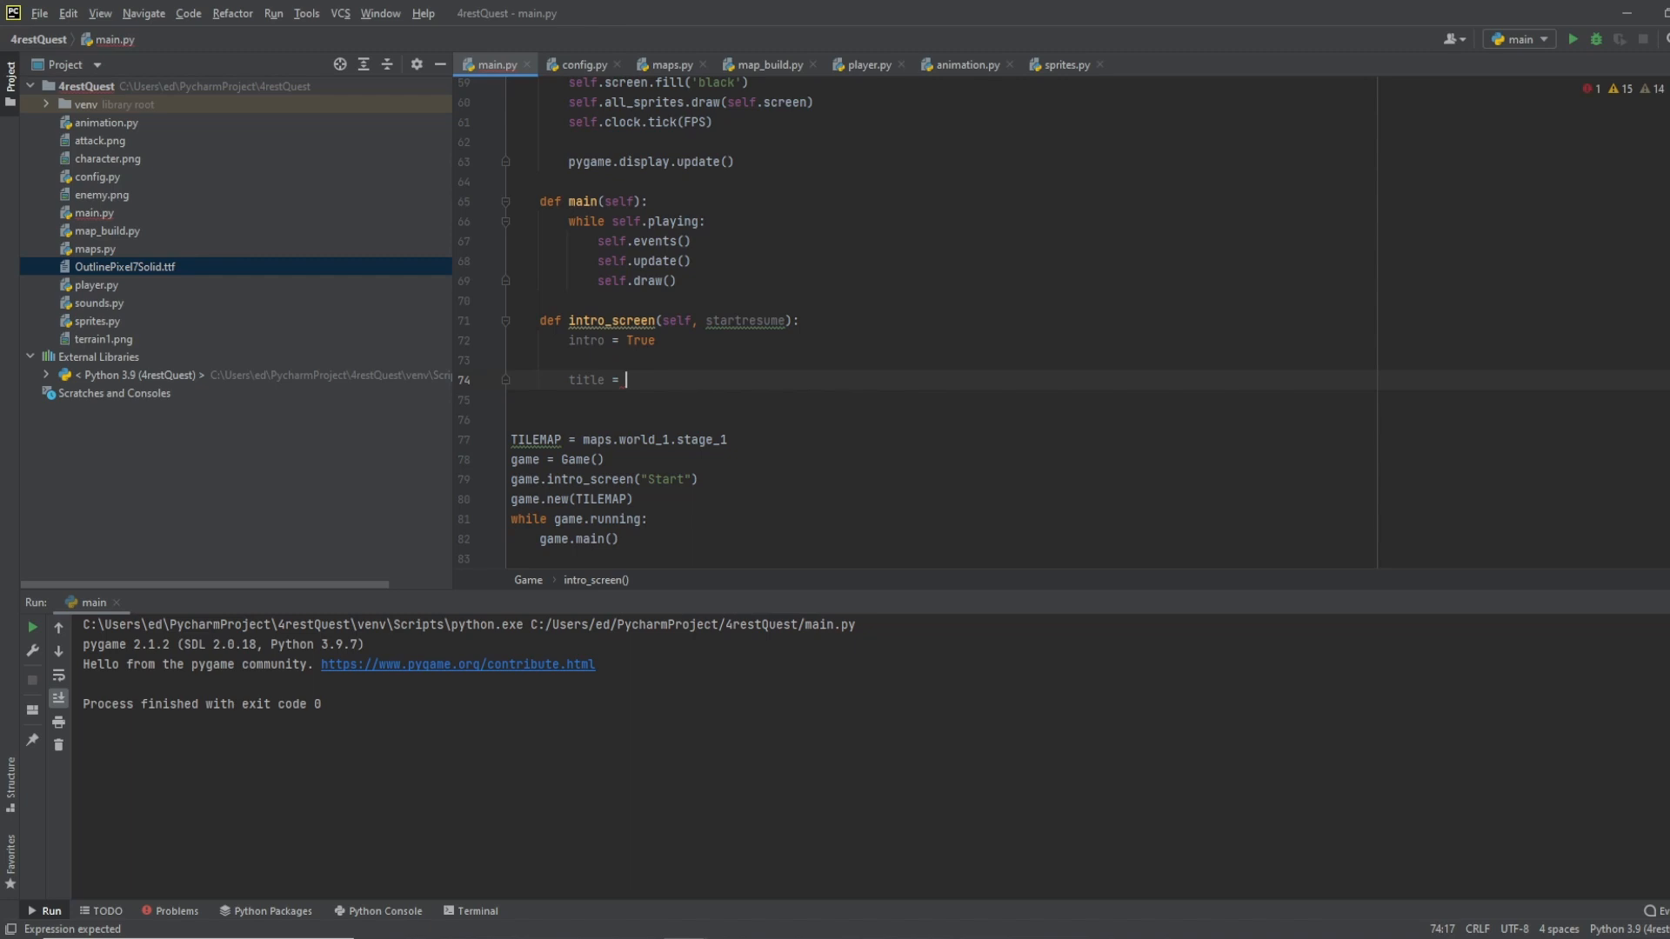
{"action": "type", "text": "self."}
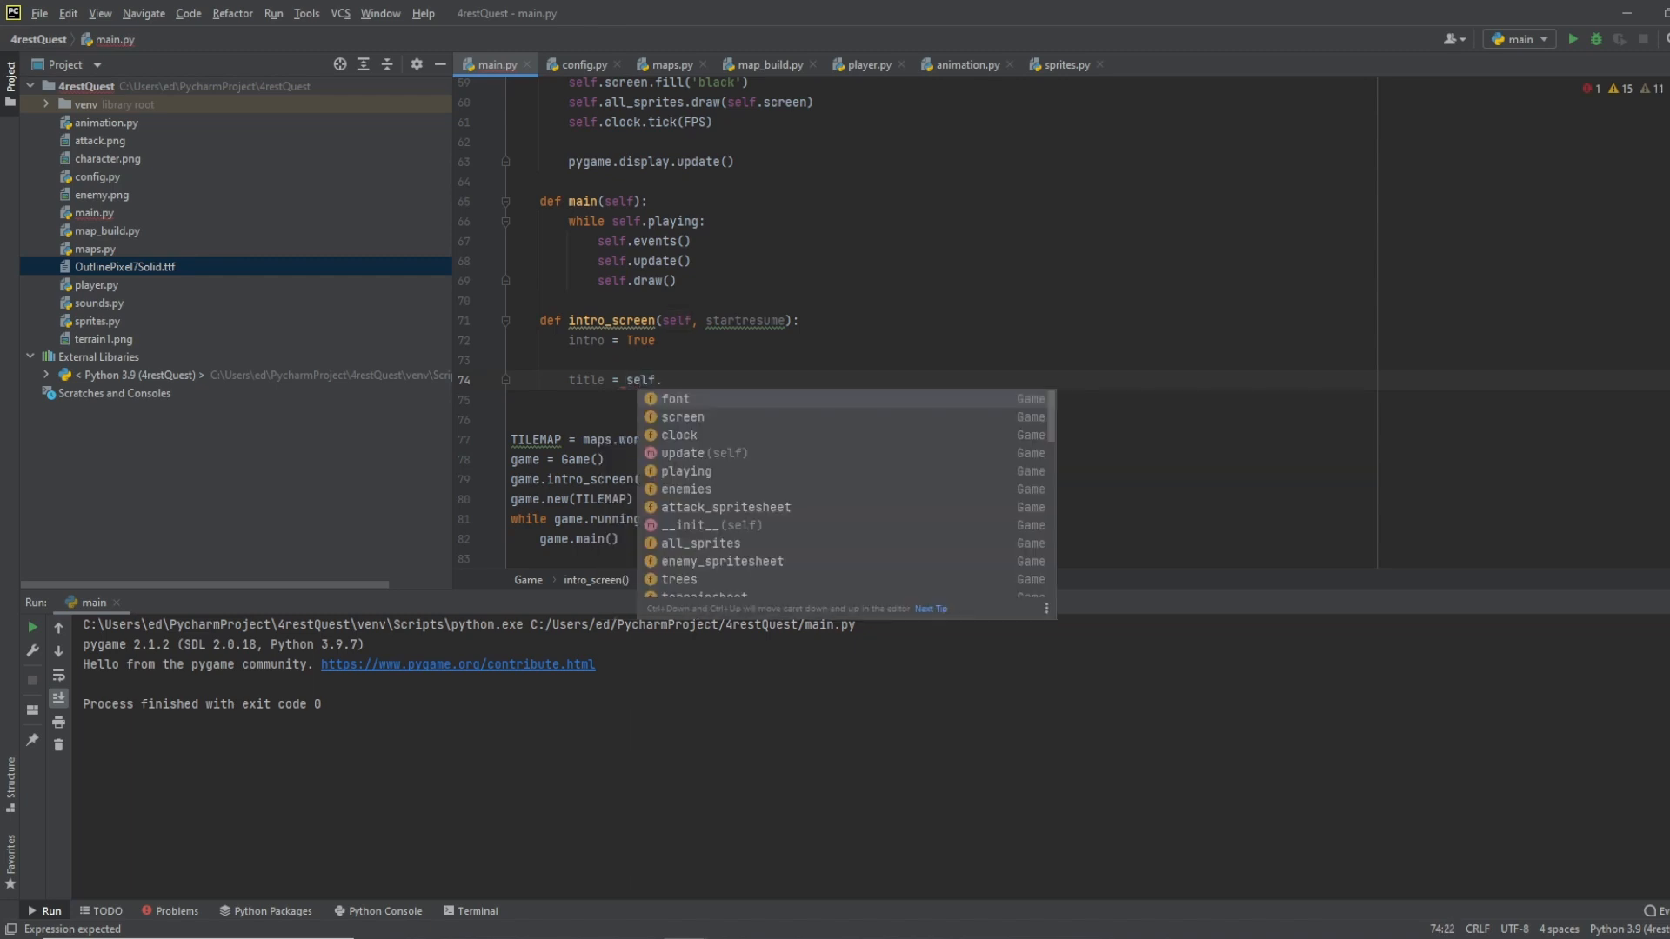
{"action": "type", "text": "font.render("}
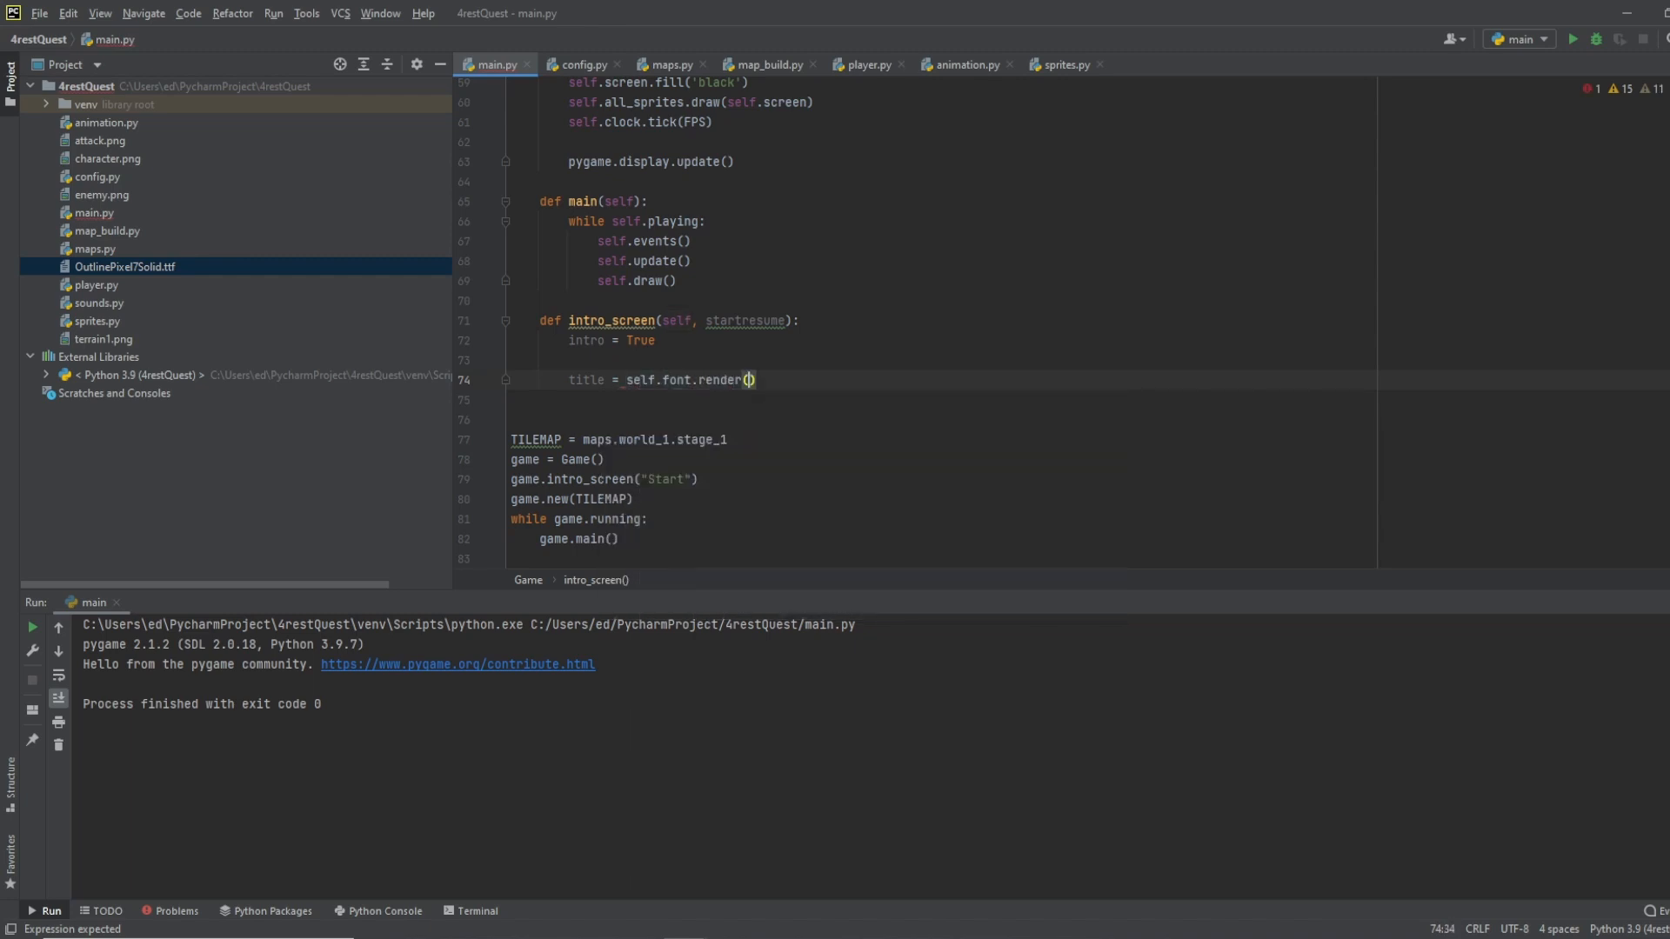
{"action": "type", "text": "\"Main\""}
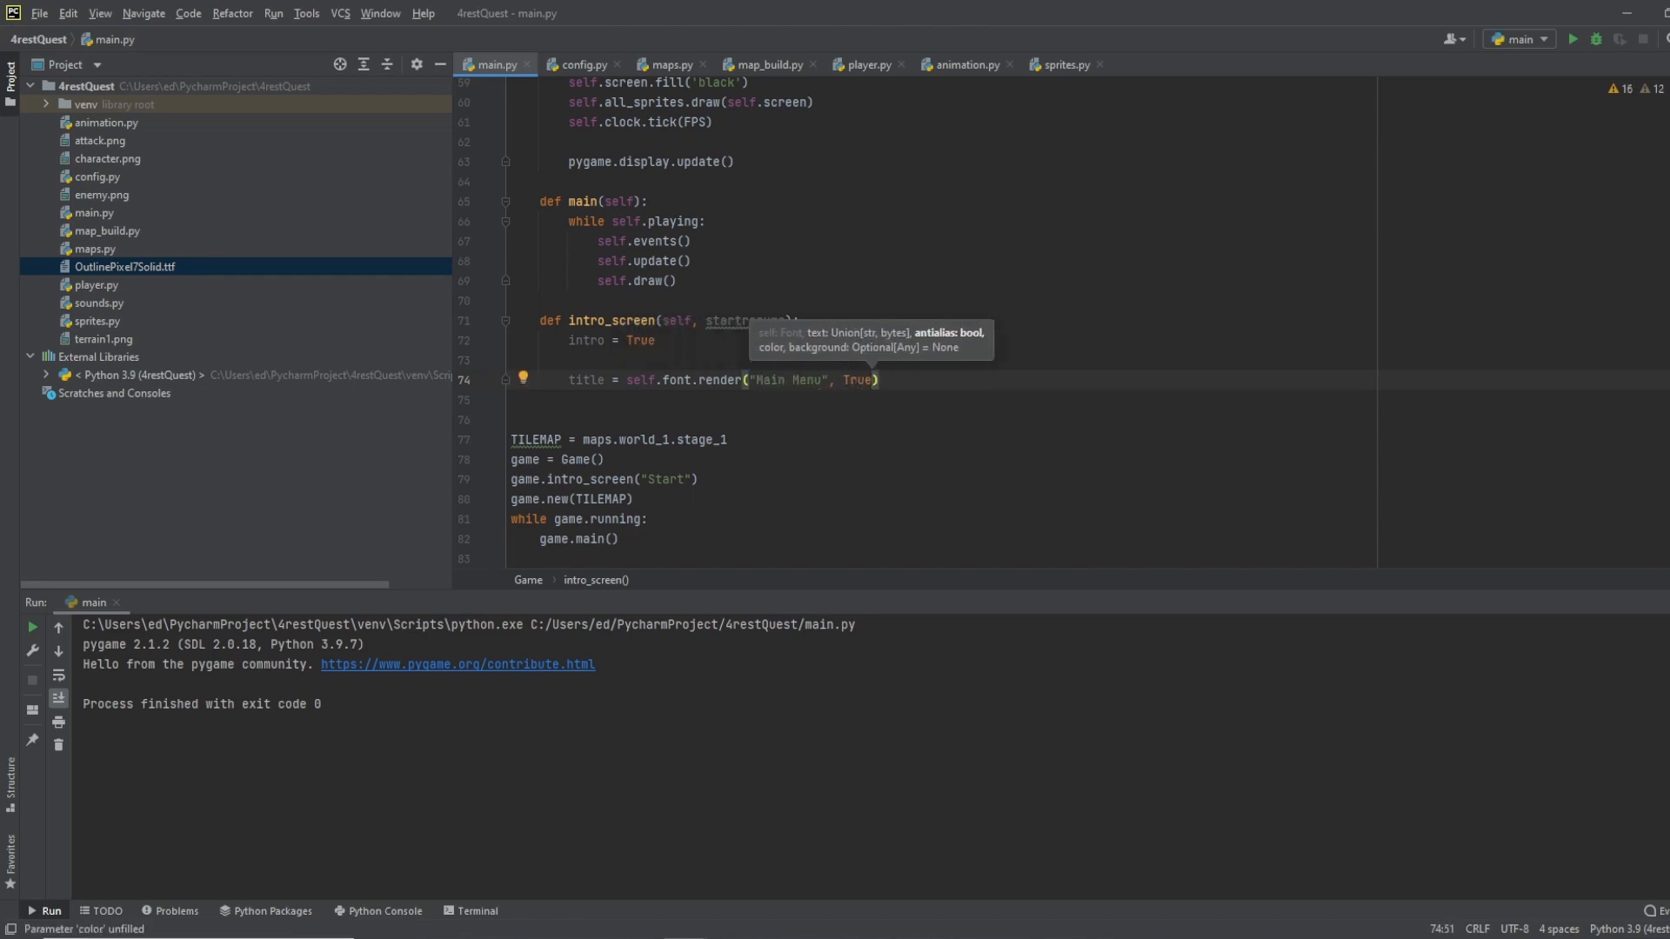
{"action": "type", "text": ", \"black\""}
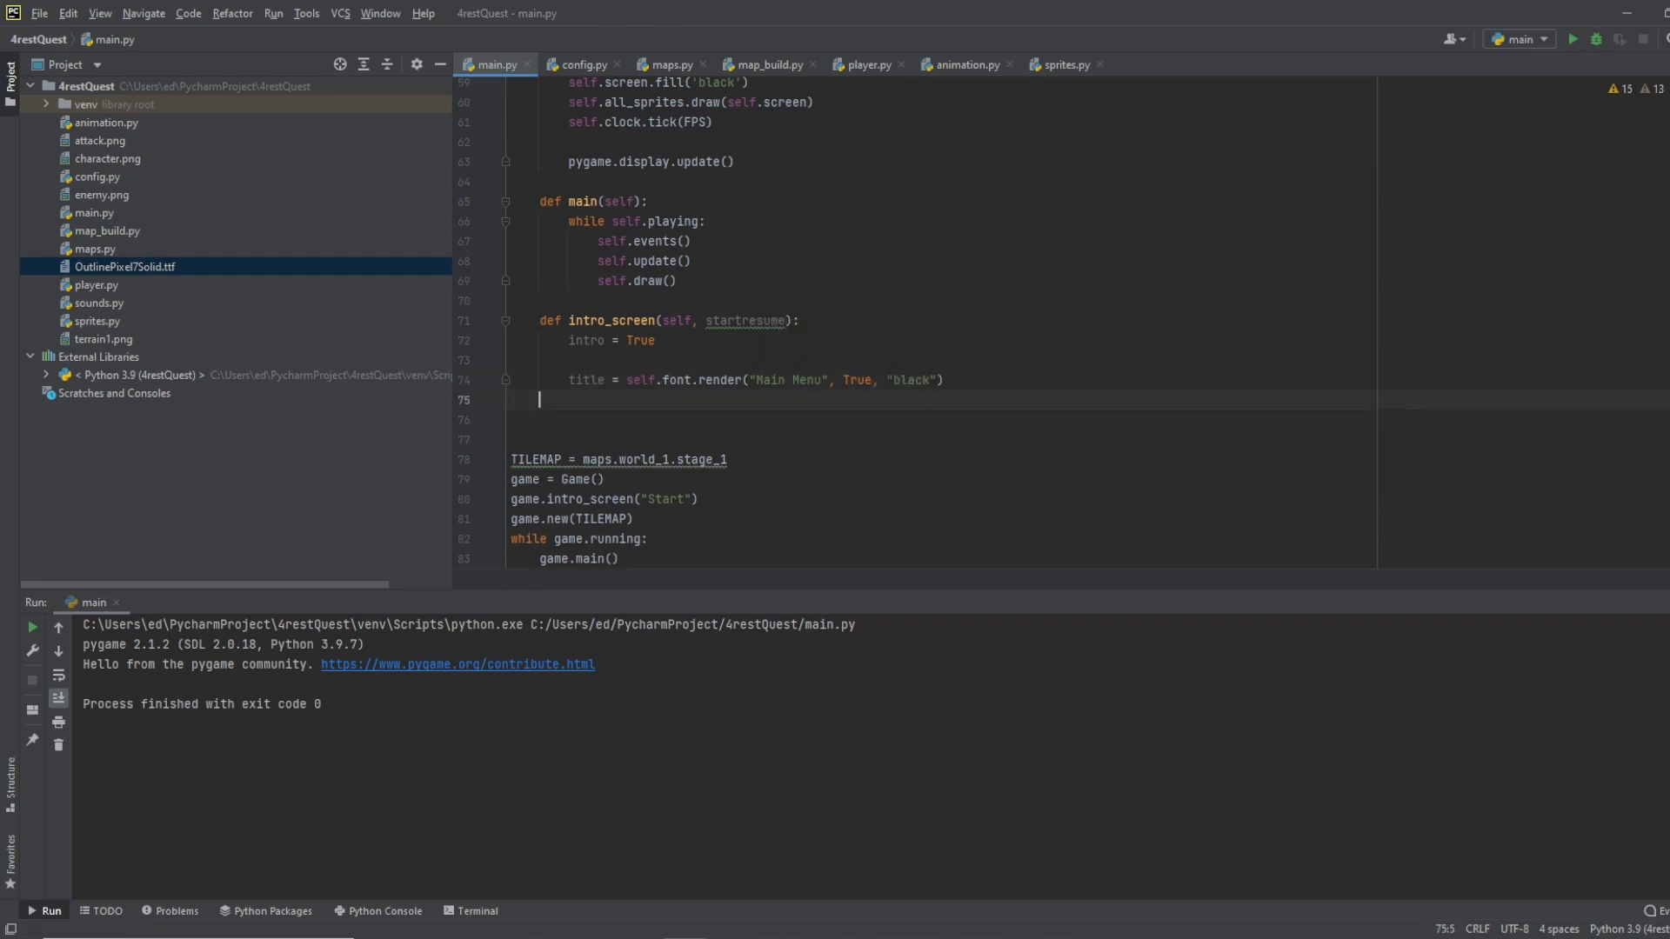
{"action": "type", "text": "title"}
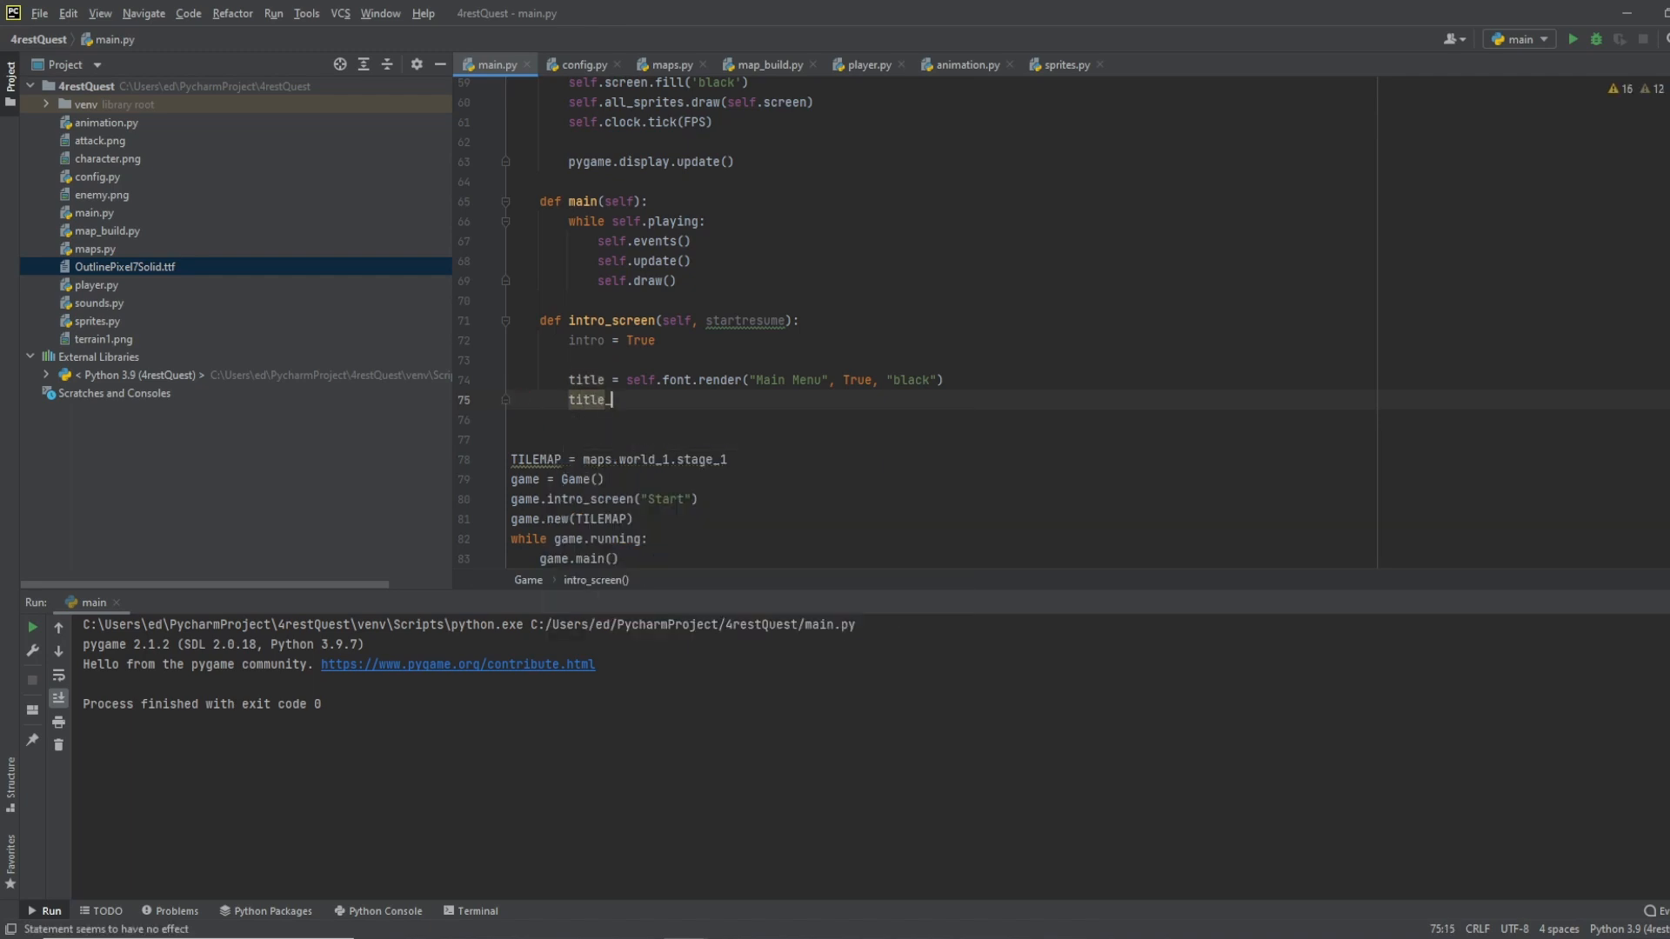
{"action": "type", "text": "_rect = title"}
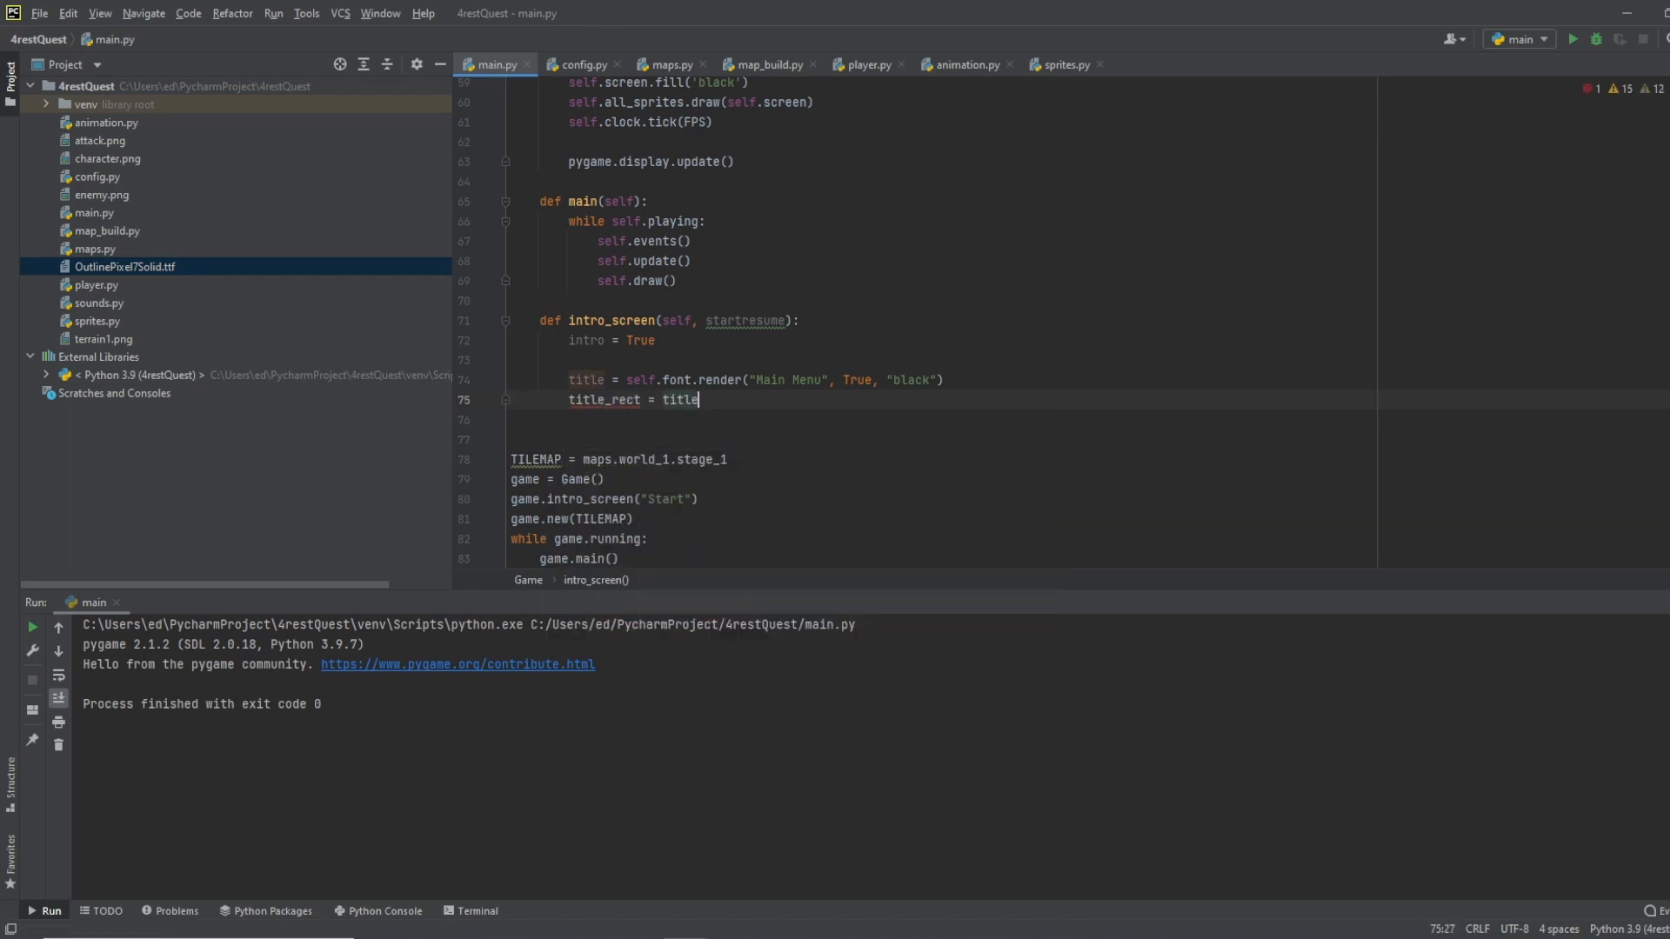
{"action": "type", "text": ".get_rect()"}
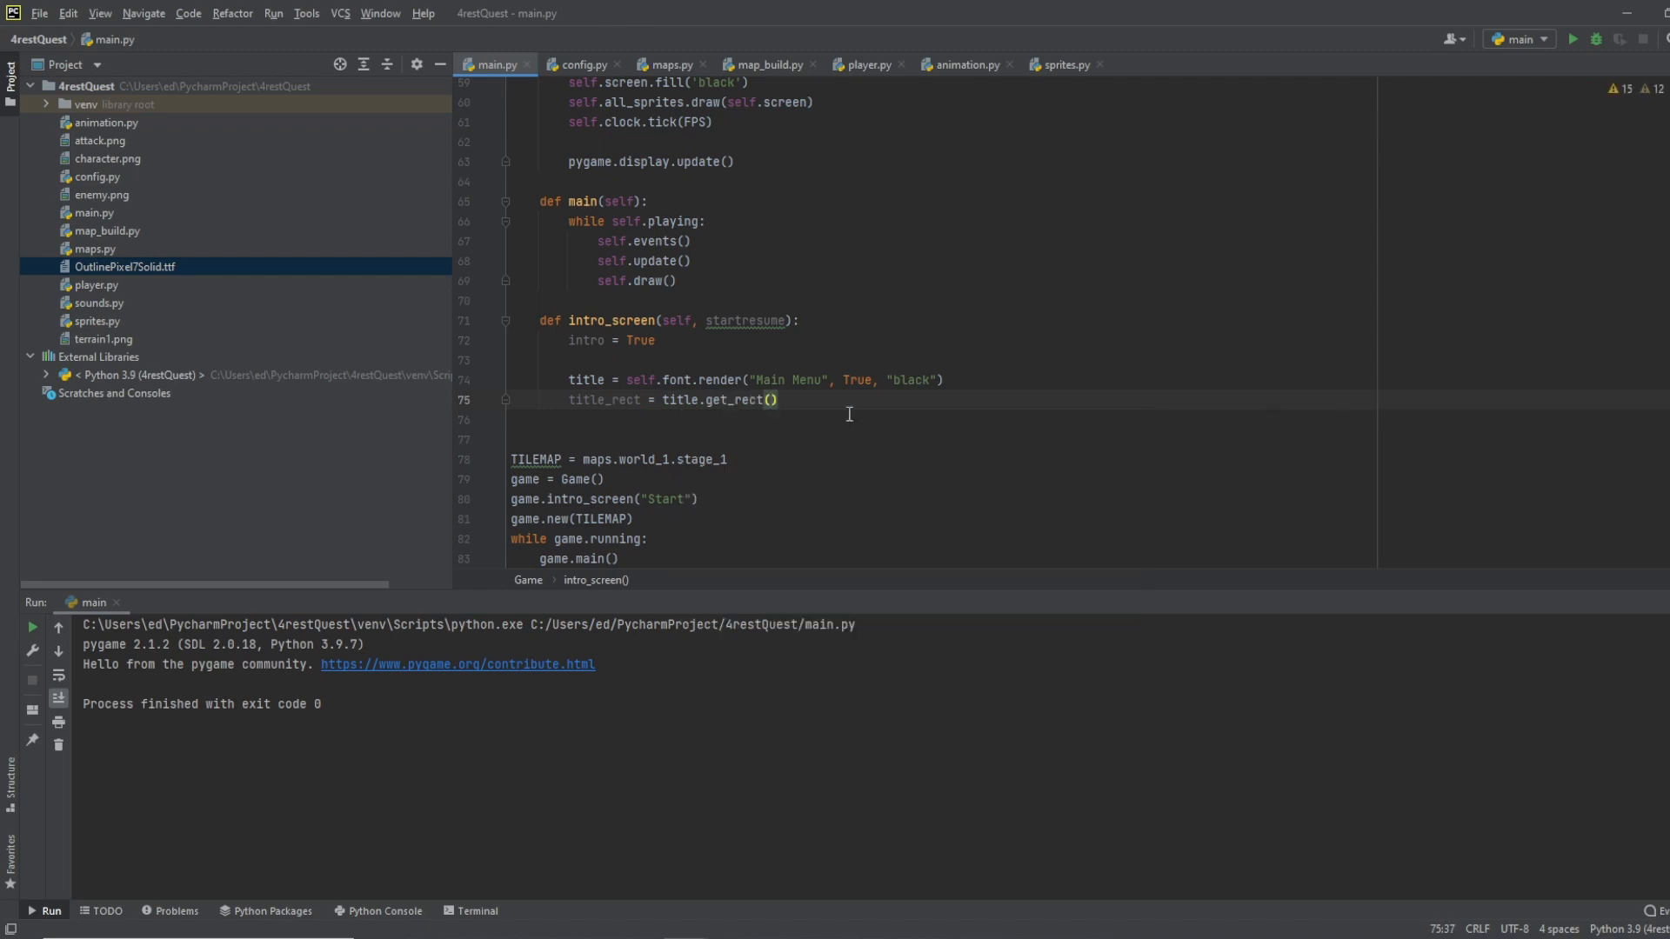
{"action": "type", "text": "x"}
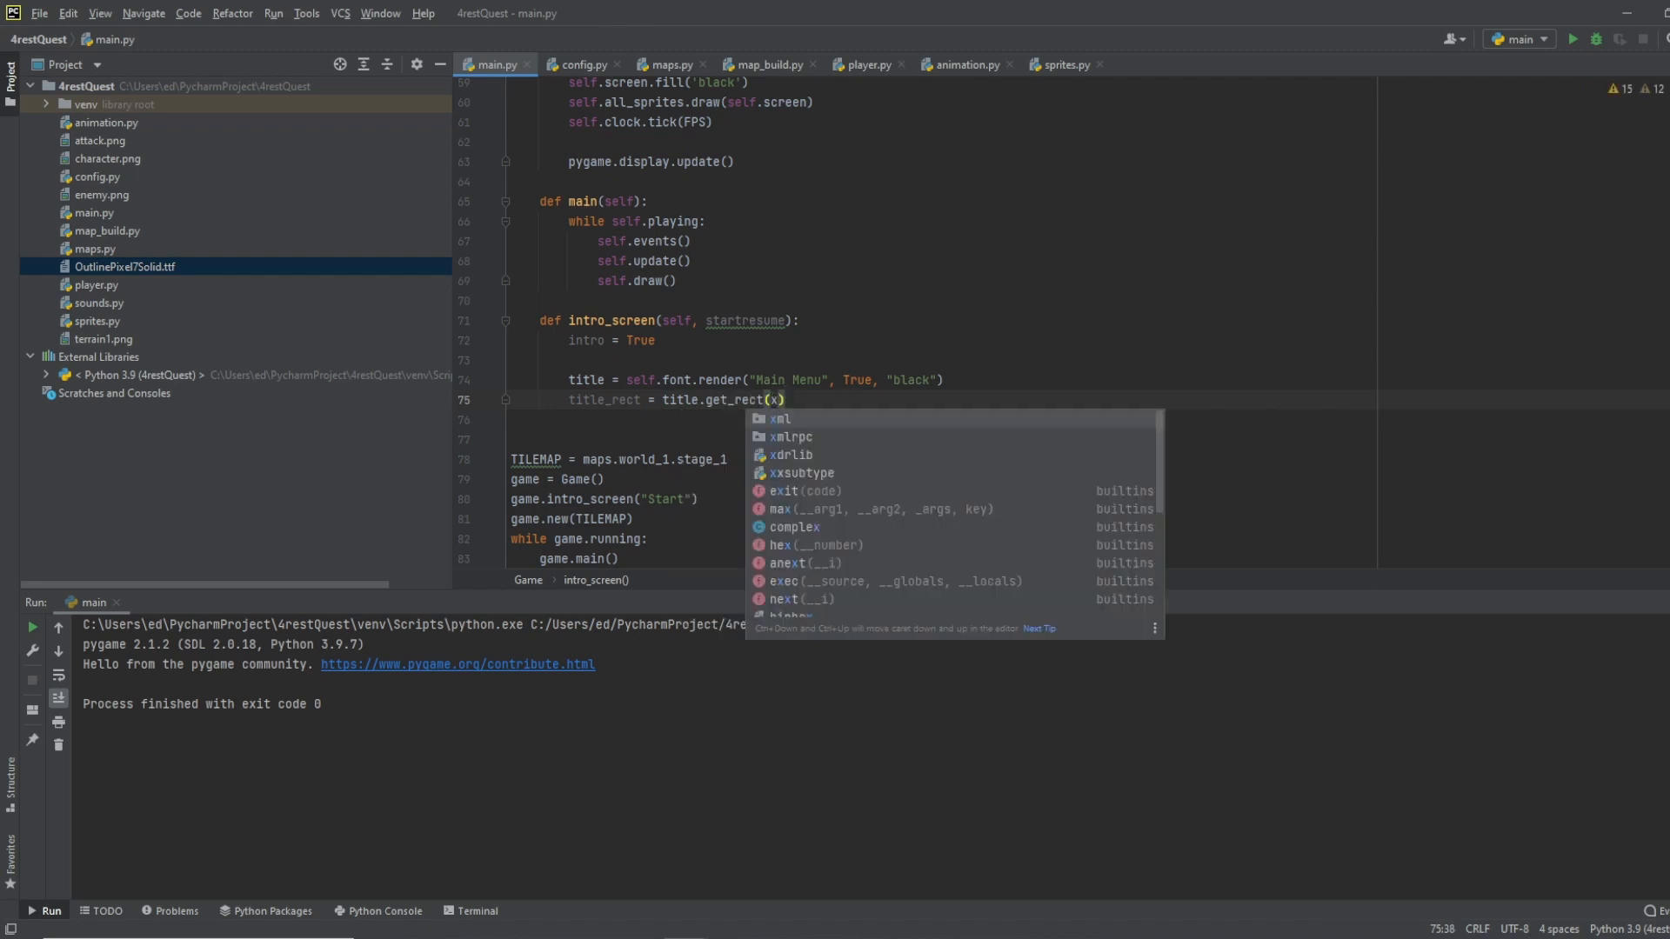
{"action": "type", "text": "=20"}
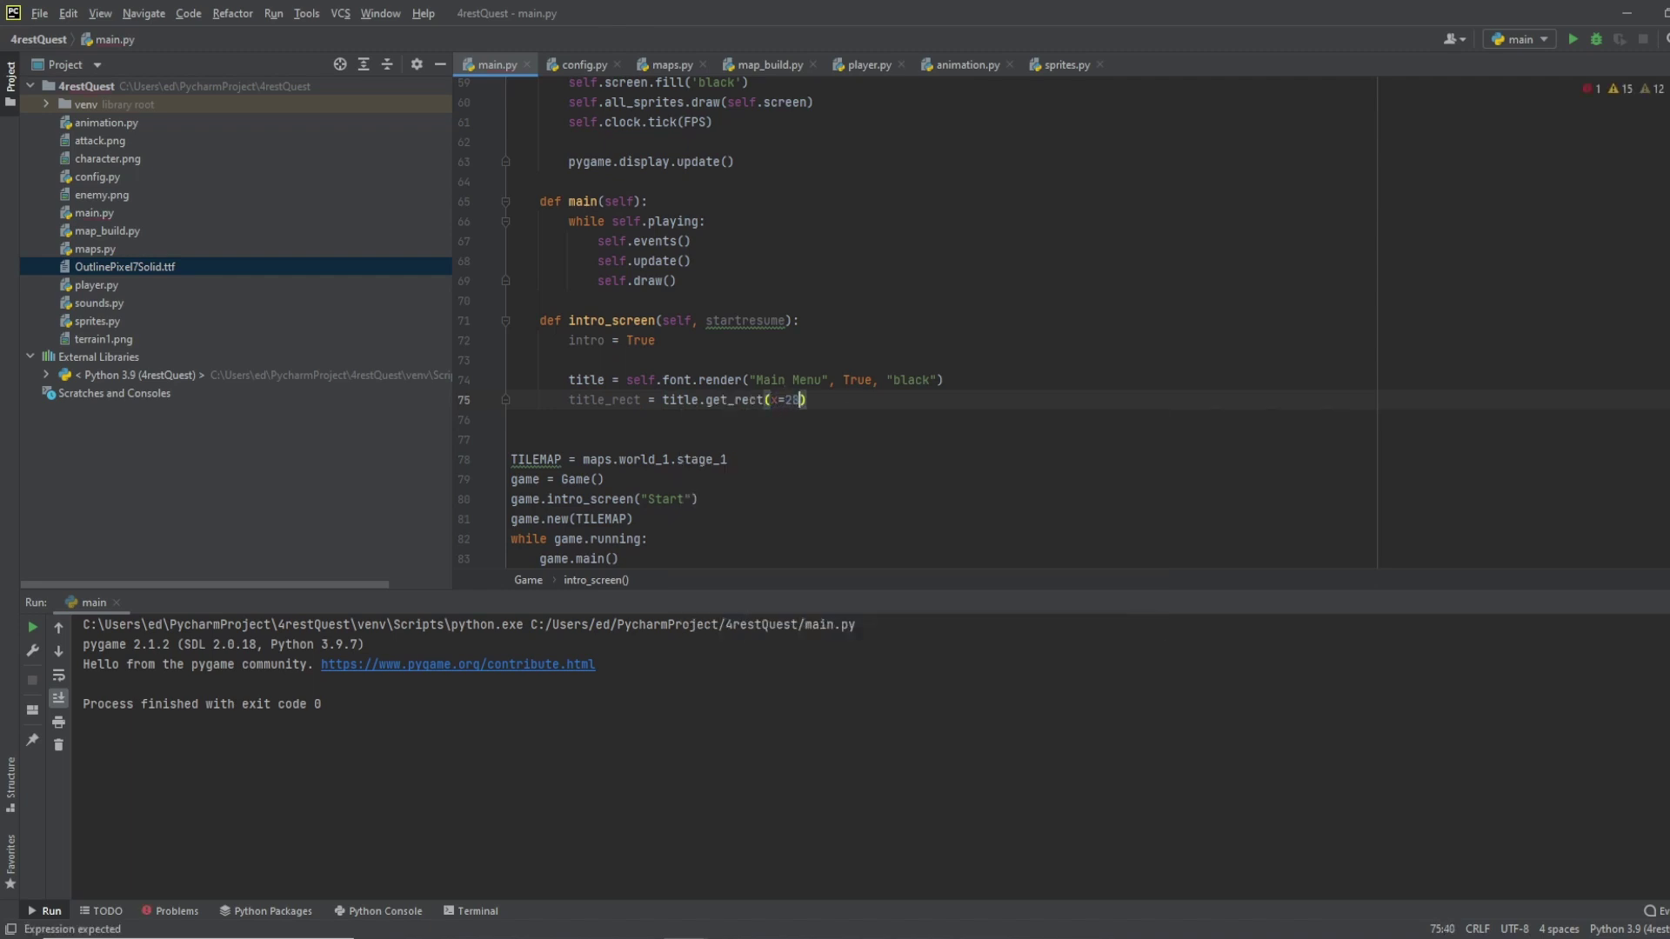
{"action": "type", "text": "0, y"}
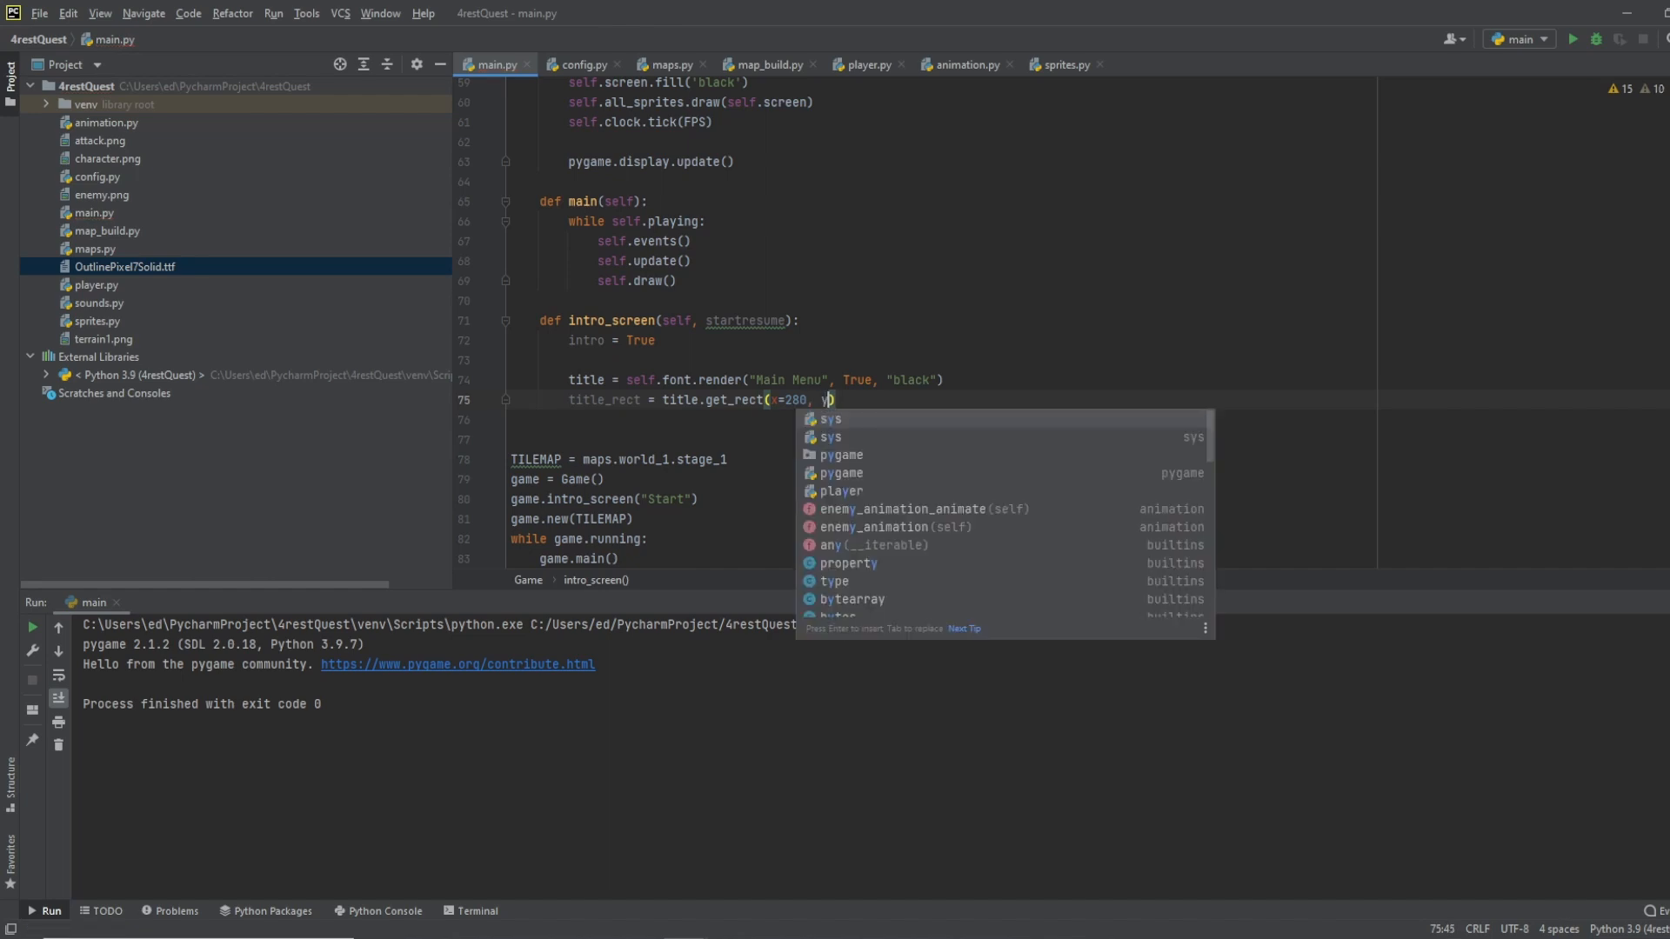
{"action": "type", "text": "=100"}
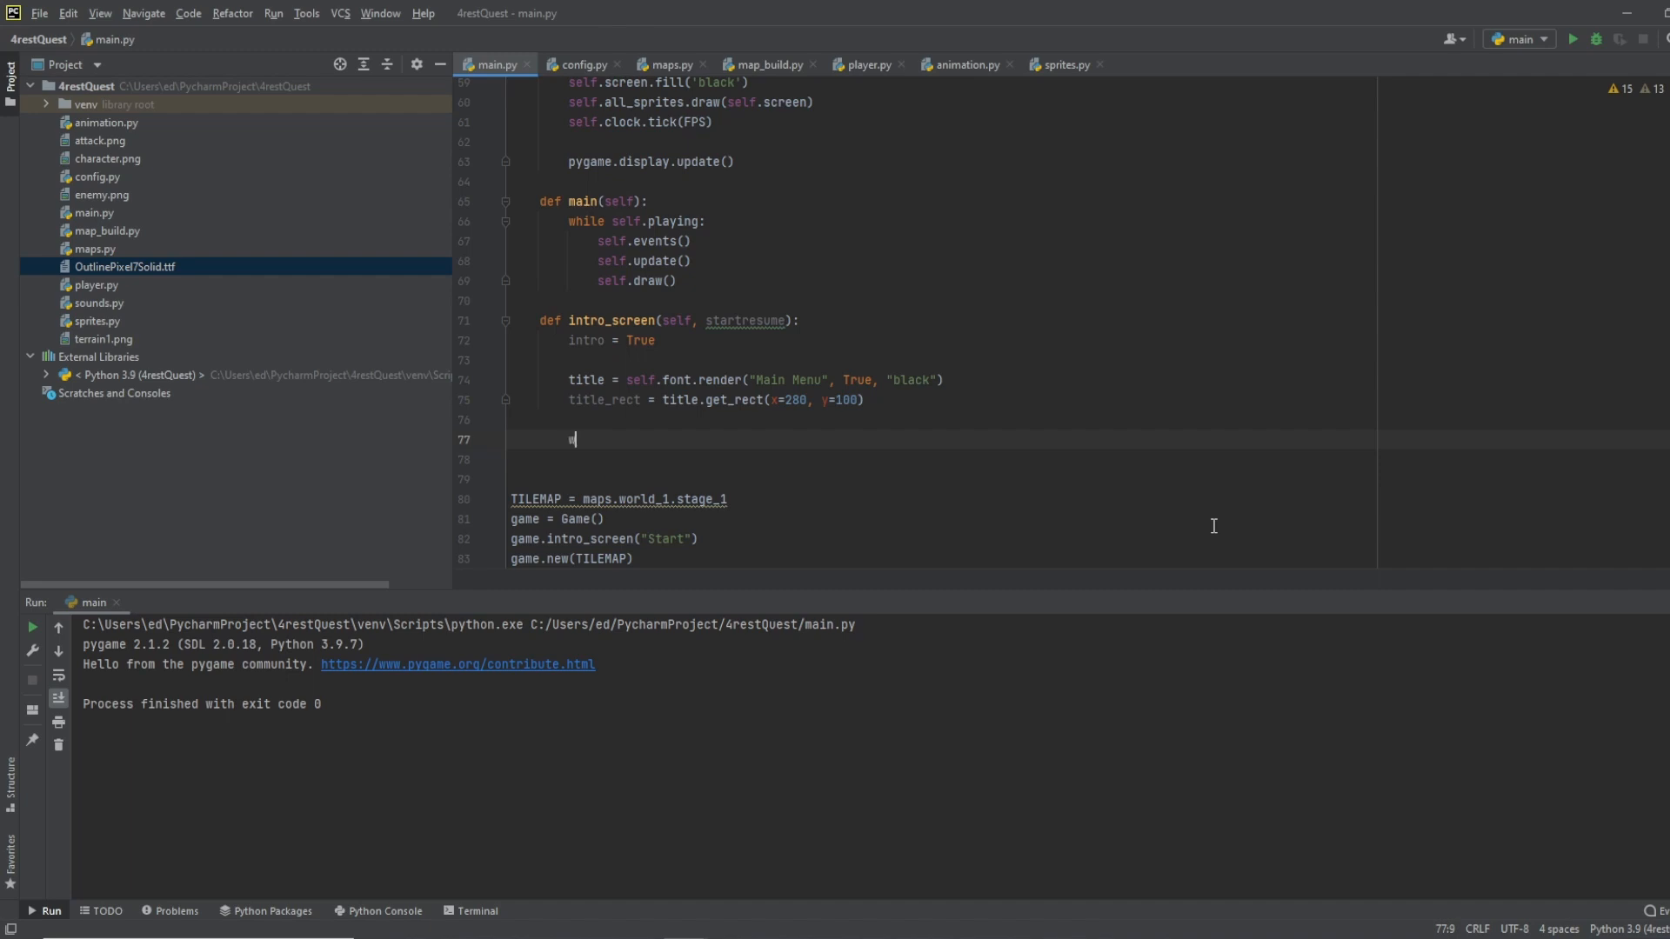
Step: Add a while intro event loop setting intro and running False on pygame.QUIT
{"action": "type", "text": "while intro"}
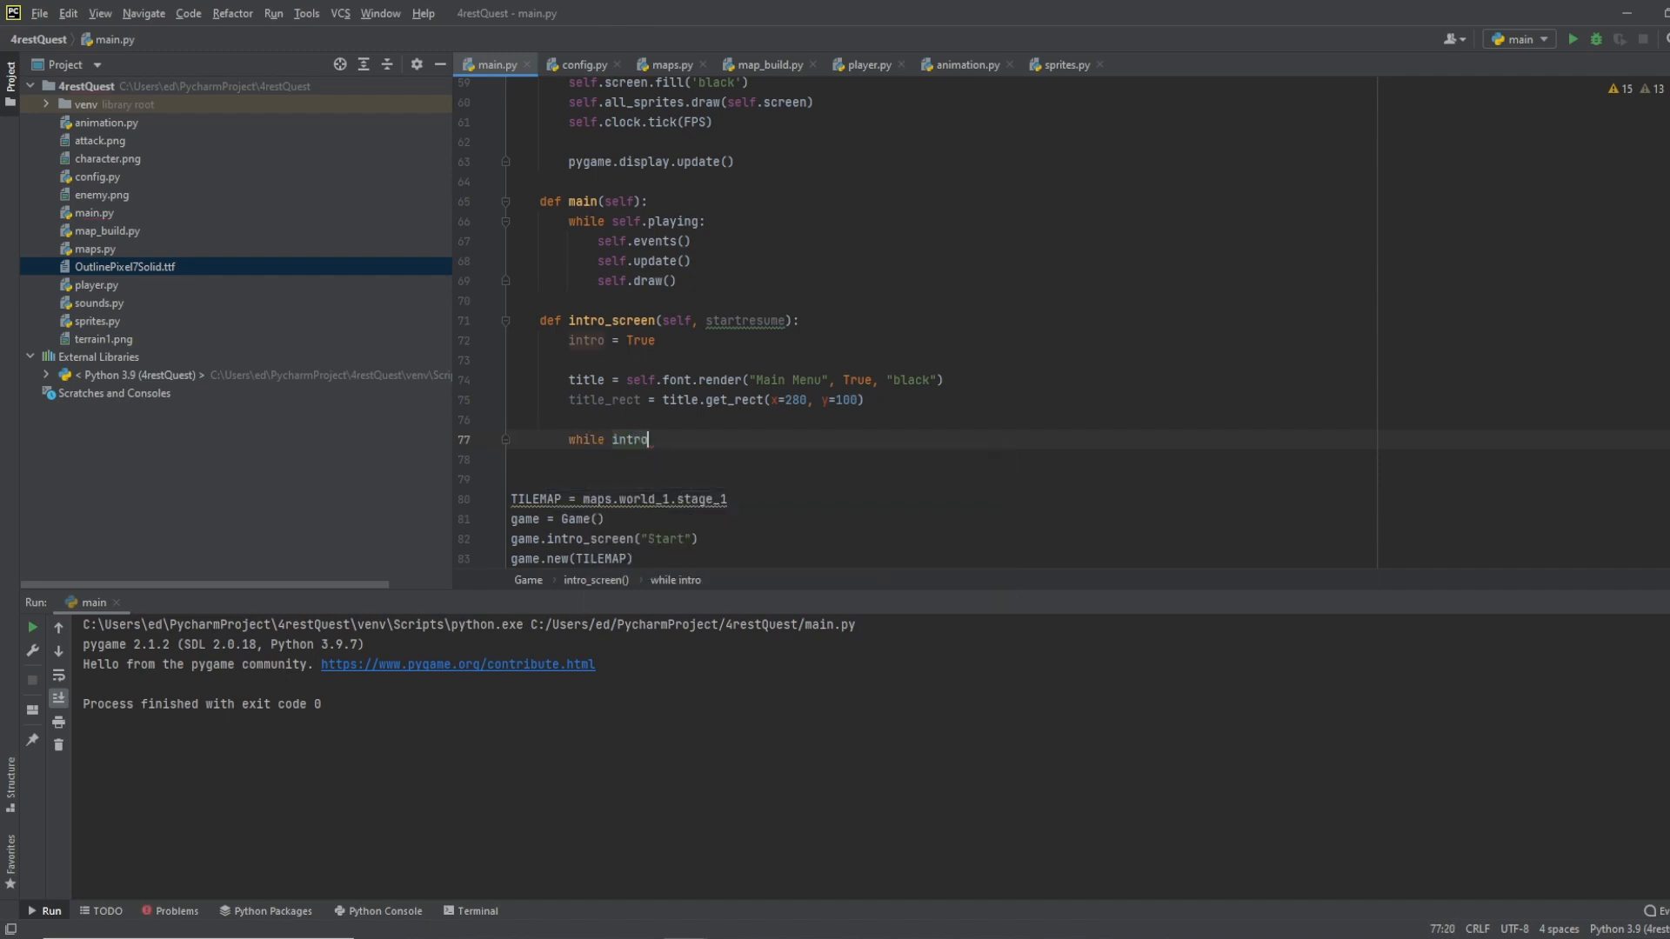
{"action": "type", "text": ":"}
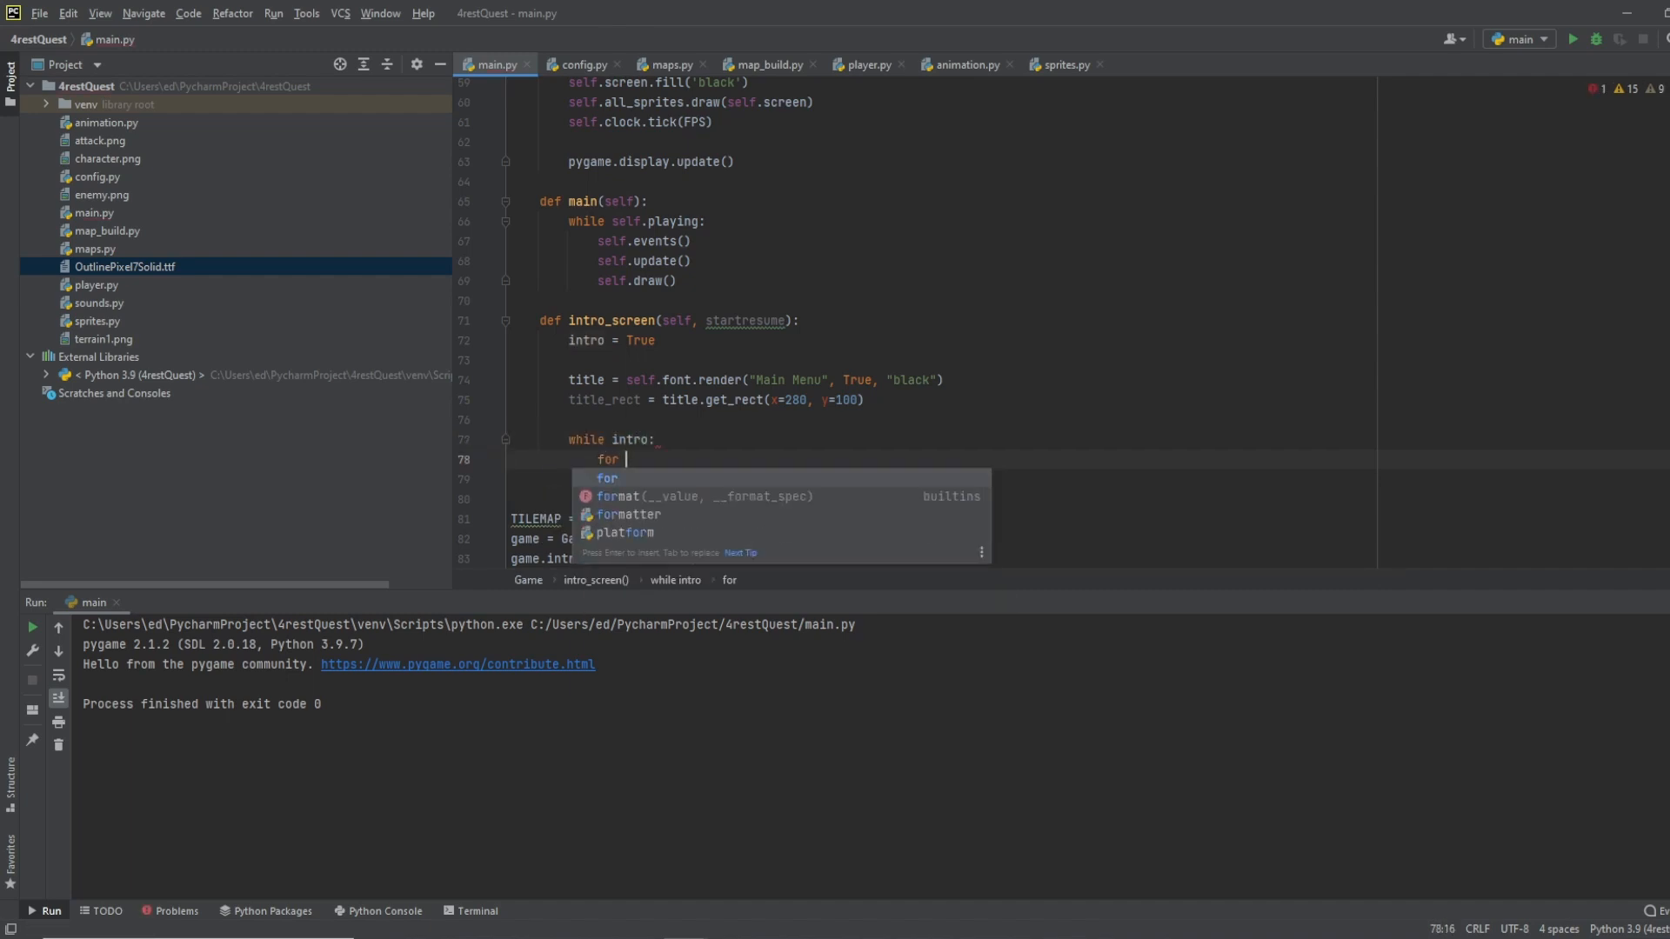
{"action": "type", "text": "event in pygame.event.get():"}
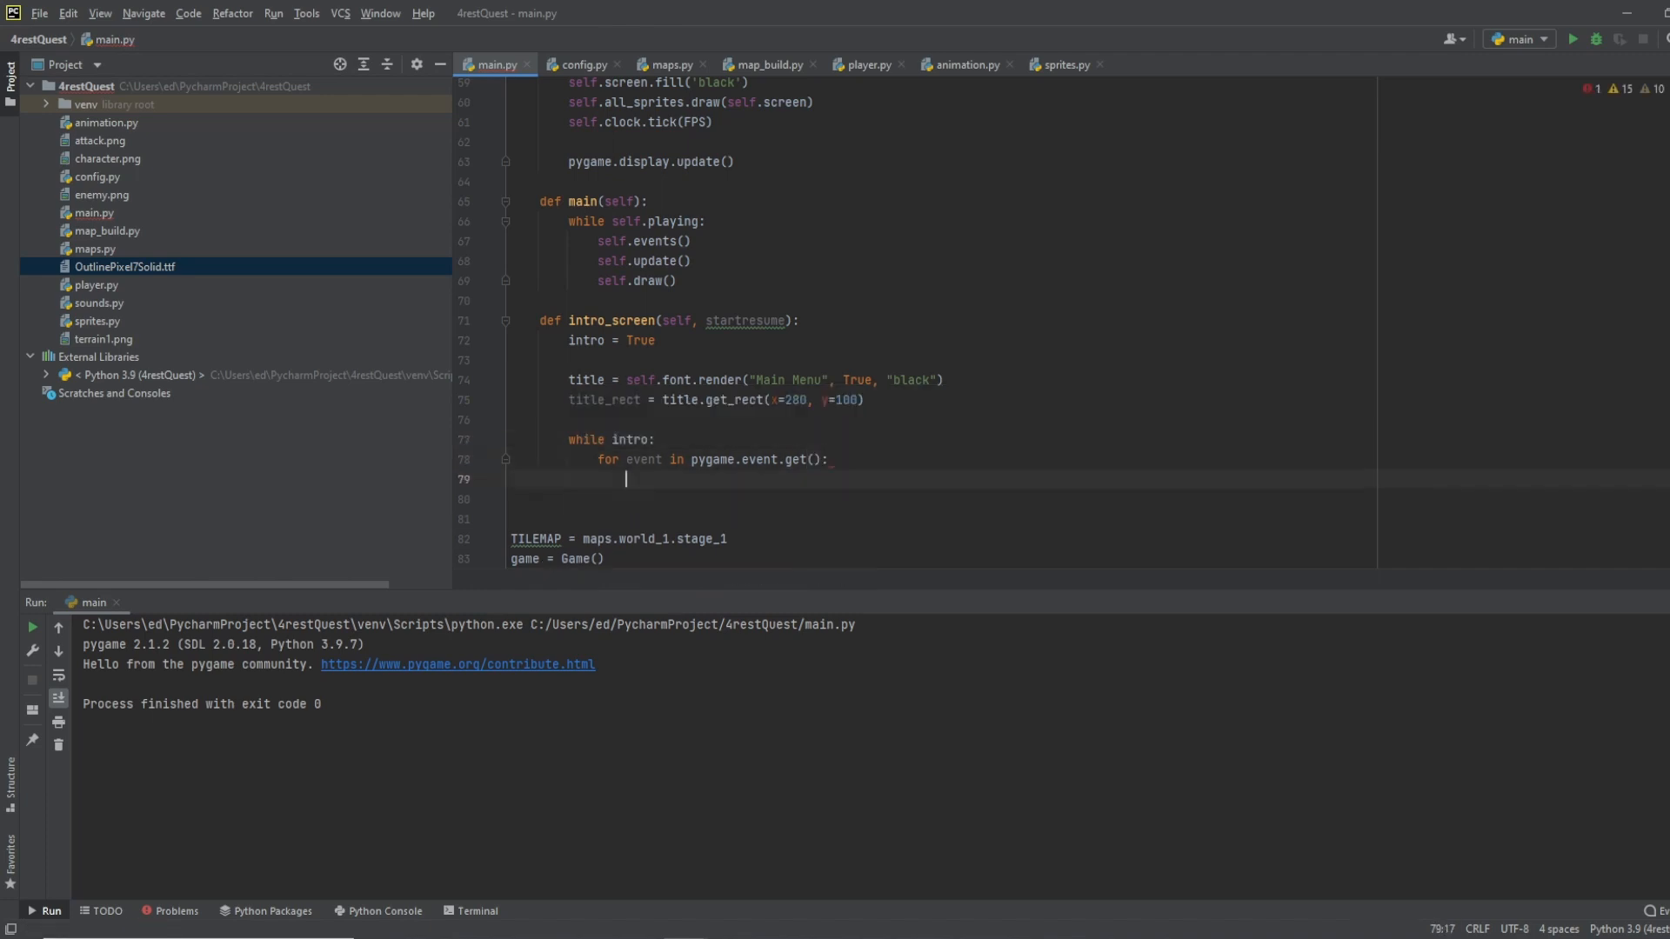
{"action": "type", "text": "if even"}
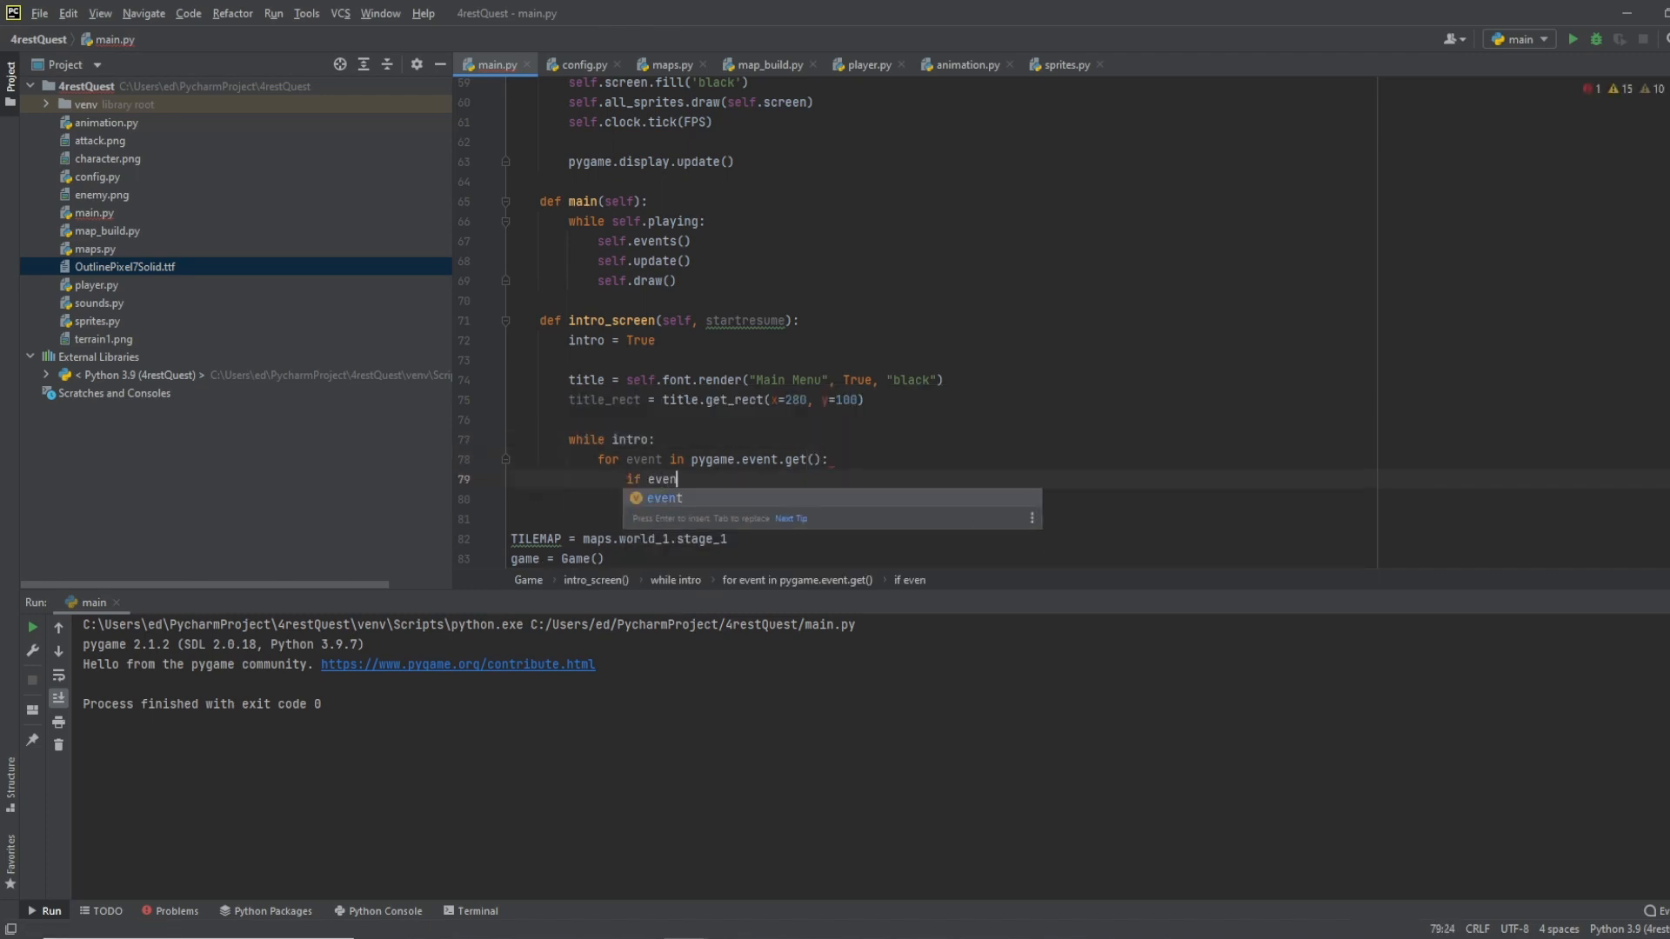
{"action": "type", "text": ".type"}
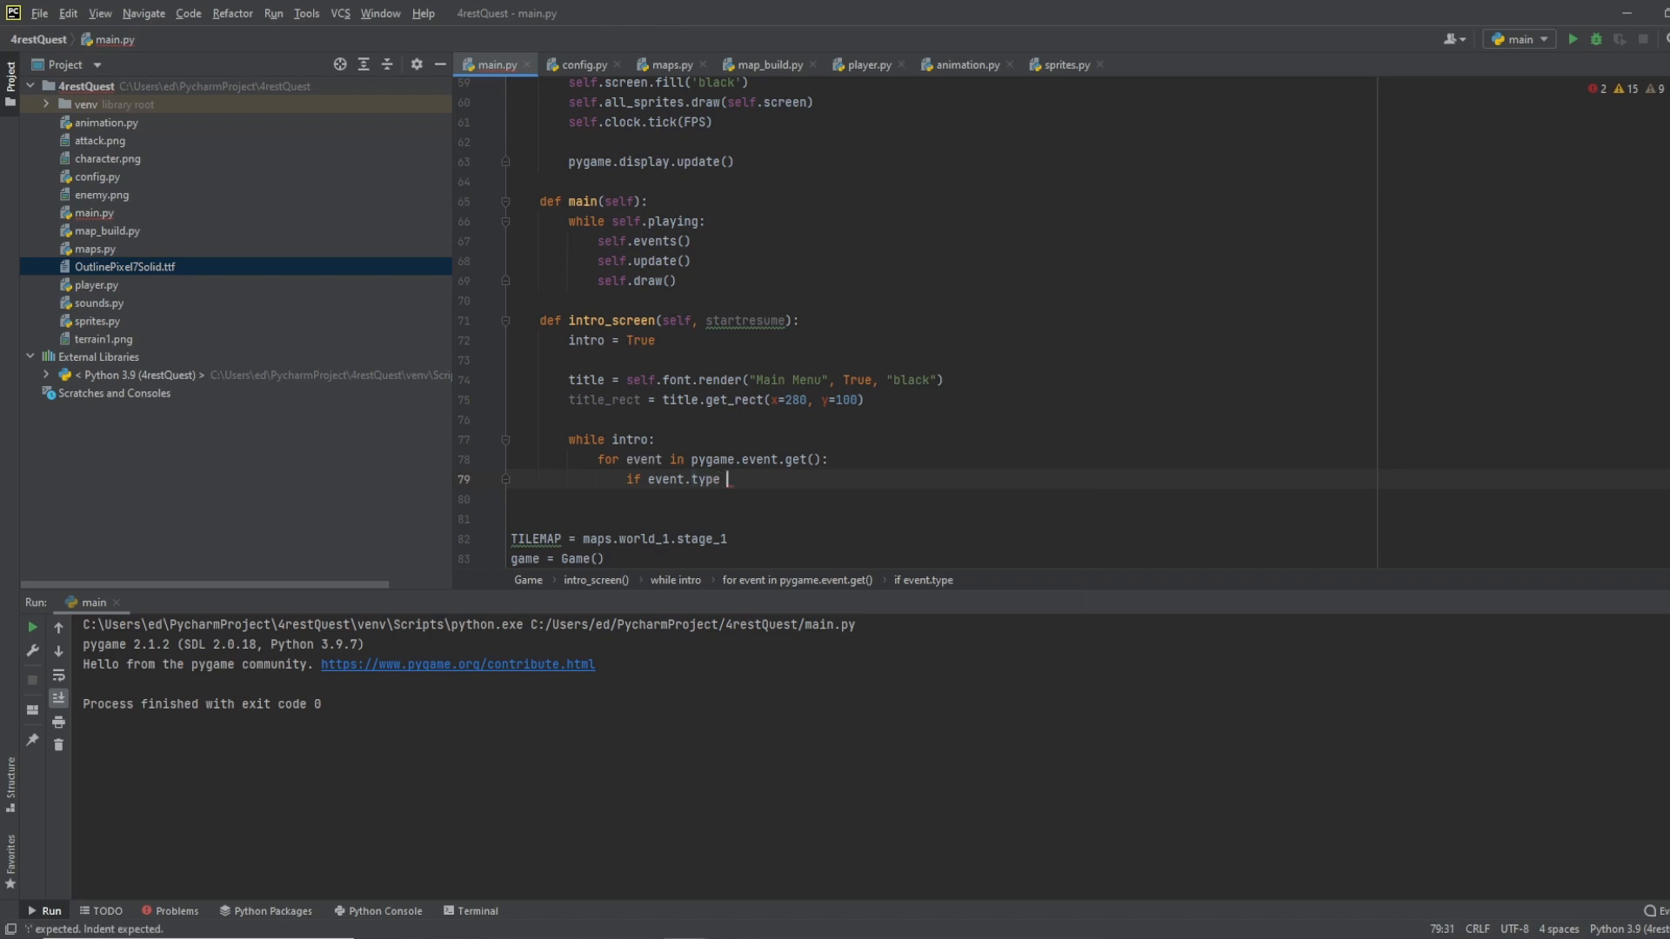
{"action": "type", "text": "== pygame."}
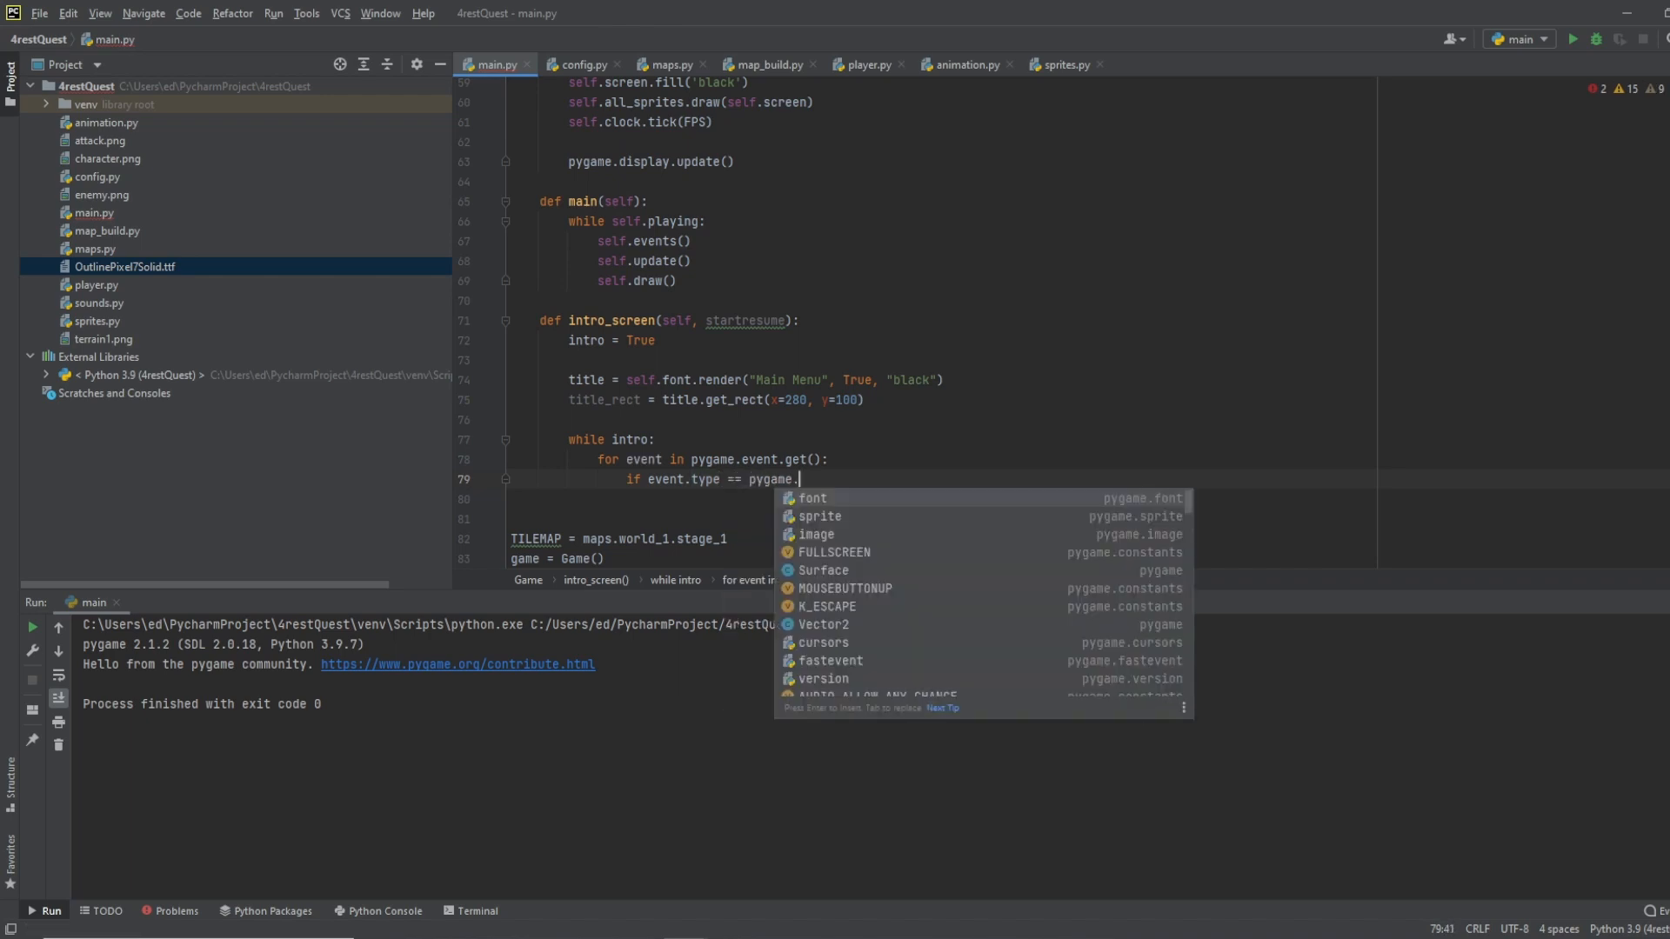
{"action": "type", "text": "QUIT:"}
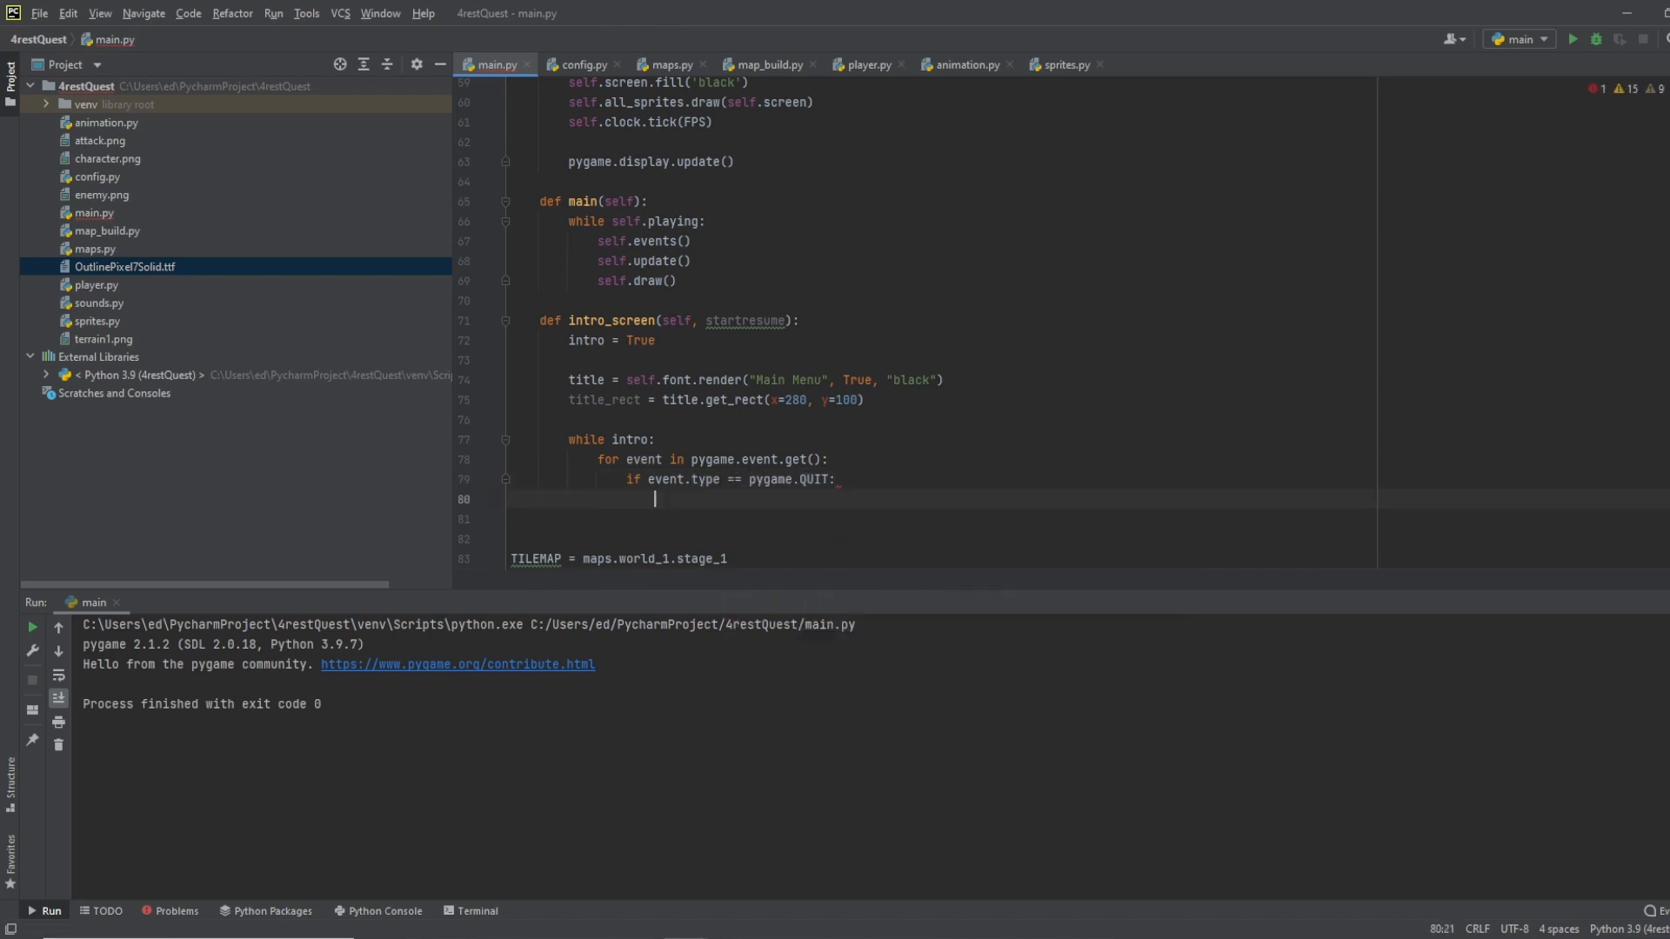
{"action": "type", "text": "intro = False"}
{"action": "left_click", "coordinate": [942, 518]}
{"action": "type", "text": "self."}
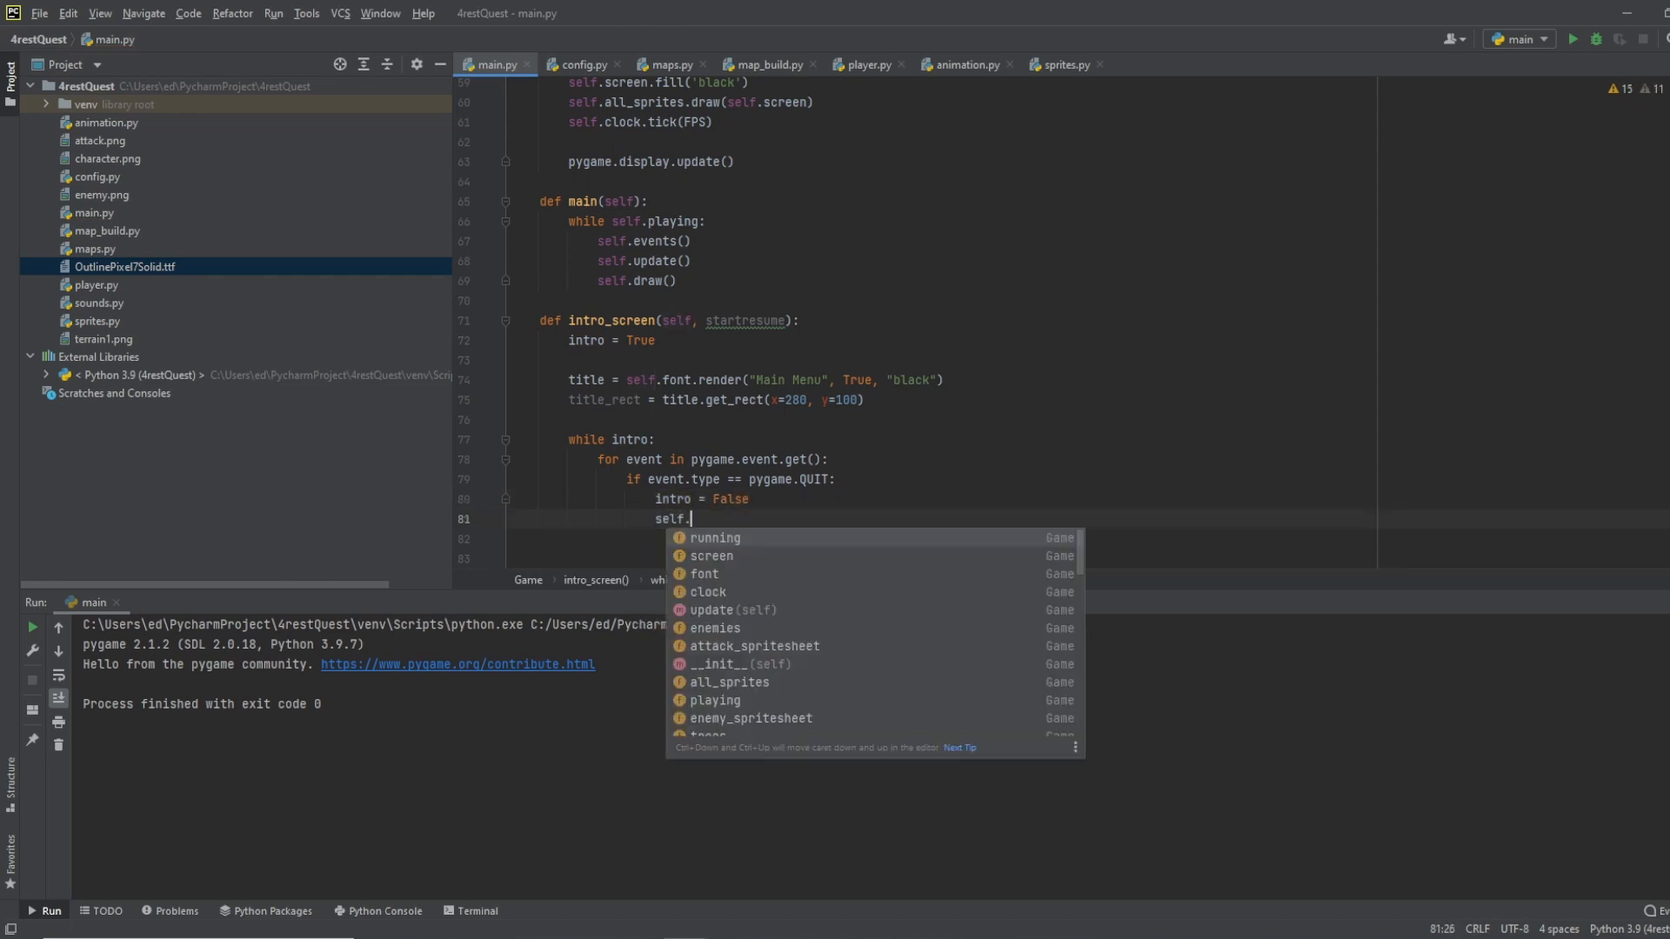
{"action": "type", "text": "running ="}
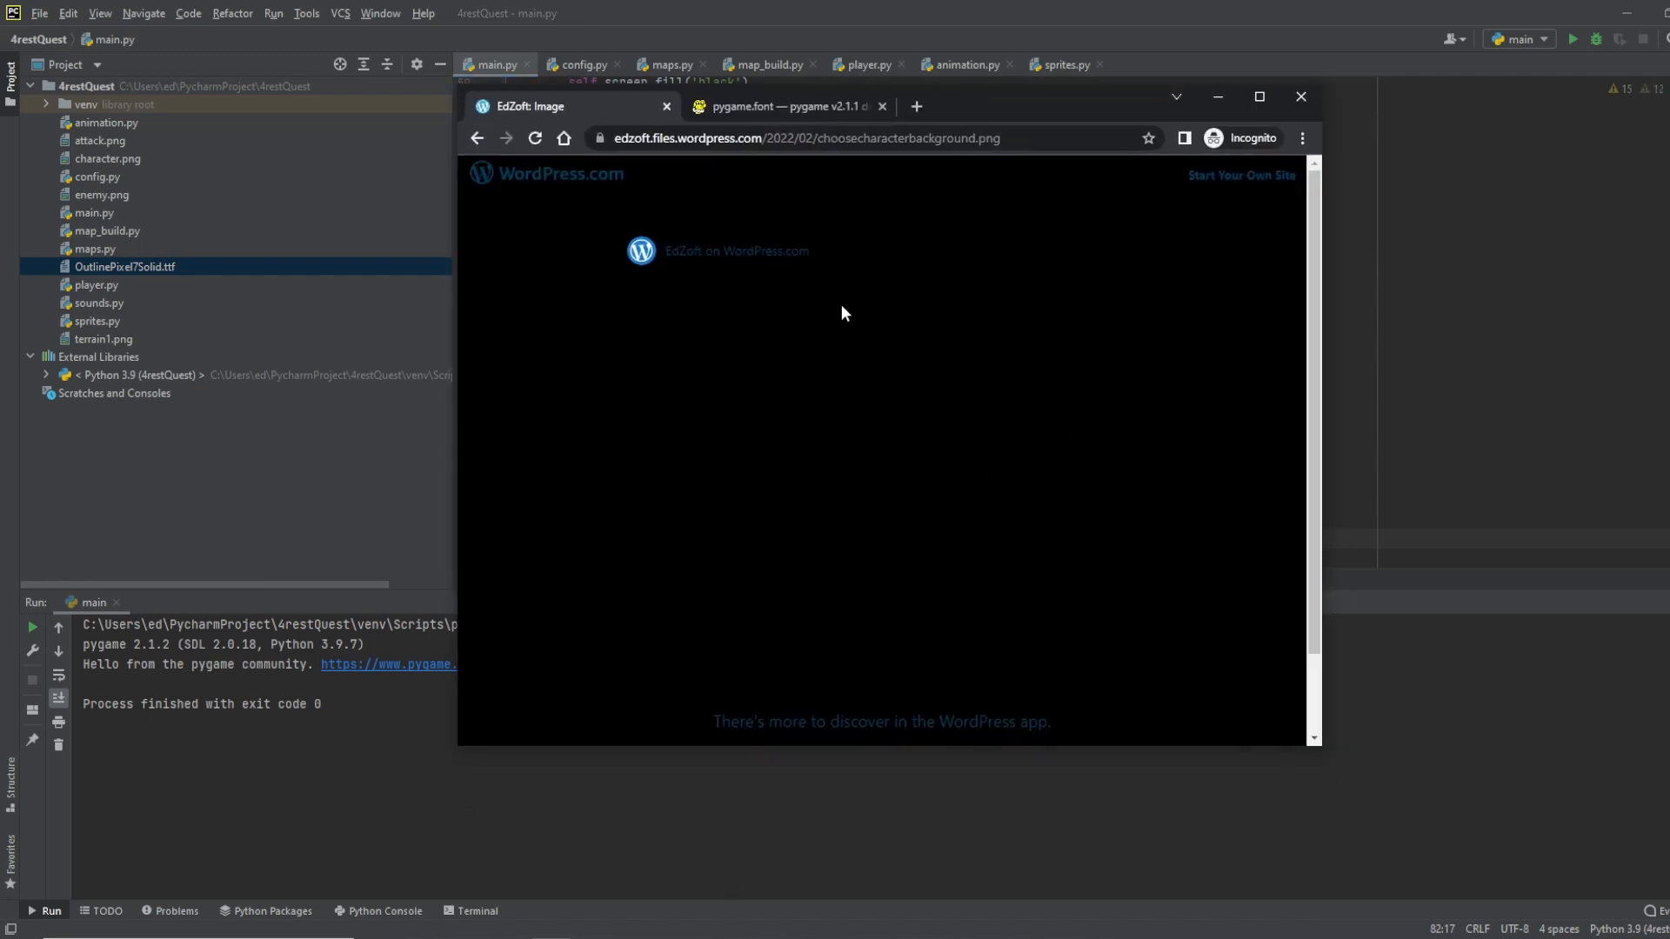
{"action": "mouse_move", "coordinate": [1046, 377]}
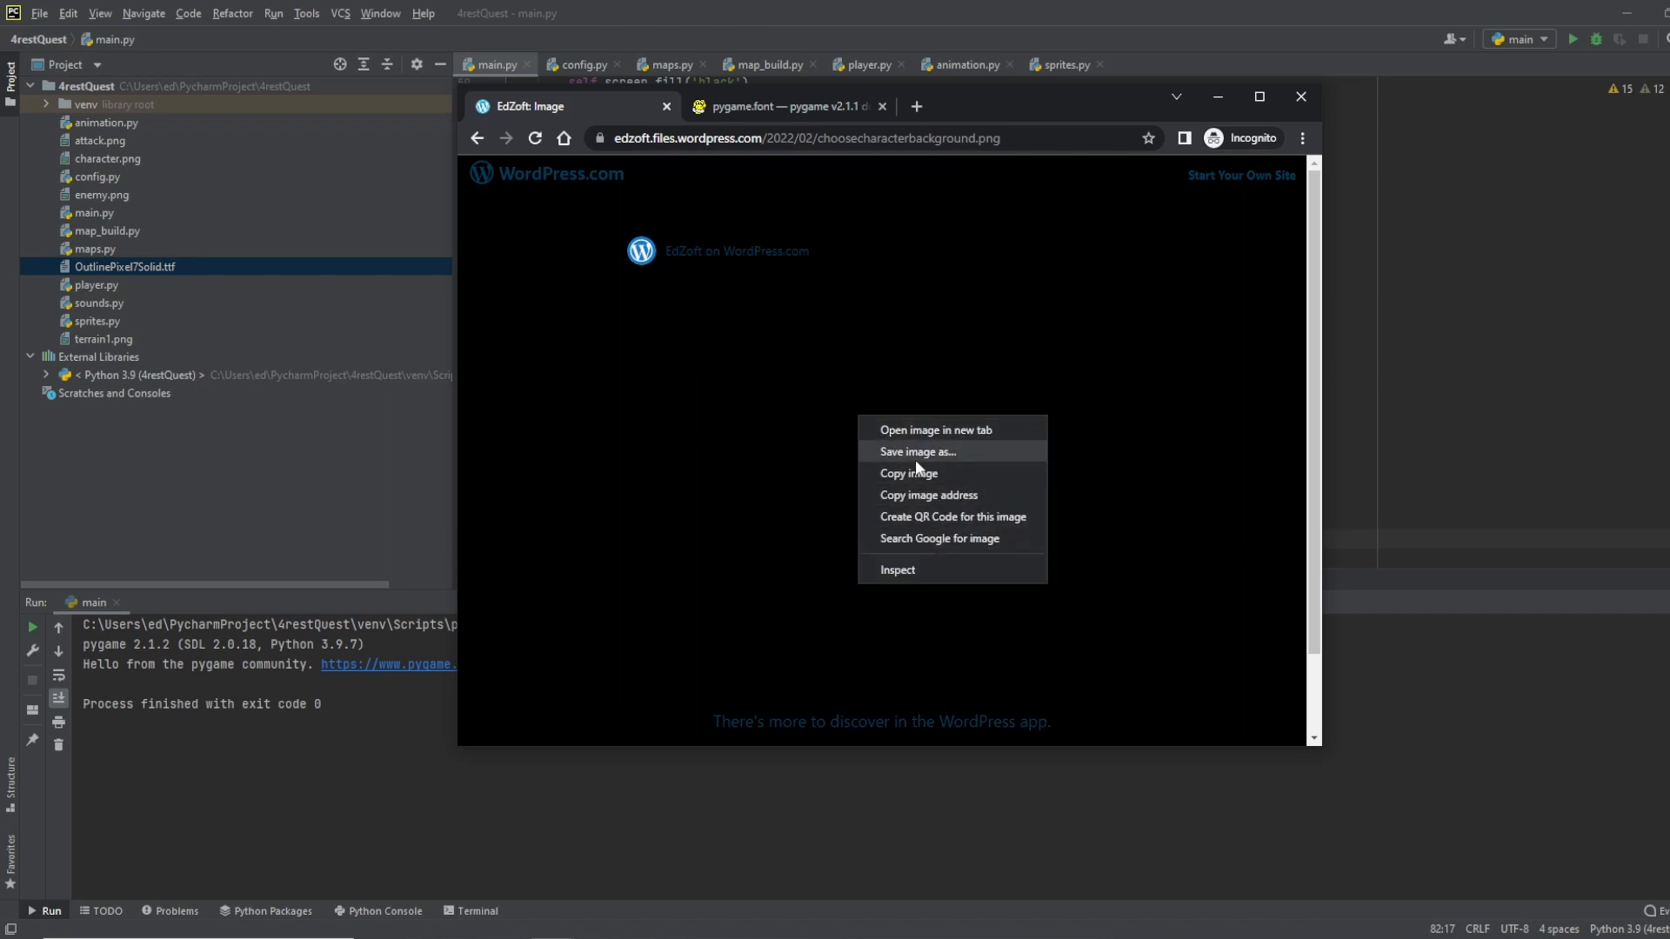
Step: Save the Chrome background image as background.png in the 4restQuest folder
{"action": "left_click", "coordinate": [918, 452]}
{"action": "type", "text": "background"}
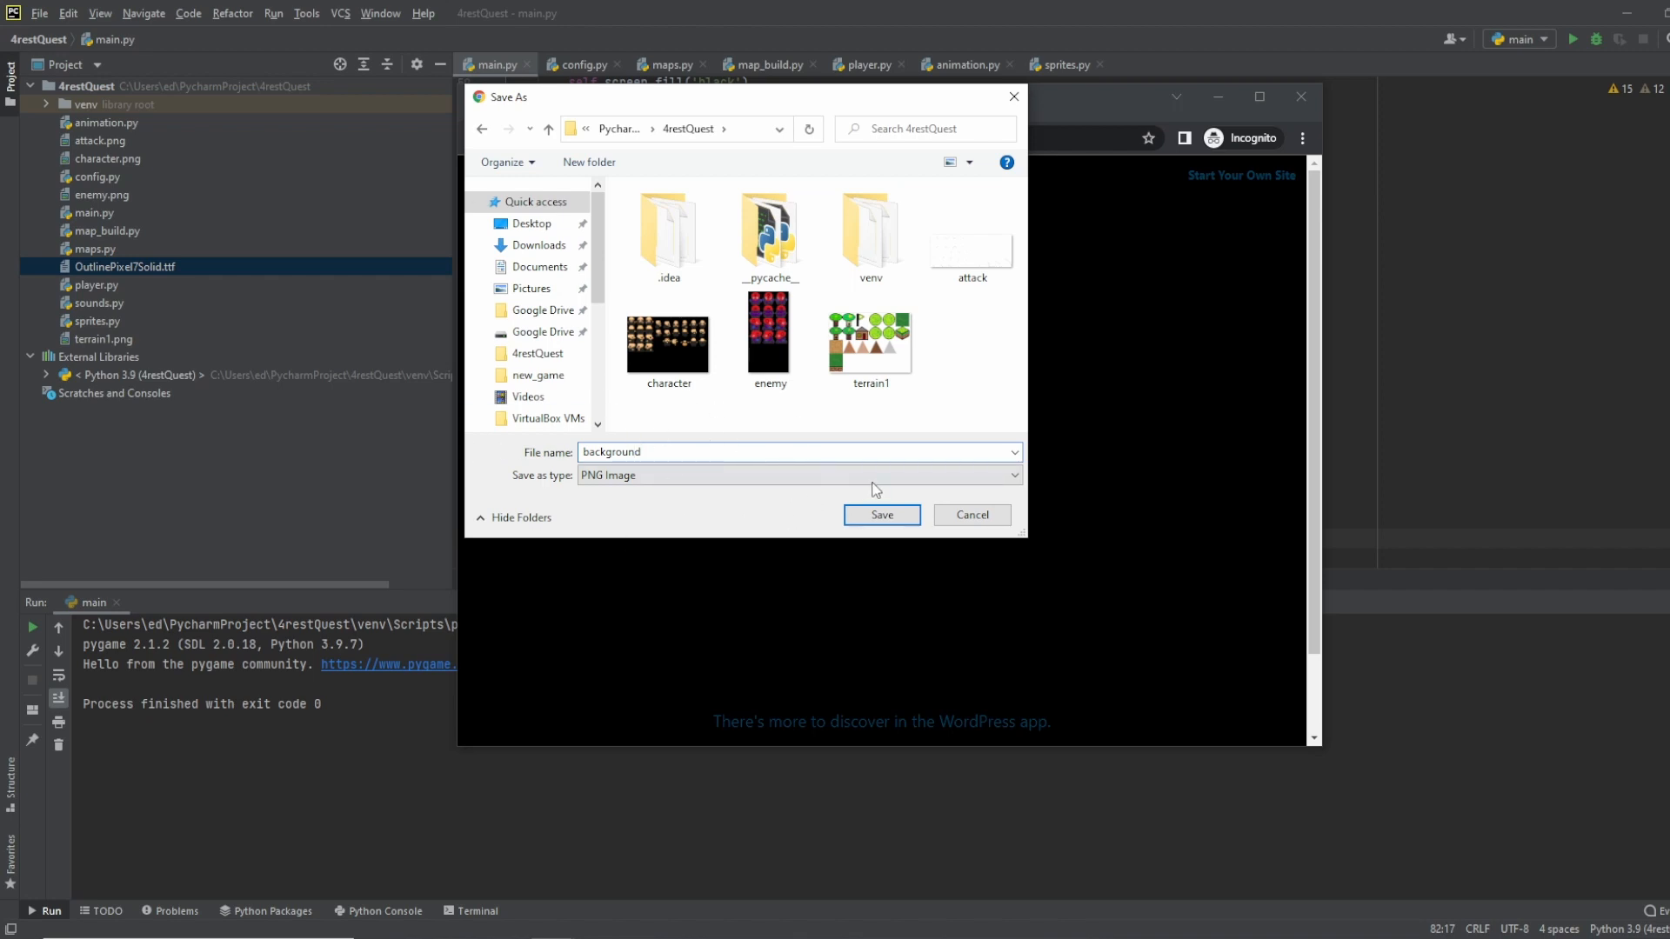
{"action": "left_click", "coordinate": [882, 515]}
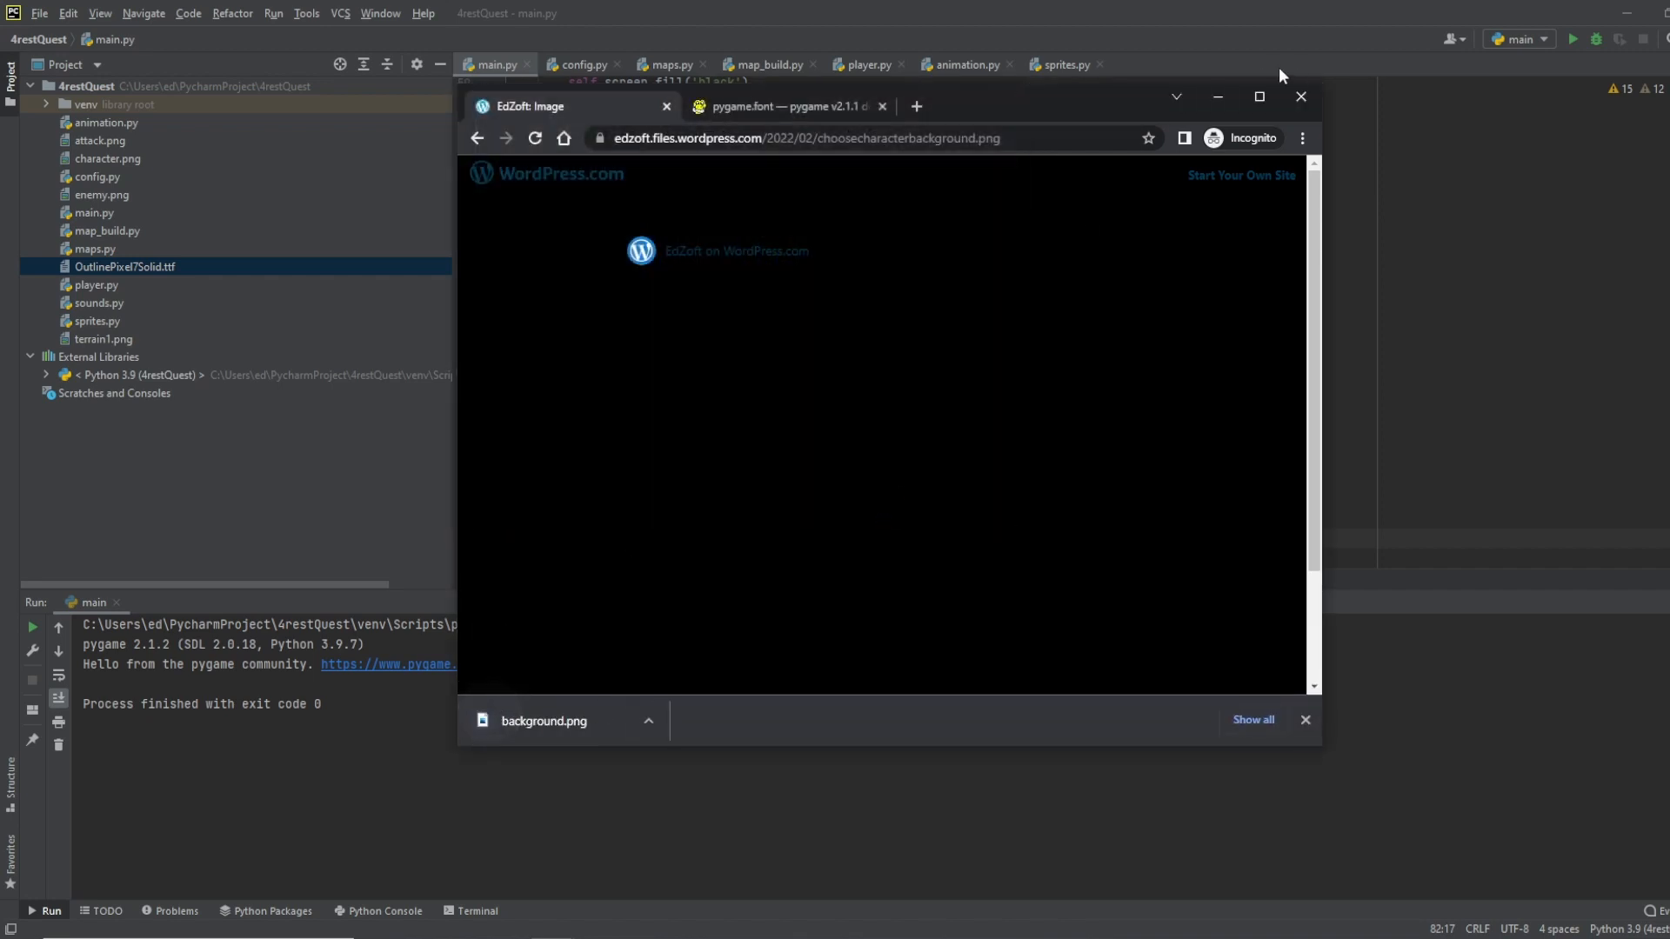
{"action": "left_click", "coordinate": [1300, 96]}
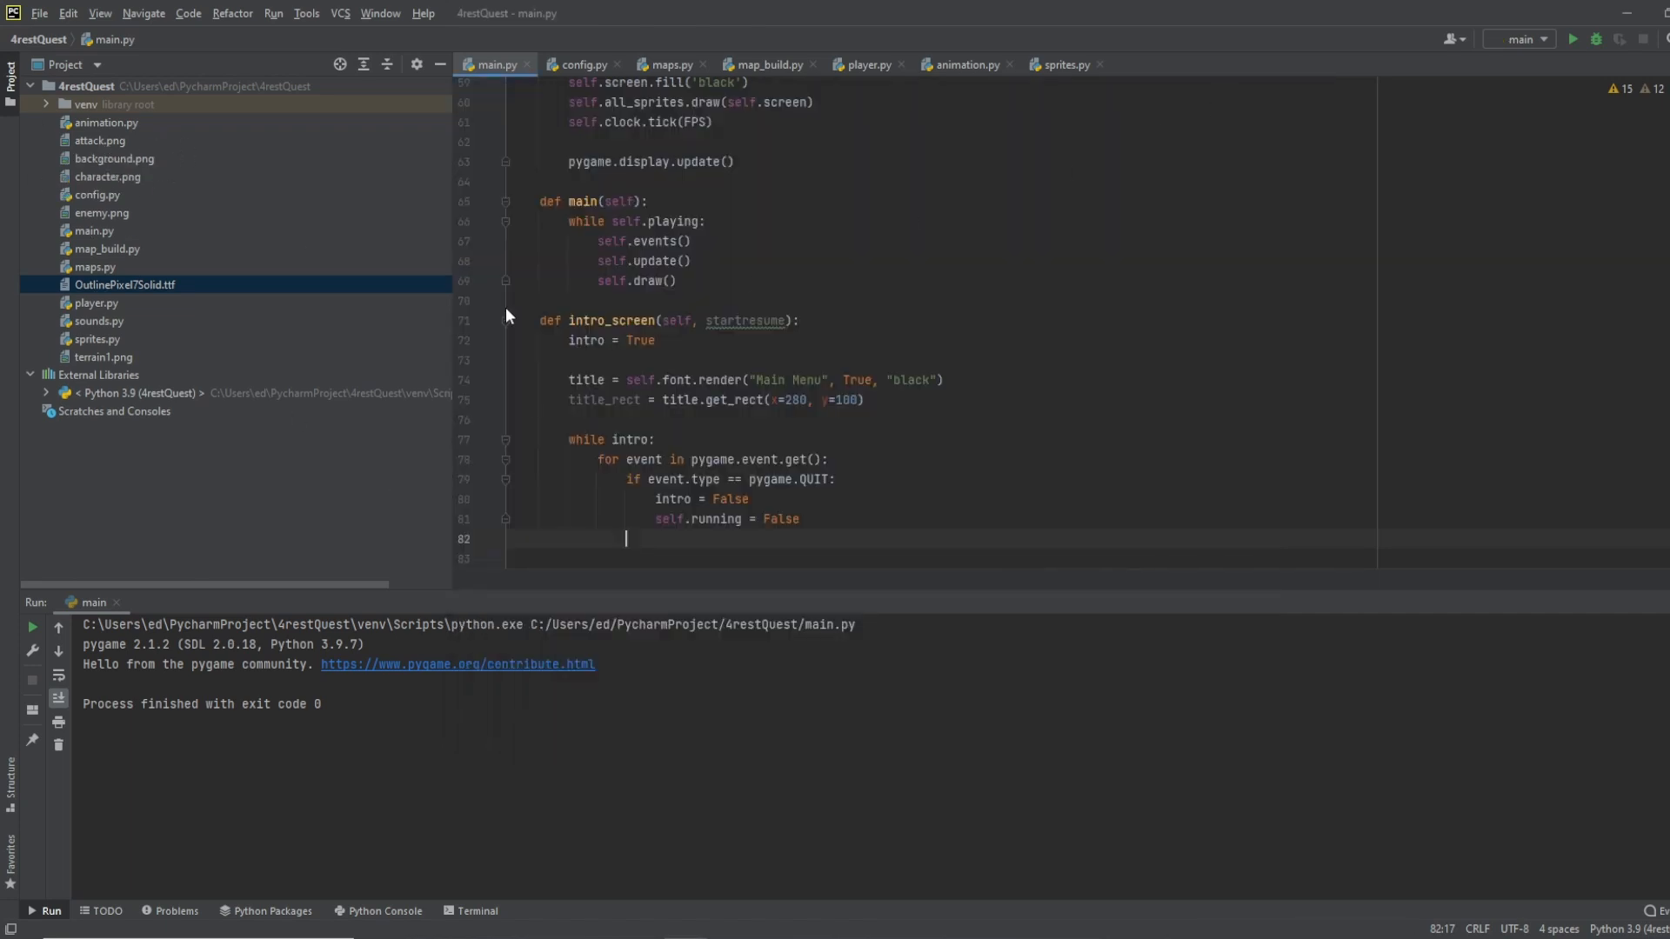
{"action": "mouse_move", "coordinate": [489, 340]}
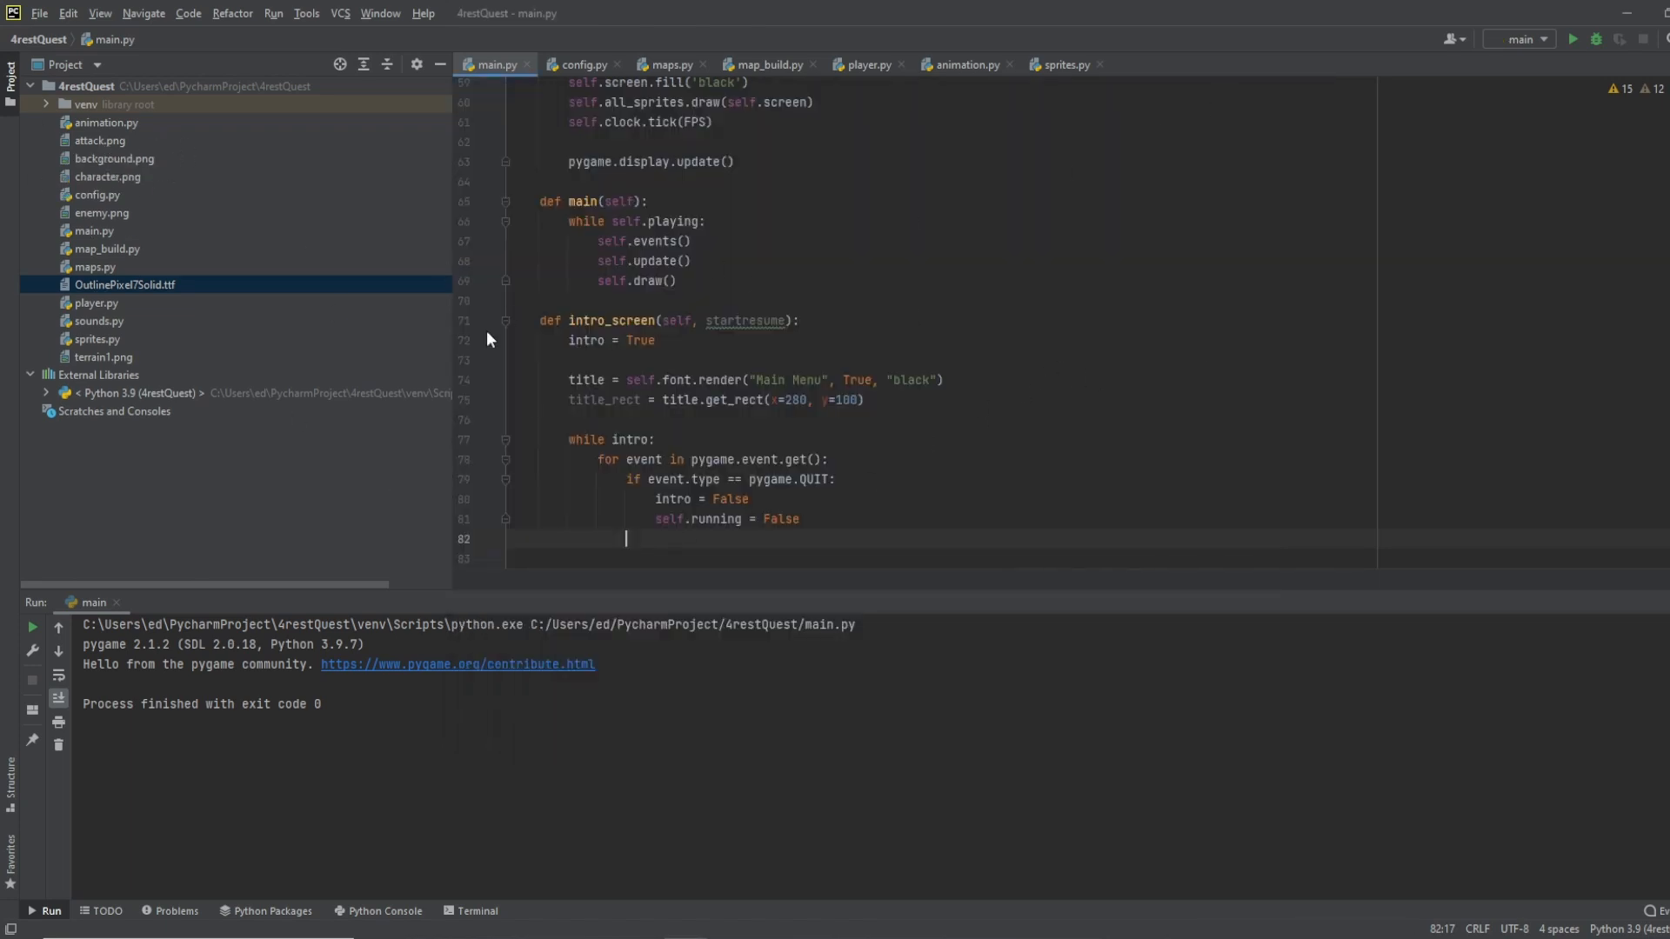
Step: Add self.intro_background = pygame.image.load("background.png") to Game's __init__
{"action": "scroll", "scroll_direction": "down", "scroll_amount": 3}
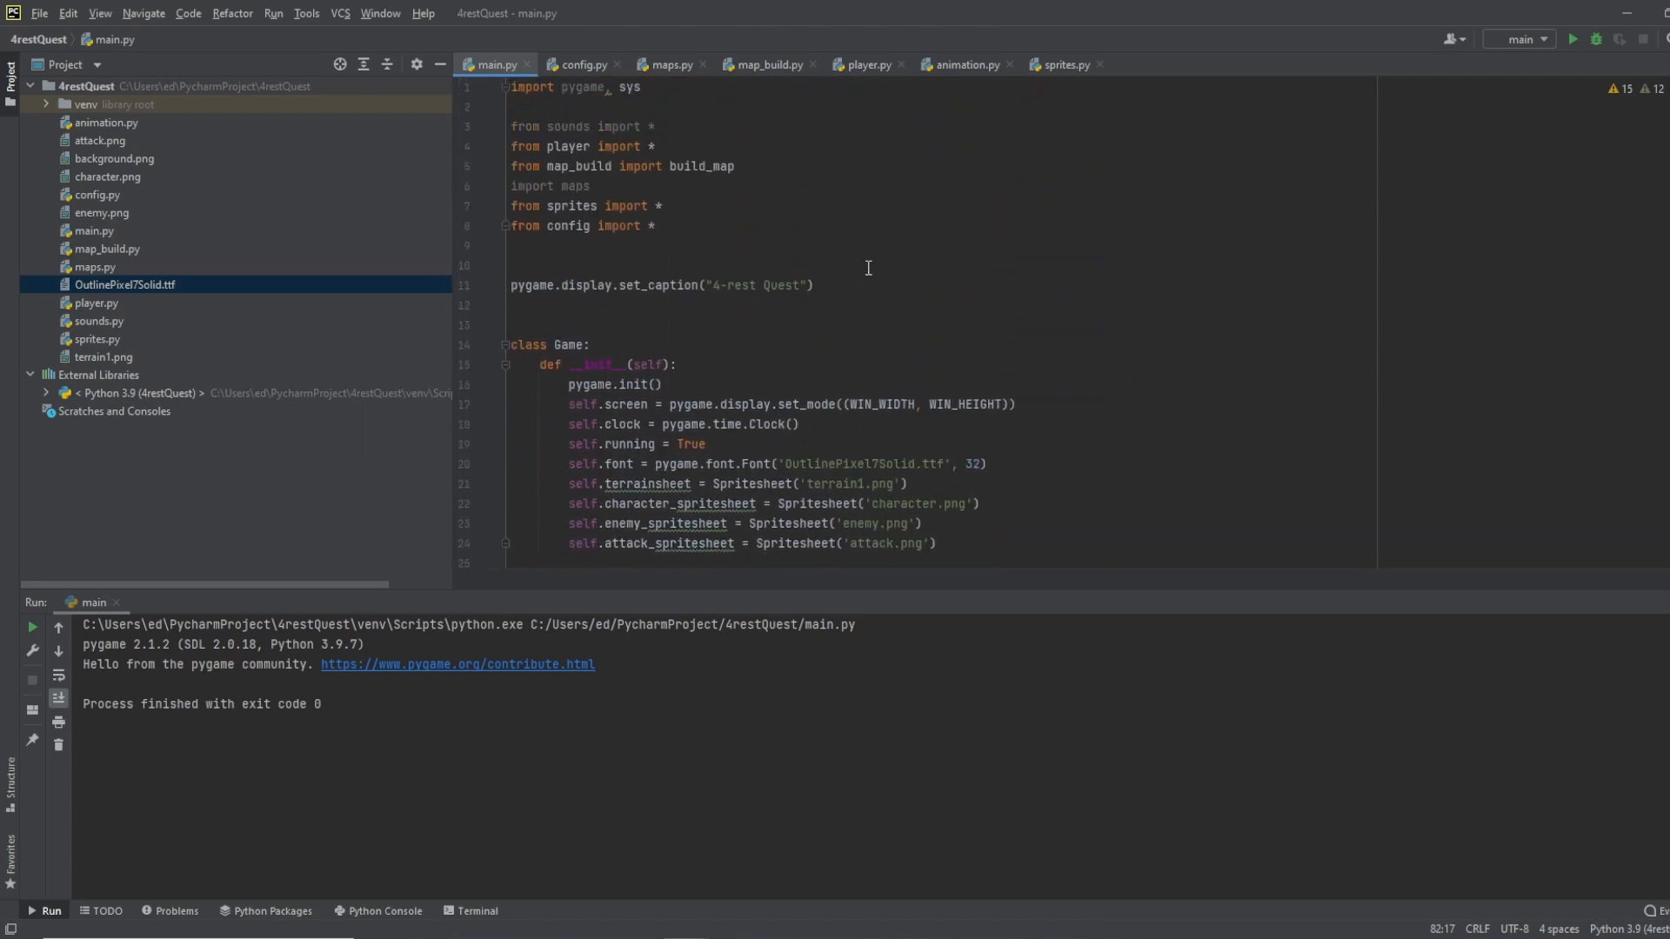
{"action": "scroll", "scroll_direction": "down", "scroll_amount": 3}
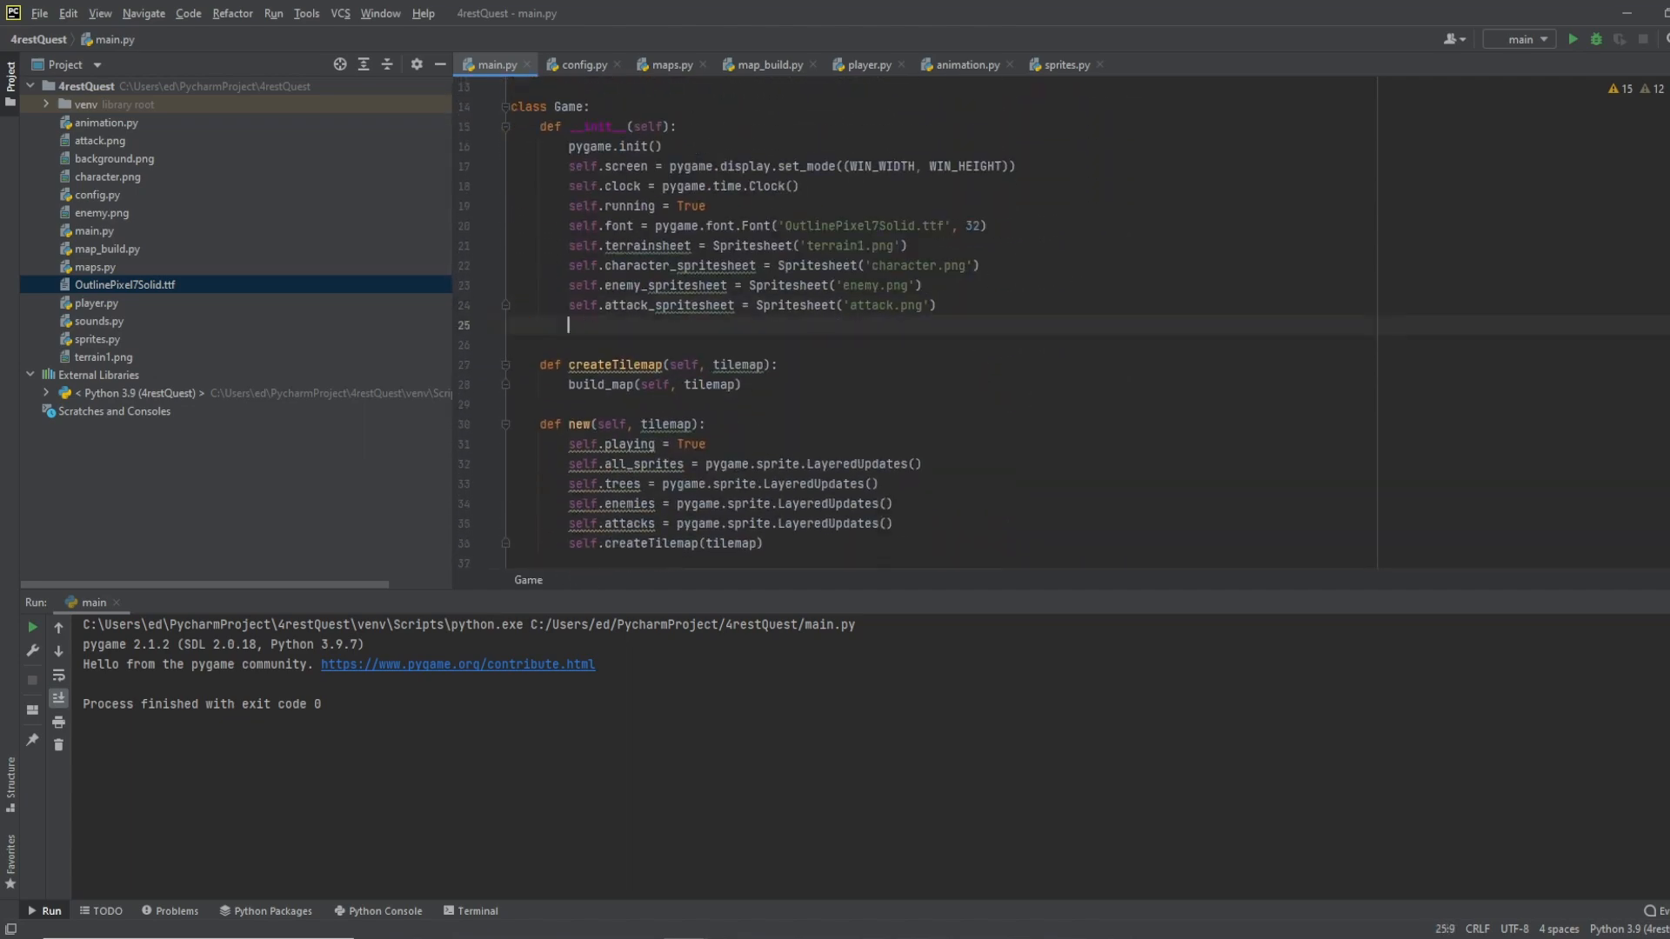
{"action": "type", "text": "self.int"}
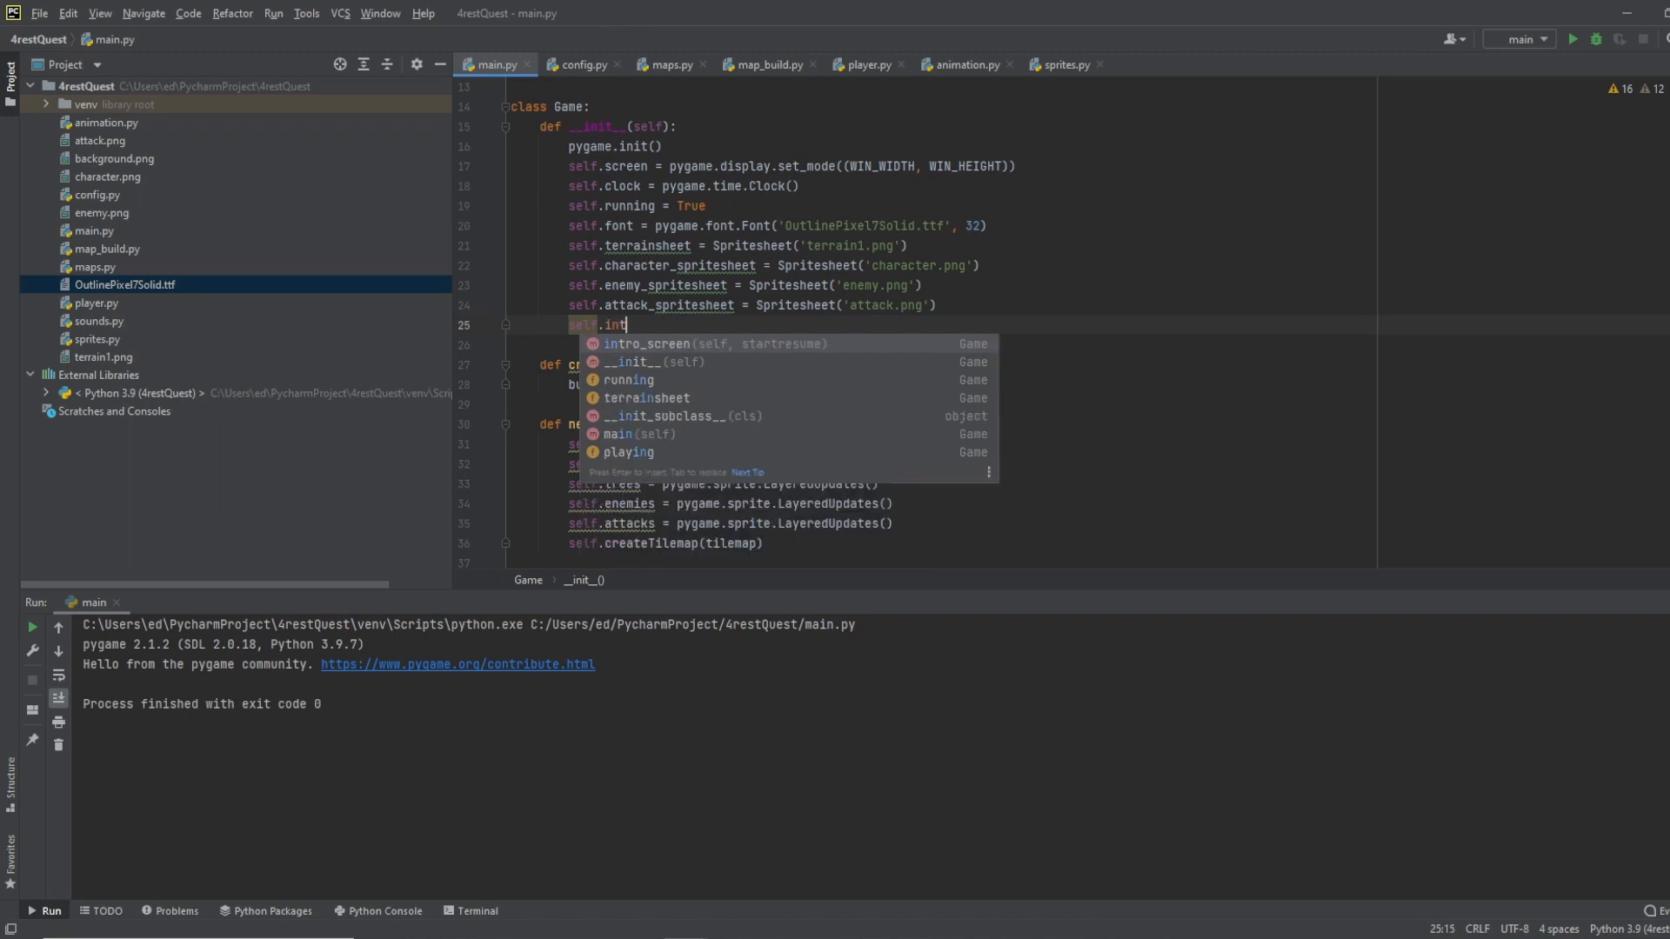
{"action": "type", "text": "ro_back"}
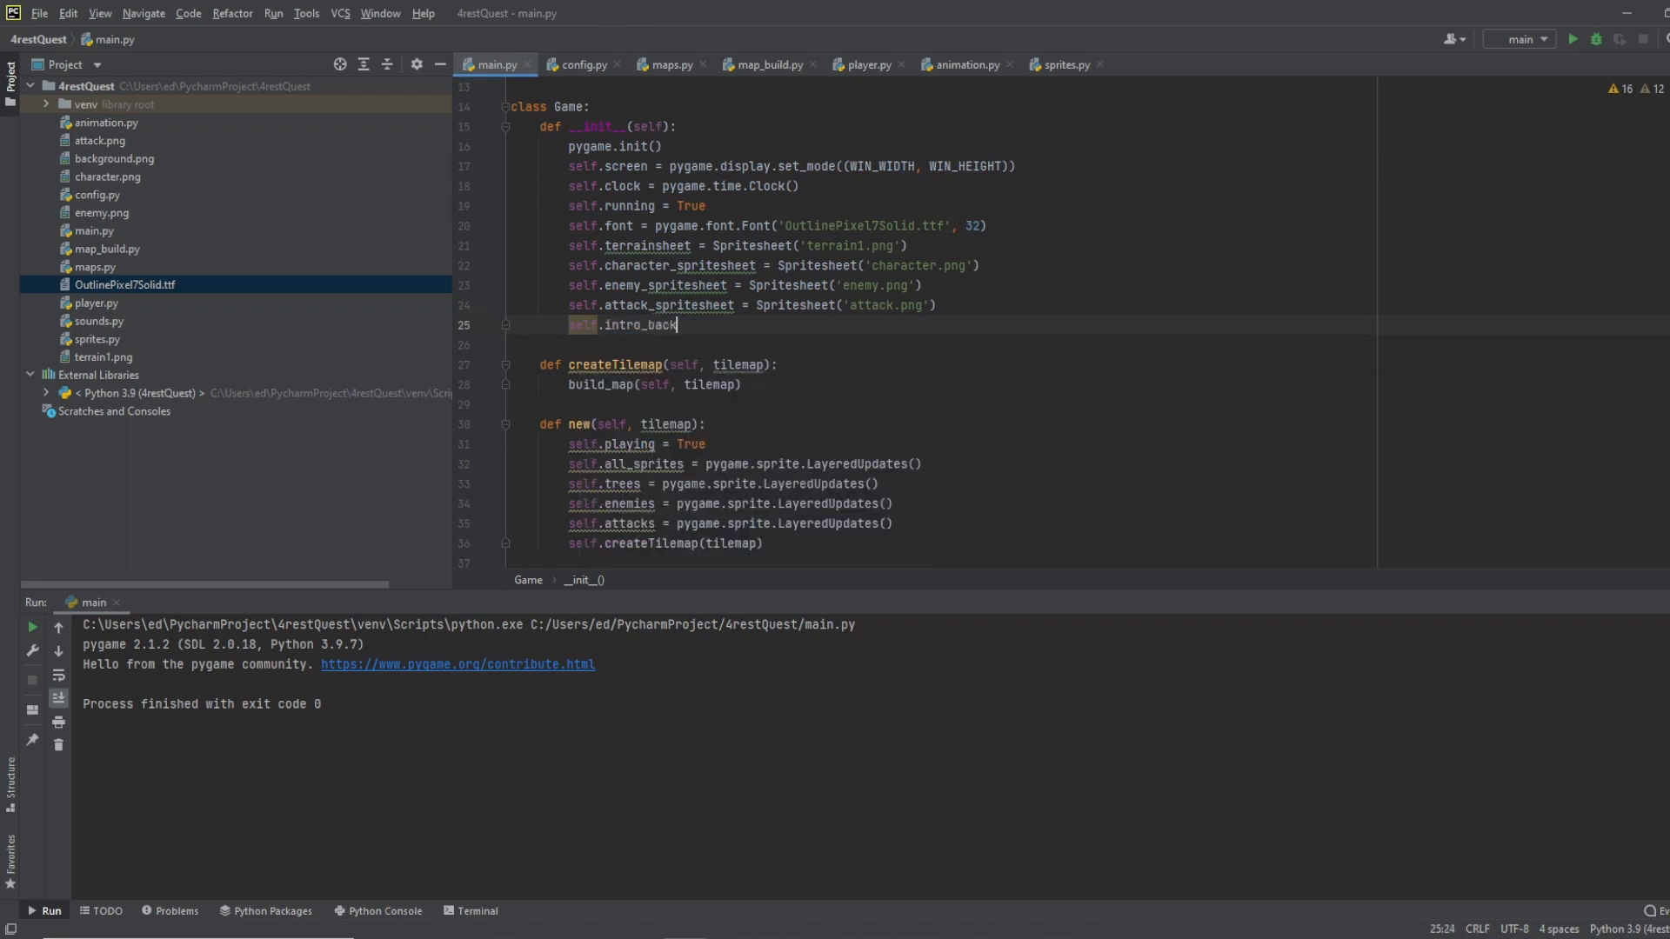
{"action": "type", "text": "ground = pygame."}
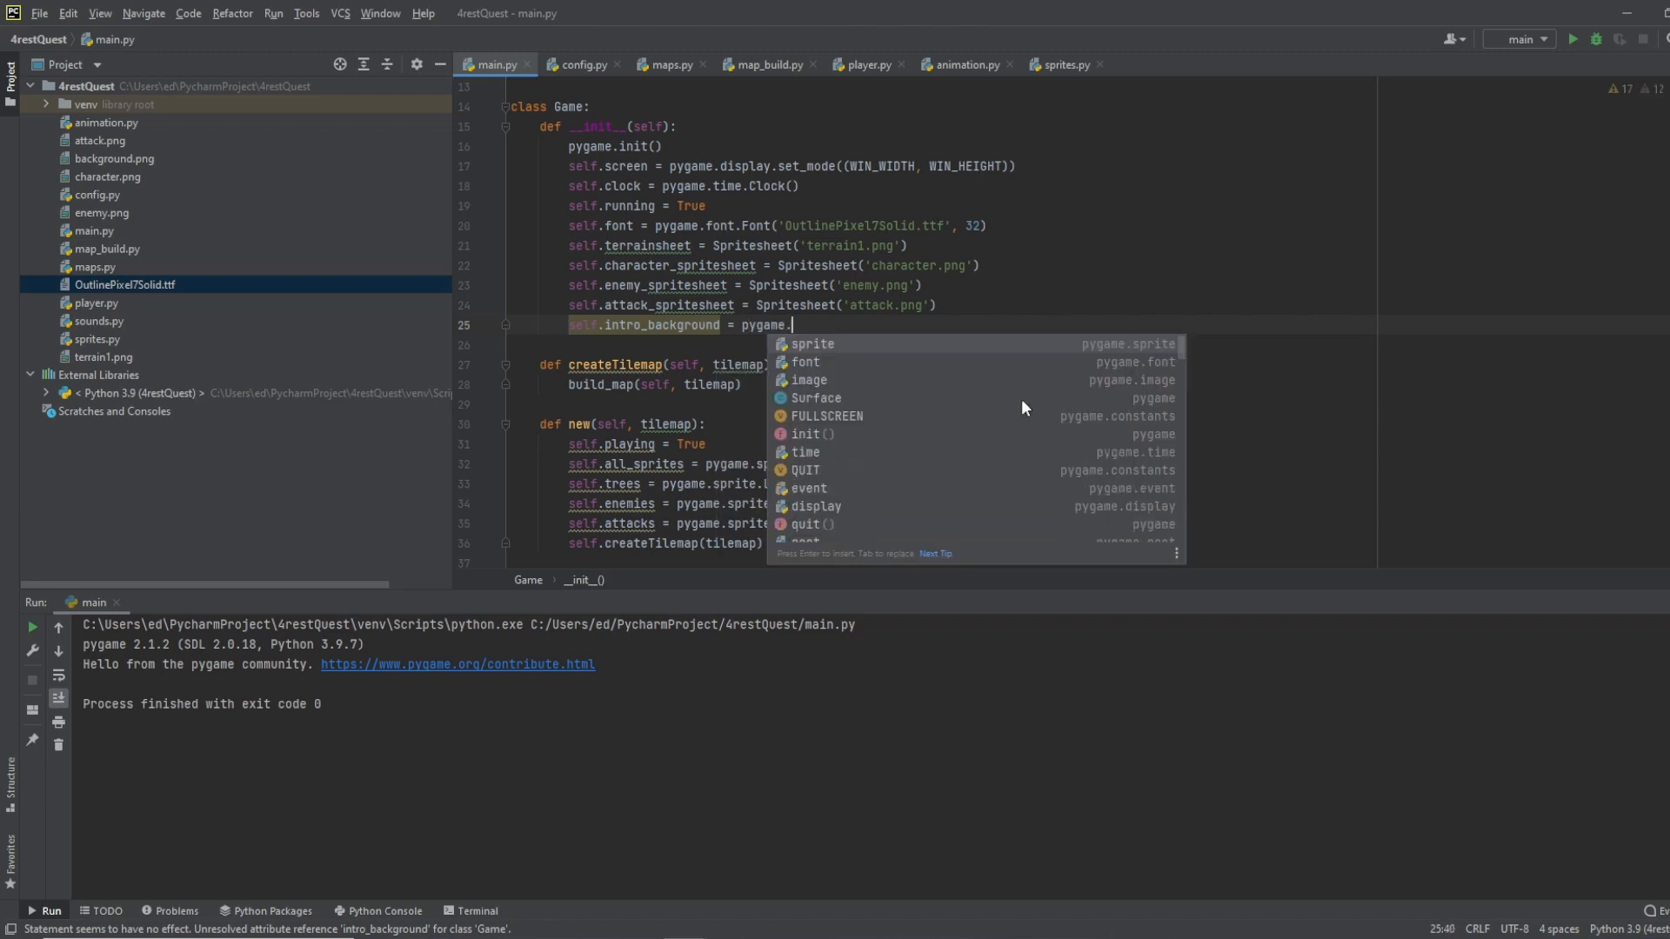
{"action": "type", "text": "i"}
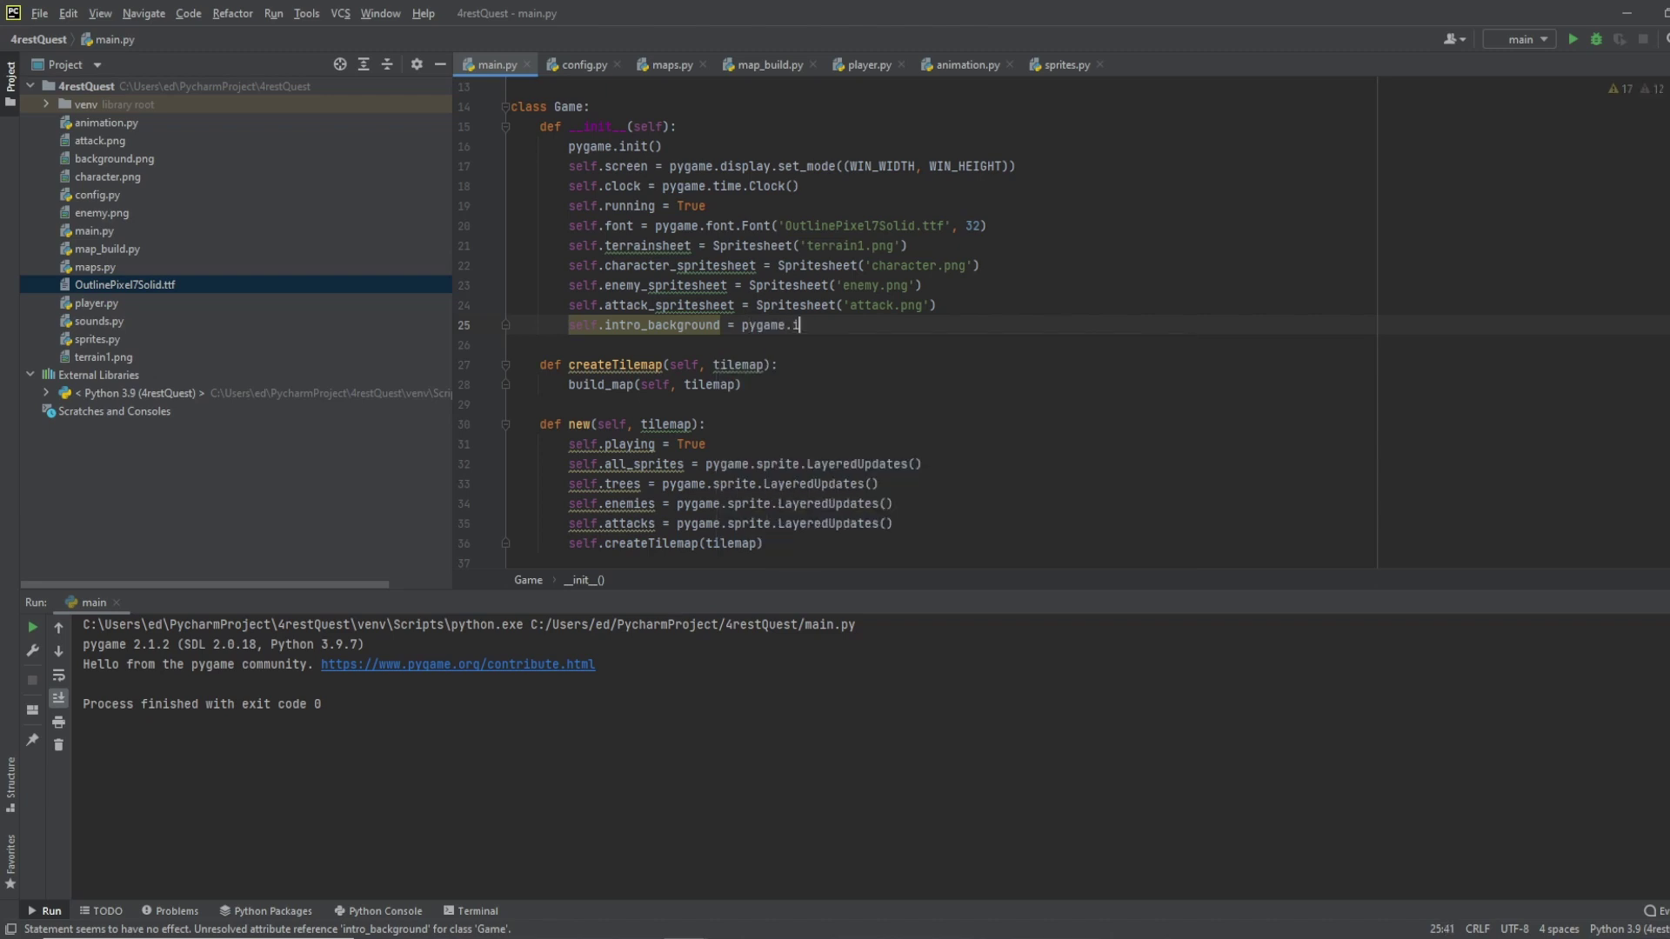
{"action": "type", "text": "image.load(\"background.png"}
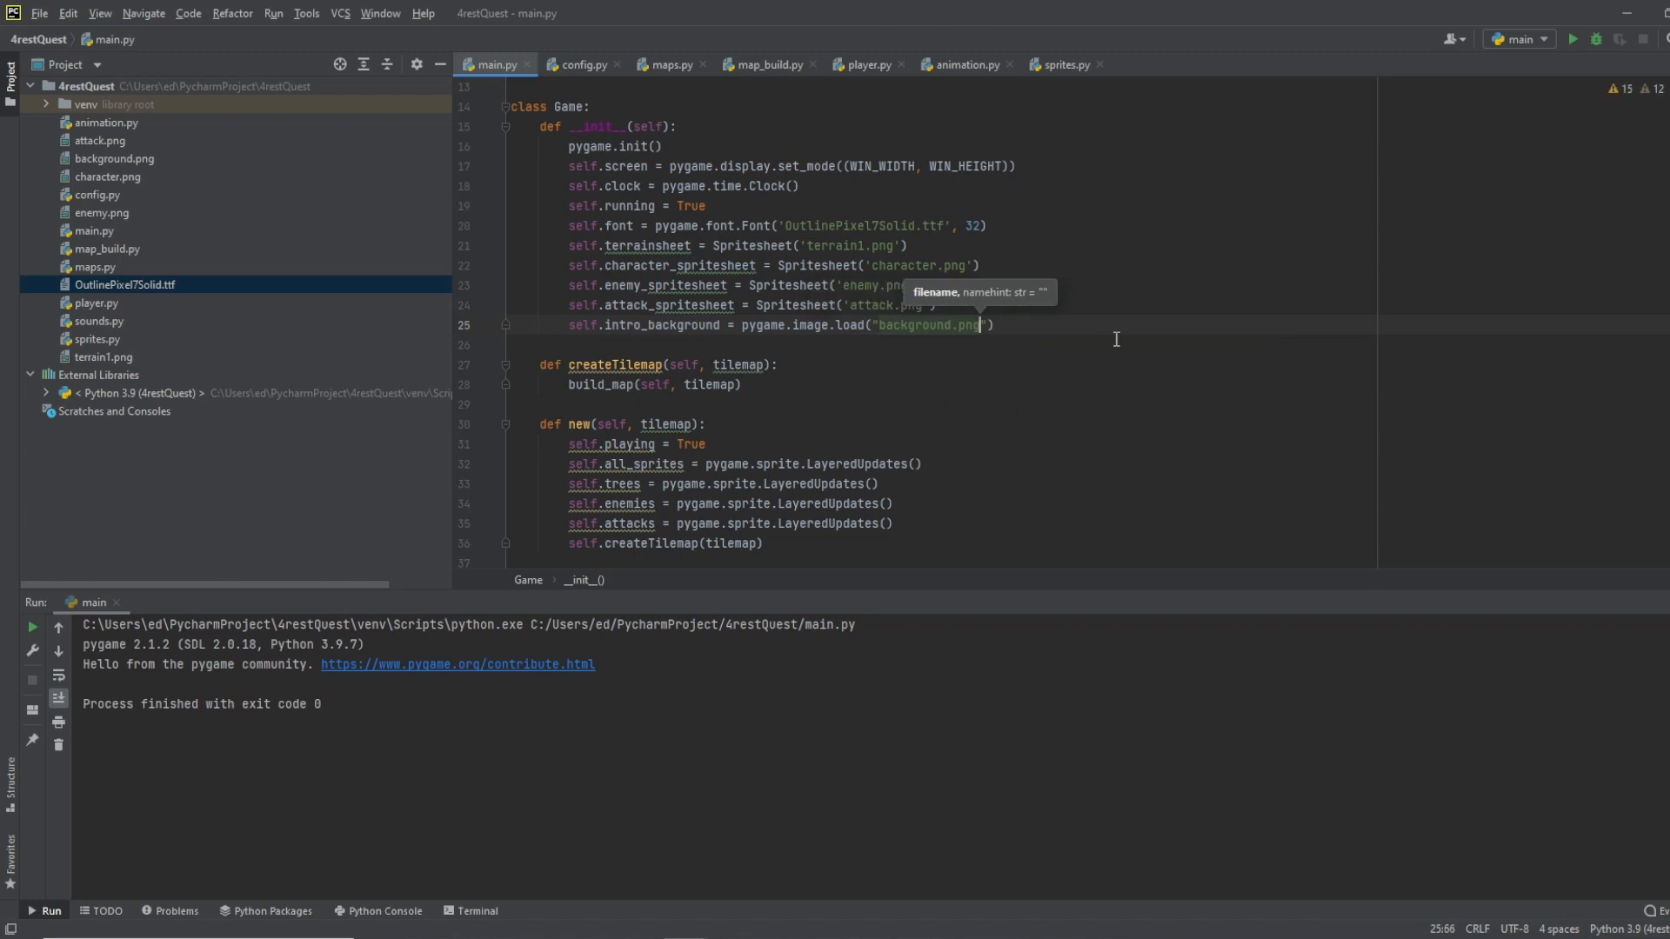
{"action": "scroll", "scroll_direction": "down", "scroll_amount": 3}
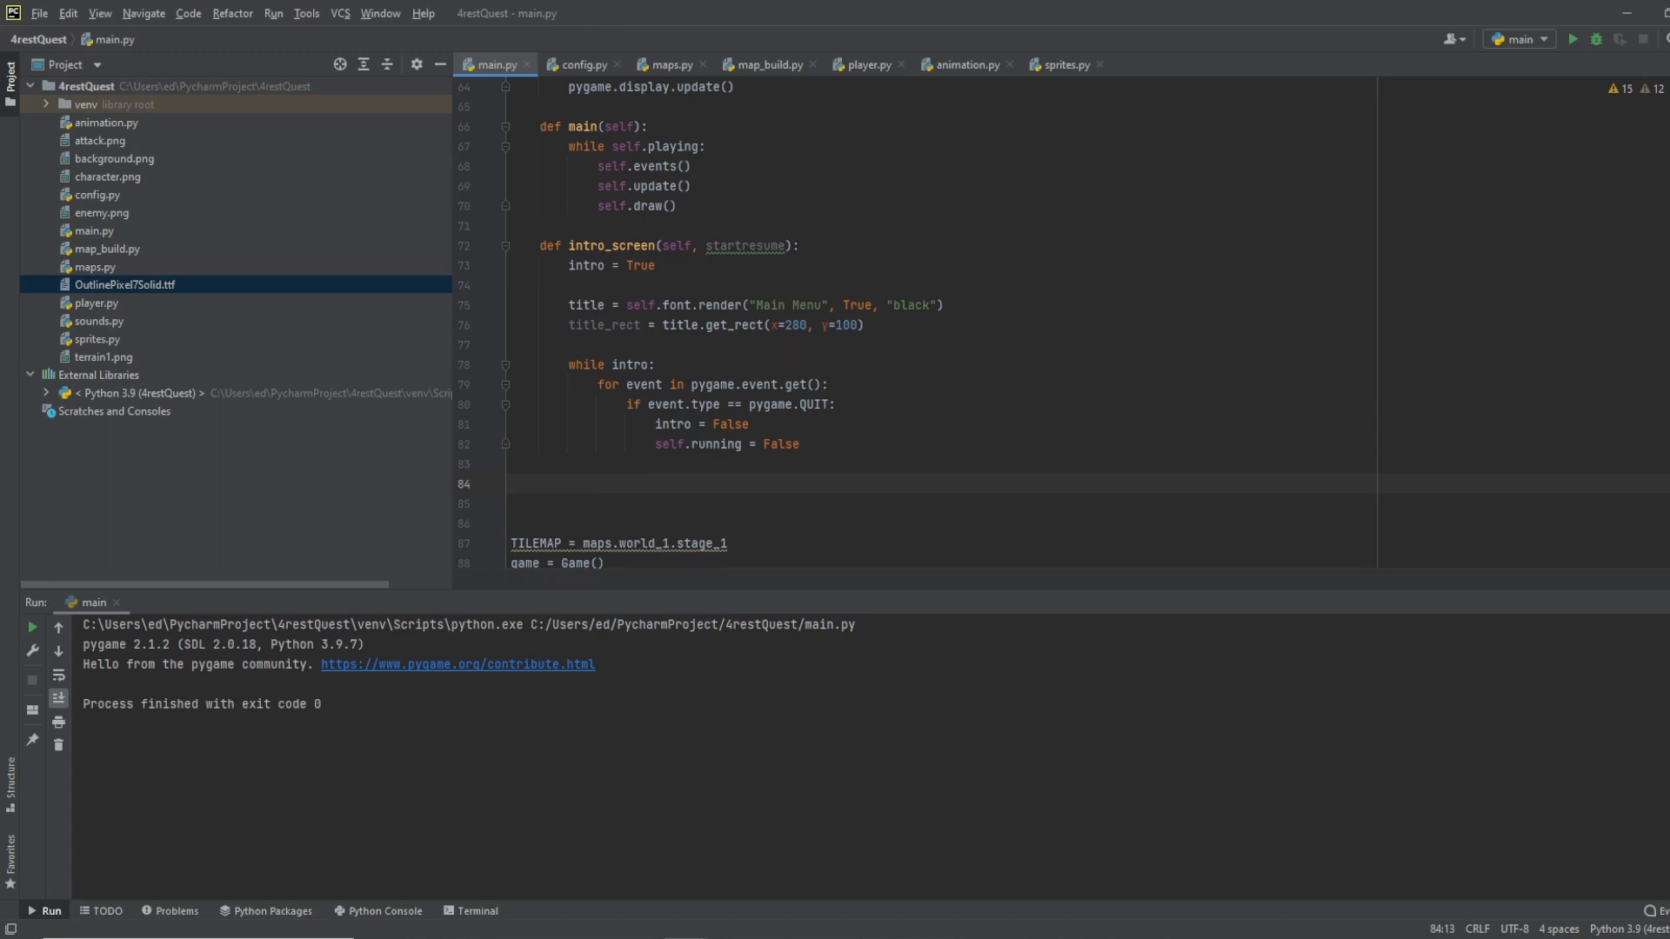
Step: Blit intro_background at (0, 0) and the title, tick clock at FPS, update display
{"action": "type", "text": "self."}
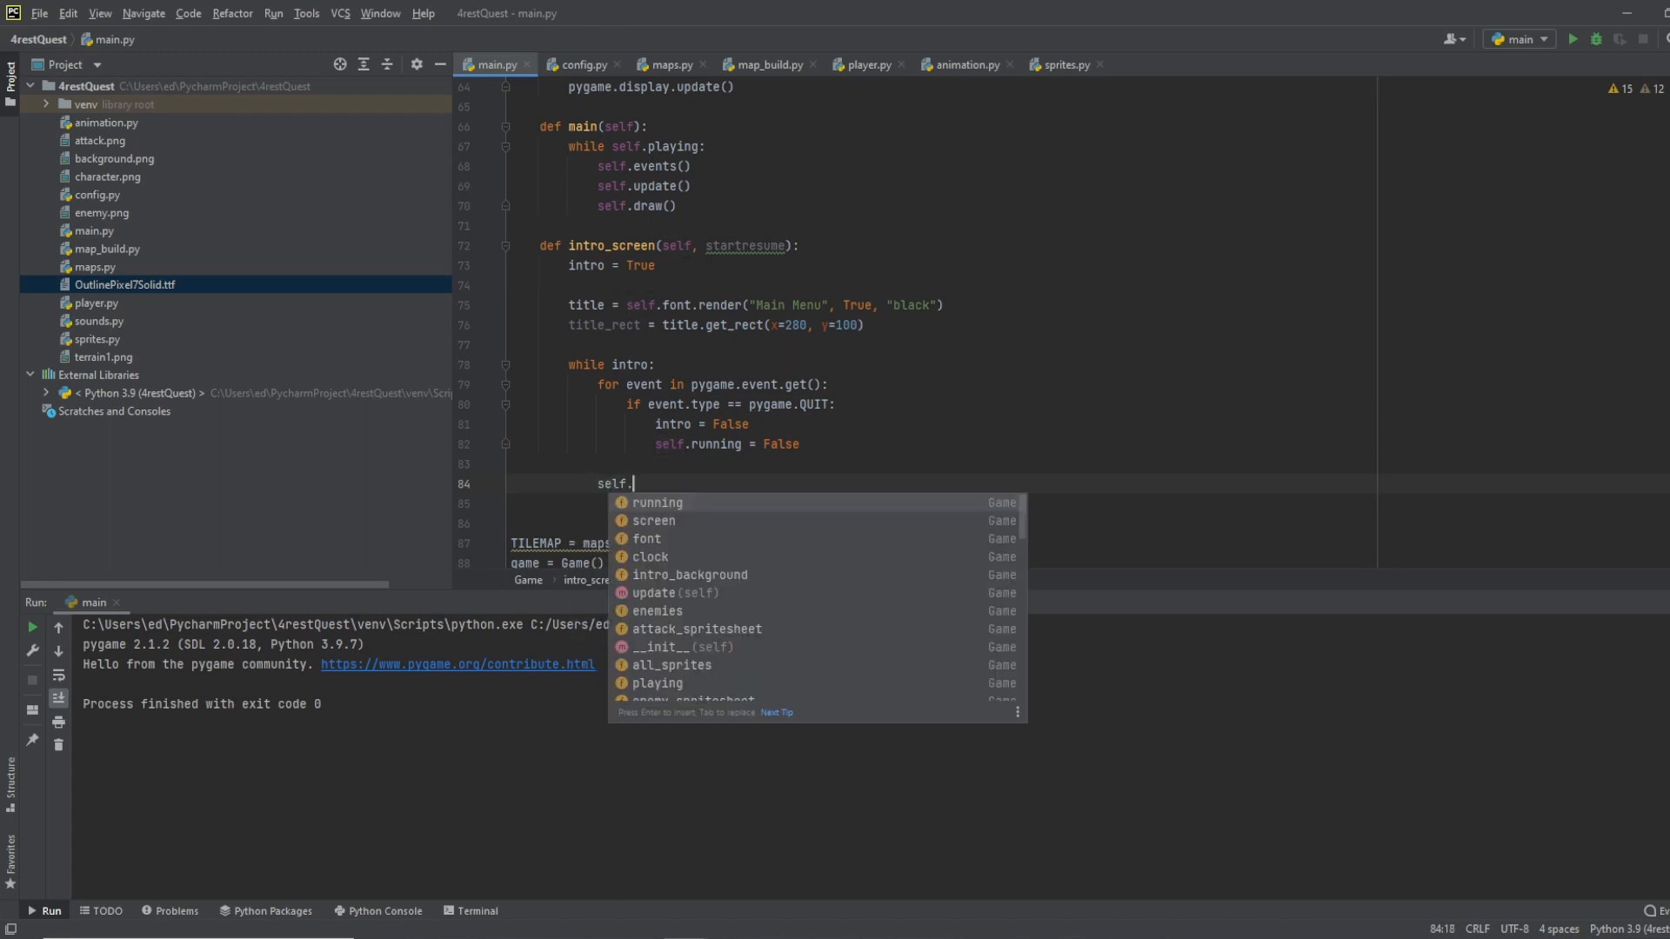
{"action": "type", "text": "screen.b"}
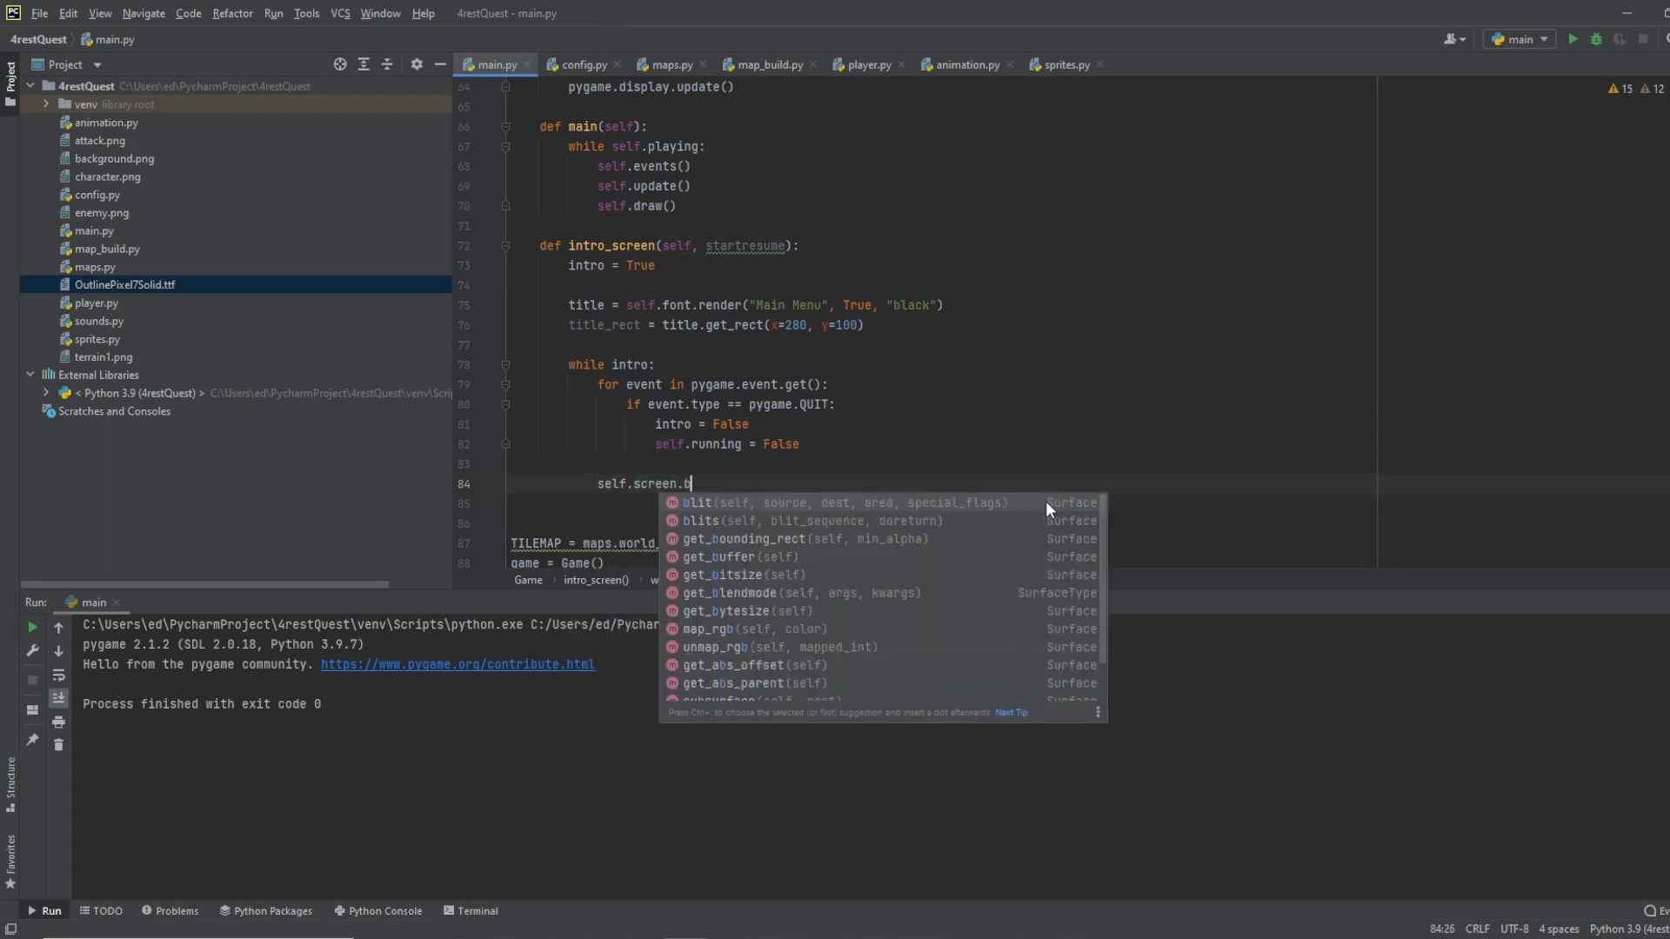
{"action": "type", "text": "lit(self.ic"}
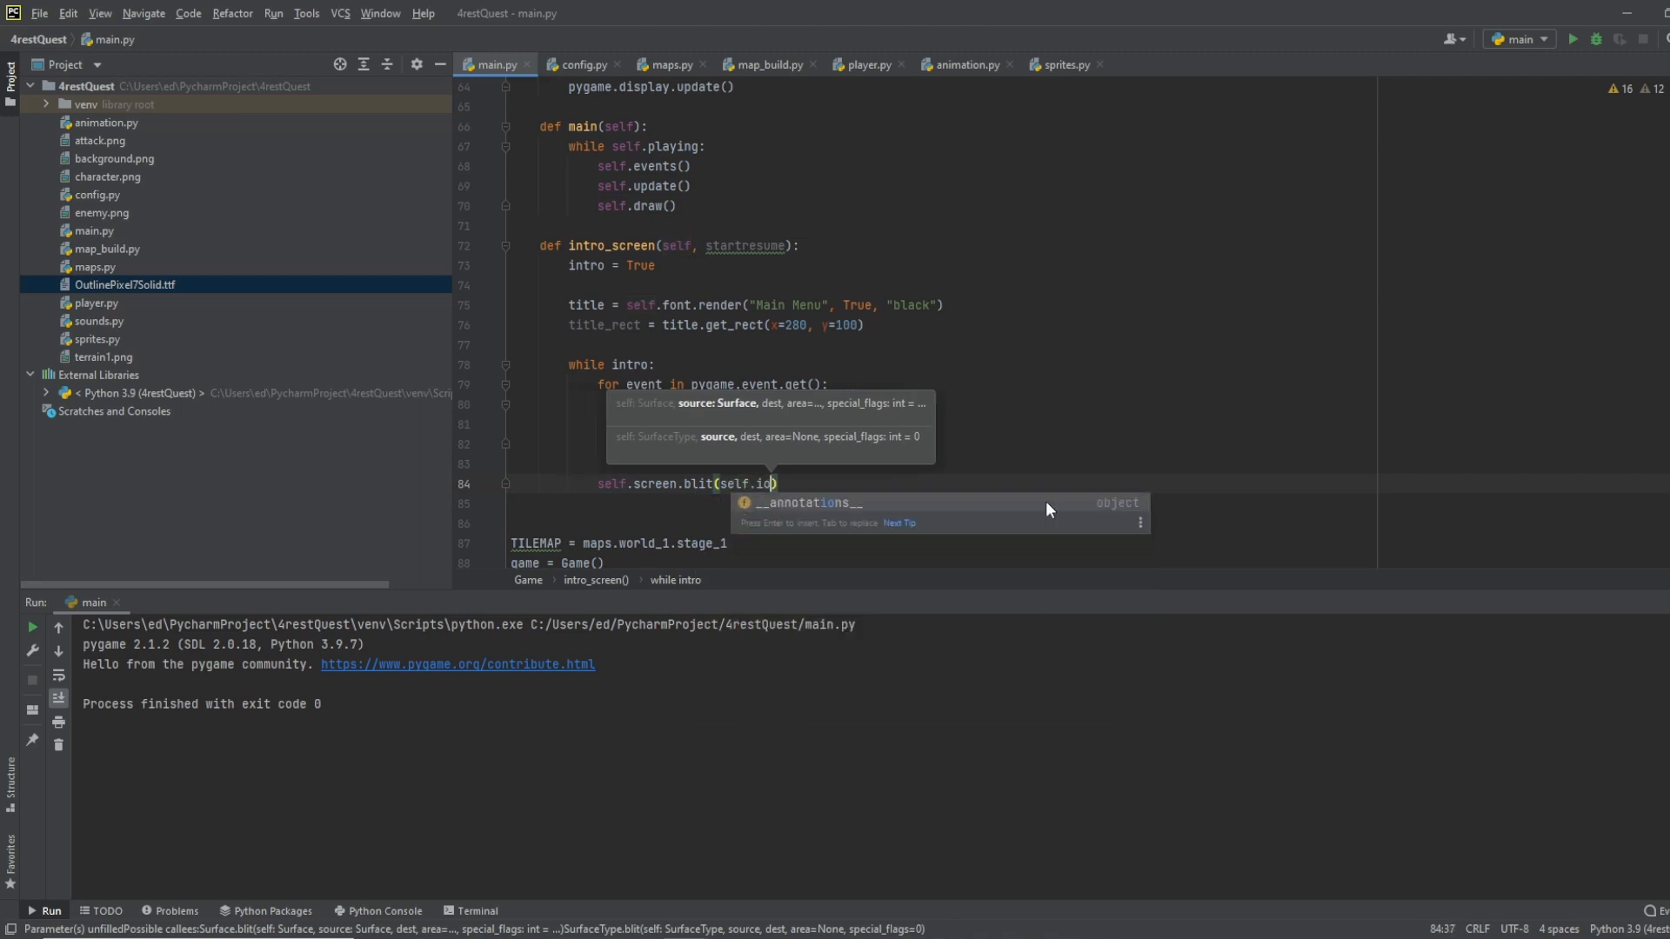
{"action": "type", "text": "ntro_background"}
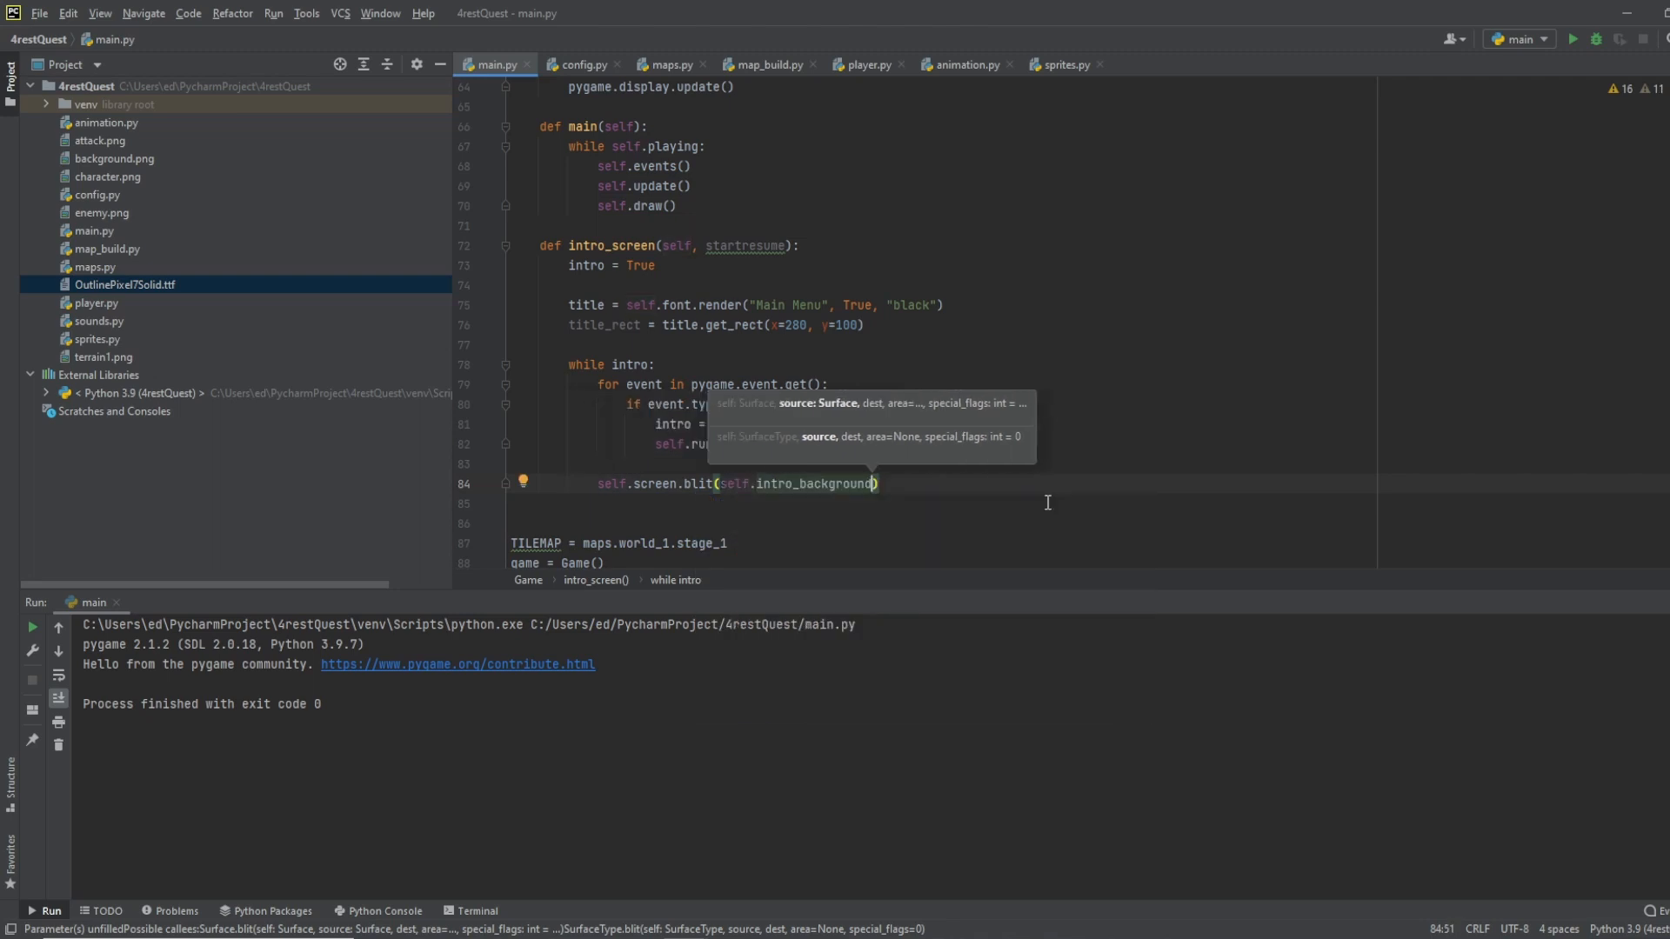
{"action": "type", "text": ", ()"}
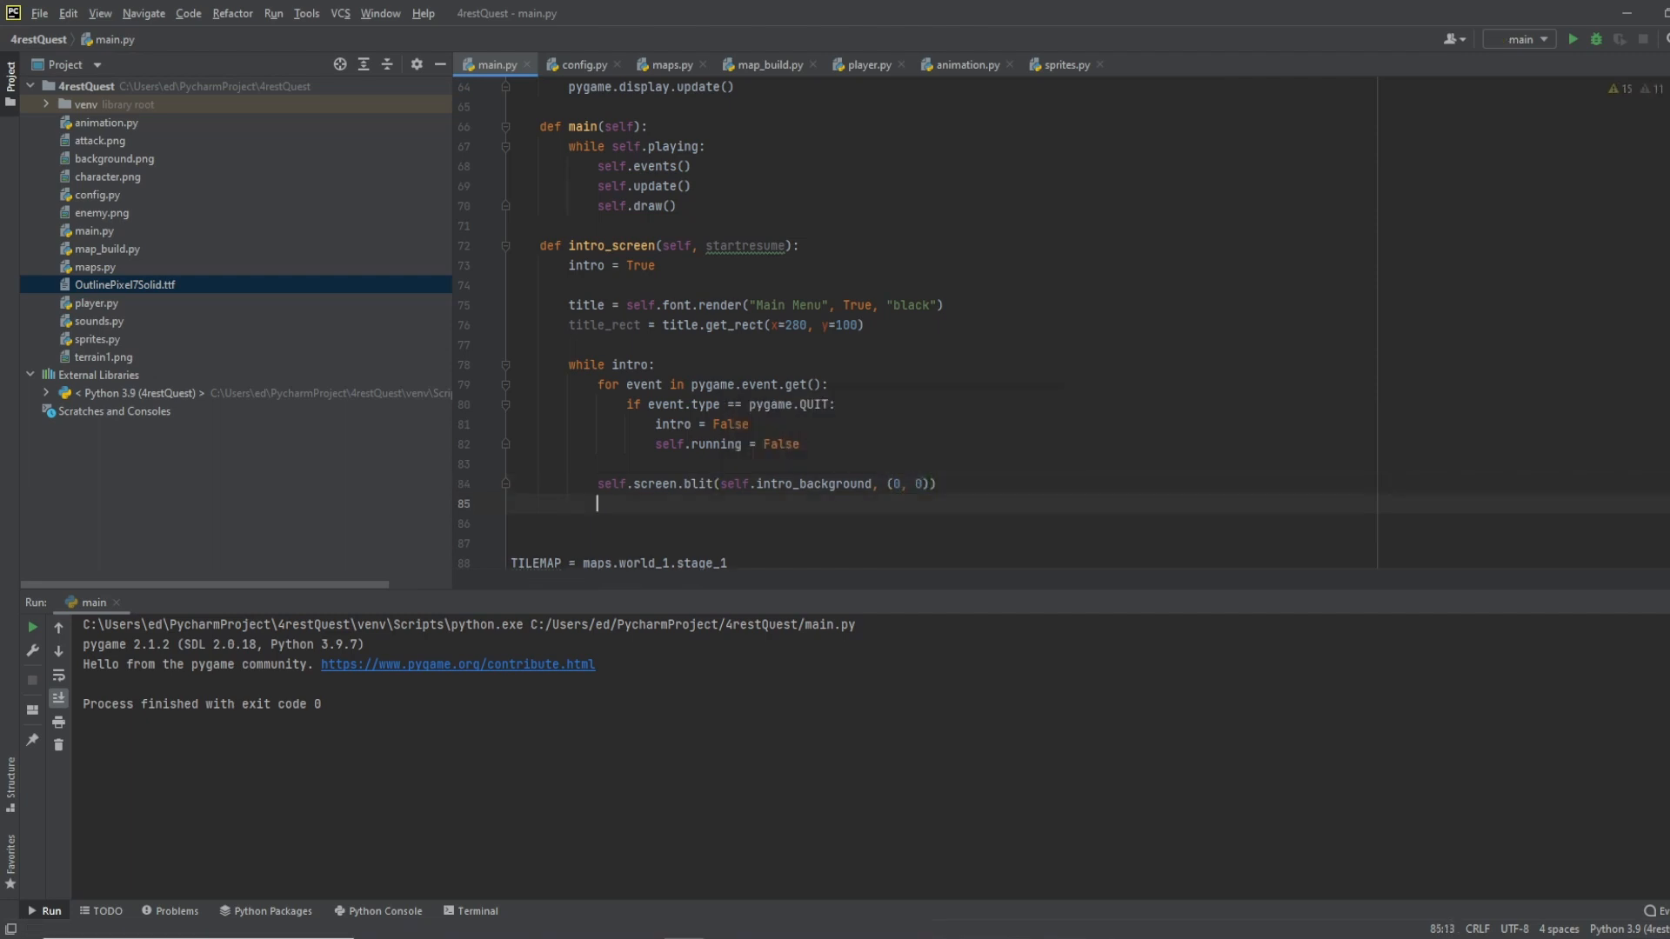
{"action": "type", "text": "self.screen"}
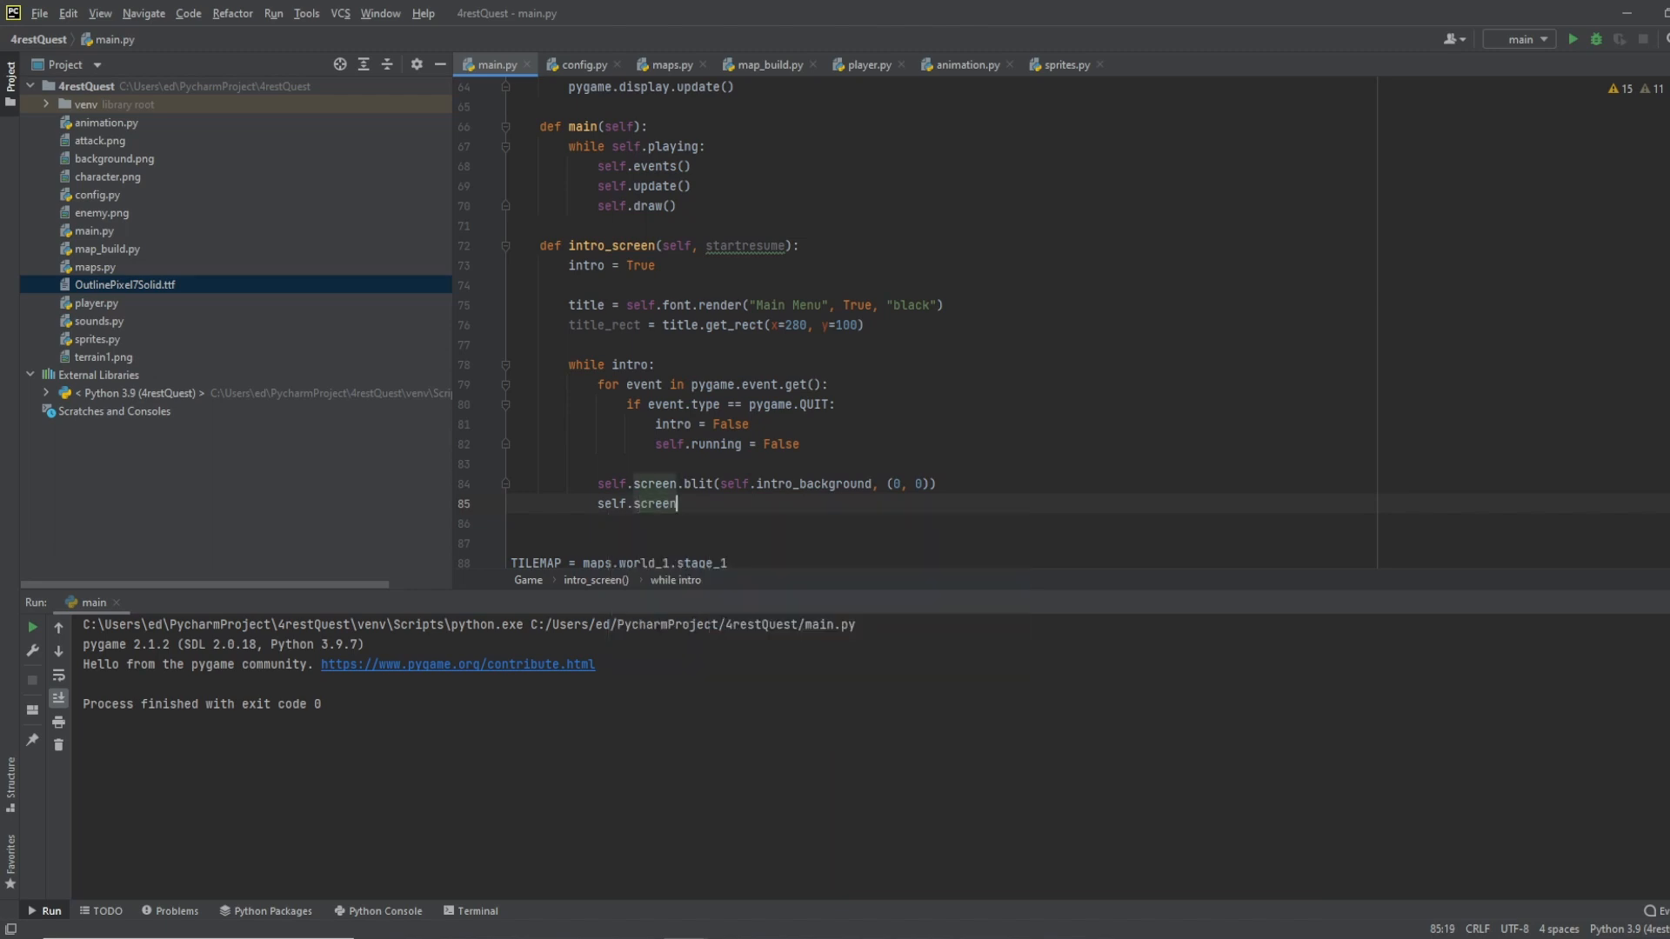
{"action": "type", "text": ".blit(title, title_rect"}
{"action": "left_click", "coordinate": [941, 523]}
{"action": "type", "text": "self"}
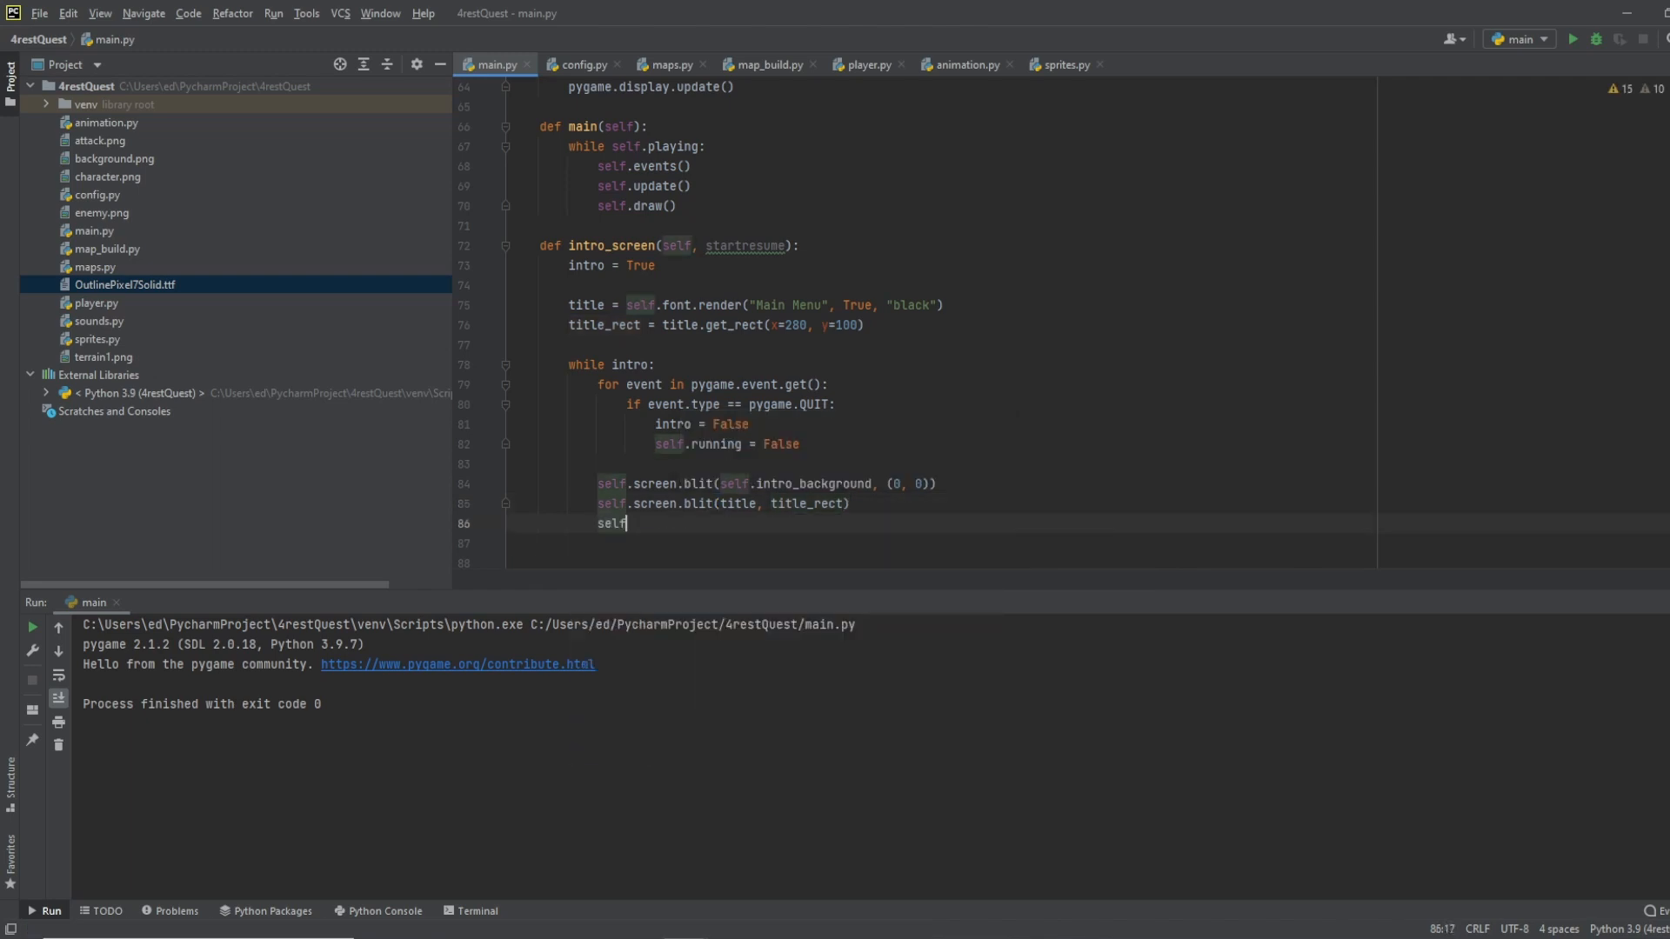
{"action": "type", "text": ".clock."}
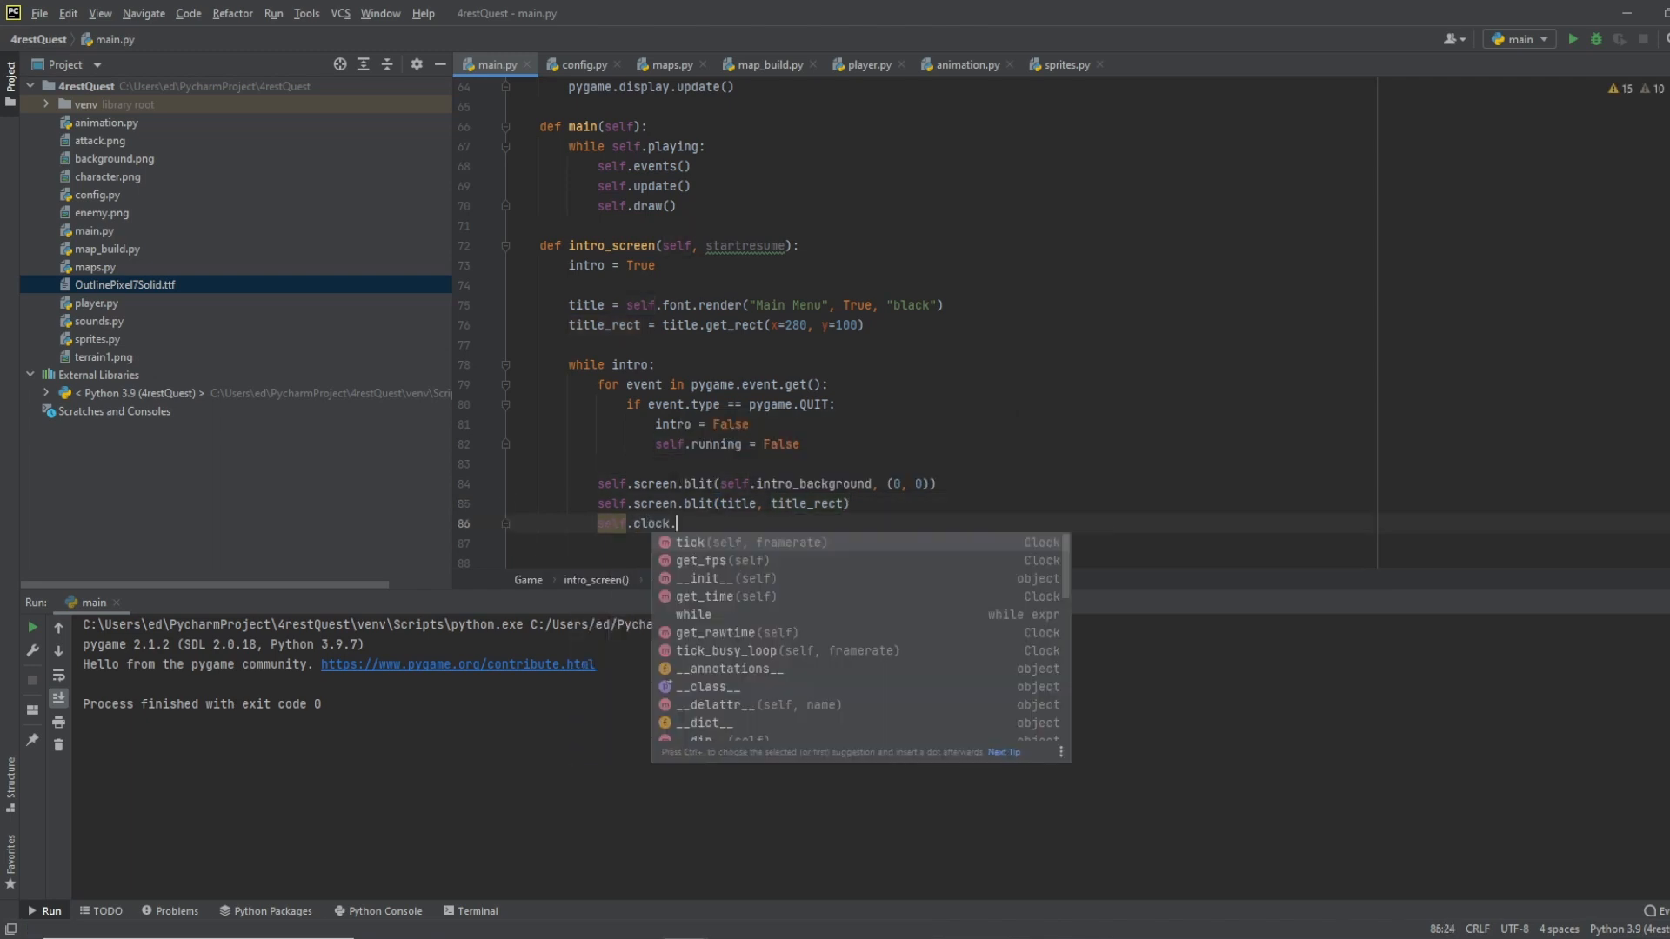
{"action": "type", "text": "tick(FP"}
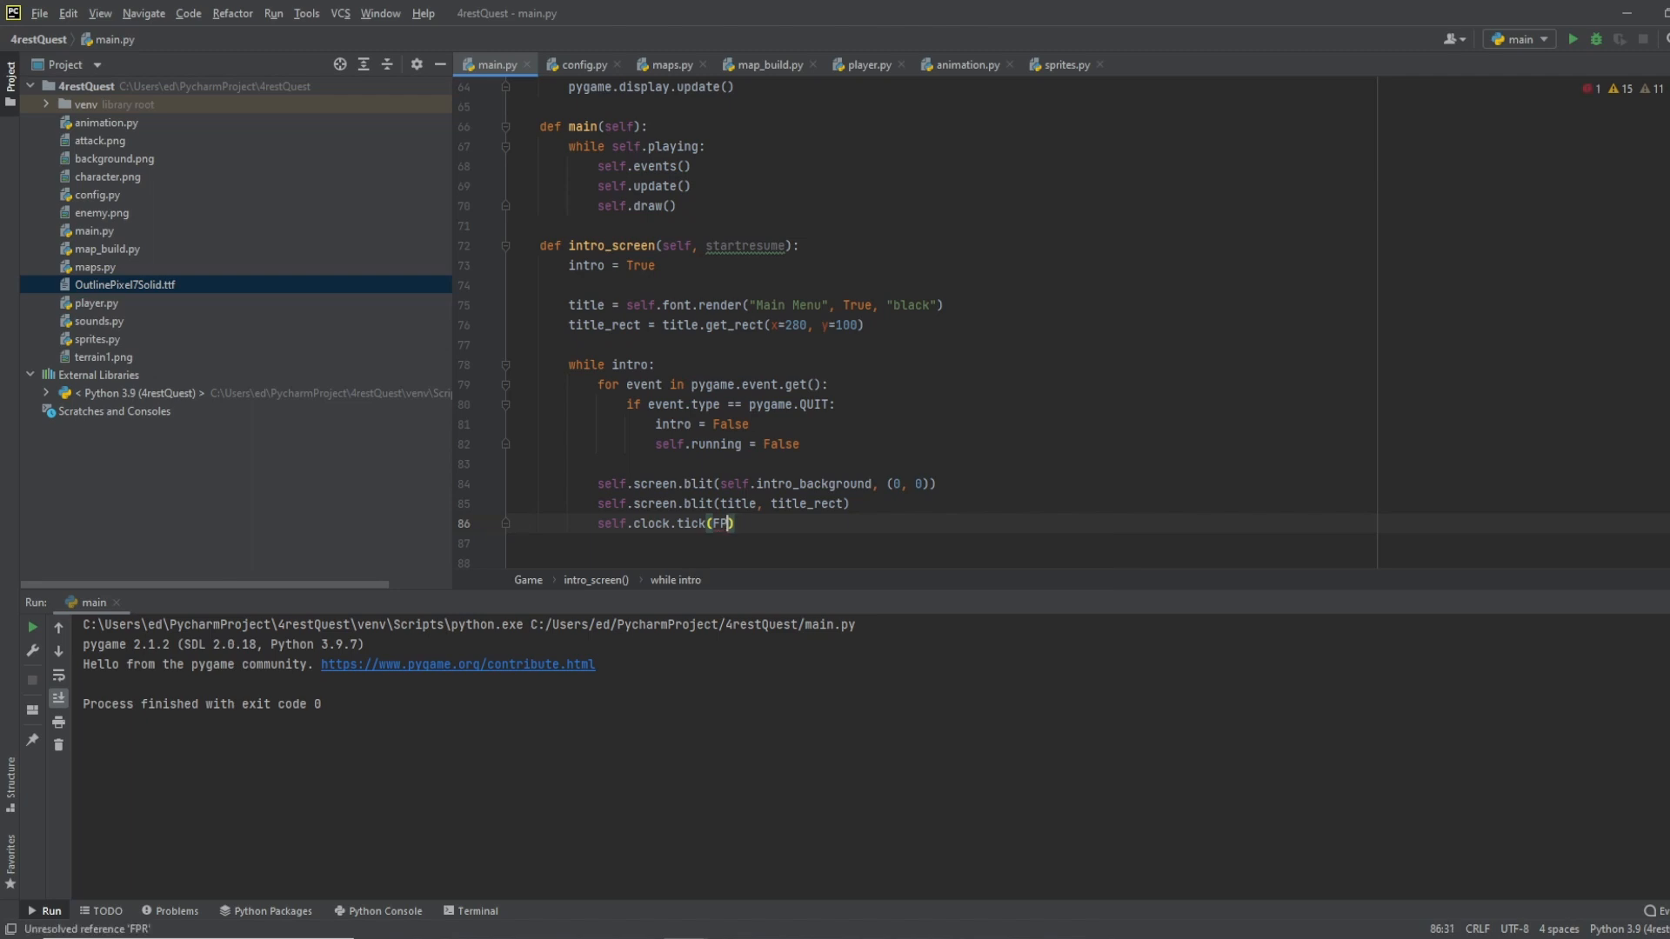
{"action": "type", "text": "pygame"}
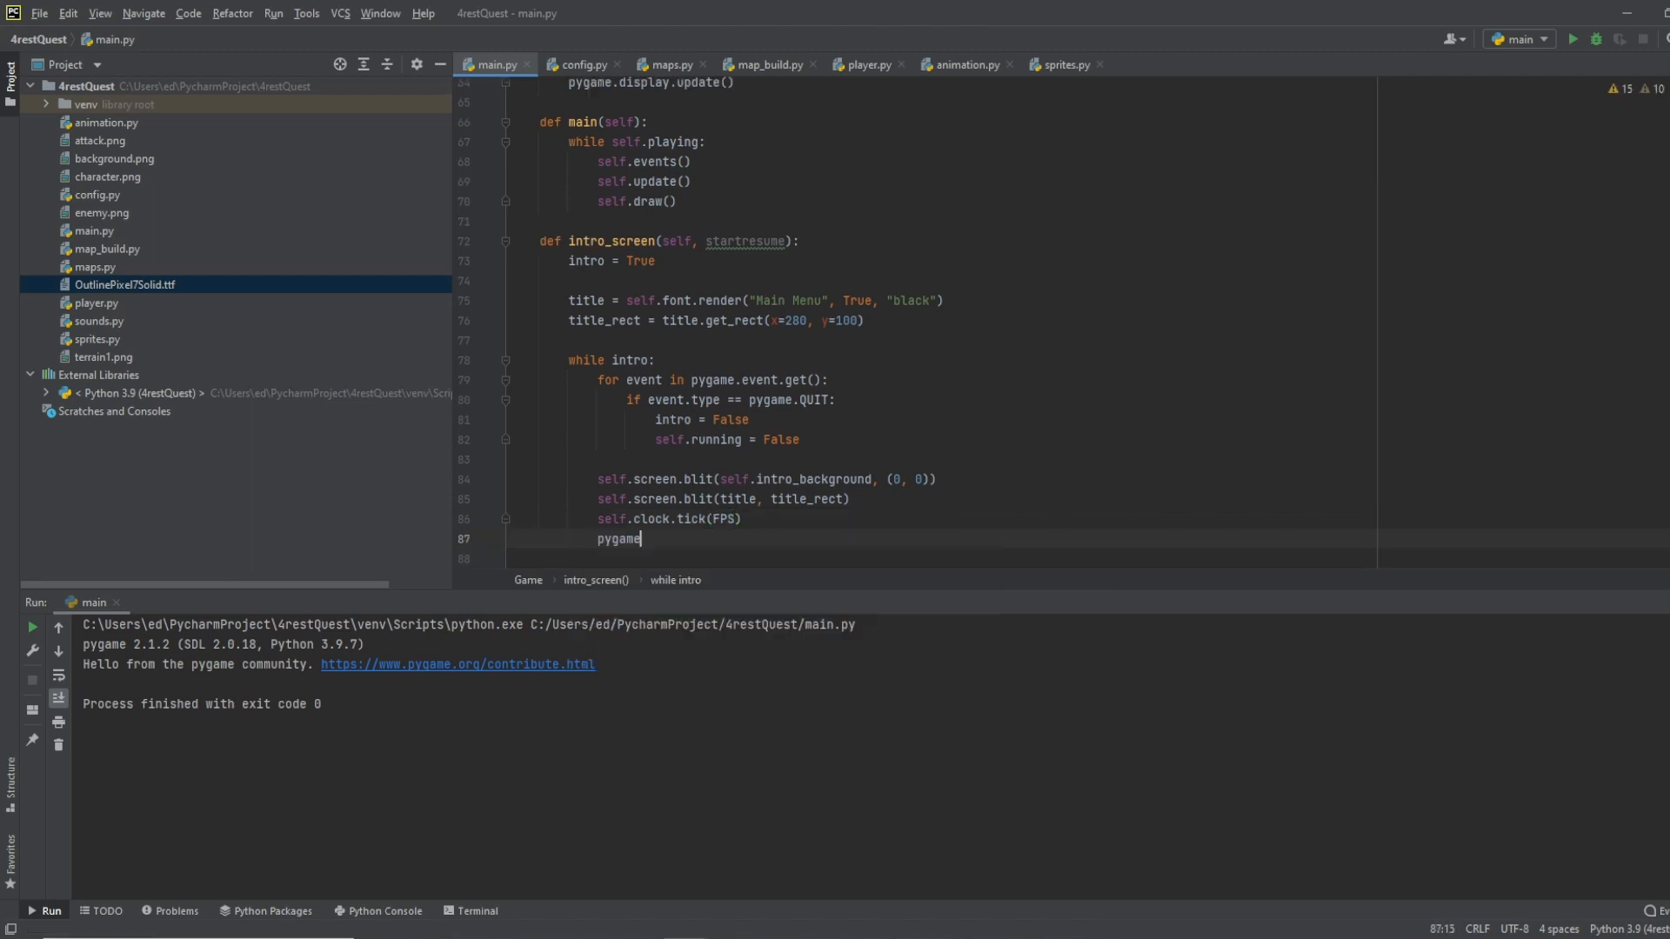
{"action": "type", "text": ".display.update("}
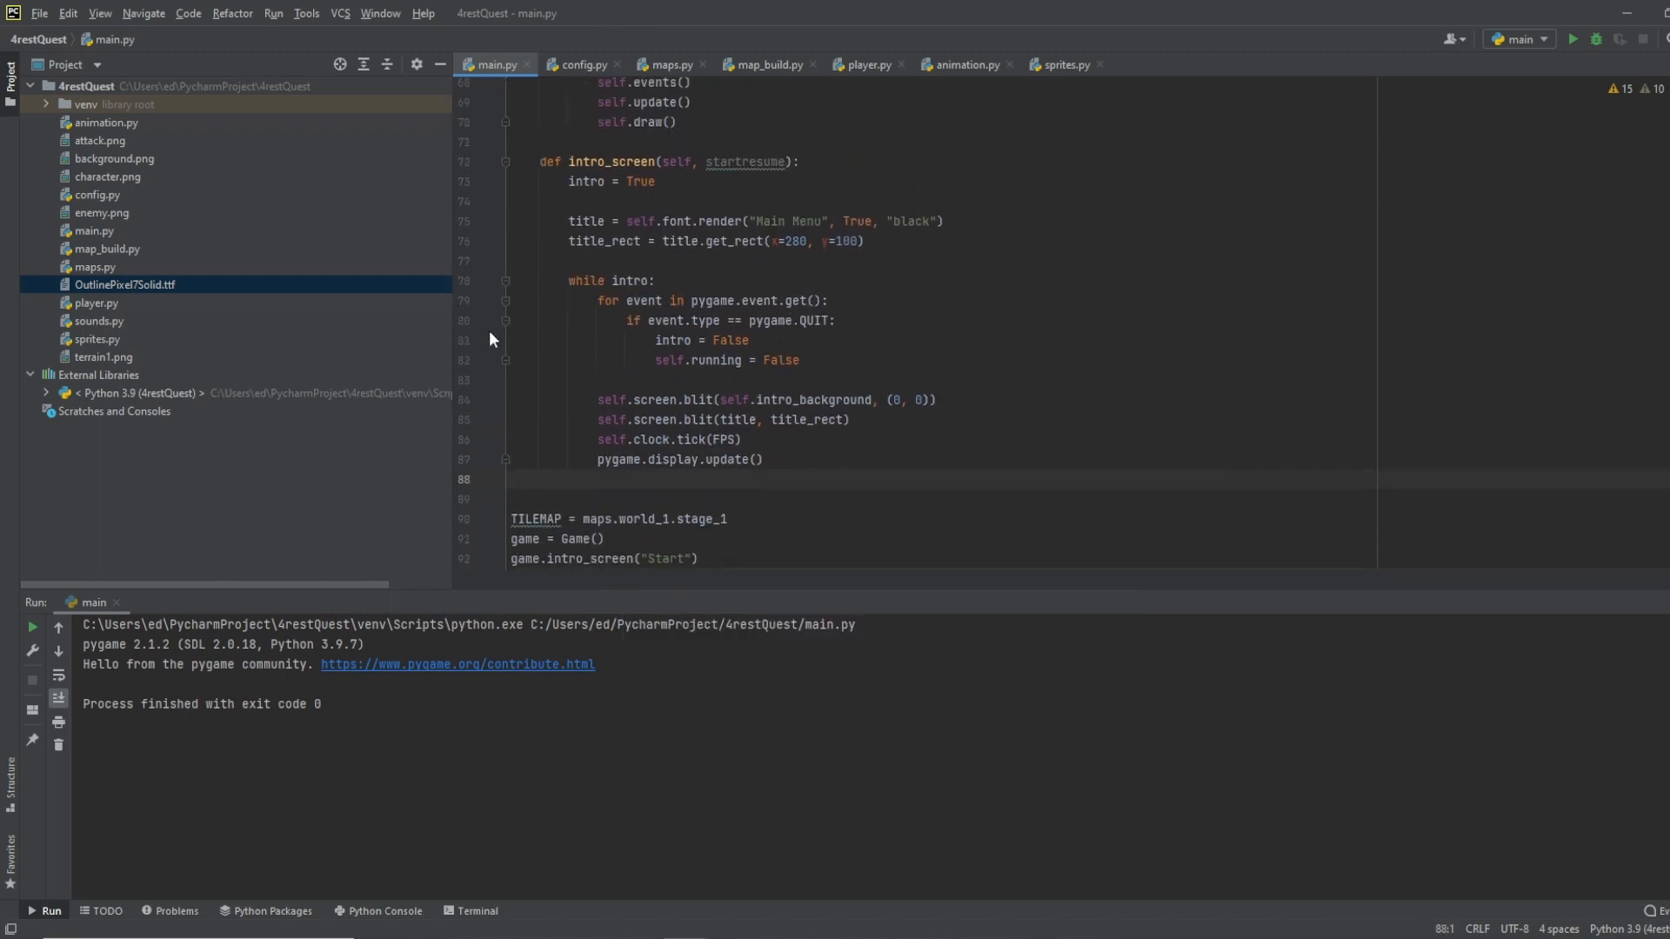
{"action": "mouse_move", "coordinate": [734, 286]}
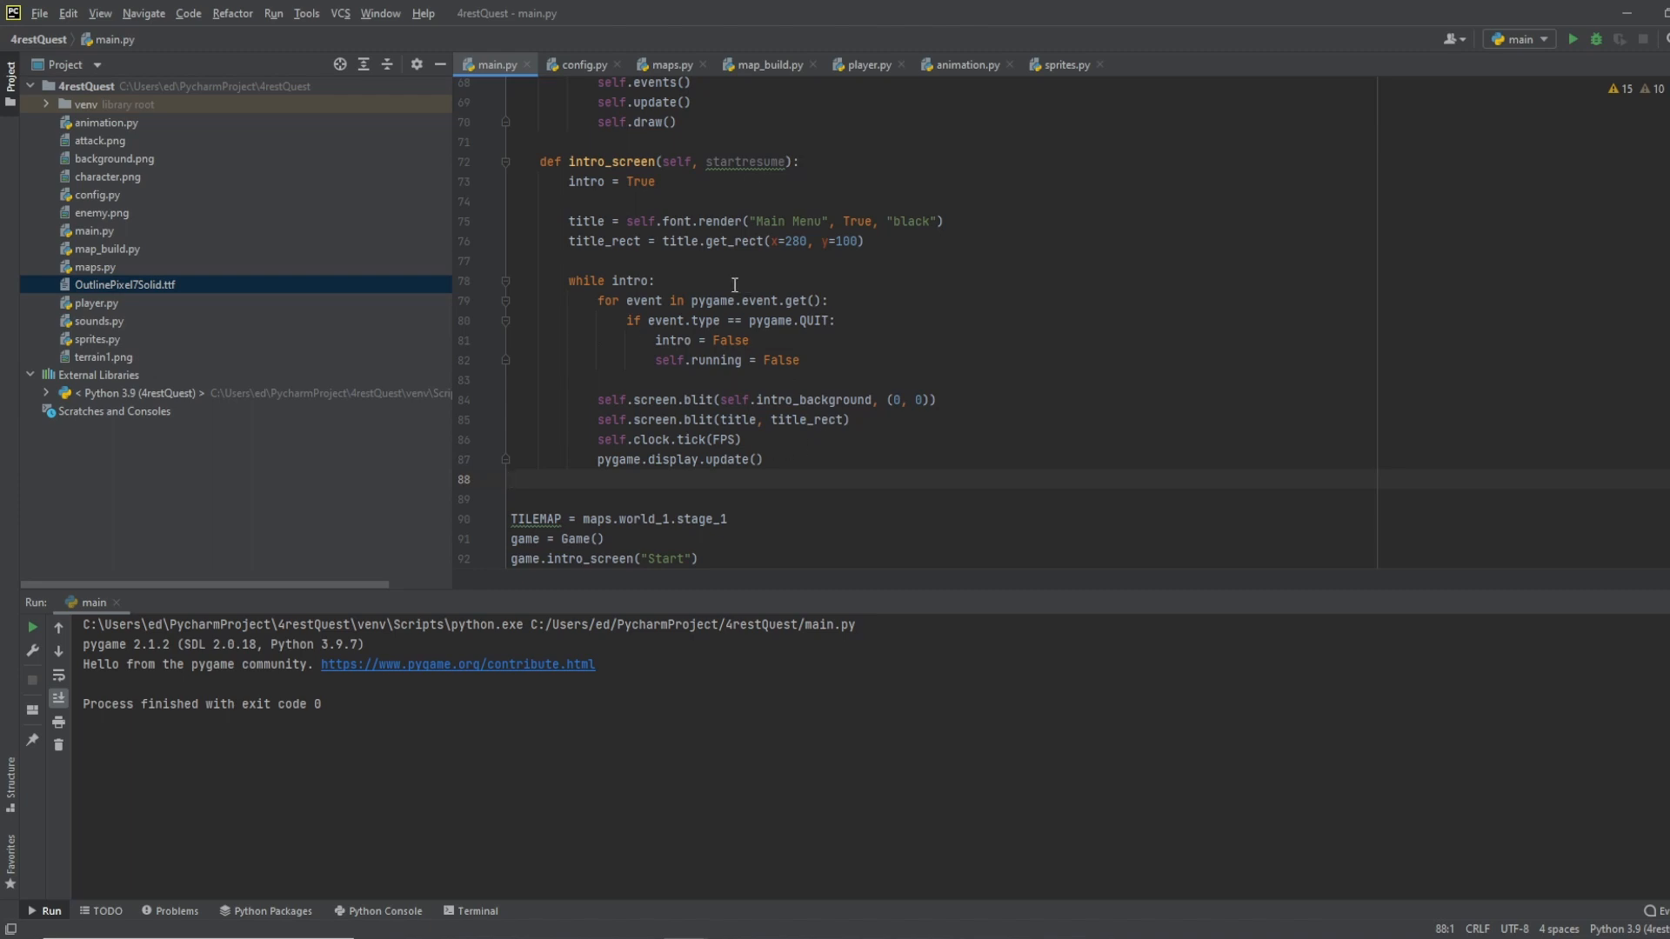
{"action": "mouse_move", "coordinate": [759, 241]}
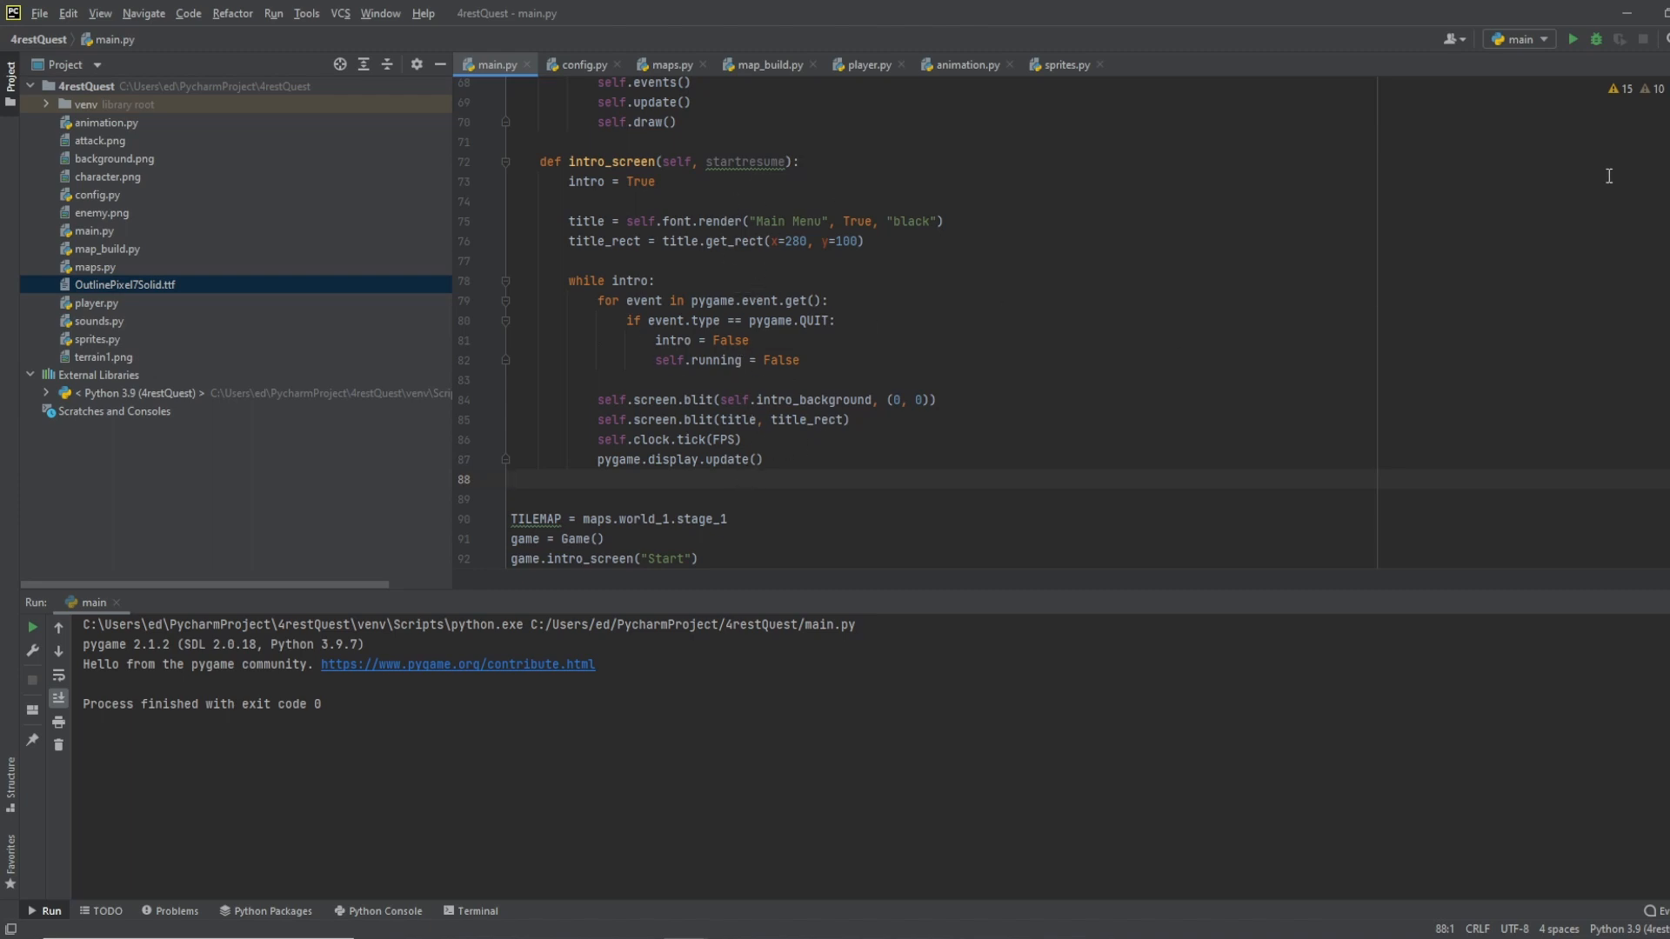
{"action": "left_click", "coordinate": [1575, 38]}
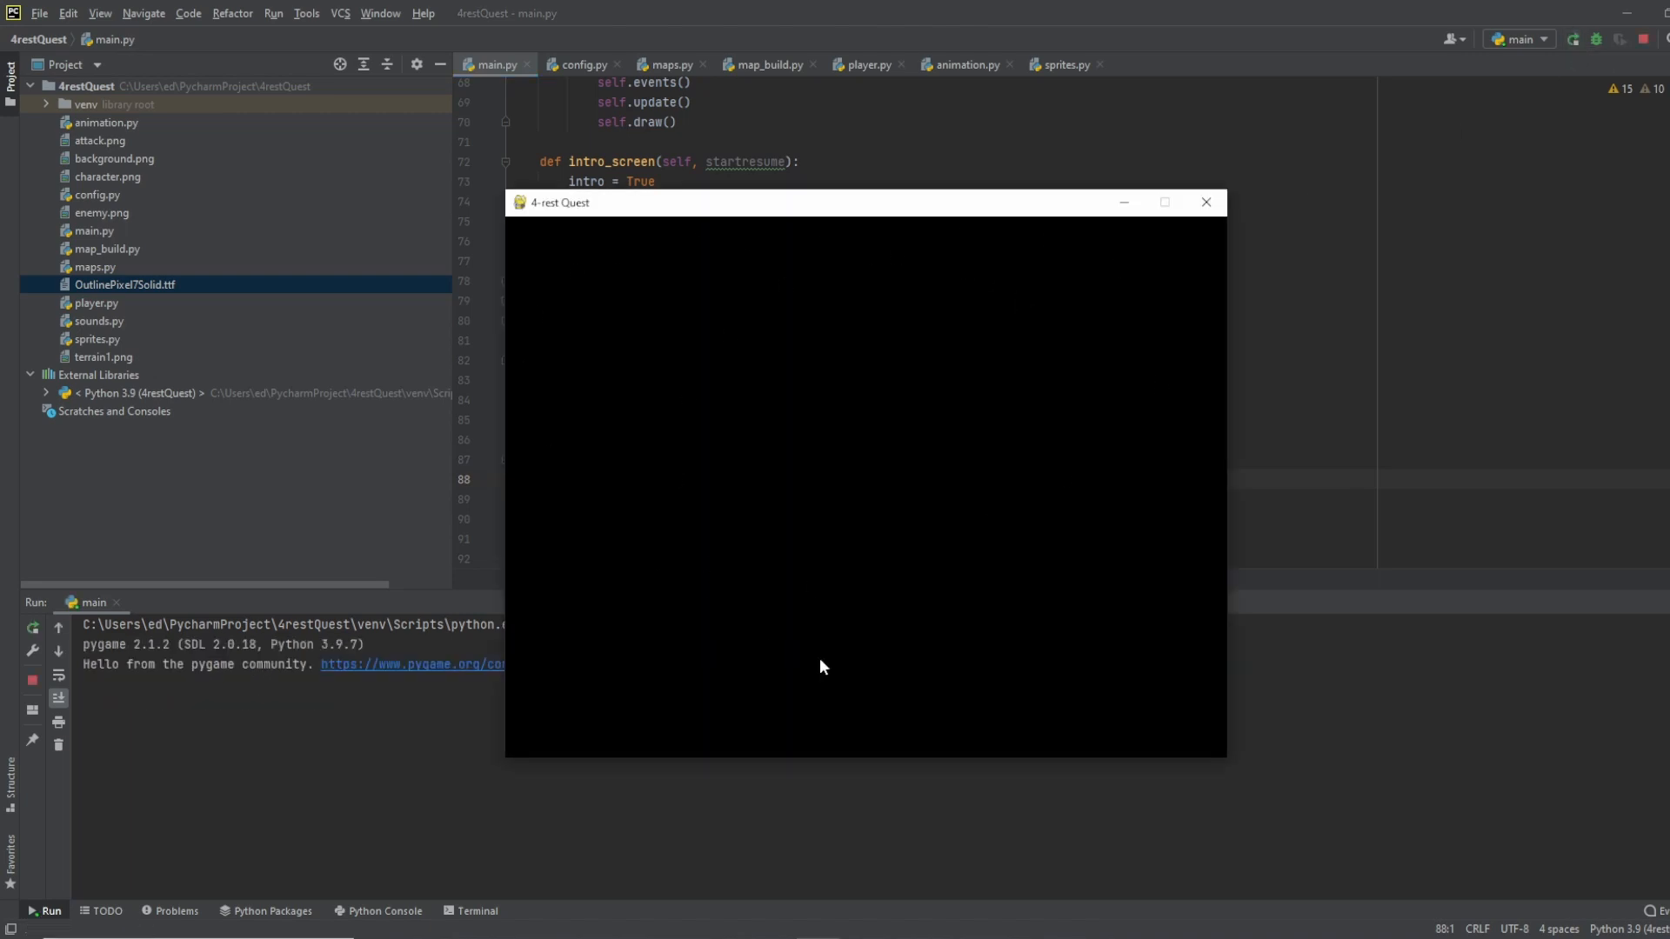
{"action": "mouse_move", "coordinate": [758, 302]}
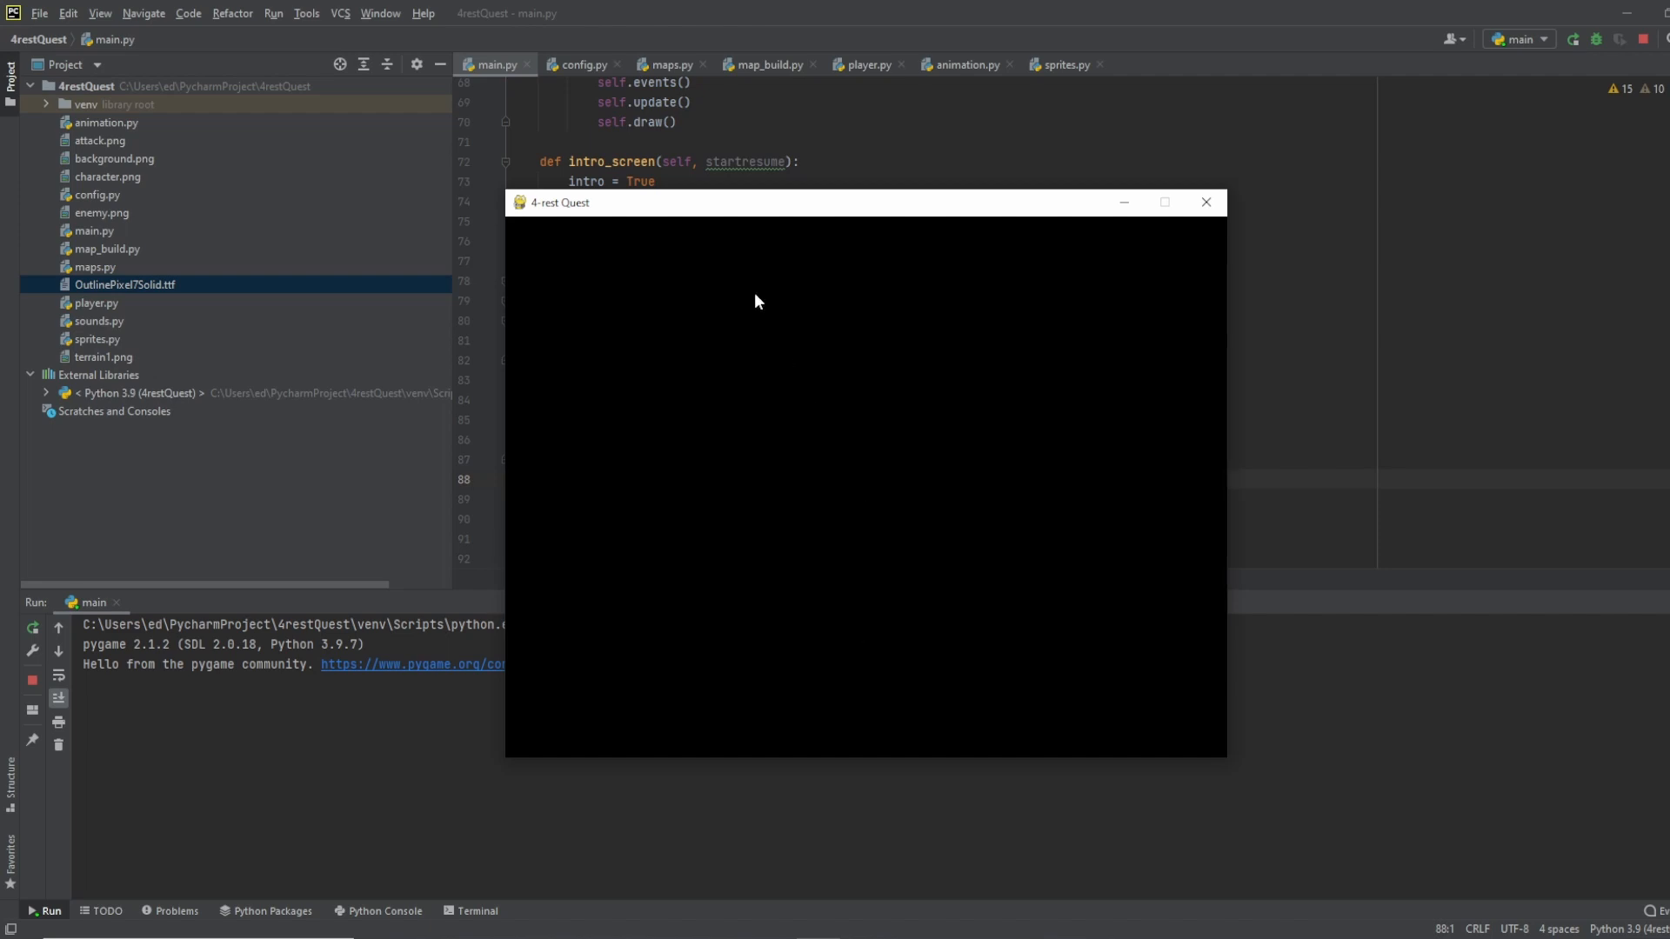
{"action": "mouse_move", "coordinate": [836, 501]}
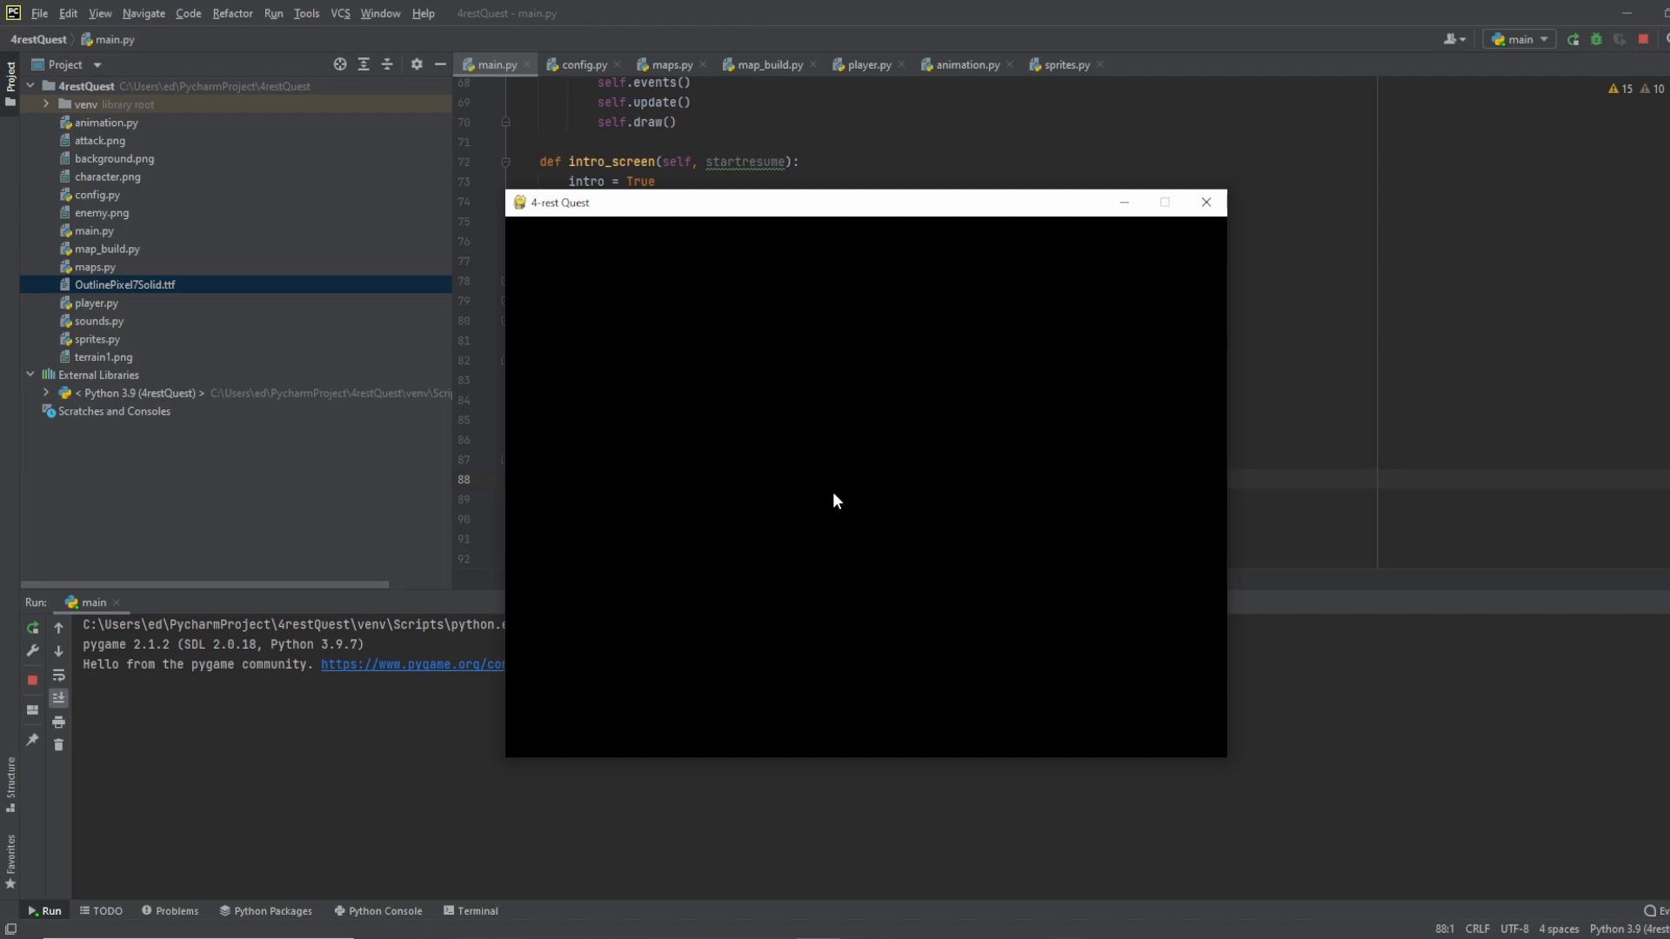
{"action": "mouse_move", "coordinate": [1236, 187]}
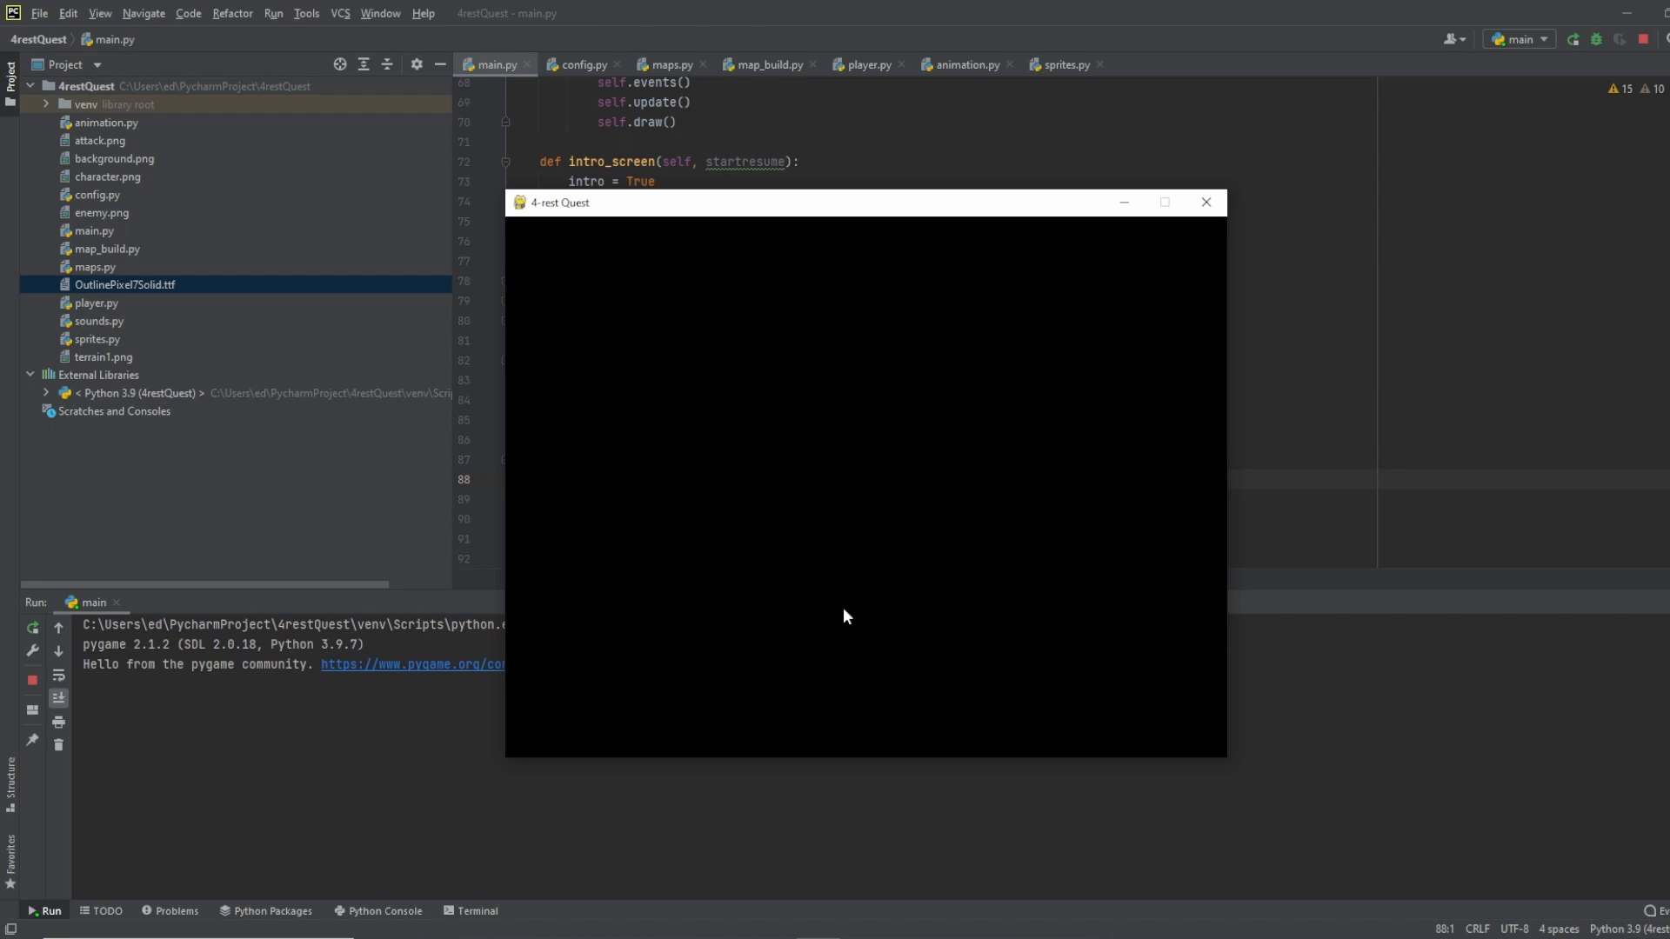
{"action": "left_click", "coordinate": [1206, 202]}
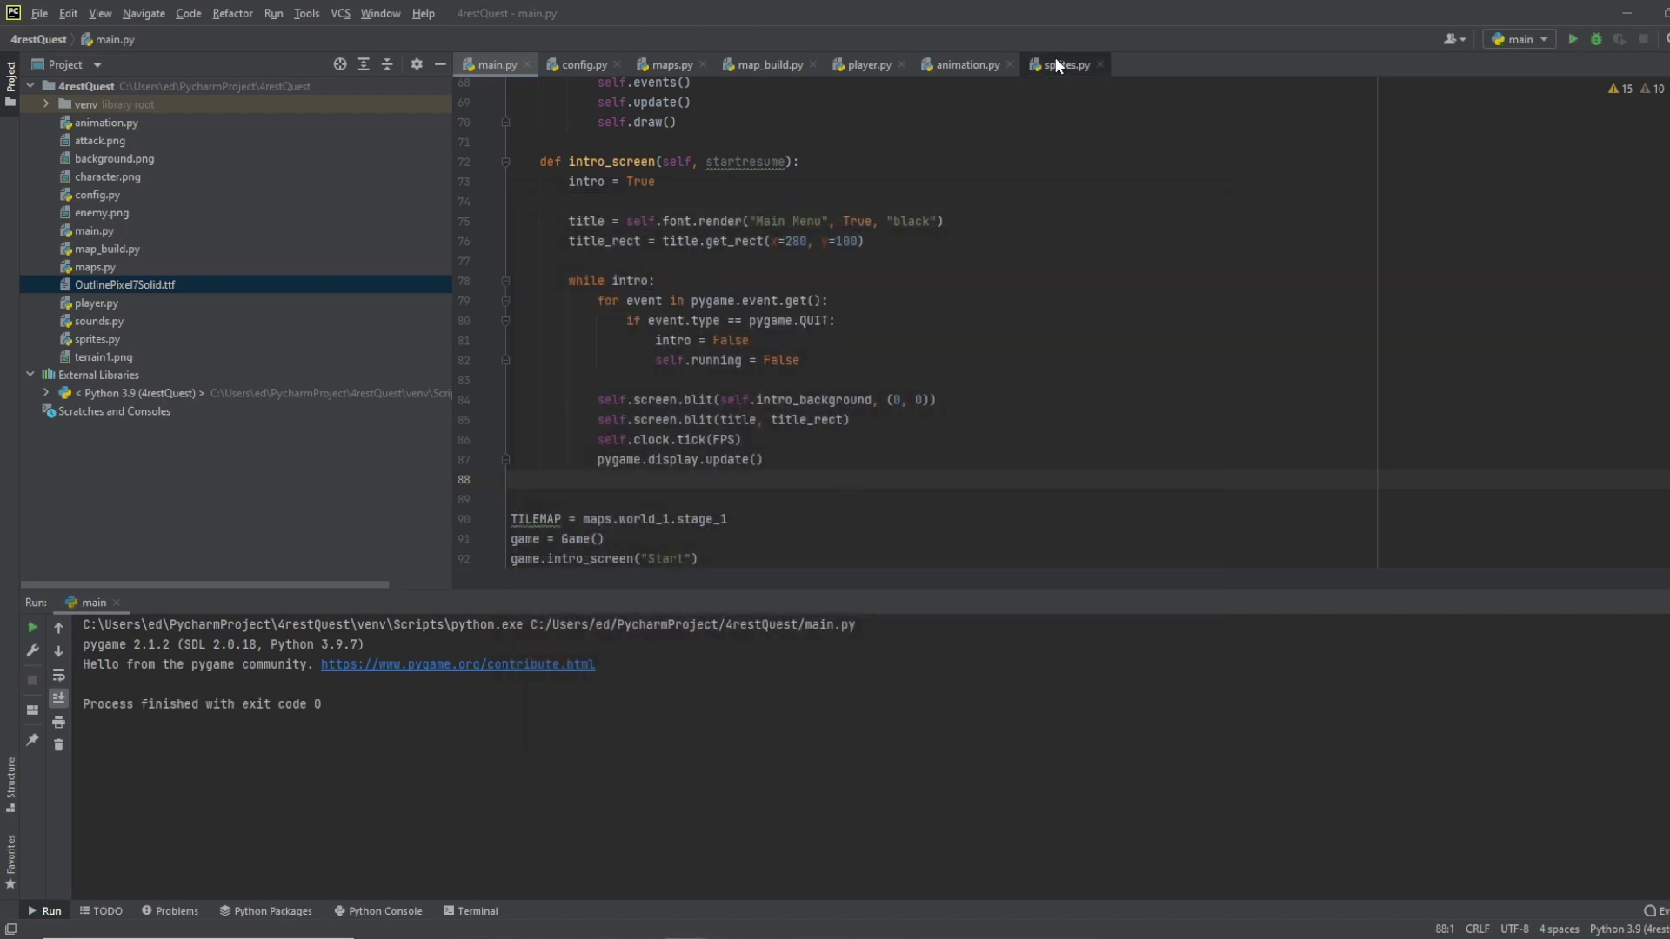
Step: Start a new Button class at the end of sprites.py
{"action": "left_click", "coordinate": [1068, 64]}
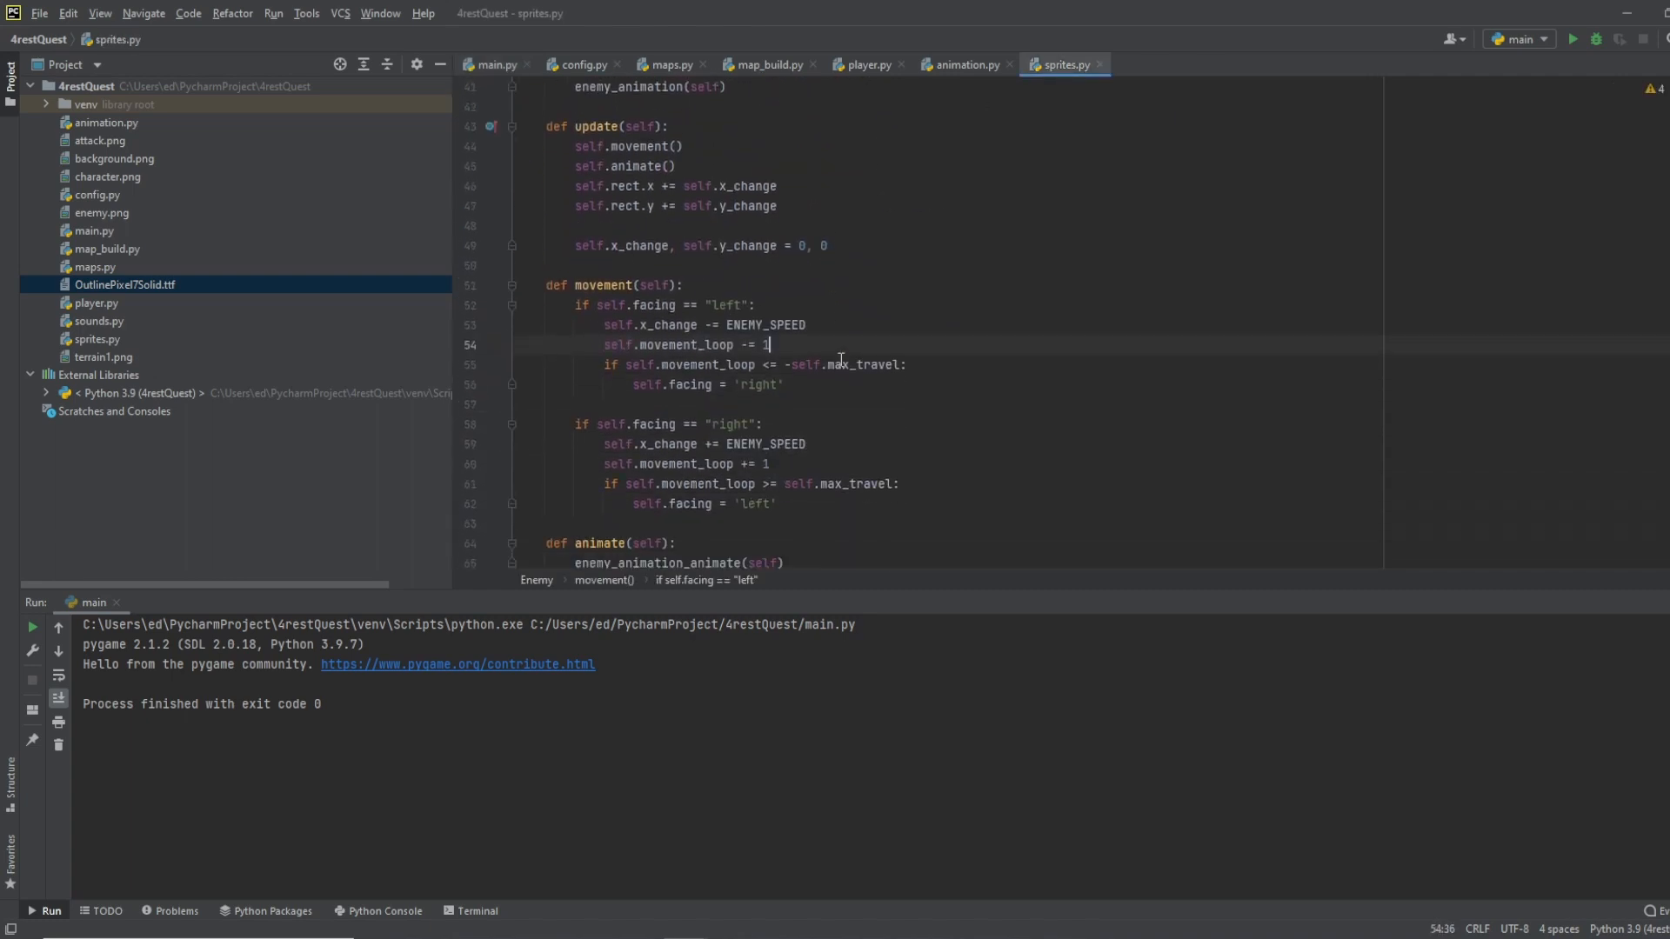
{"action": "scroll", "scroll_direction": "down", "scroll_amount": 3}
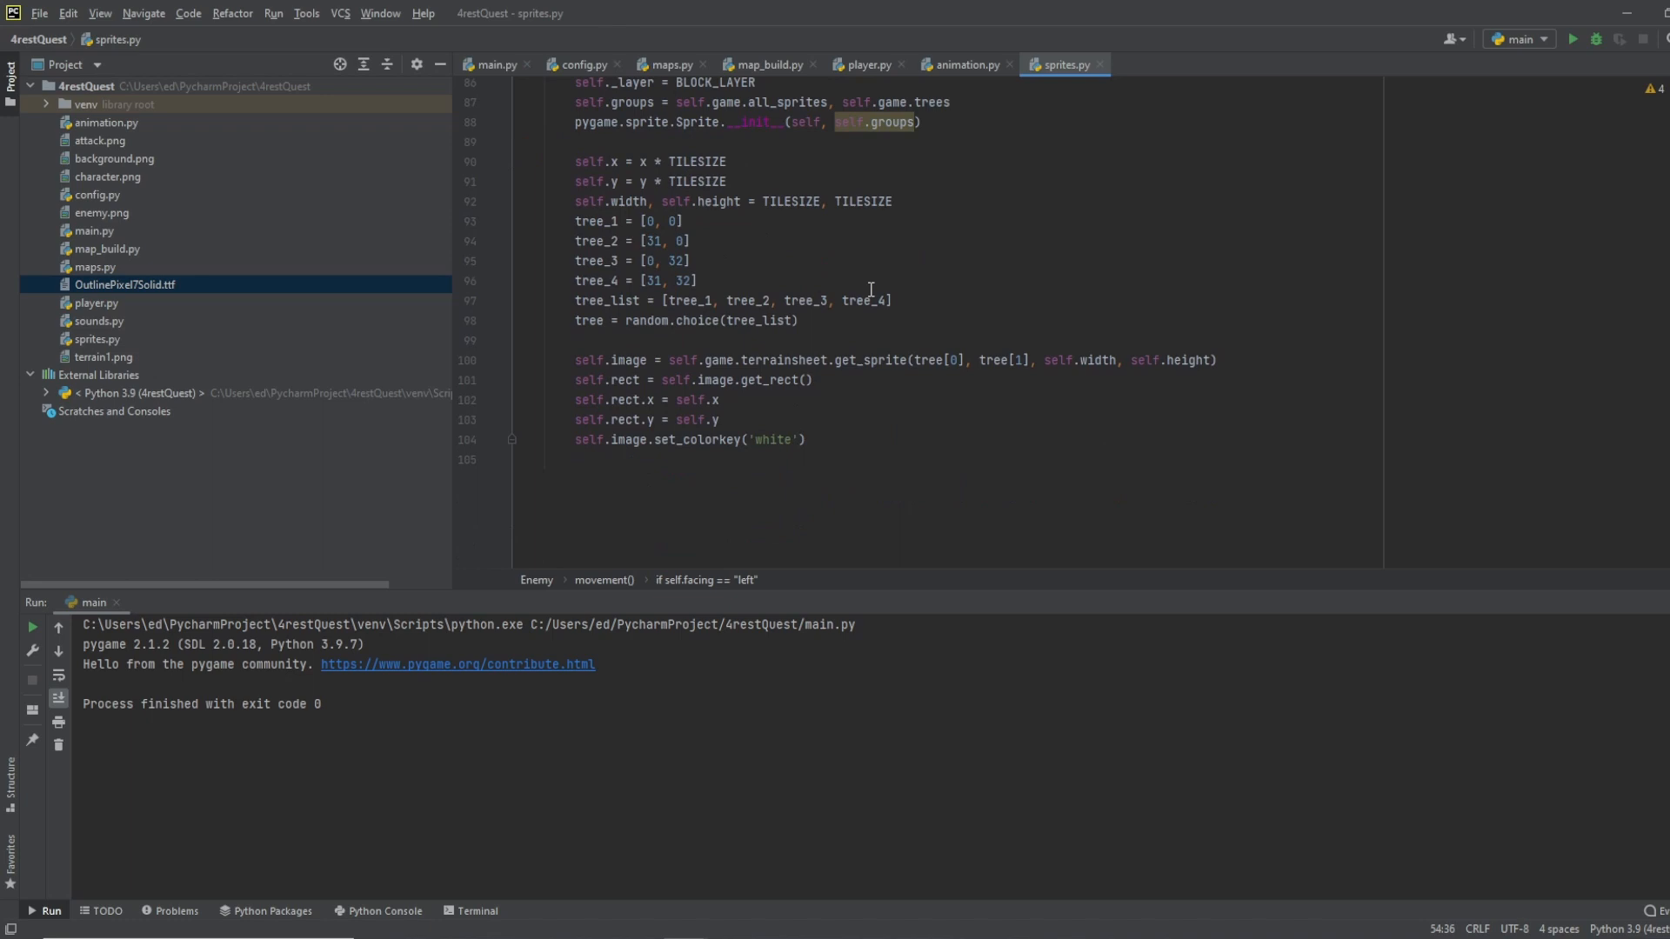
{"action": "left_click", "coordinate": [872, 456]}
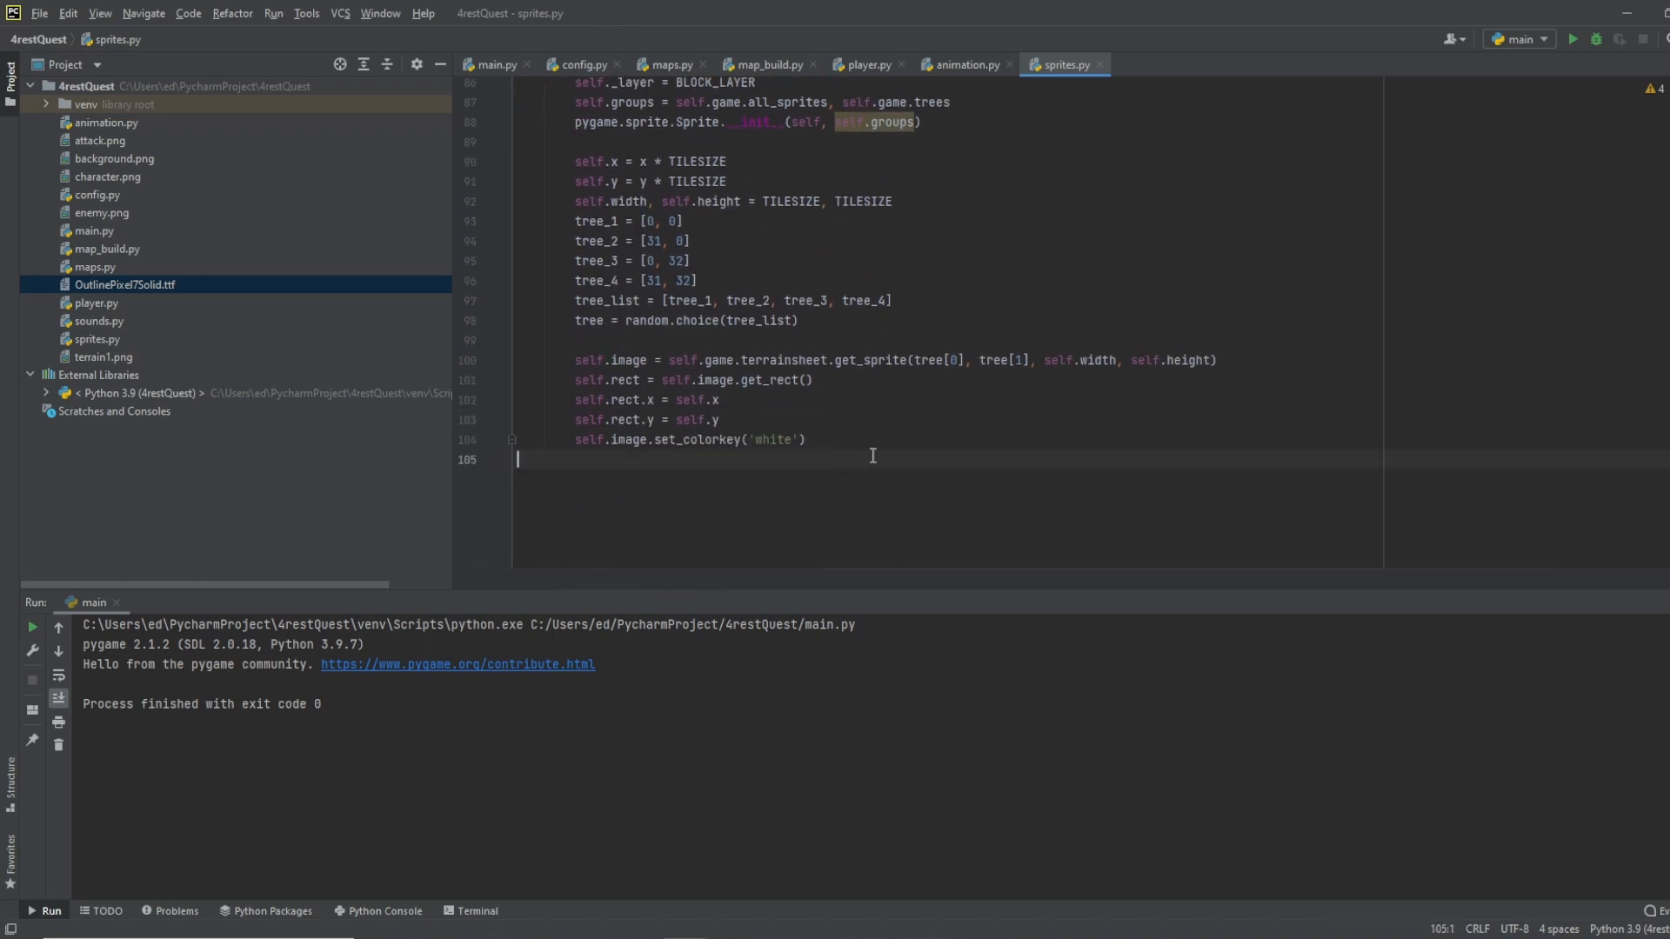
{"action": "type", "text": "clas"}
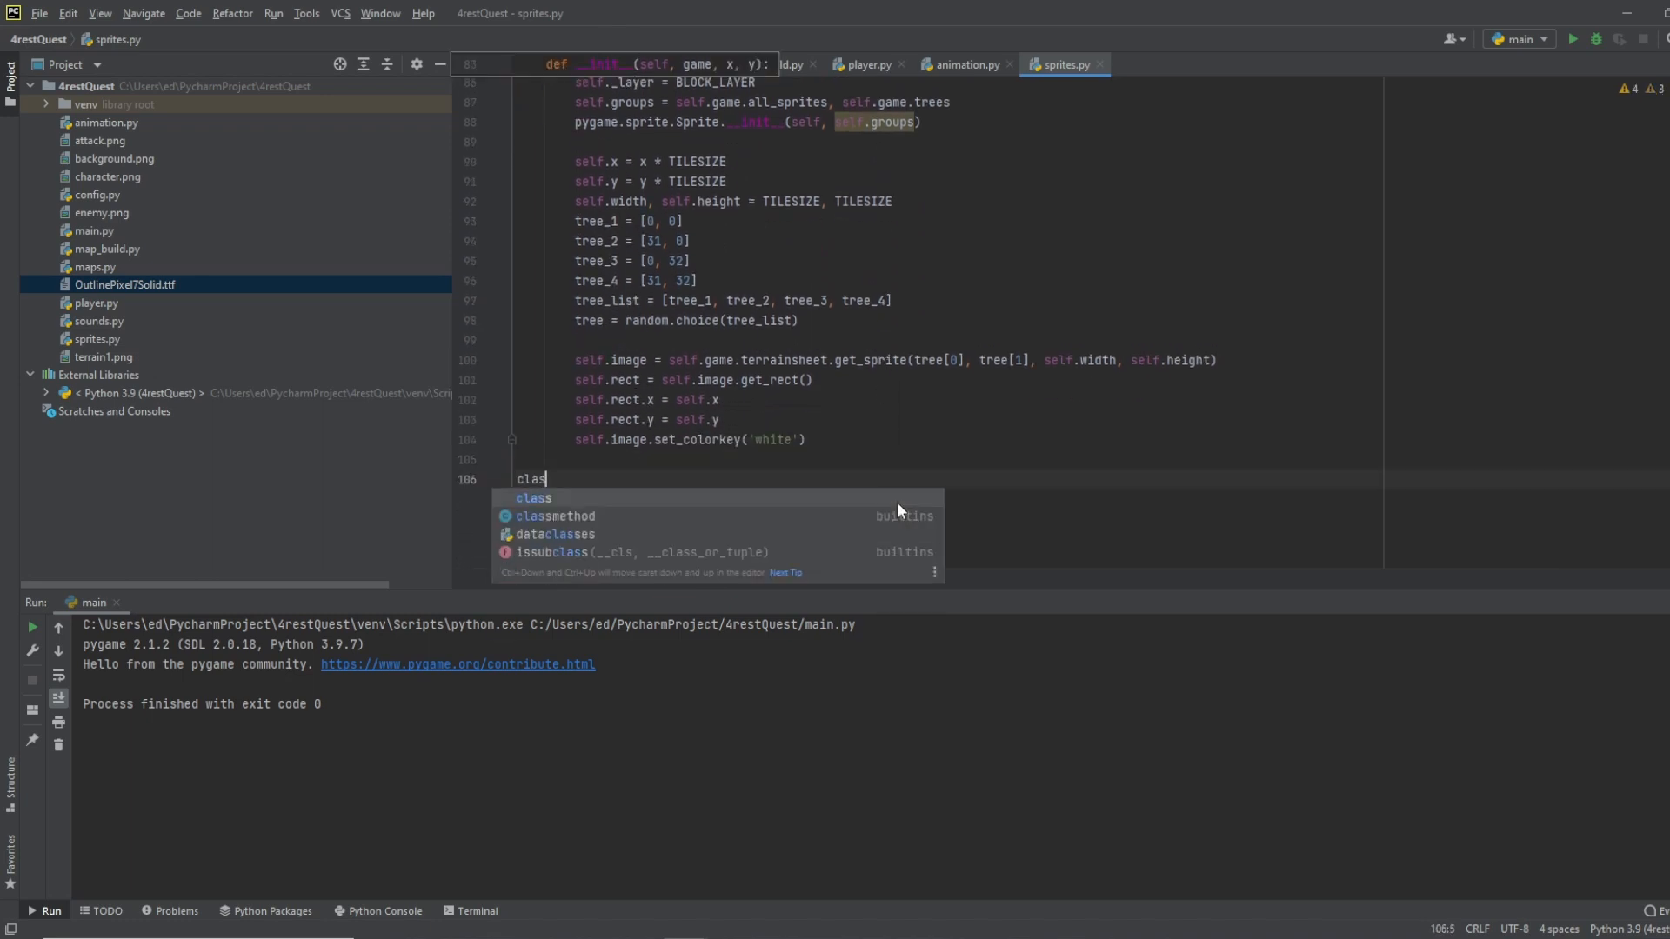
{"action": "type", "text": "s Button:"}
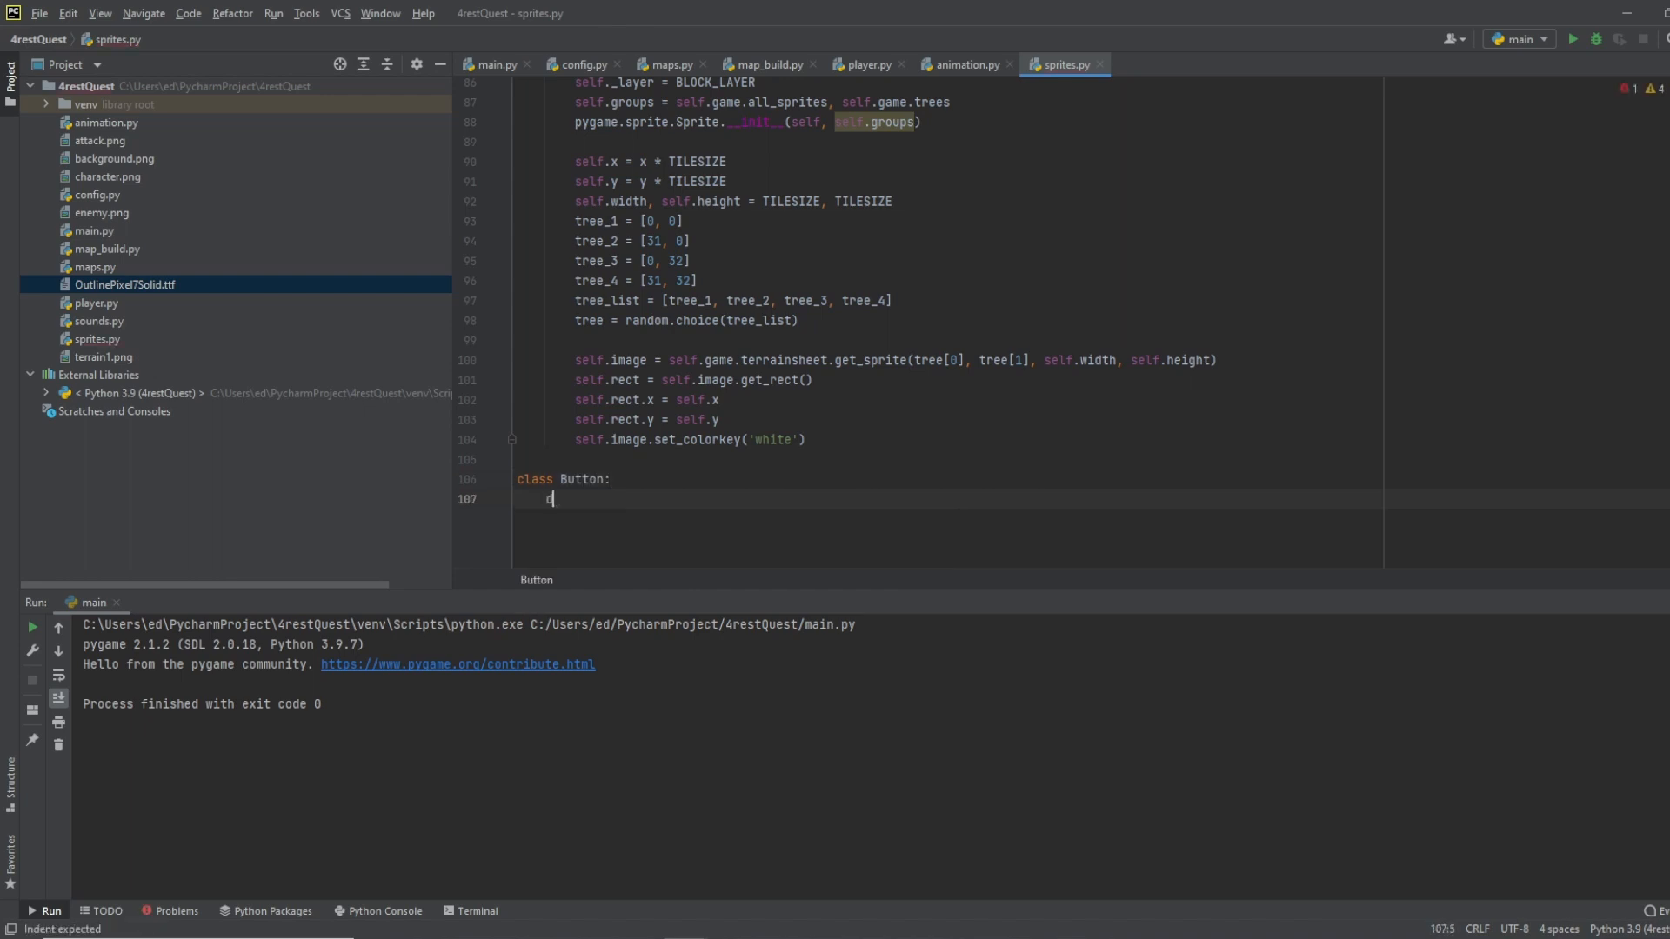
Step: Write Button __init__(self, x, y, width, height, fg, bg, content, fontsize)
{"action": "type", "text": "def __"}
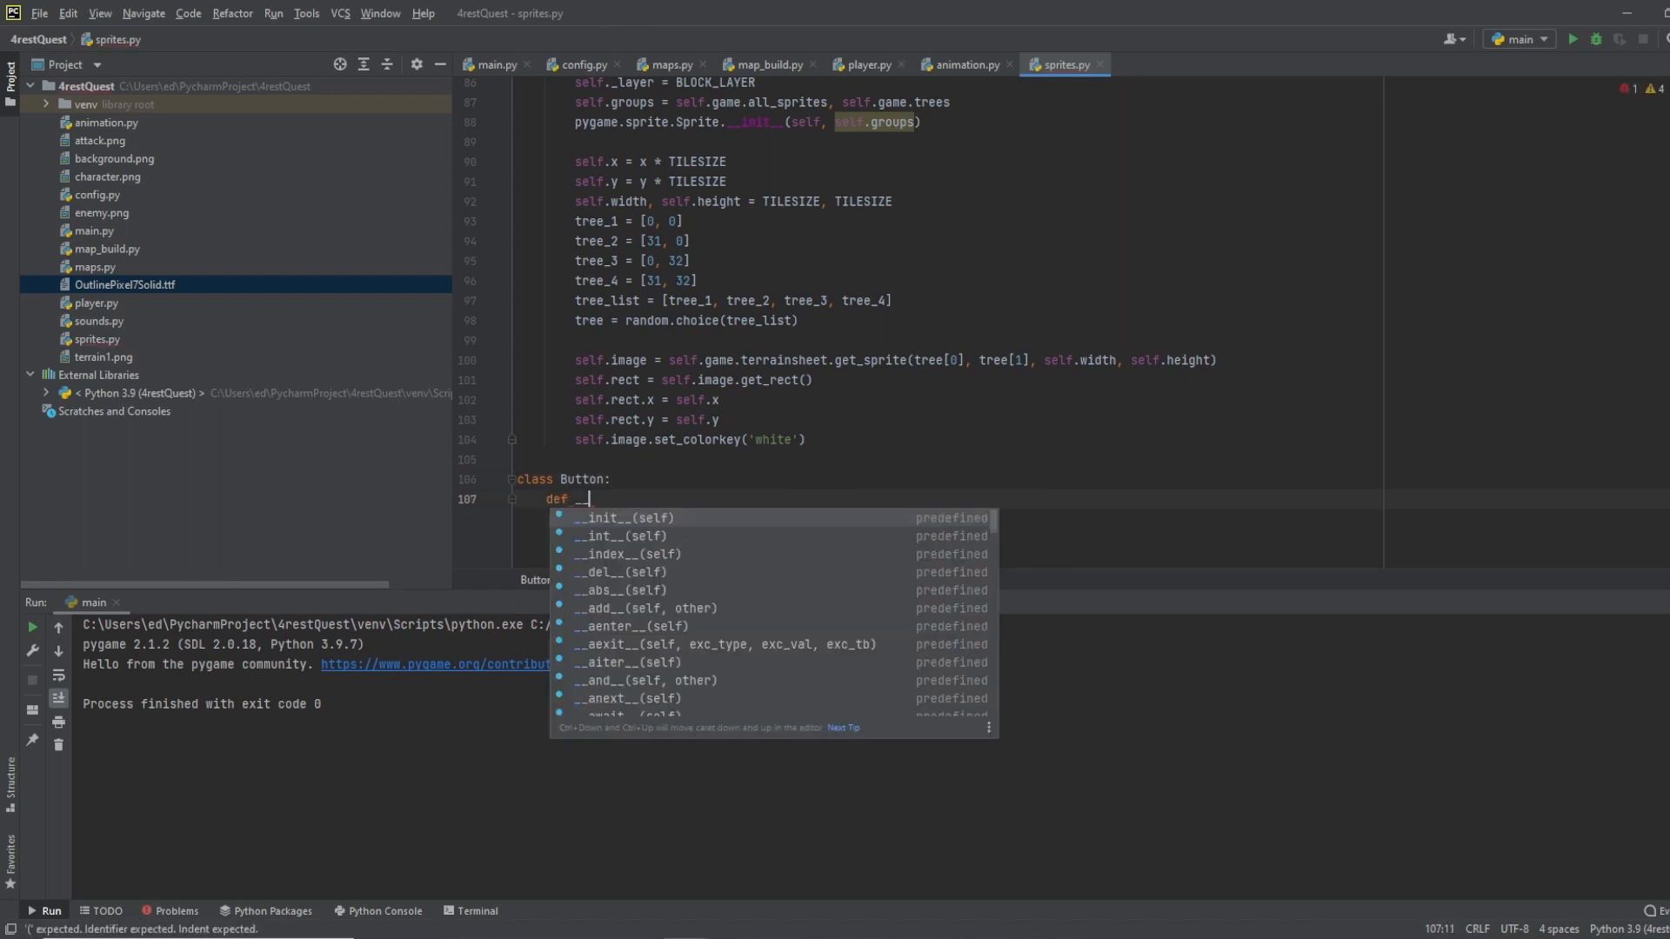
{"action": "left_click", "coordinate": [602, 518]}
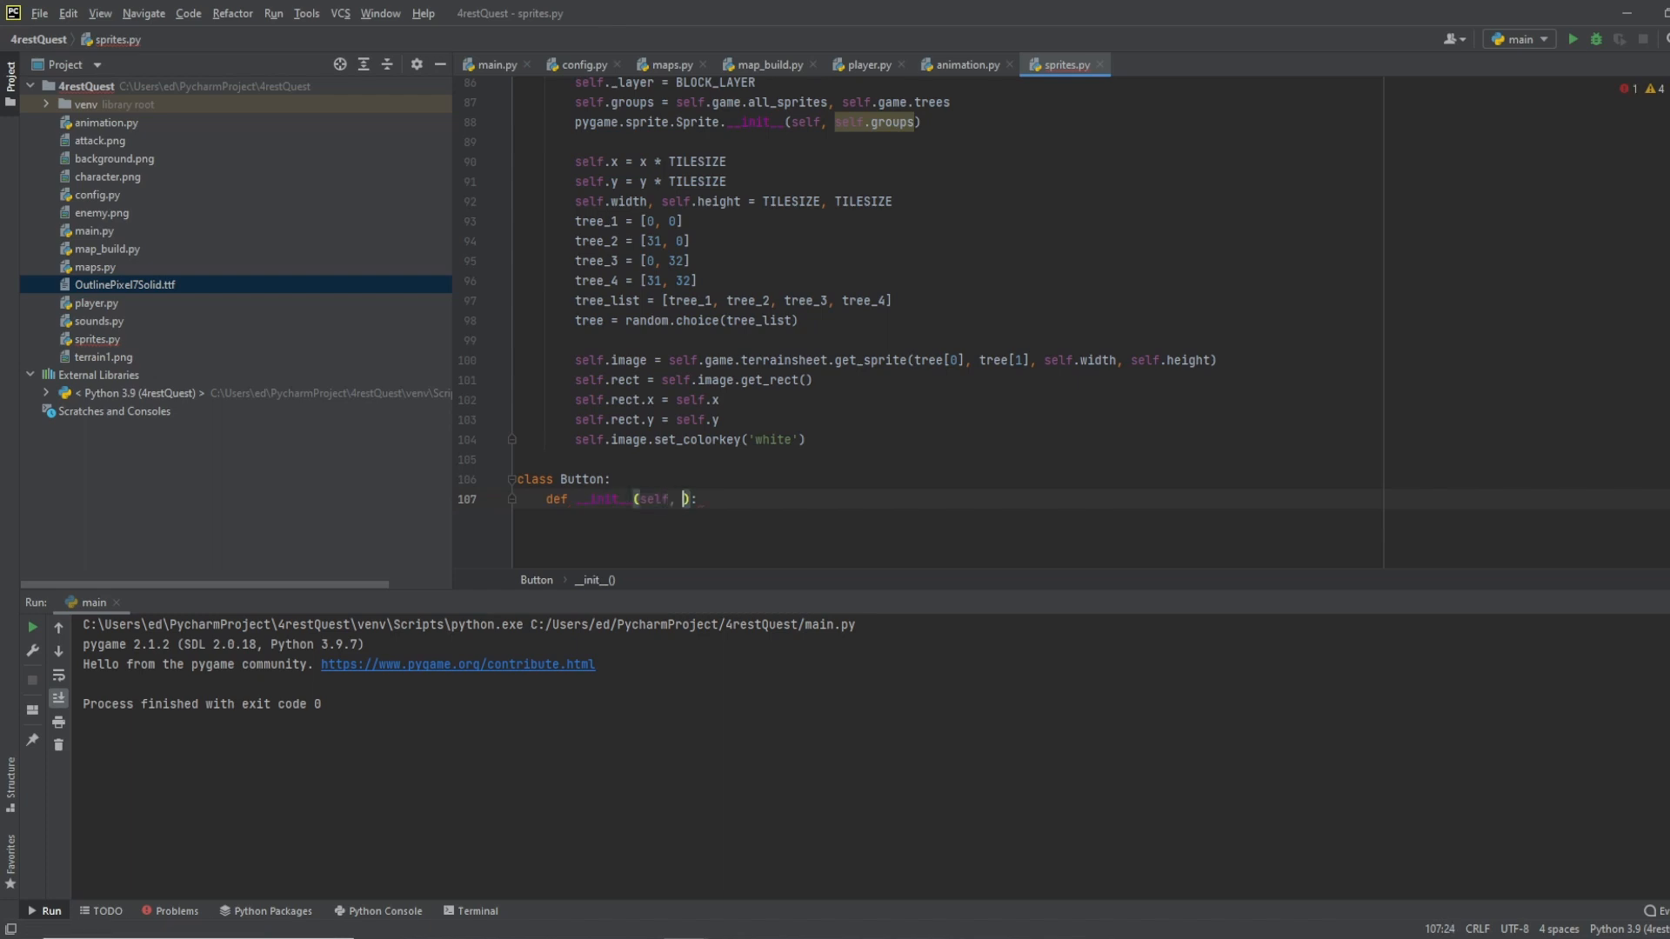
{"action": "type", "text": "x, y"}
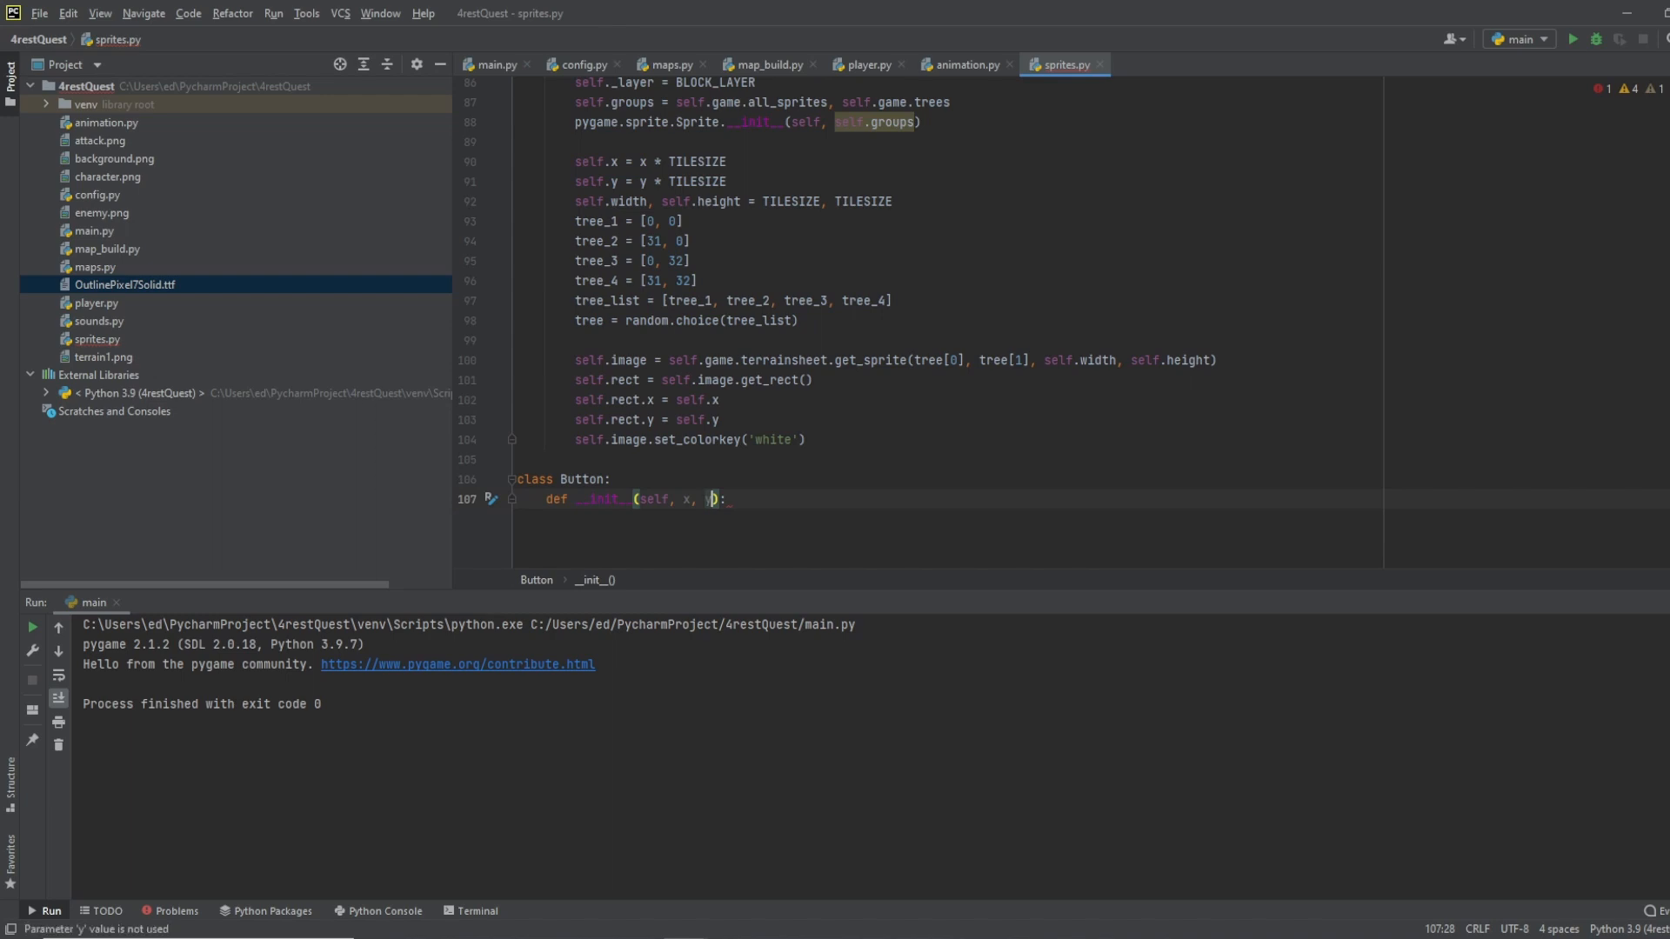
{"action": "type", "text": ", width"}
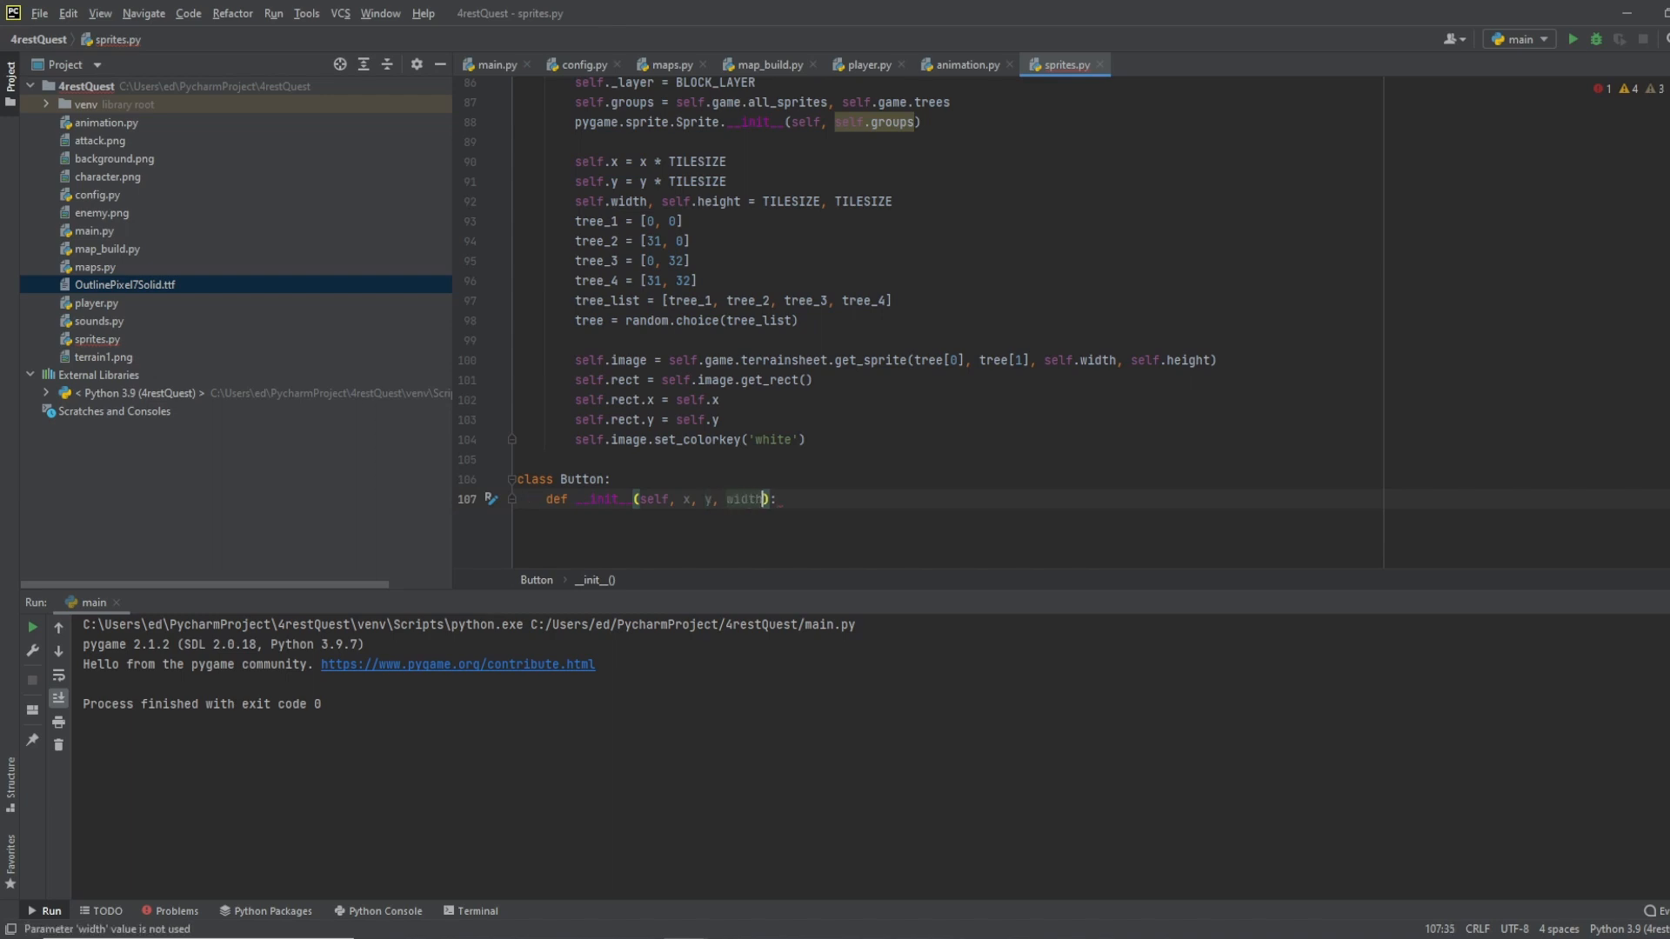
{"action": "type", "text": ", height"}
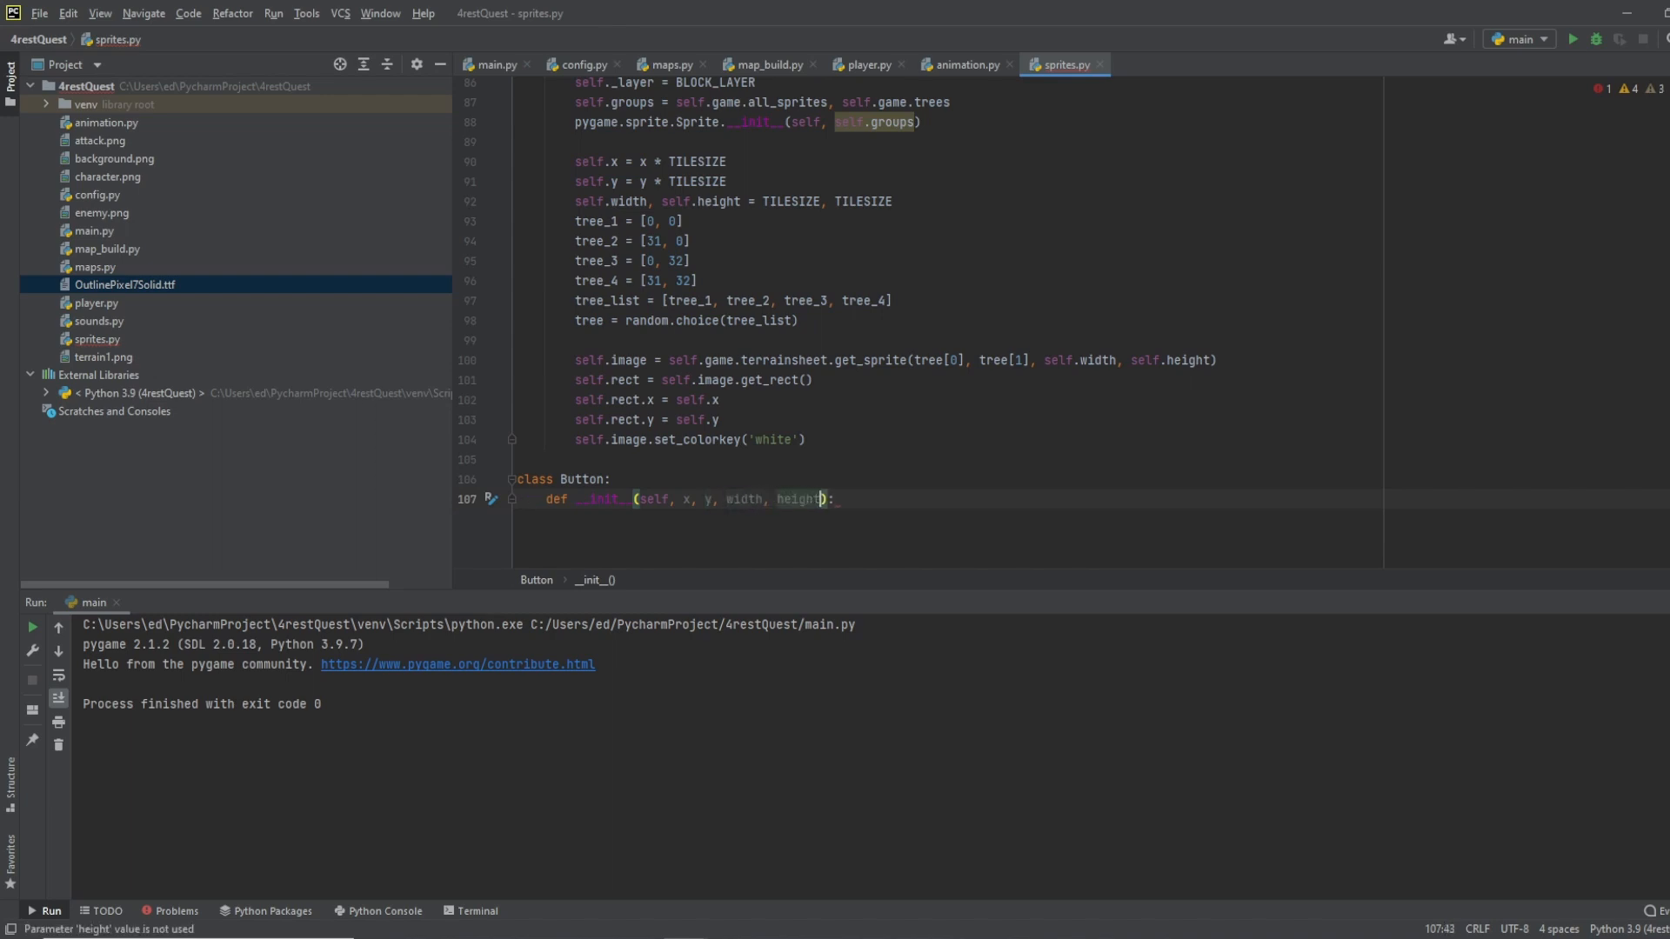
{"action": "type", "text": ", fg"}
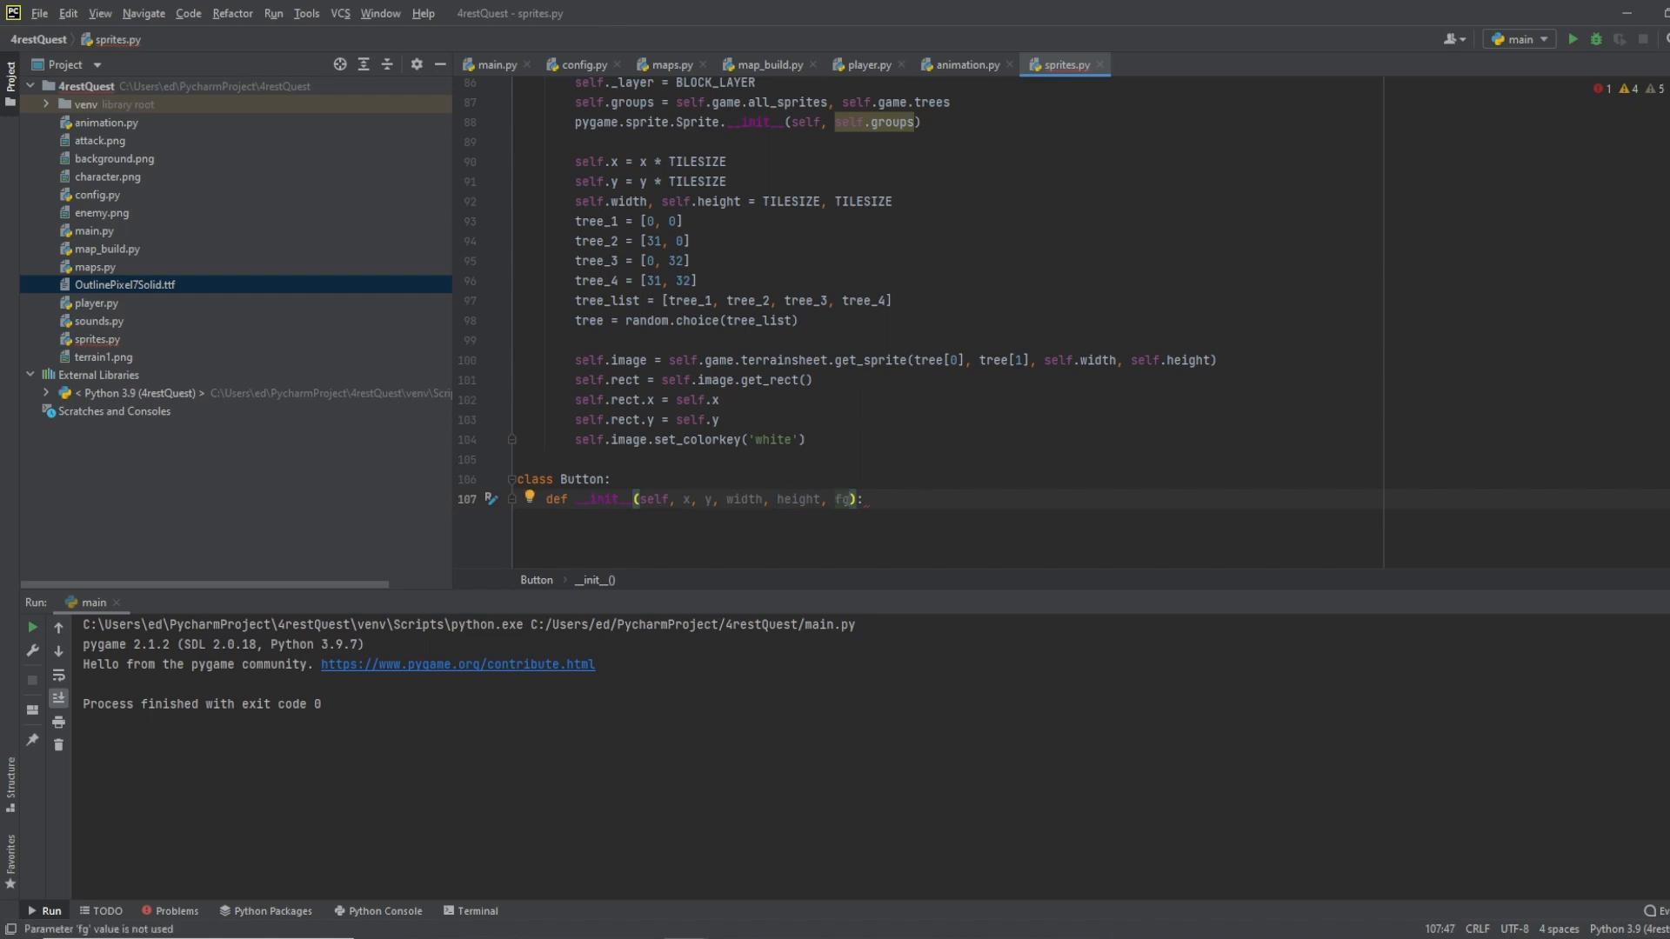
{"action": "type", "text": ", bb"}
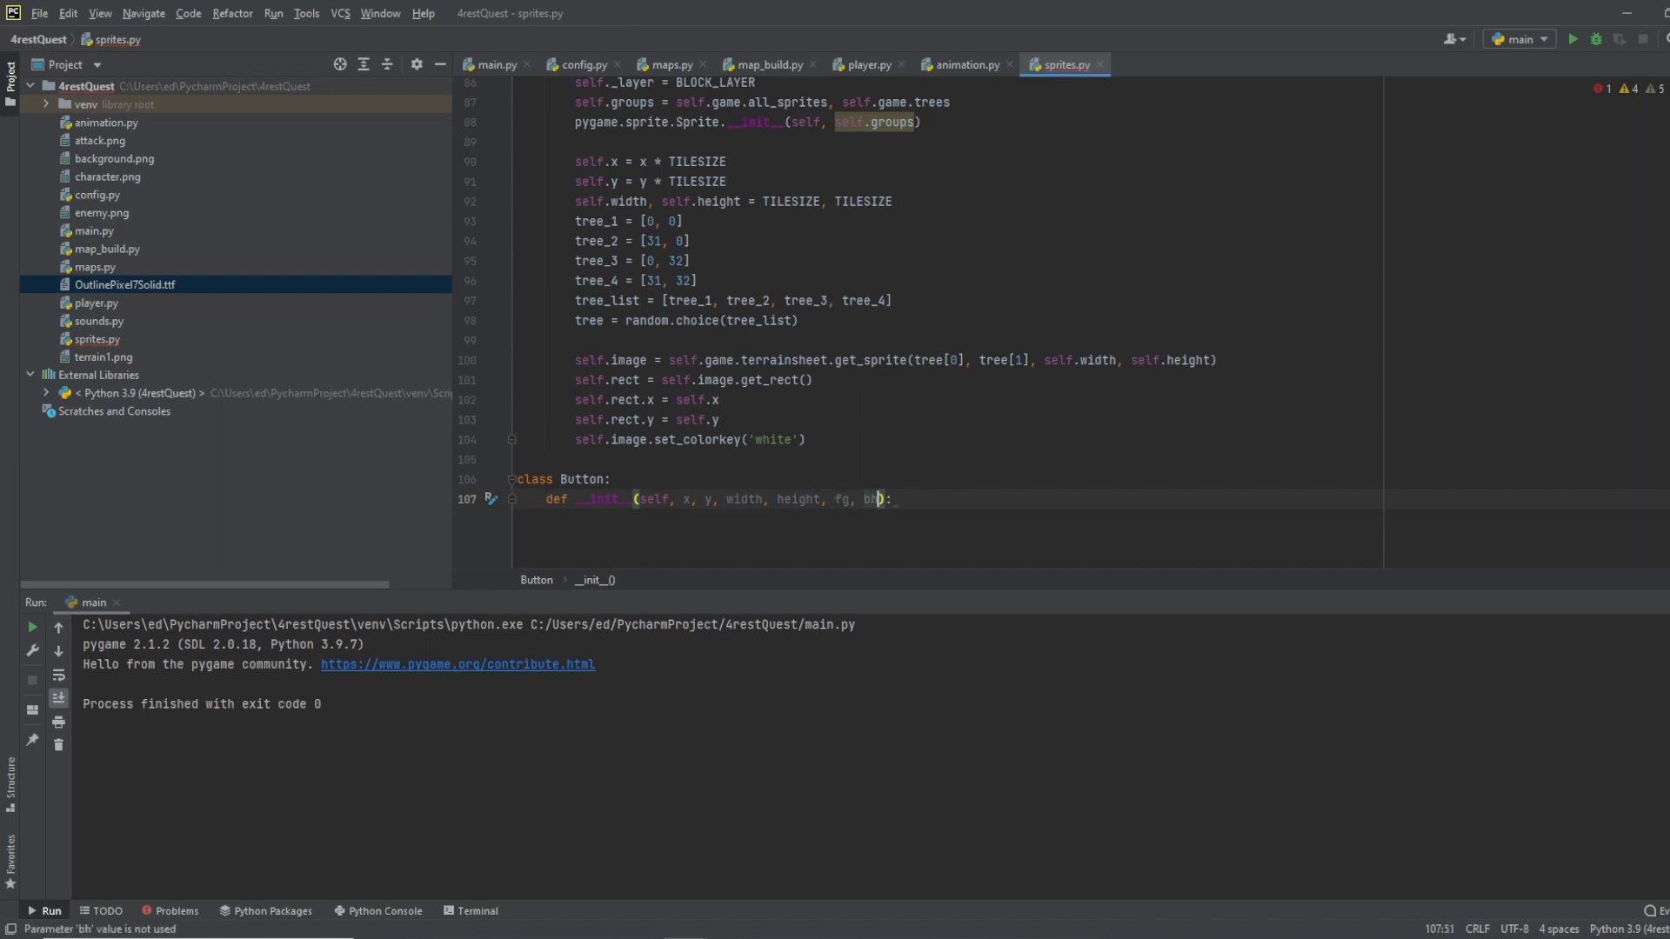
{"action": "type", "text": "bg,"}
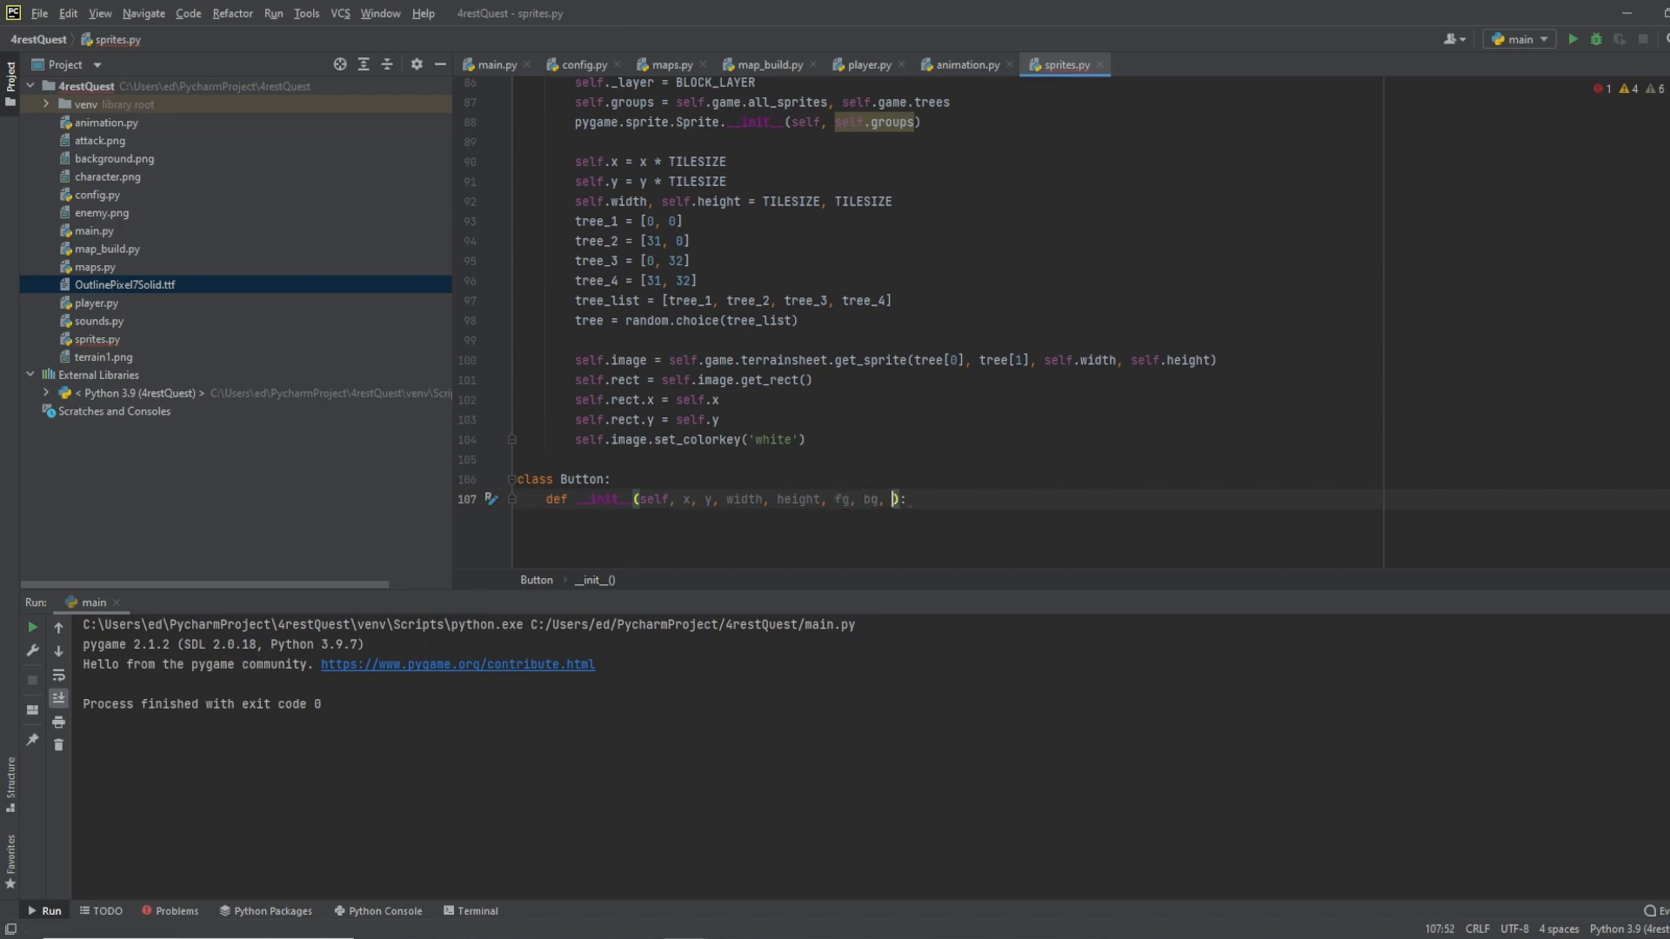
{"action": "type", "text": "co"}
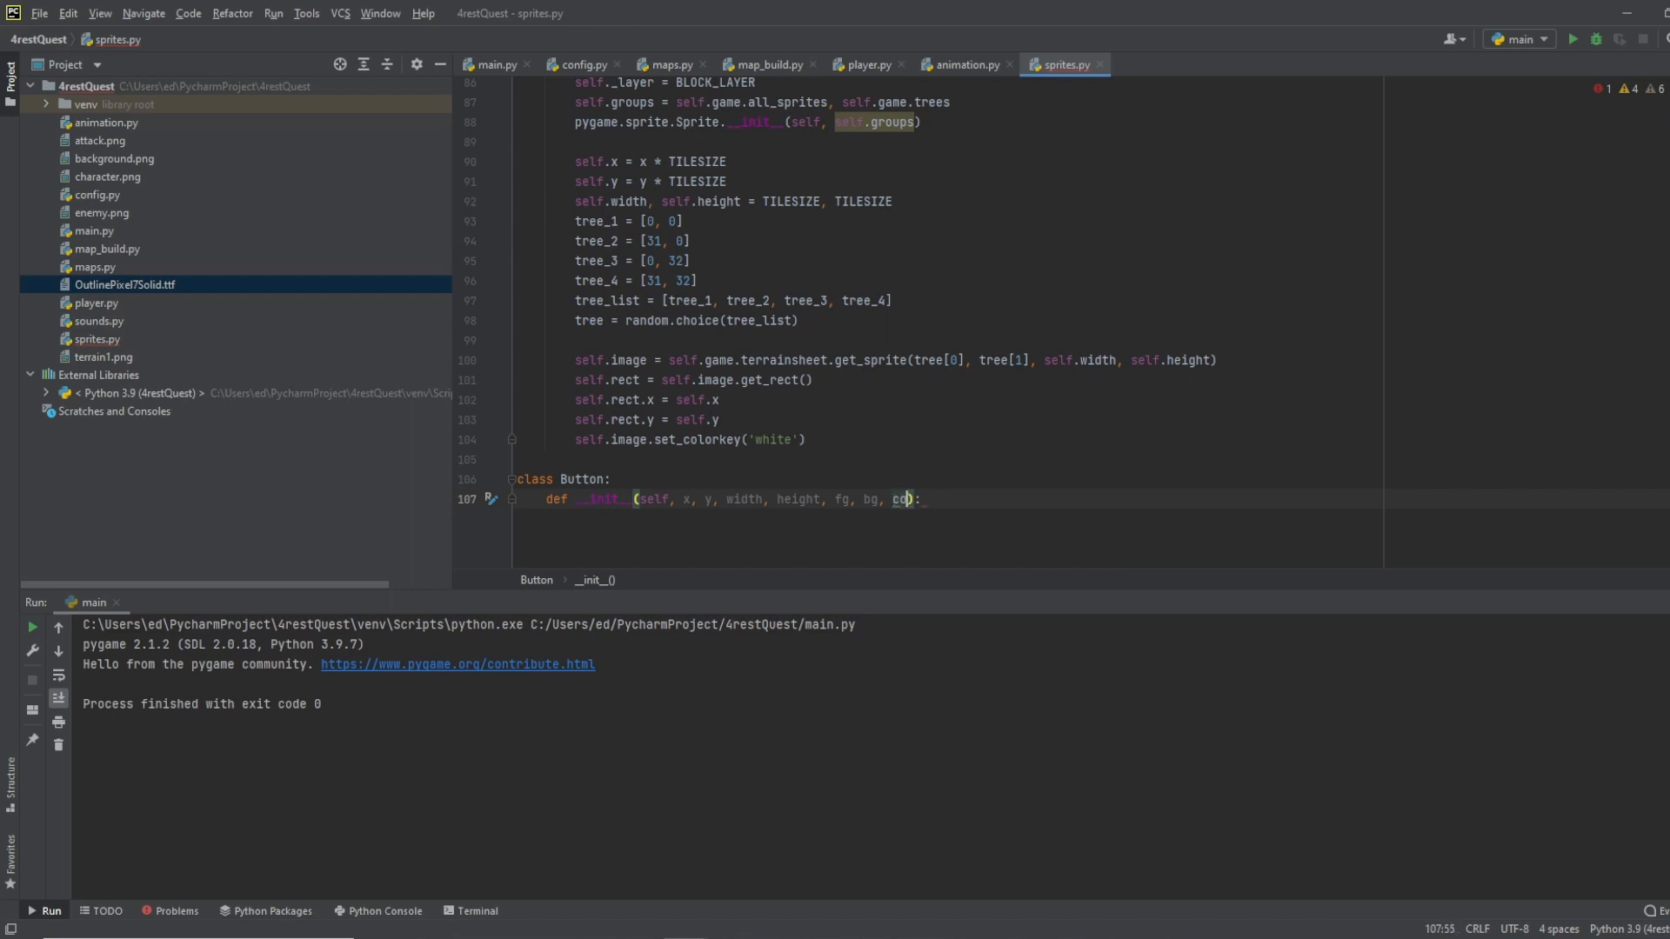
{"action": "type", "text": "content, fontsize"}
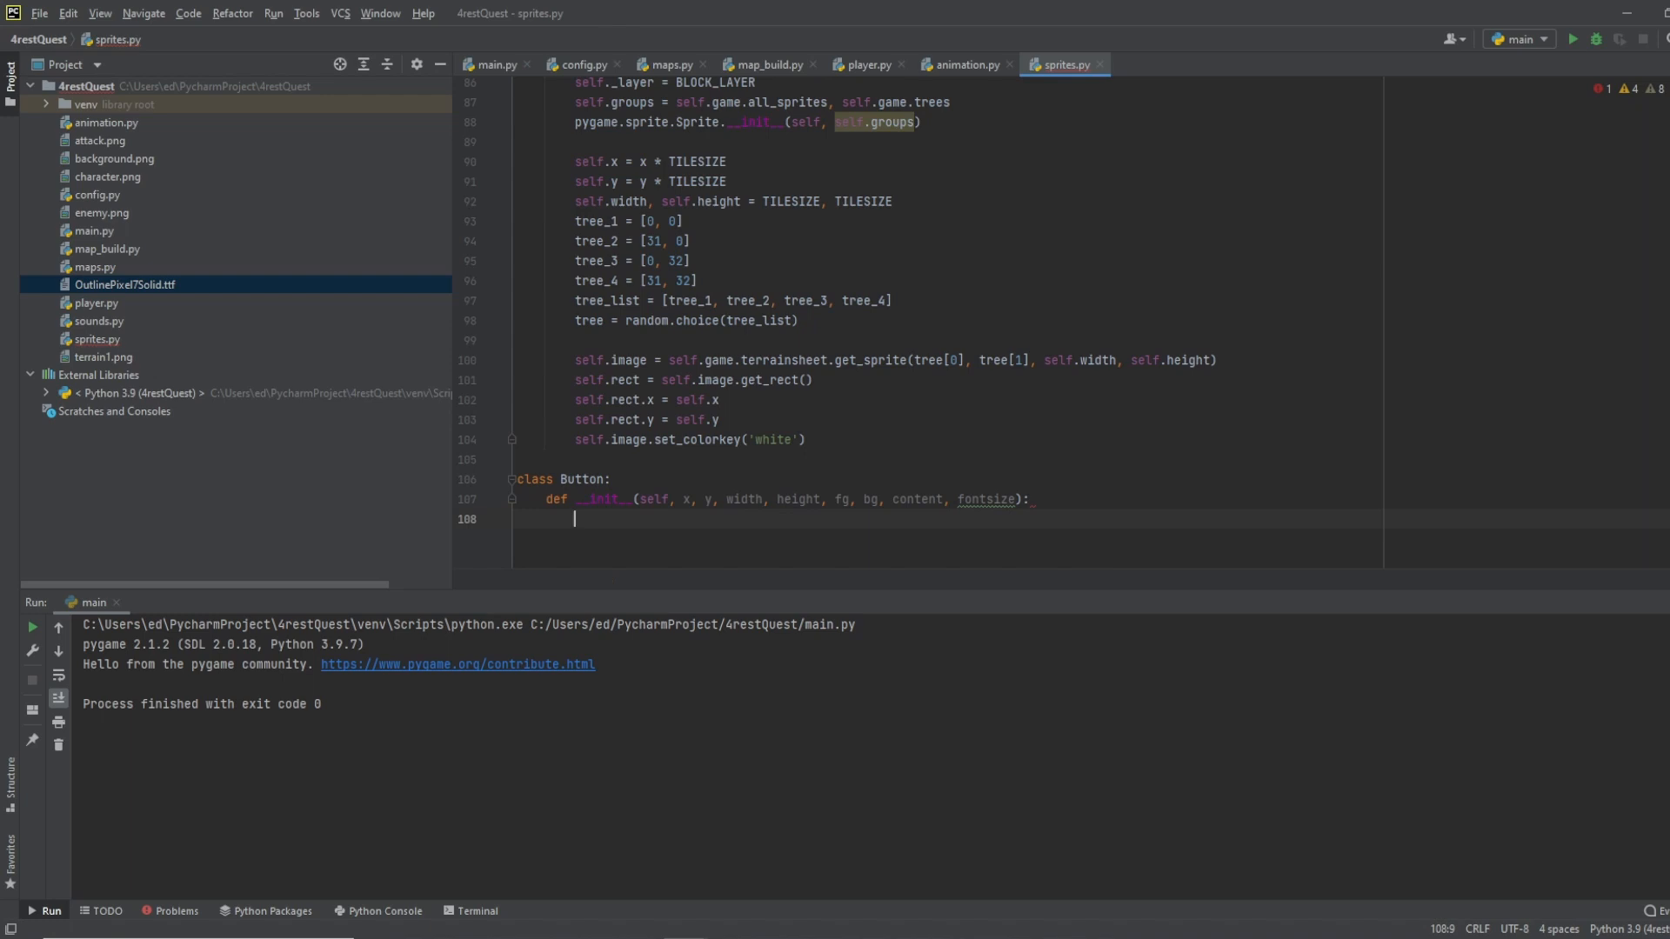
Step: Set Button's self.font to pygame.font.Font('OutlinePixel7Solid.ttf', fontsize)
{"action": "type", "text": "self.f"}
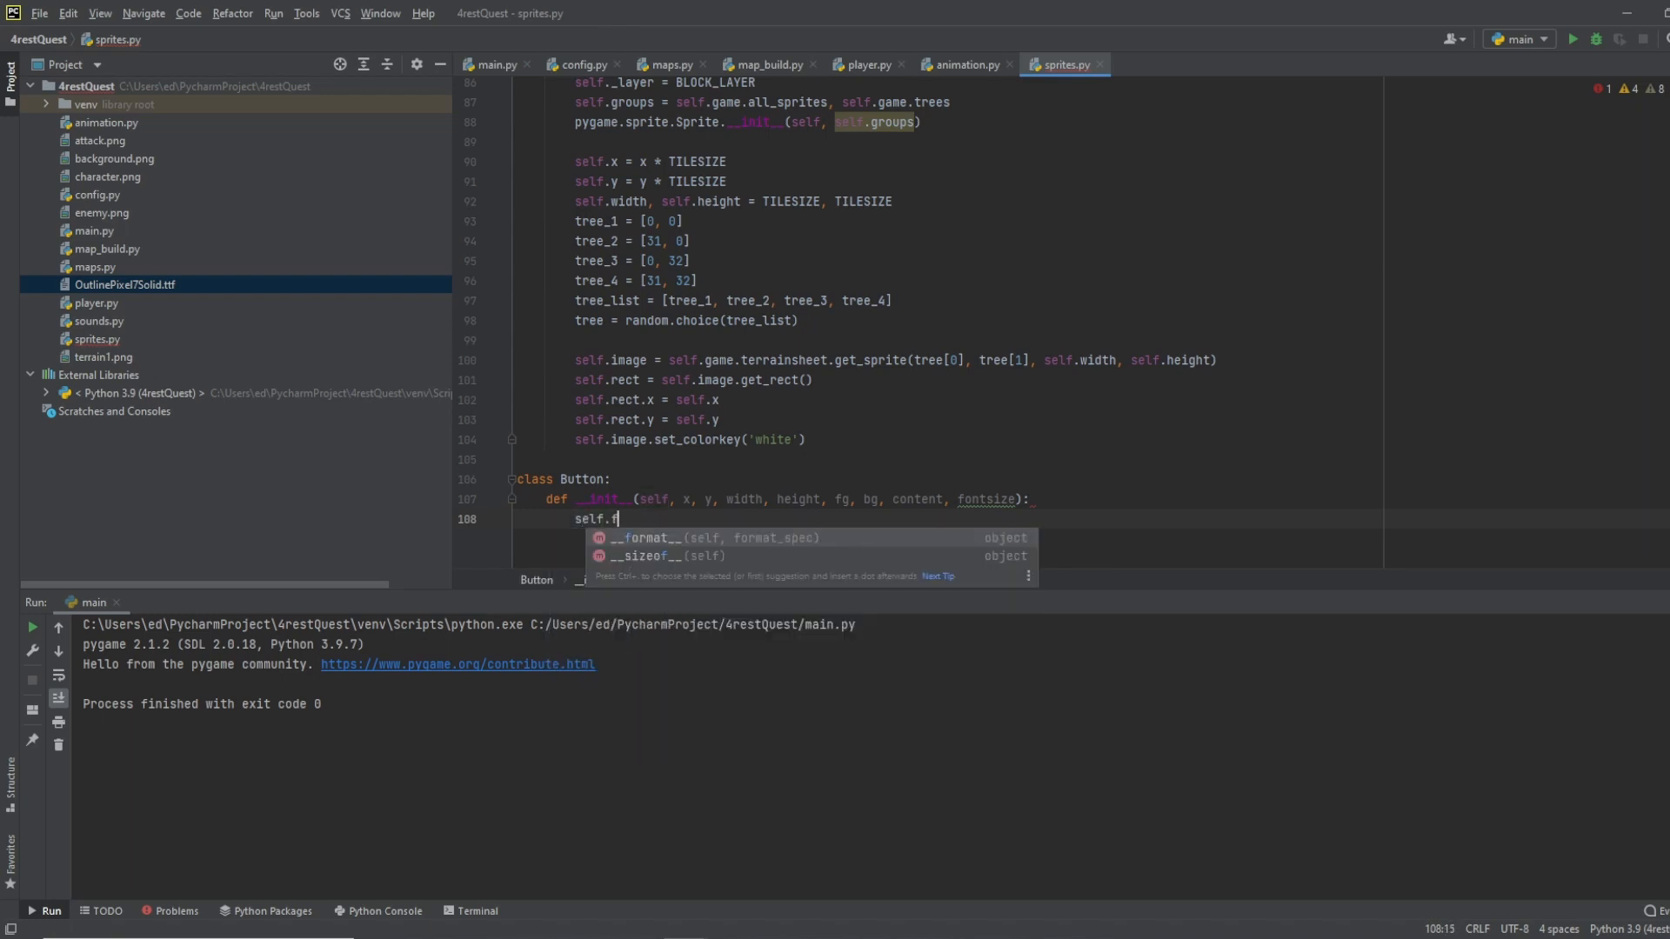
{"action": "type", "text": "ont = pygame"}
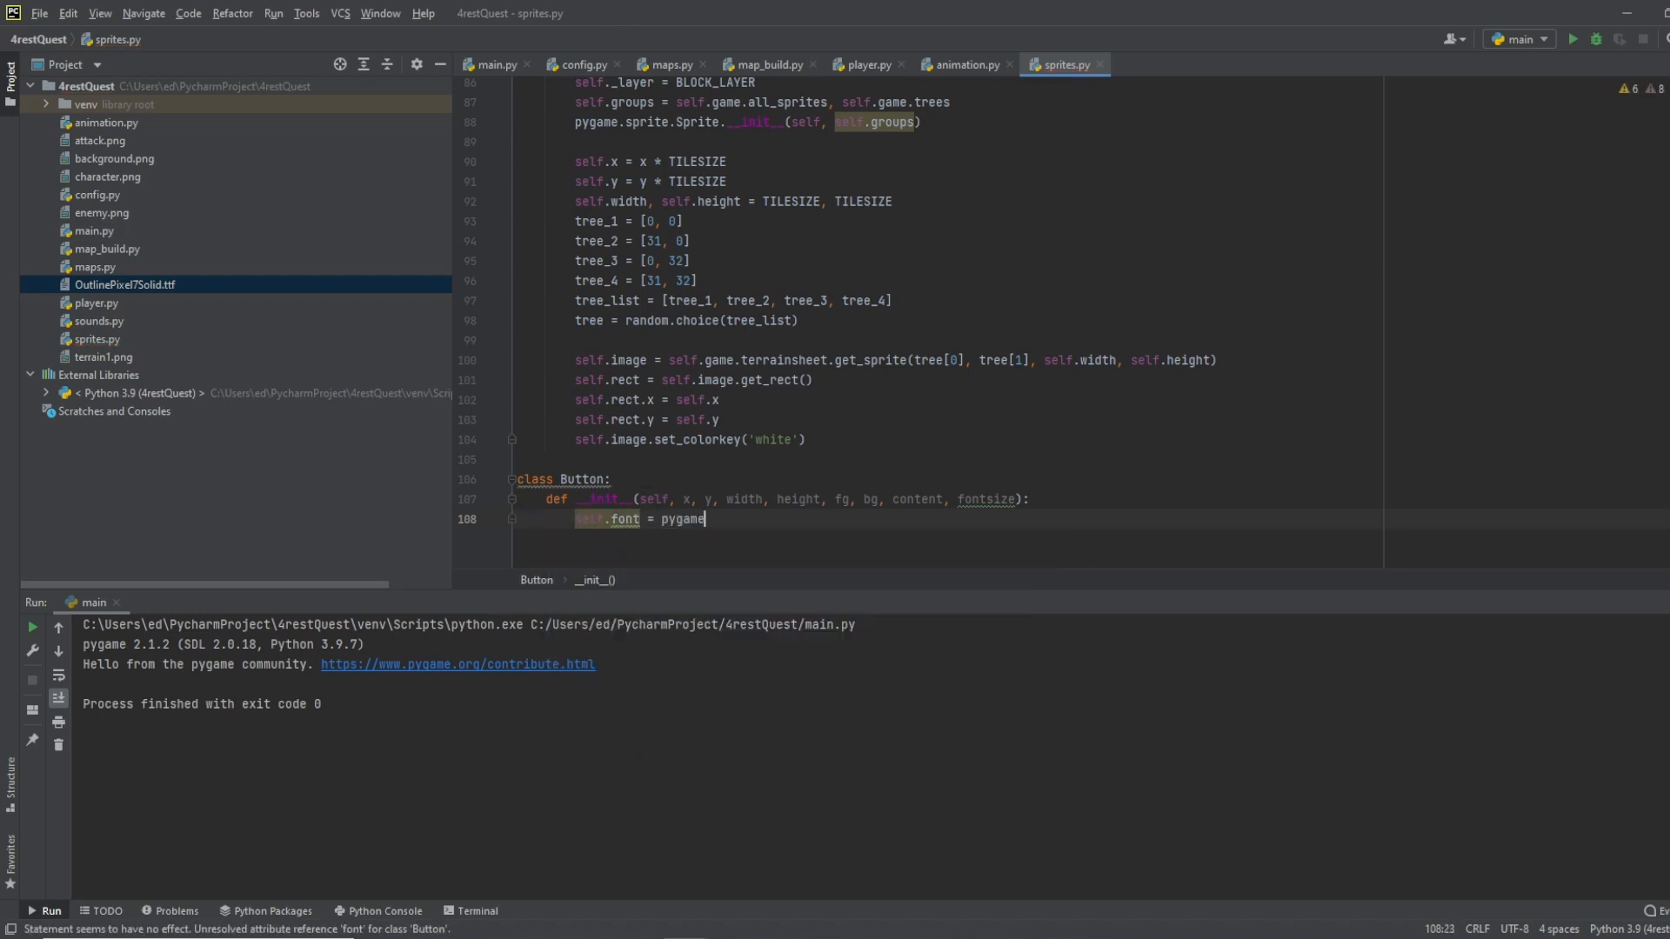
{"action": "type", "text": ".font"}
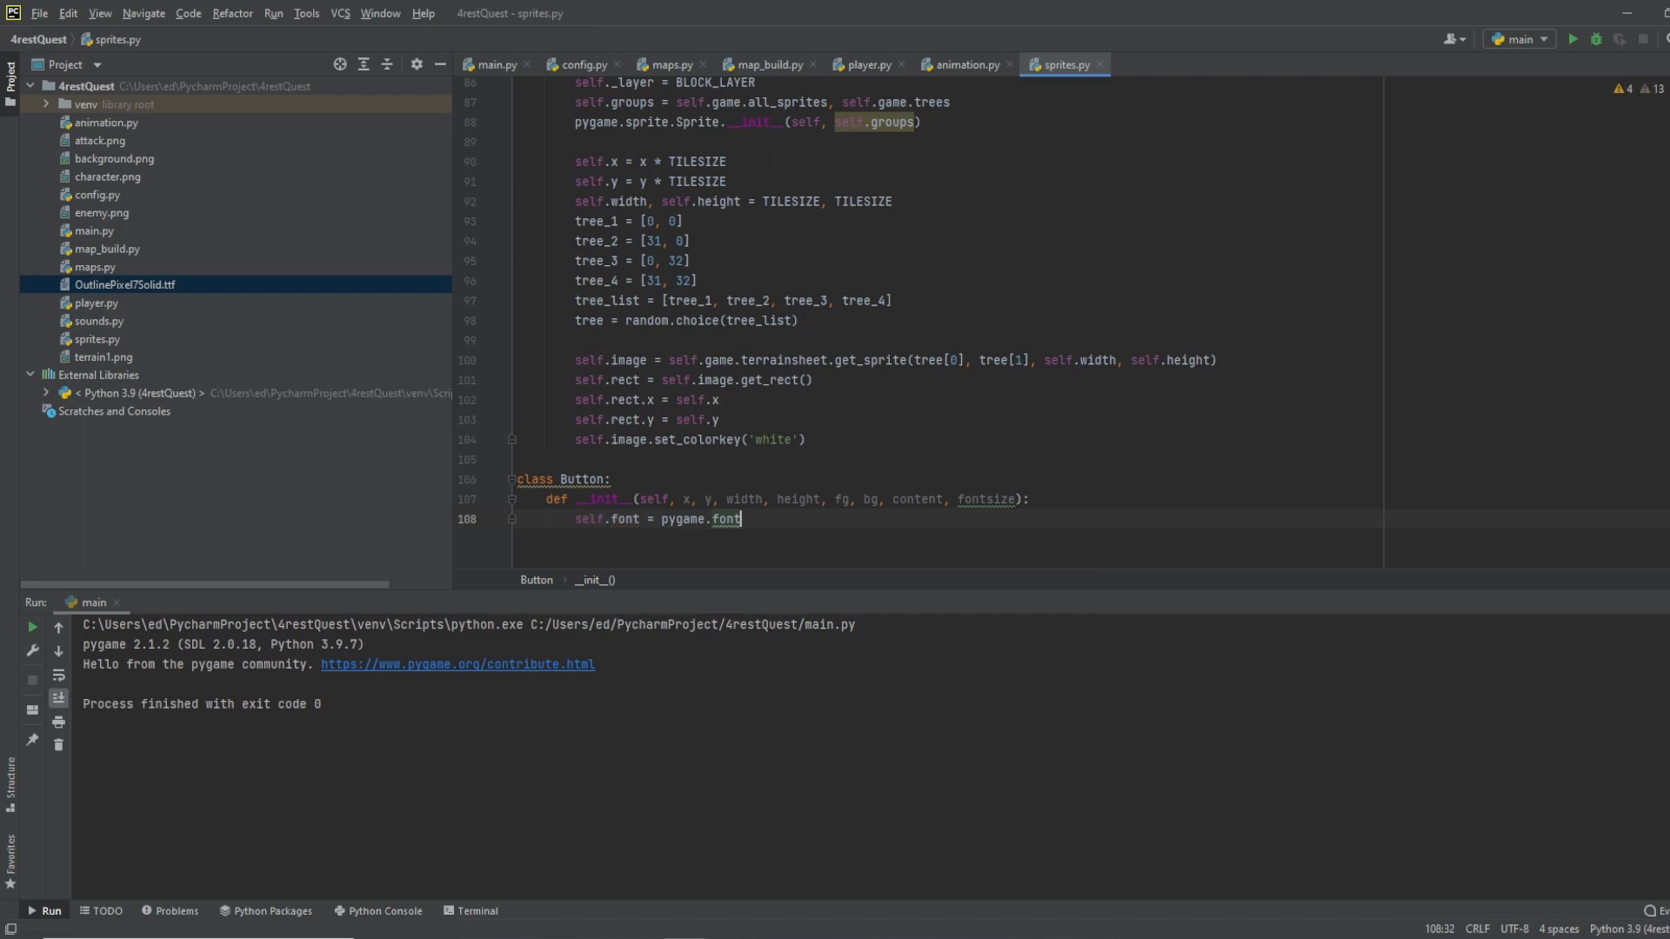
{"action": "type", "text": ".Font()"}
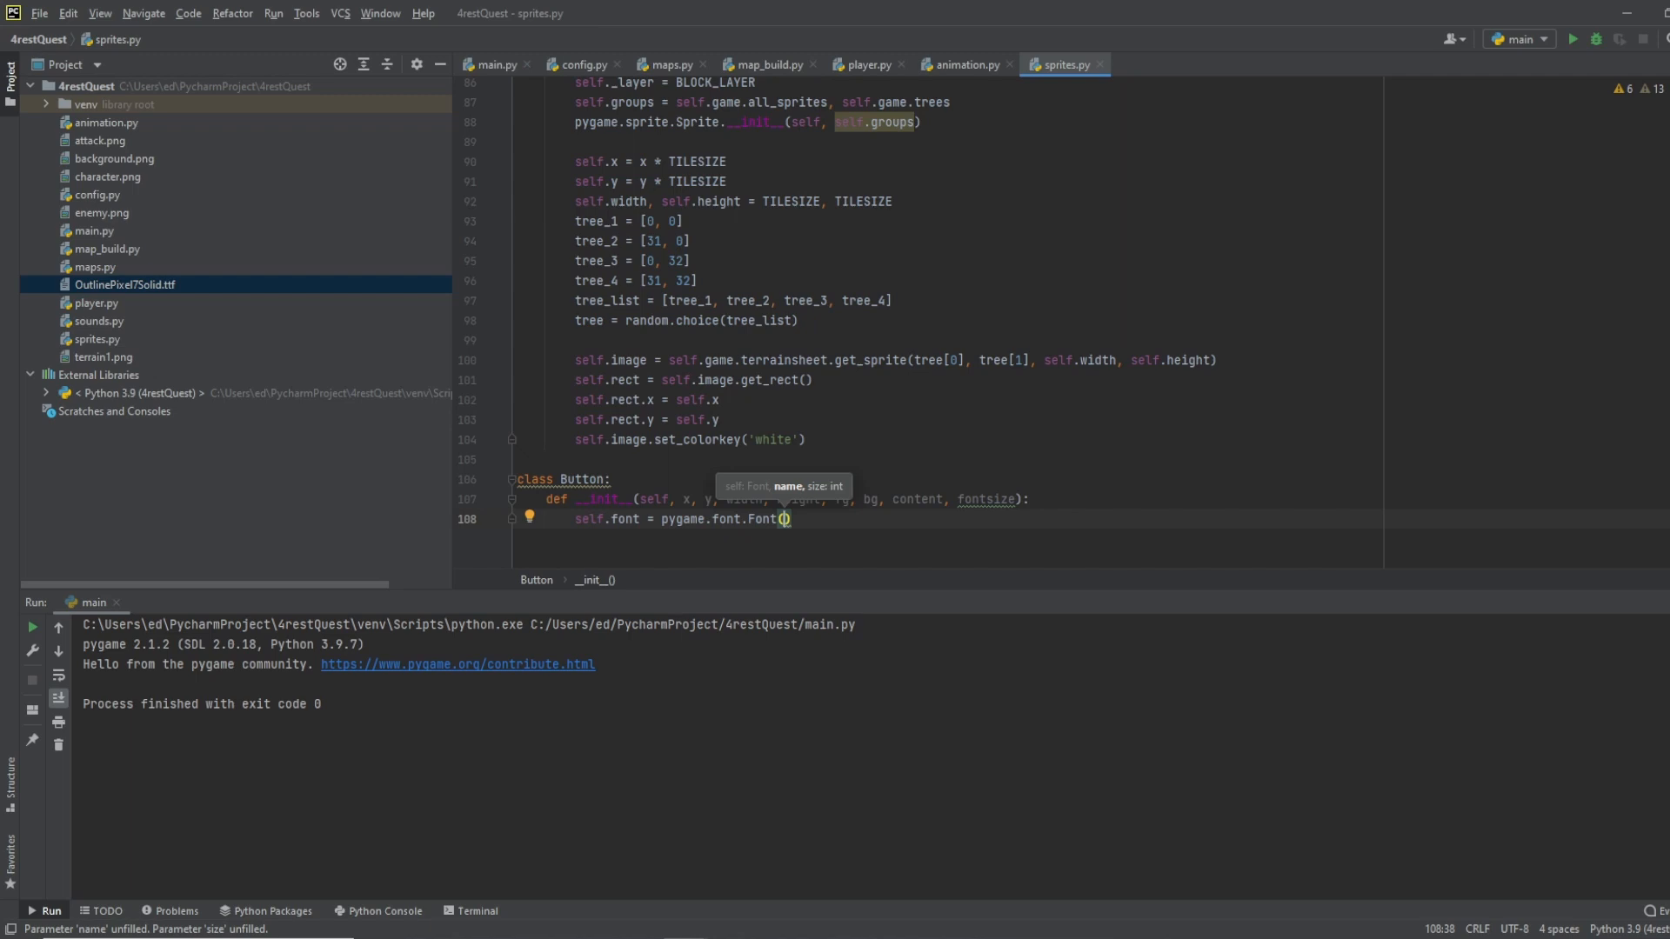
{"action": "type", "text": "''"}
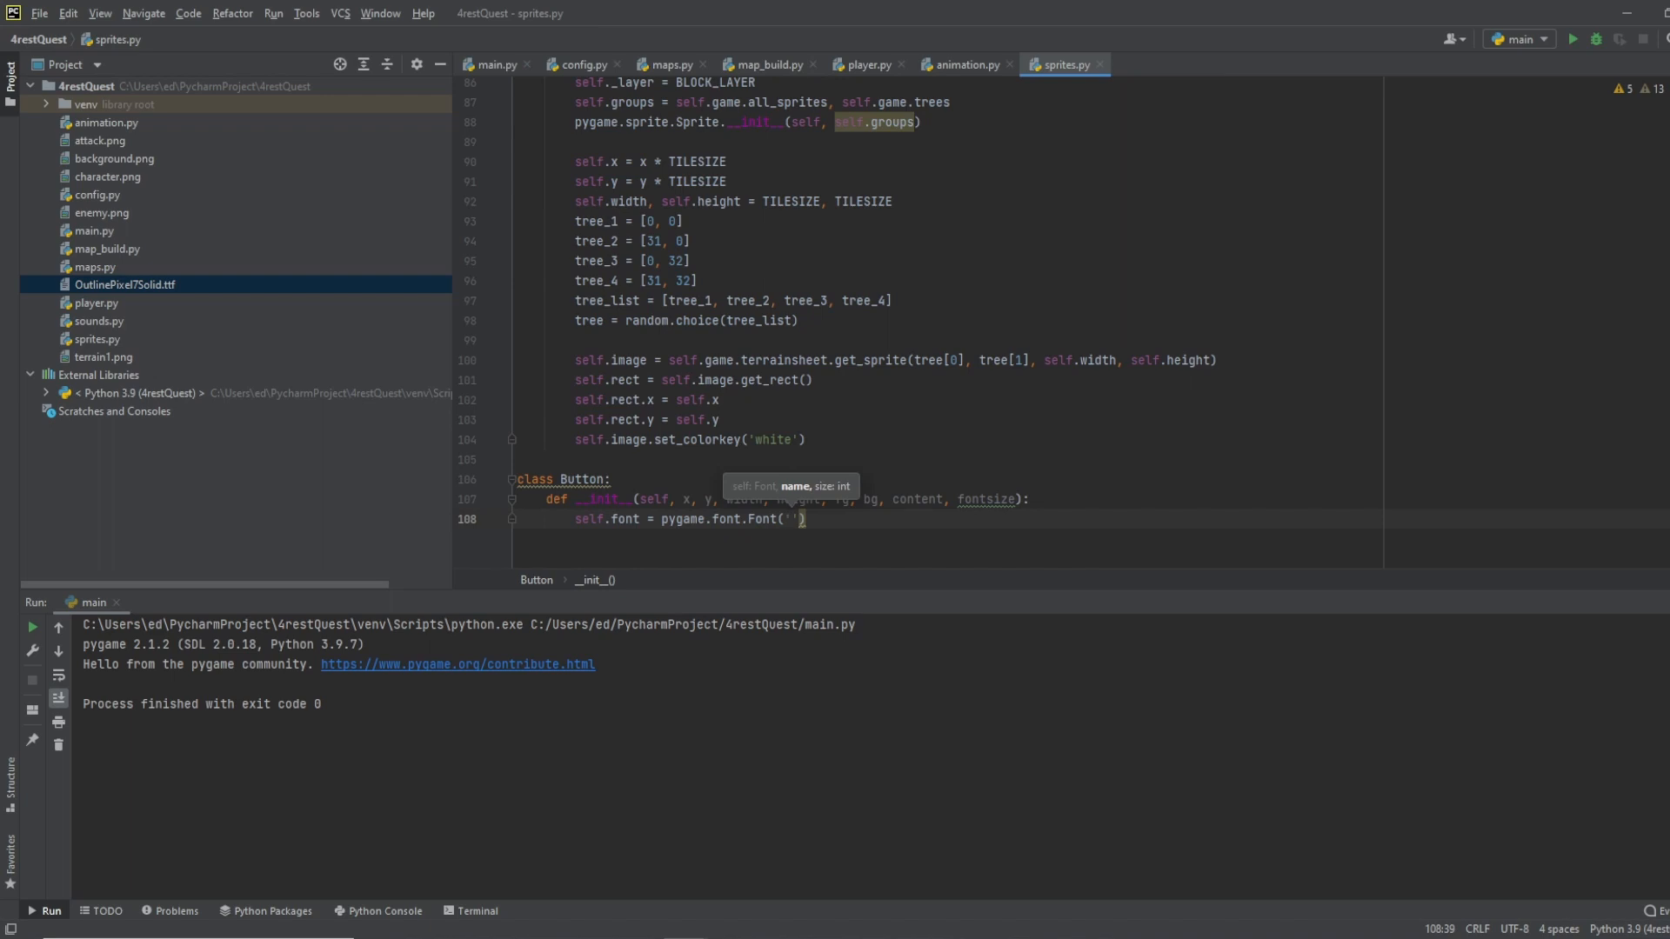
{"action": "type", "text": "Outline"}
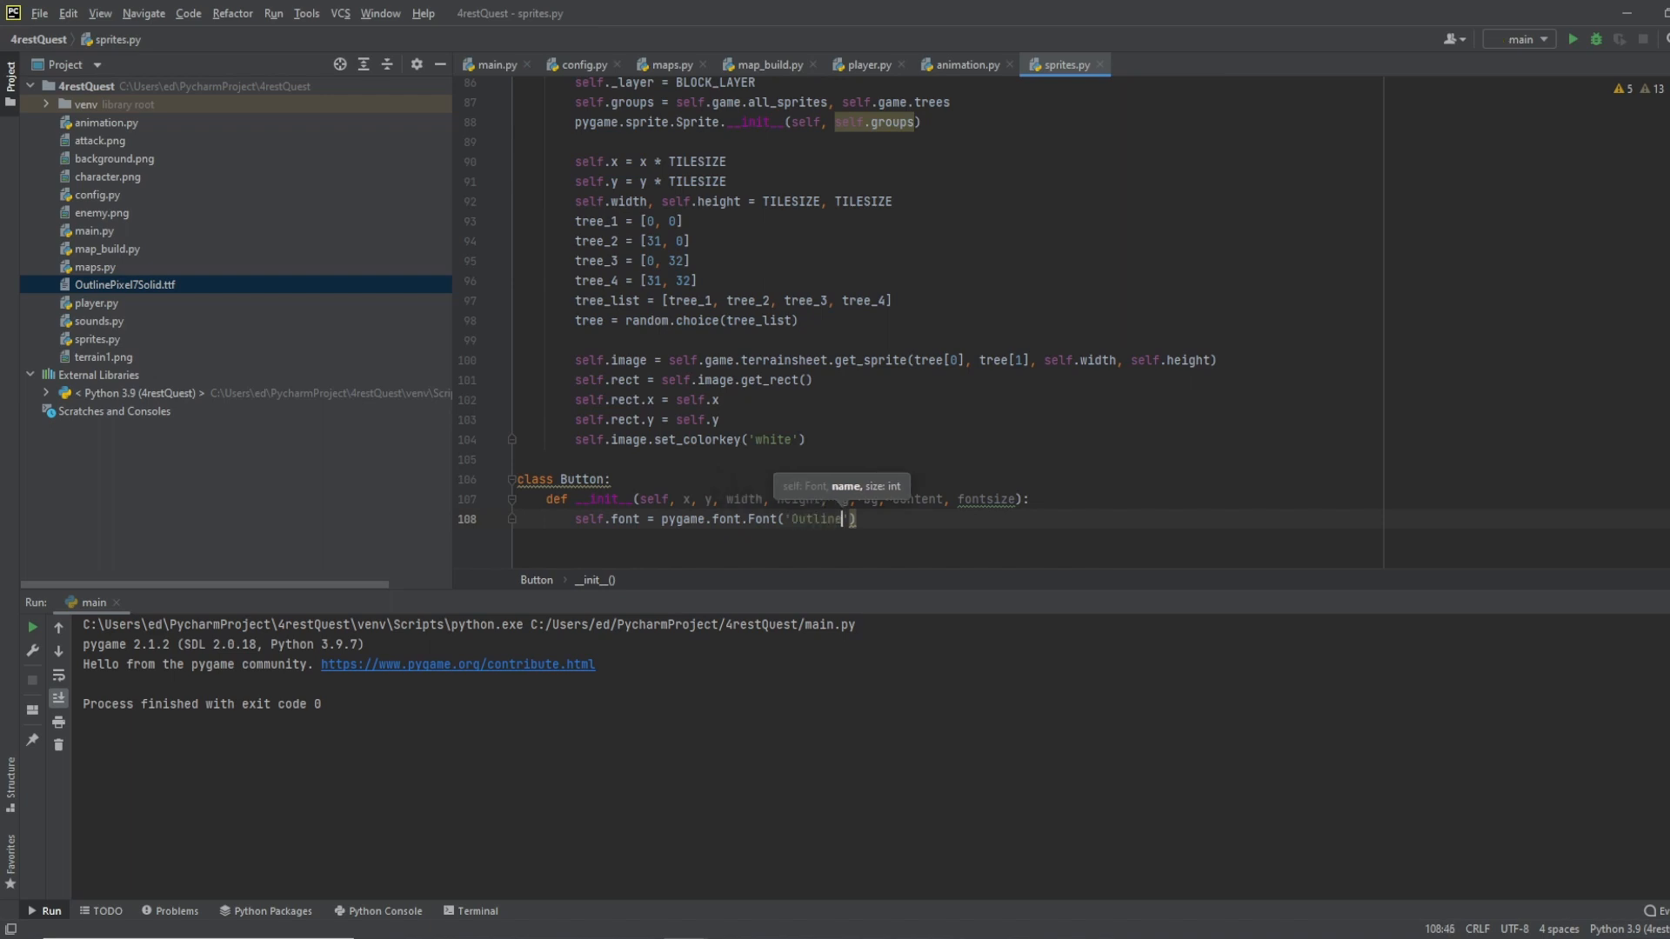
{"action": "type", "text": "Pixel7"}
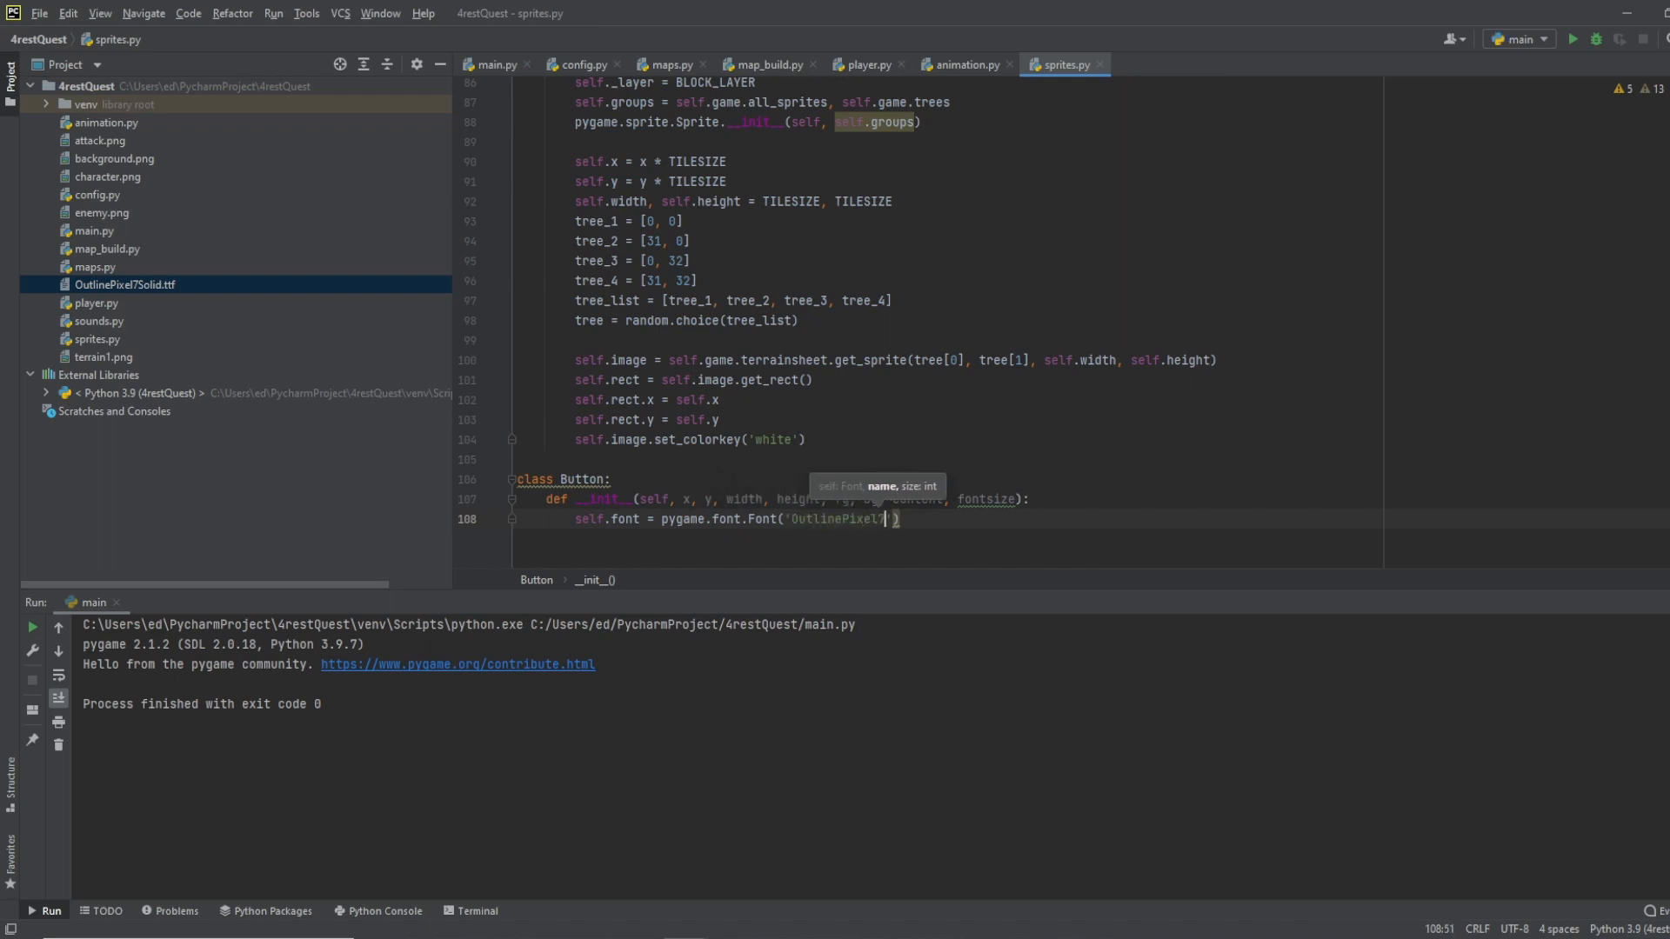
{"action": "type", "text": "7Solid"}
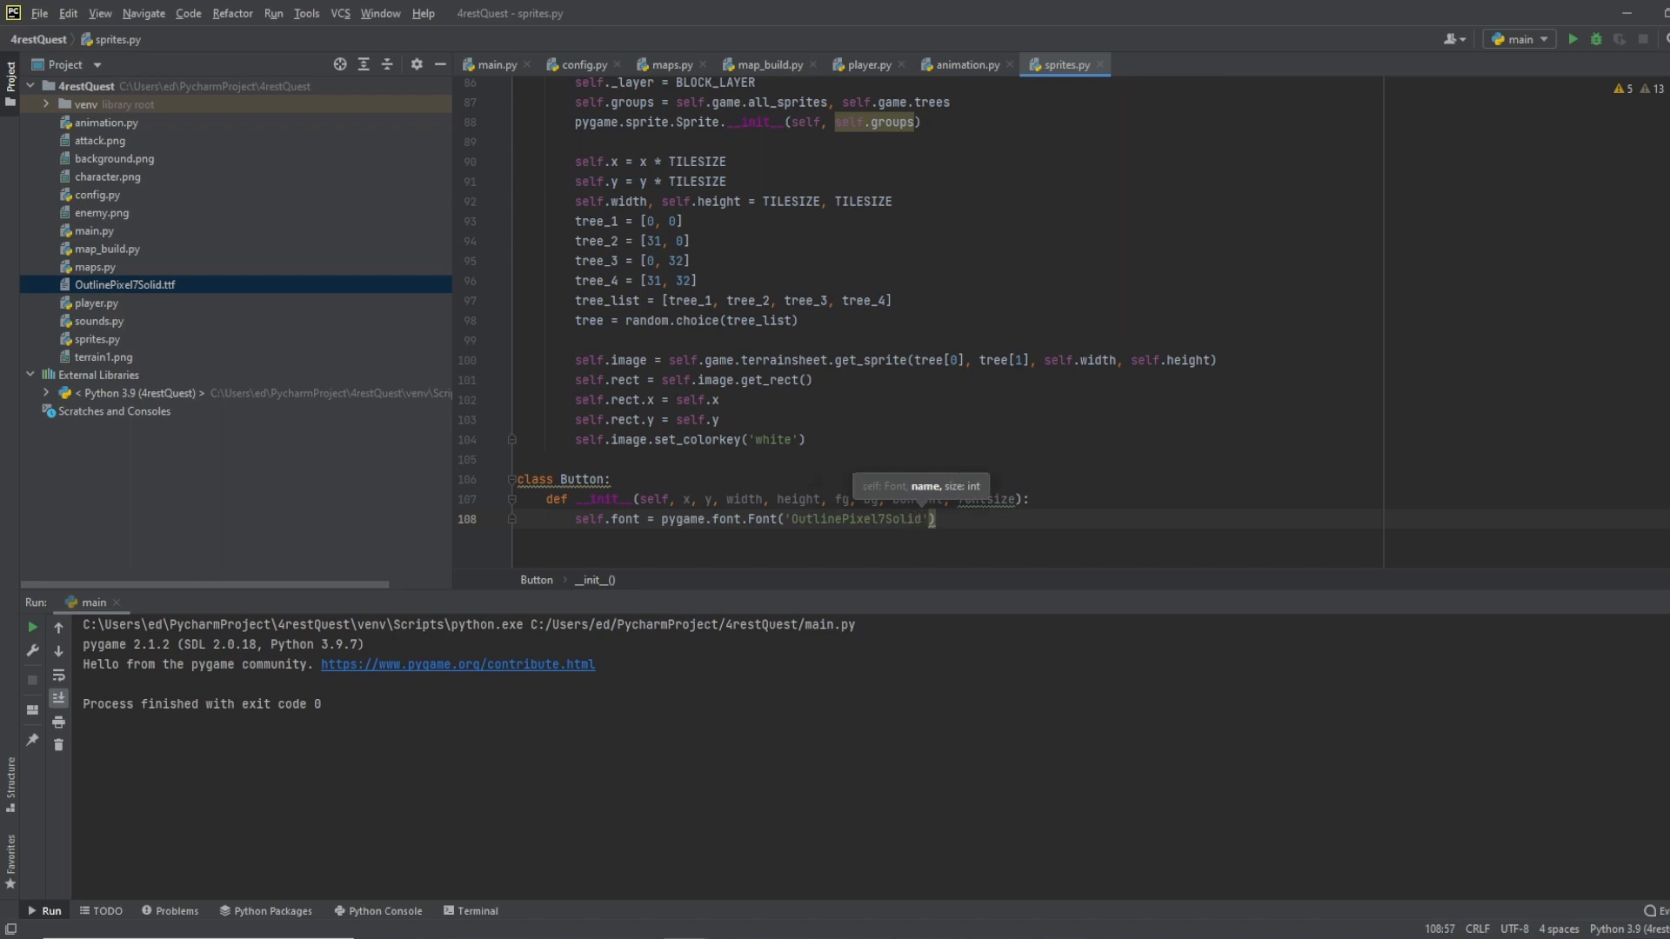
{"action": "type", "text": ".ttf"}
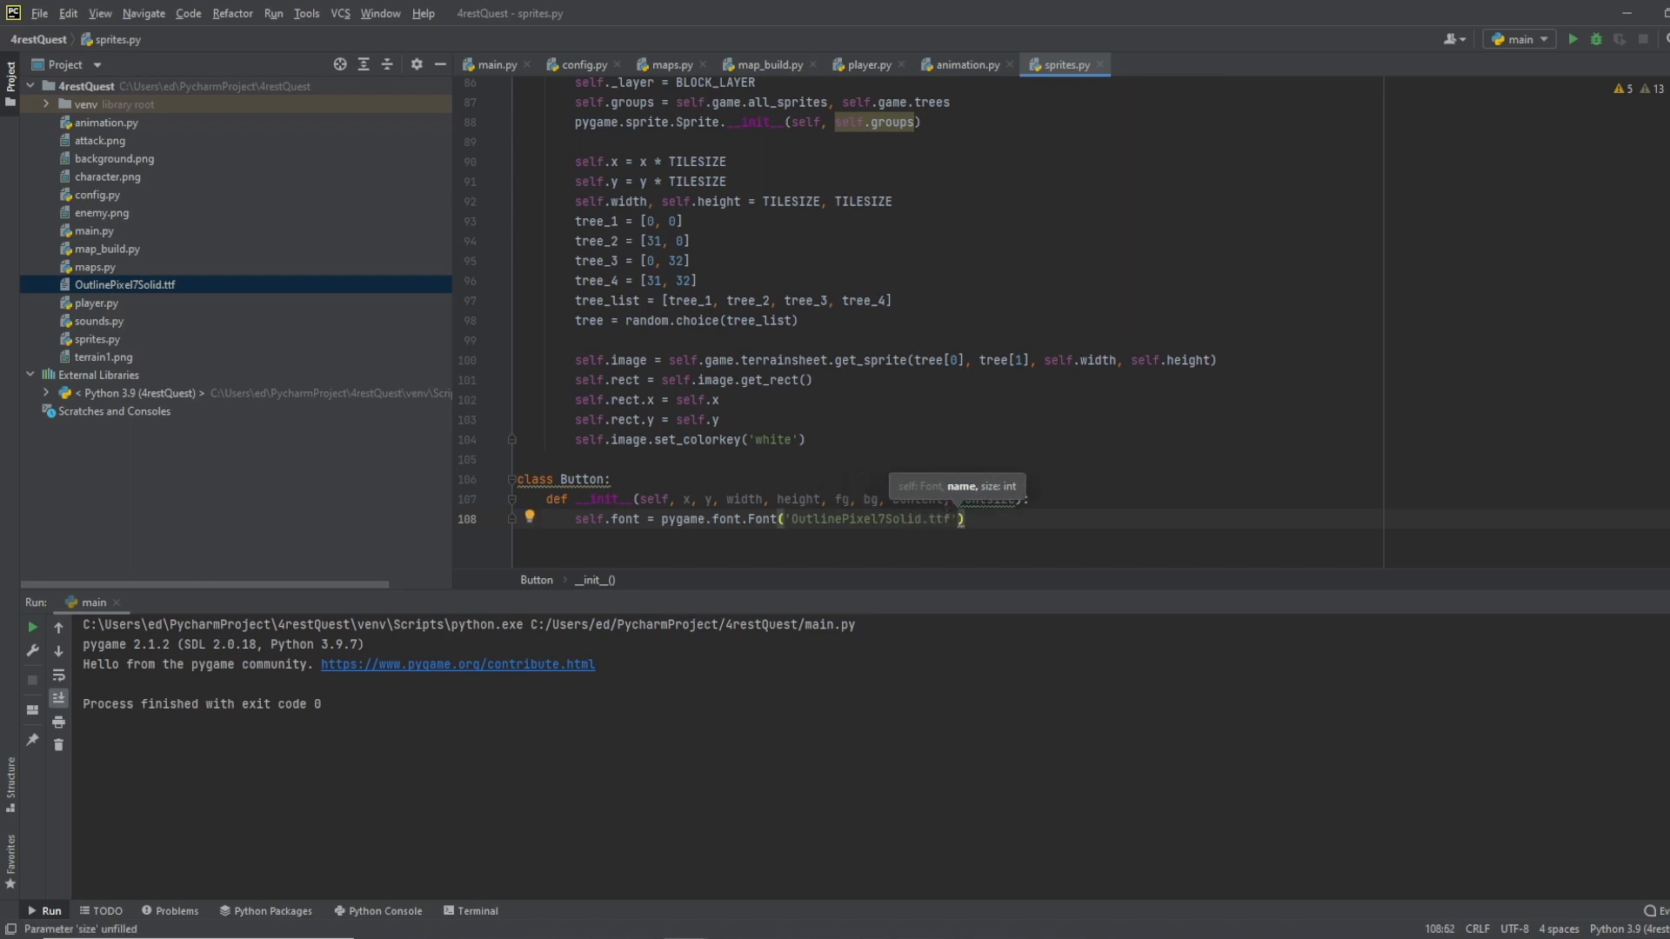
{"action": "type", "text": ", fontsize"}
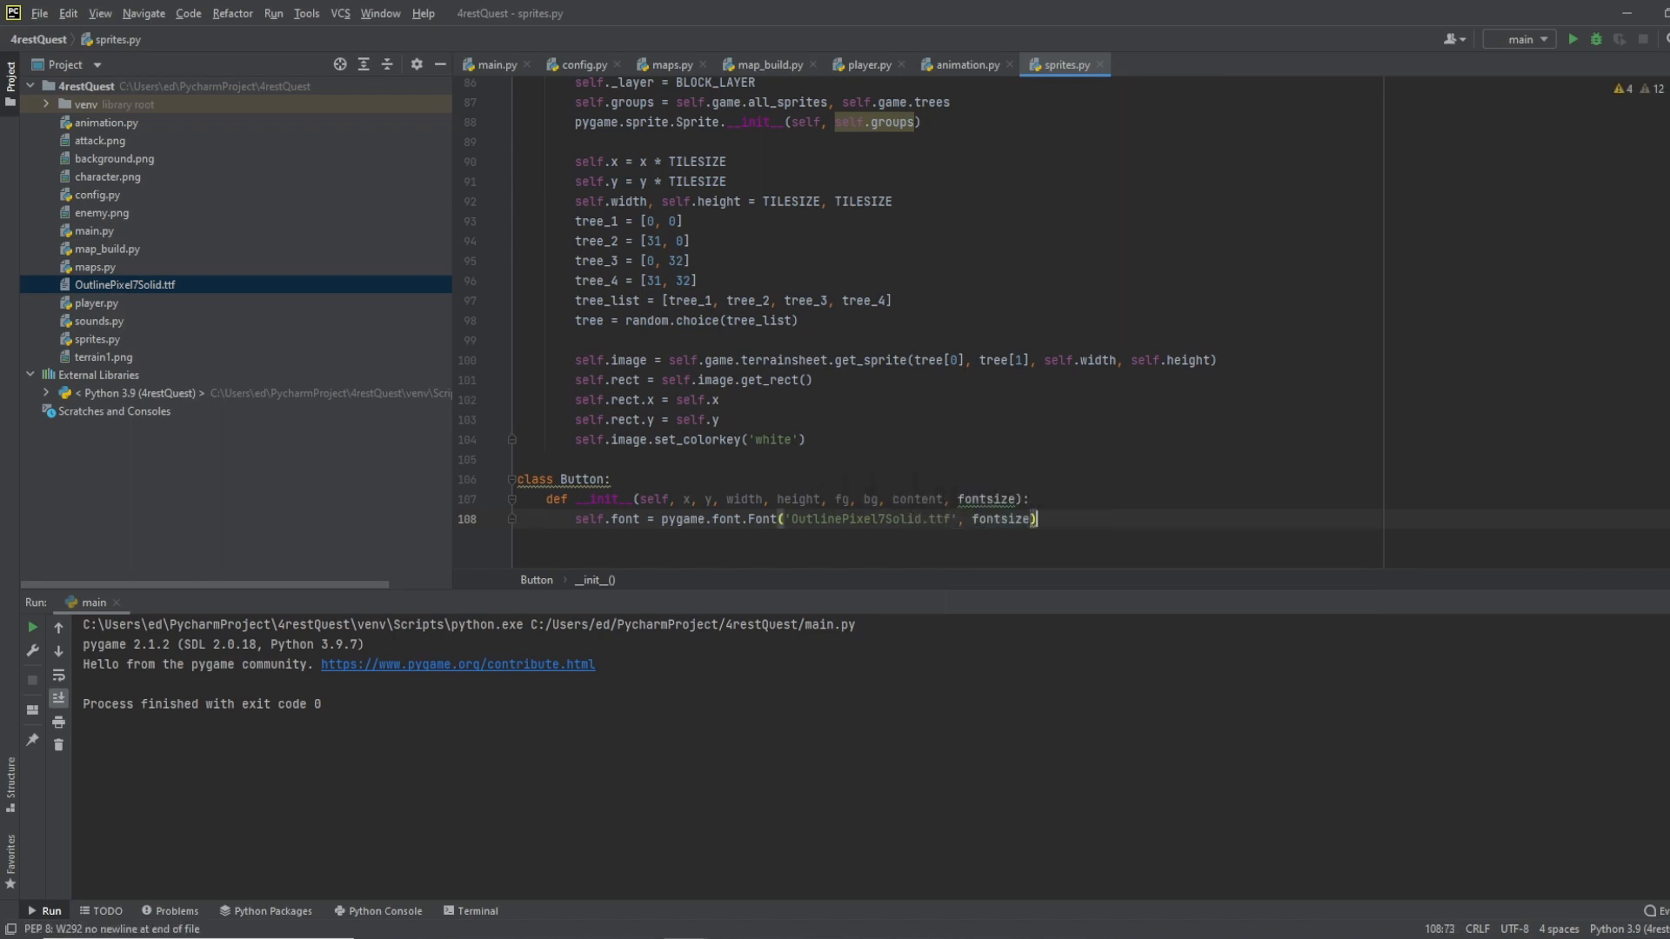
{"action": "type", "text": "se"}
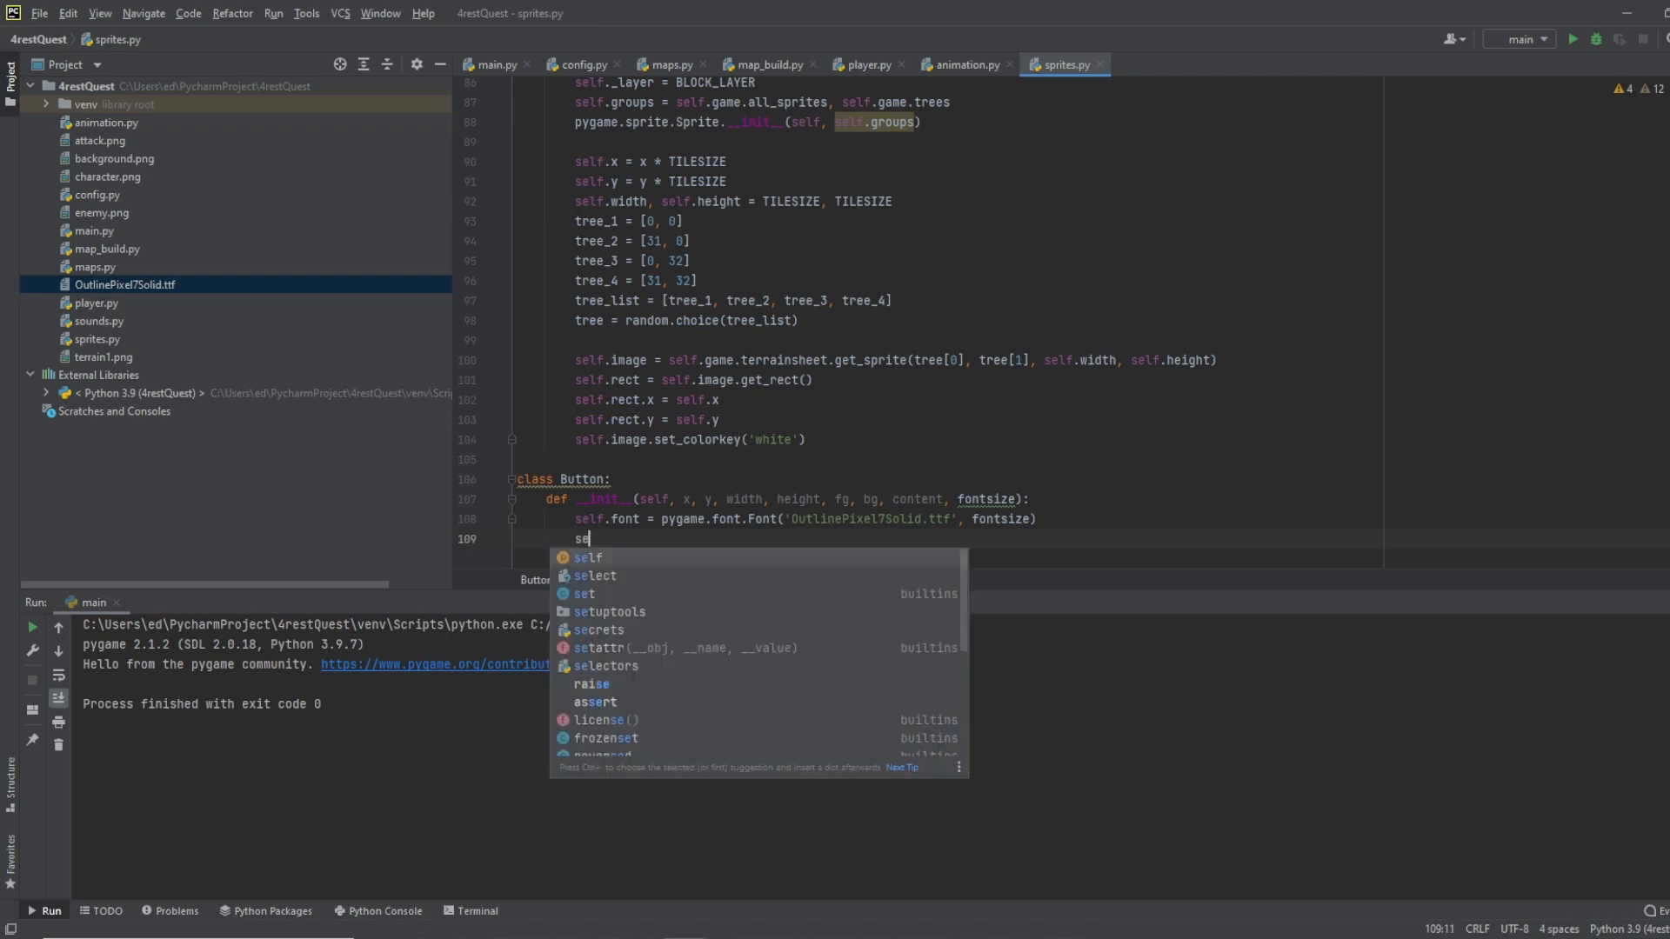
Step: Assign self.content, self.x, self.y, self.width, self.height, self.fg and self.bg from Button's parameters
{"action": "type", "text": "lf.content = content"}
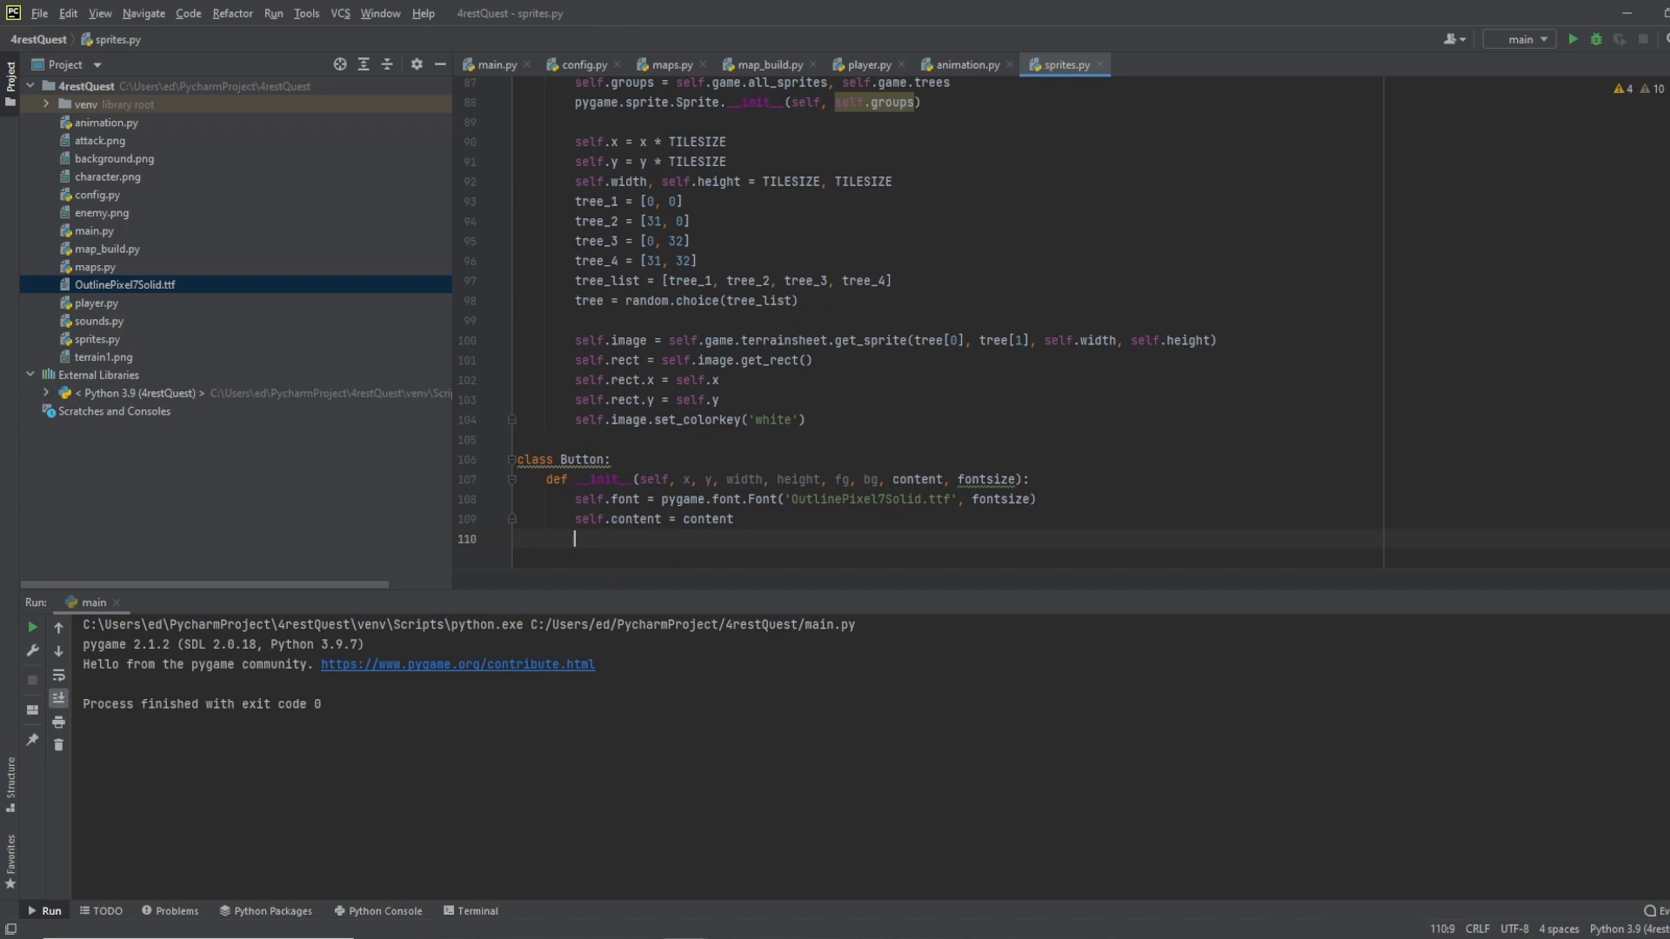
{"action": "type", "text": "self.x."}
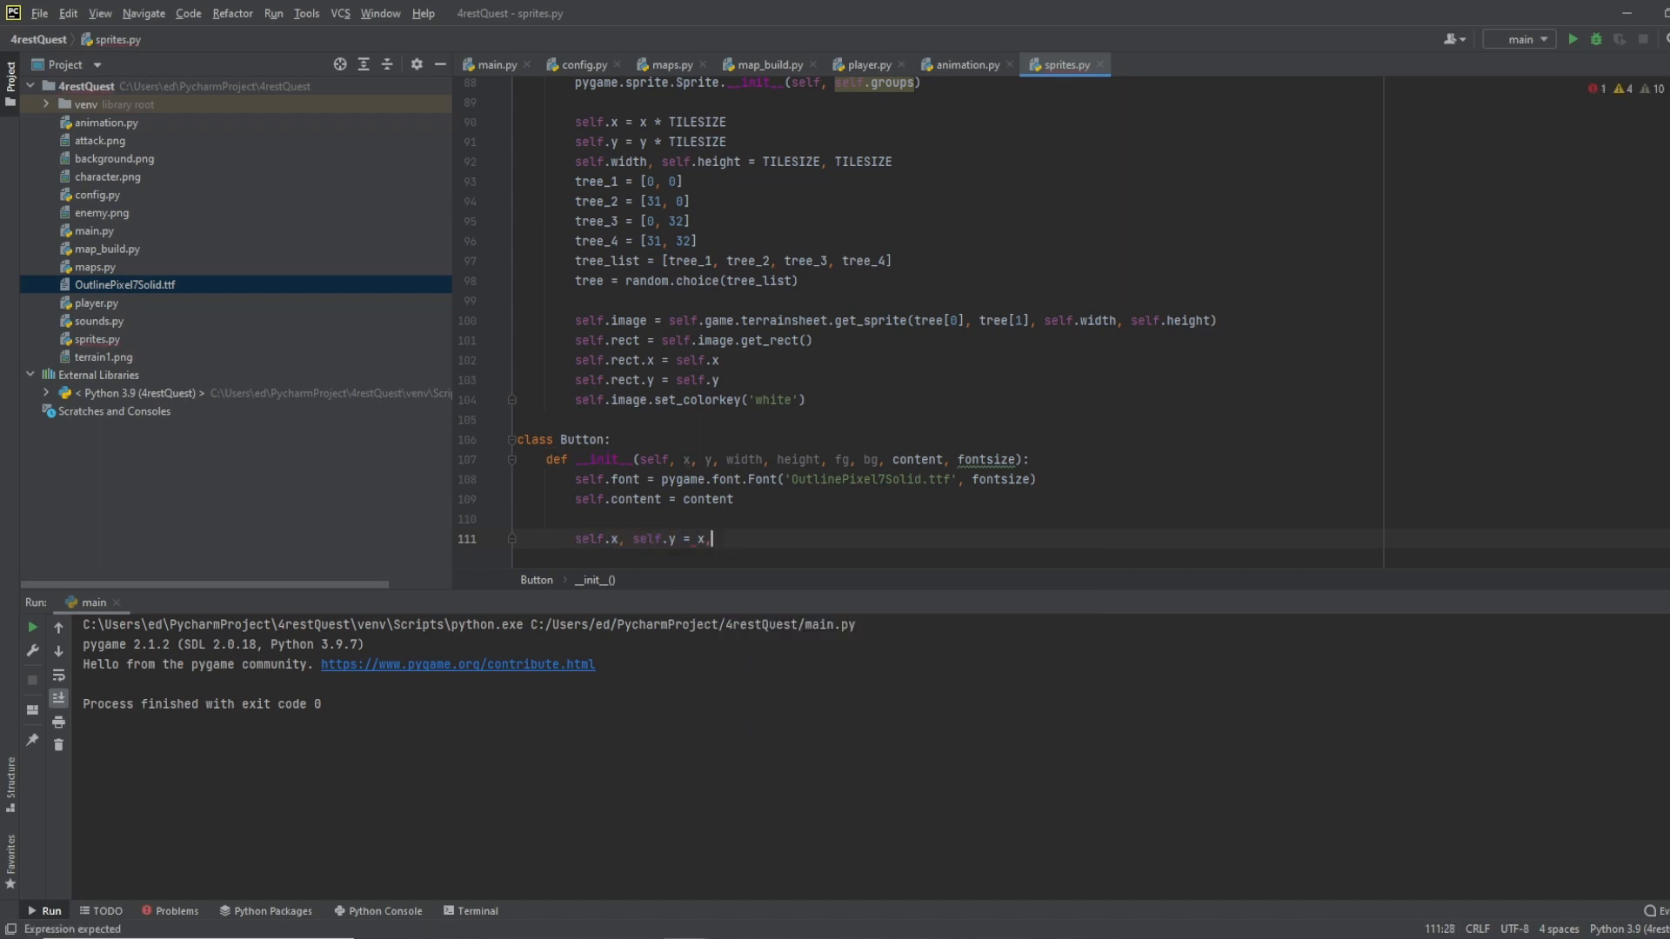
{"action": "type", "text": "y"}
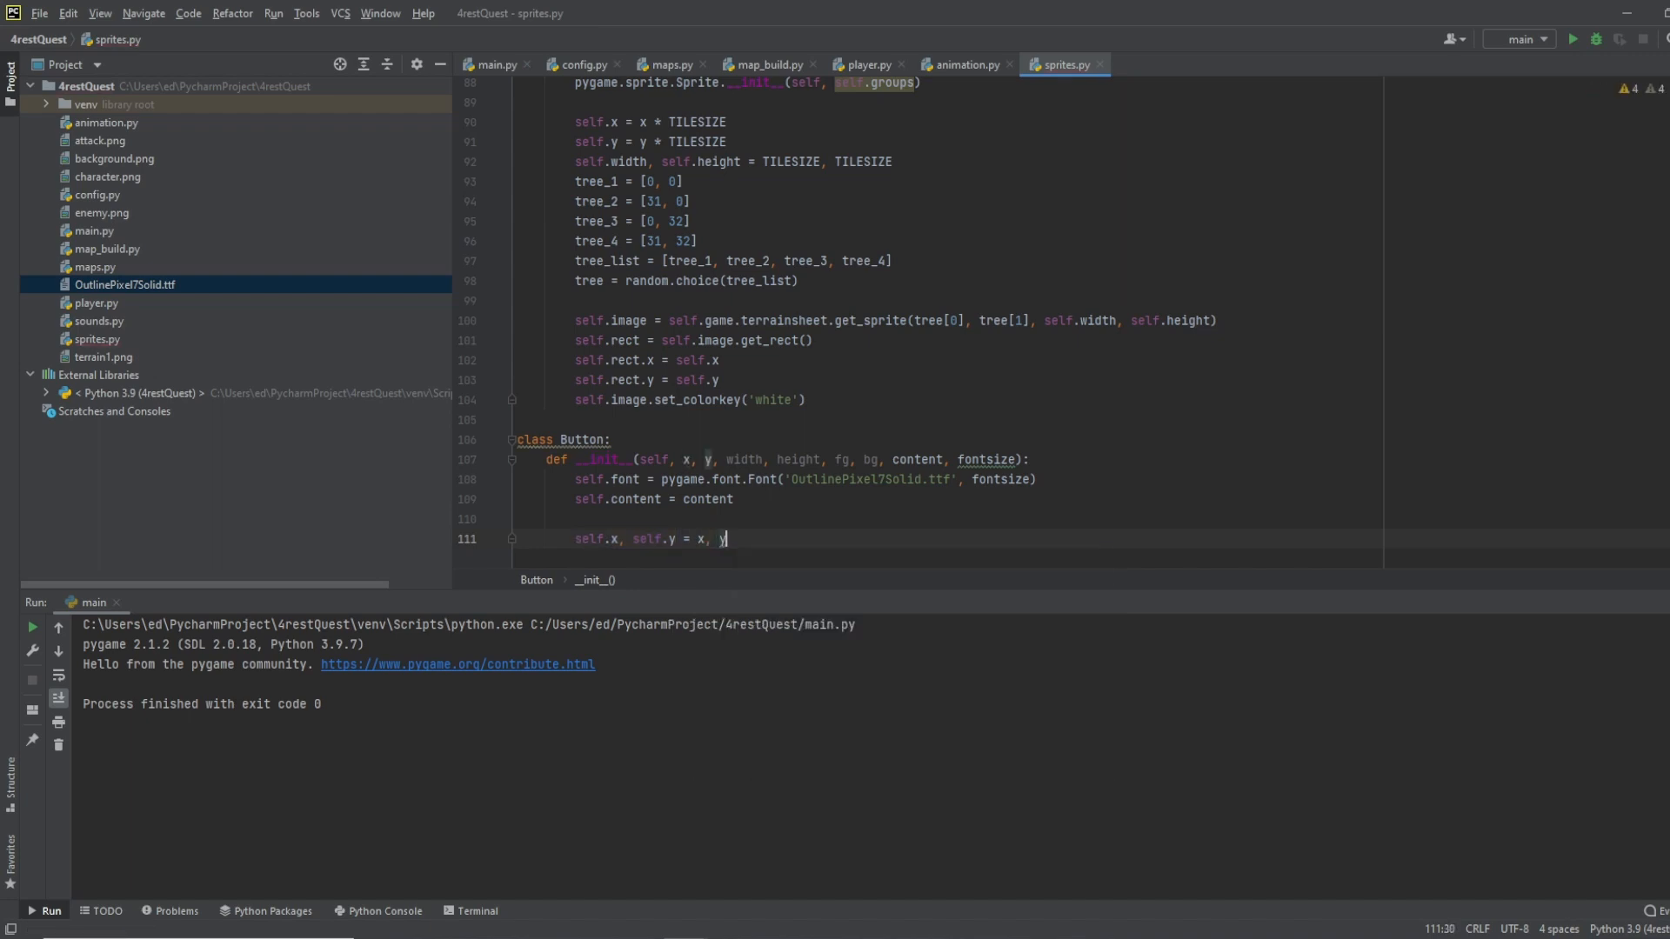
{"action": "key", "text": "Enter"}
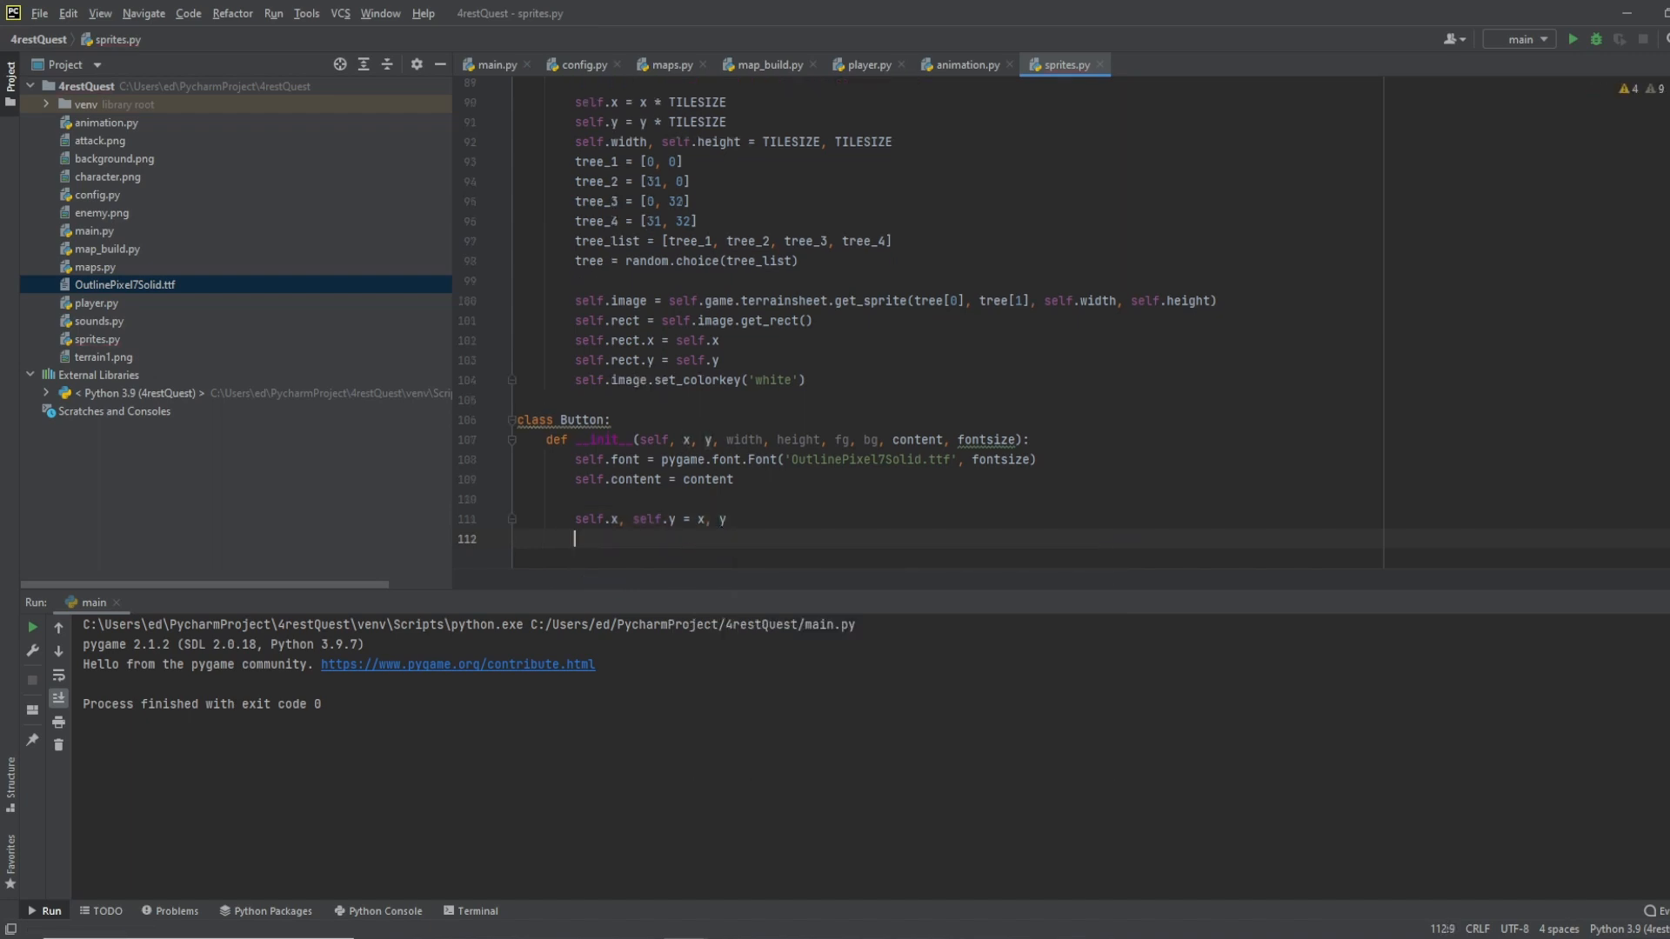
{"action": "type", "text": "self.width, self.hei"}
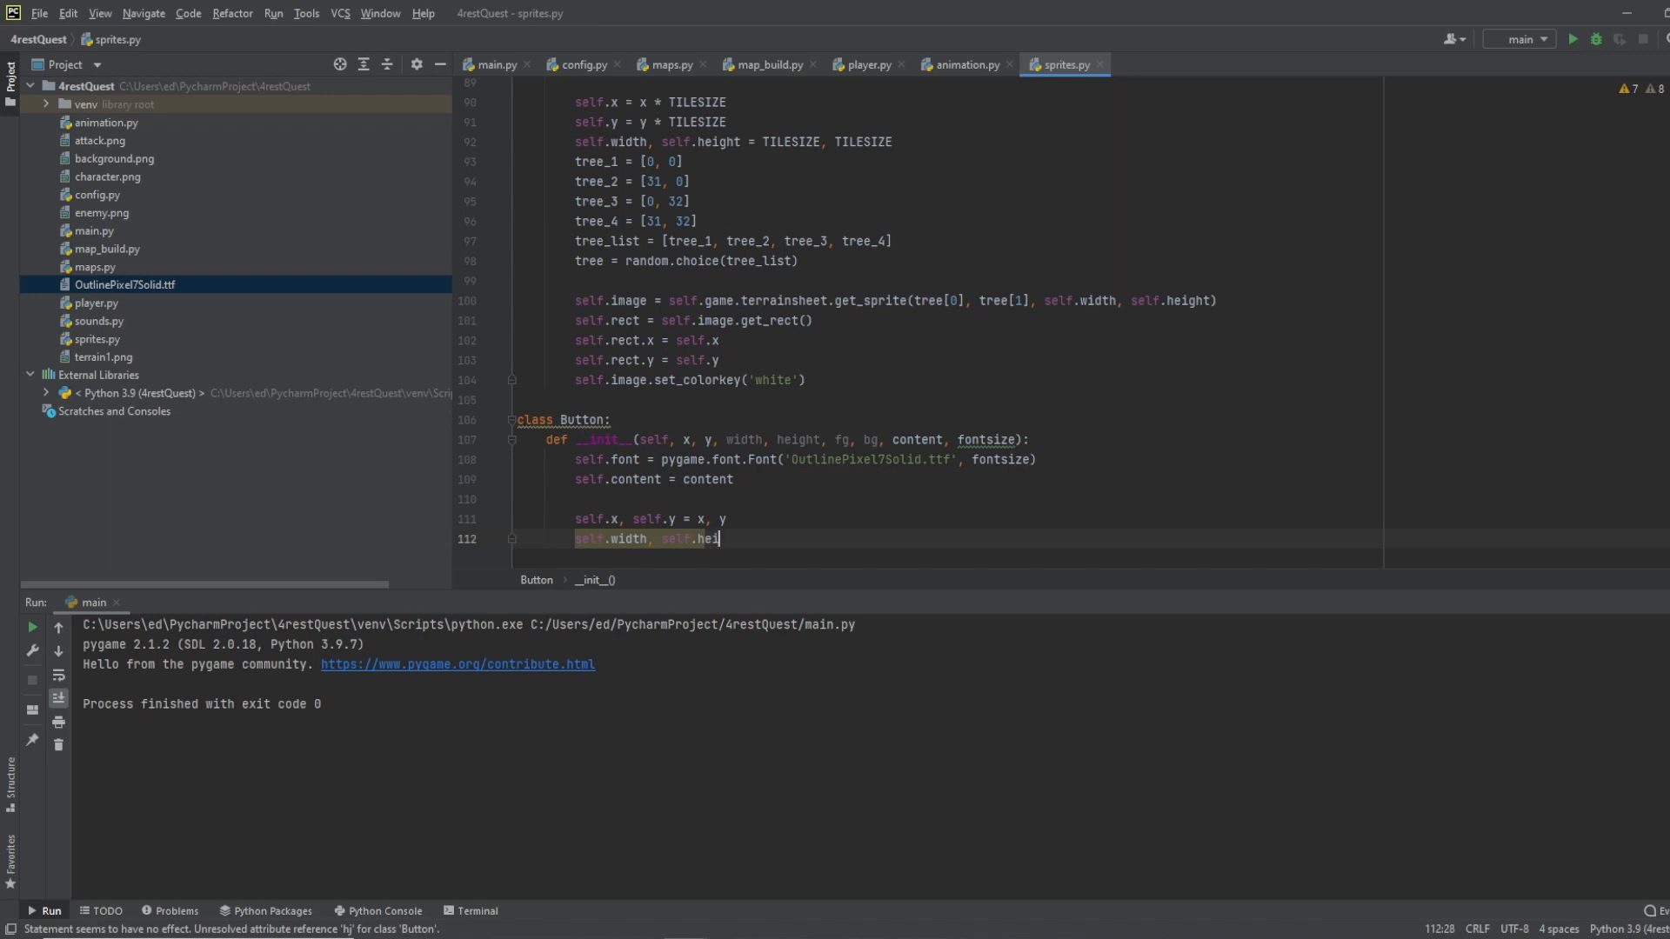
{"action": "type", "text": "ght = width, h"}
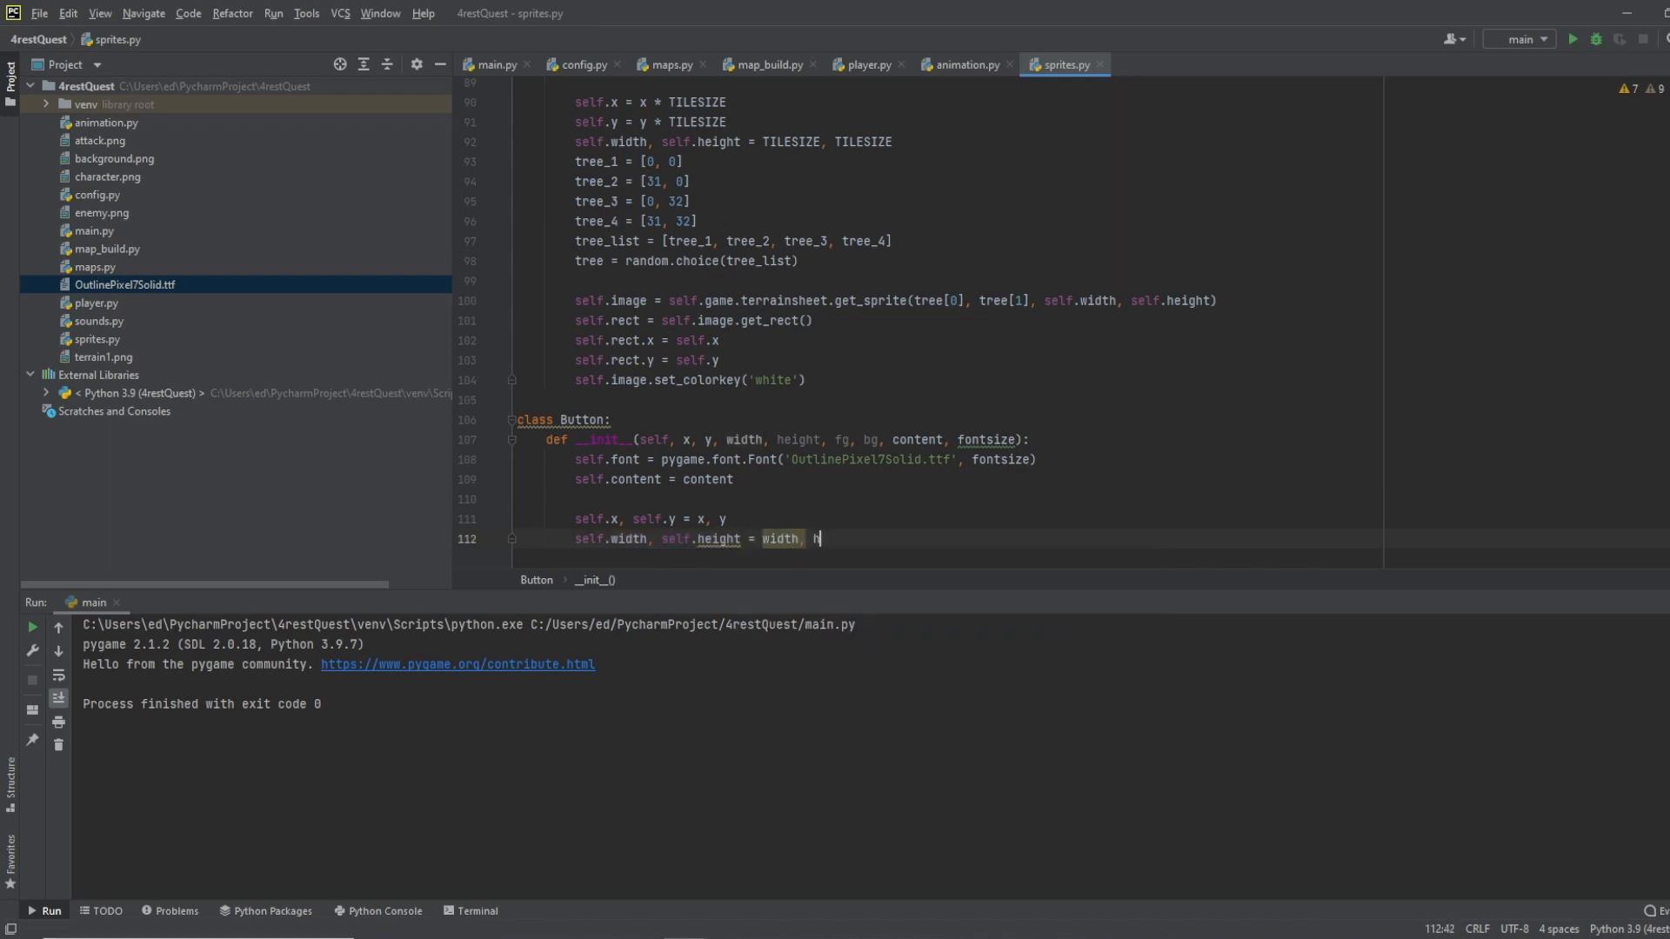
{"action": "type", "text": "eight"}
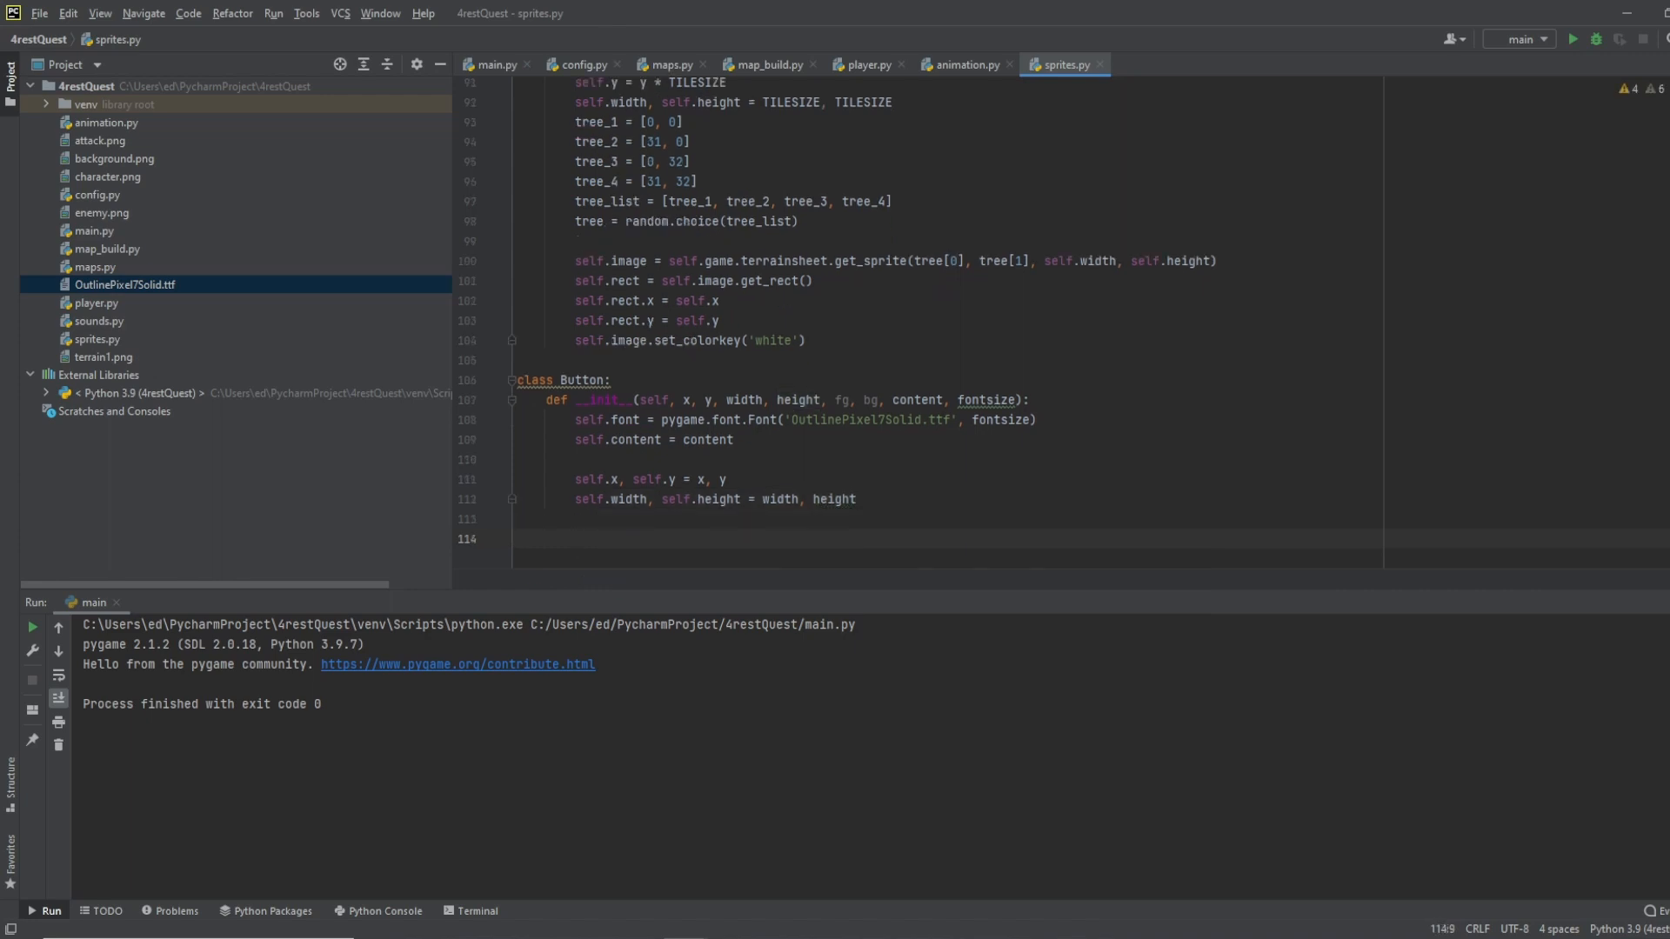
{"action": "type", "text": "self.fg, self."}
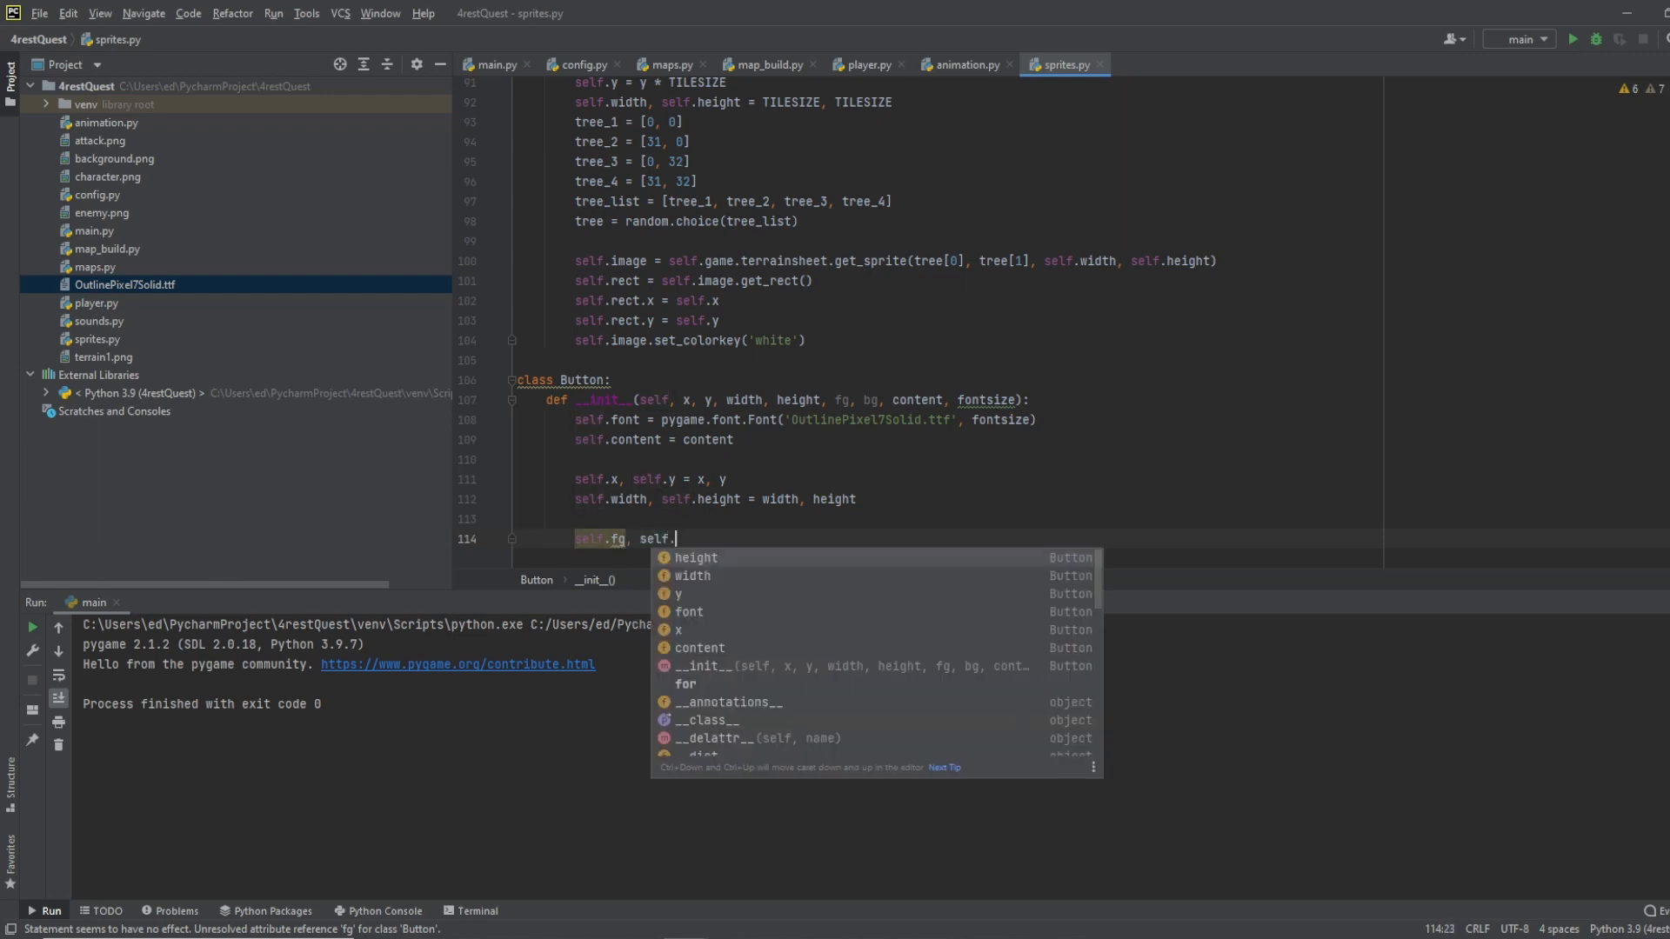
{"action": "type", "text": "bg ="}
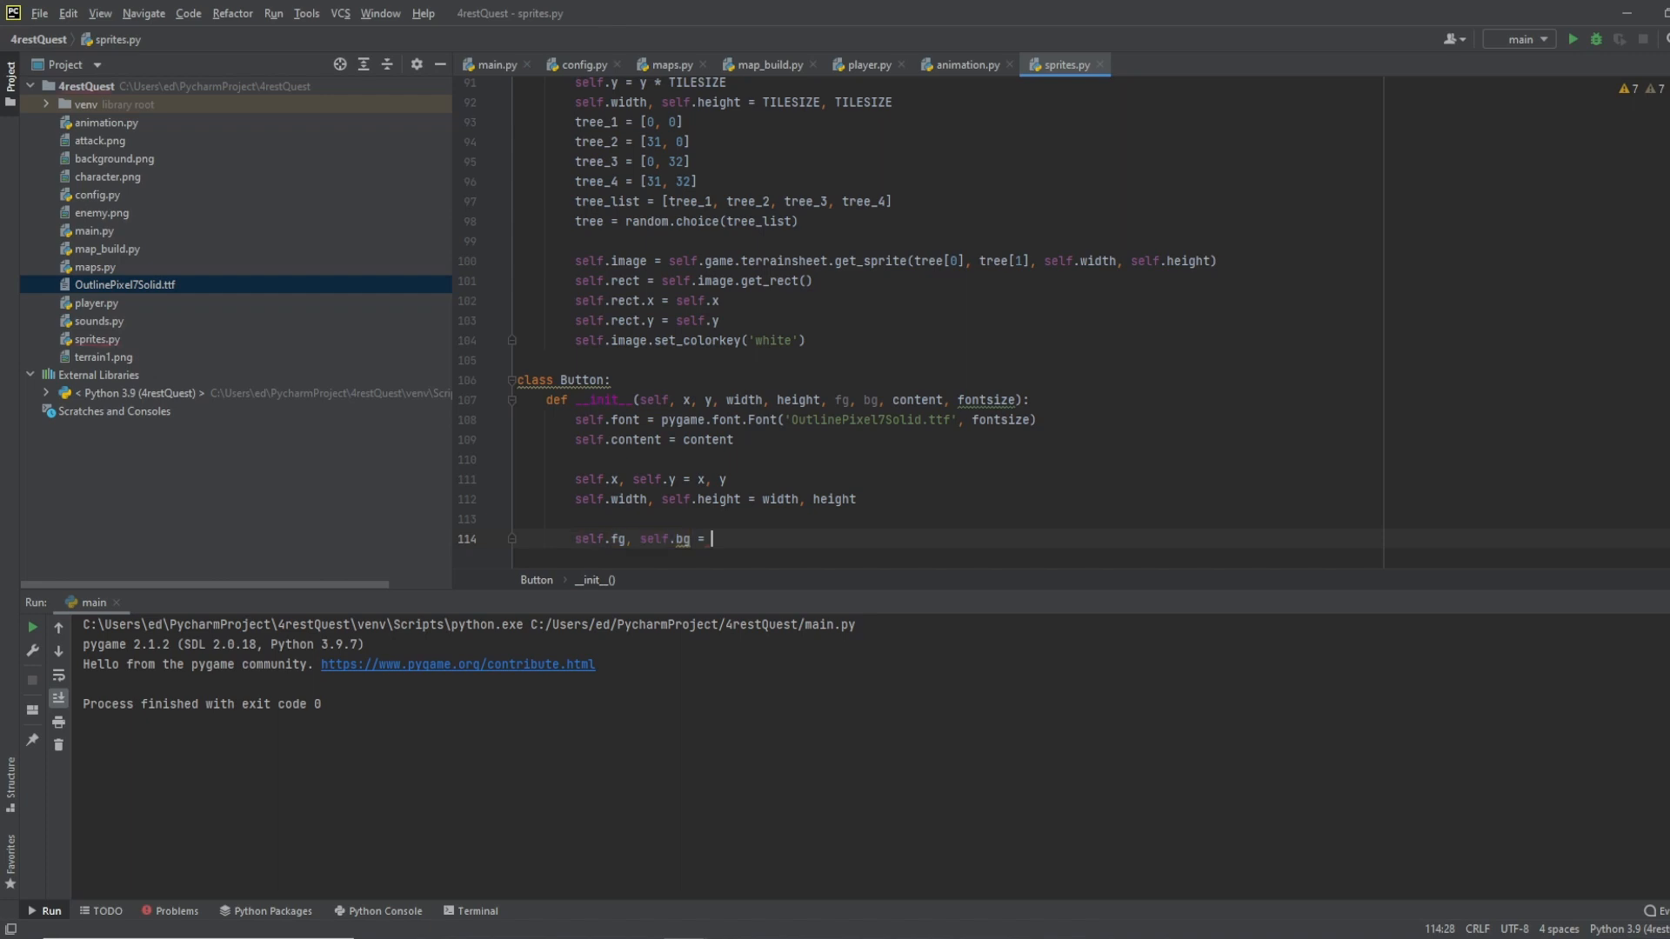
{"action": "type", "text": "fg, bg"}
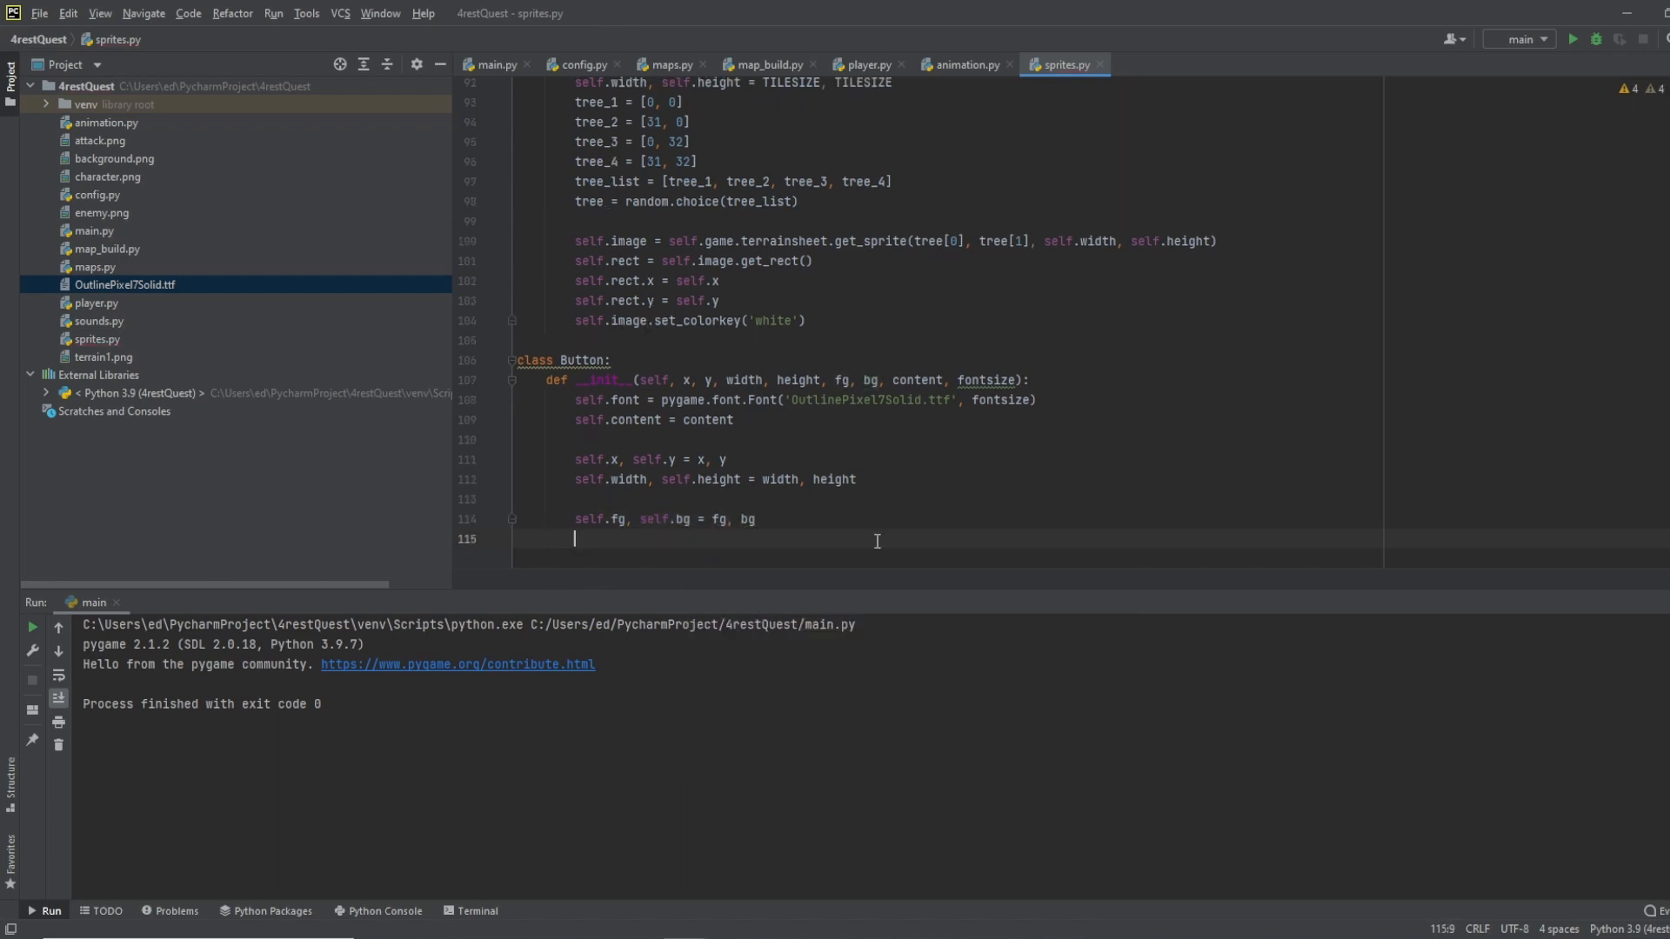
Step: Add self.image = pygame.Surface((self.width, self.height)) and self.image.fill(self.bg) to Button
{"action": "type", "text": "self.image"}
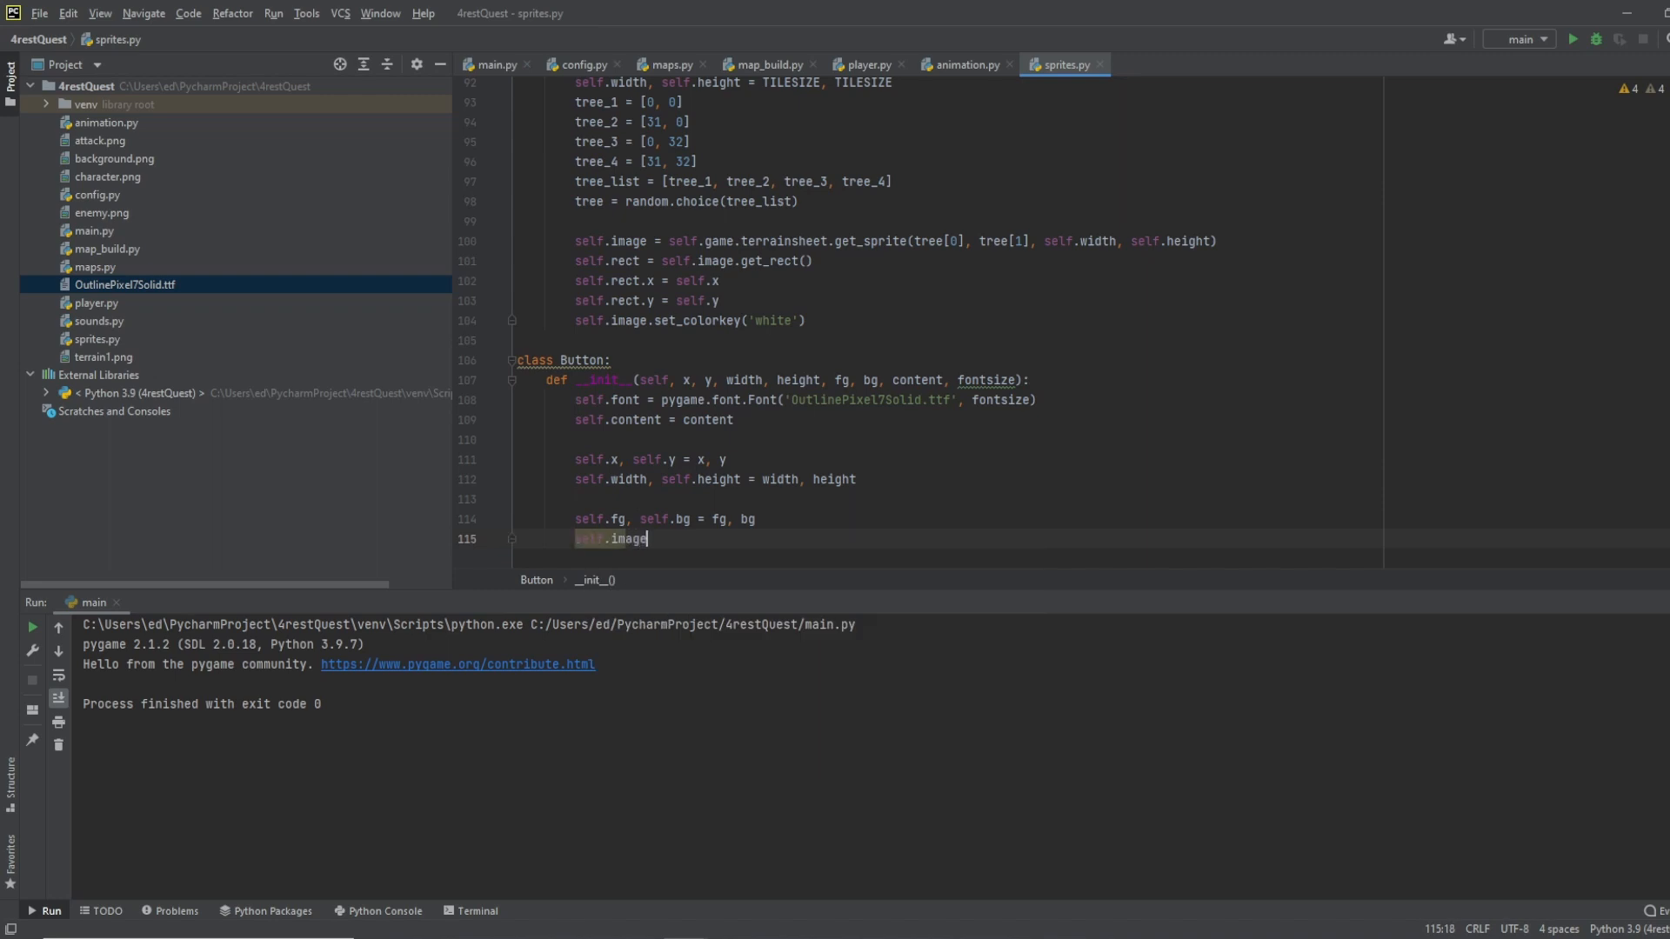
{"action": "type", "text": "= pygame"}
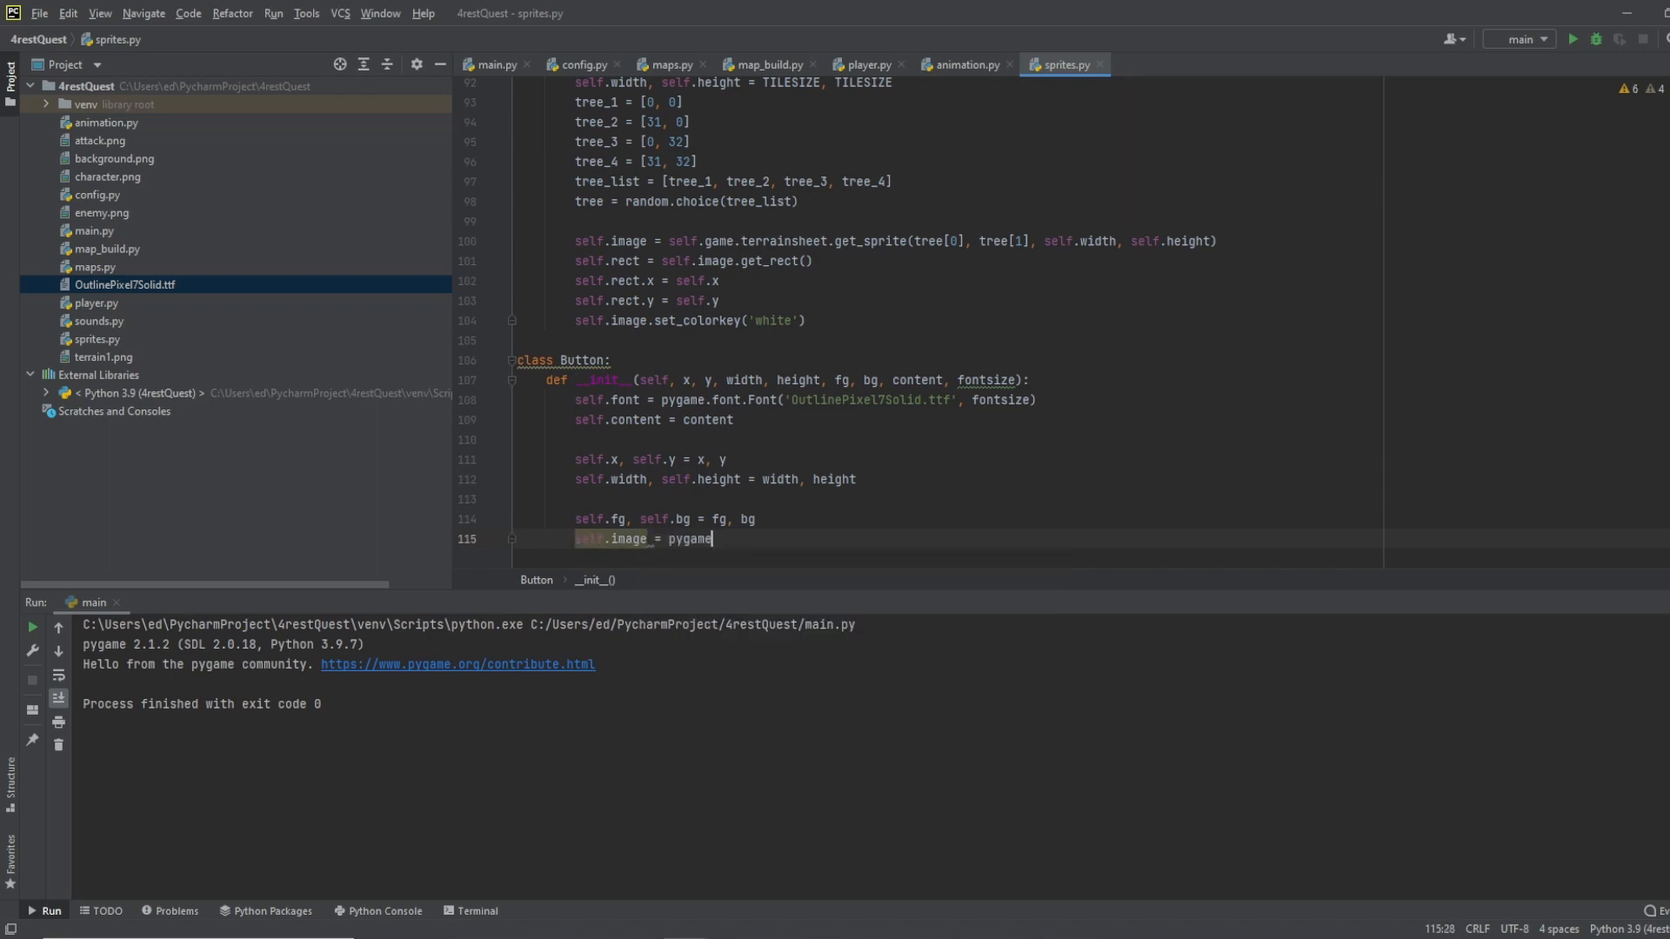
{"action": "type", "text": ".Surface"}
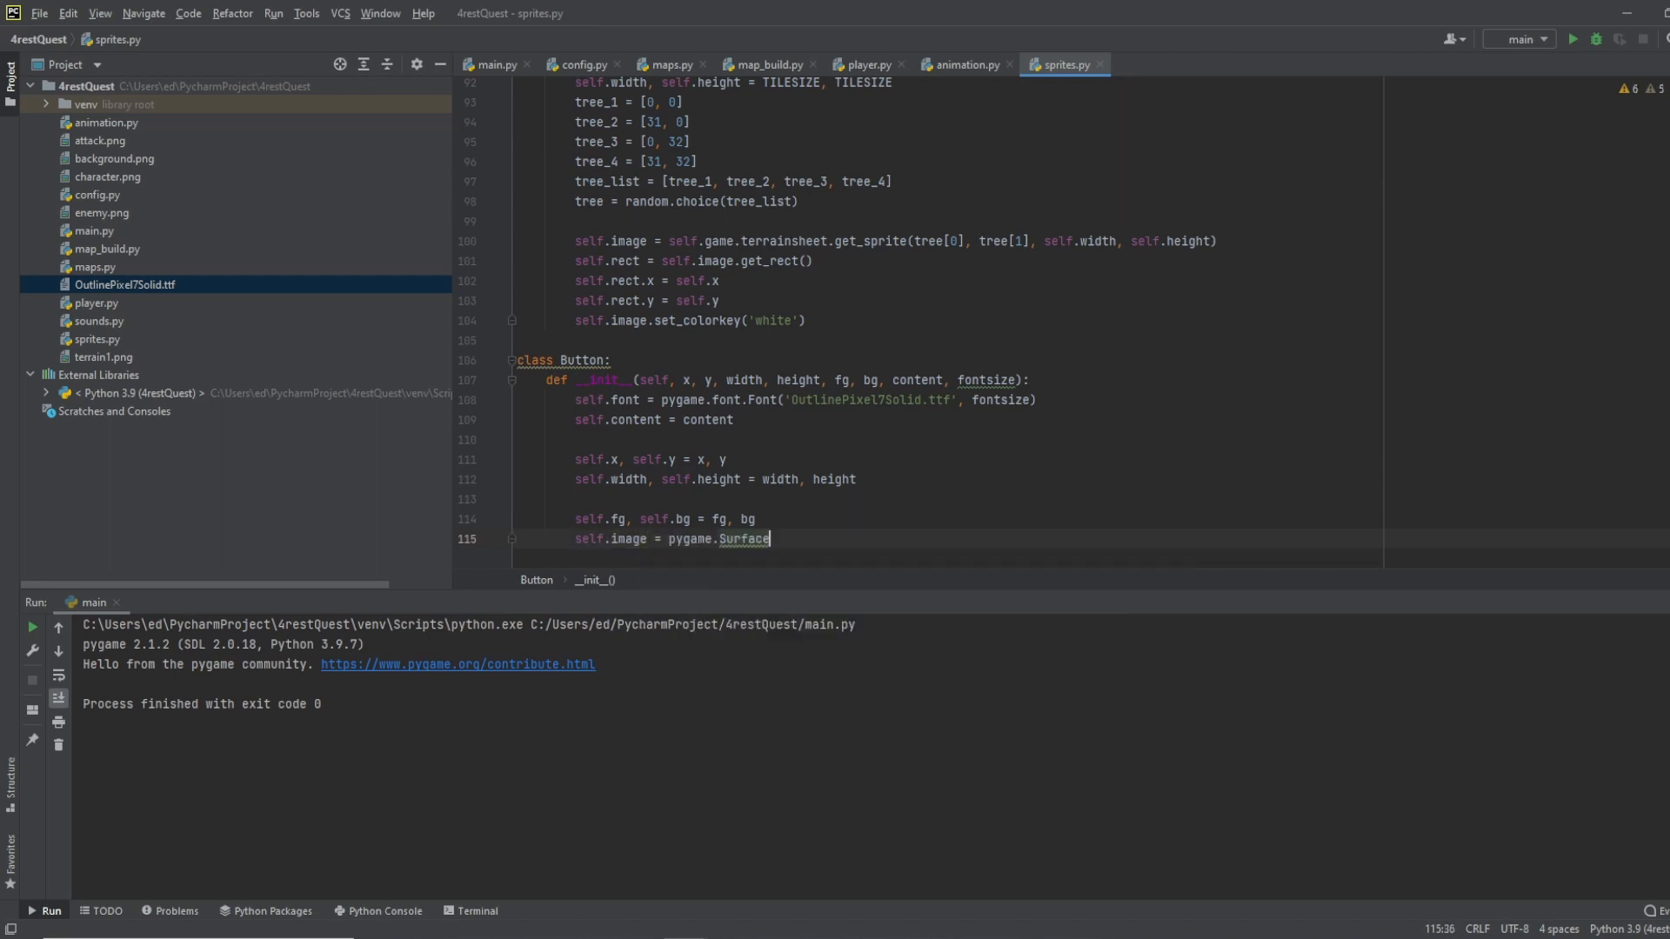
{"action": "type", "text": "())"}
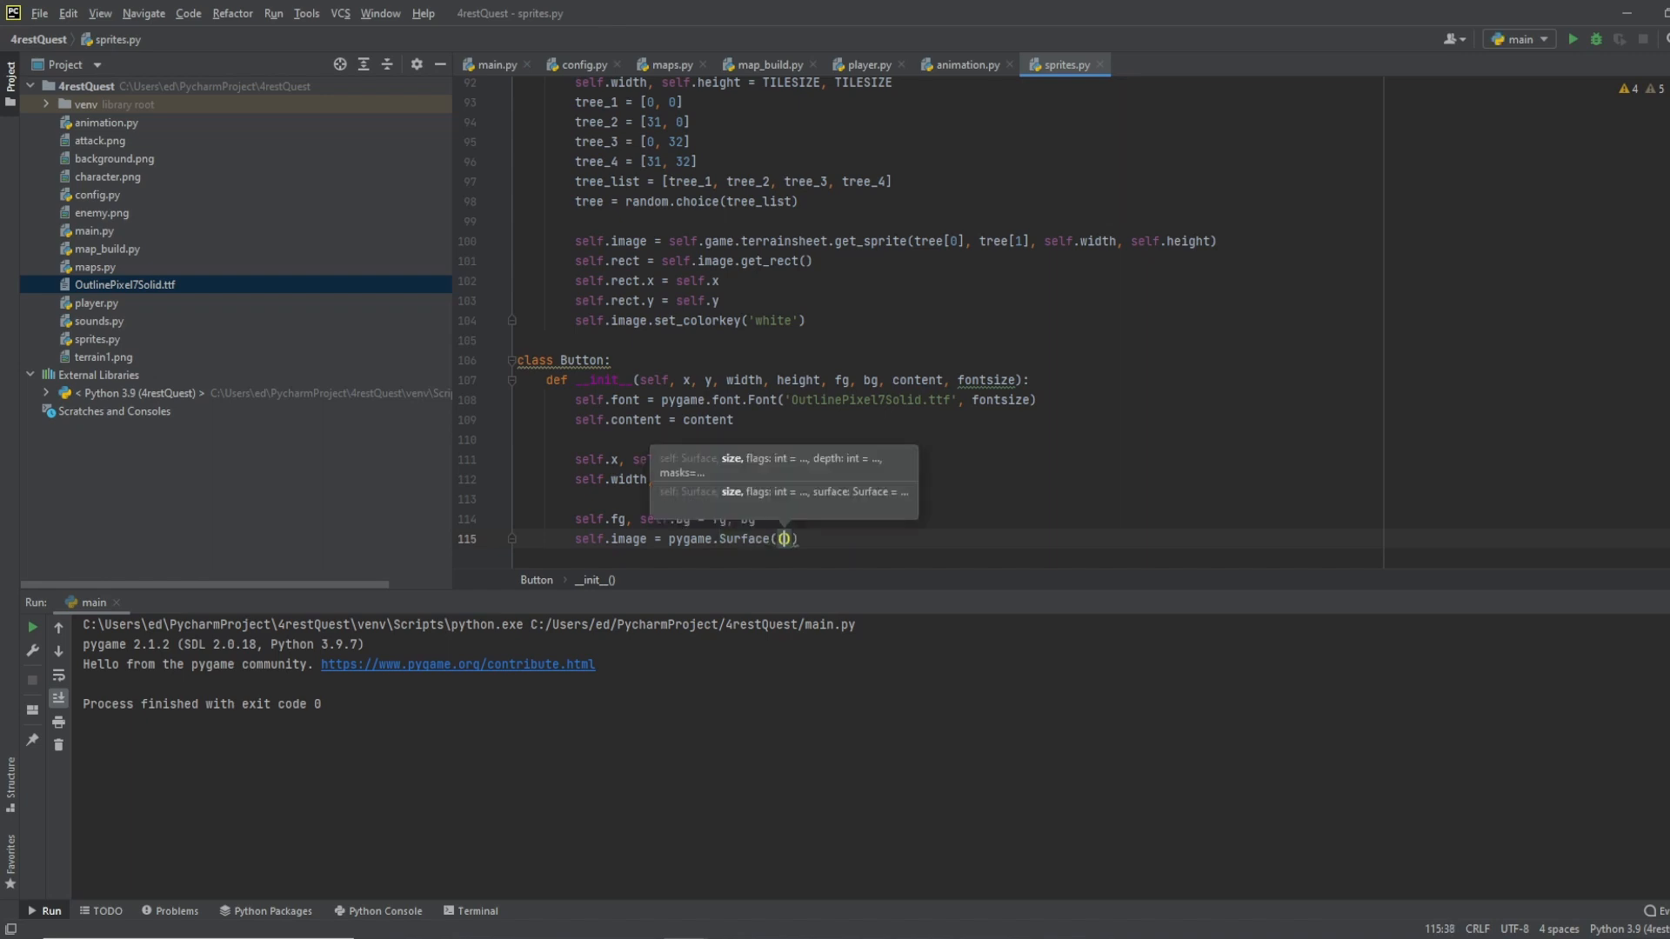
{"action": "type", "text": "self.width,"}
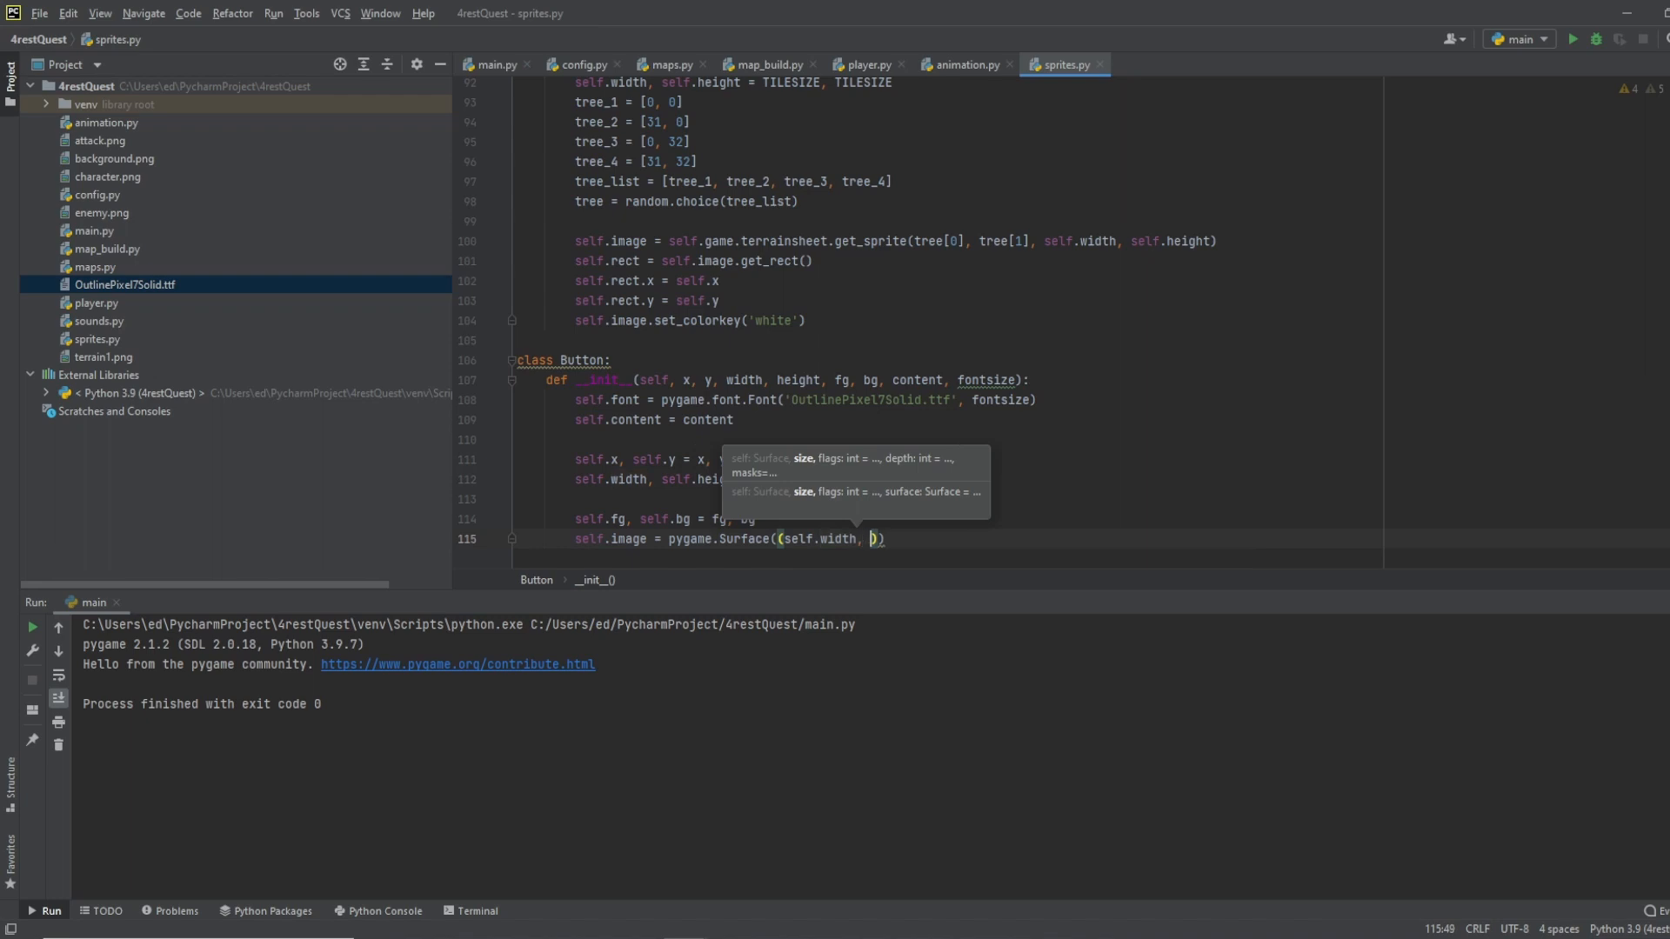
{"action": "type", "text": "self.height"}
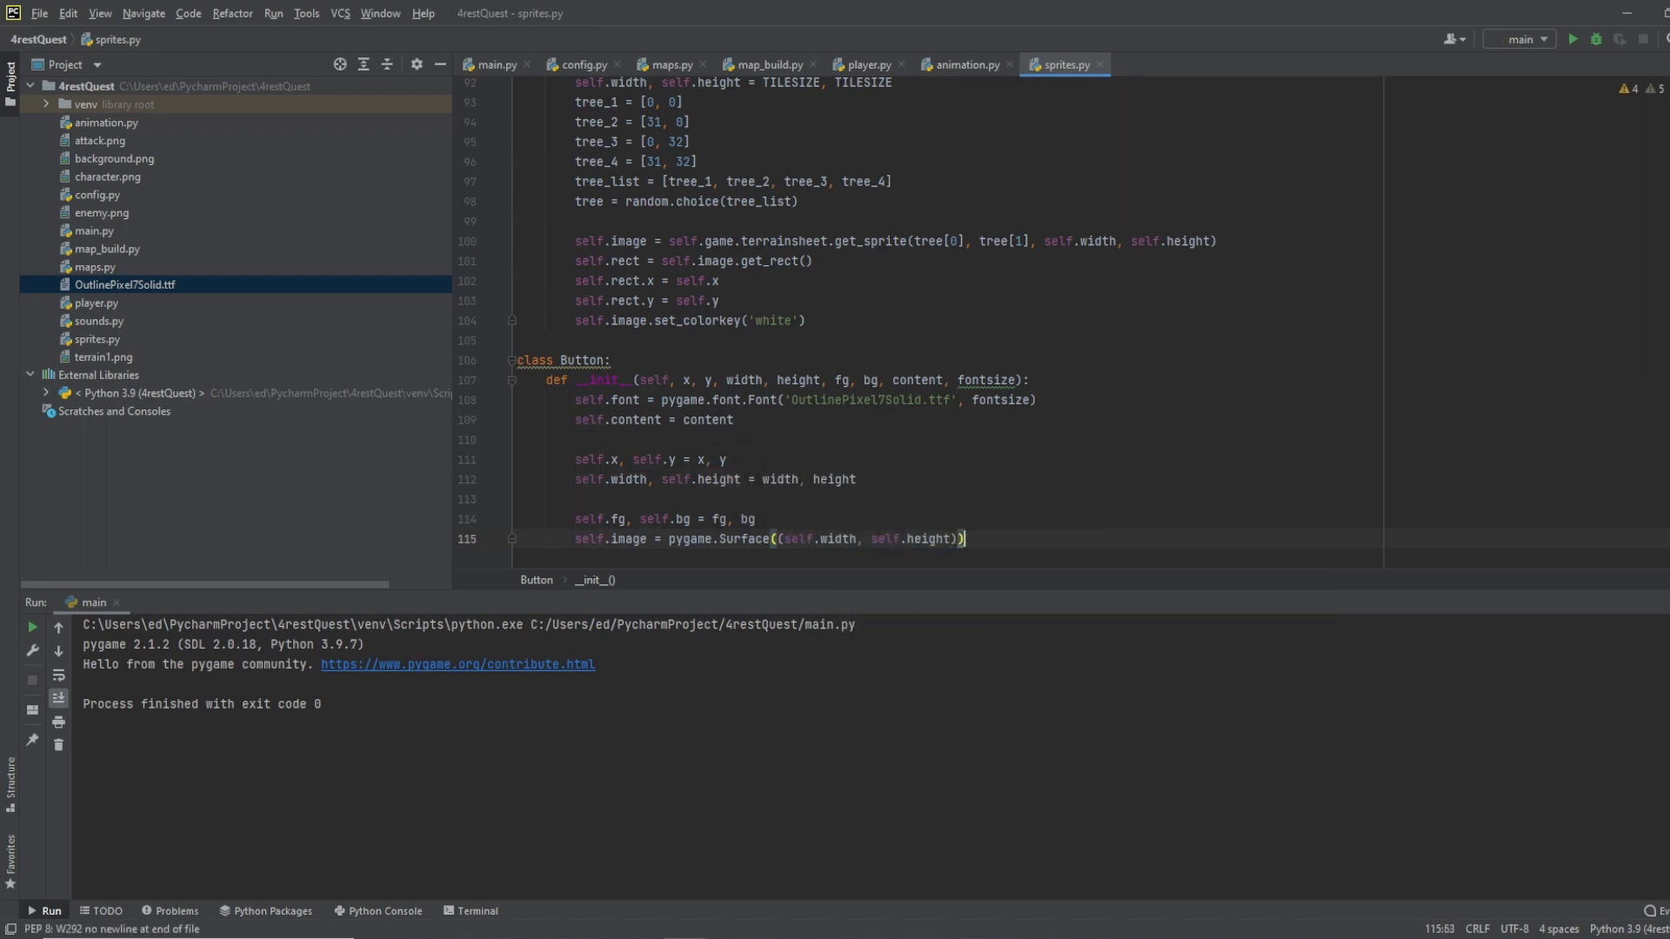
{"action": "type", "text": "self.image."}
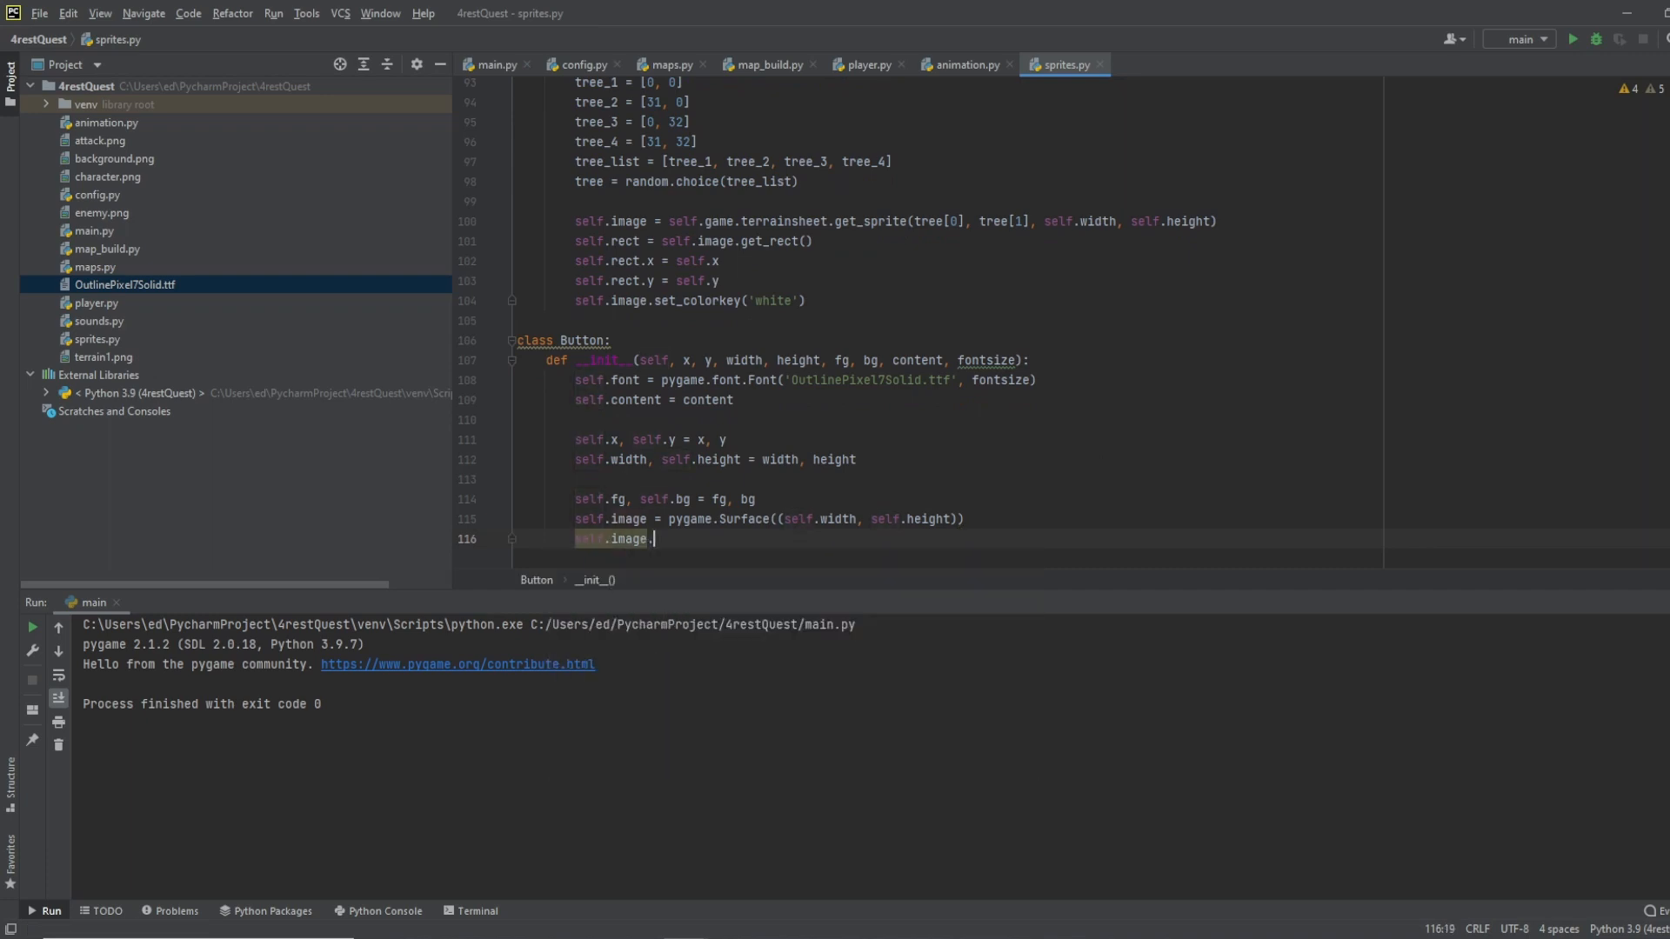
{"action": "type", "text": "fill()"}
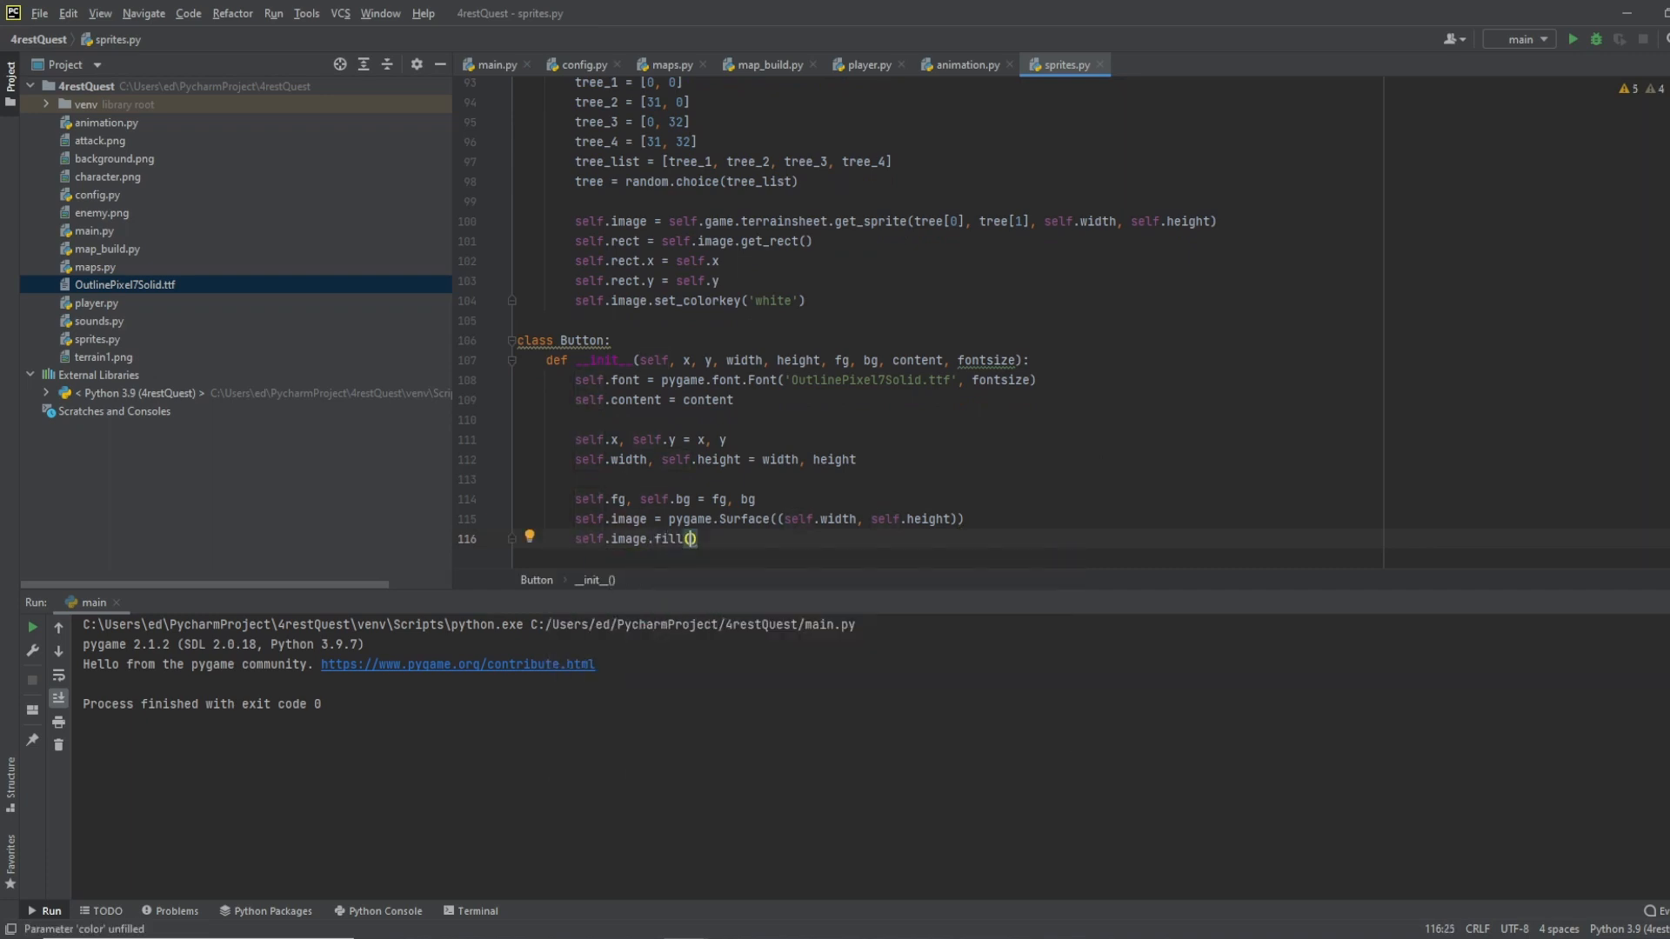
{"action": "type", "text": "self."}
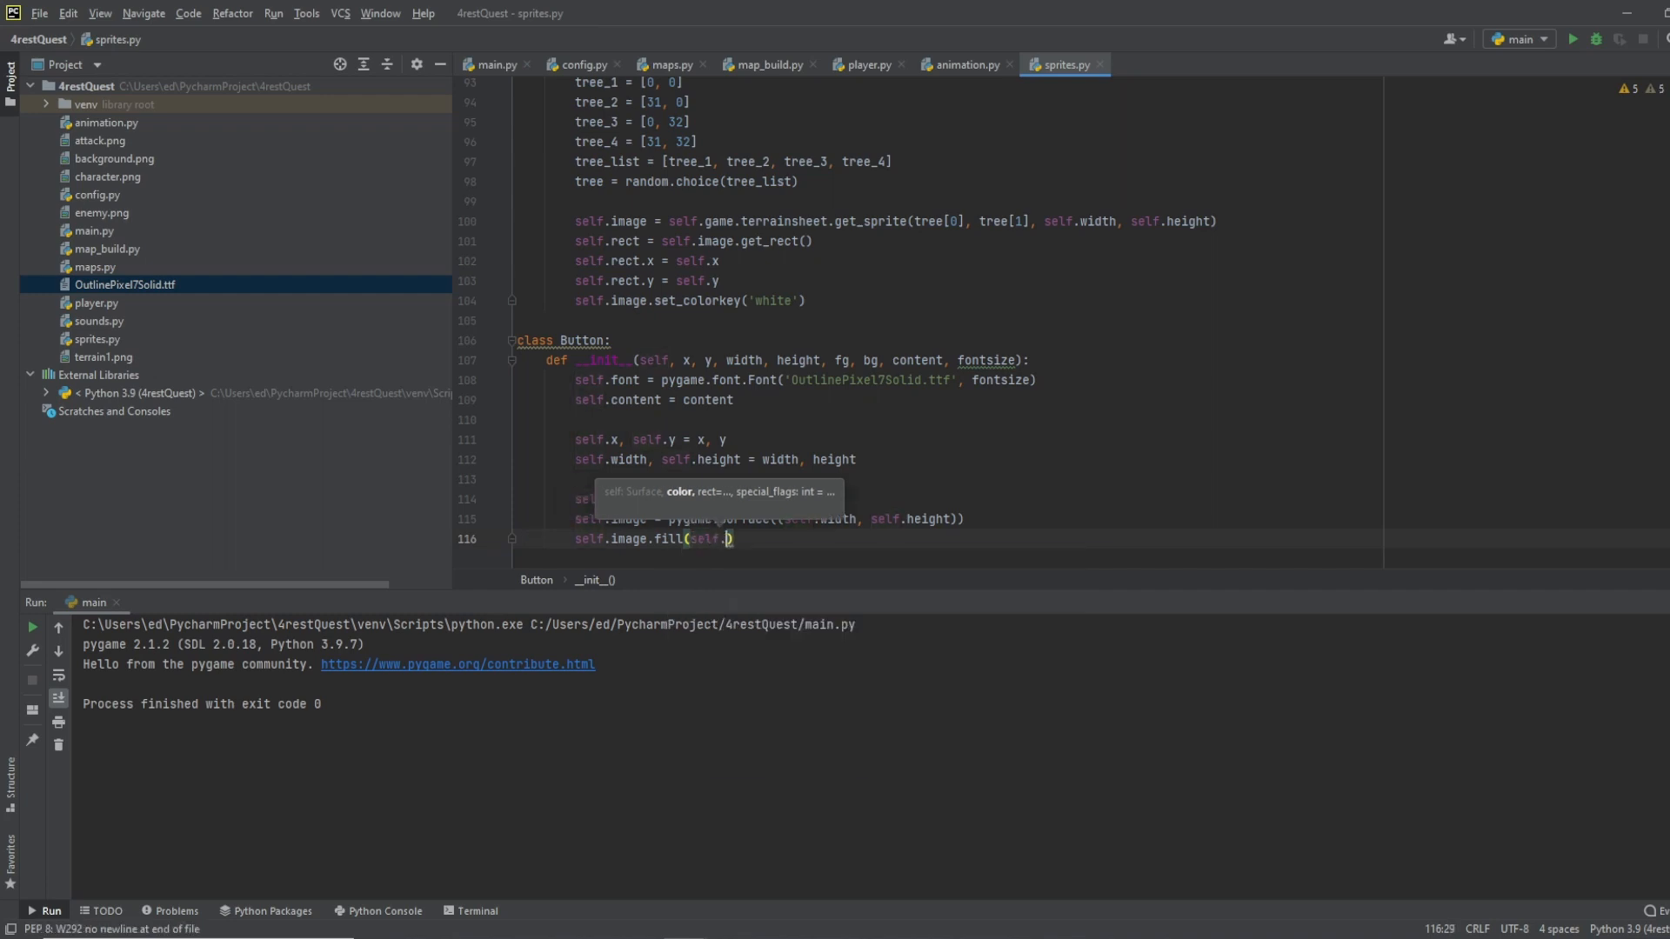
{"action": "type", "text": "bg)"}
{"action": "type", "text": "se"}
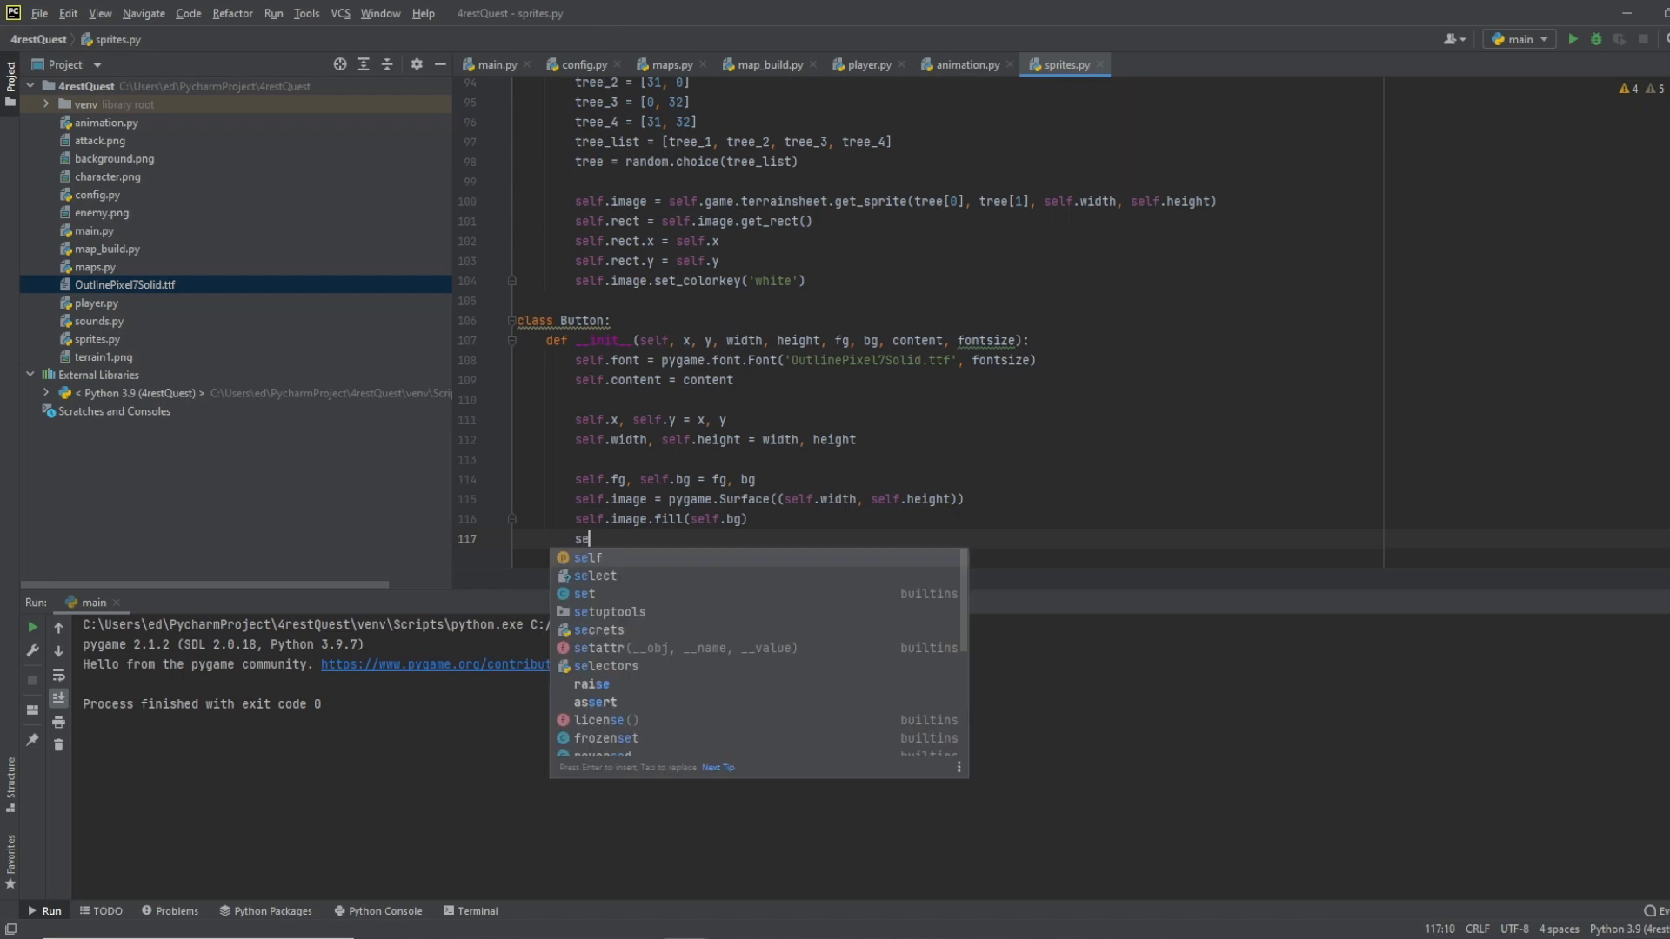
Step: Create self.rect from self.image.get_rect() and position it at self.x and self.y
{"action": "type", "text": "lf.rect ="}
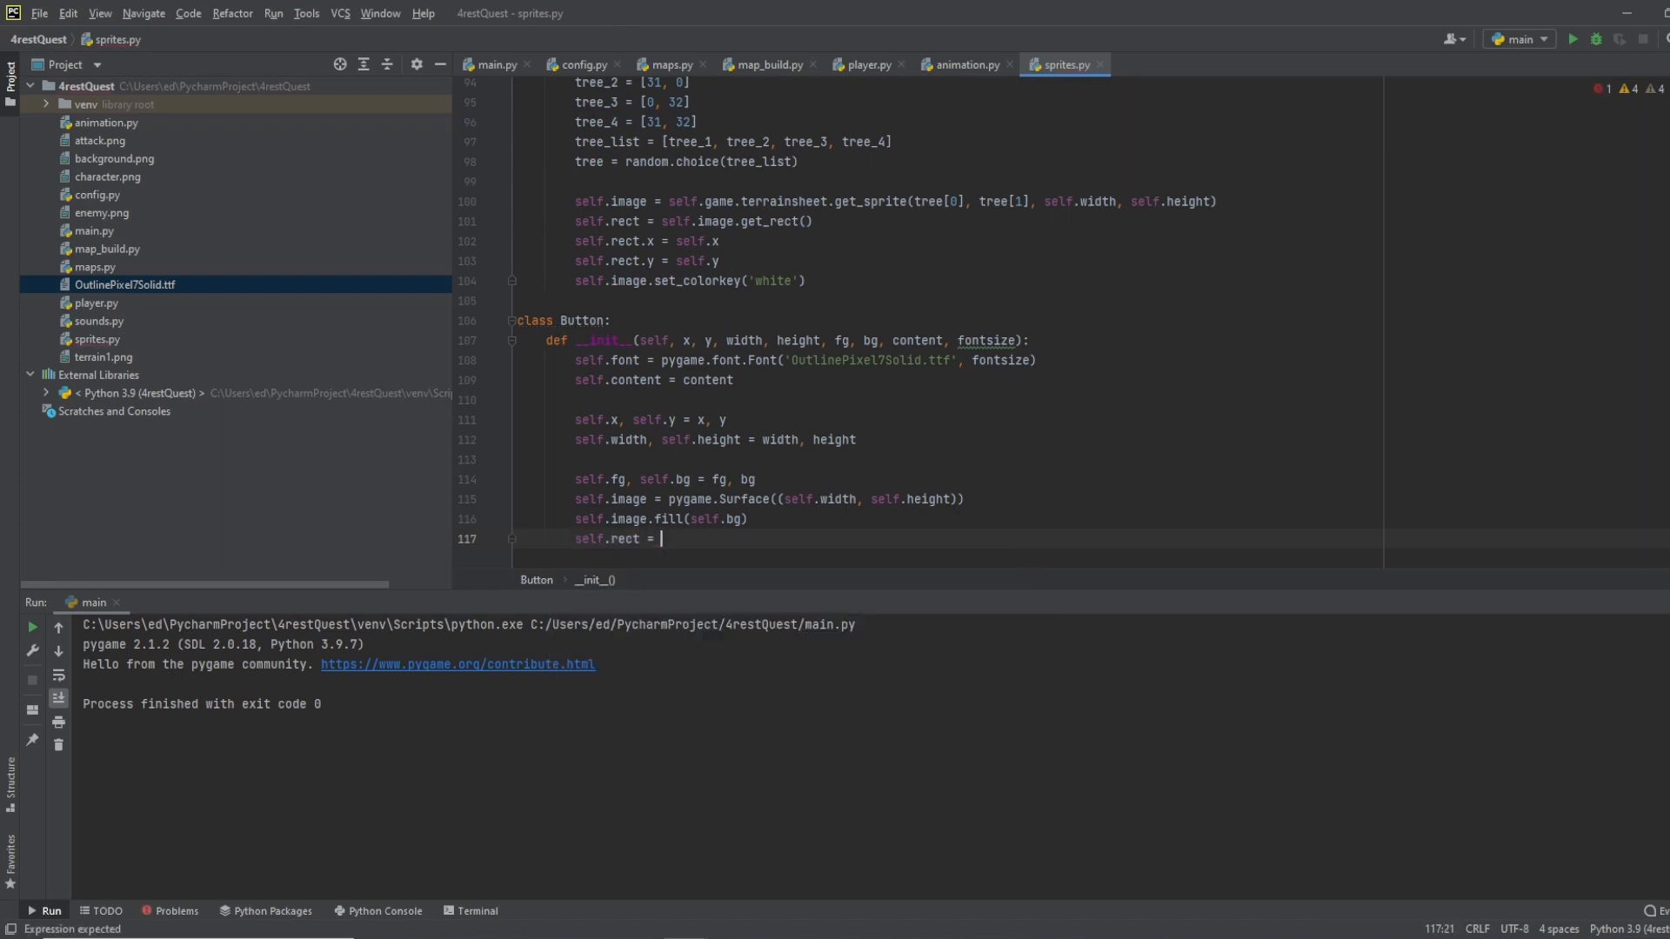
{"action": "type", "text": "self.image"}
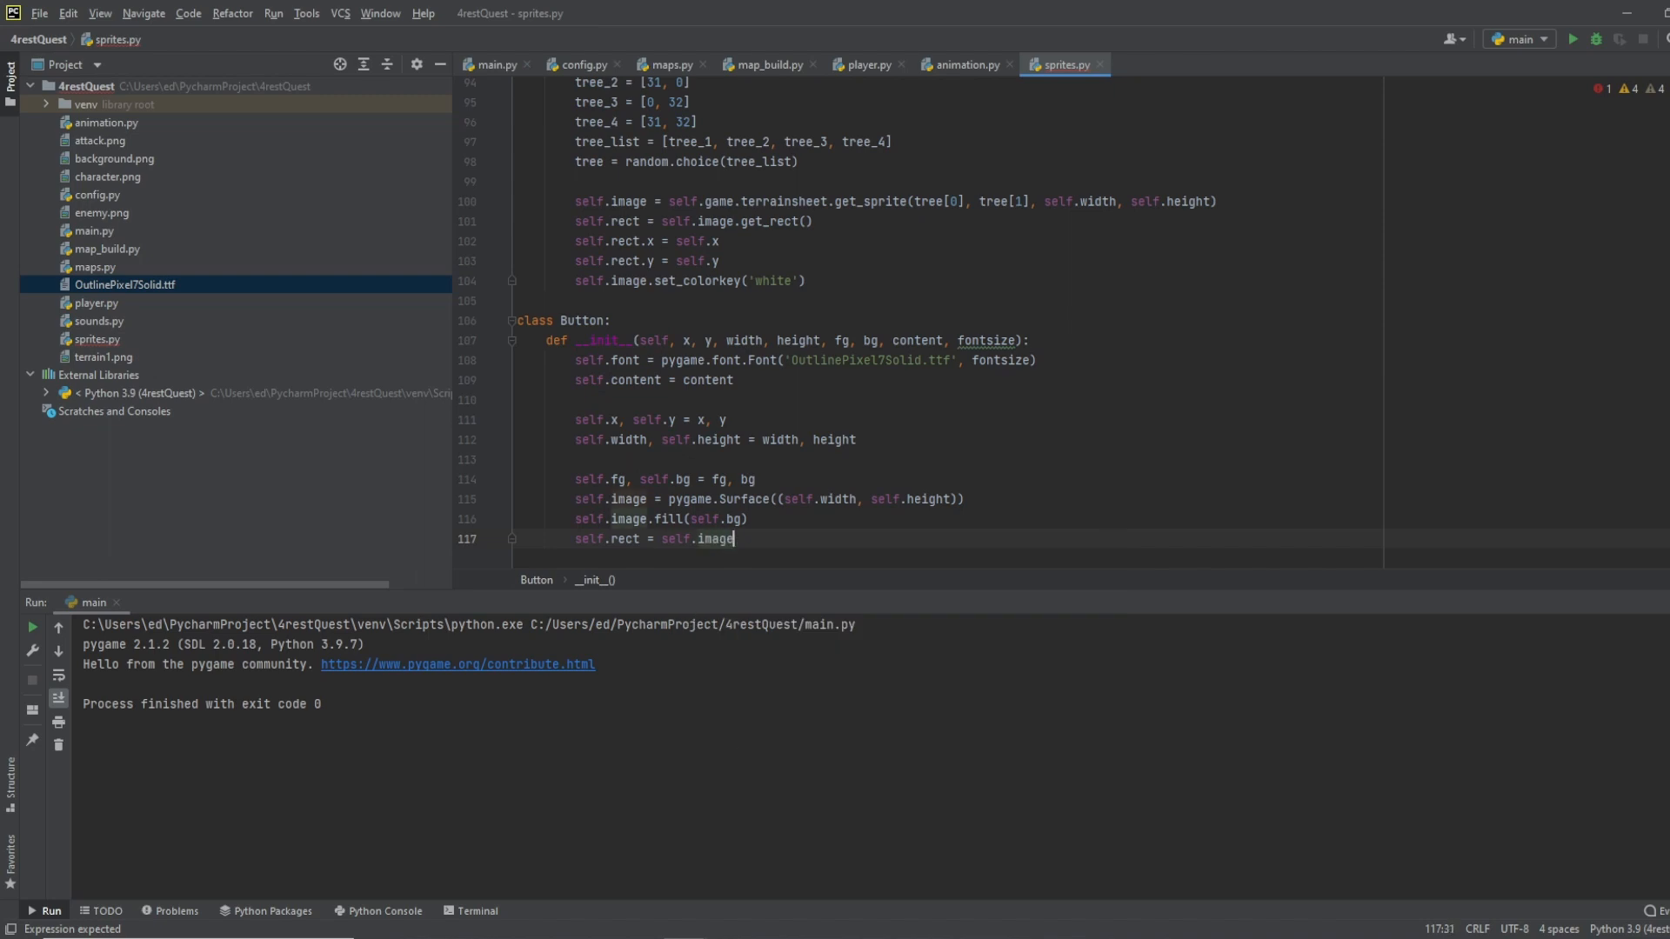
{"action": "type", "text": ".get_rect()"}
{"action": "type", "text": "self."}
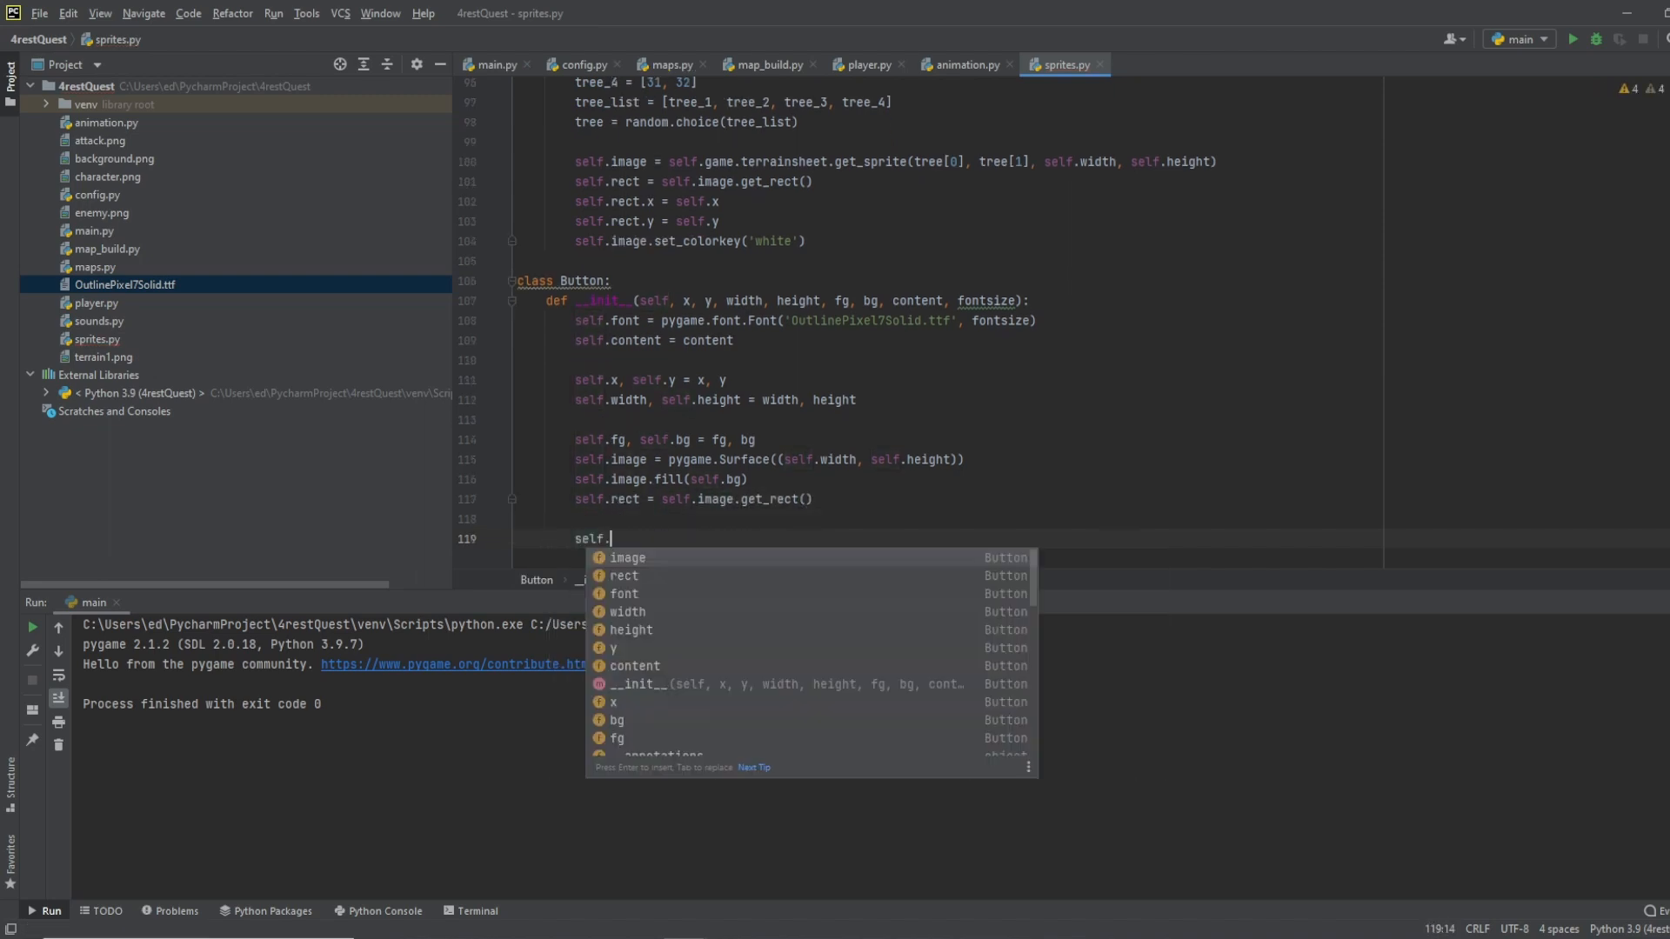
{"action": "type", "text": "rect.x, self.rect."}
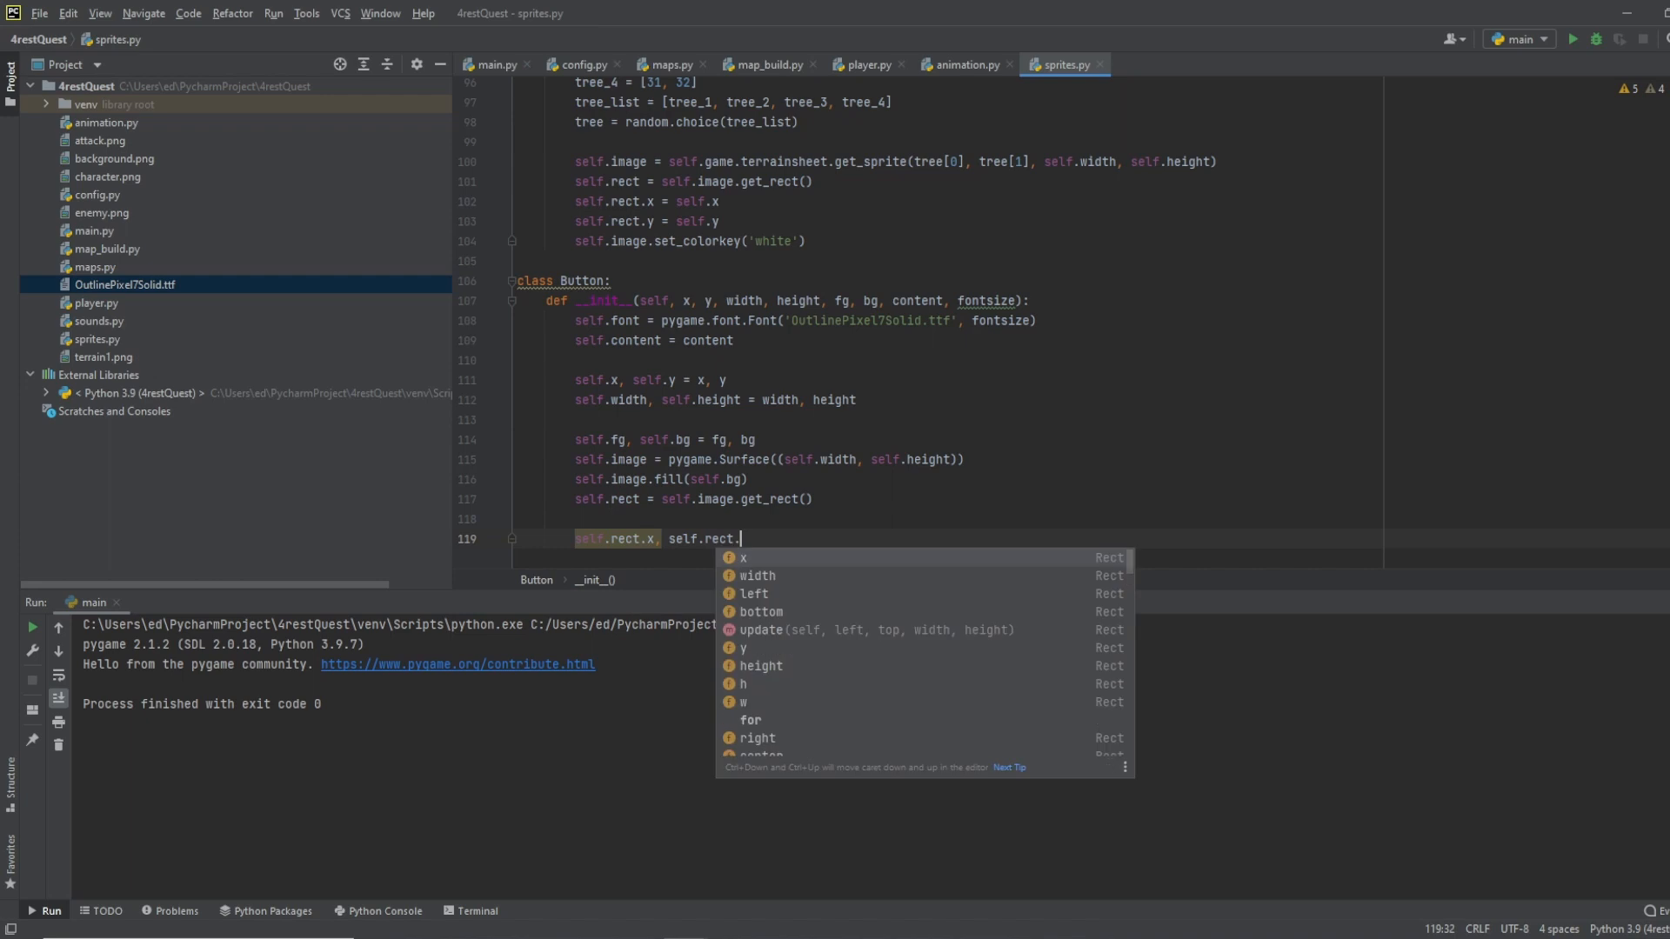
{"action": "type", "text": "y"}
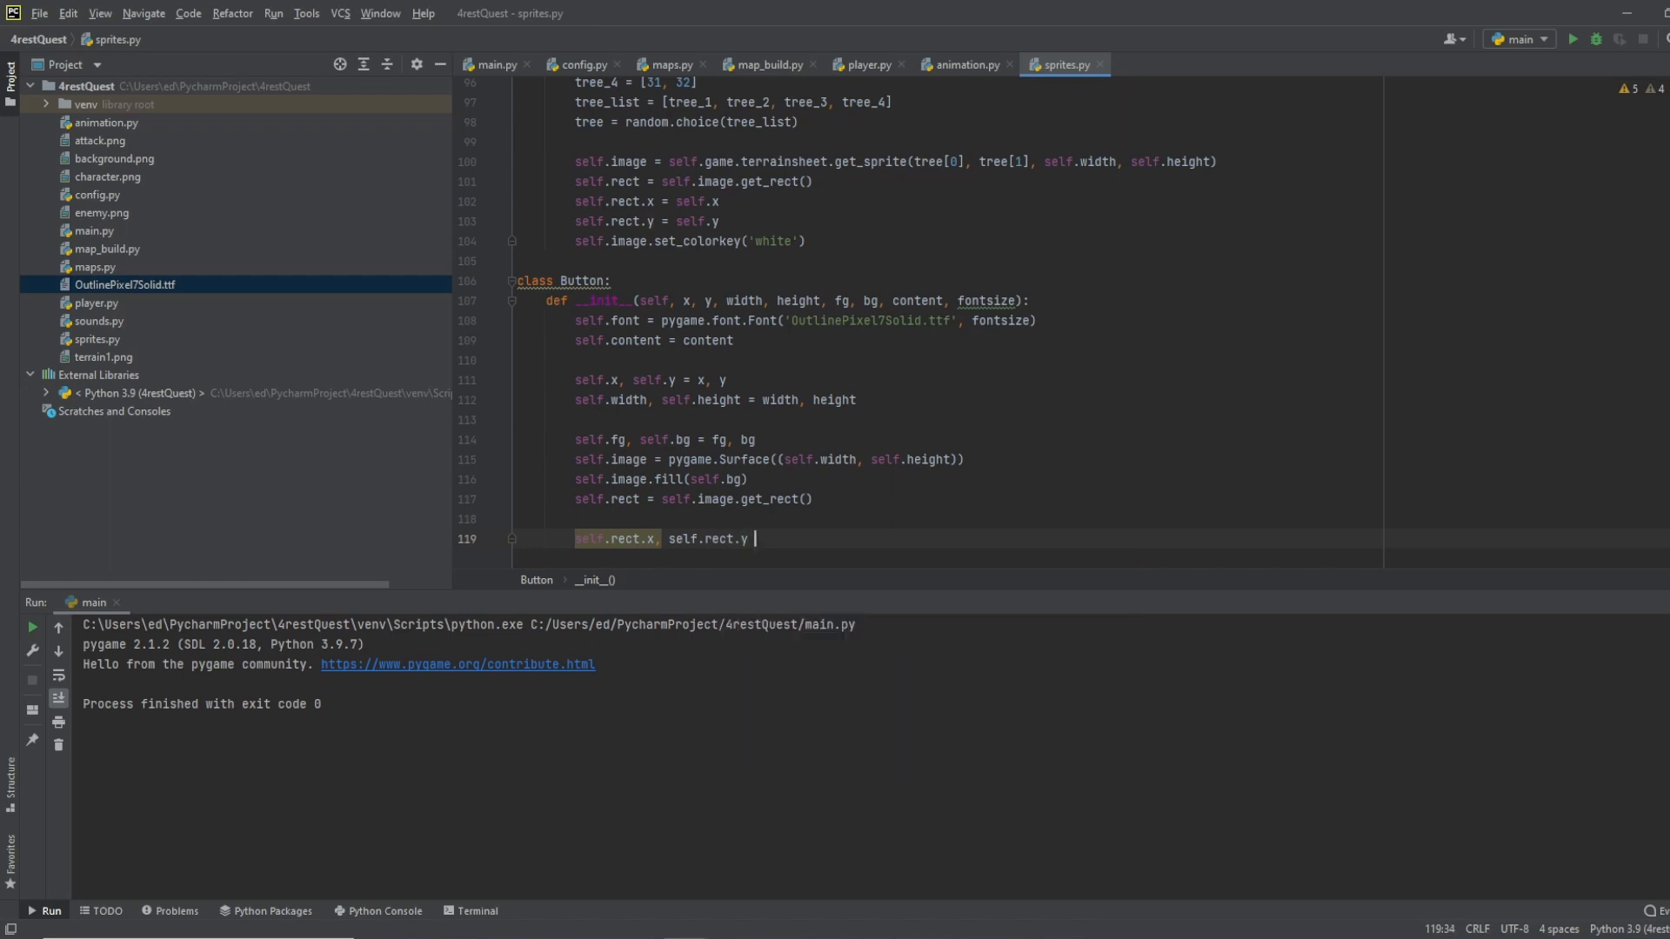
{"action": "type", "text": "= self.x, self.y"}
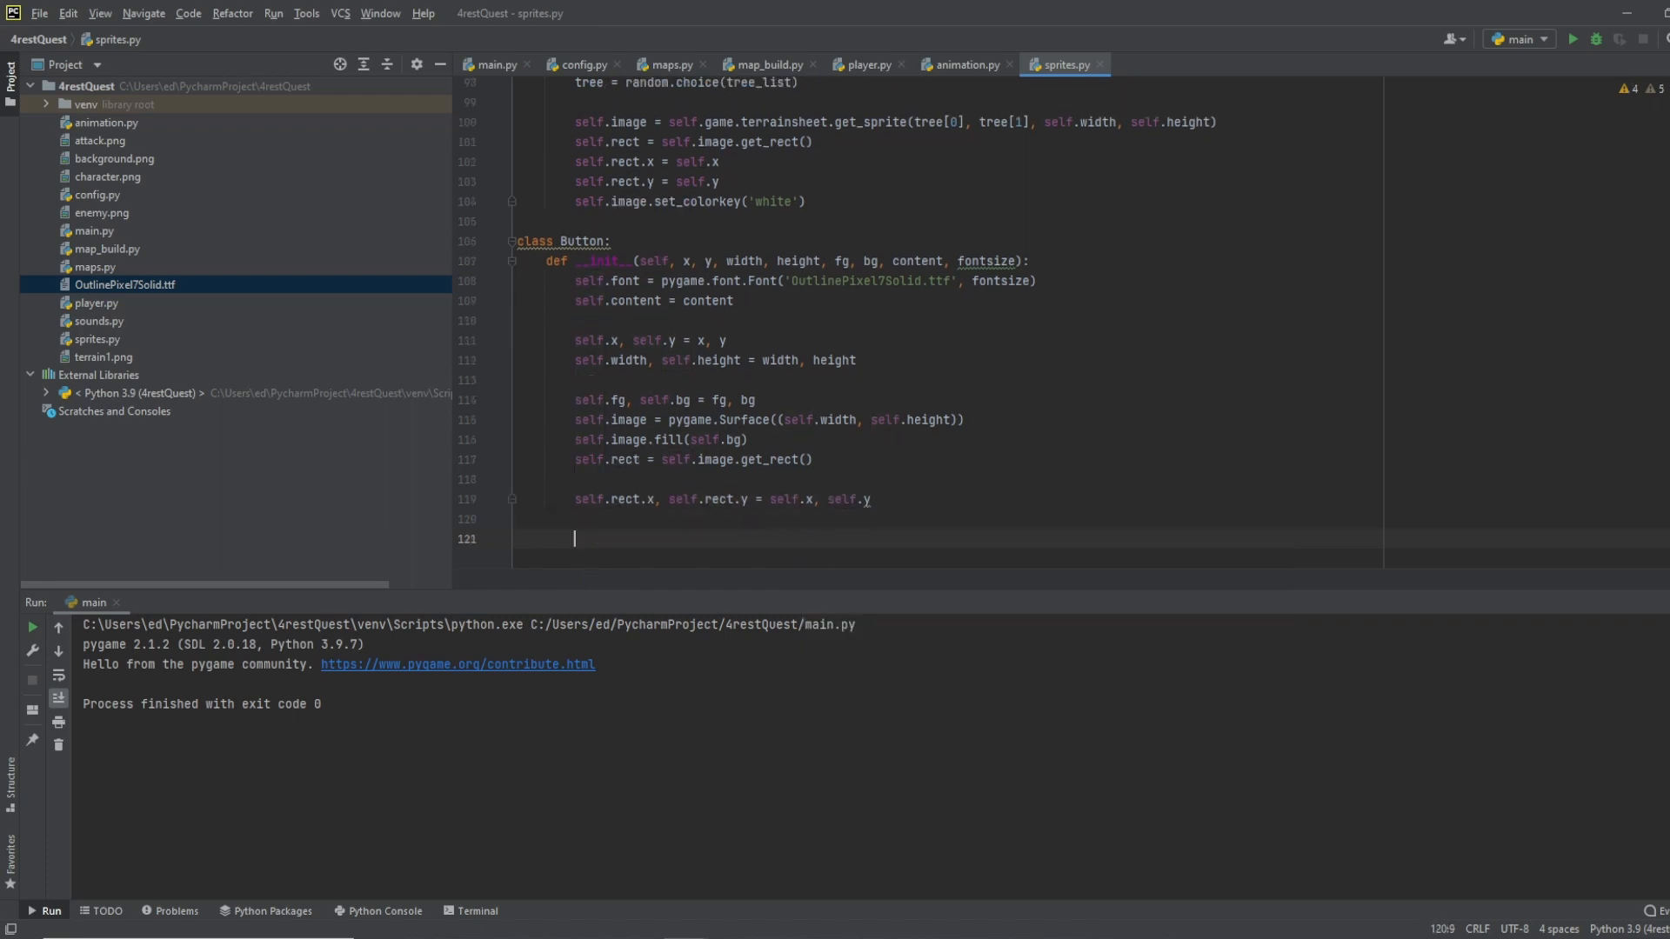
Step: Render self.content in self.fg with the button's font into self.text
{"action": "type", "text": "self"}
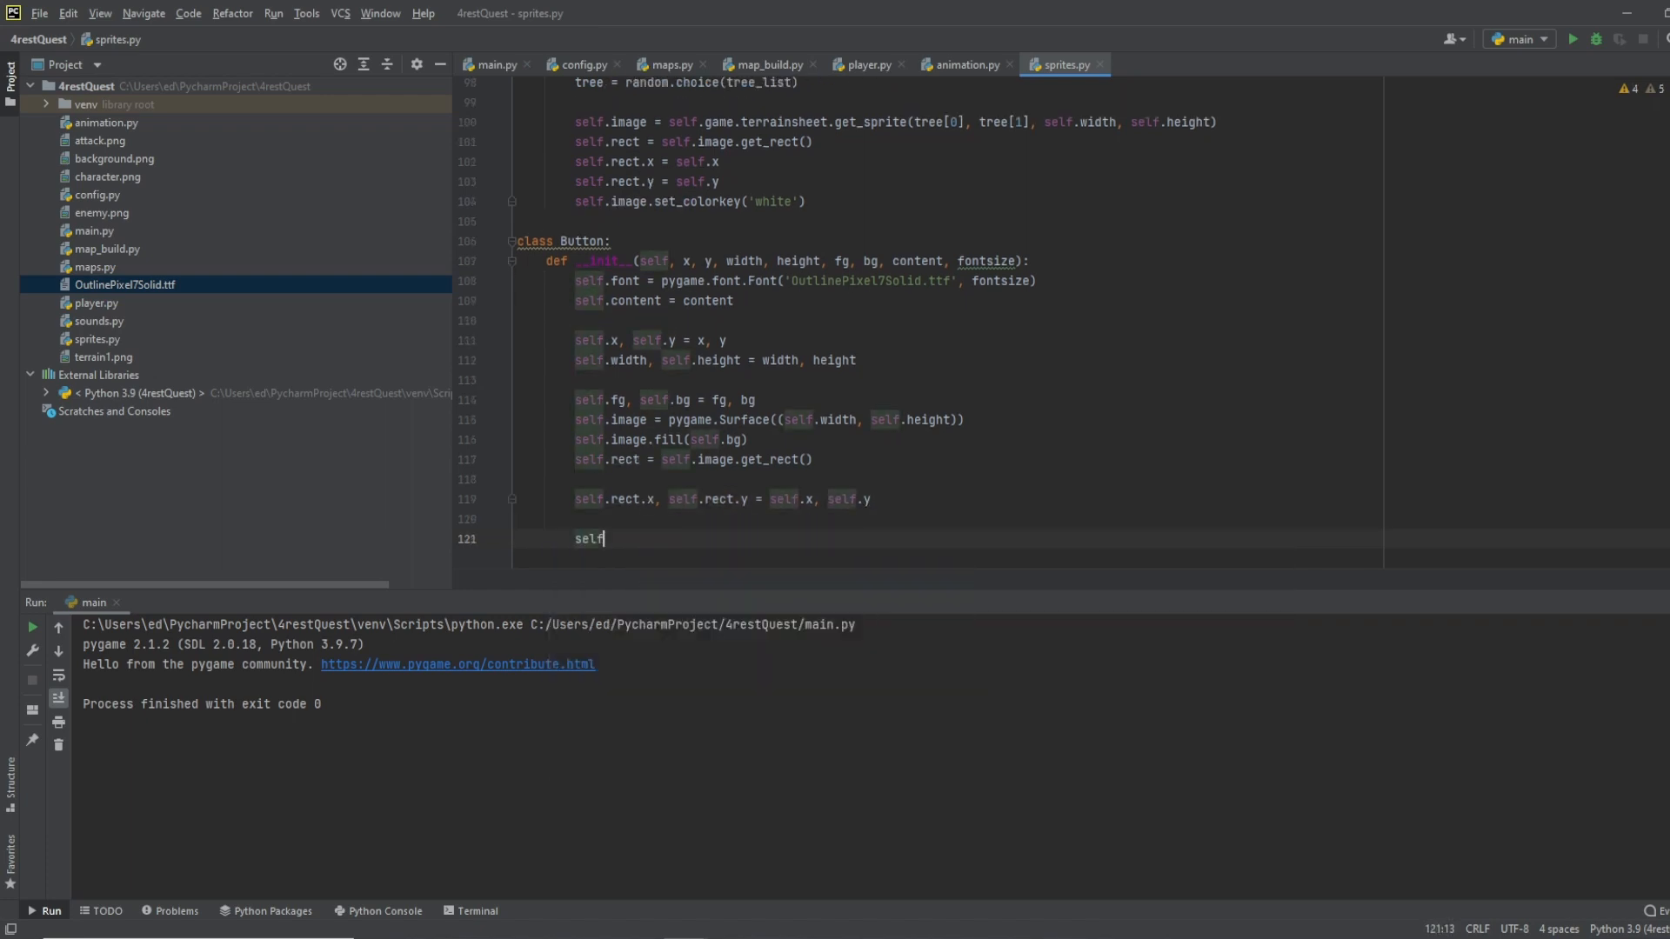
{"action": "type", "text": ".text"}
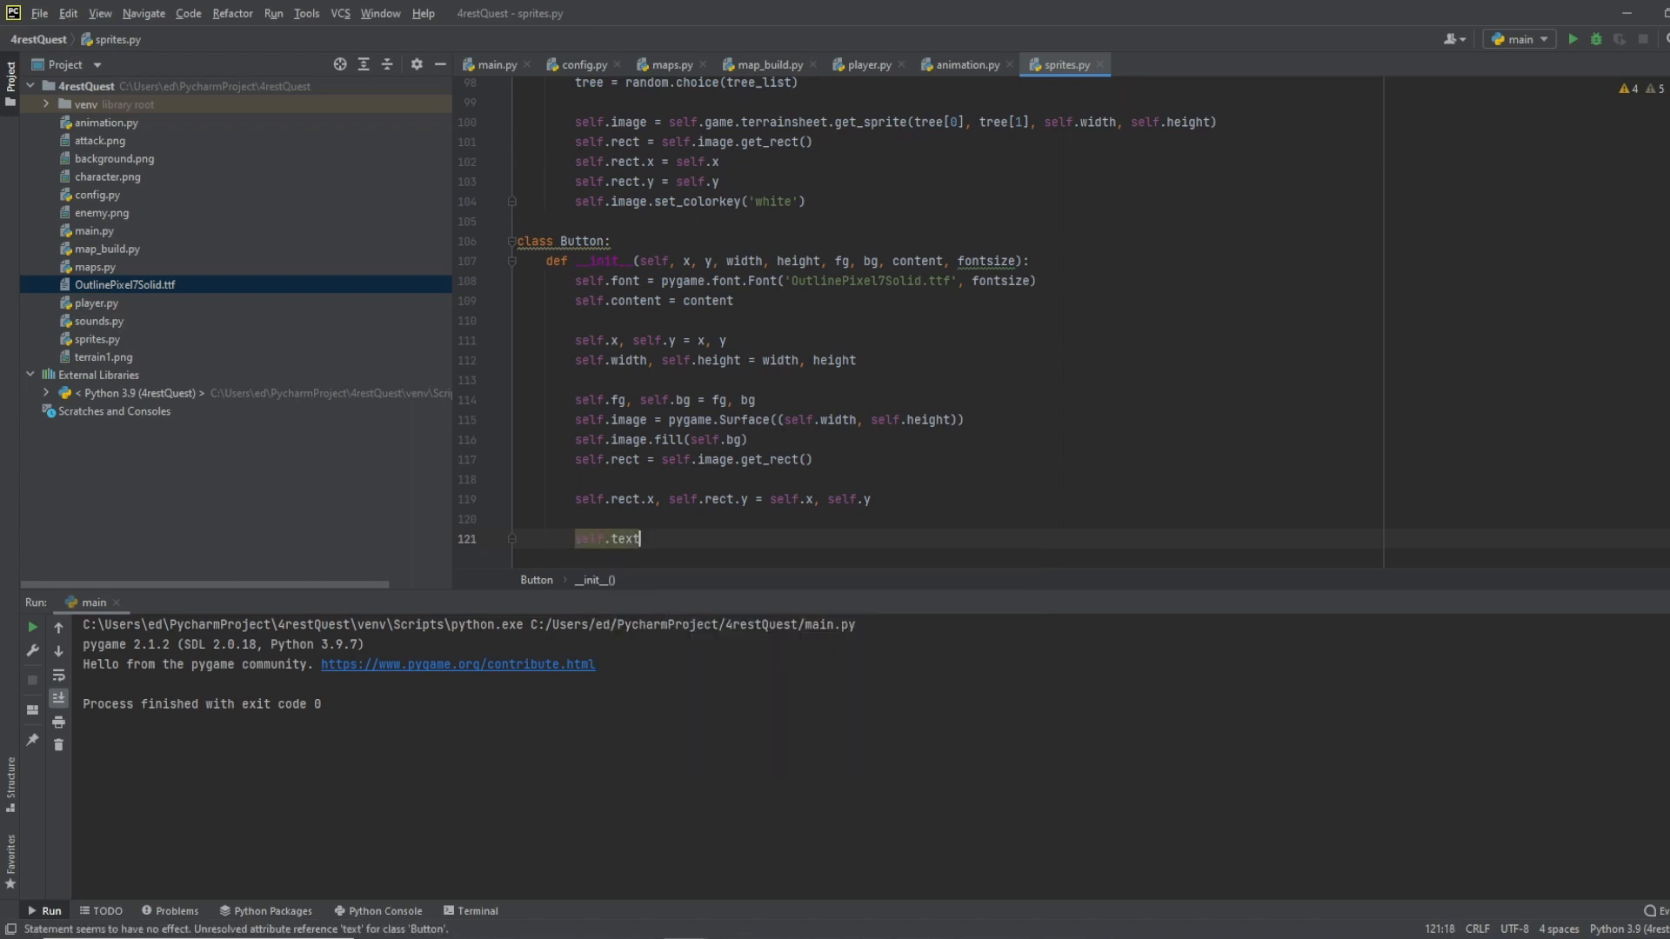
{"action": "type", "text": "= self."}
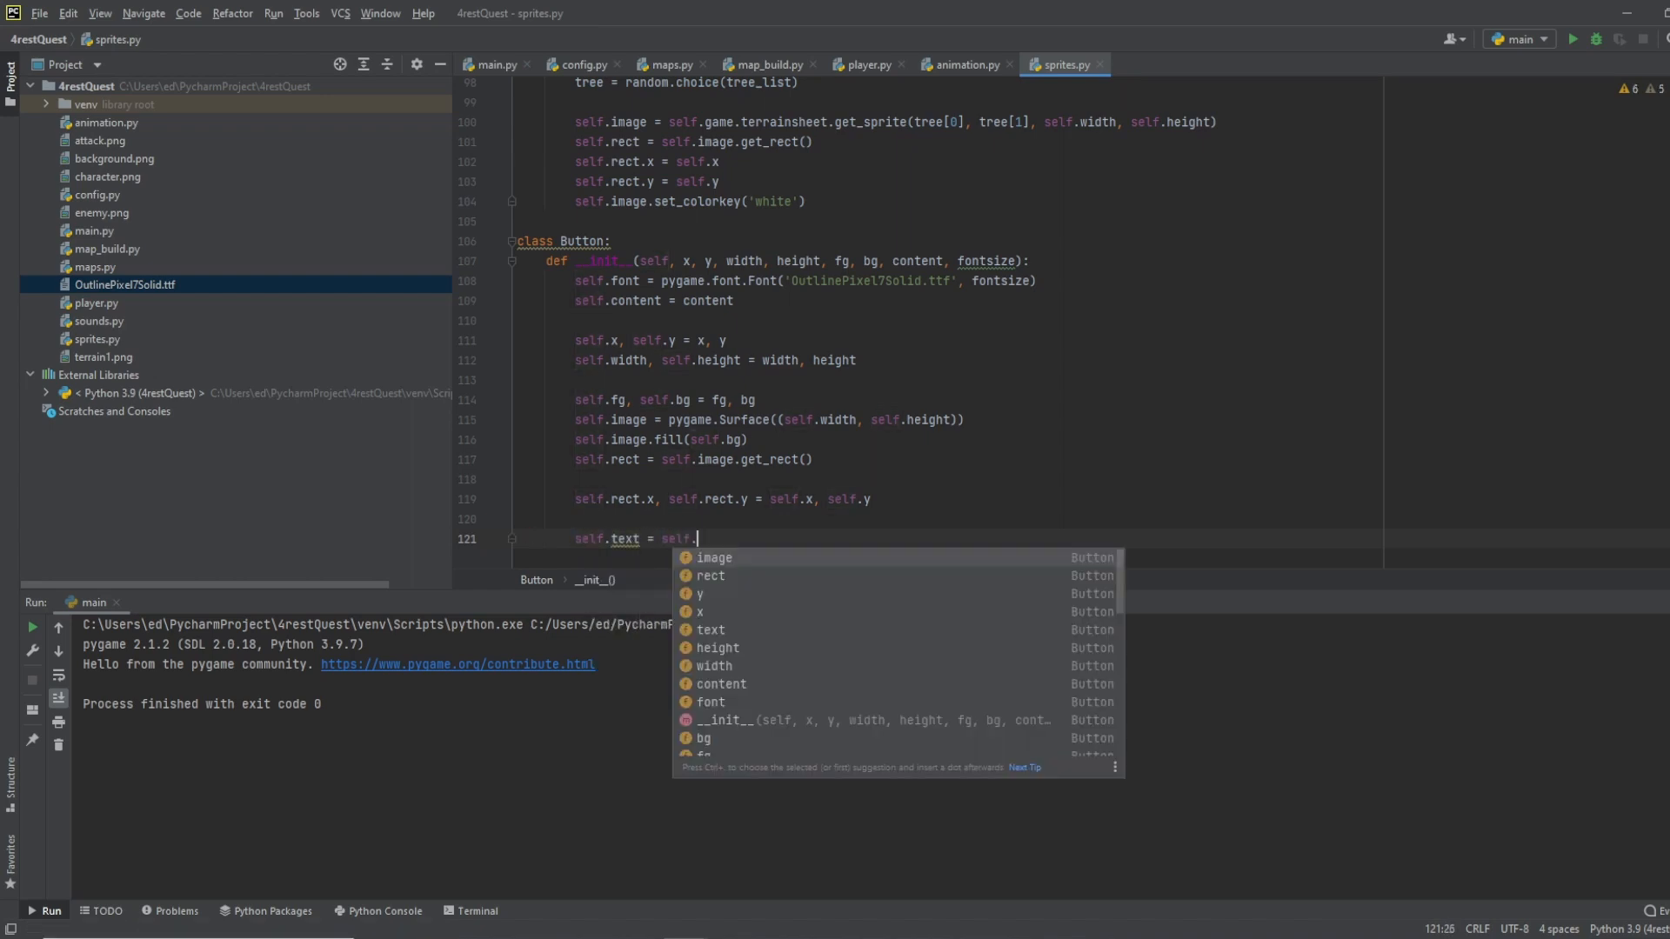
{"action": "type", "text": "font.render(se)"}
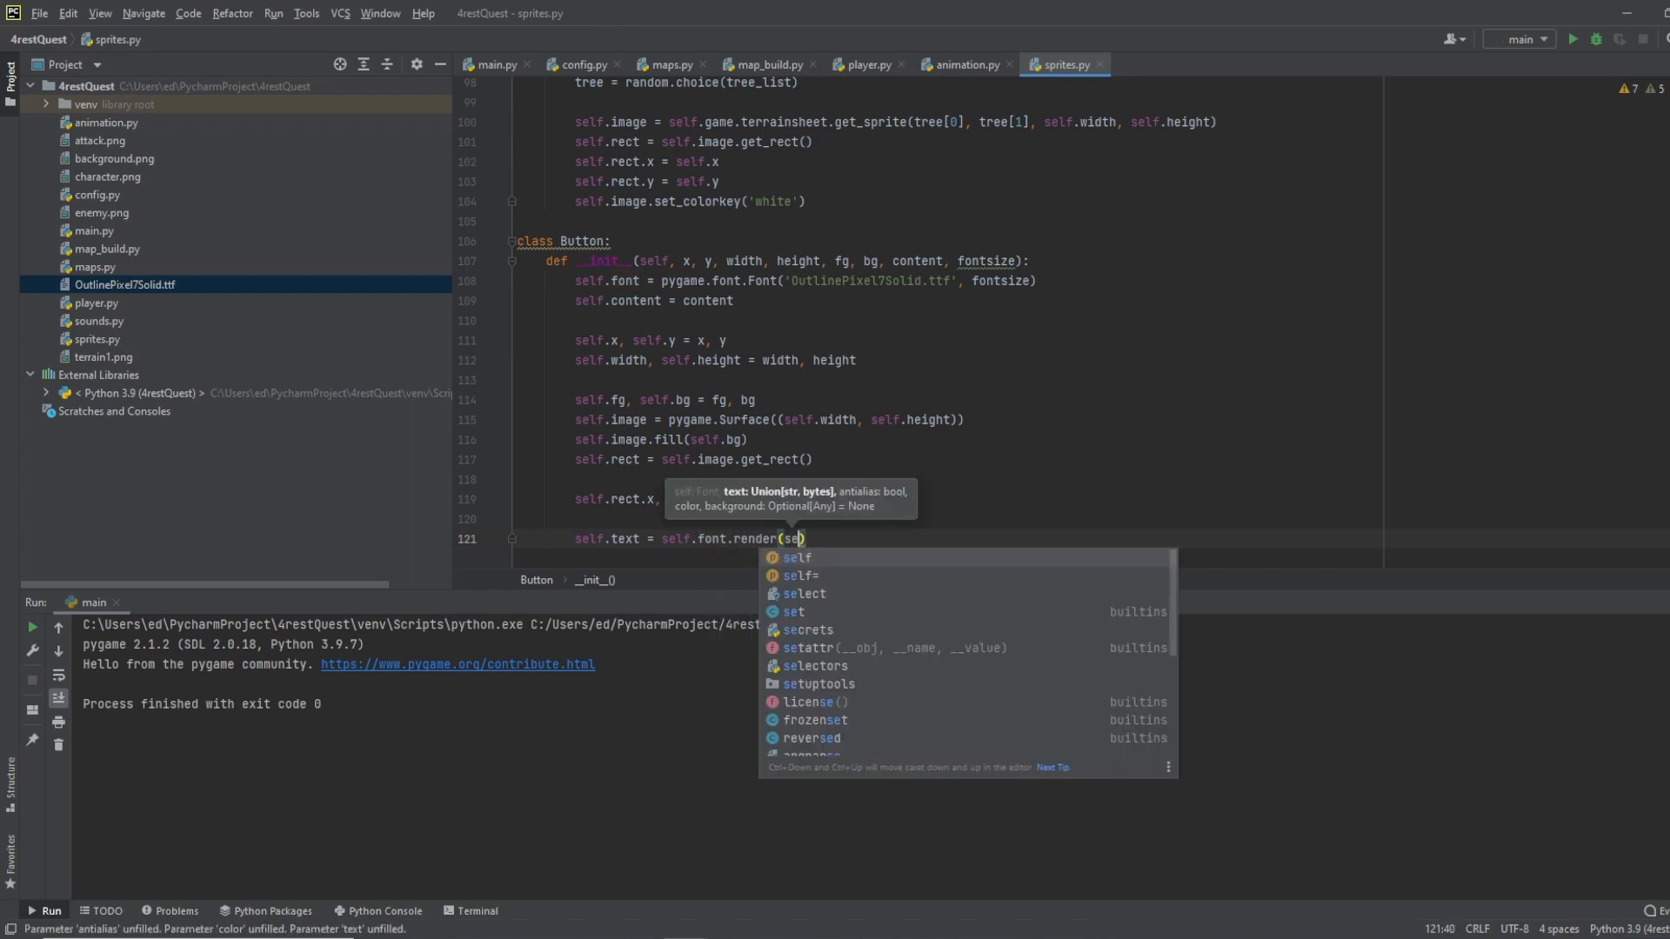
{"action": "type", "text": "self.content, True, sel"}
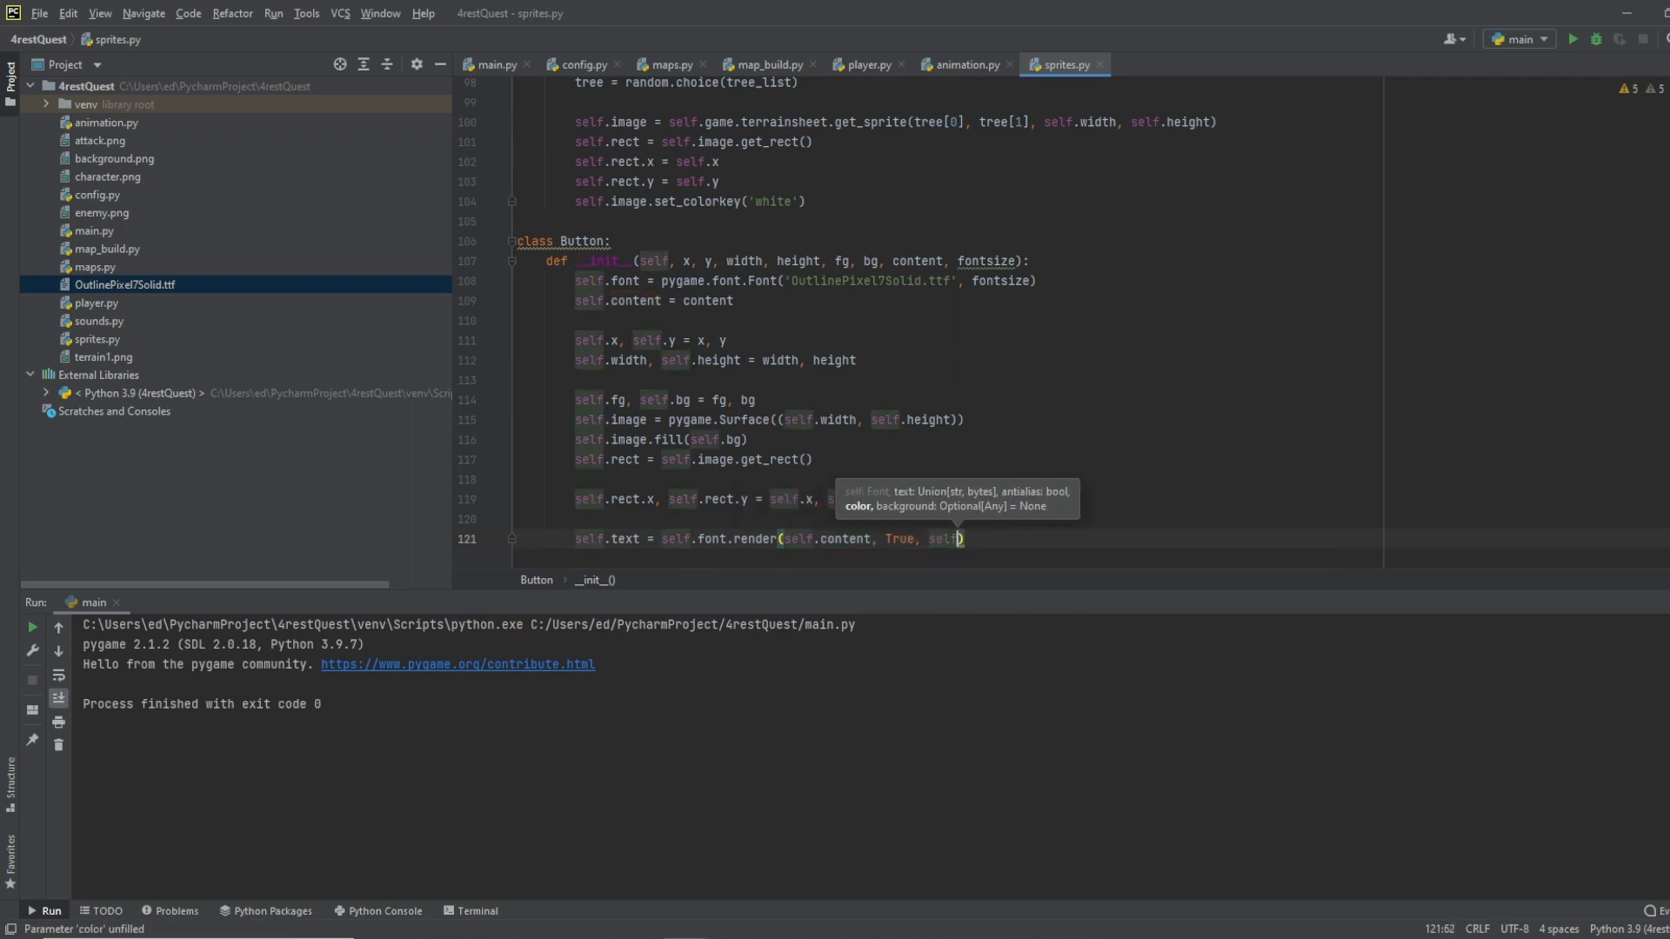
{"action": "type", "text": "fg)"}
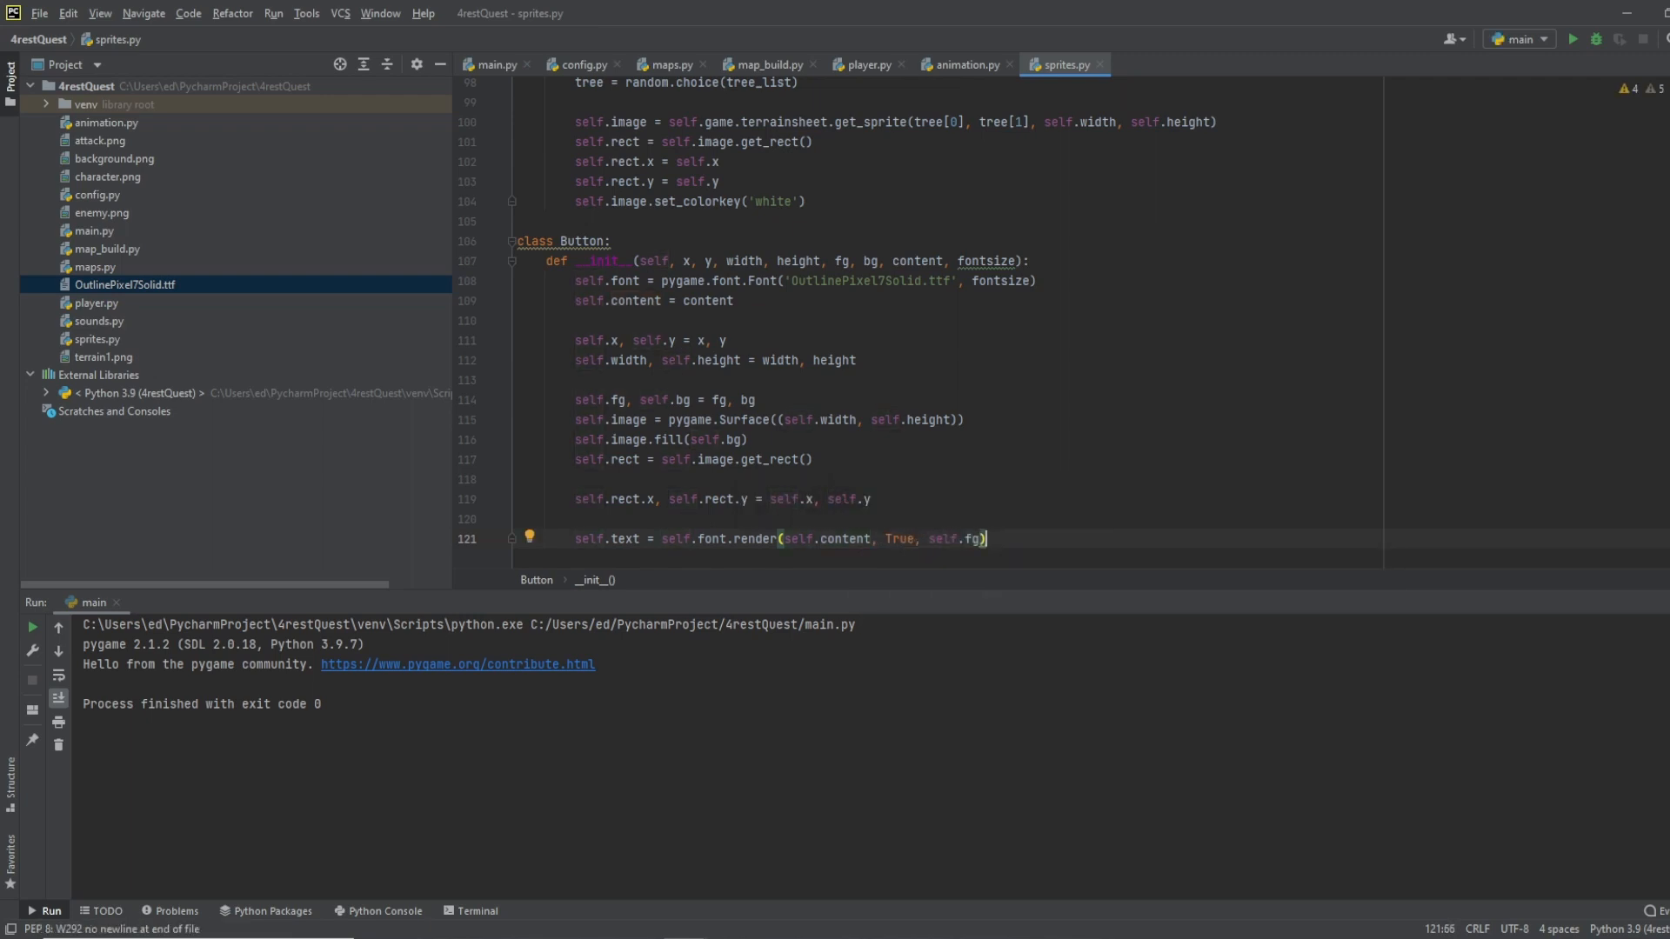
Step: Set self.text_rect from self.text.get_rect(), centred within the button's width and height
{"action": "type", "text": "self.text"}
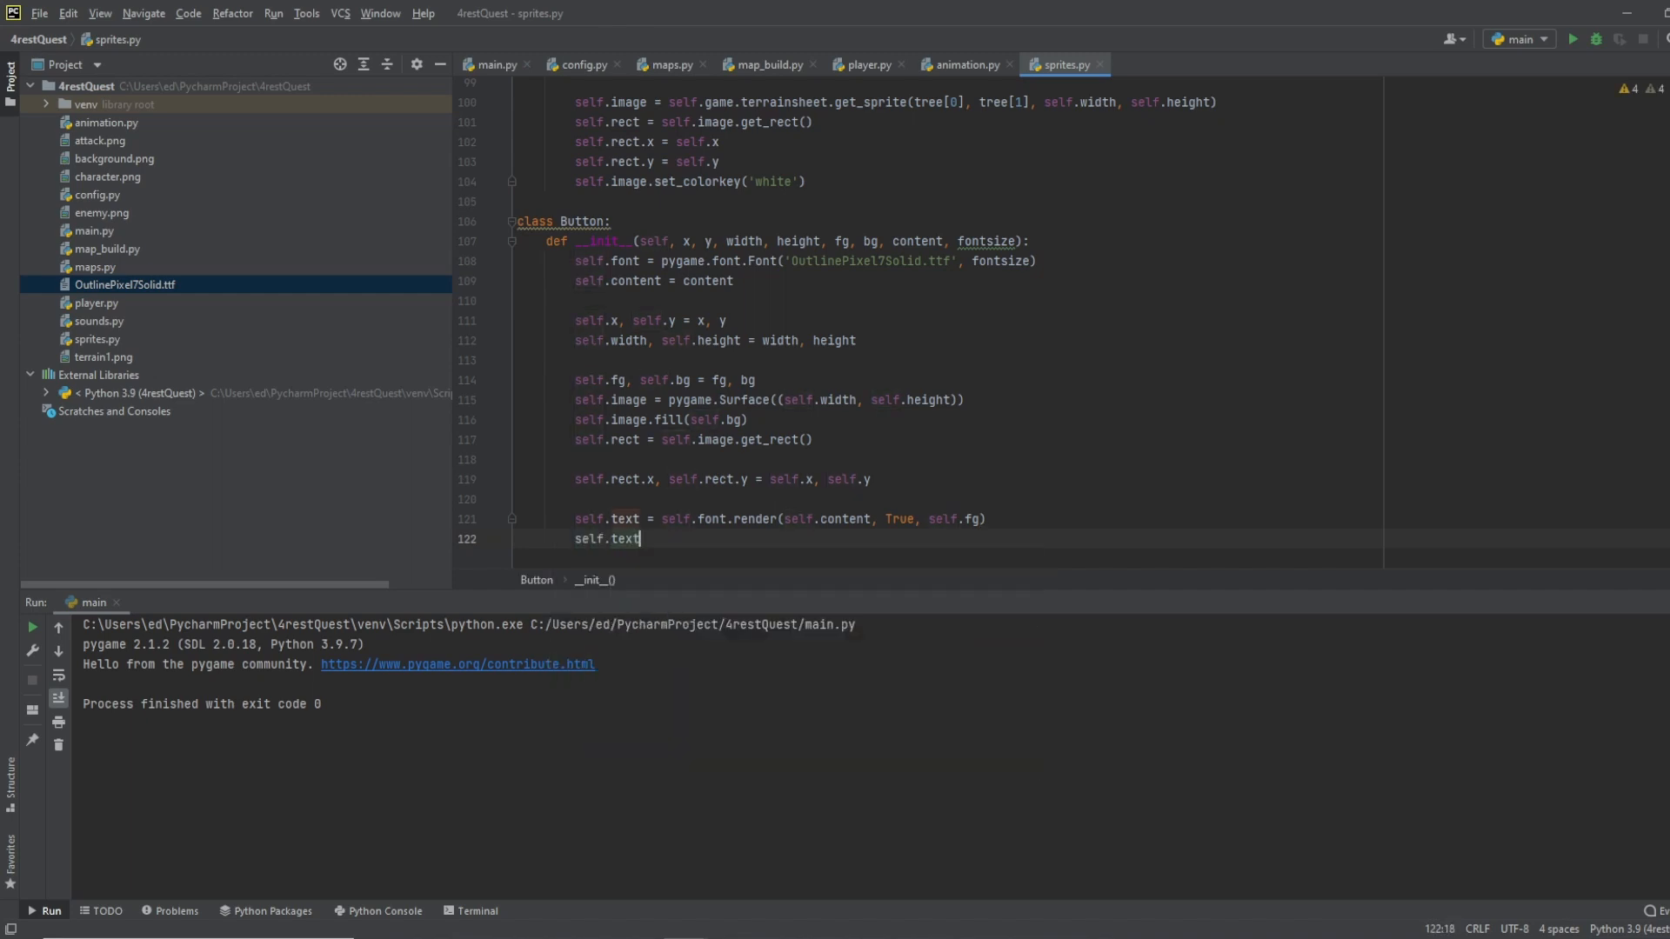
{"action": "type", "text": "_rect ="}
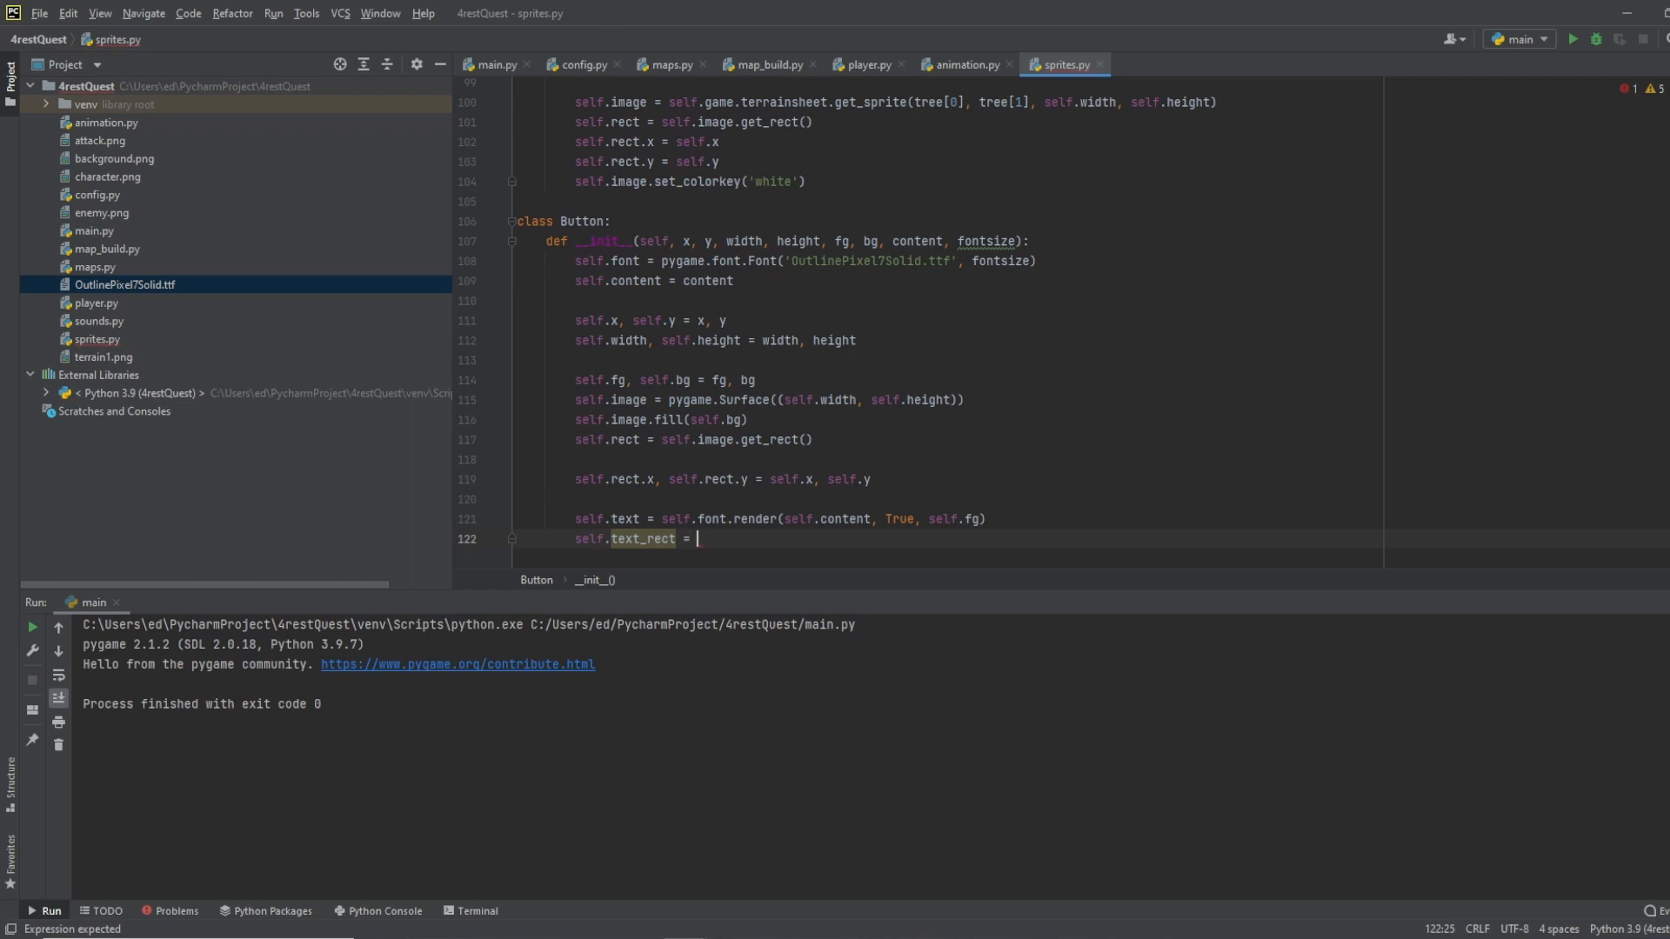
{"action": "type", "text": "self"}
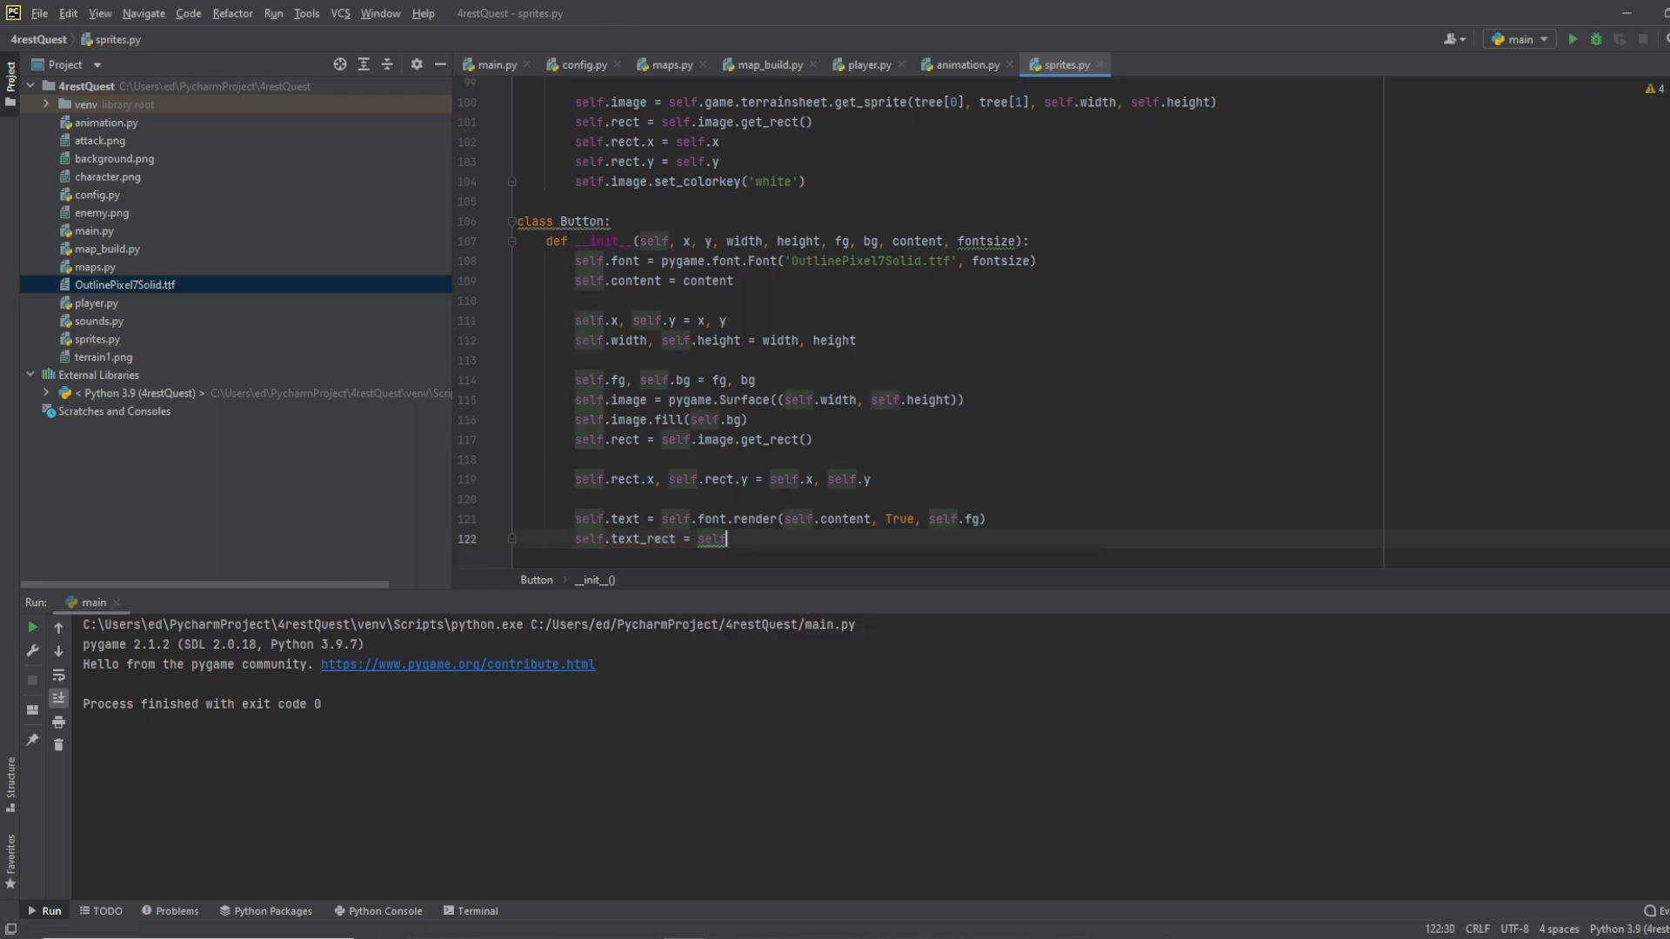
{"action": "type", "text": ".text."}
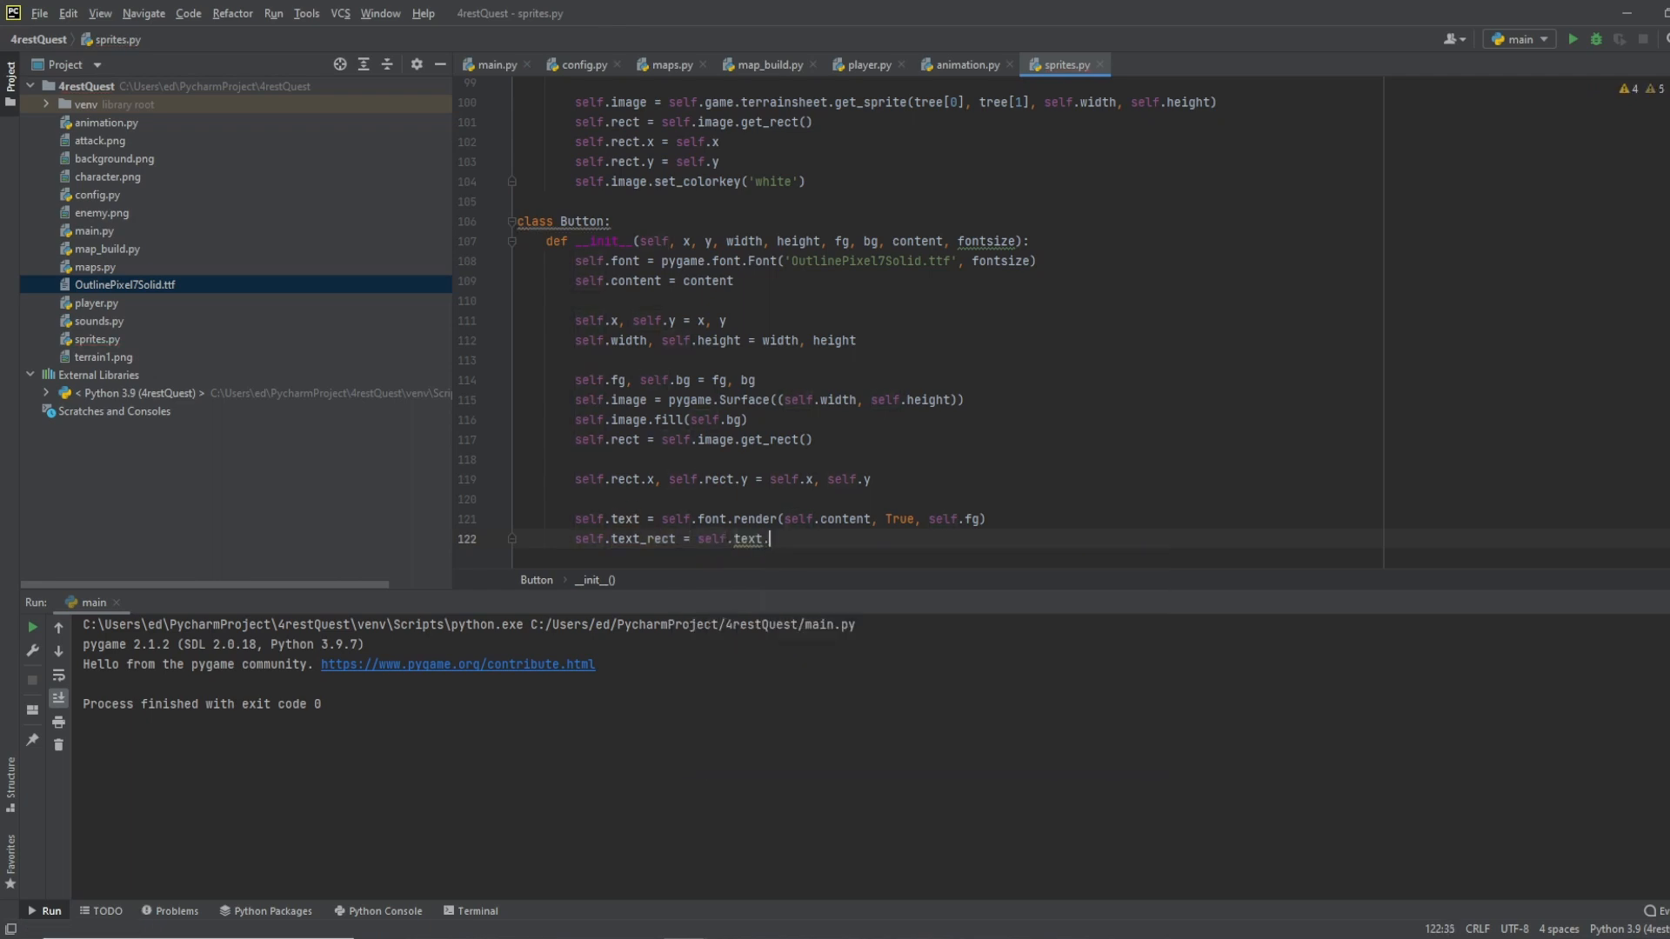
{"action": "type", "text": "get_rect()"}
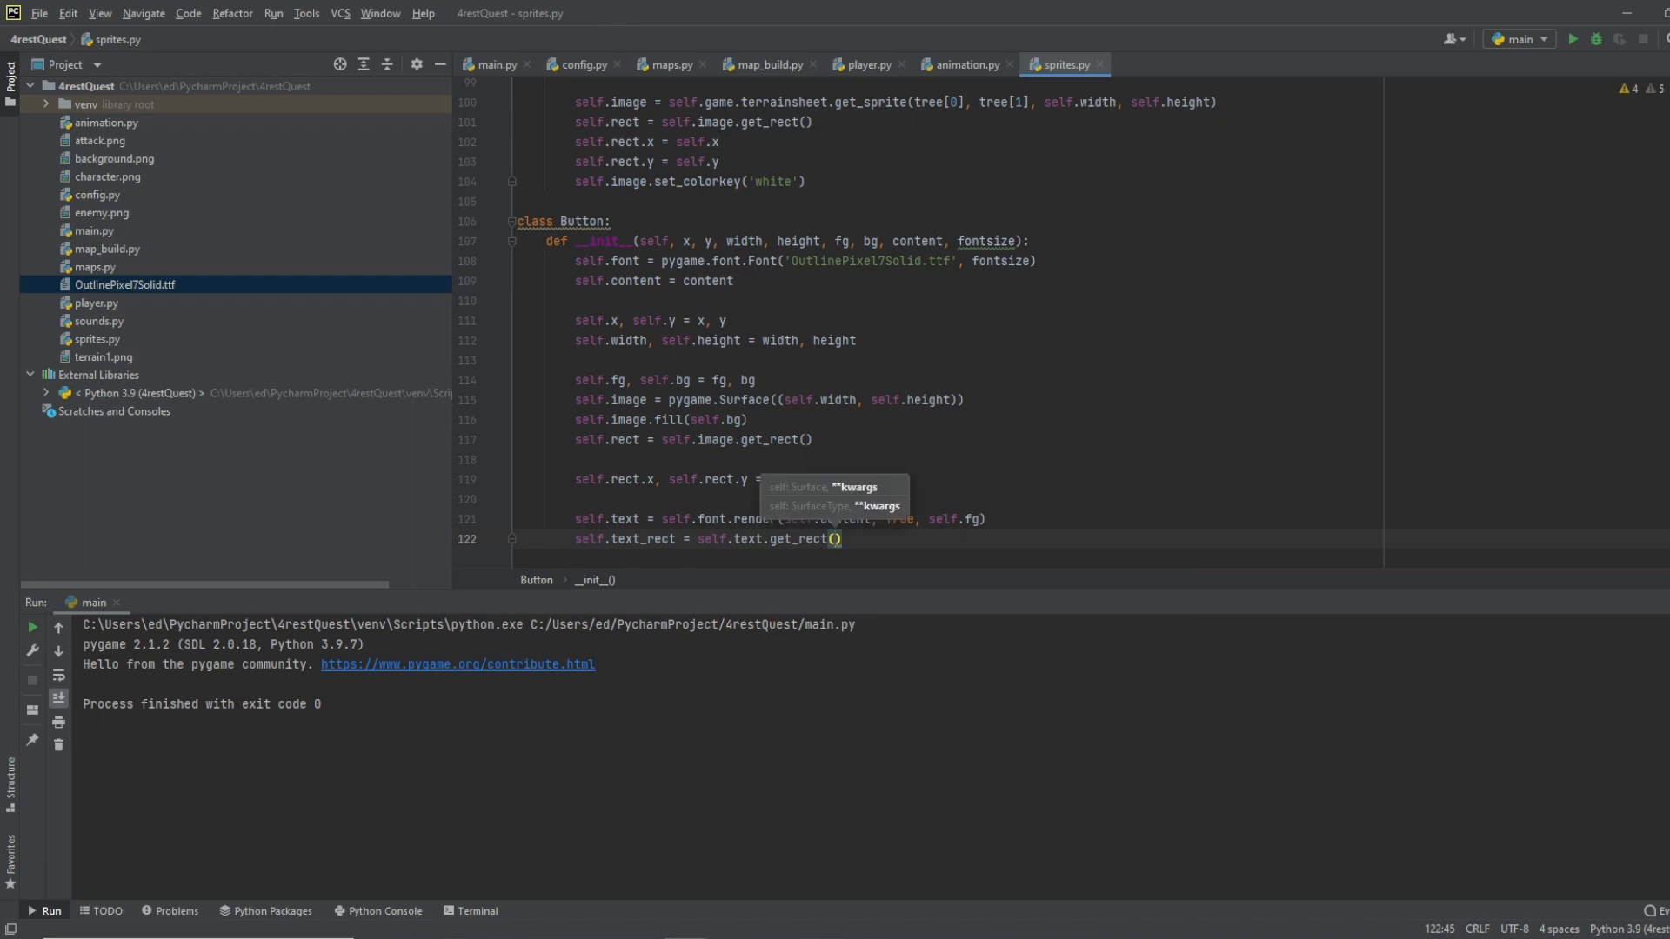
{"action": "type", "text": "cont"}
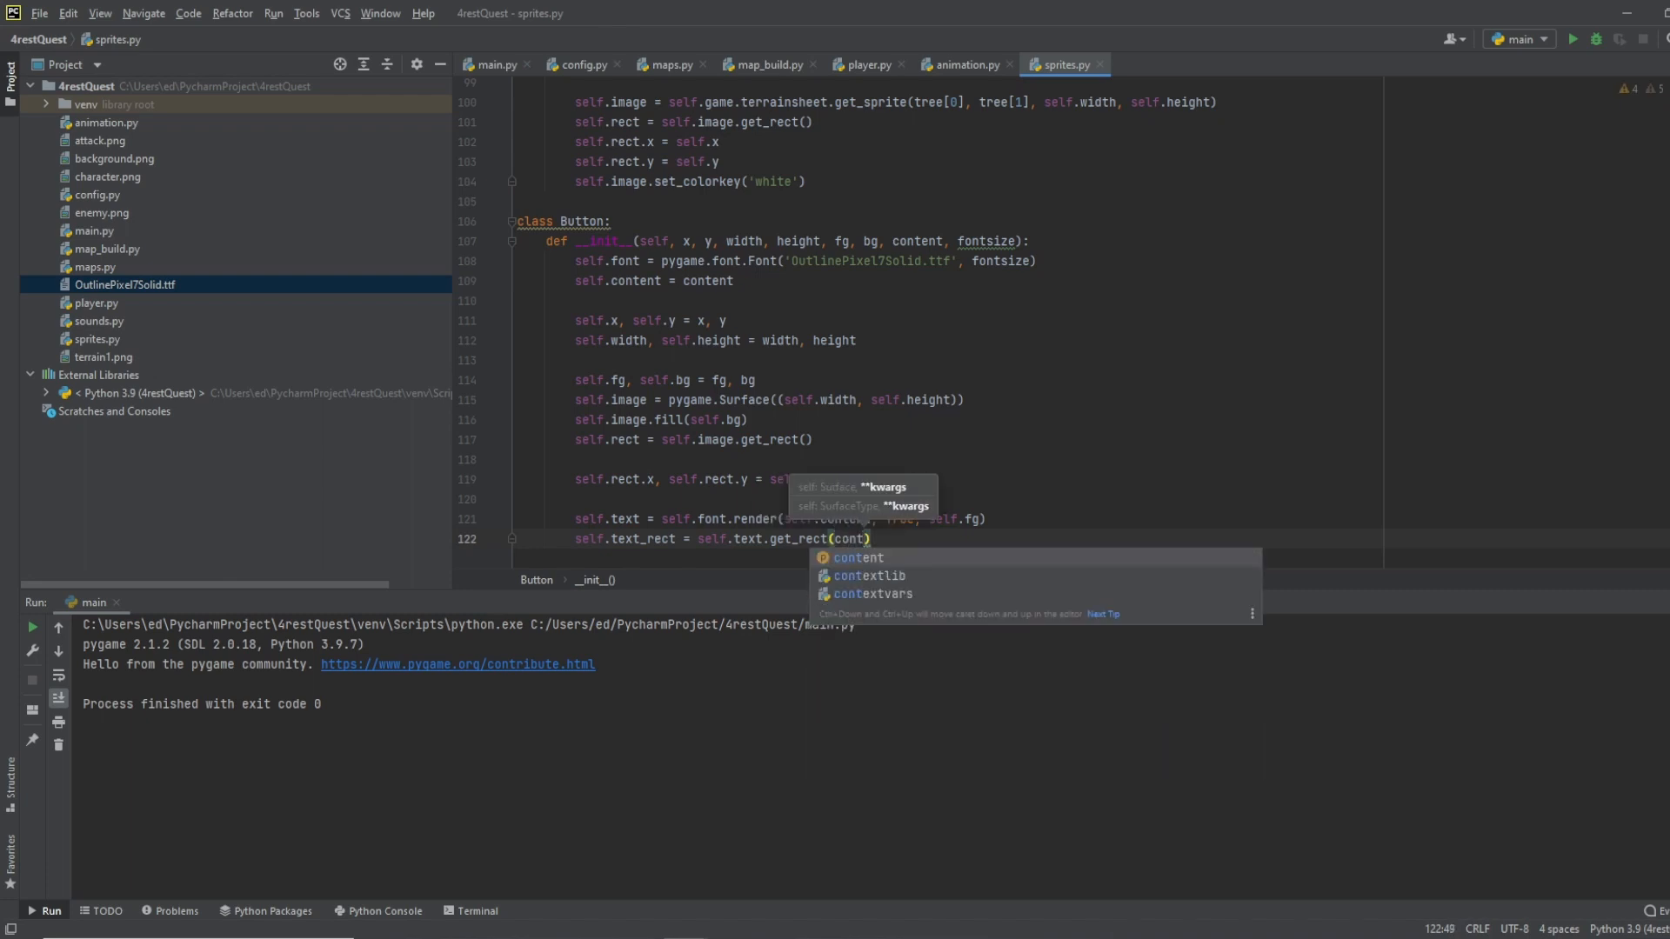
{"action": "type", "text": "center="}
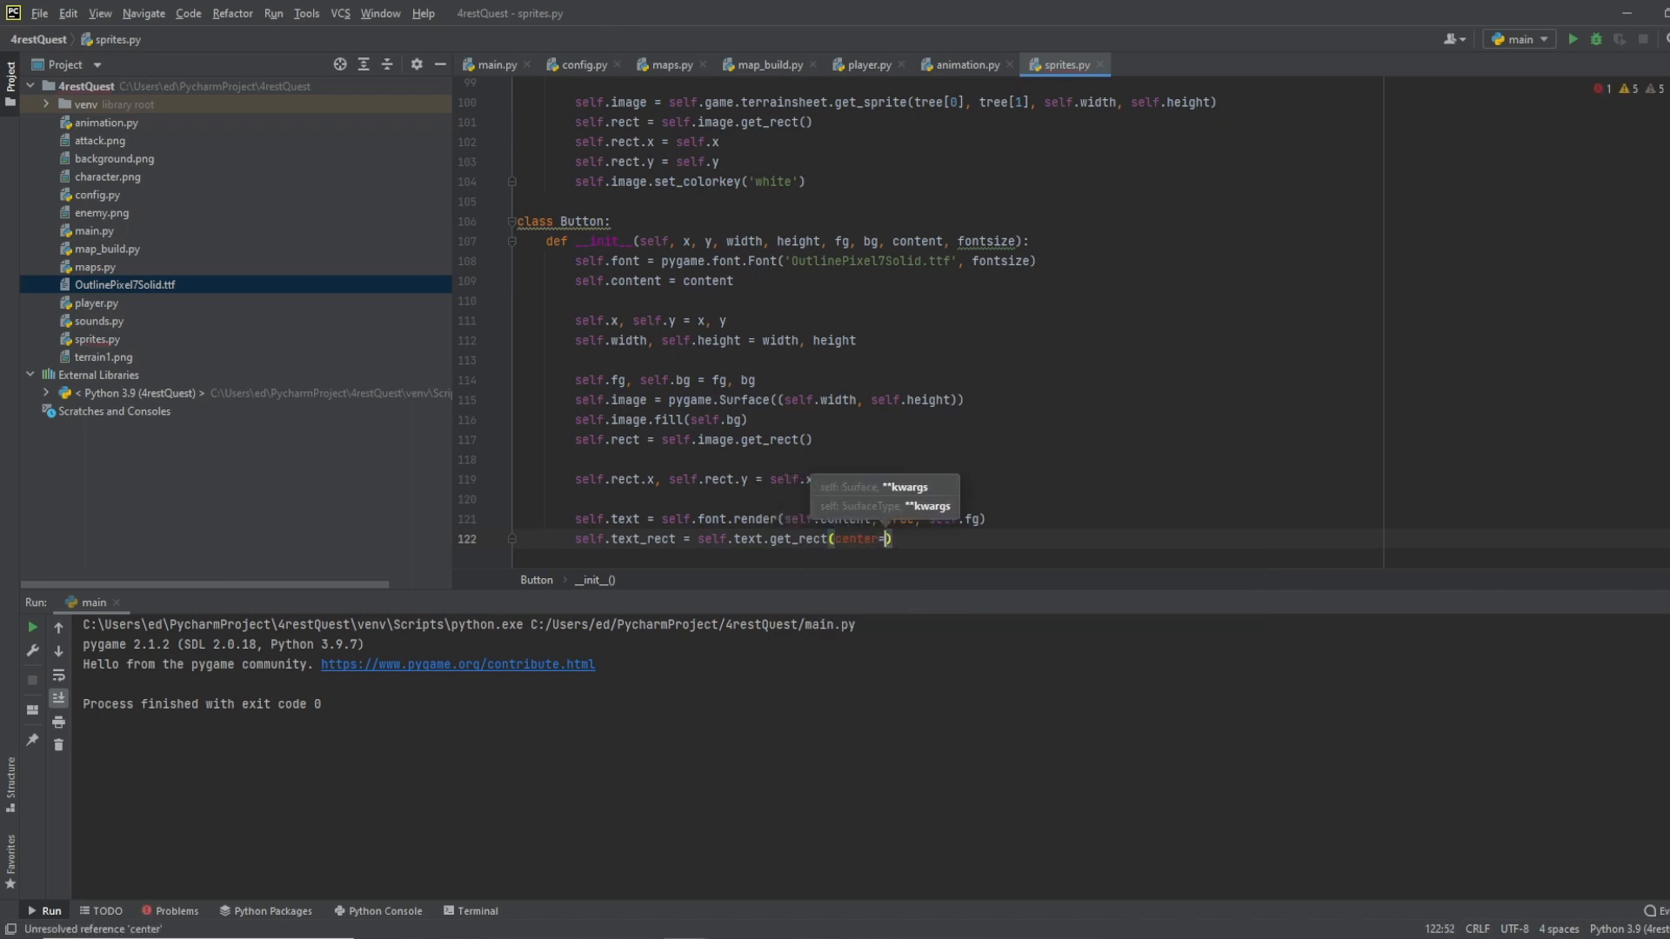
{"action": "type", "text": "=()"}
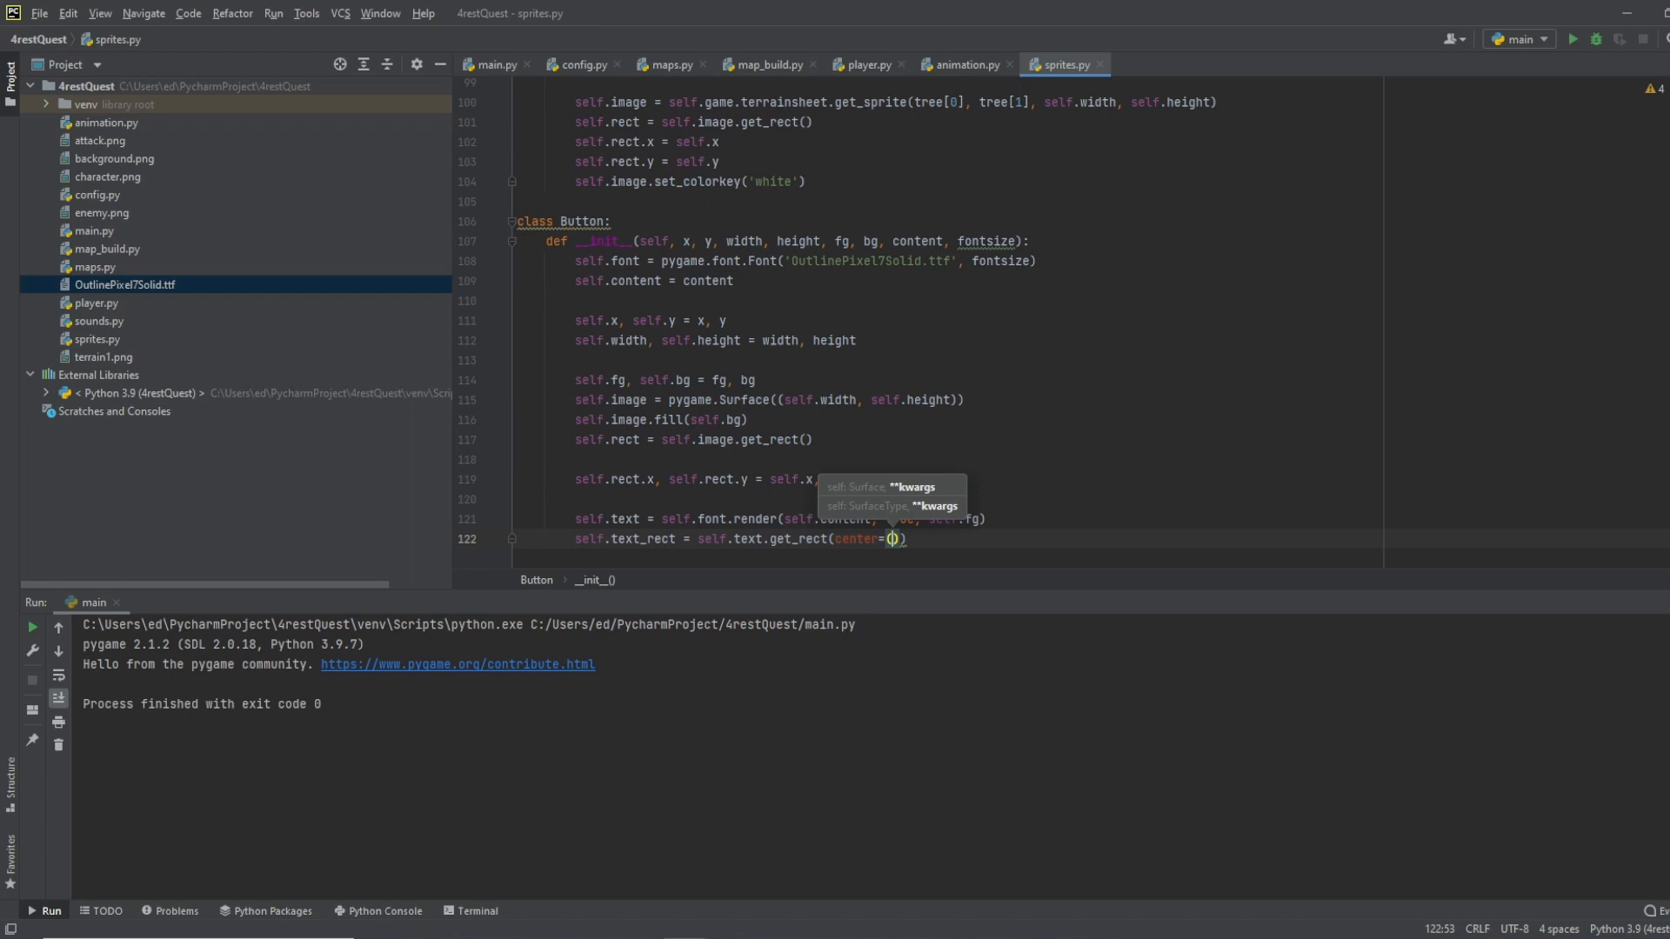
{"action": "type", "text": "self.width/2, s"}
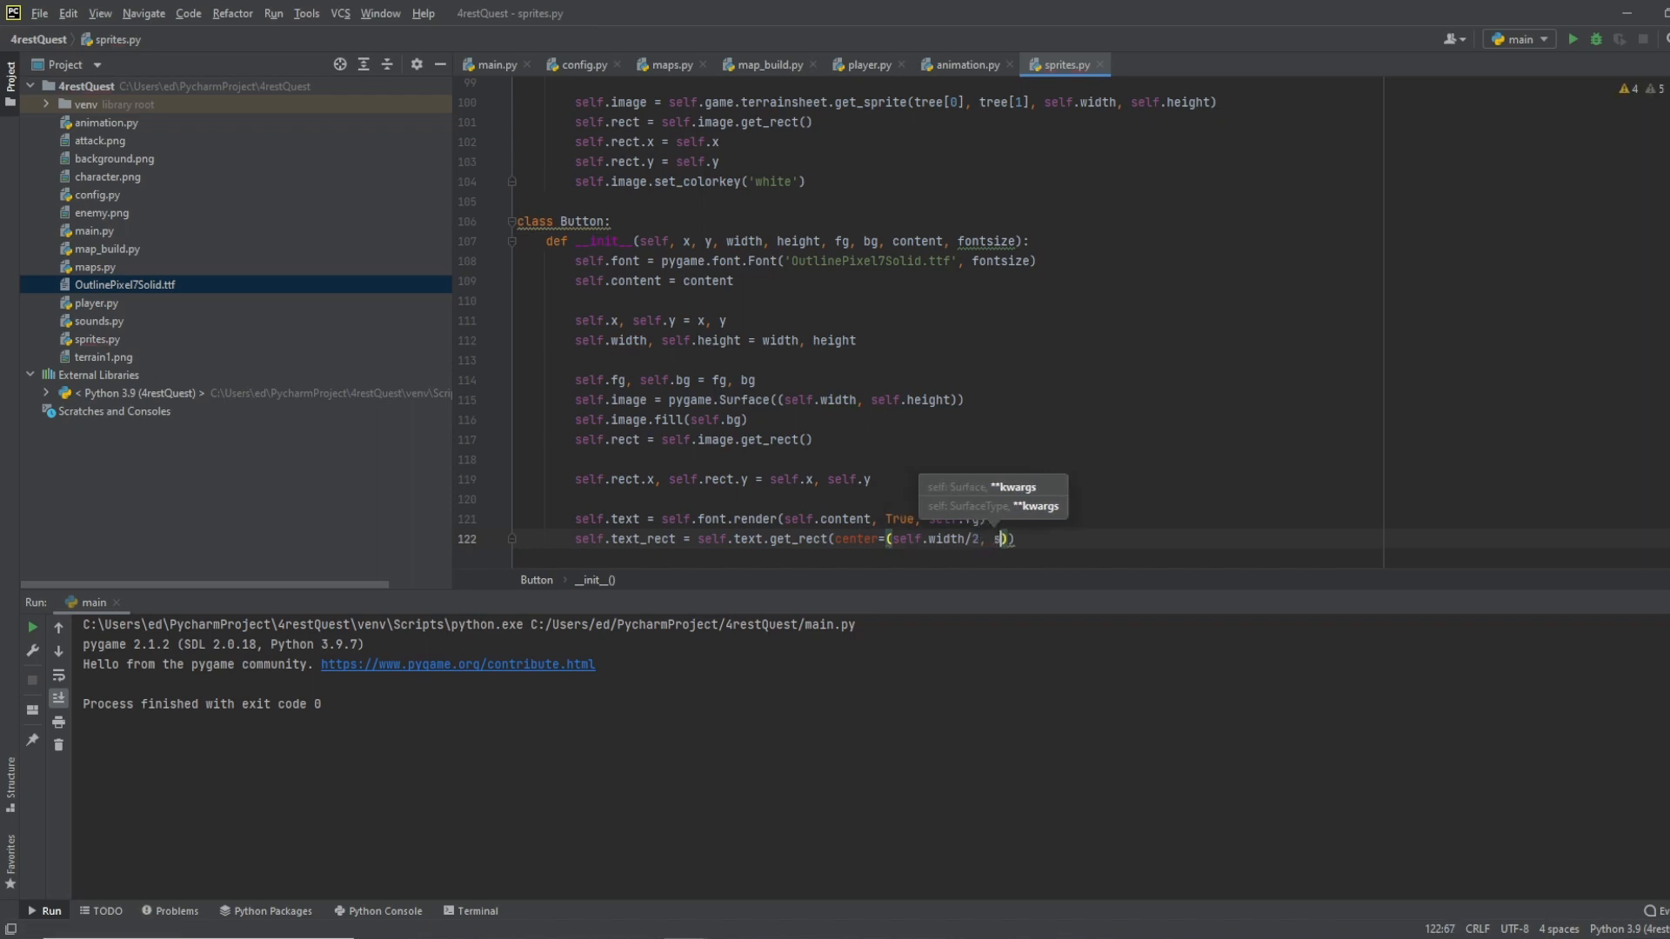
{"action": "type", "text": "elf.height/2"}
{"action": "type", "text": "self"}
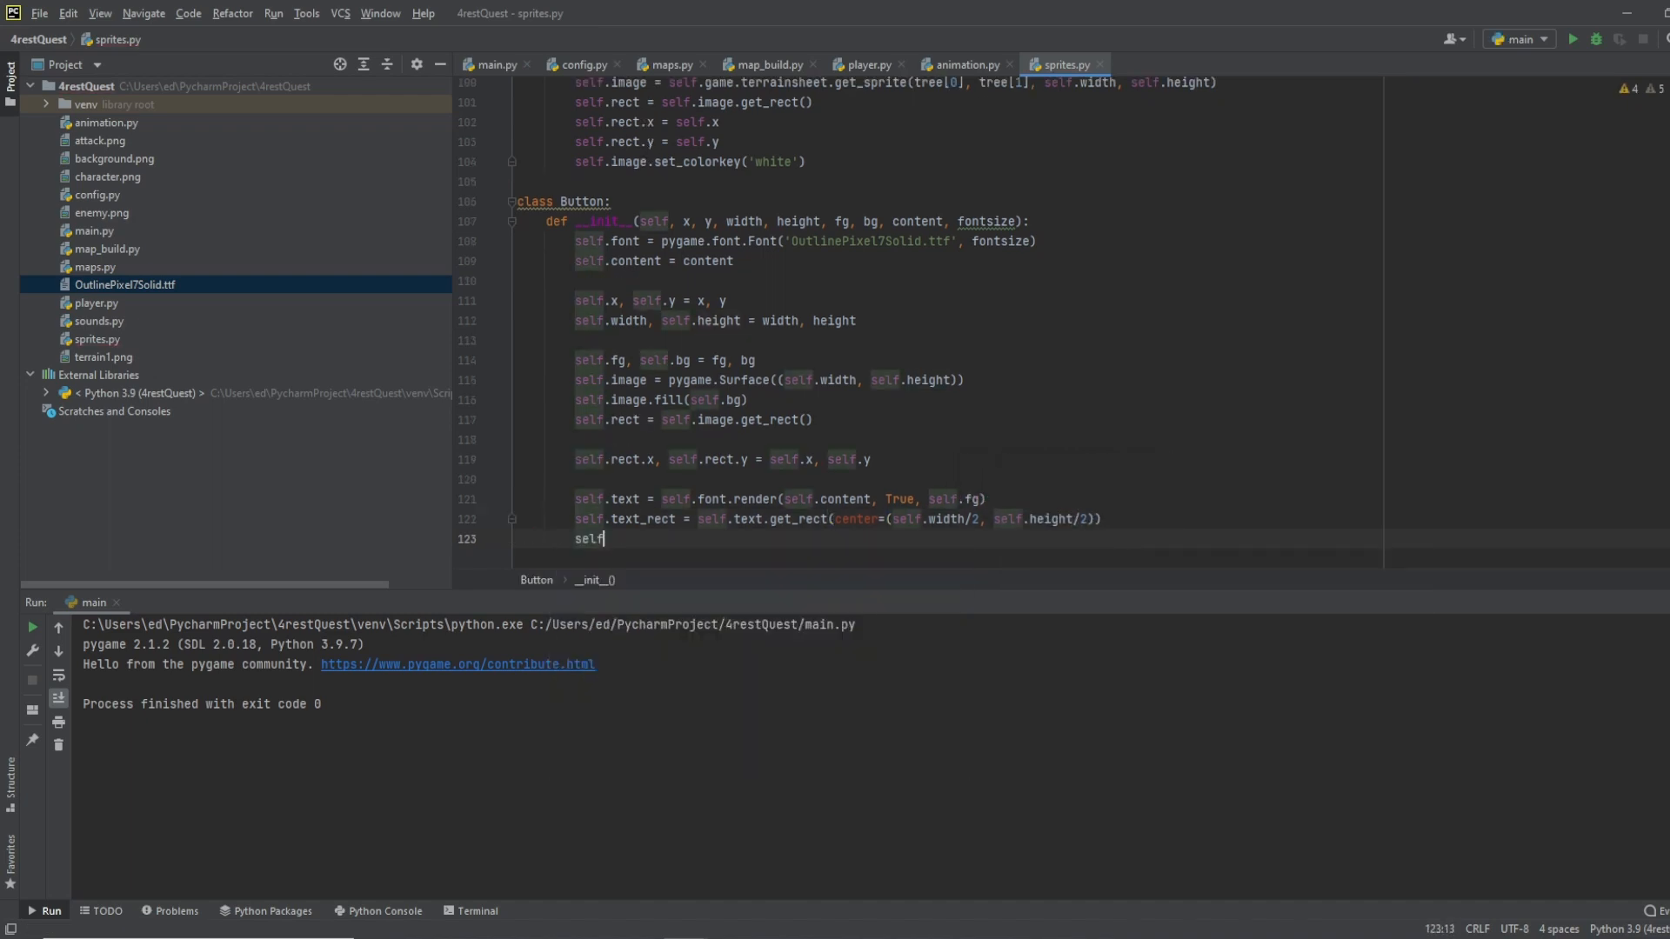
Step: Blit self.text onto self.image at self.text_rect
{"action": "type", "text": ".image.blit(self.)"}
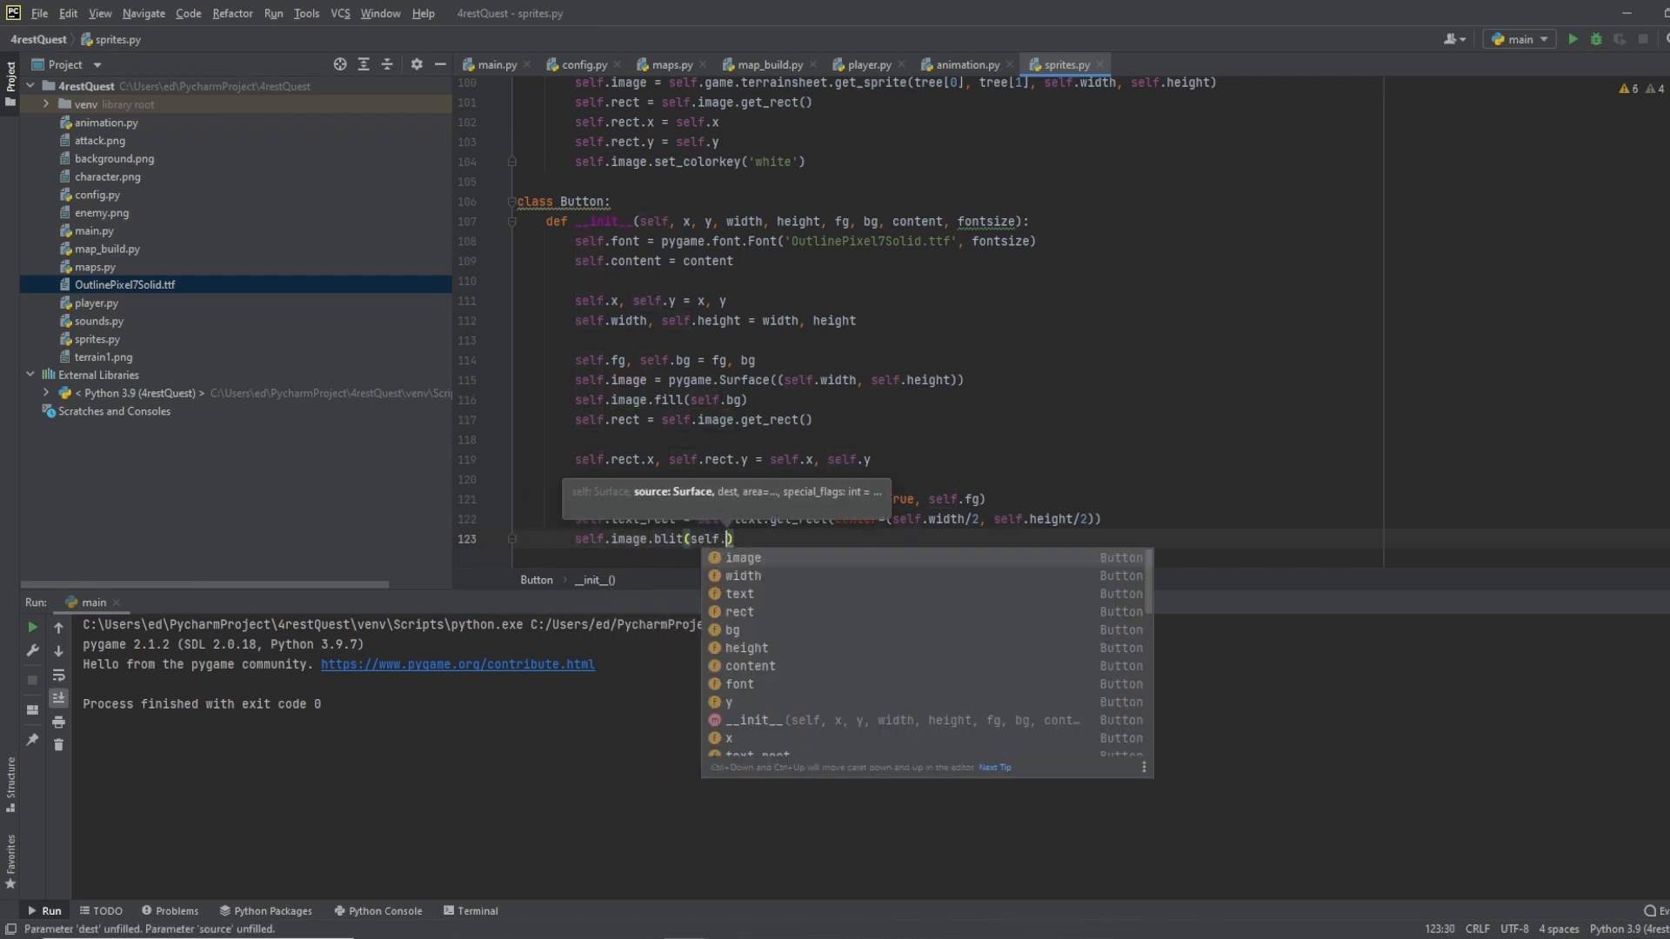
{"action": "type", "text": "text,"}
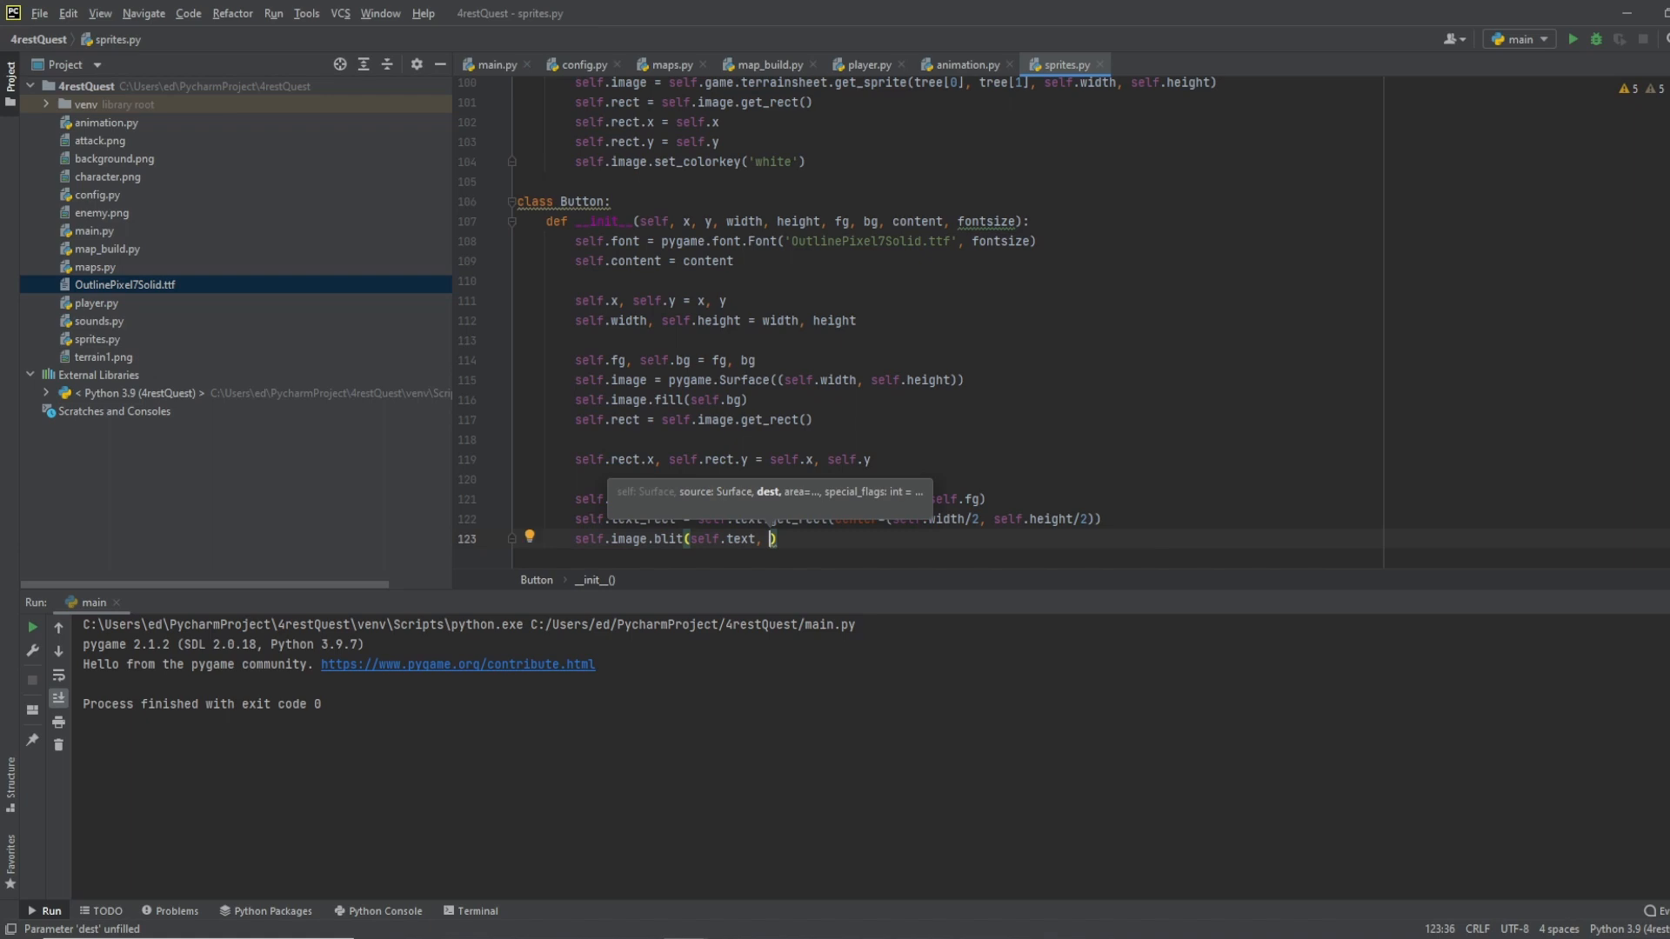
{"action": "type", "text": "self."}
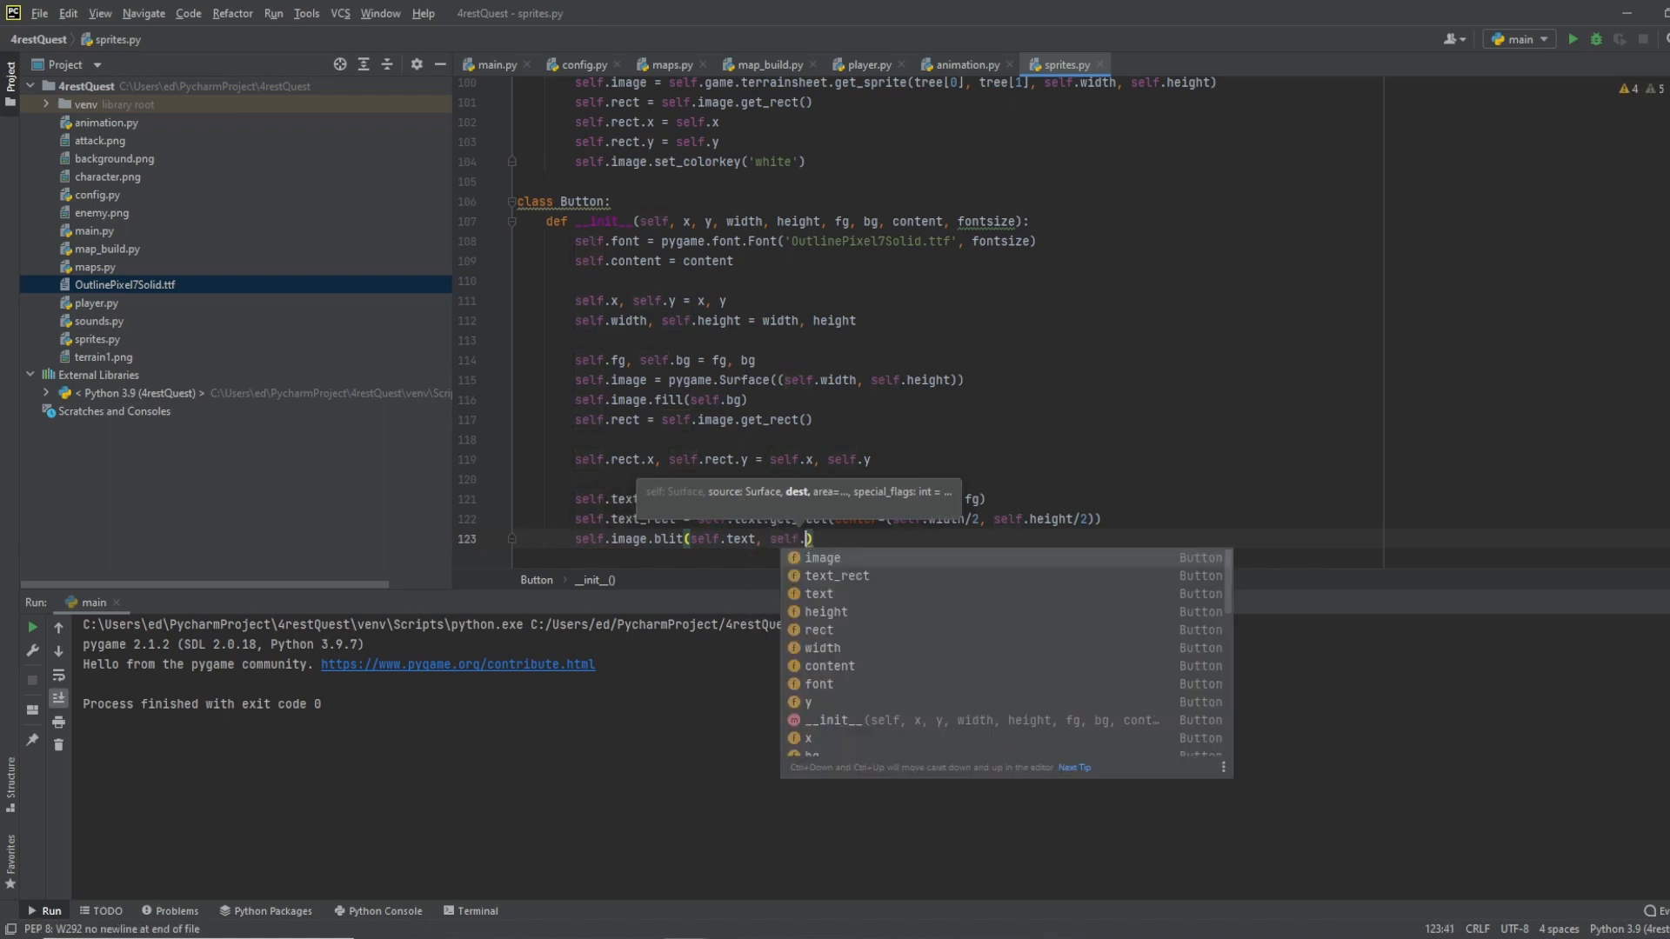
{"action": "type", "text": "text_rect"}
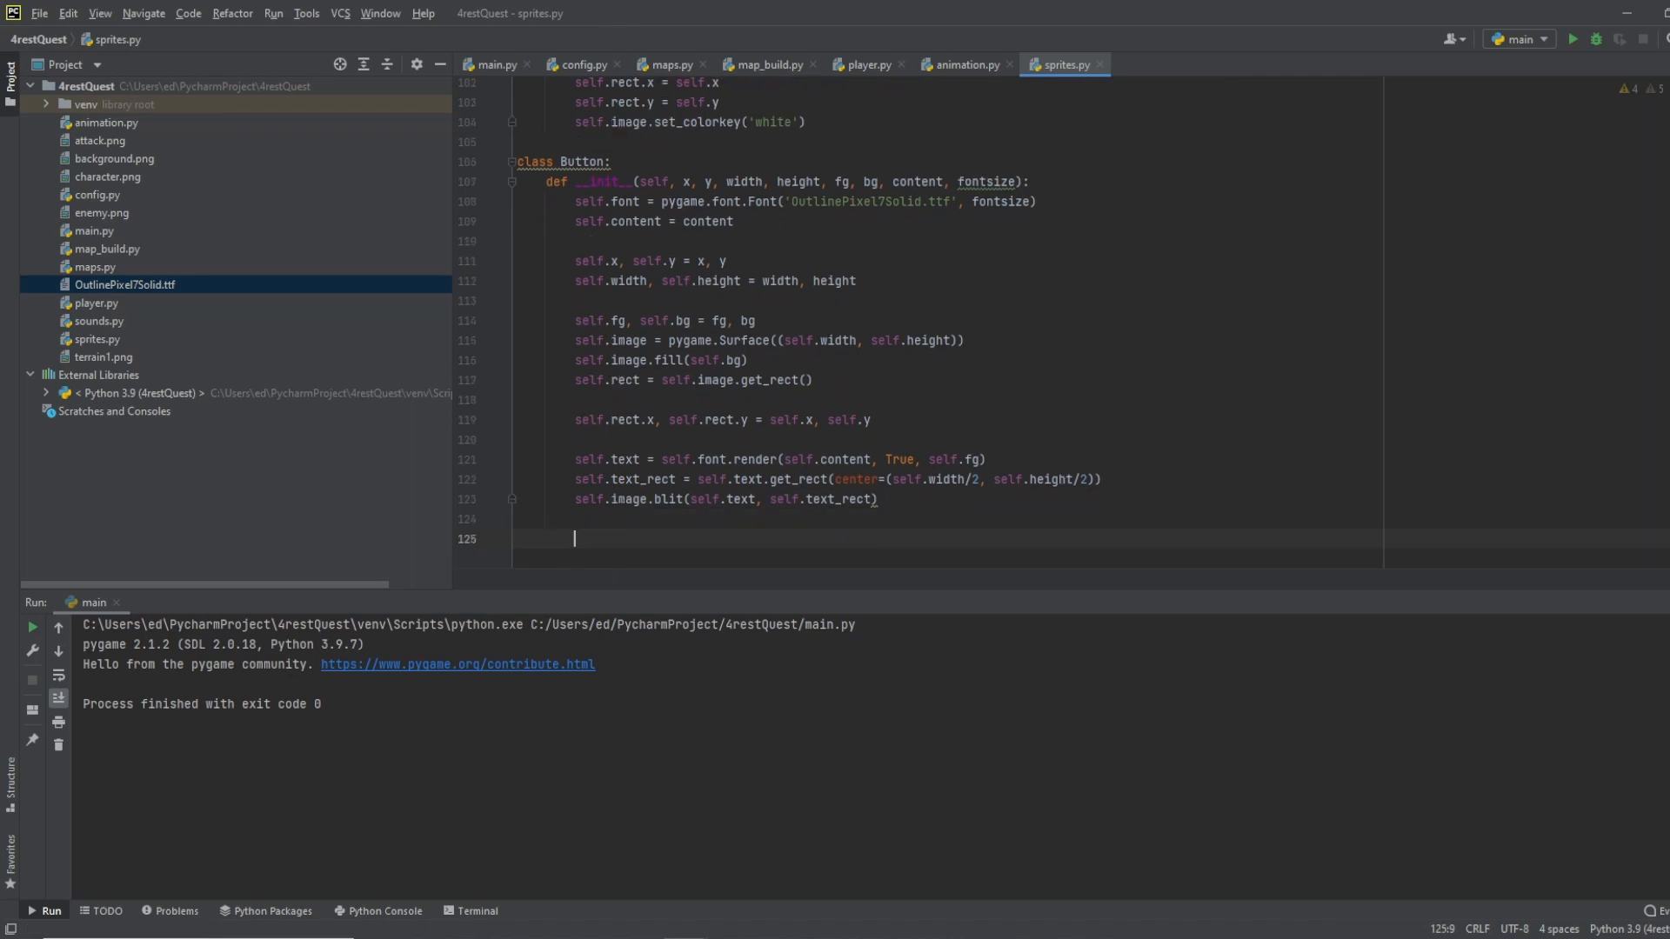
Step: Define the method is_pressed(self, pos, pressed) on Button
{"action": "type", "text": "def"}
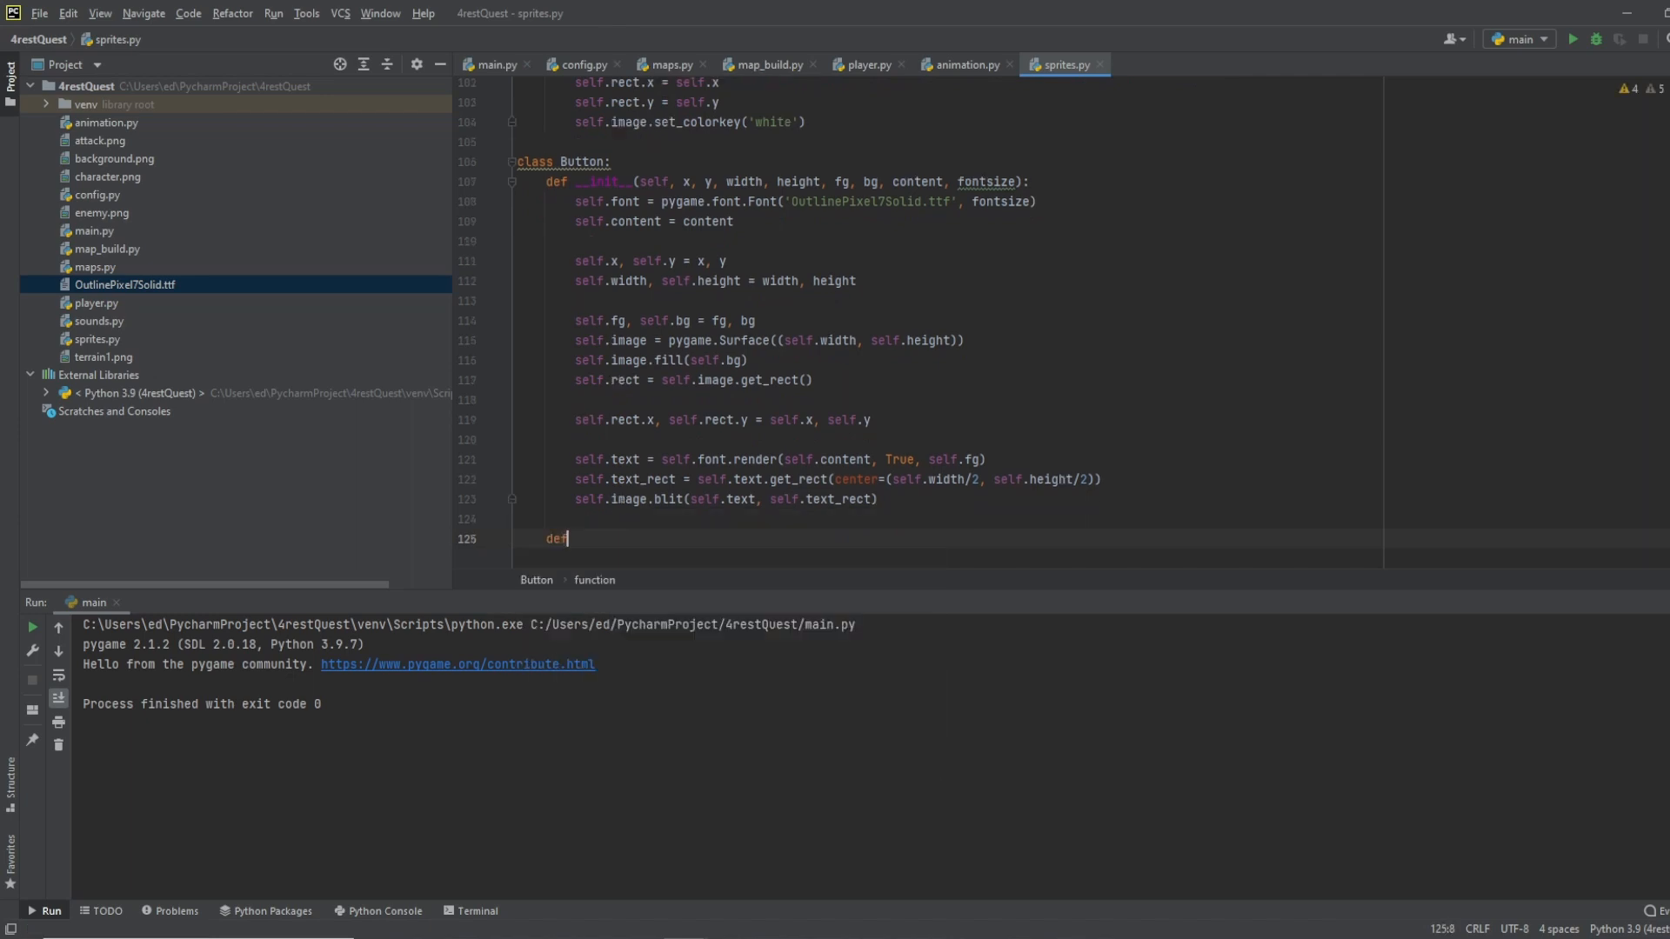
{"action": "type", "text": "is_"}
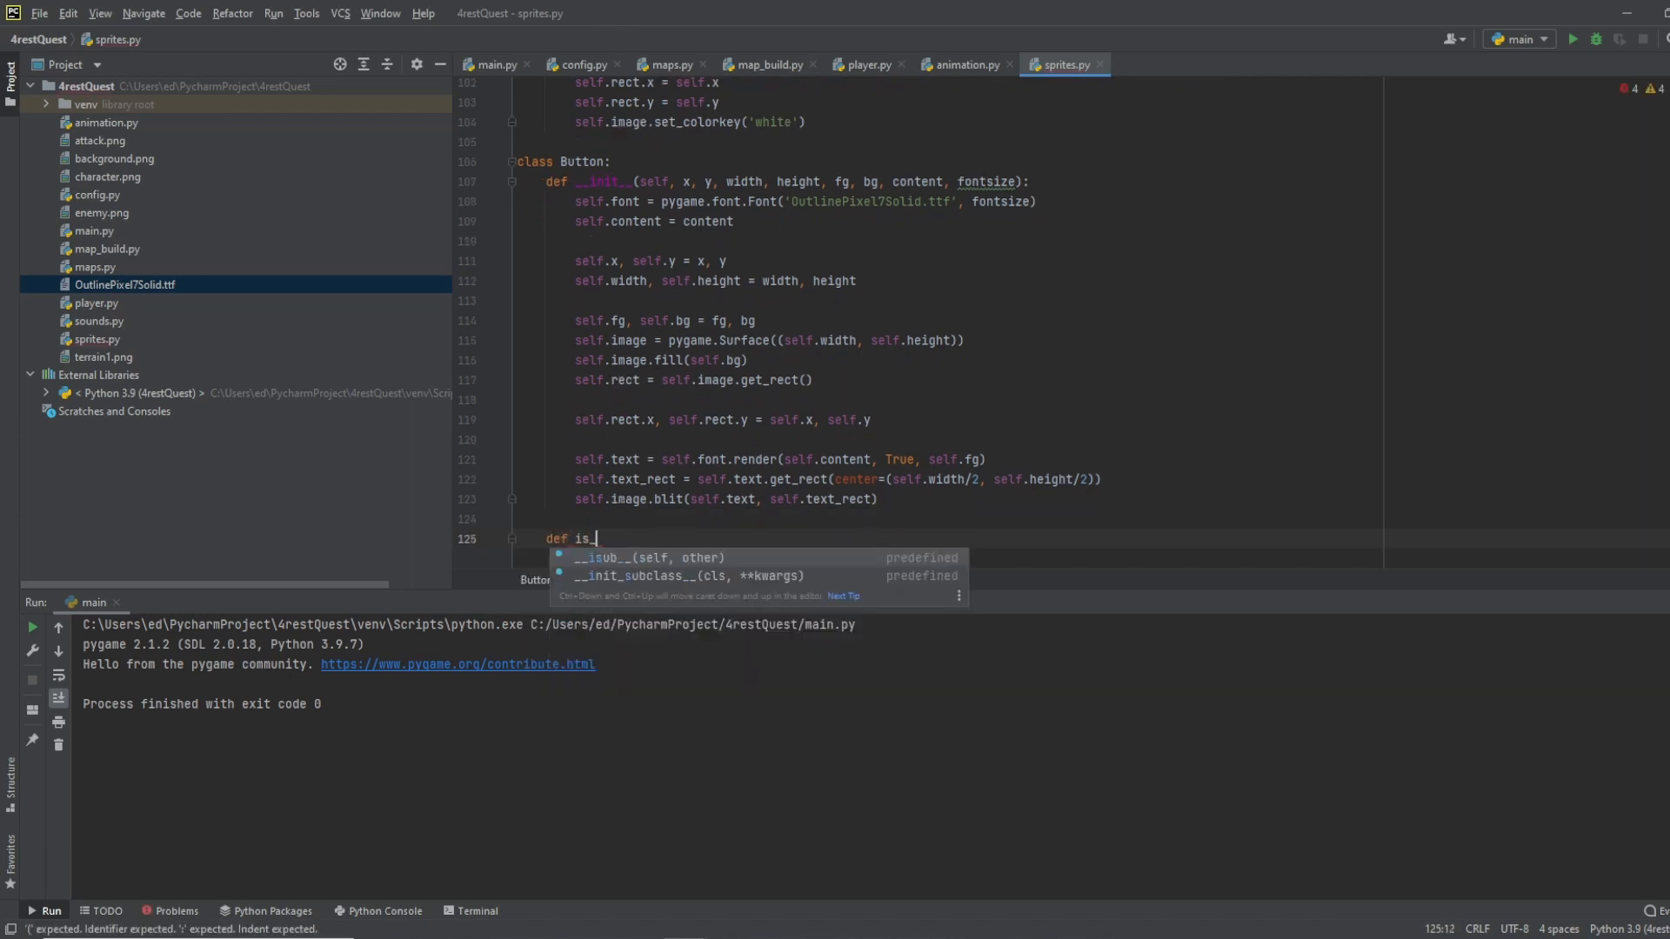
{"action": "type", "text": "pressed(self):"}
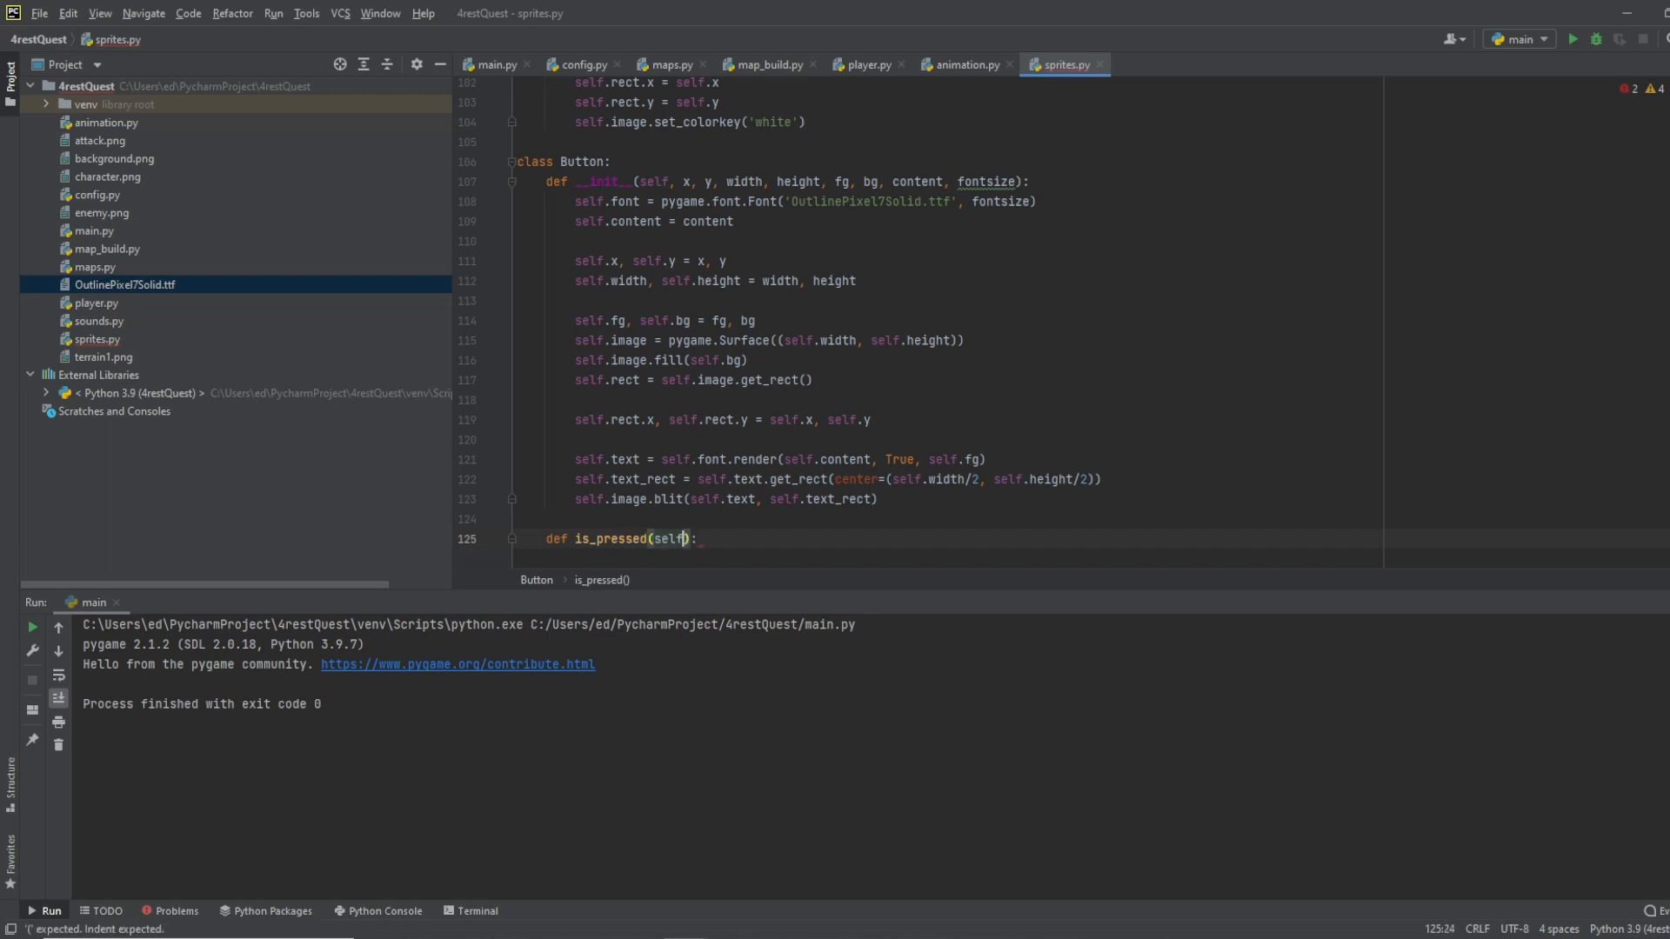
{"action": "type", "text": "\", \""}
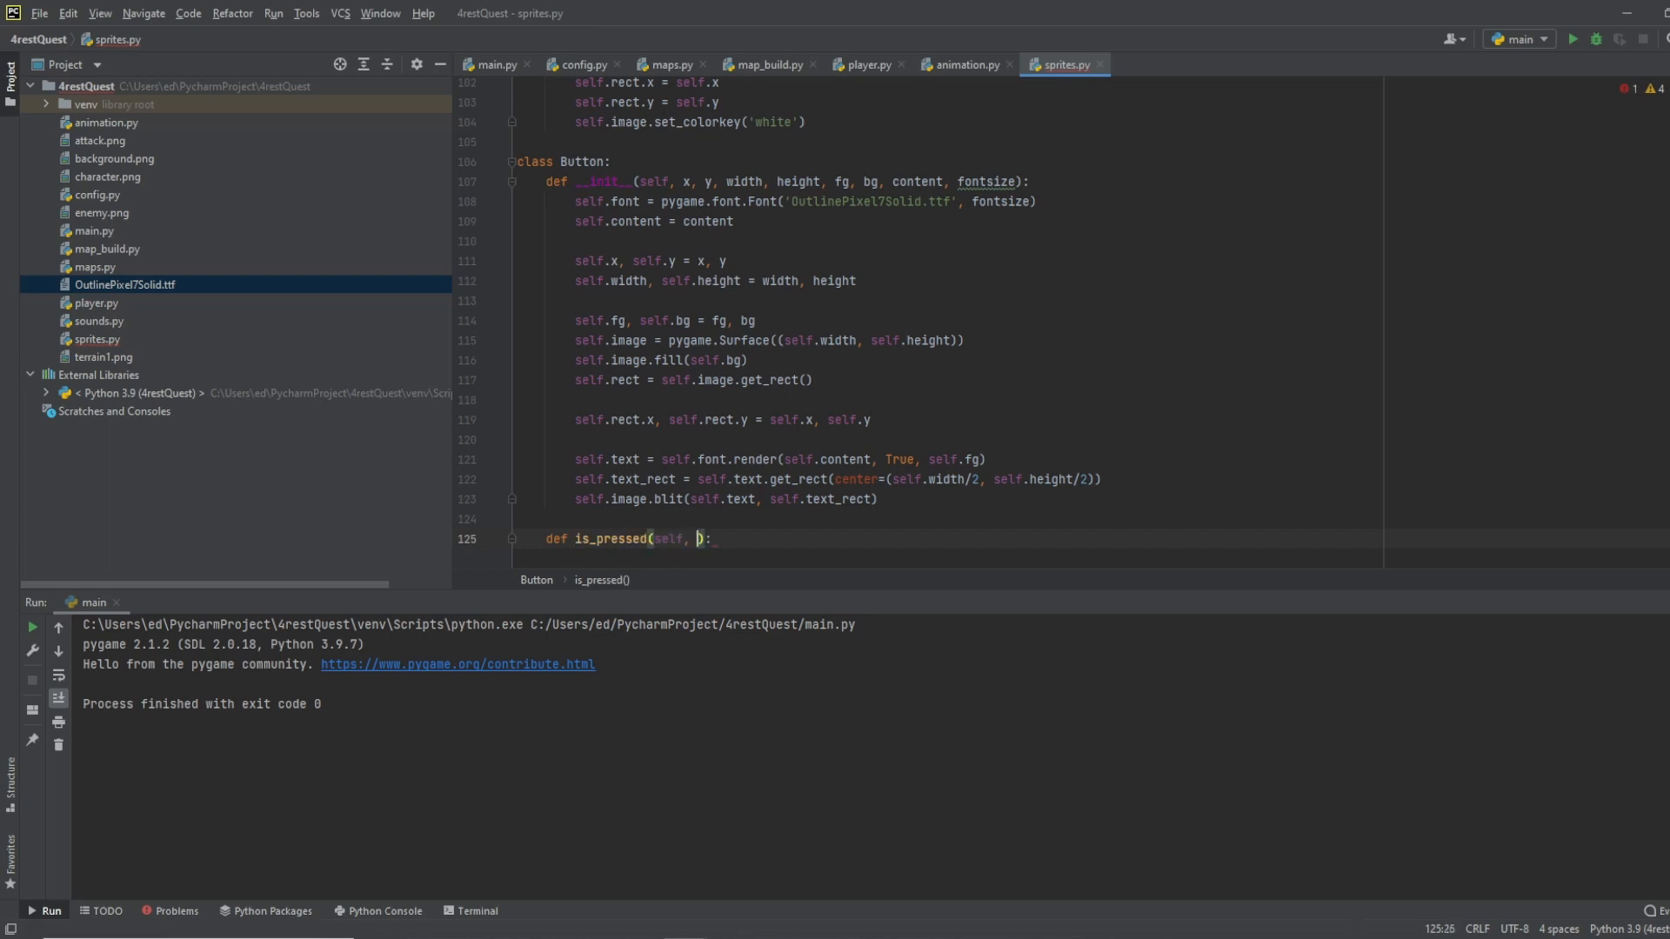
{"action": "type", "text": "pos, pressed"}
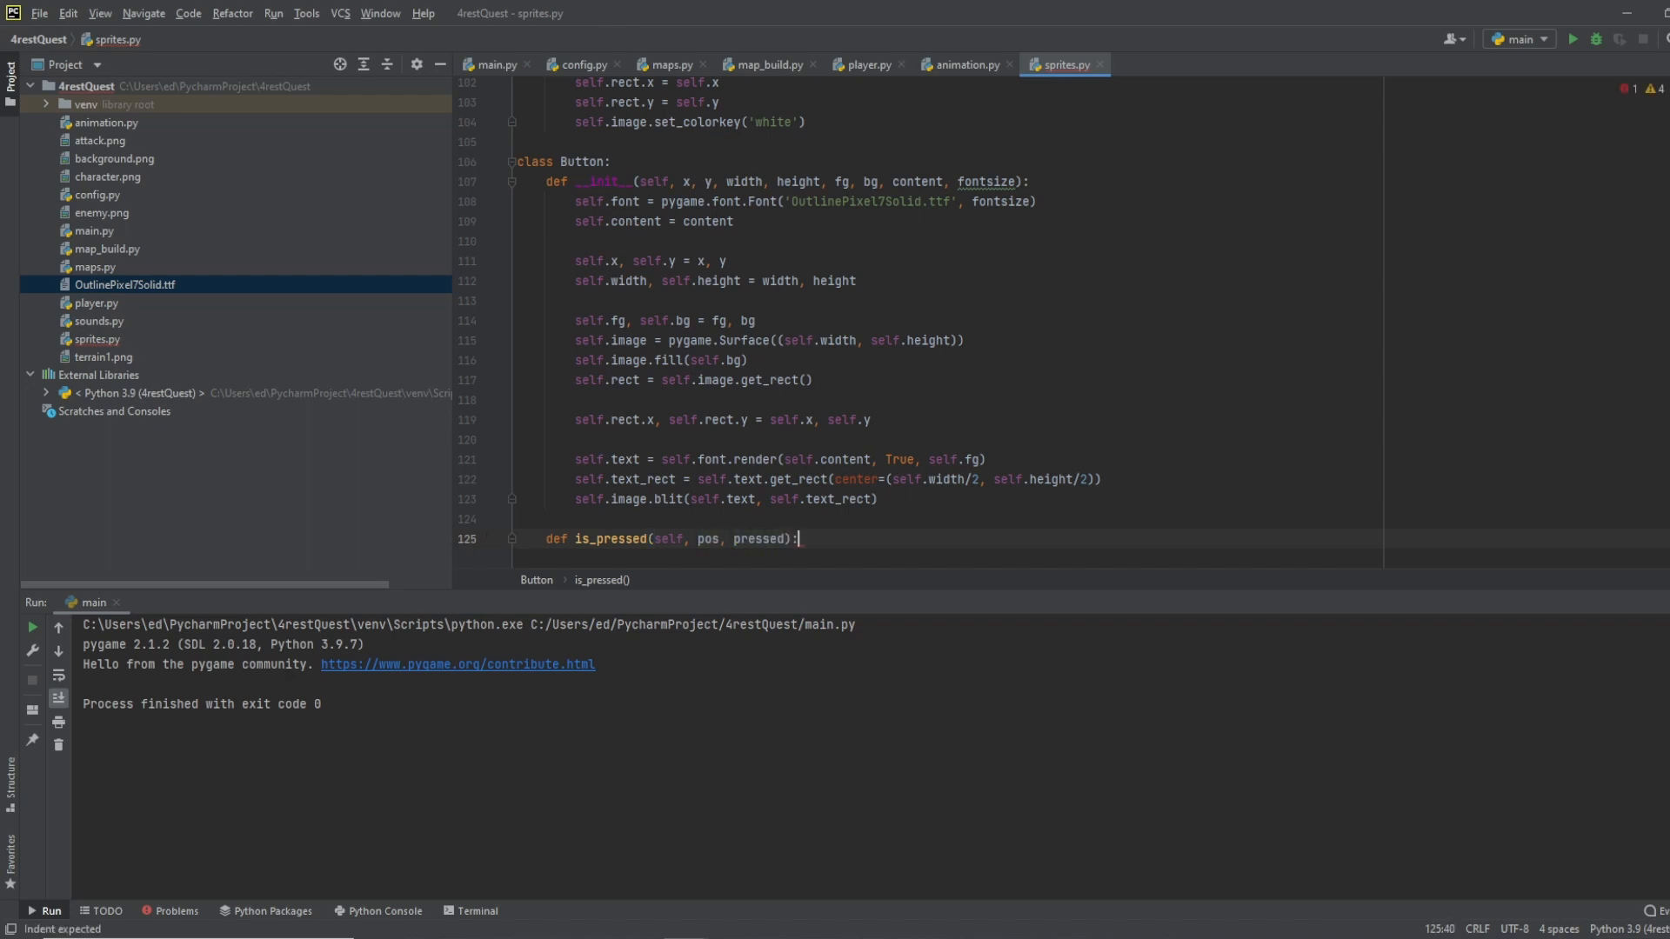
{"action": "key", "text": "enter"}
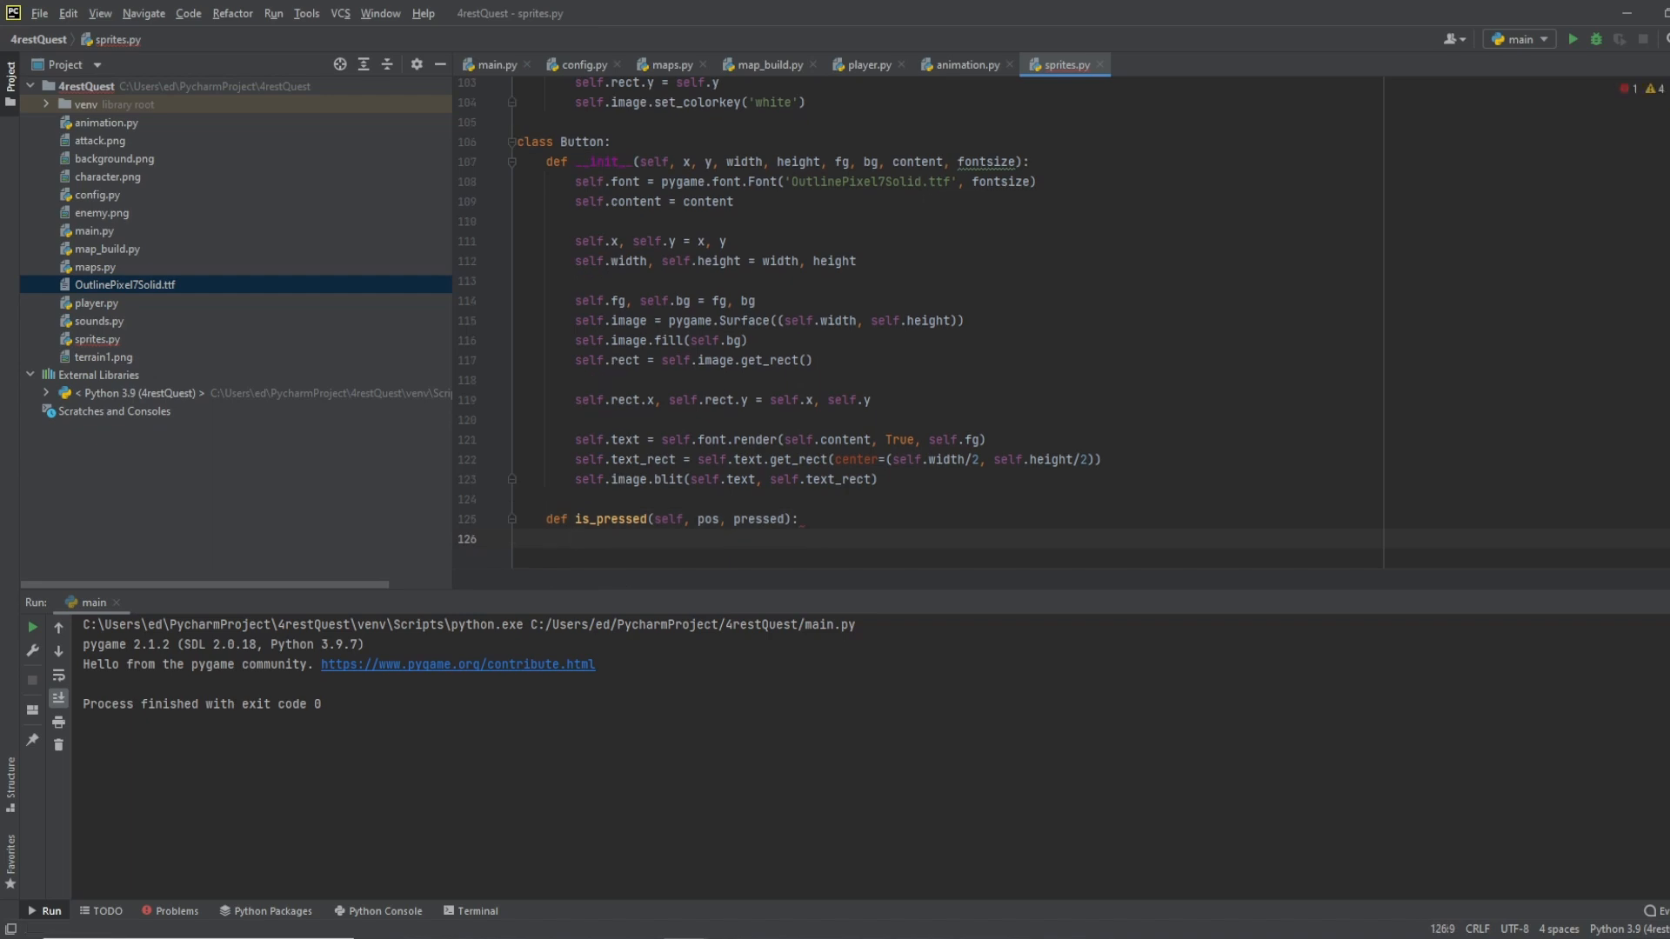
Step: Add the self.rect.collidepoint(pos) and pressed[0] checks returning True, otherwise False
{"action": "type", "text": "if sel"}
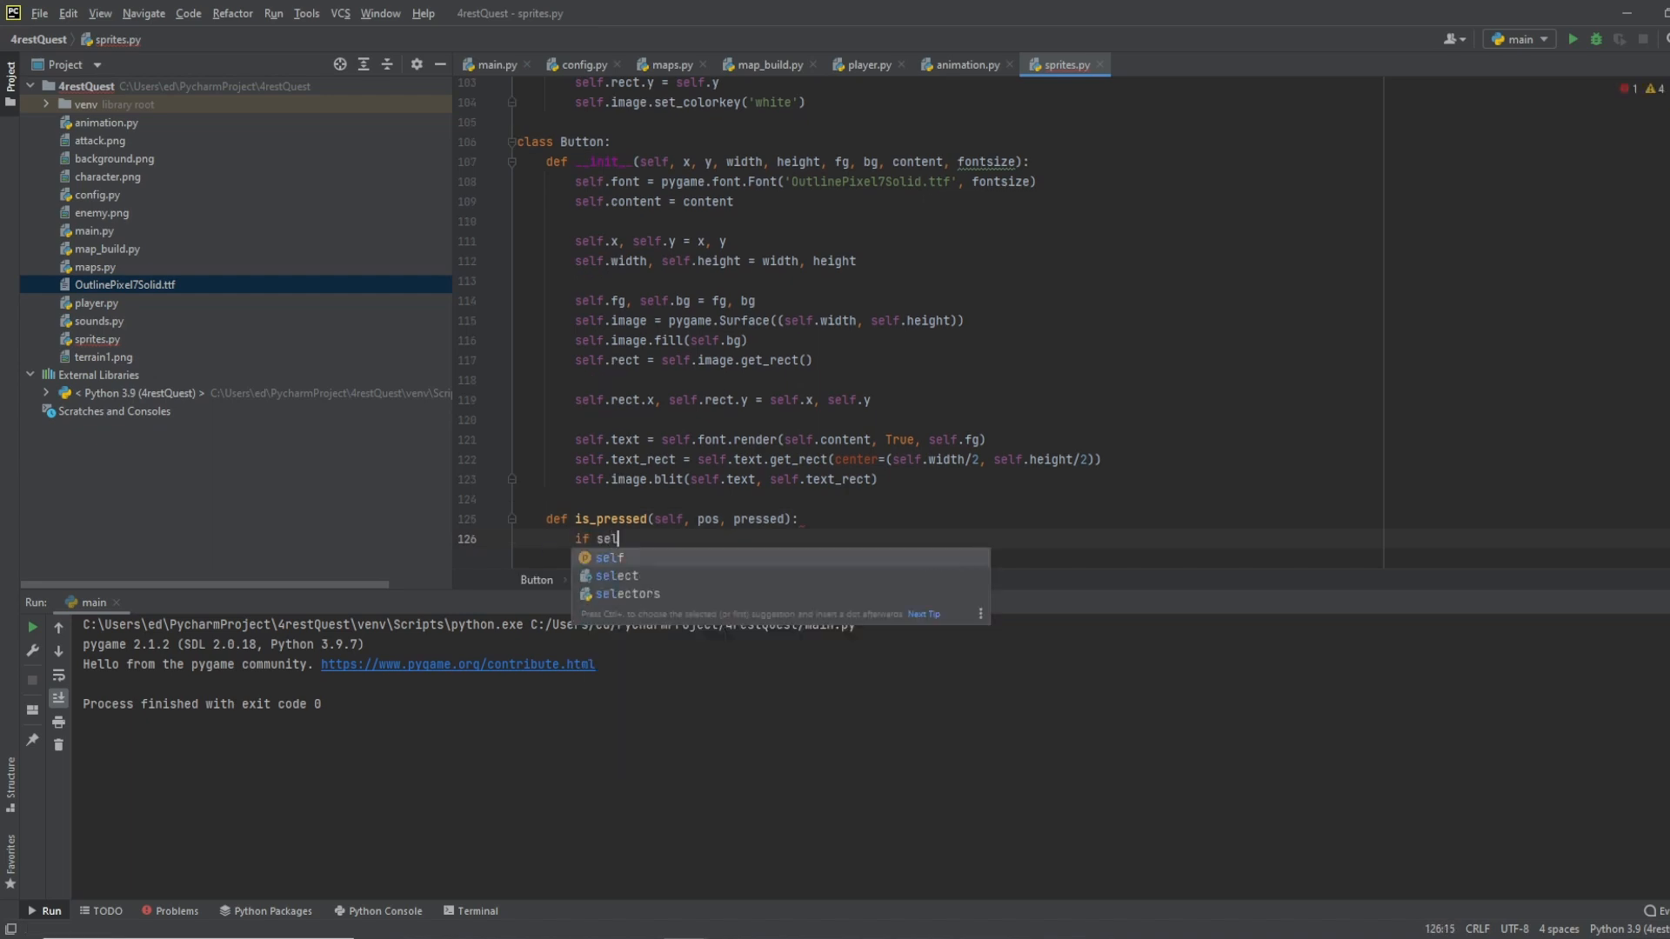
{"action": "type", "text": "f.rect"}
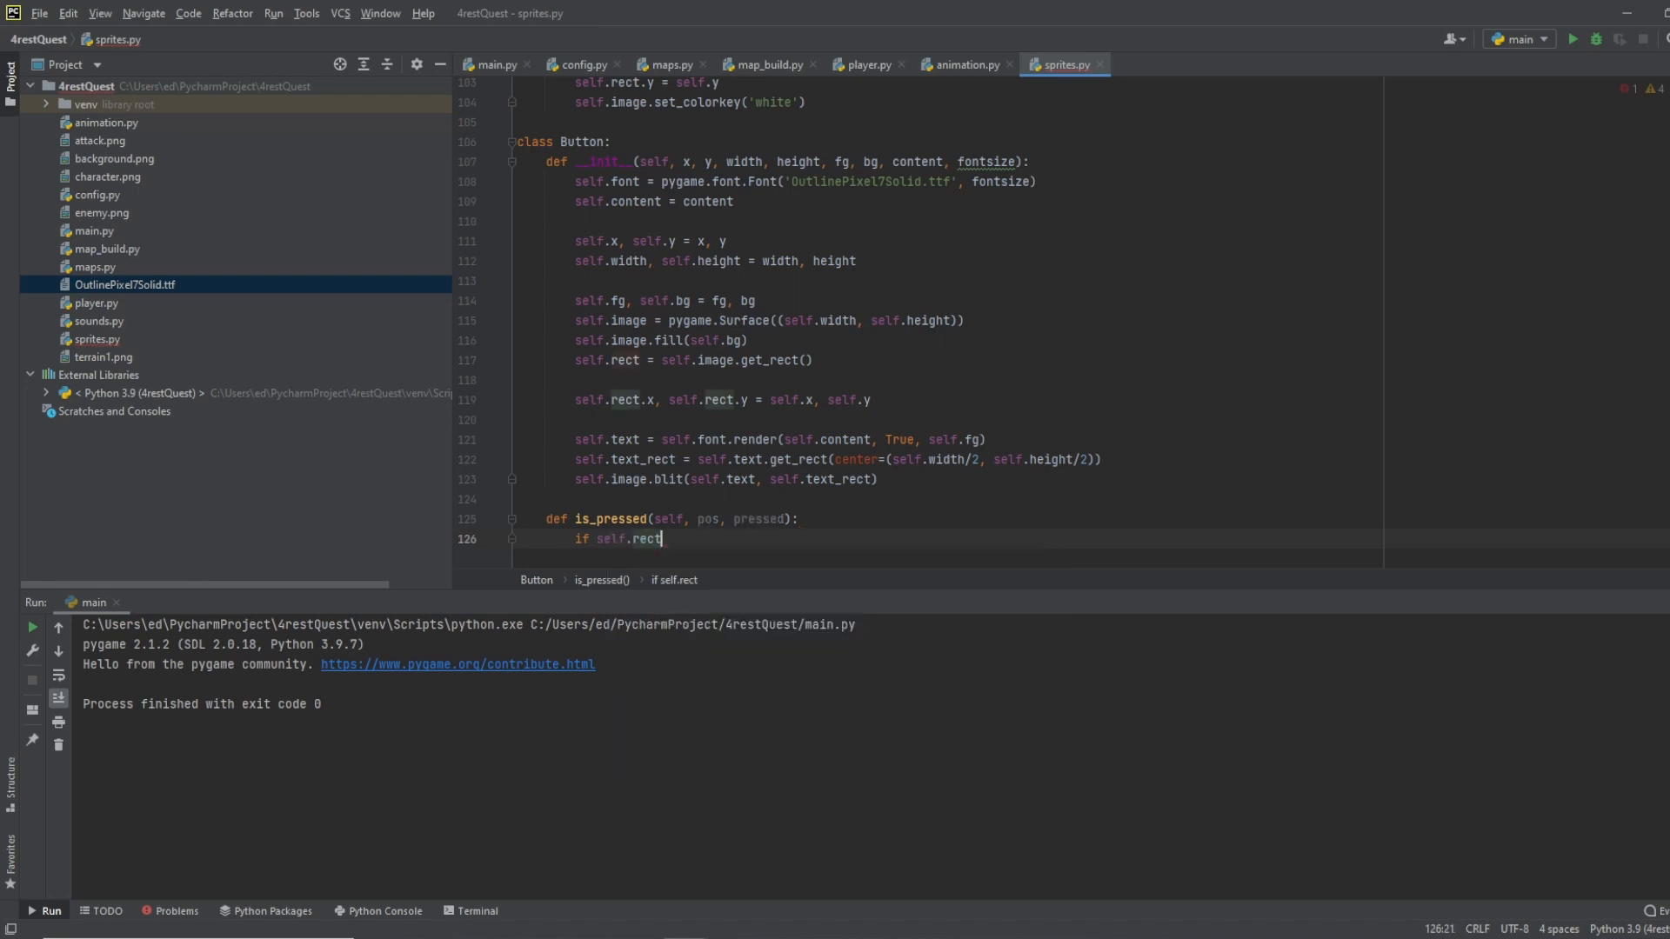
{"action": "type", "text": ".collidepoint(pos):"}
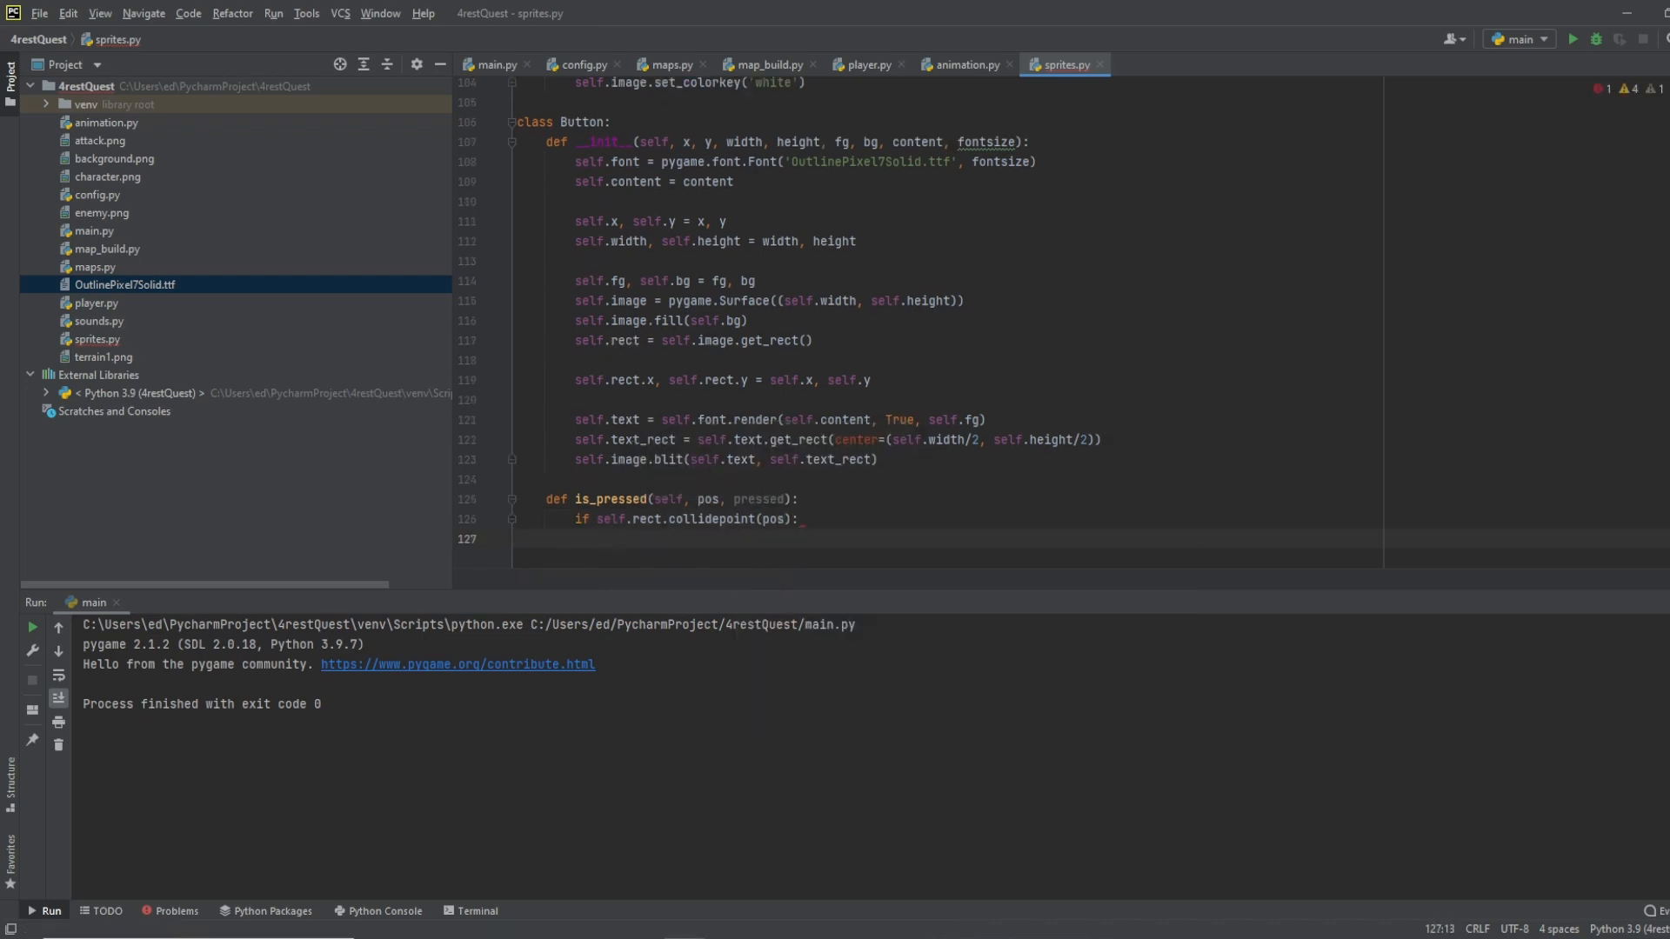
{"action": "type", "text": "if pressed[0]:"}
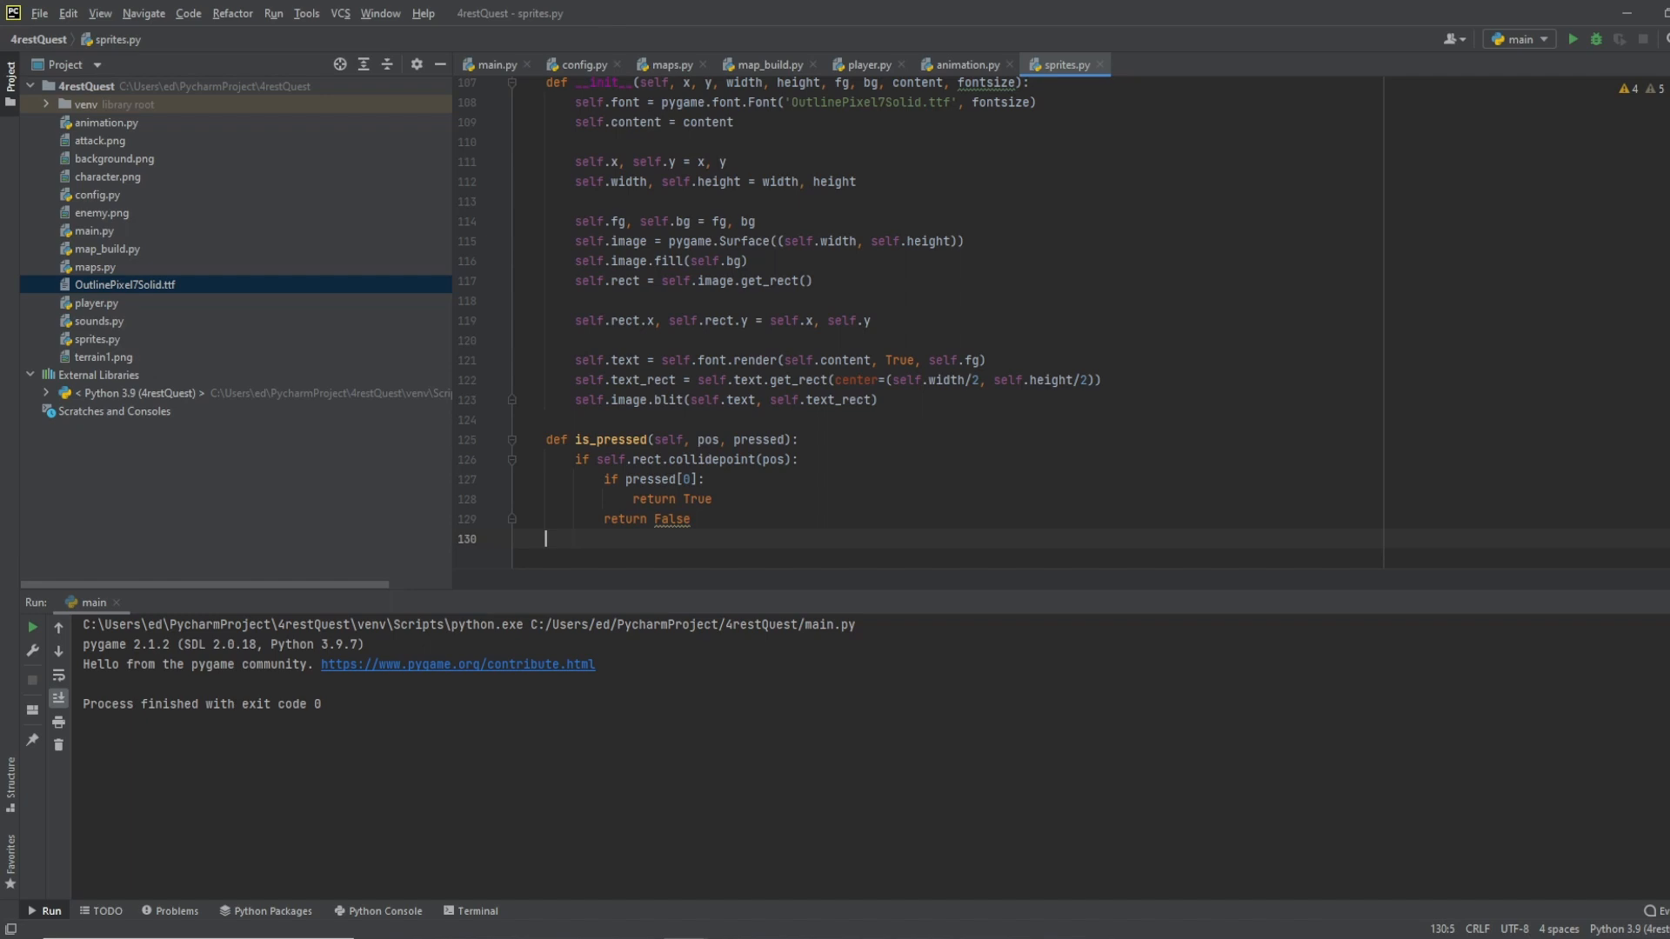
{"action": "type", "text": "re"}
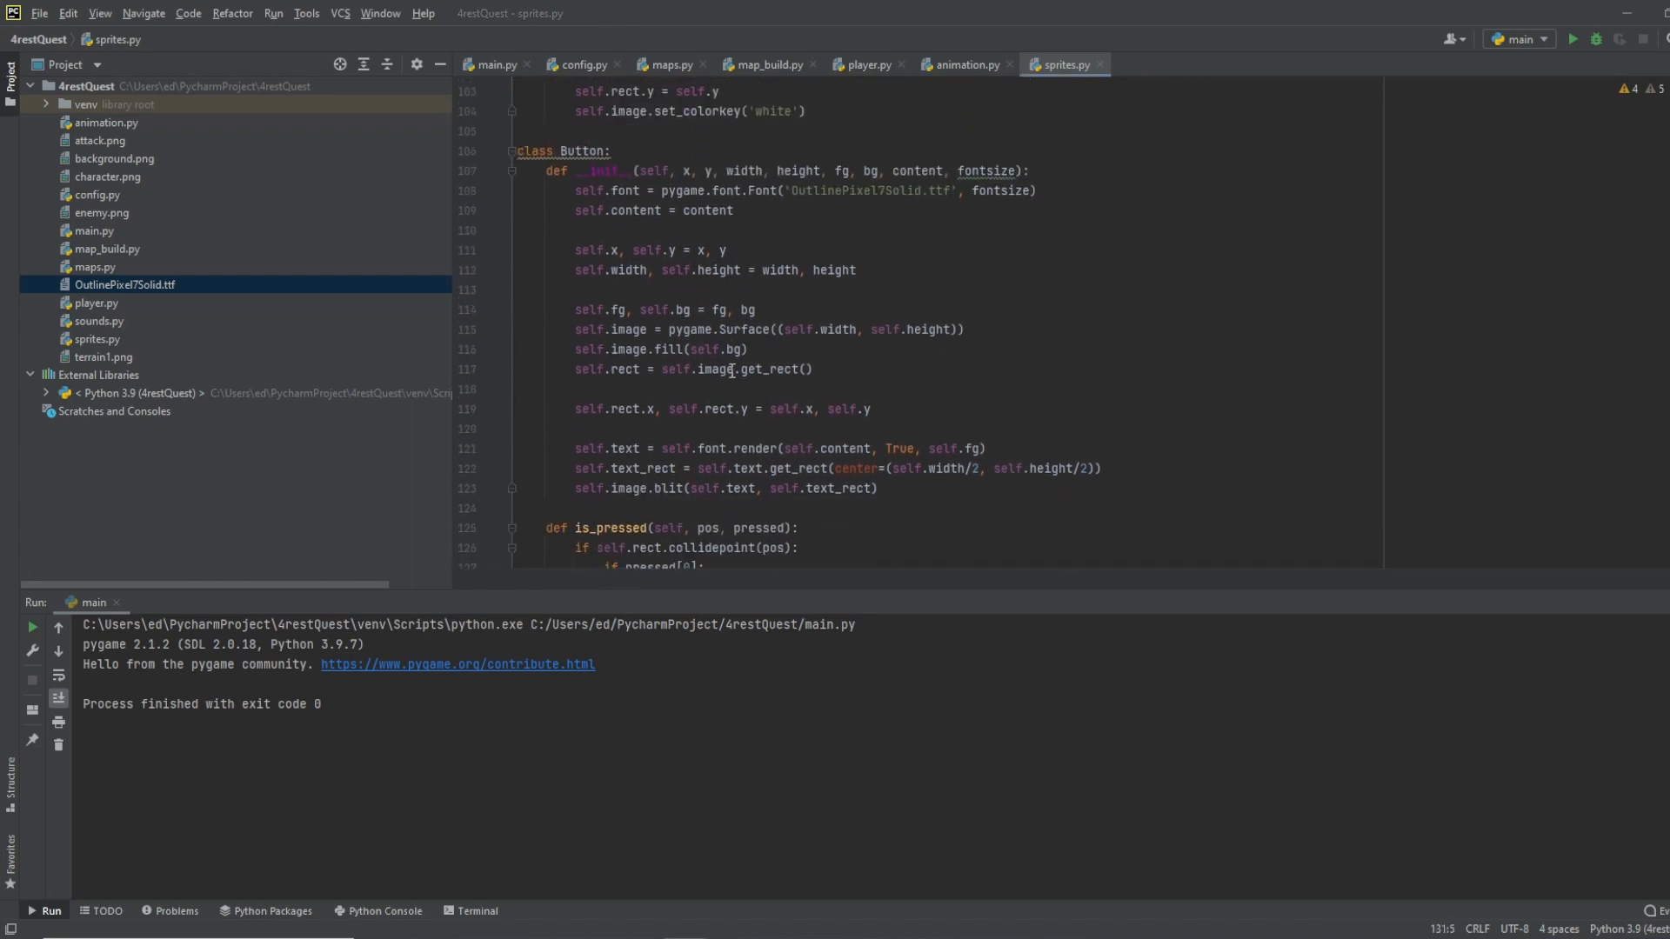
{"action": "scroll", "scroll_direction": "down", "scroll_amount": 3}
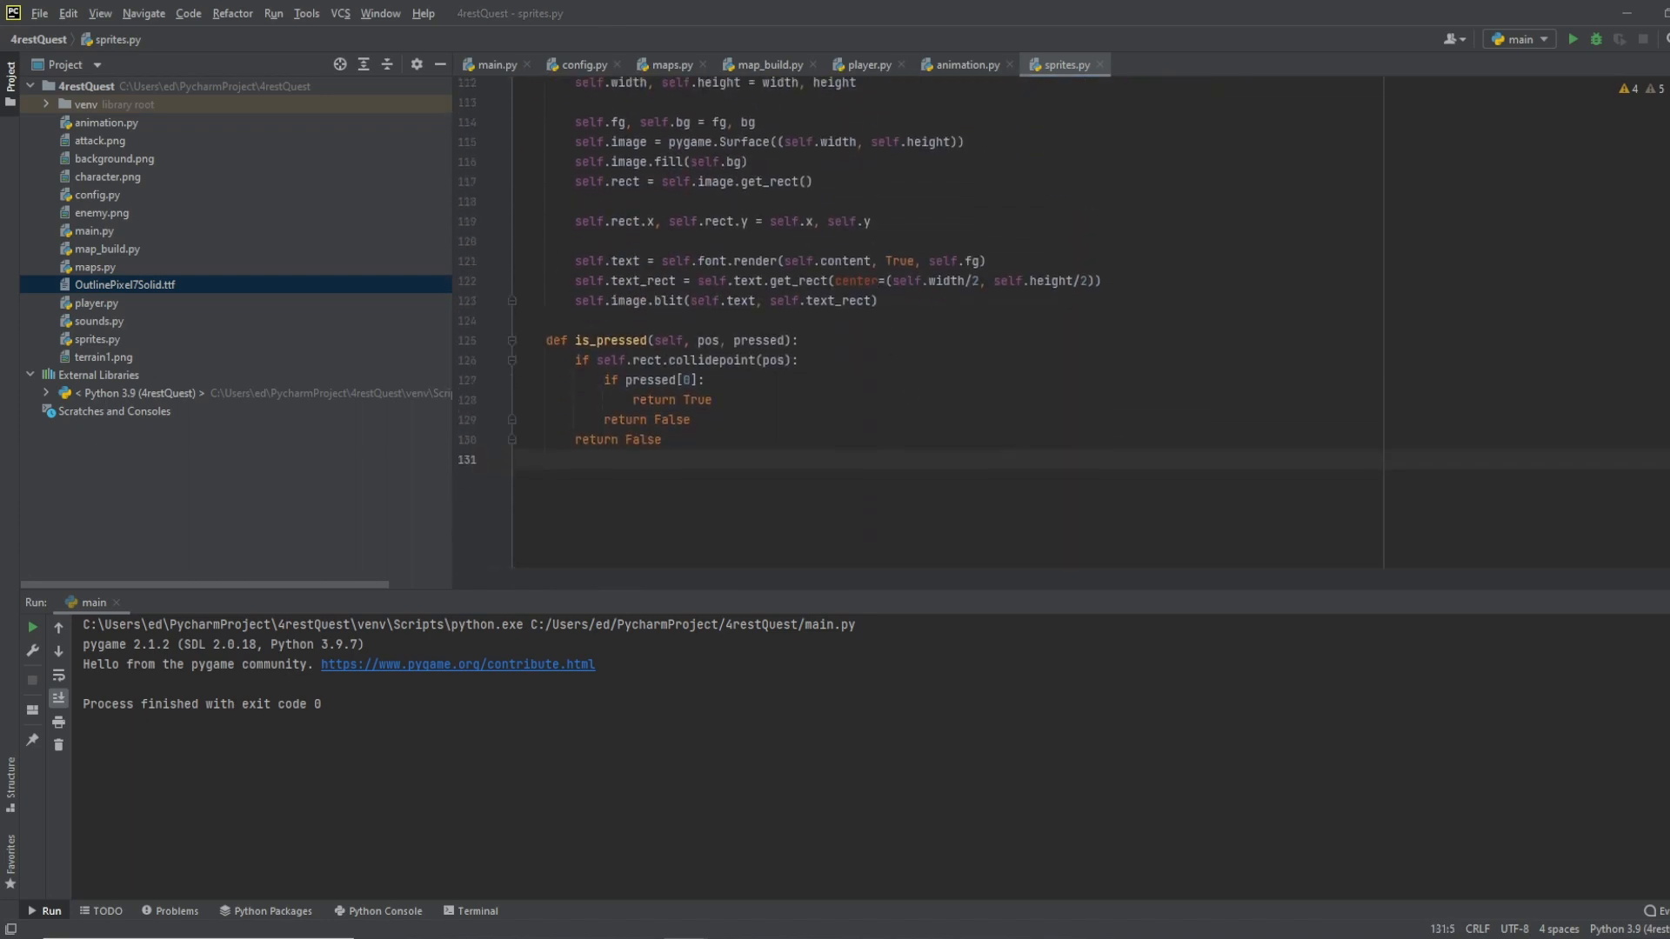
Step: Switch back to main.py's intro_screen code
{"action": "left_click", "coordinate": [496, 65]}
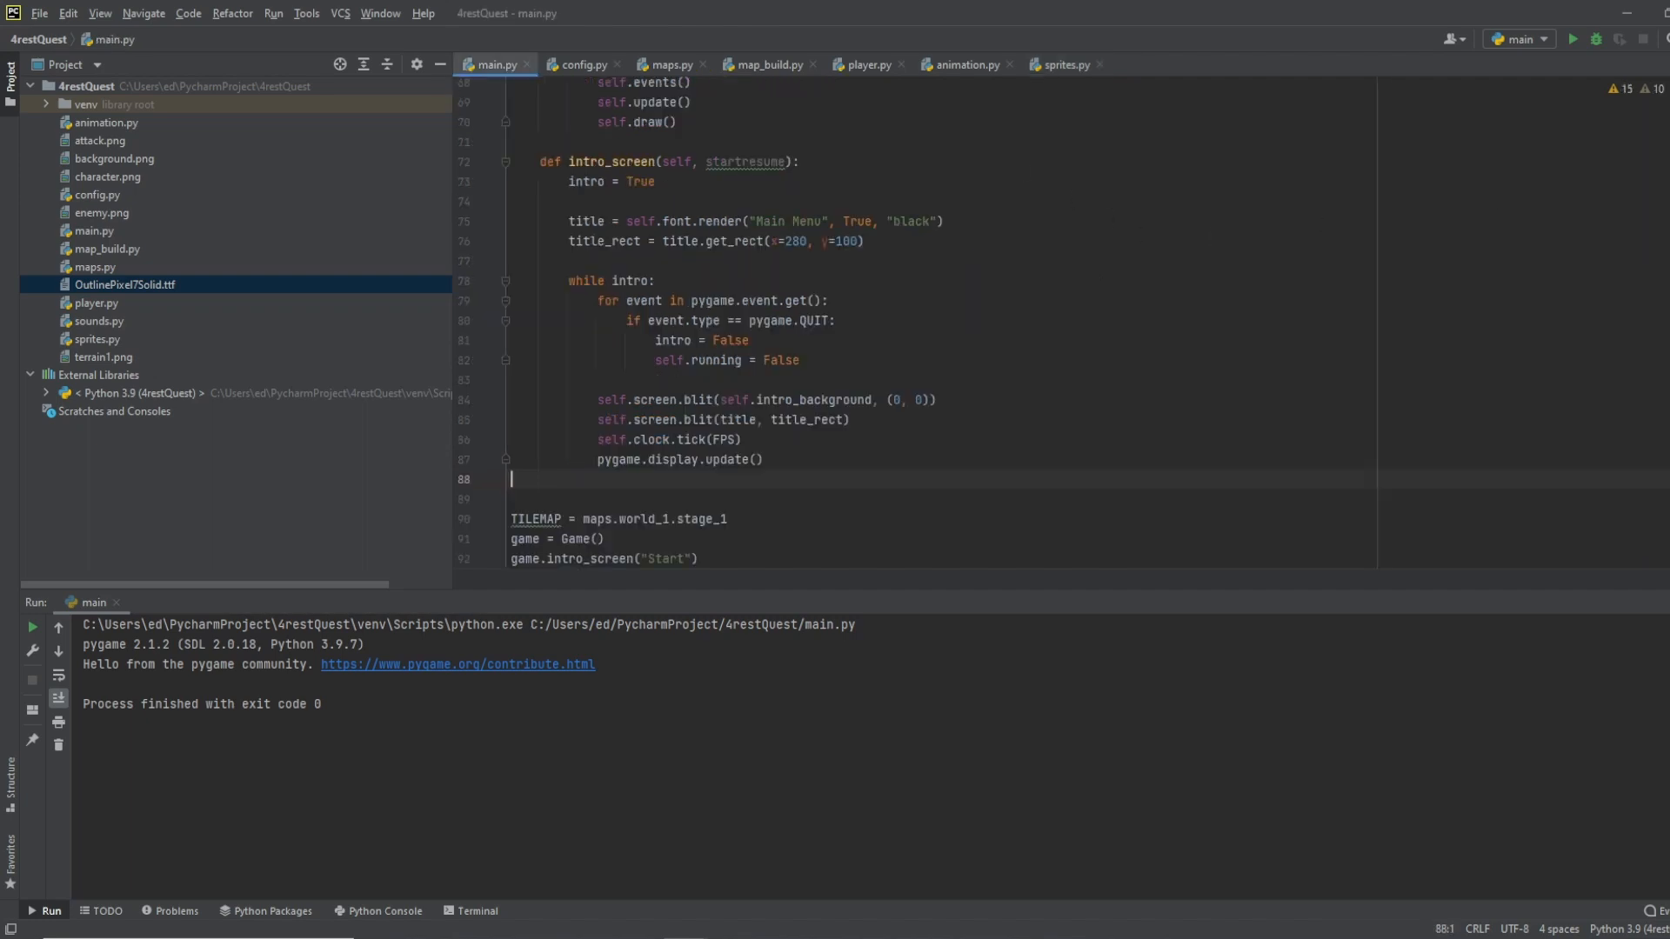
{"action": "mouse_move", "coordinate": [686, 280]}
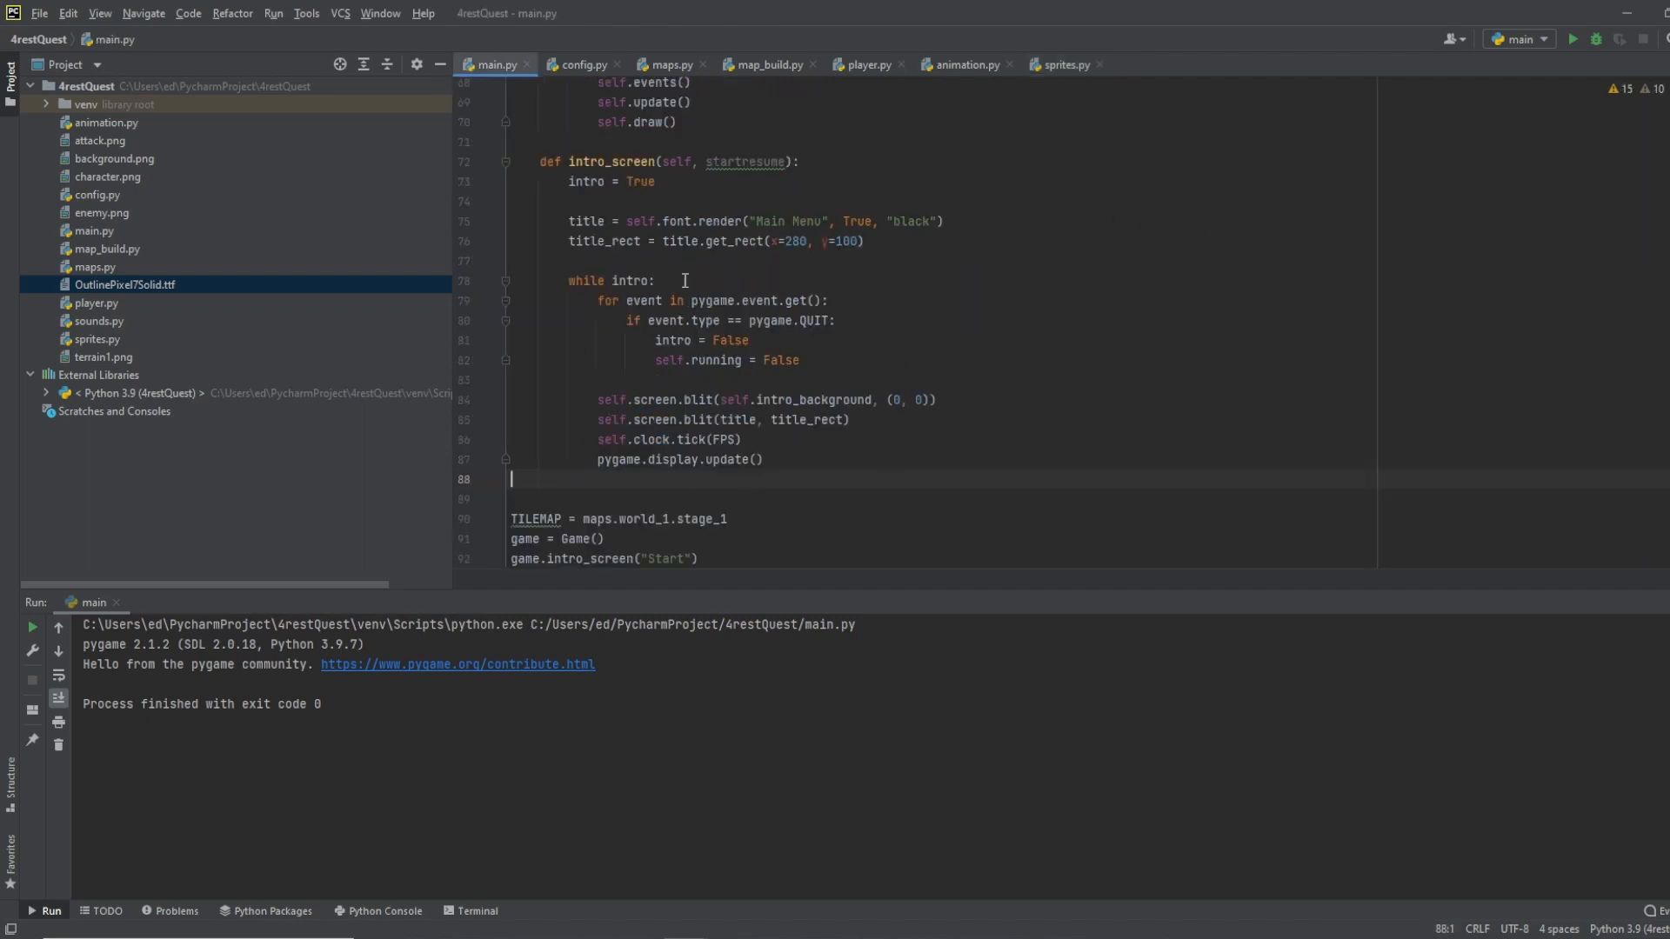
{"action": "mouse_move", "coordinate": [693, 442]}
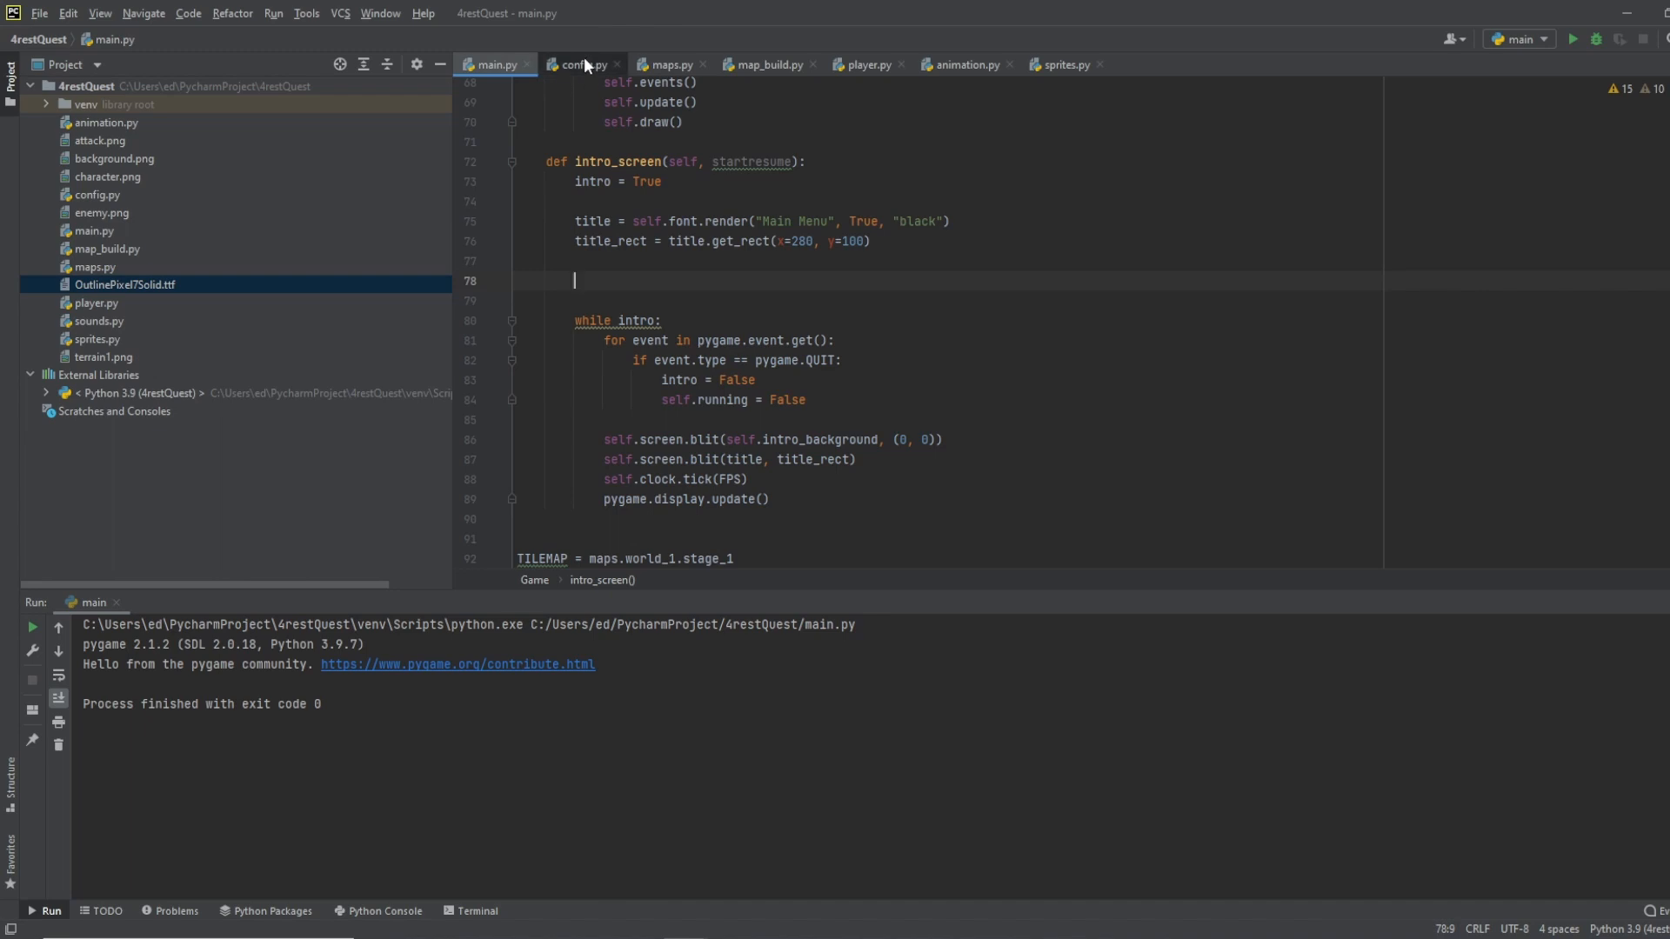
Step: Add constants BTN_W = 400 and BTN_H = 70 at the bottom of config.py, then return to main.py
{"action": "left_click", "coordinate": [582, 64]}
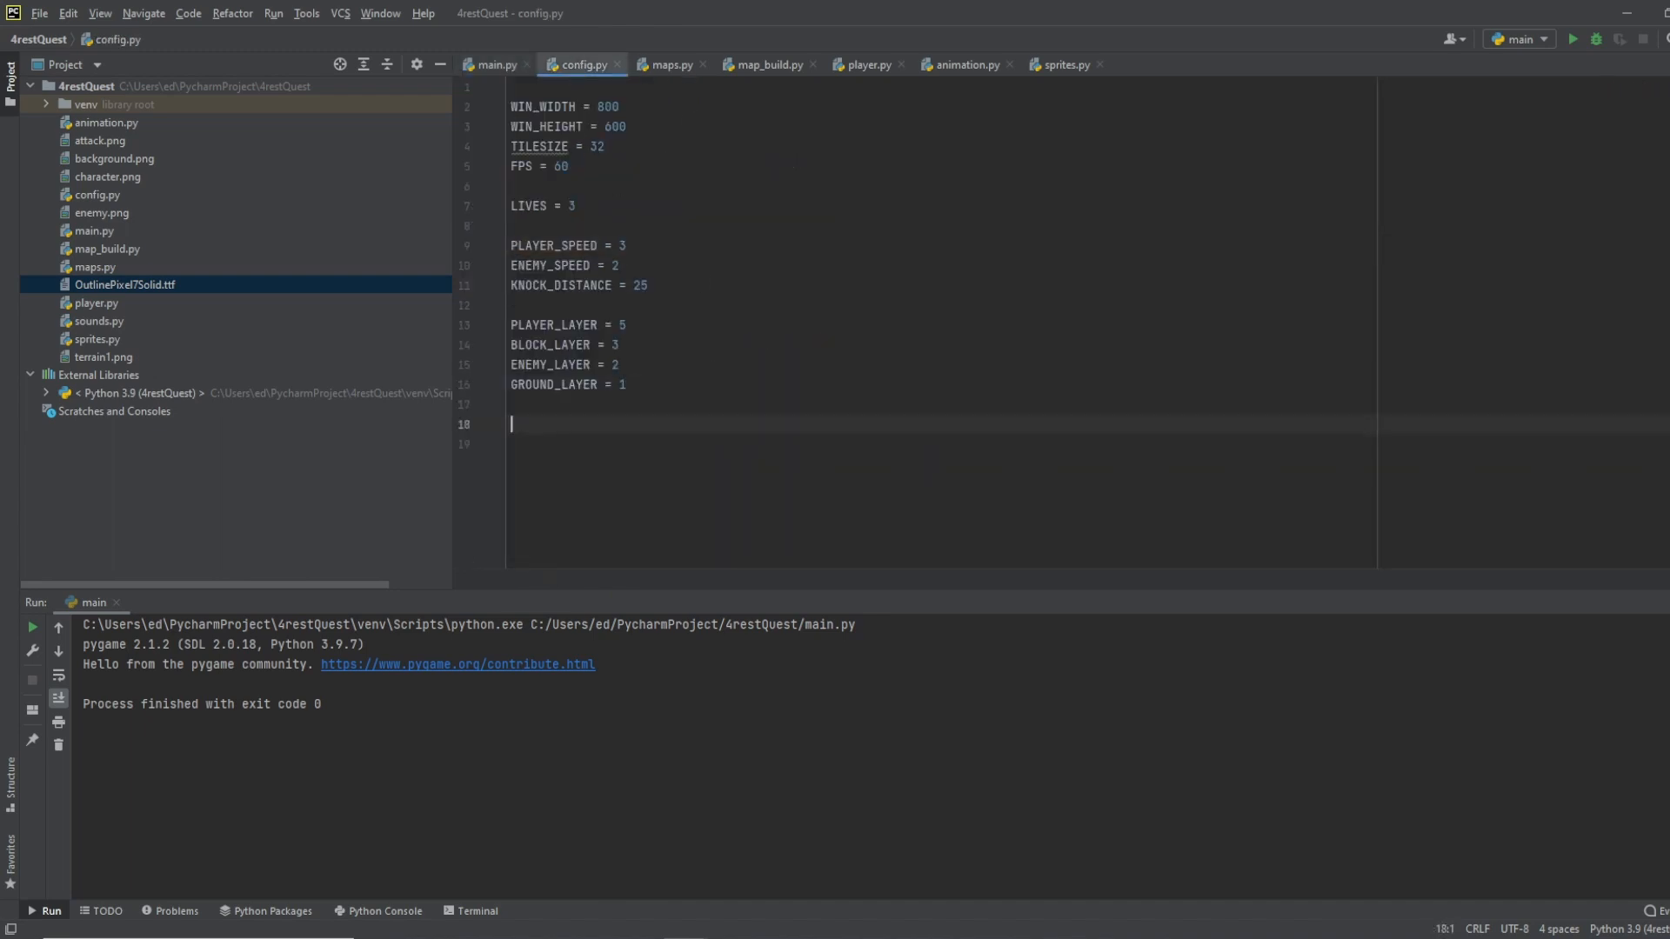
{"action": "type", "text": "BTN-"}
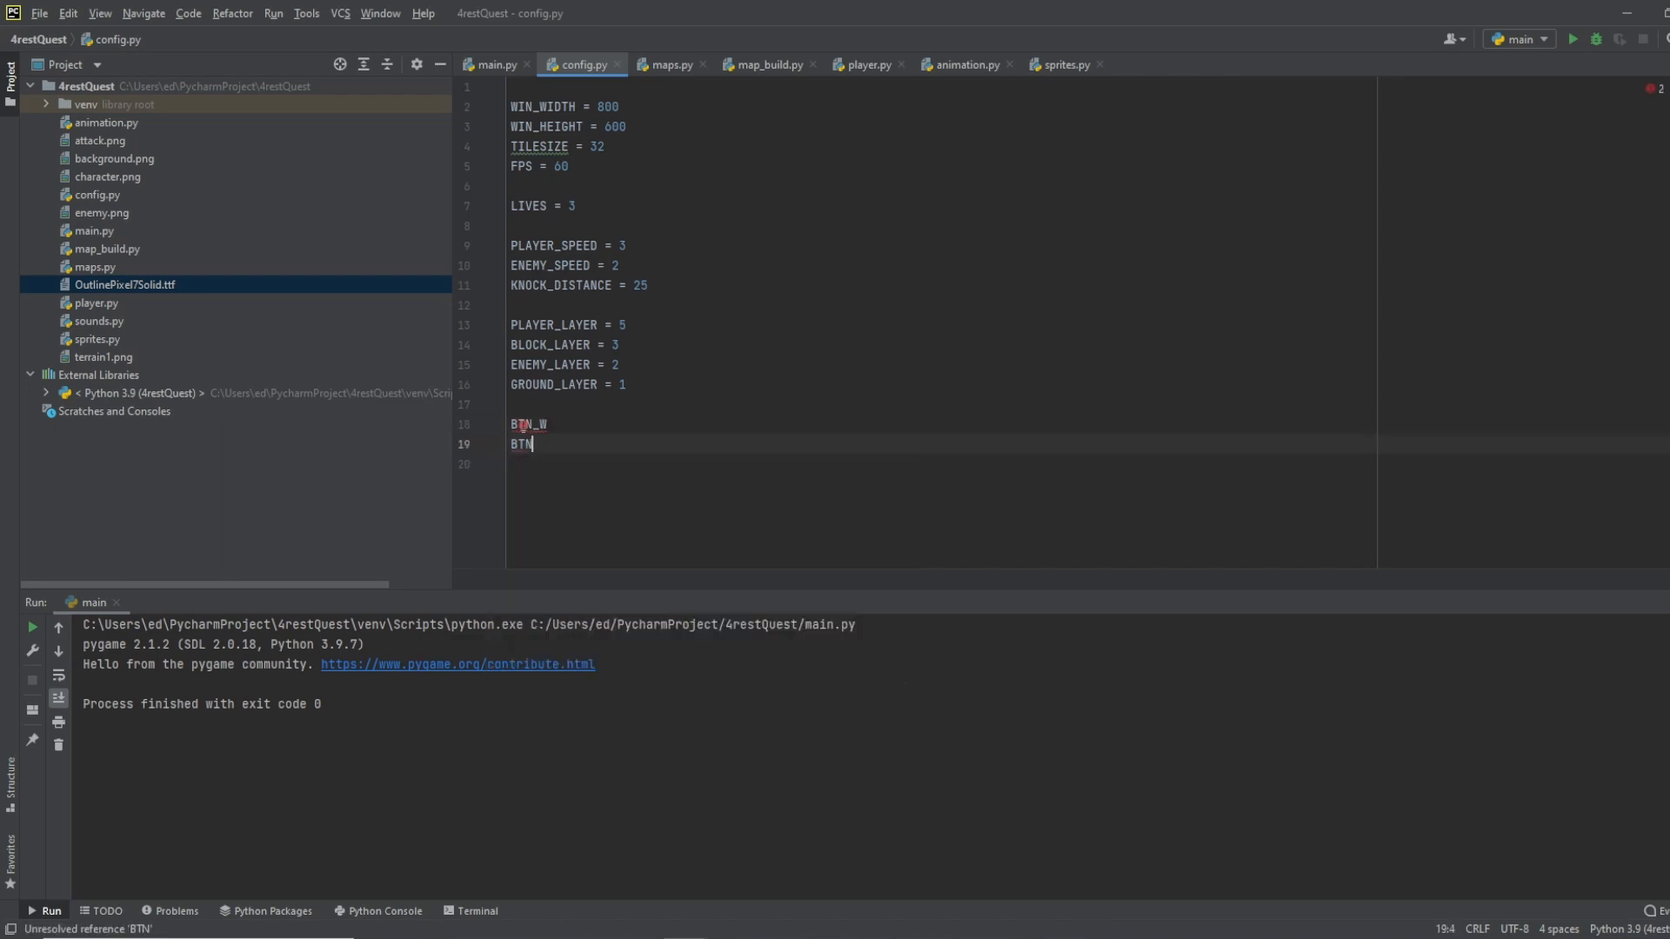
{"action": "type", "text": "_H"}
{"action": "left_click", "coordinate": [941, 423]}
{"action": "type", "text": " ="}
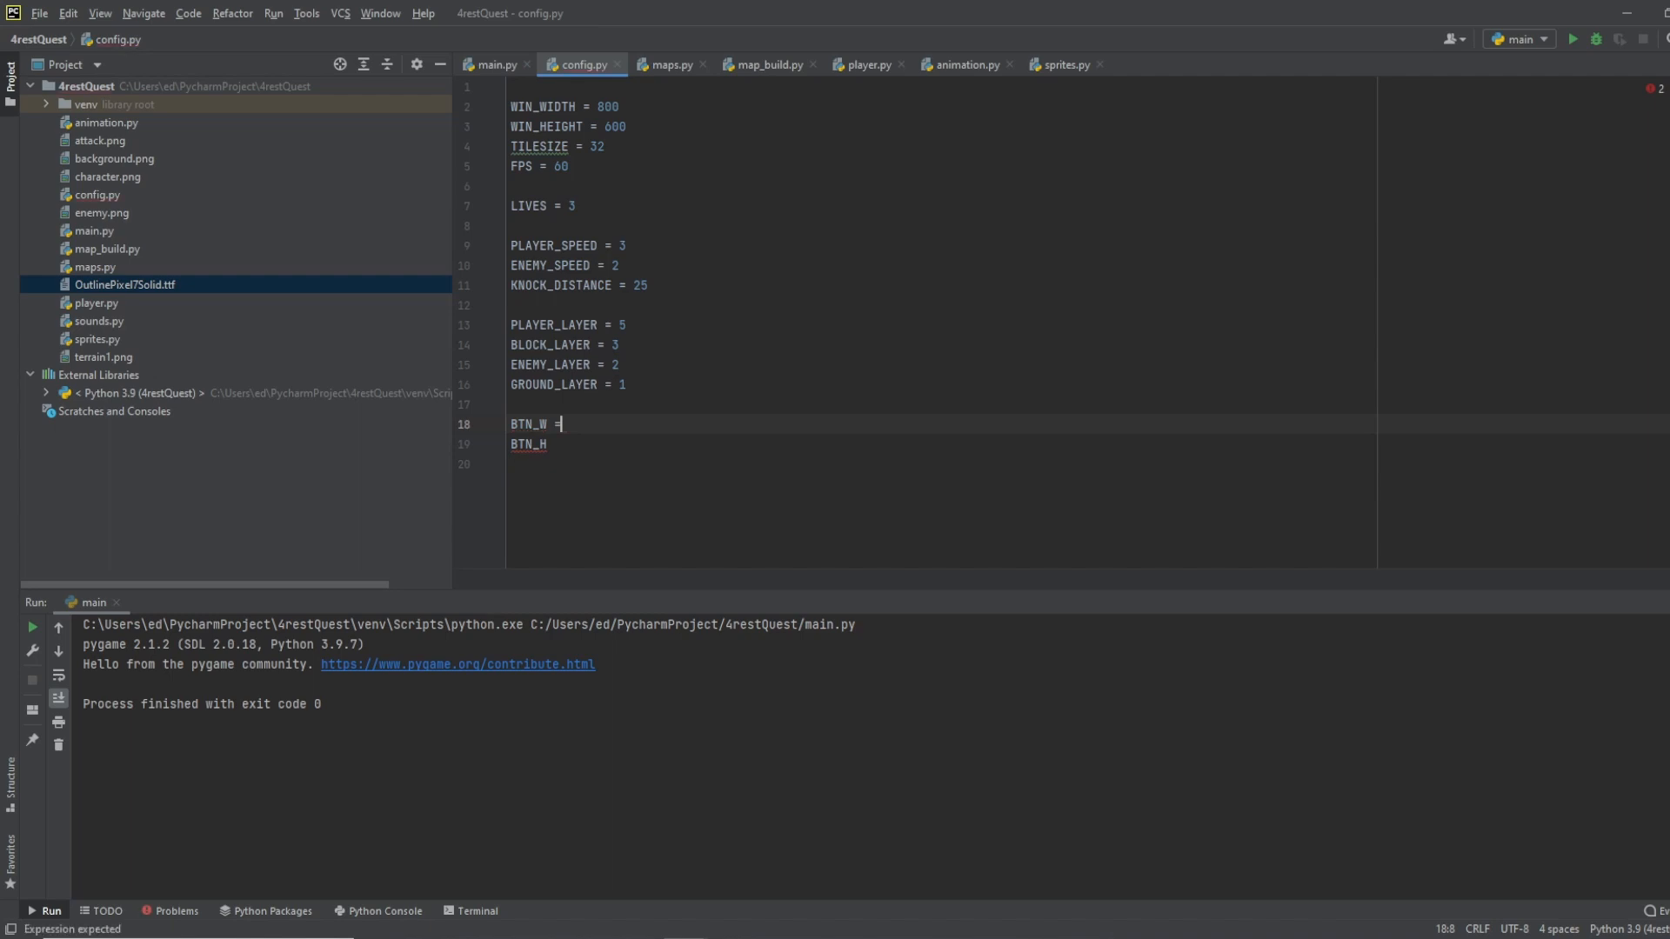
{"action": "type", "text": "400"}
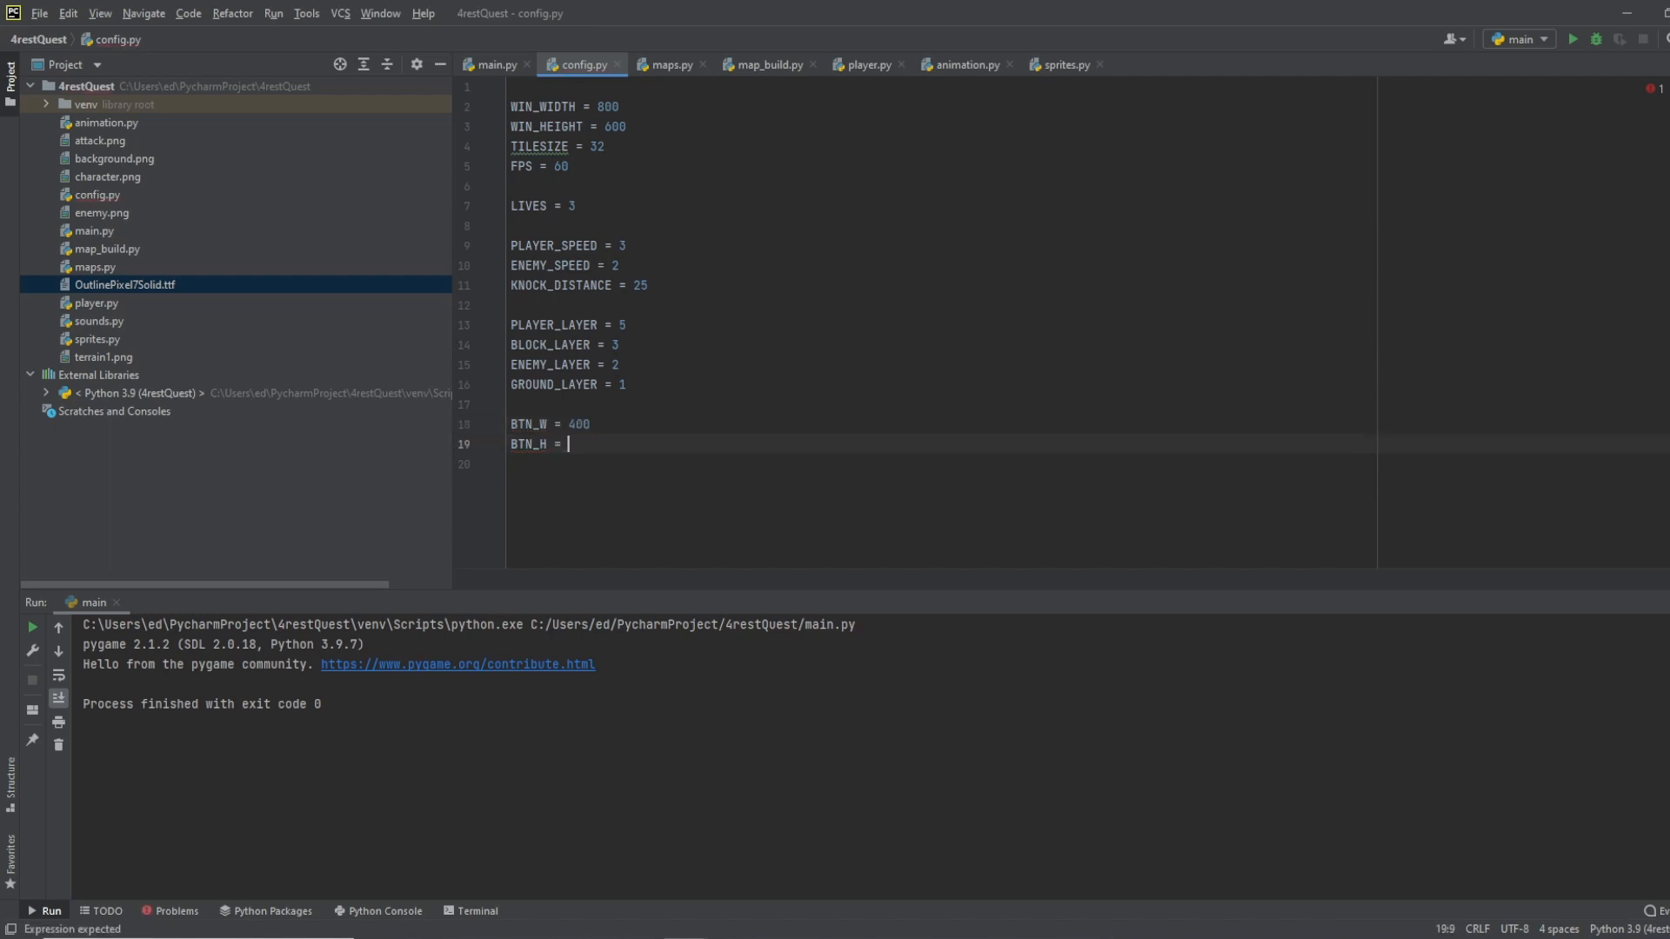
{"action": "type", "text": "70"}
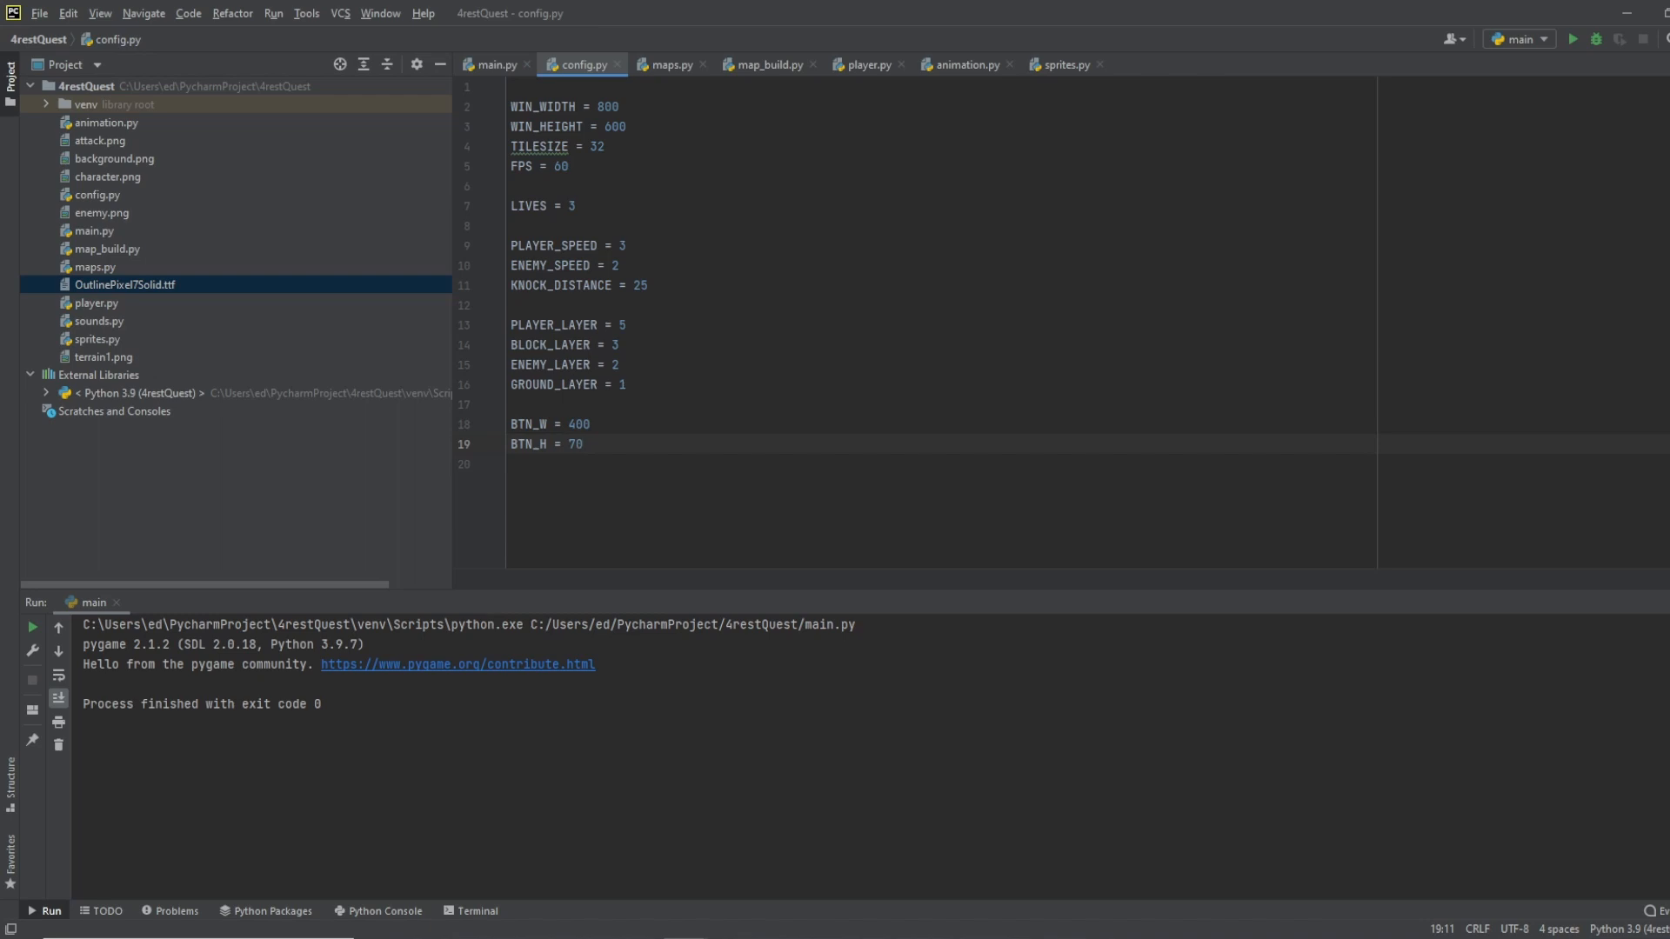
{"action": "left_click", "coordinate": [495, 64]}
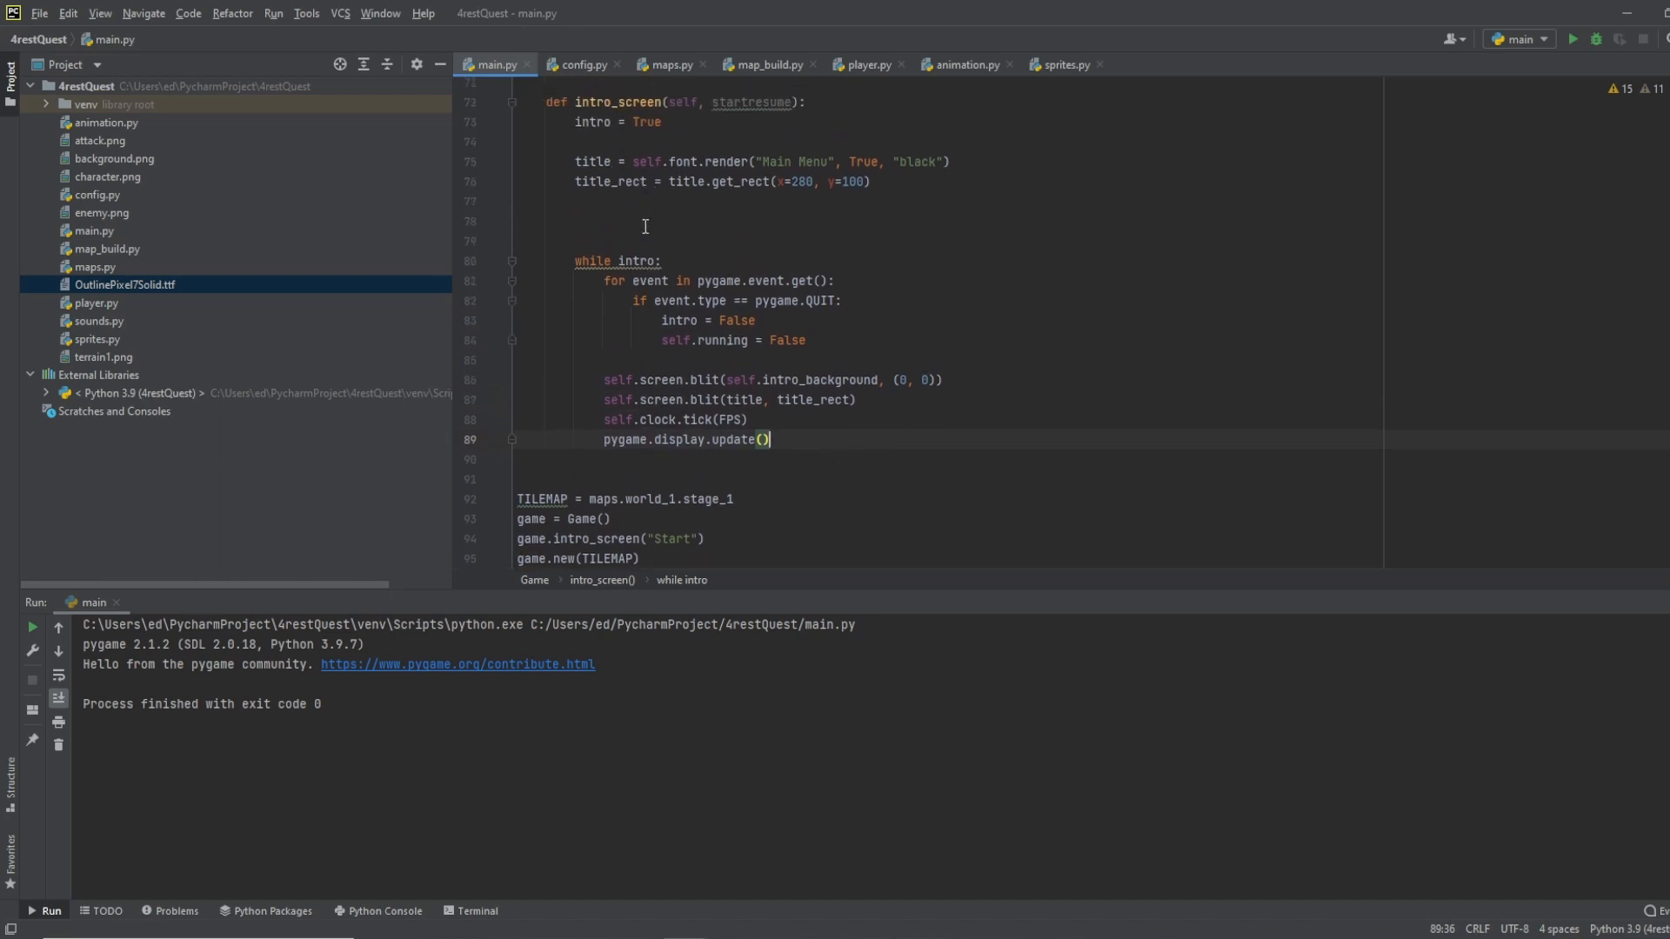
Step: Begin play_button = Button(WIN_WIDTH/2-BTN_W/2, 200, BTN_W, BTN_H, ...) above the intro loop
{"action": "left_click", "coordinate": [576, 221]}
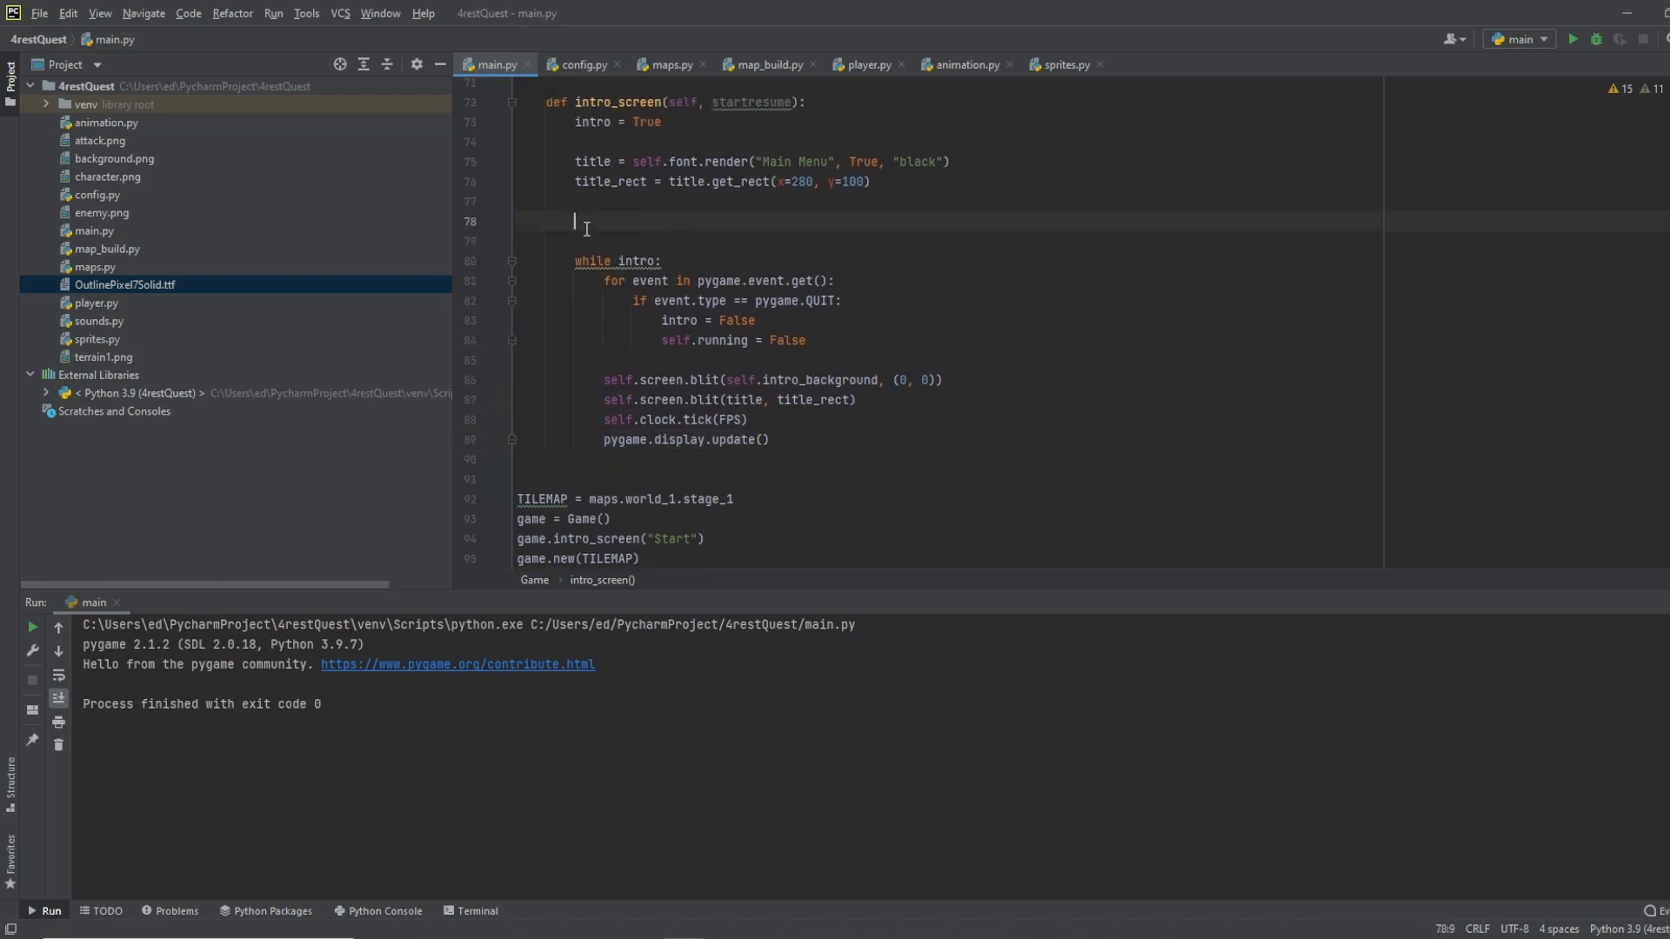
{"action": "type", "text": "play"}
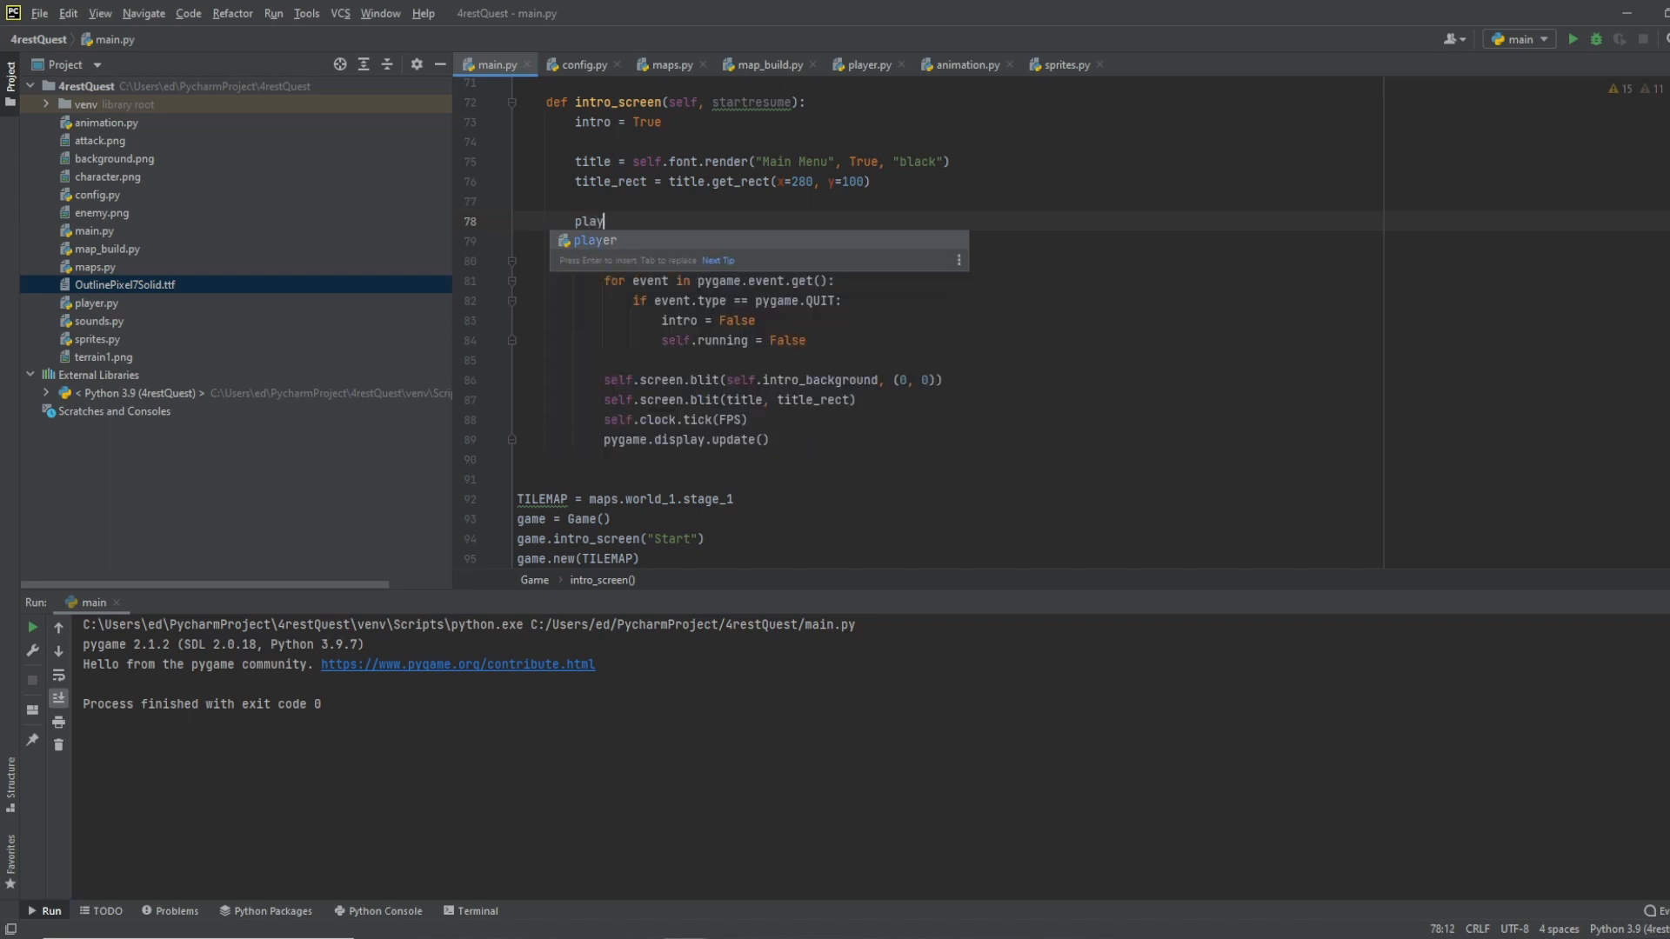
{"action": "type", "text": "_button"}
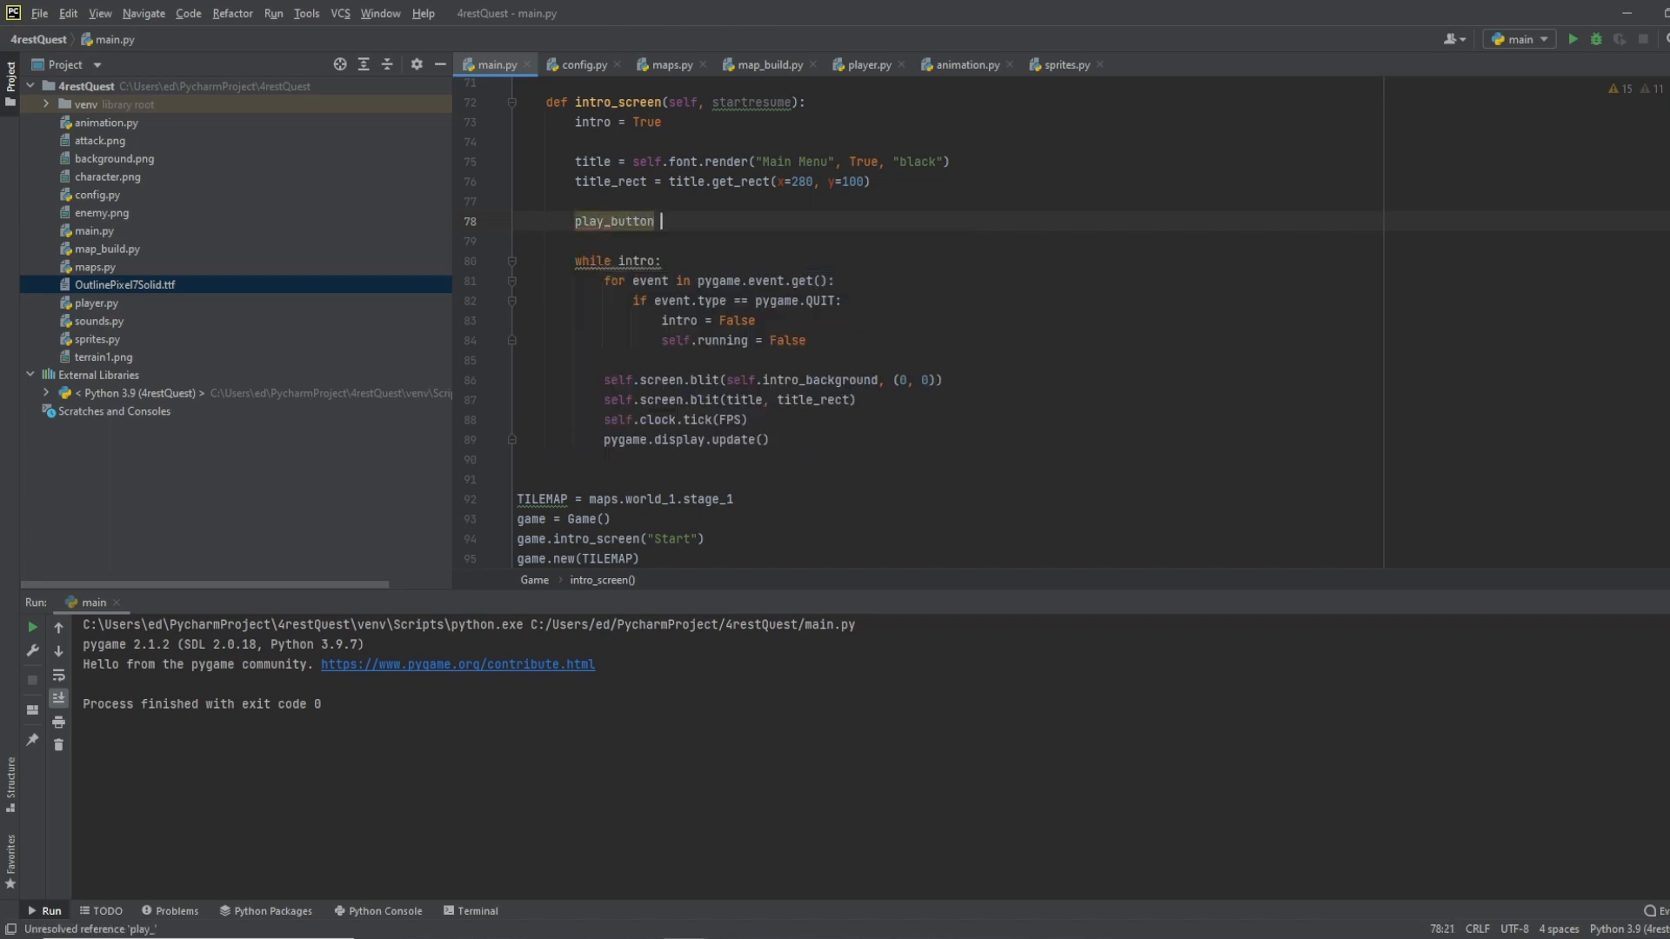
{"action": "type", "text": "= Button"}
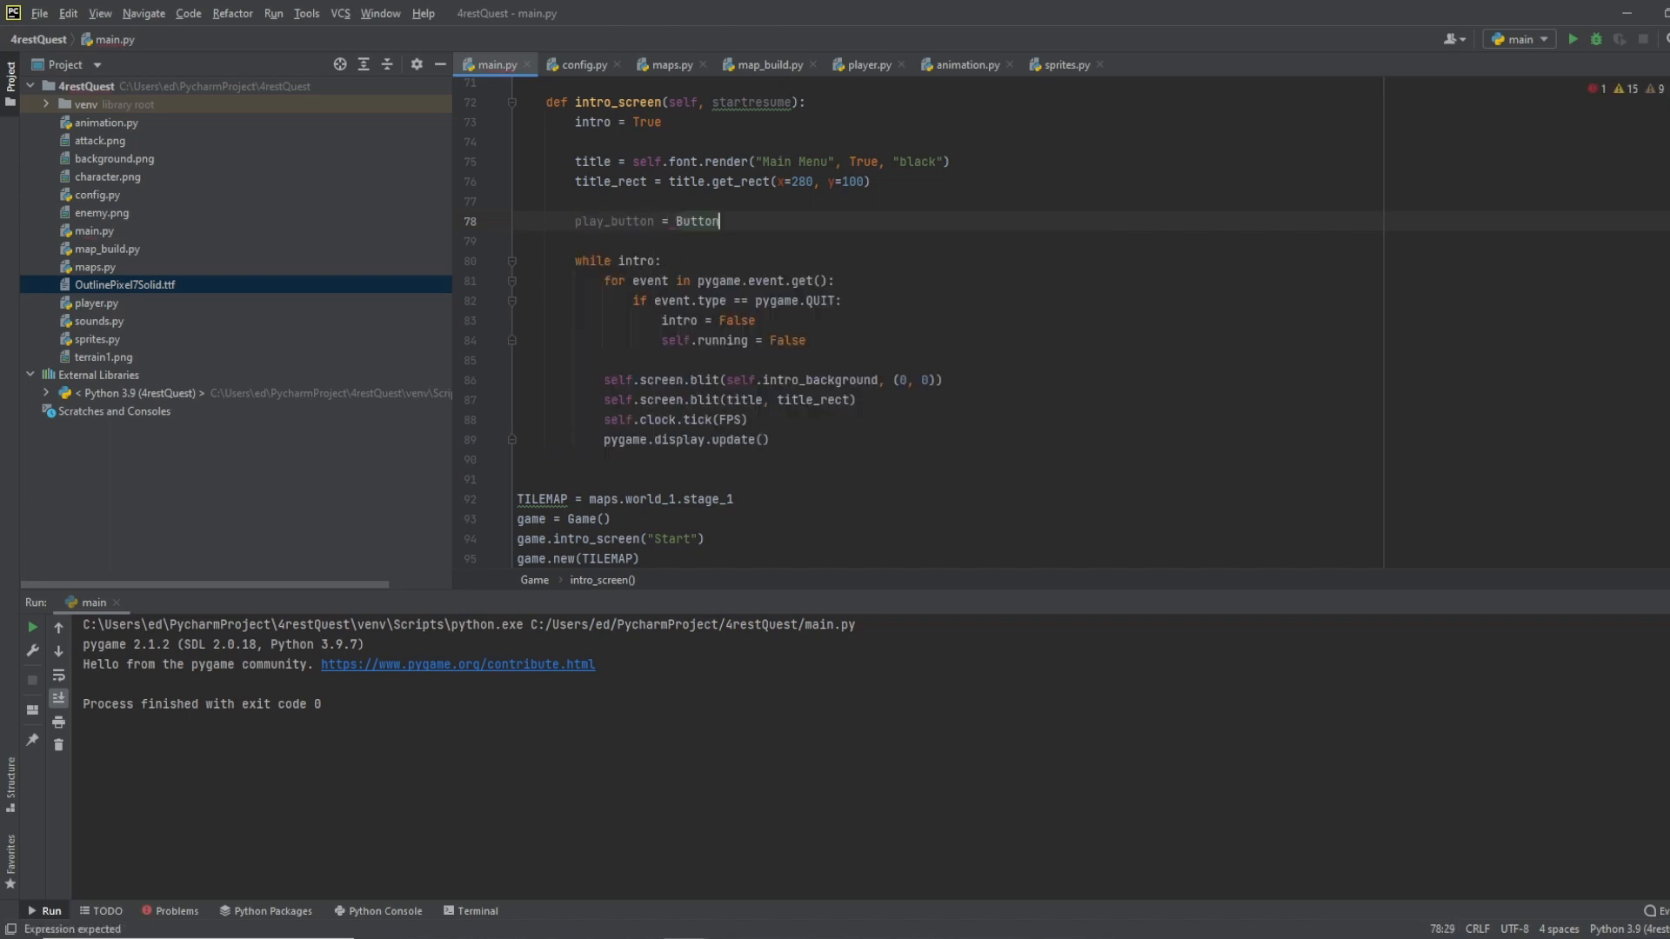
{"action": "type", "text": "()"}
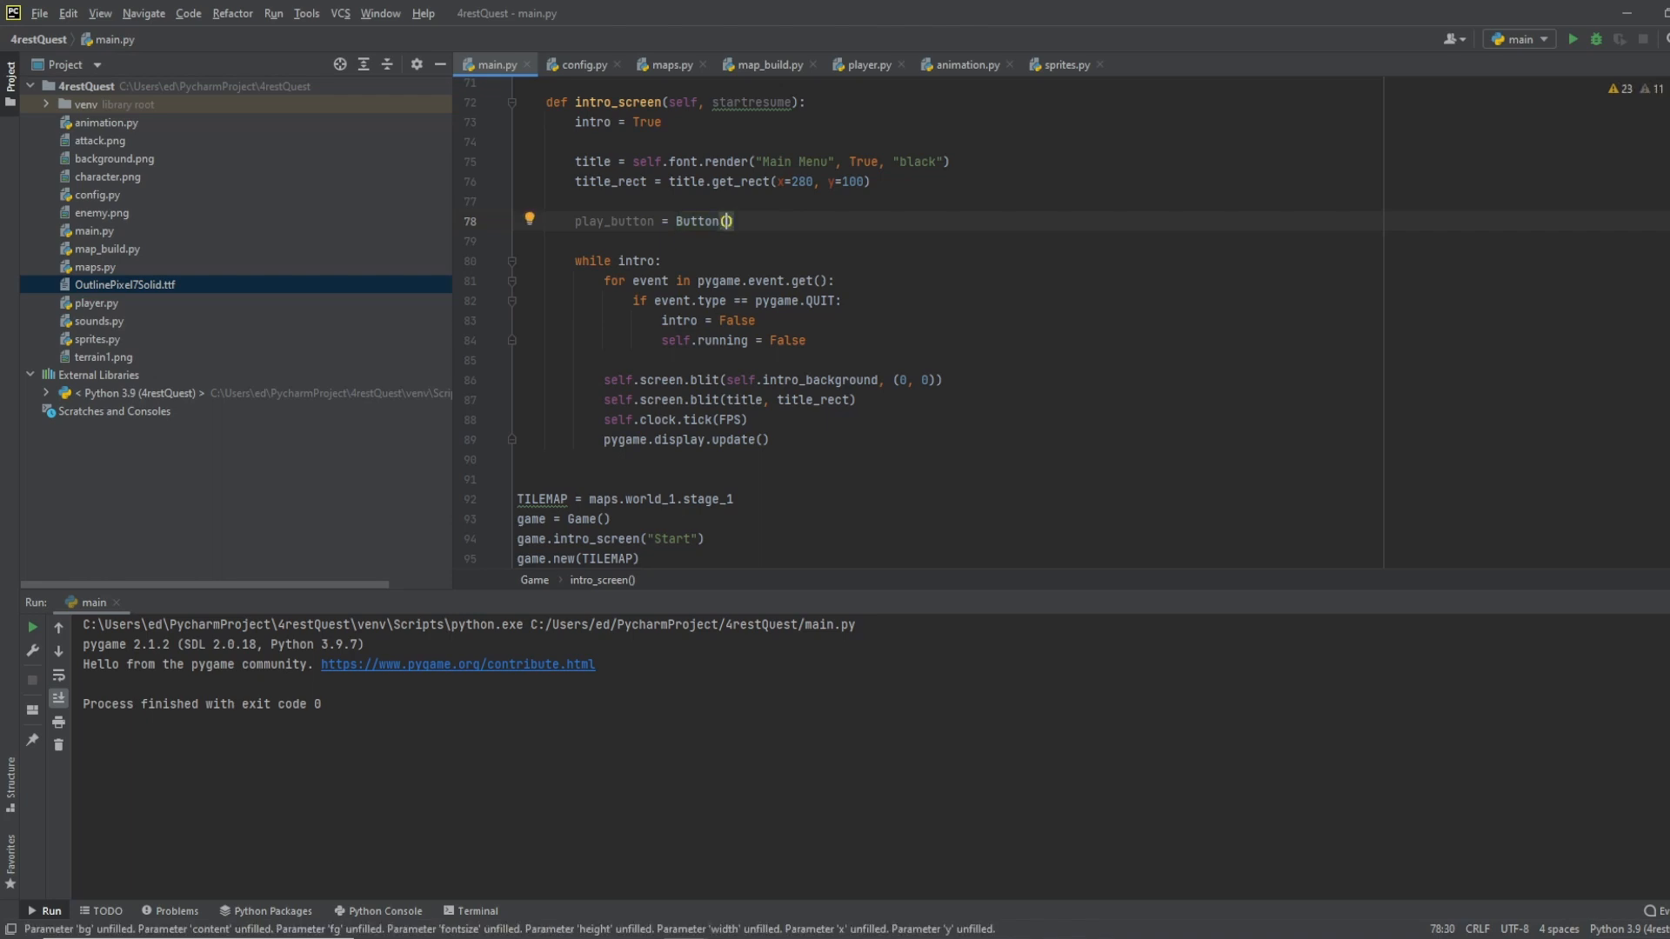
{"action": "type", "text": "WIN_WIDTH"}
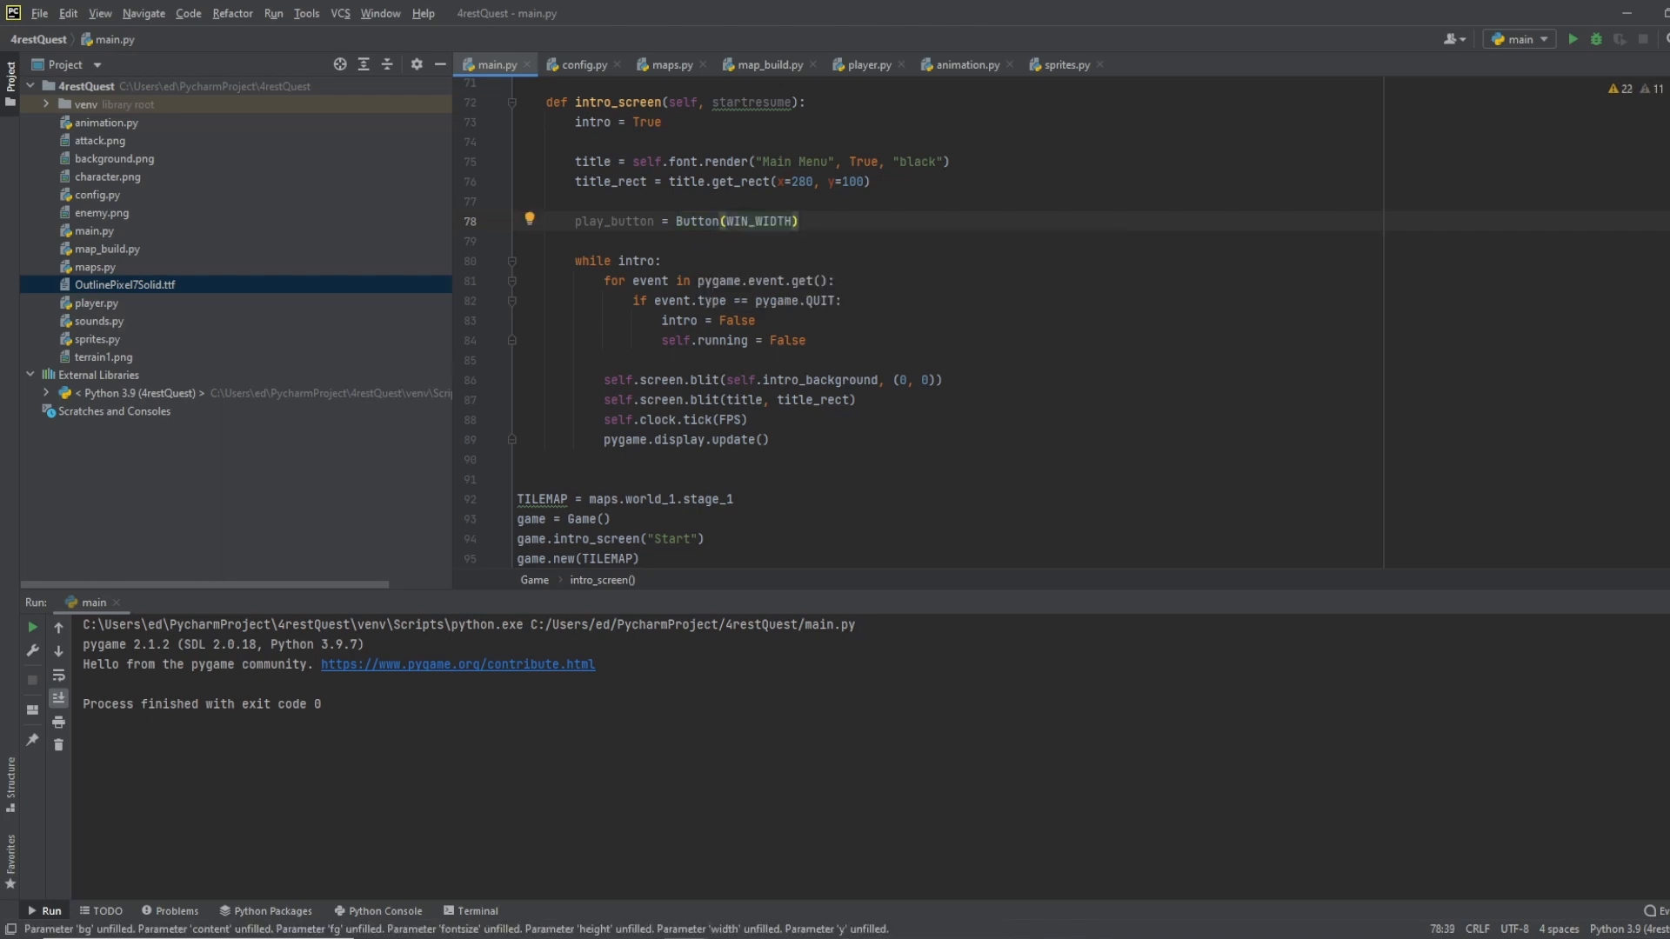
{"action": "type", "text": "/2"}
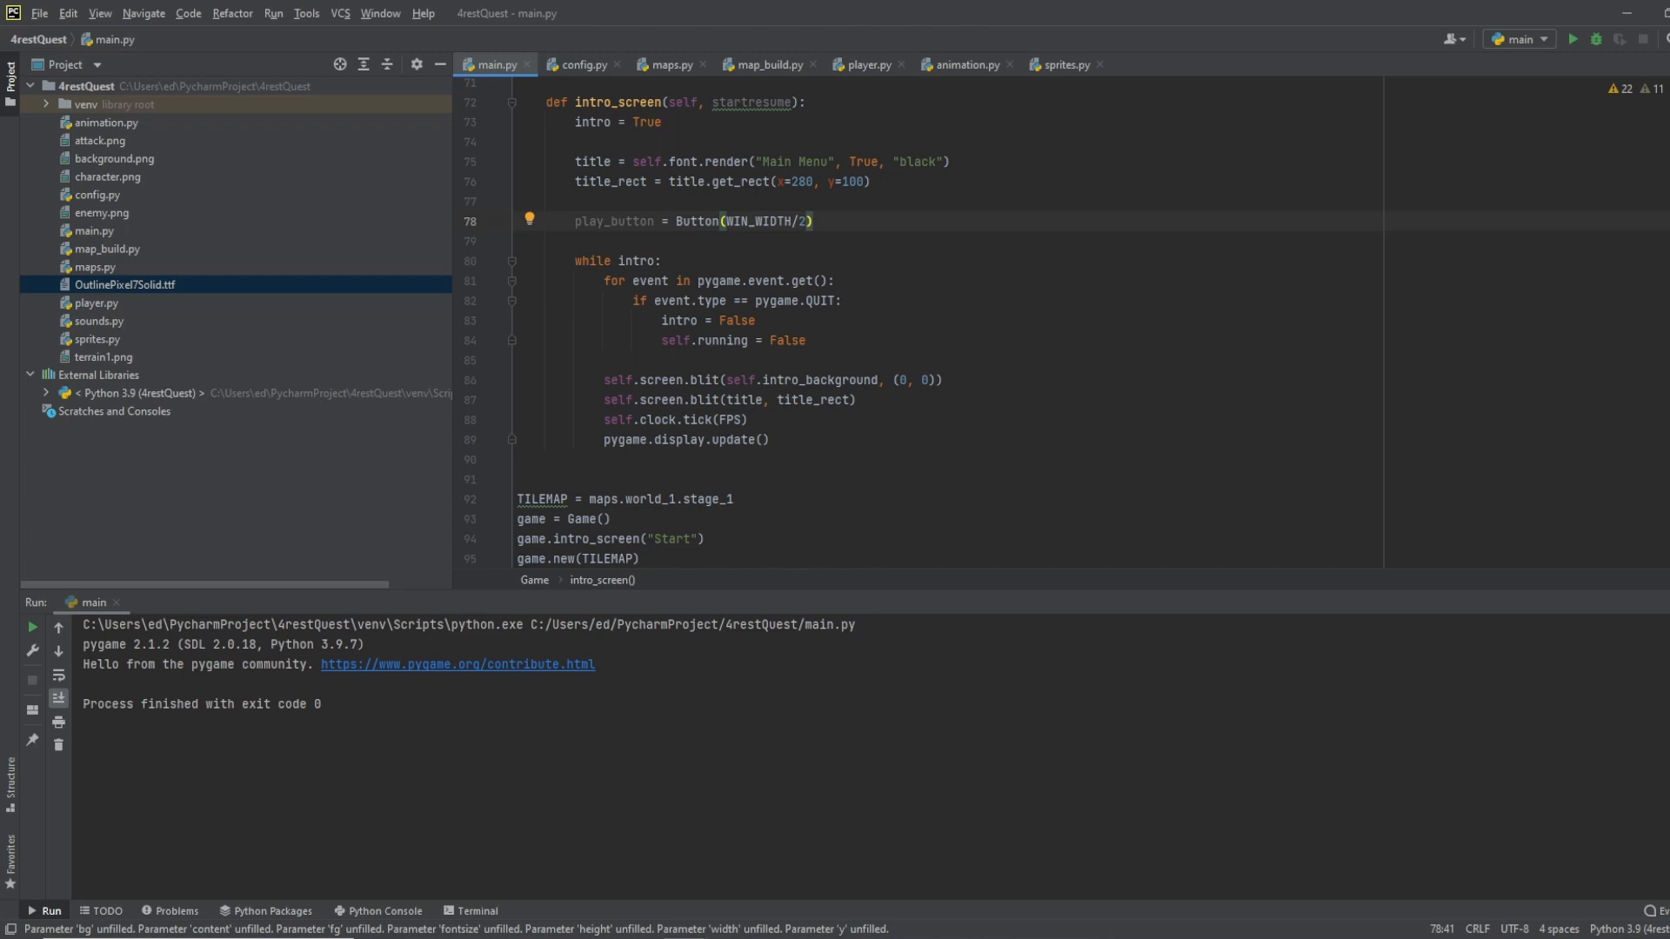
{"action": "type", "text": "-BTN_W/2, 200"}
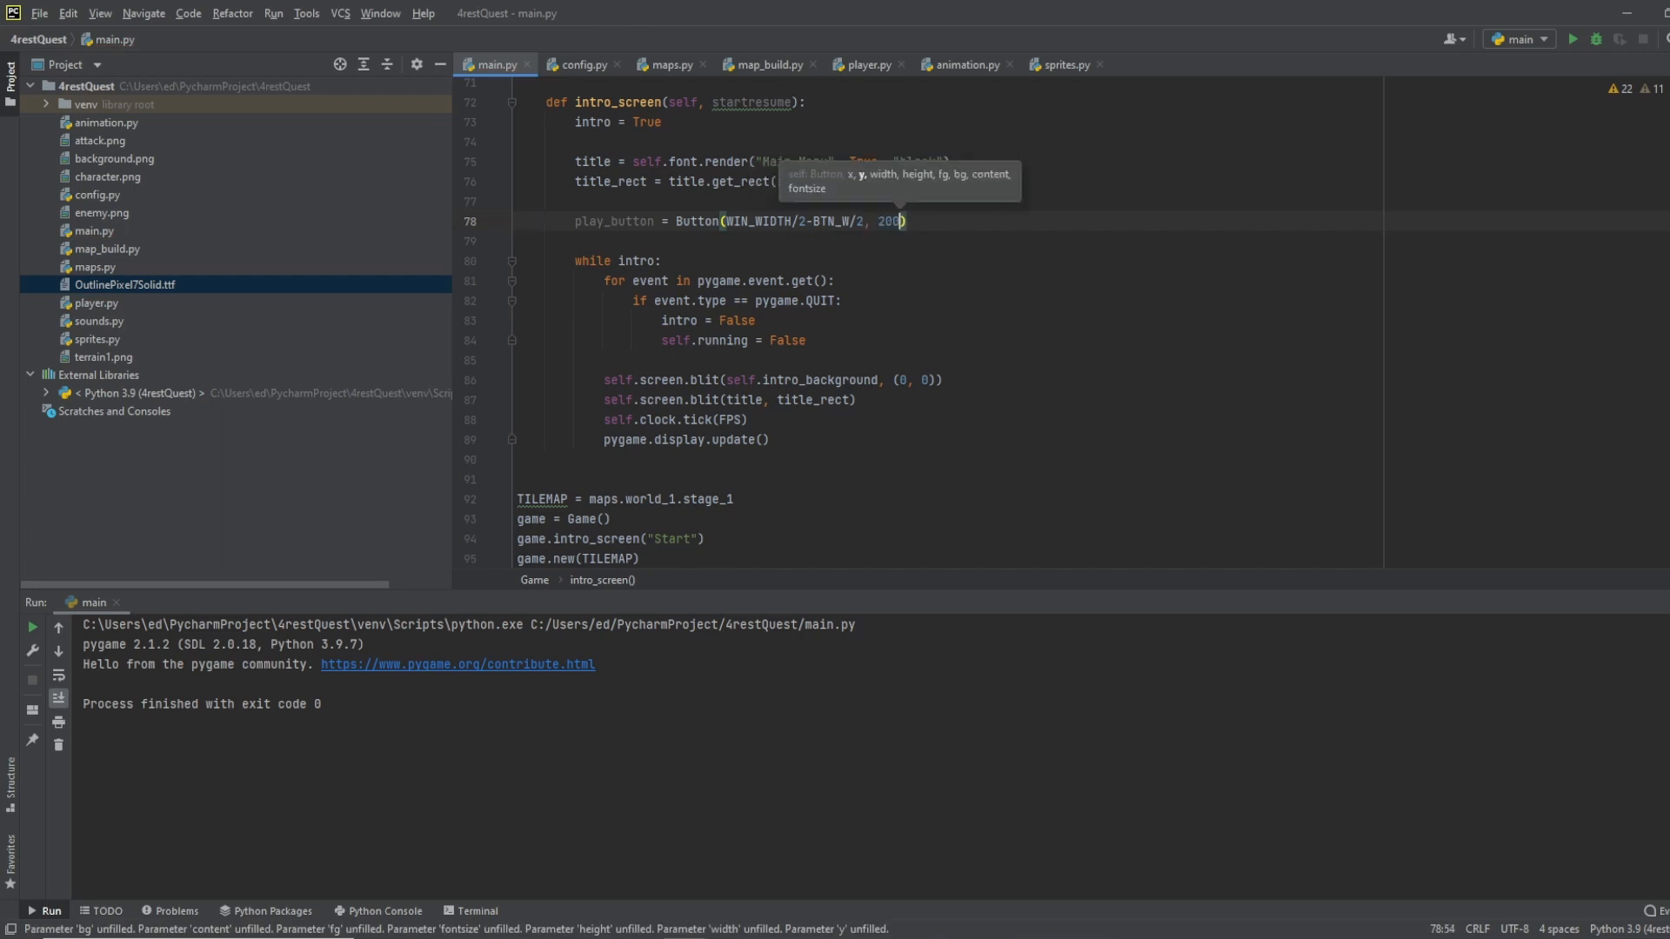
{"action": "type", "text": "BTN_W, BTN_H,"}
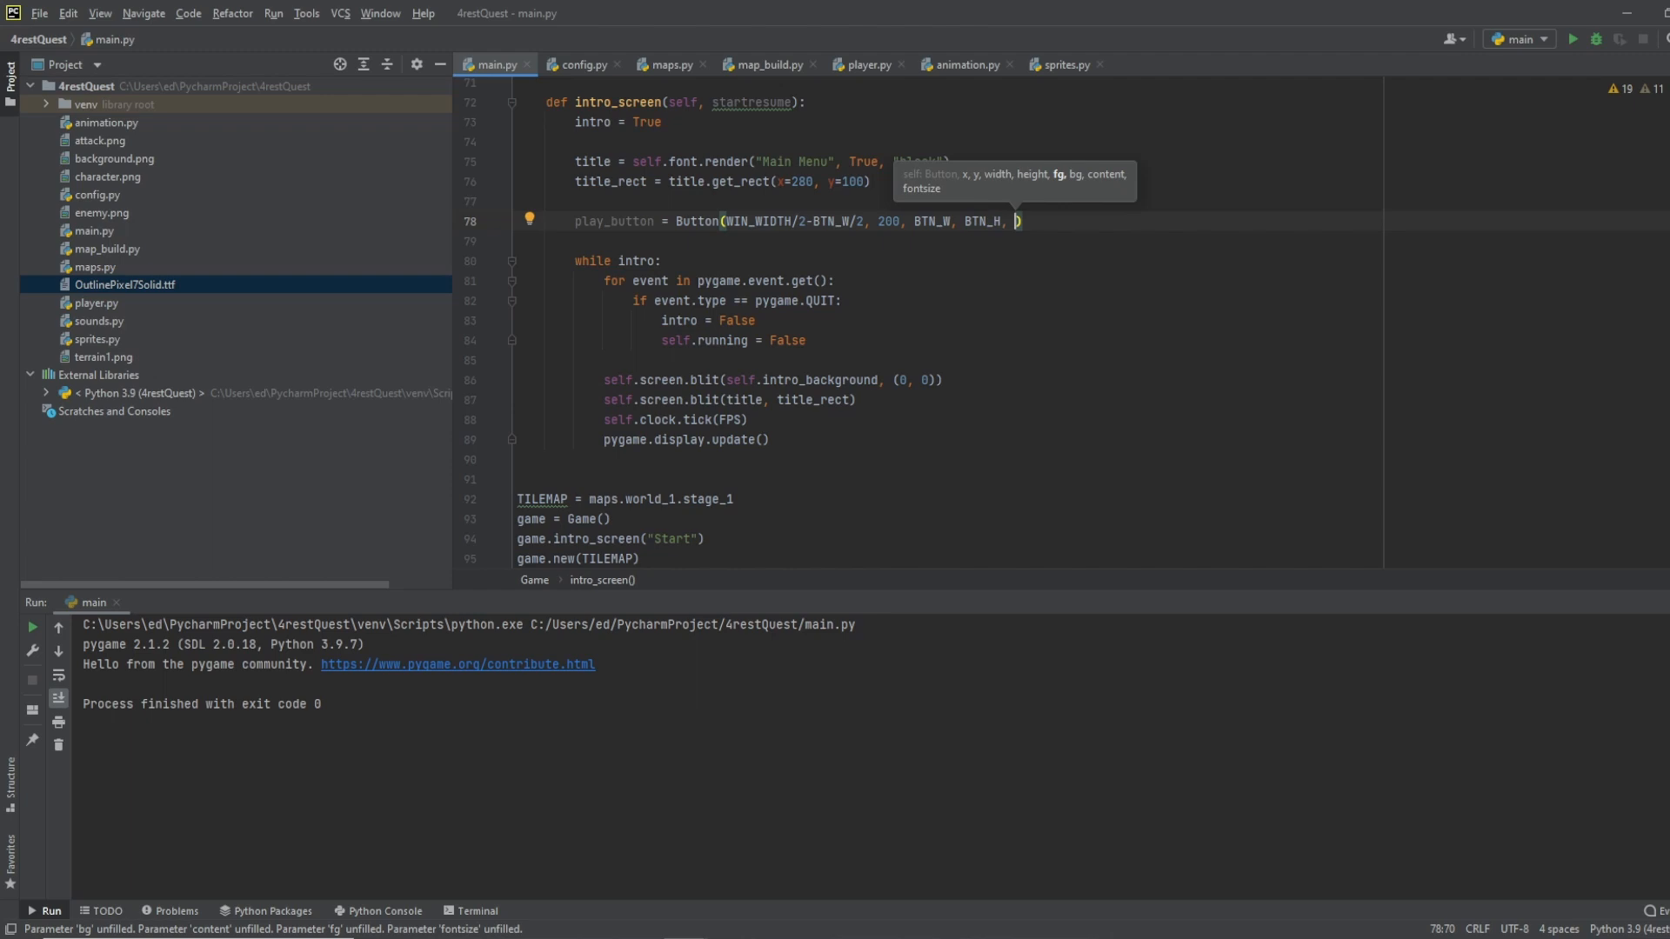
Step: Add the 'black', 'Gray', f"{startresume} Game" and font size 32 arguments to play_button
{"action": "type", "text": "'black',"}
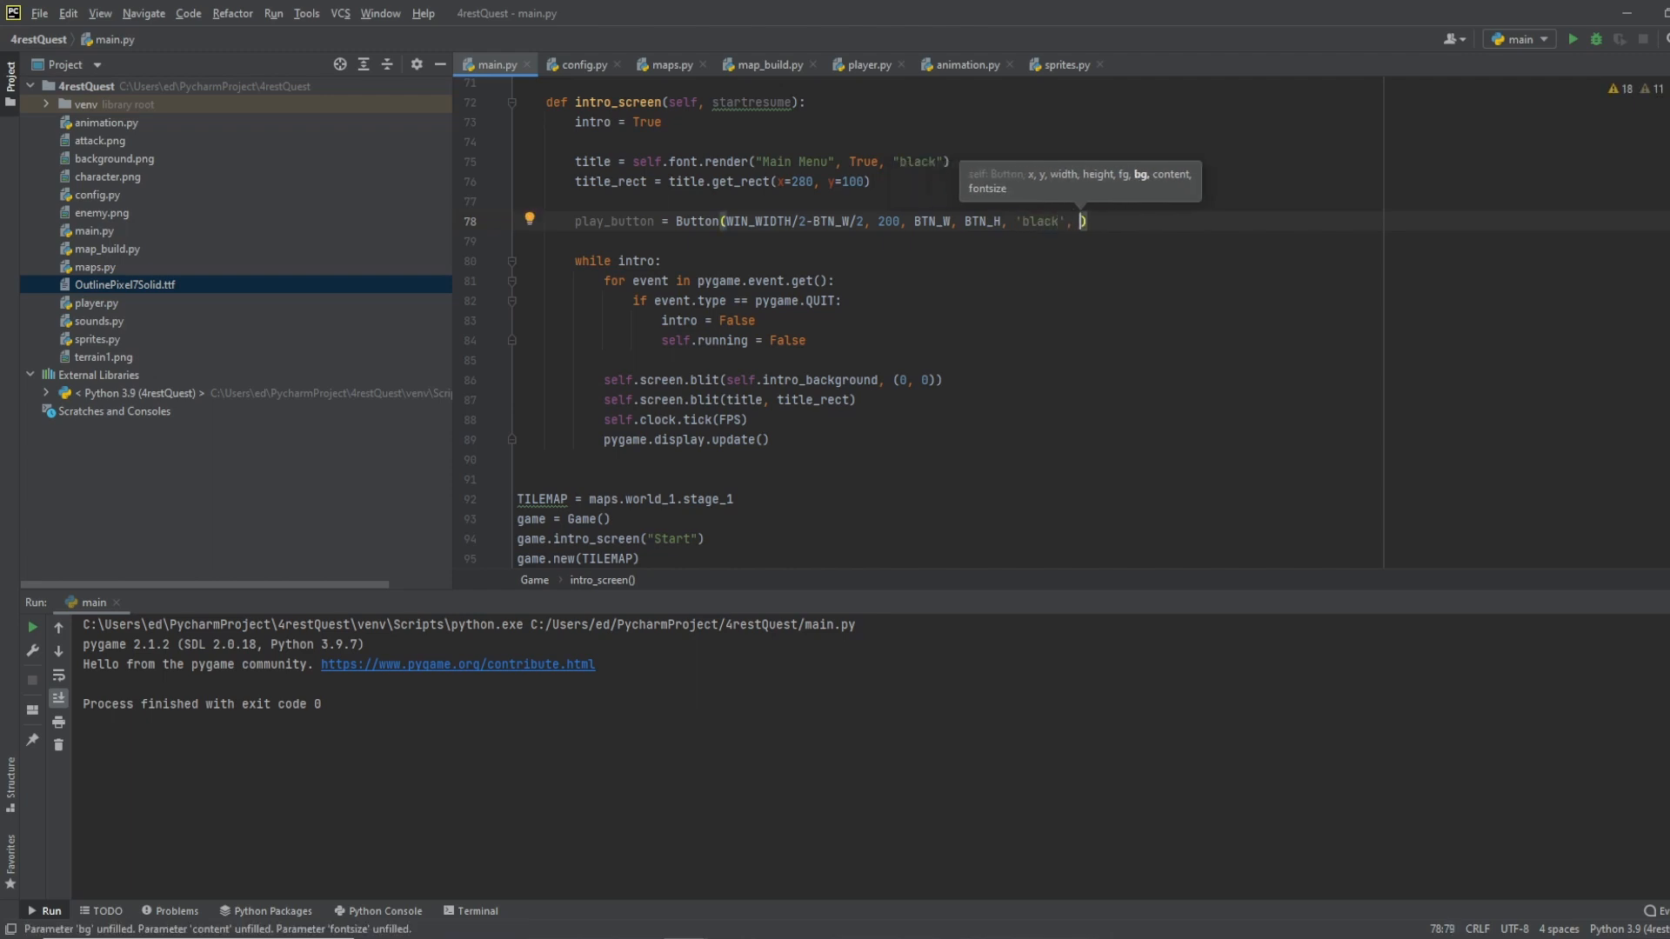
{"action": "type", "text": "'Gray'"}
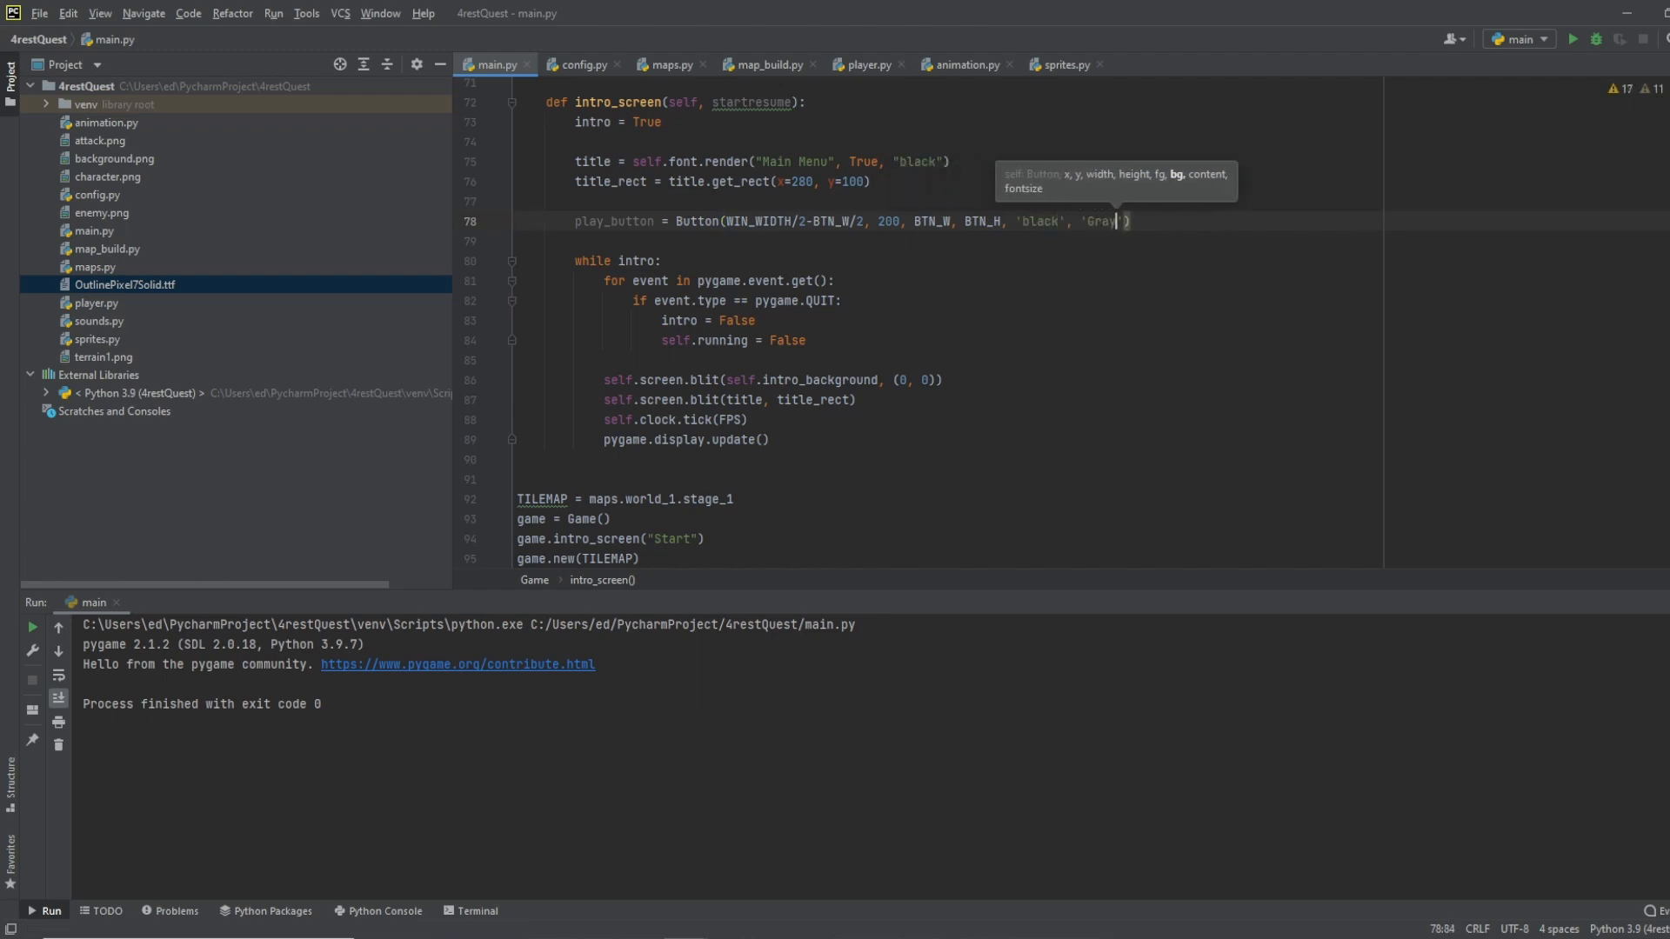
{"action": "type", "text": ","}
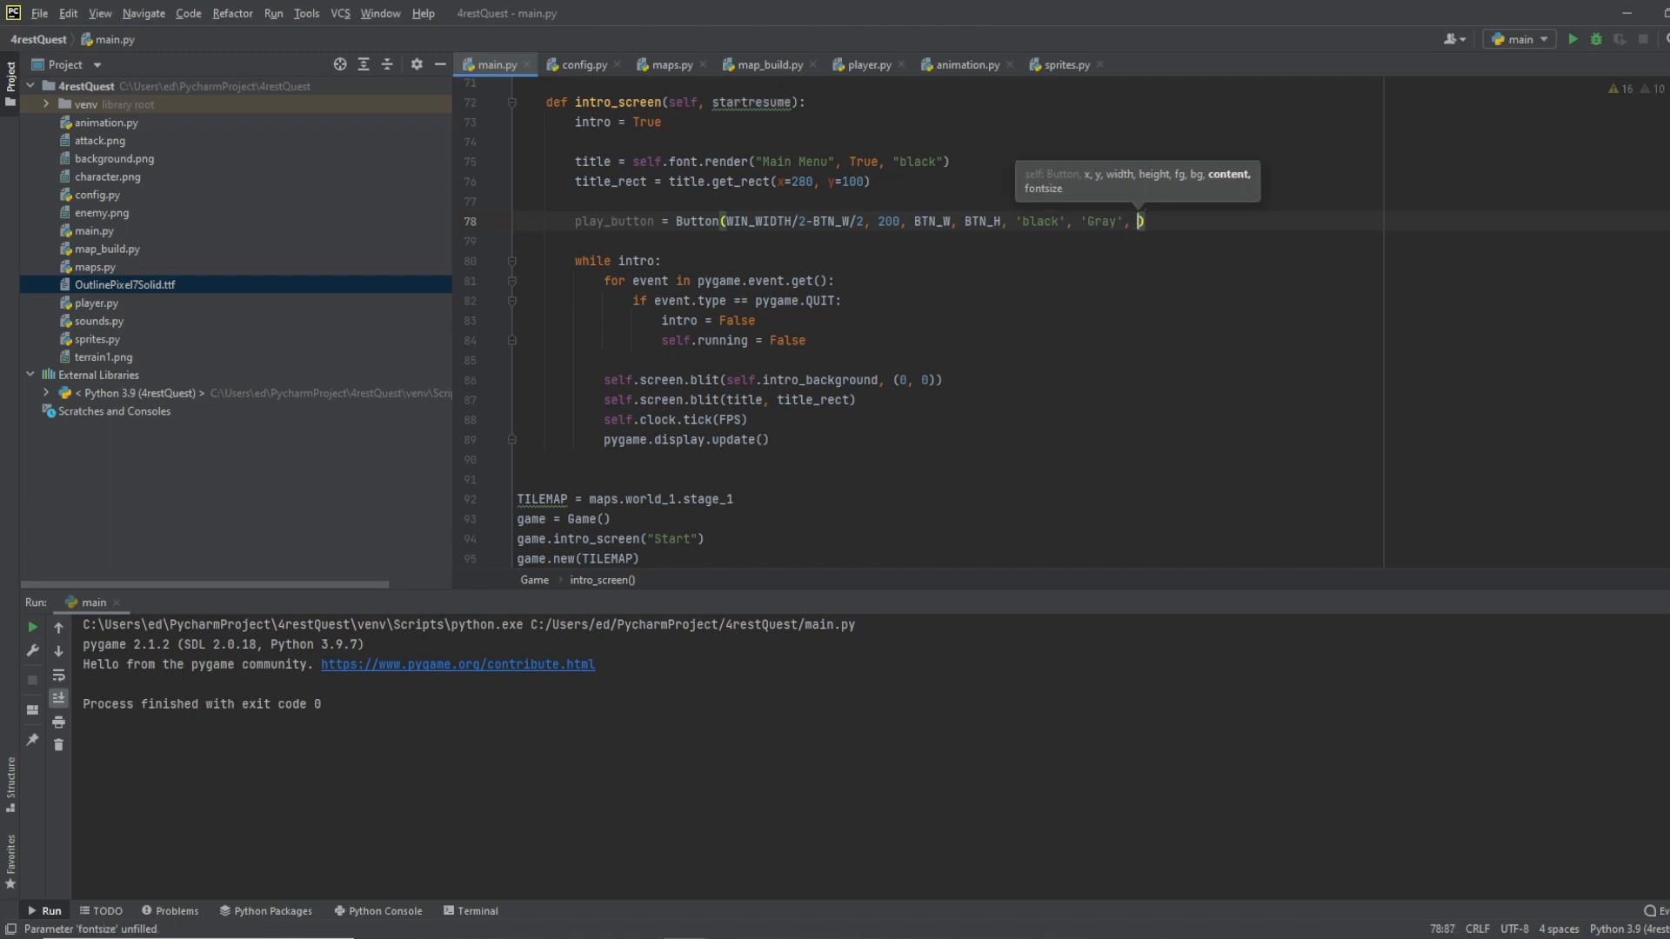
{"action": "type", "text": "f\""}
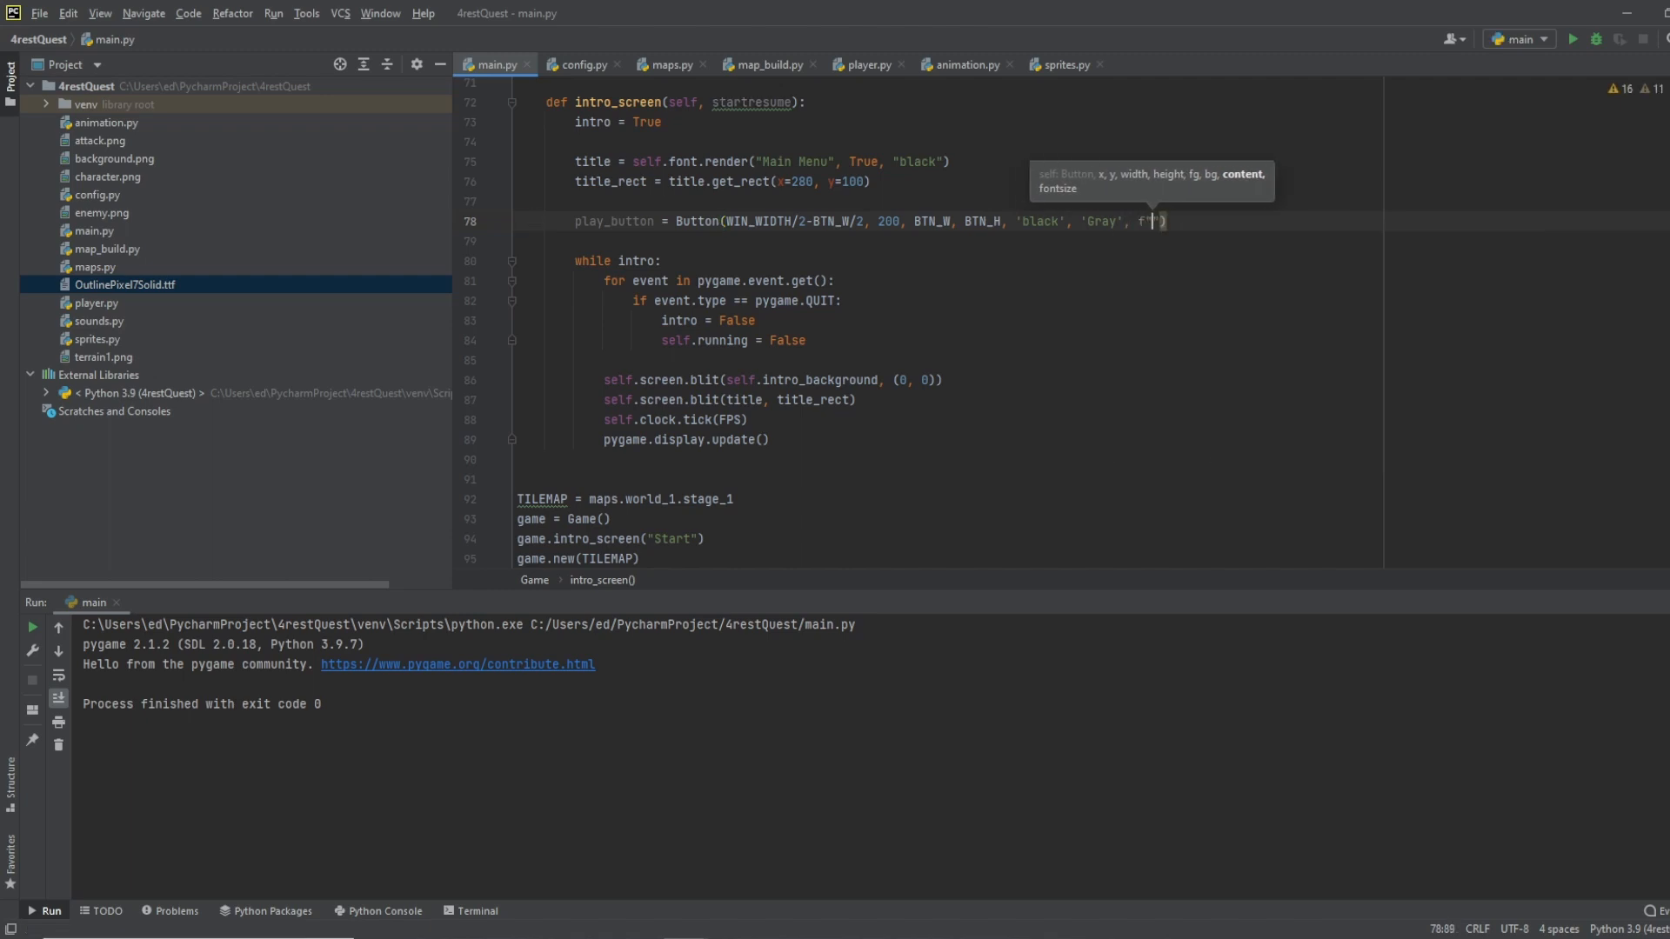
{"action": "type", "text": "{}"}
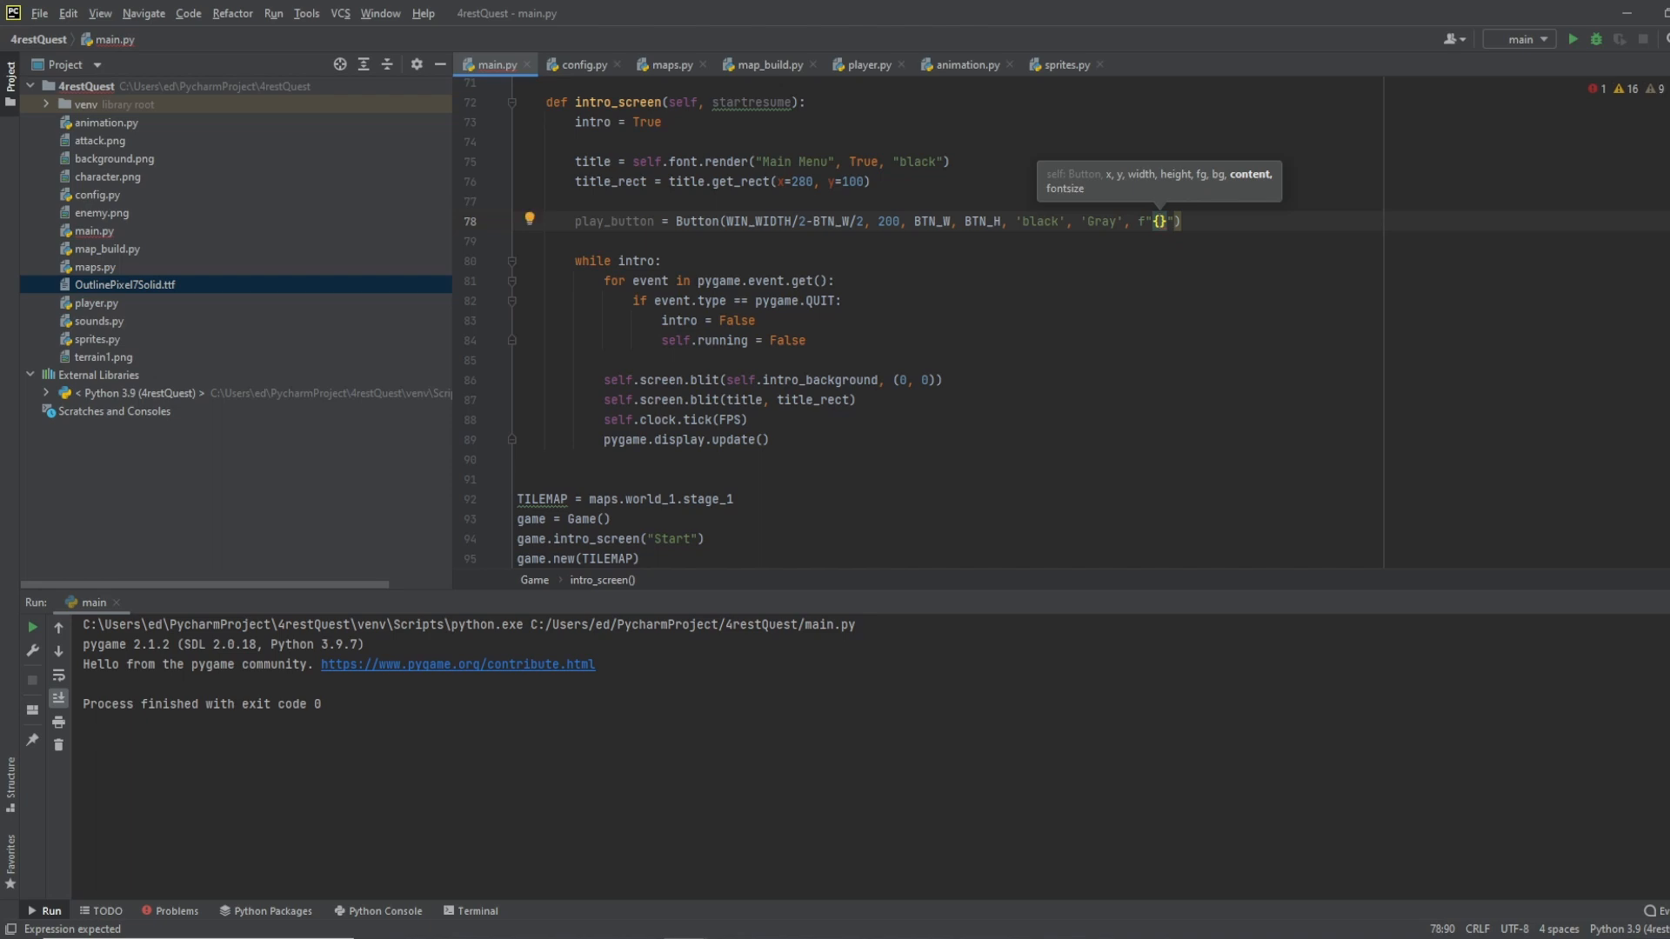
{"action": "type", "text": "startresume"}
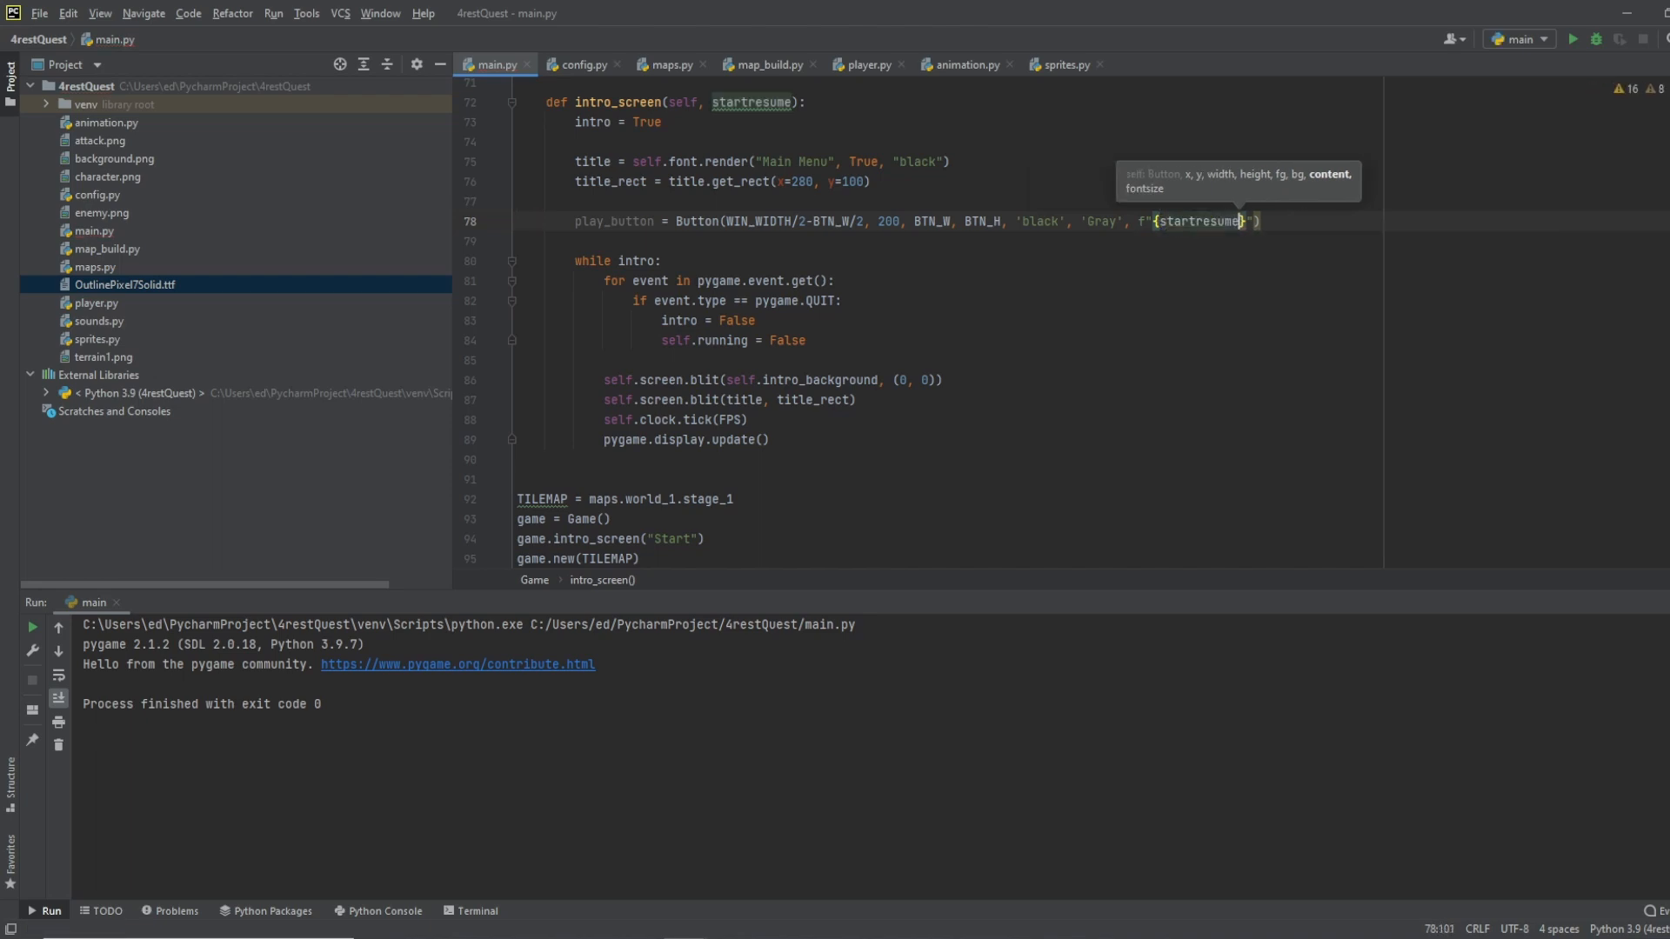
{"action": "mouse_move", "coordinate": [603, 283]}
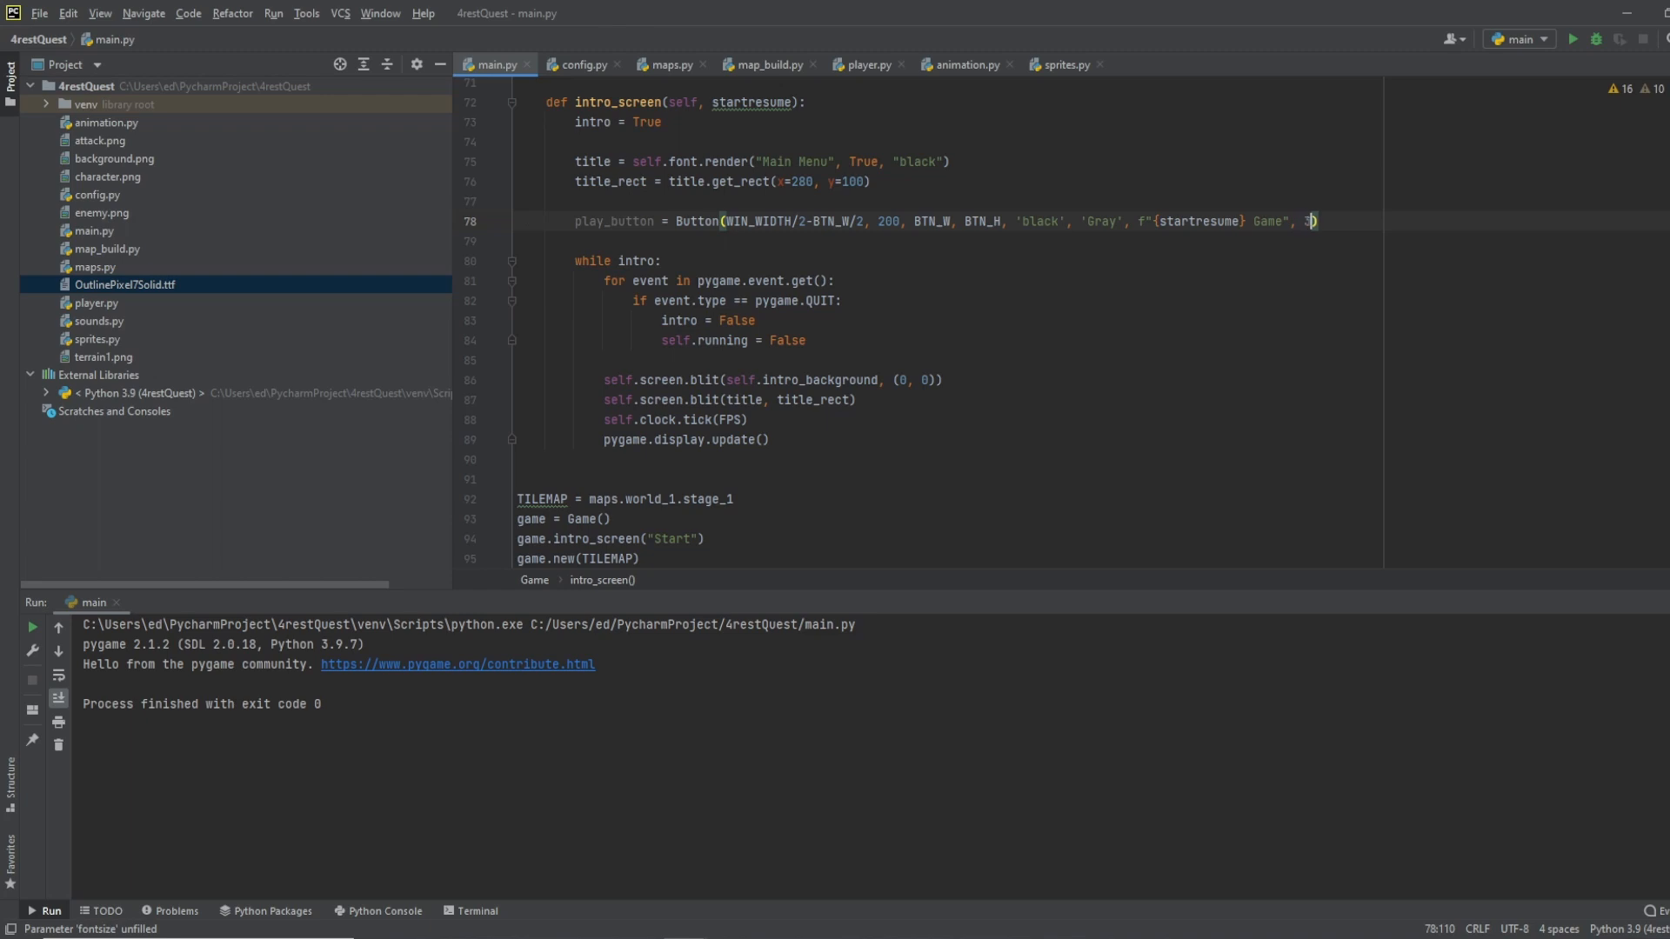
{"action": "type", "text": "32"}
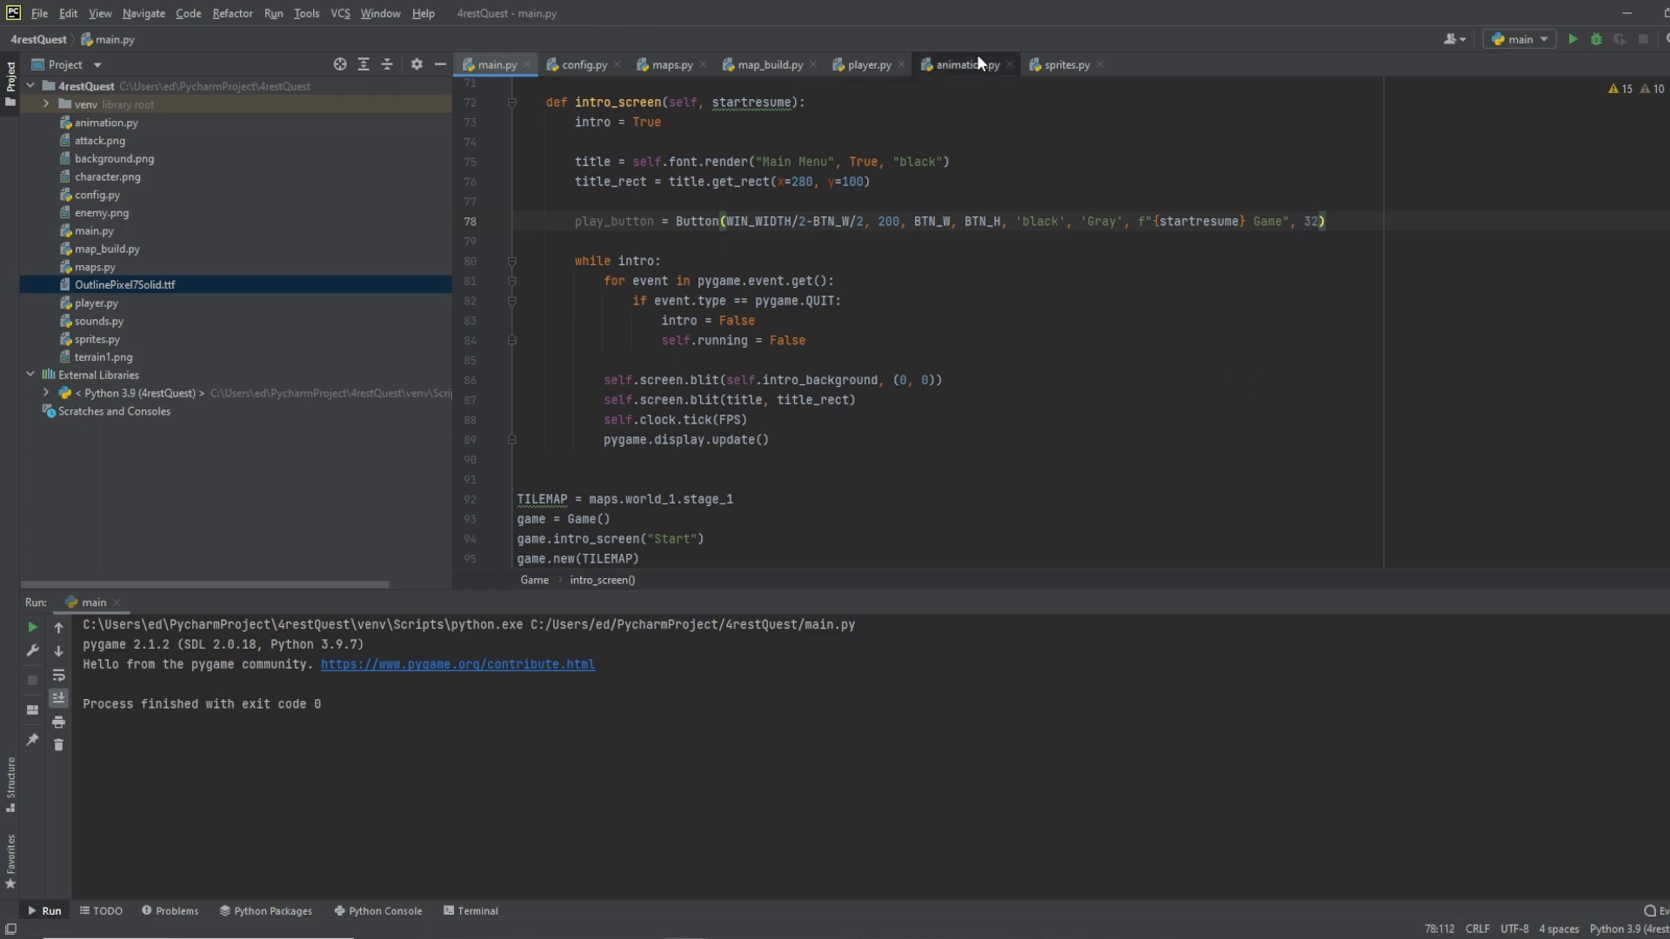
{"action": "left_click", "coordinate": [1064, 64]}
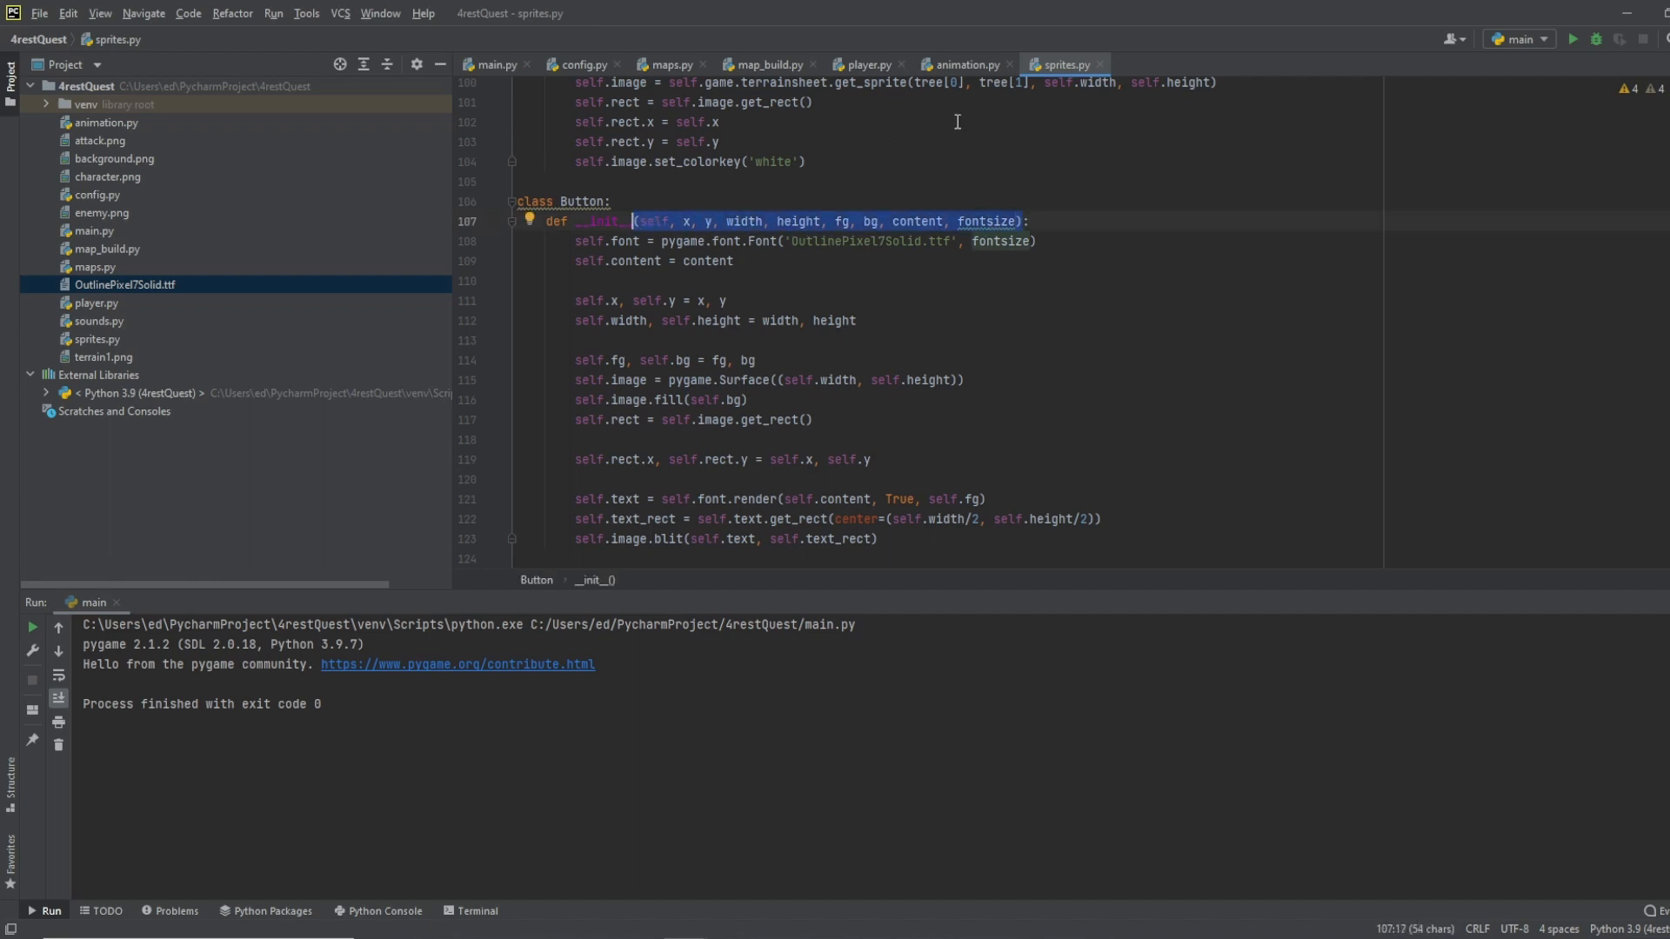
Step: Return to main.py to paste Button's parameter list beneath play_button
{"action": "left_click", "coordinate": [497, 64]}
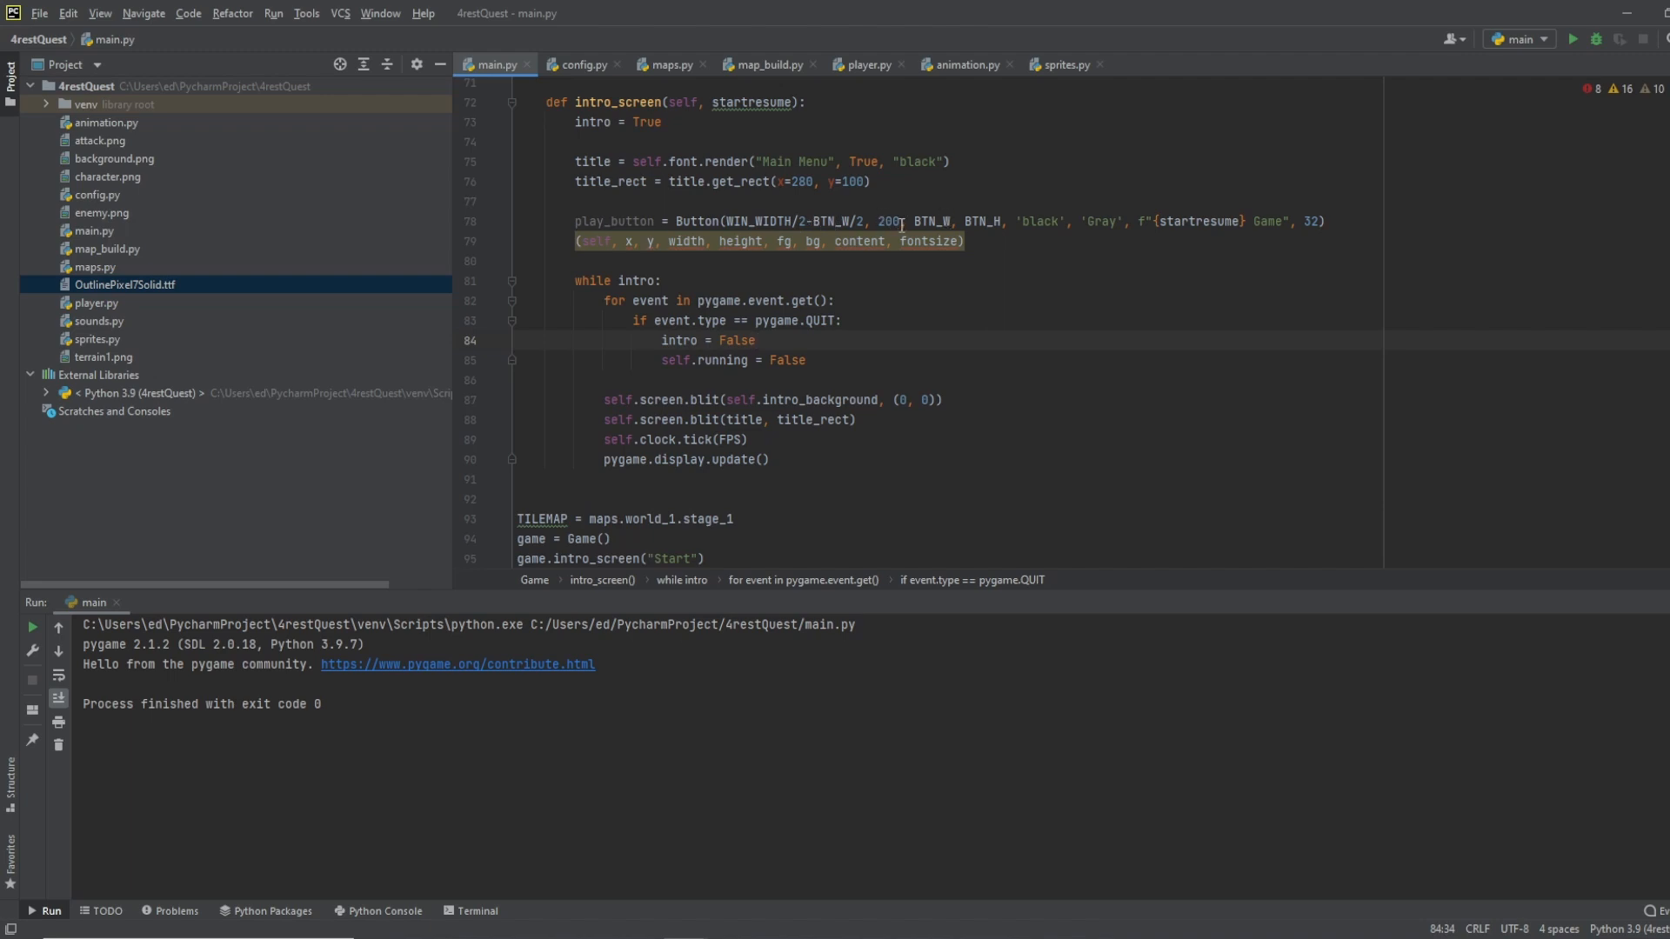
{"action": "mouse_move", "coordinate": [854, 288]}
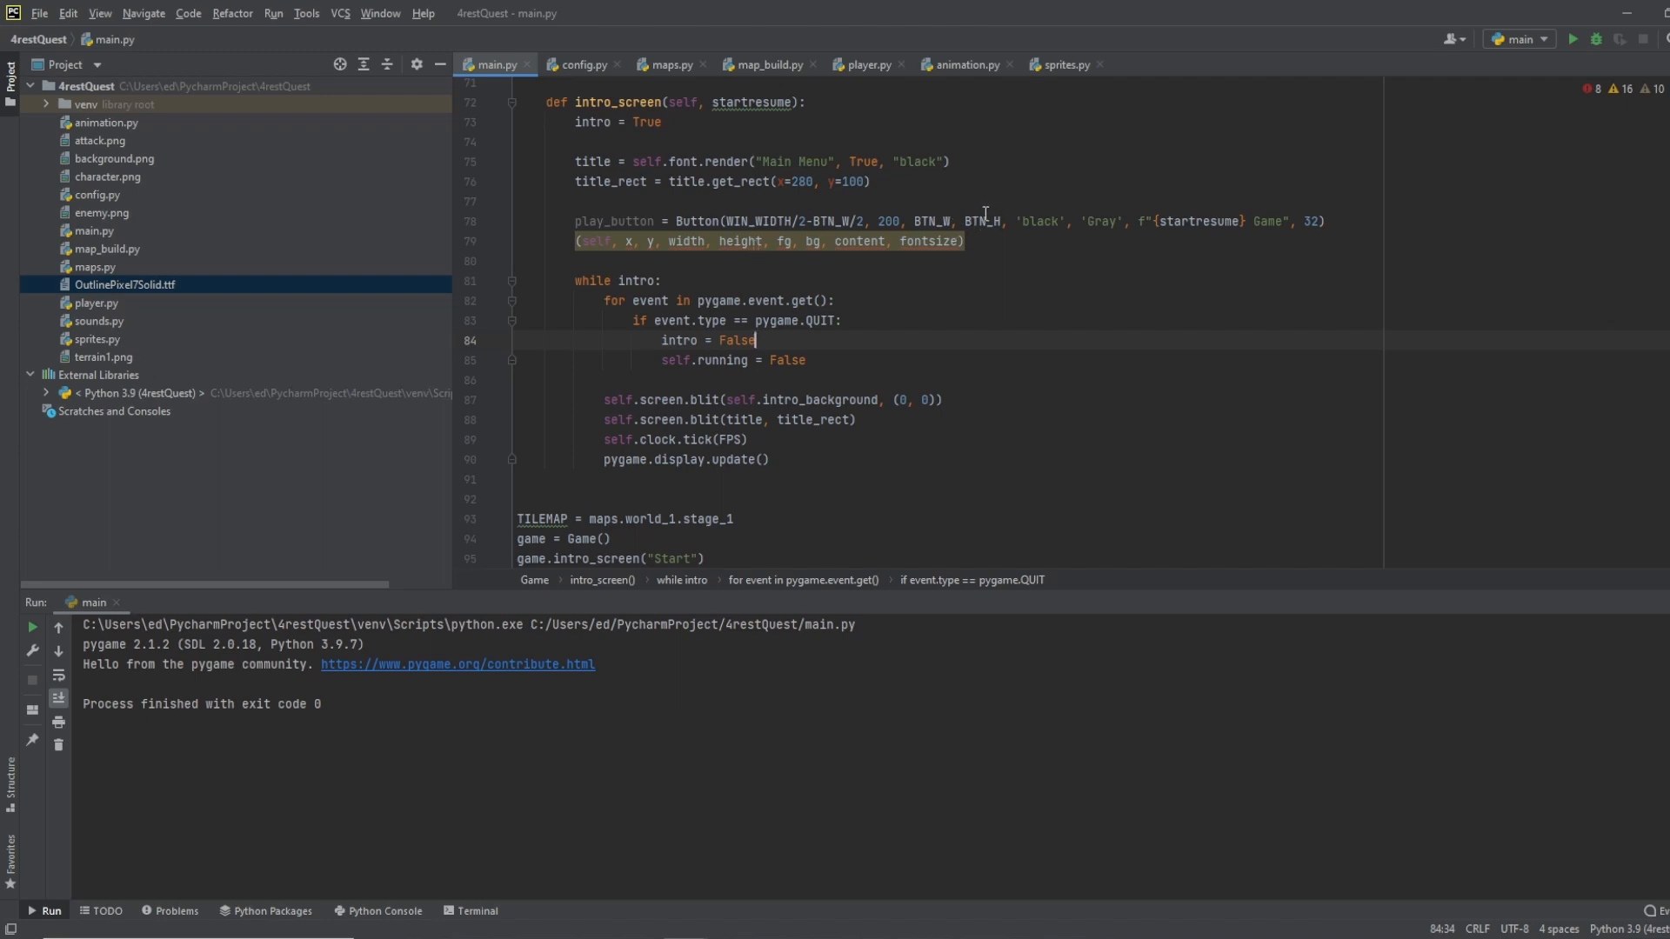
{"action": "mouse_move", "coordinate": [770, 256]}
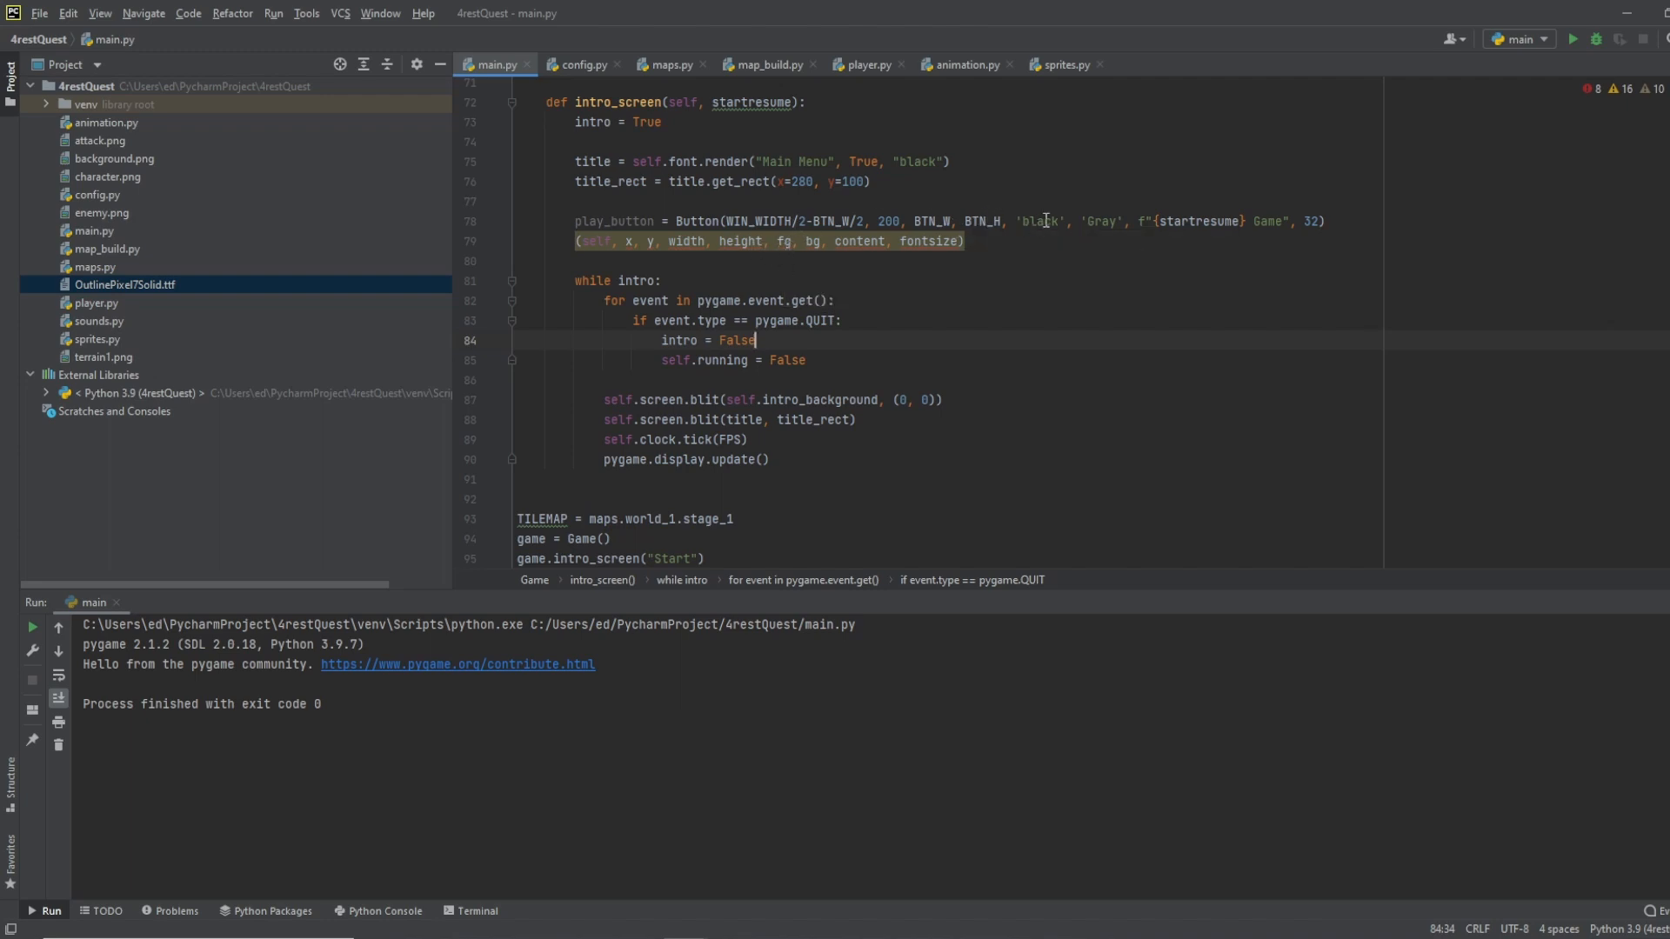
{"action": "mouse_move", "coordinate": [1168, 192]}
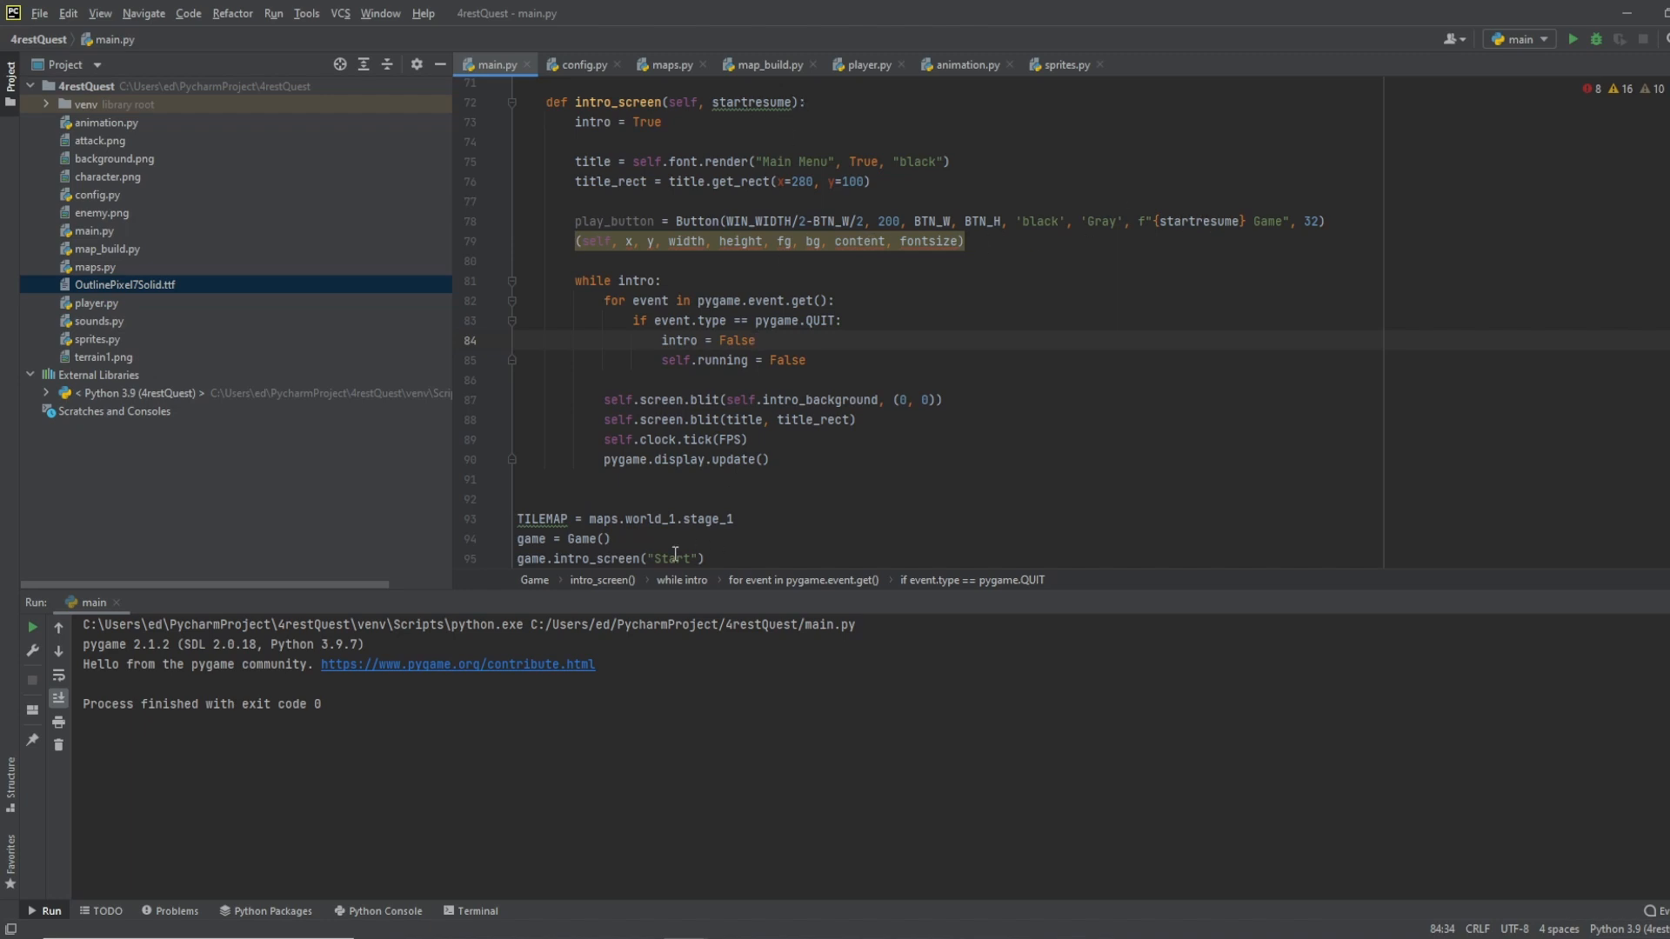
{"action": "mouse_move", "coordinate": [916, 378]}
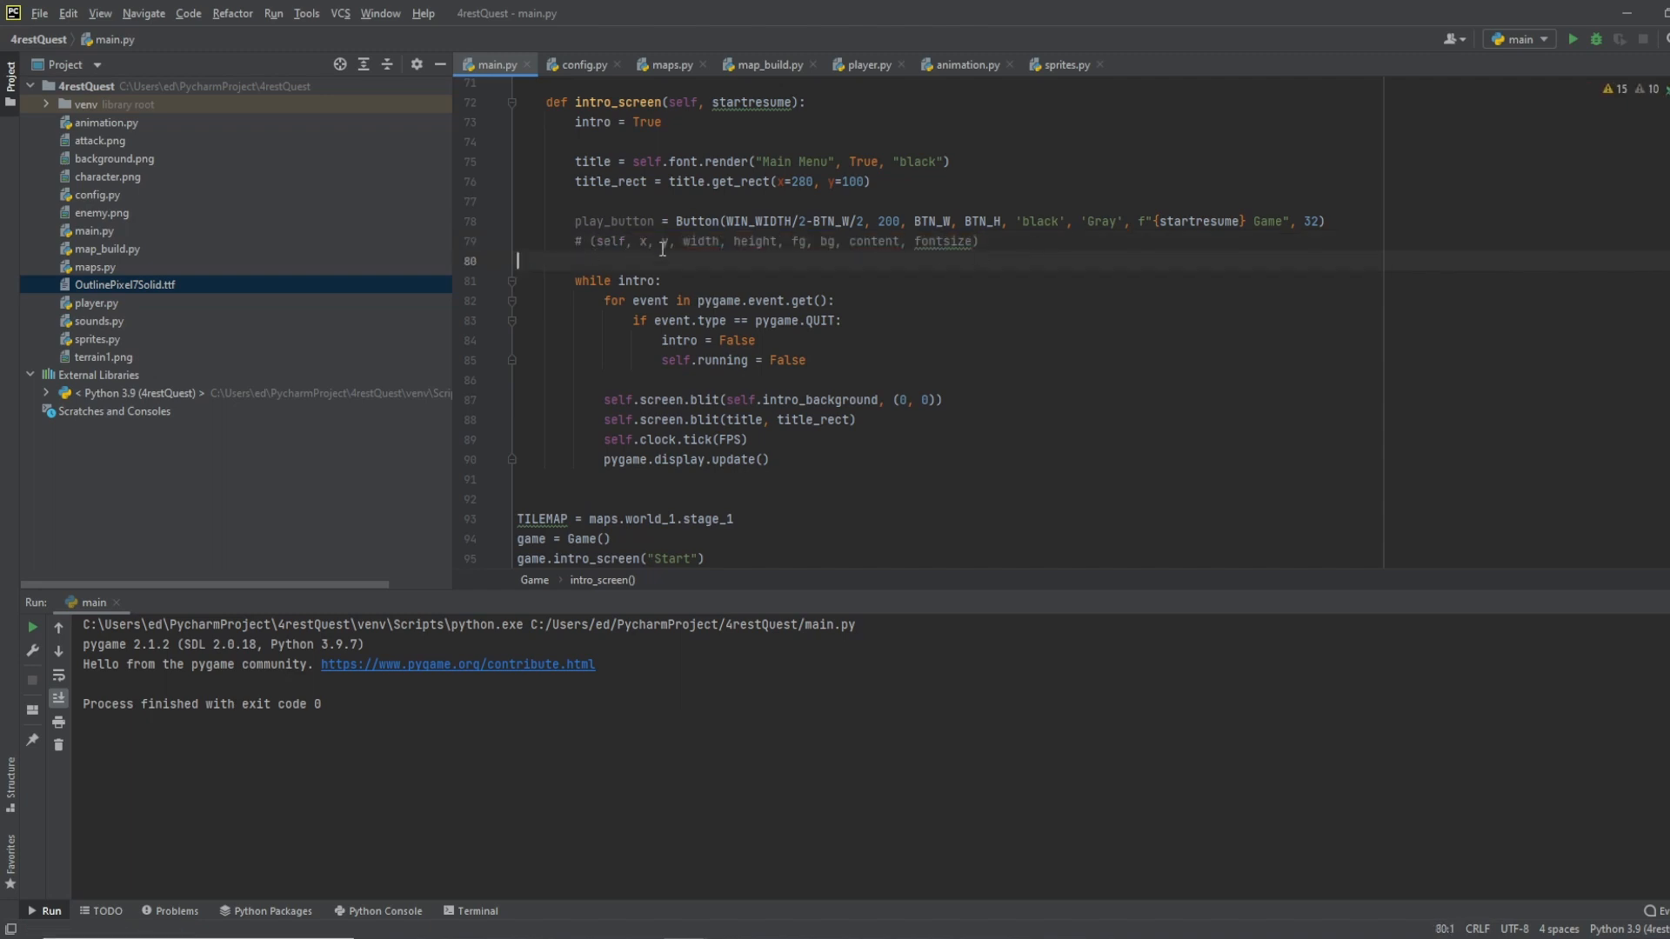
{"action": "mouse_move", "coordinate": [943, 373]}
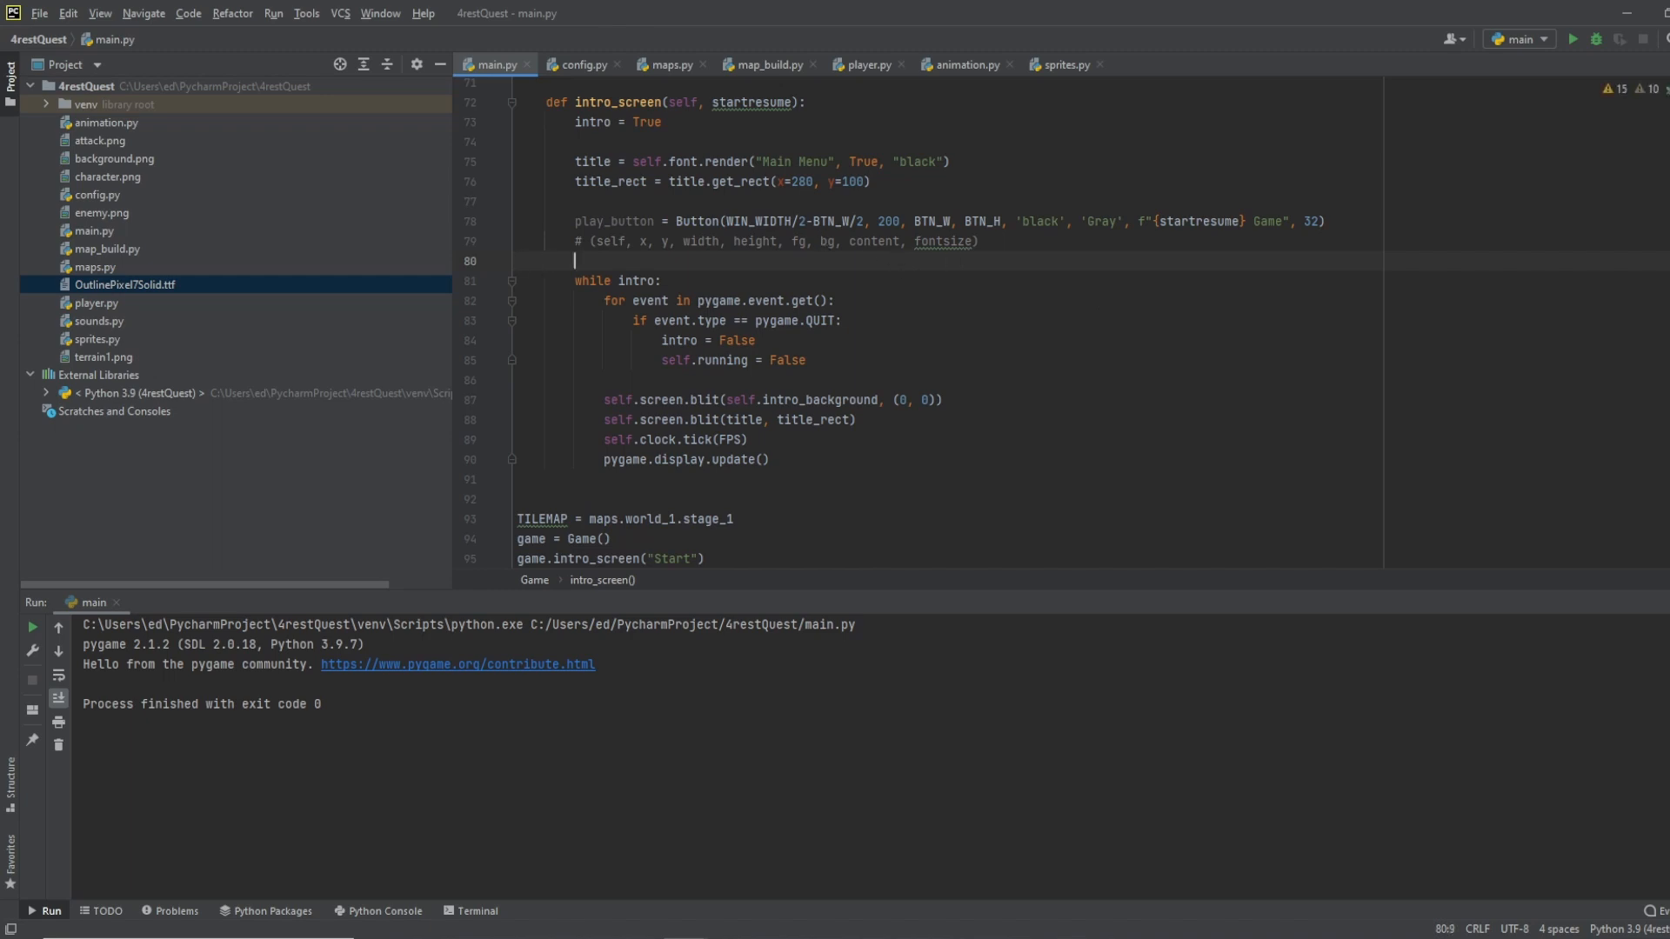
Step: Add exit_button = Button(WIN_WIDTH/2-BTN_W/2, 400, BTN_W, BTN_H, 'black', 'gray', "Exit Game", 32)
{"action": "type", "text": "e"}
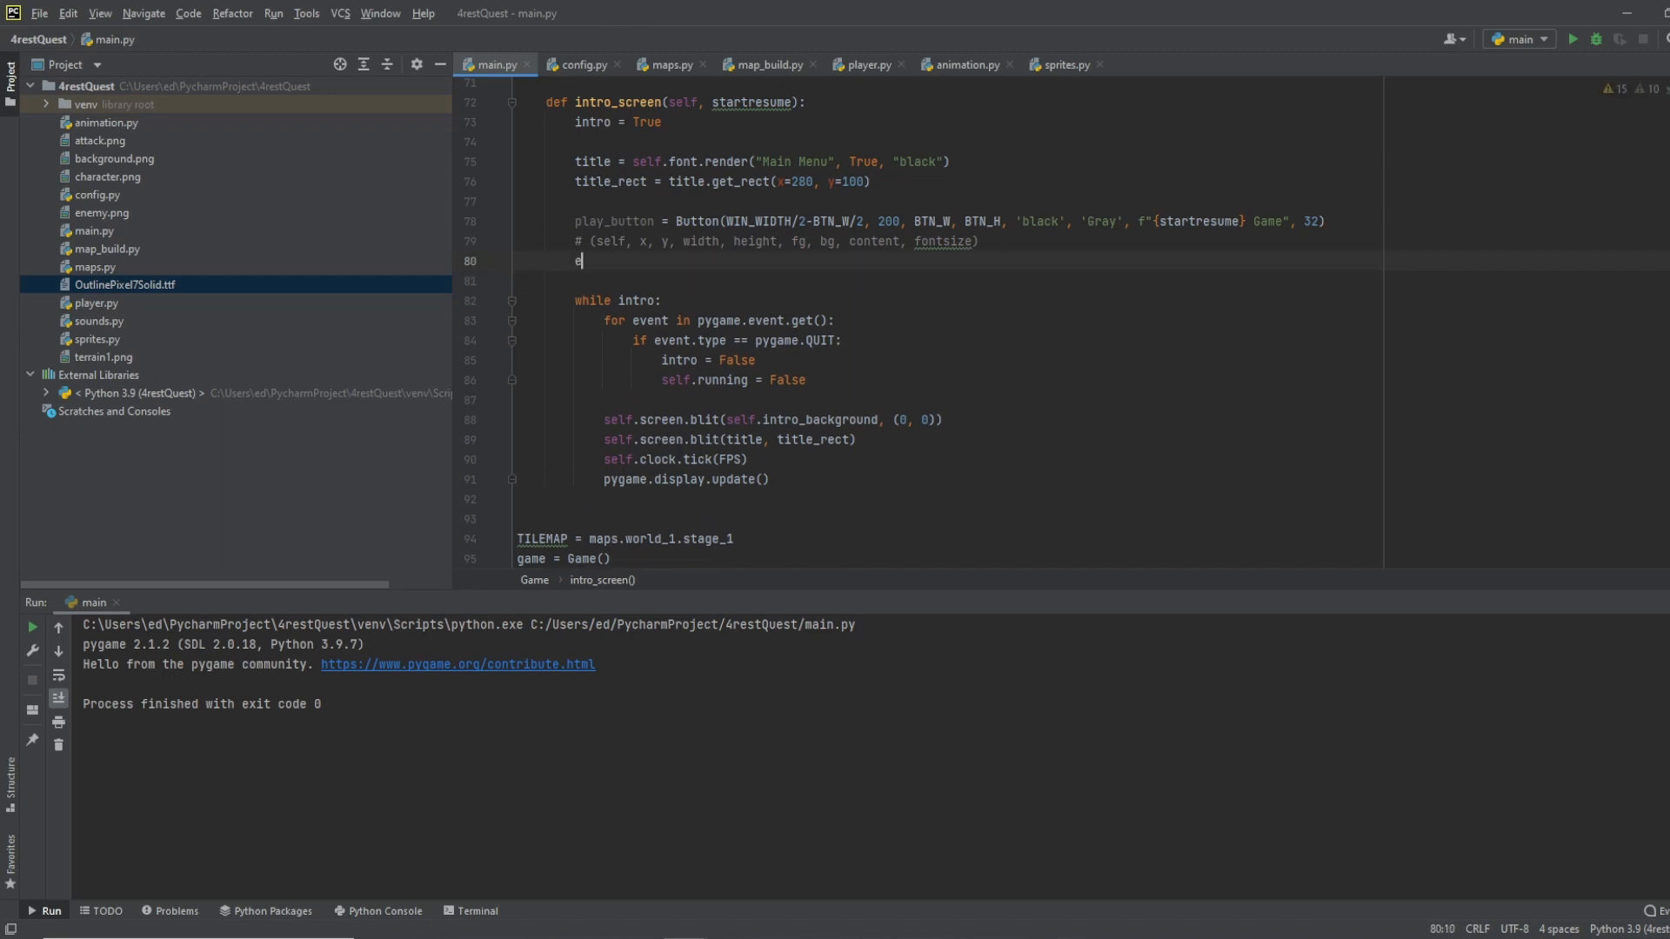
{"action": "type", "text": "xit_button = Button("}
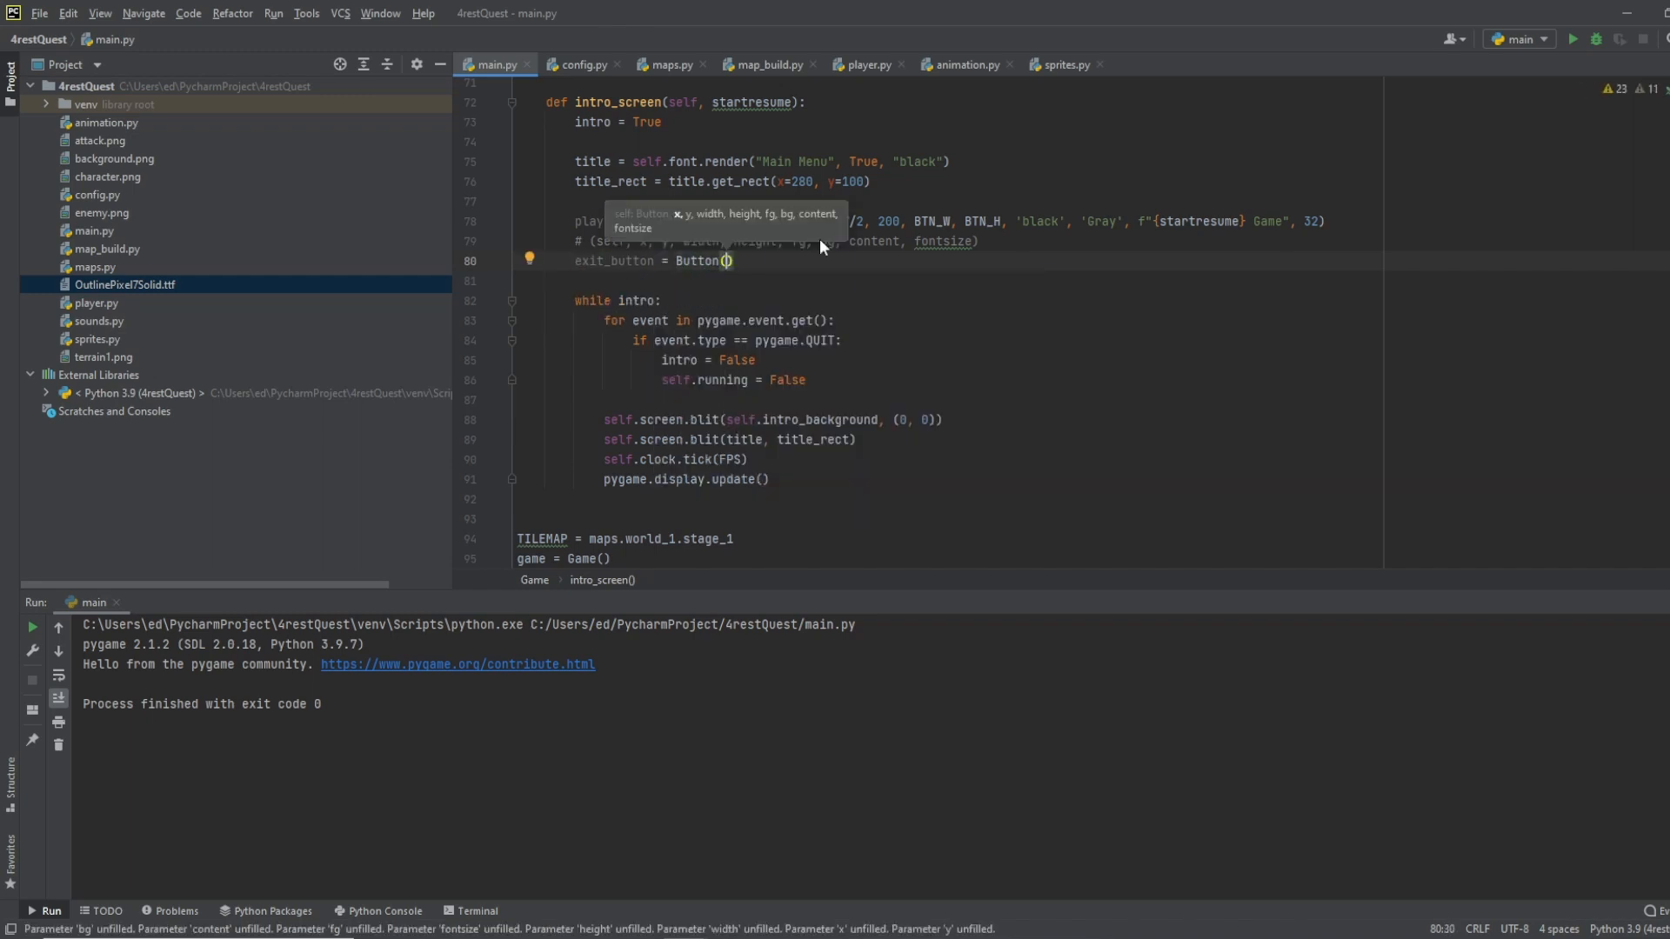
{"action": "type", "text": "WIN_WIDTH"}
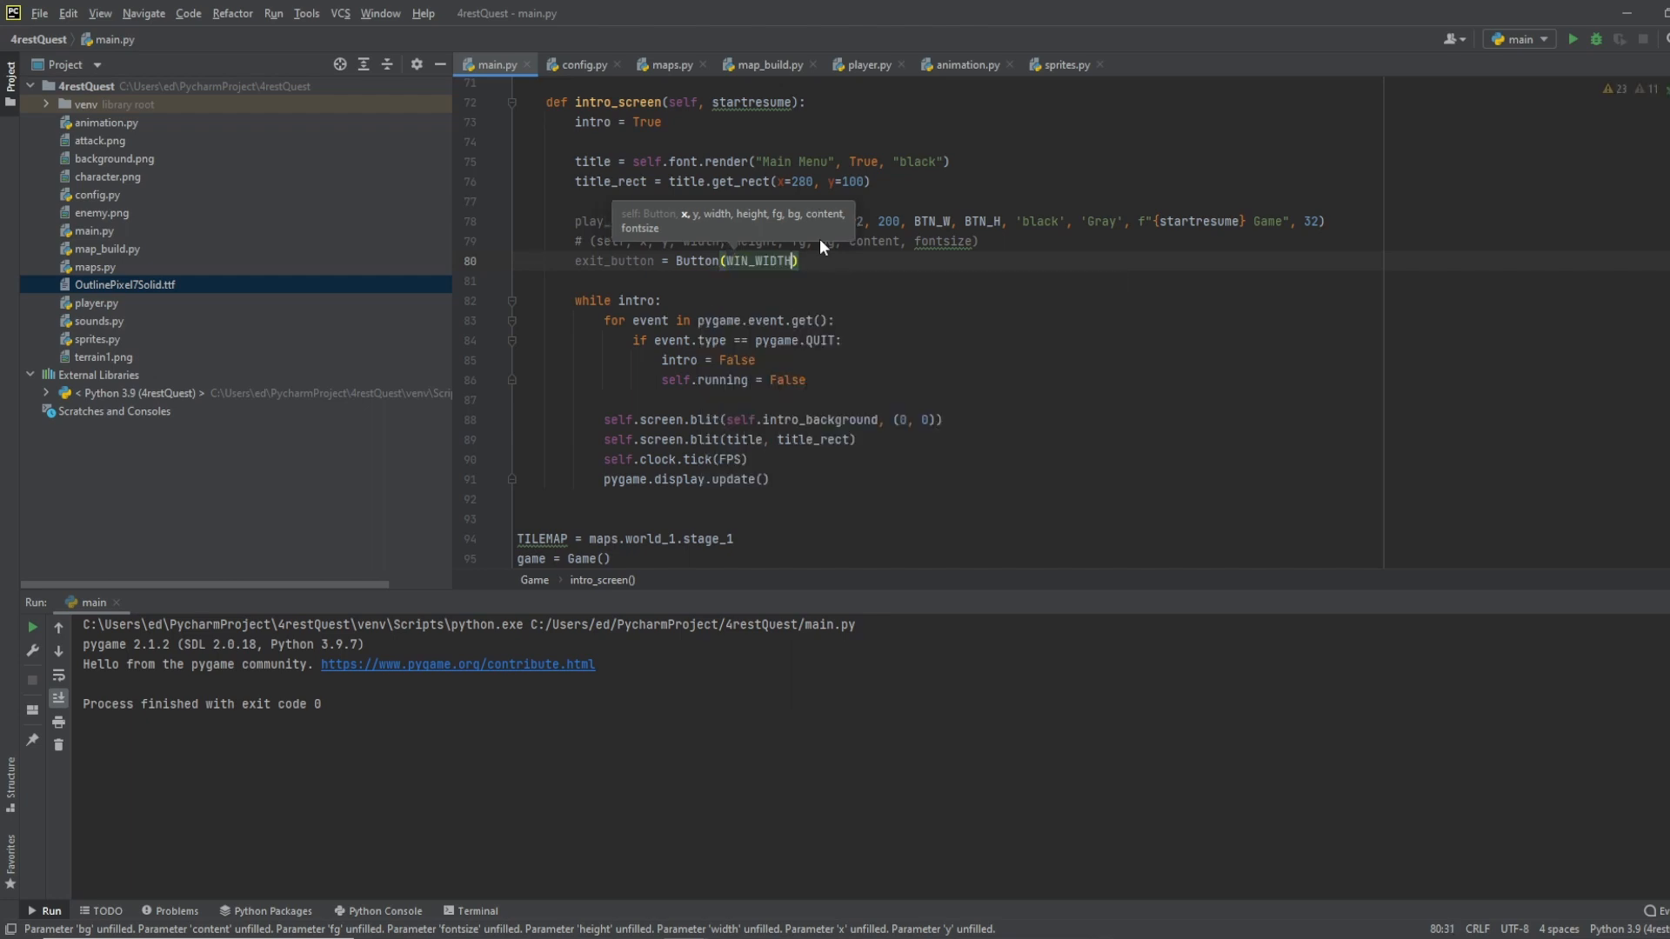
{"action": "type", "text": "/2"}
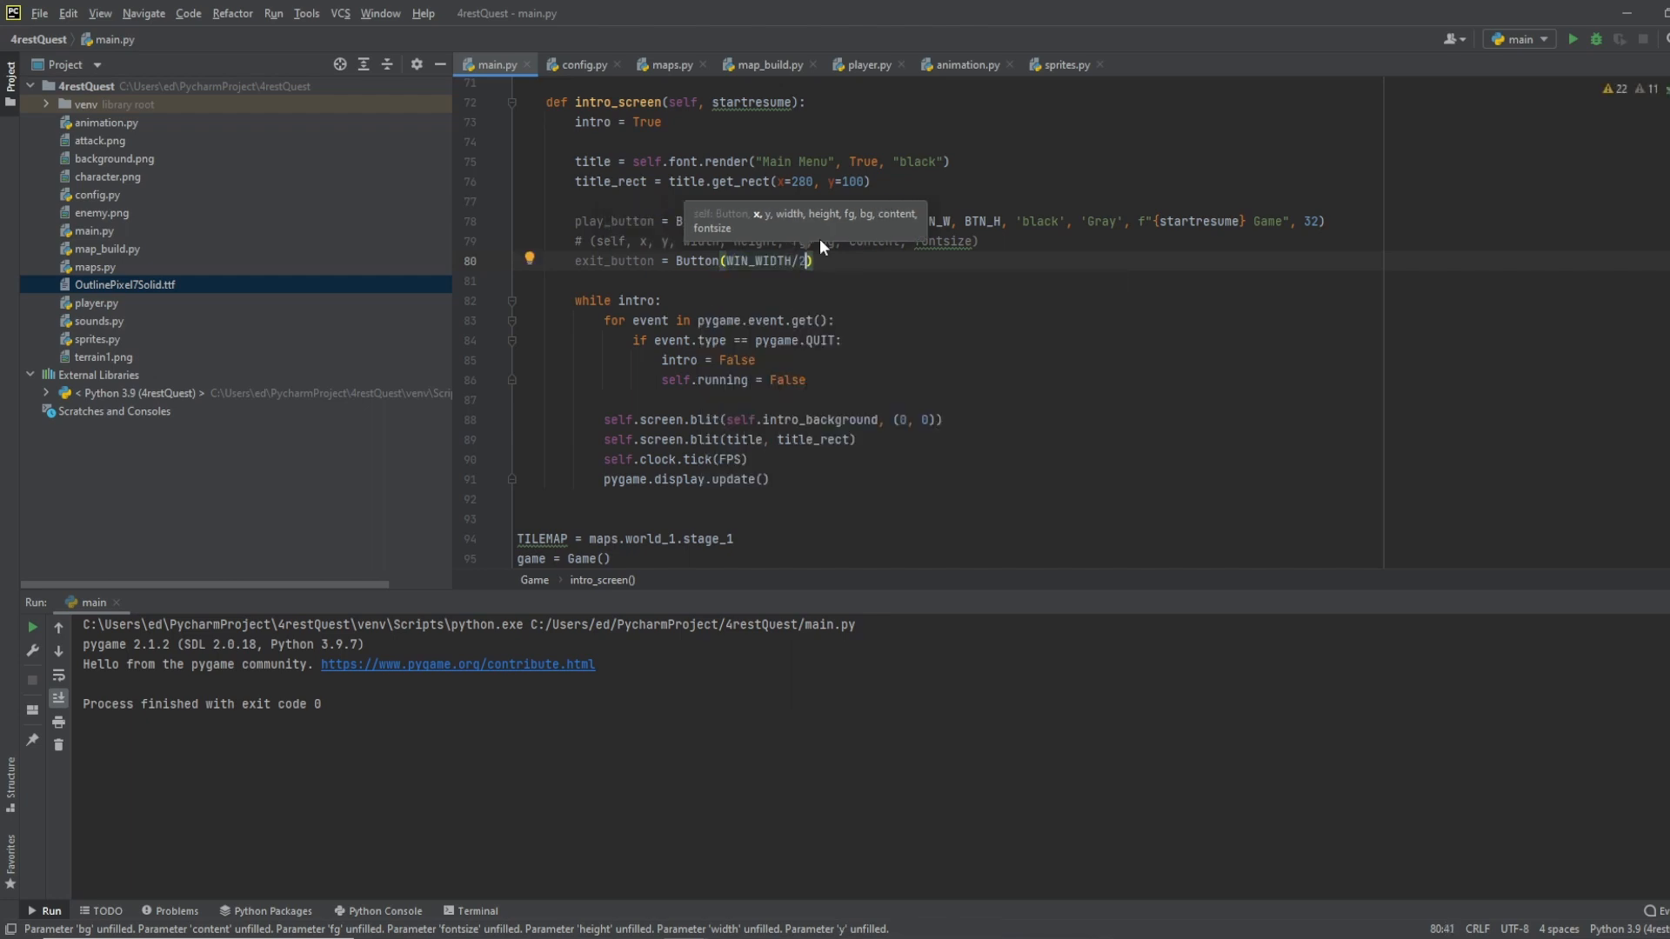
{"action": "type", "text": "-BTN_W"}
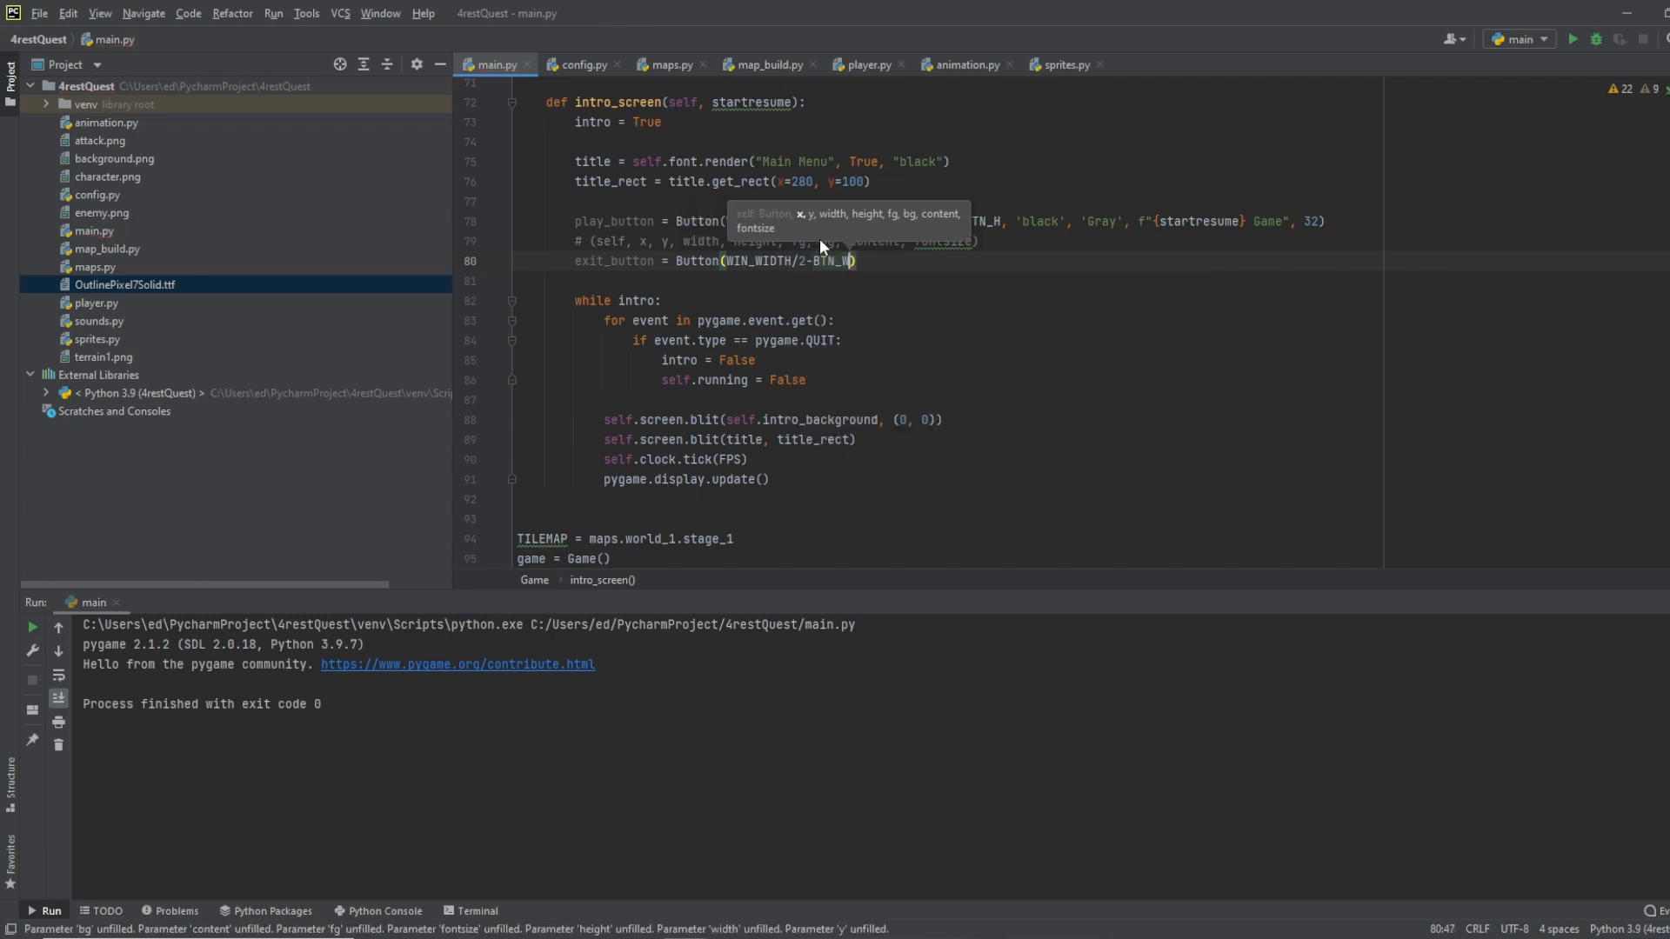
{"action": "type", "text": "\", \""}
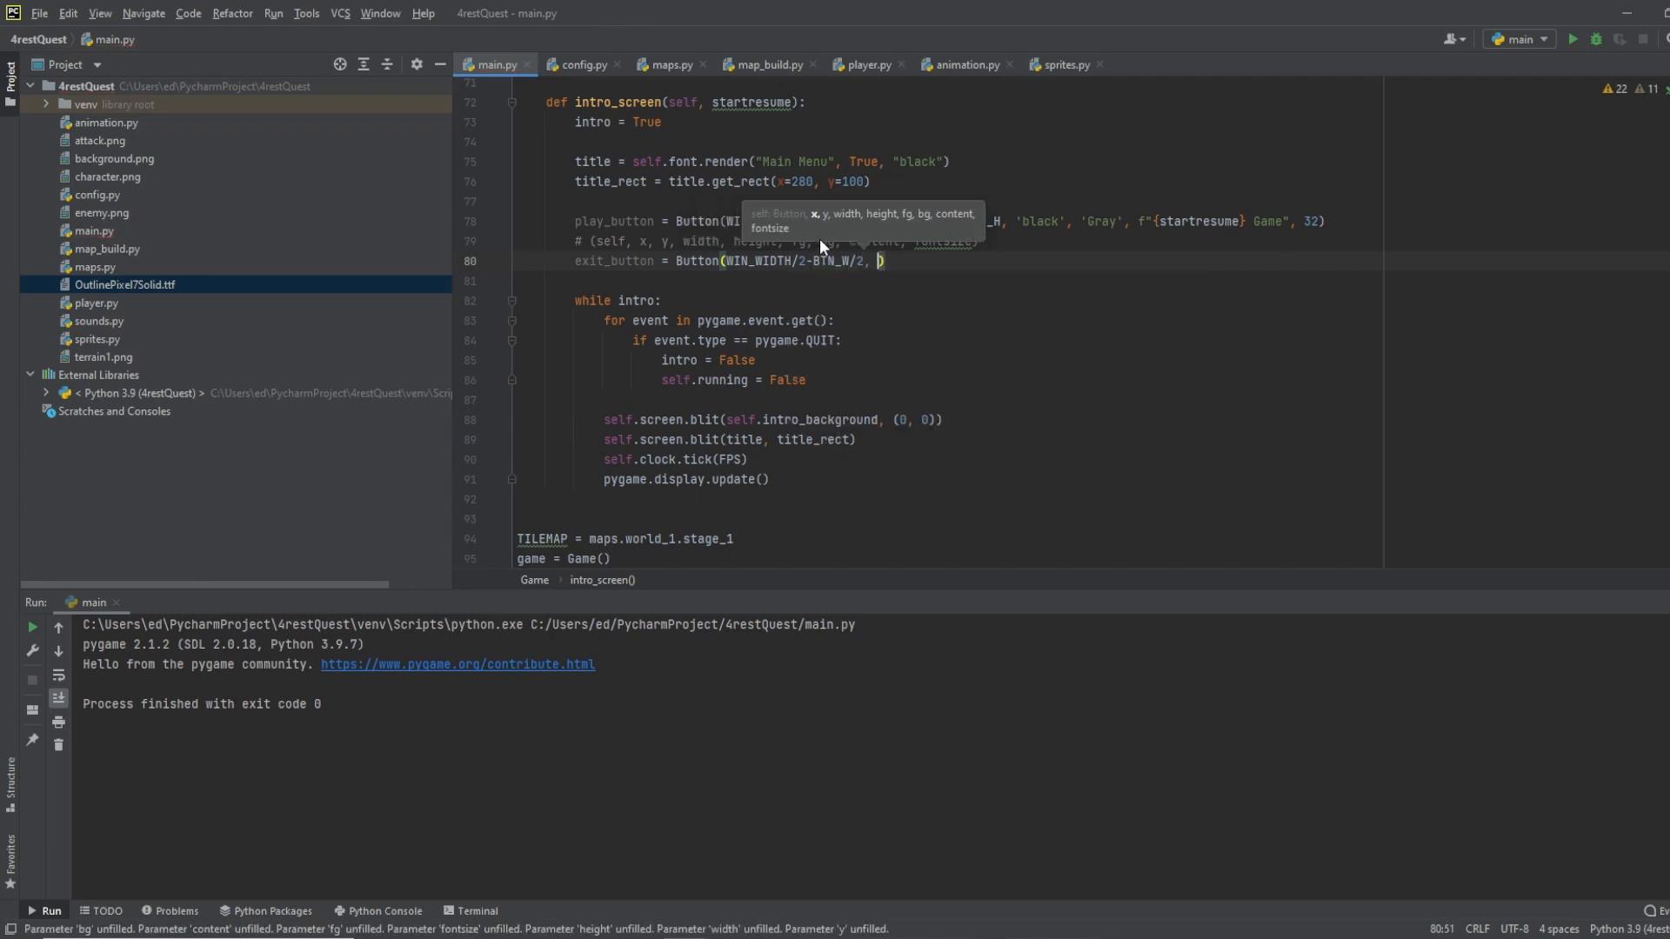
{"action": "type", "text": "400"}
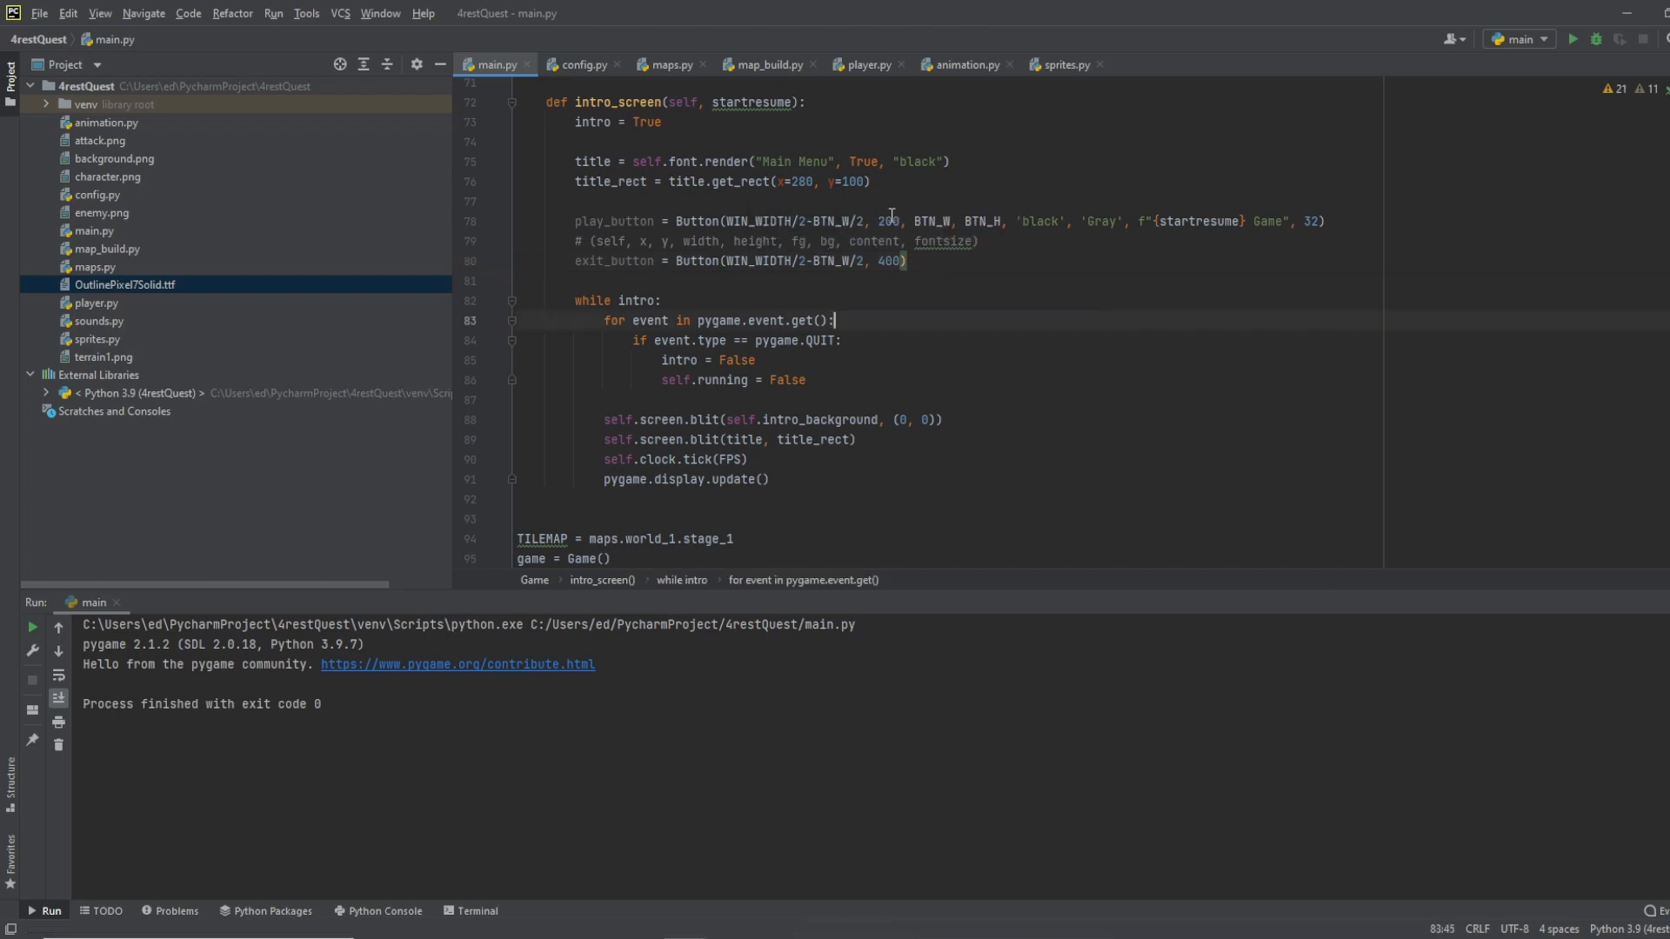
{"action": "mouse_move", "coordinate": [894, 314]}
{"action": "type", "text": ", BTN_W, BTN_H, "}
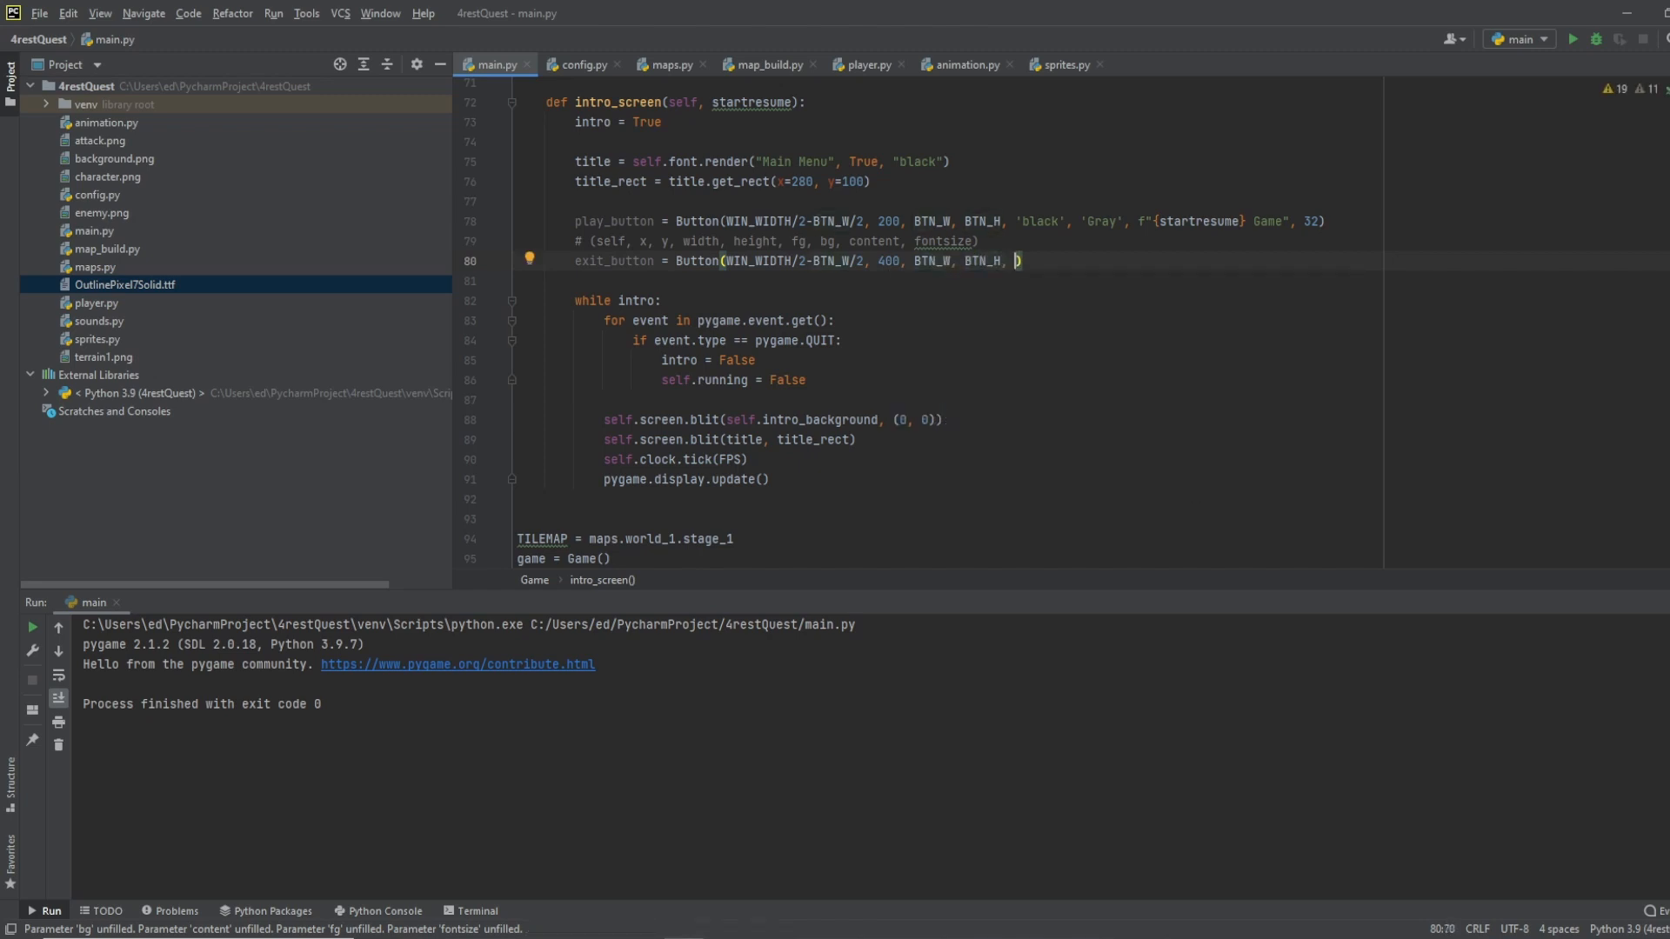
{"action": "type", "text": "'black'"}
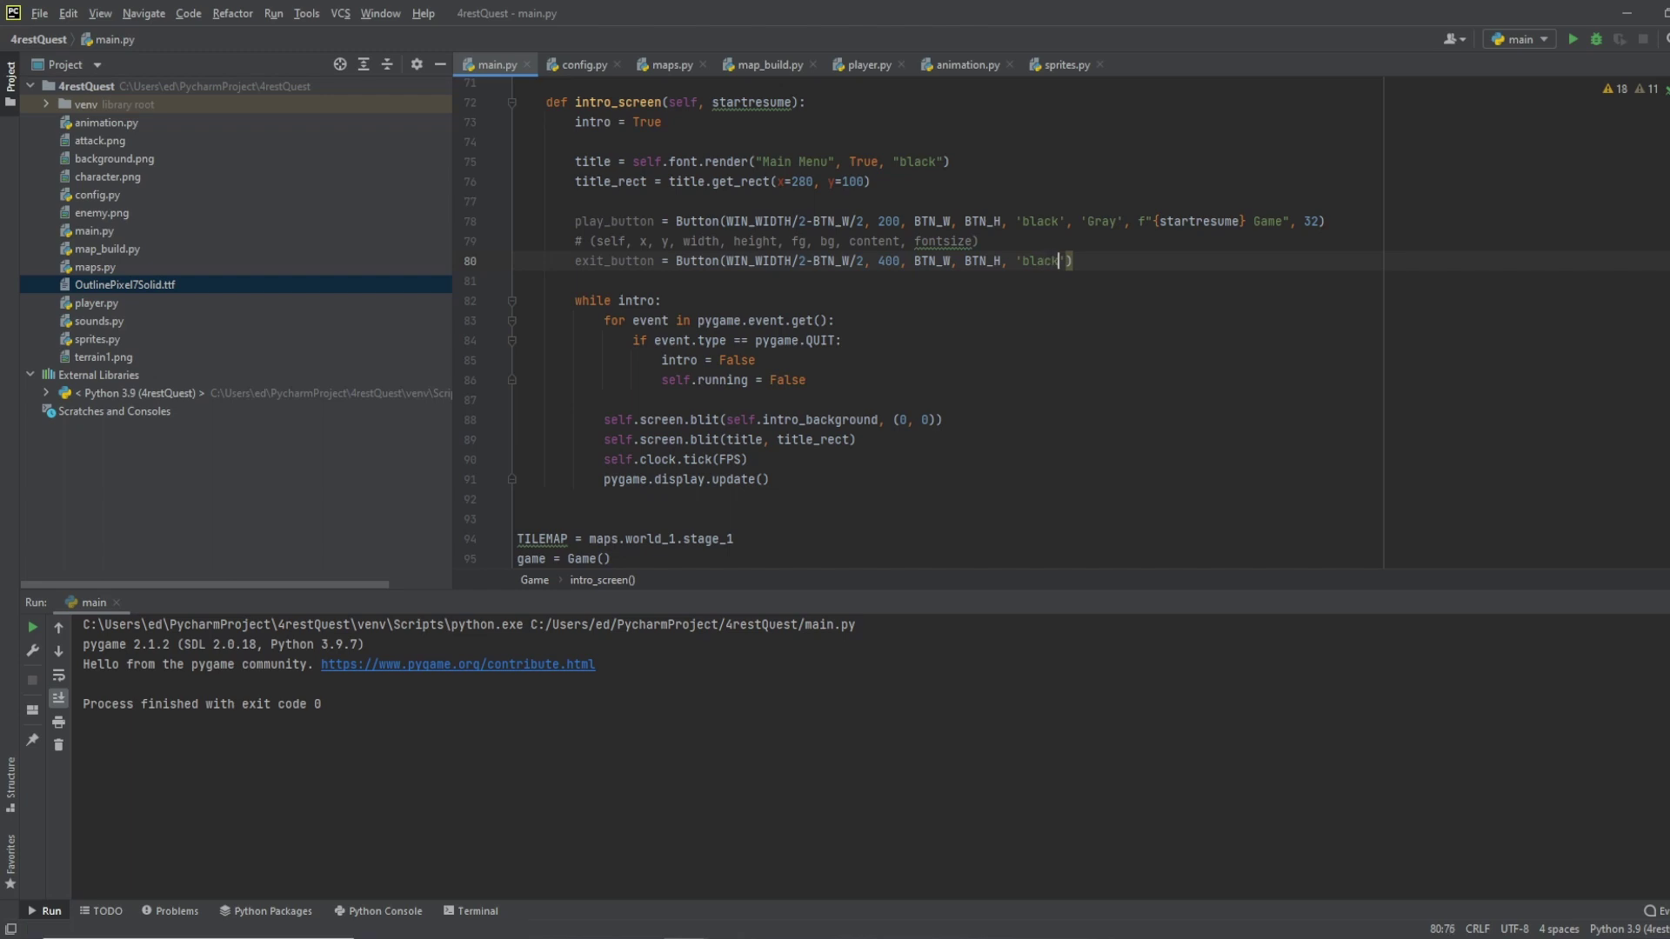
{"action": "type", "text": ","}
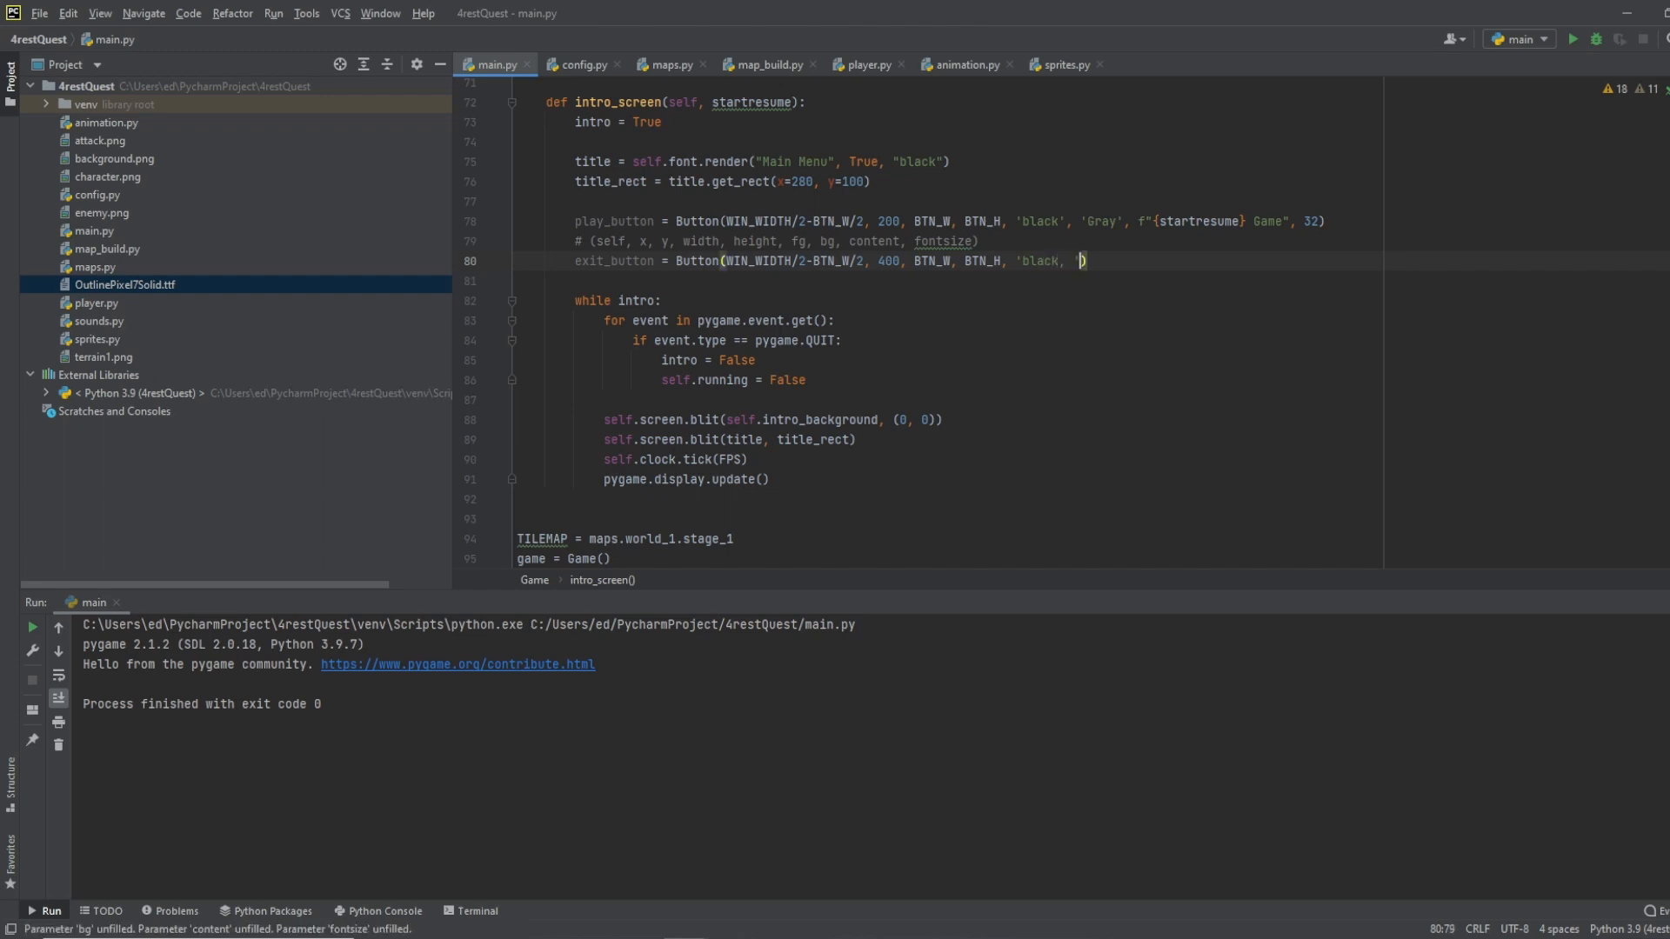
{"action": "type", "text": "'gray', \"Exit Game\", 32"}
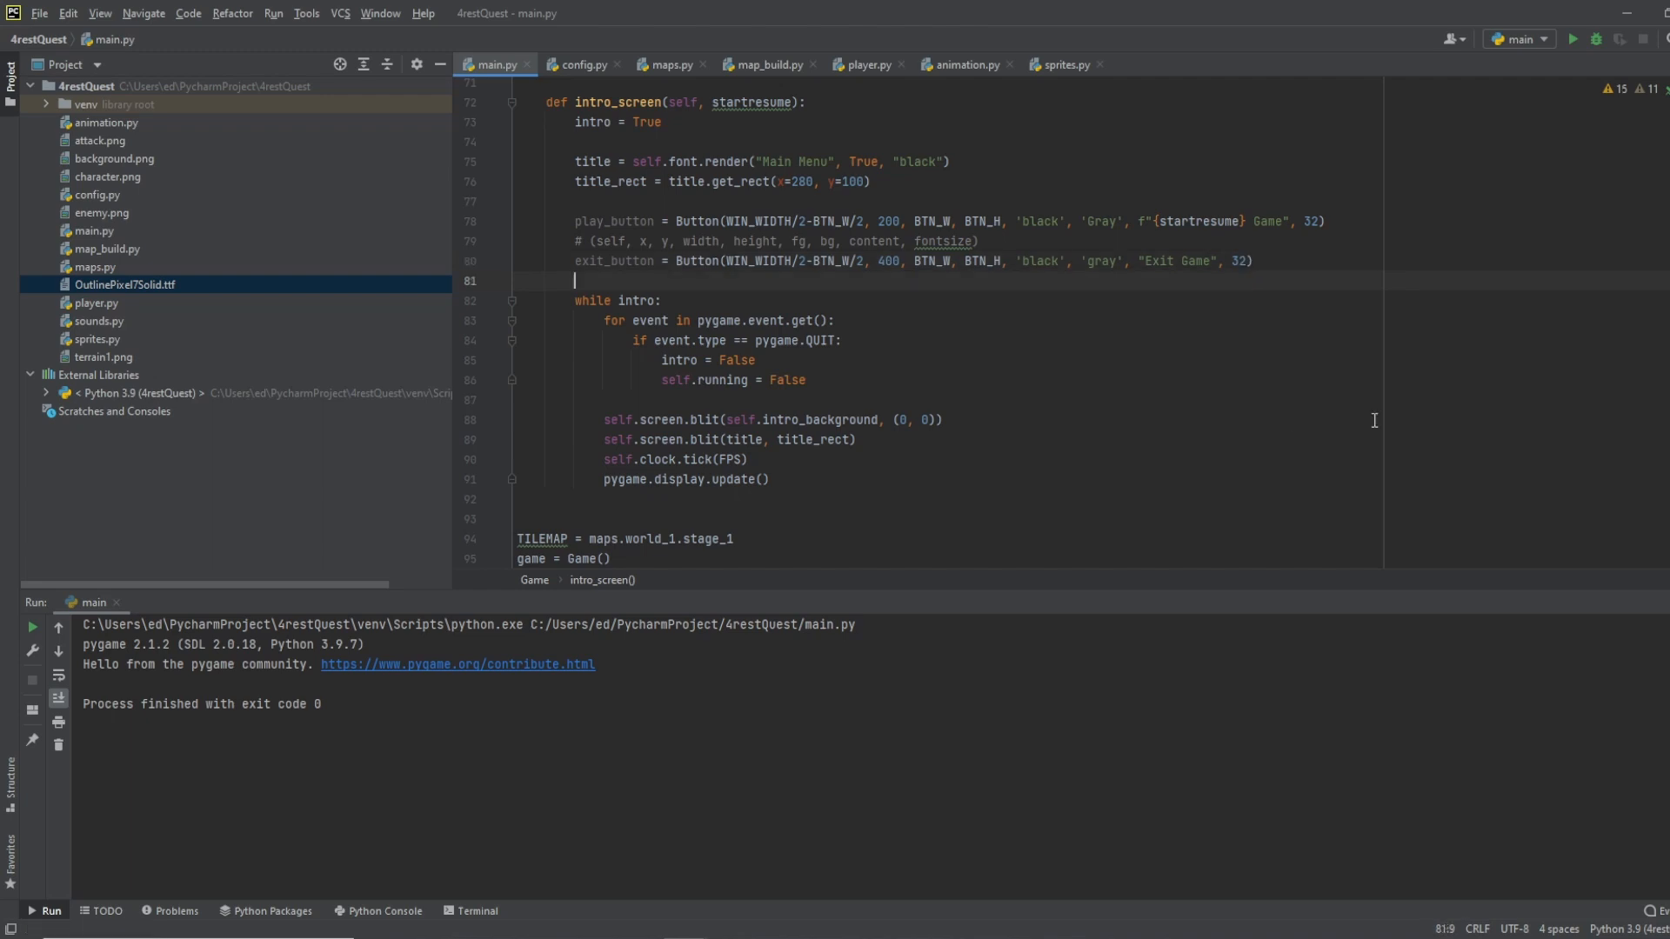
{"action": "mouse_move", "coordinate": [1152, 338]}
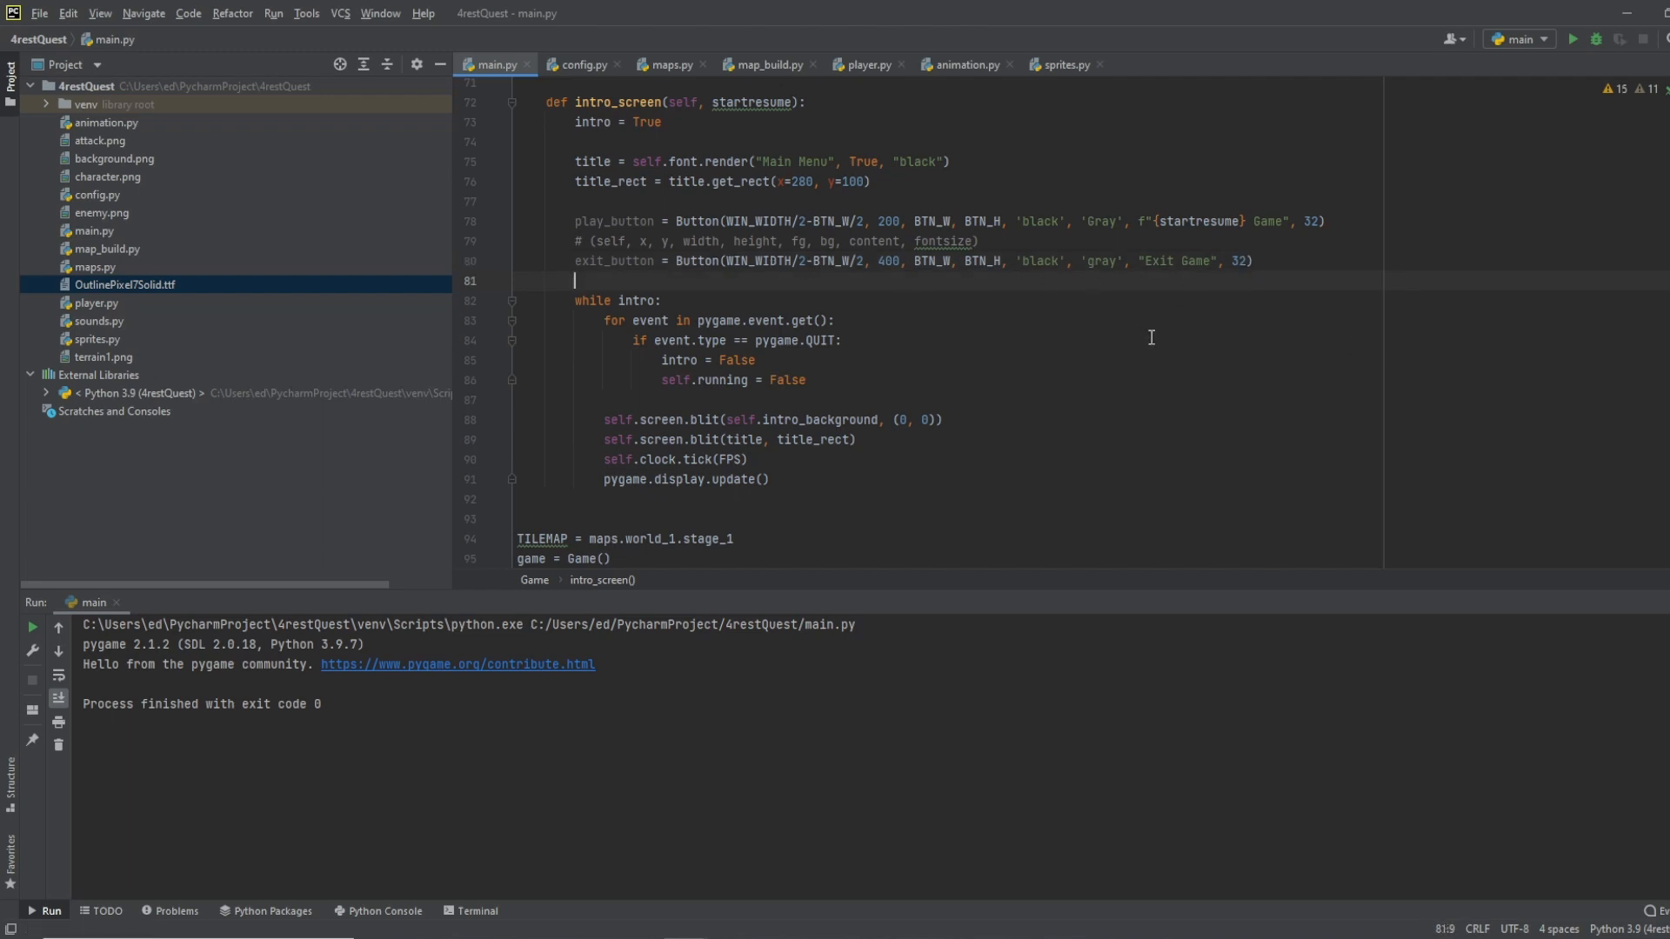
{"action": "left_click", "coordinate": [1093, 221]}
{"action": "type", "text": "g"}
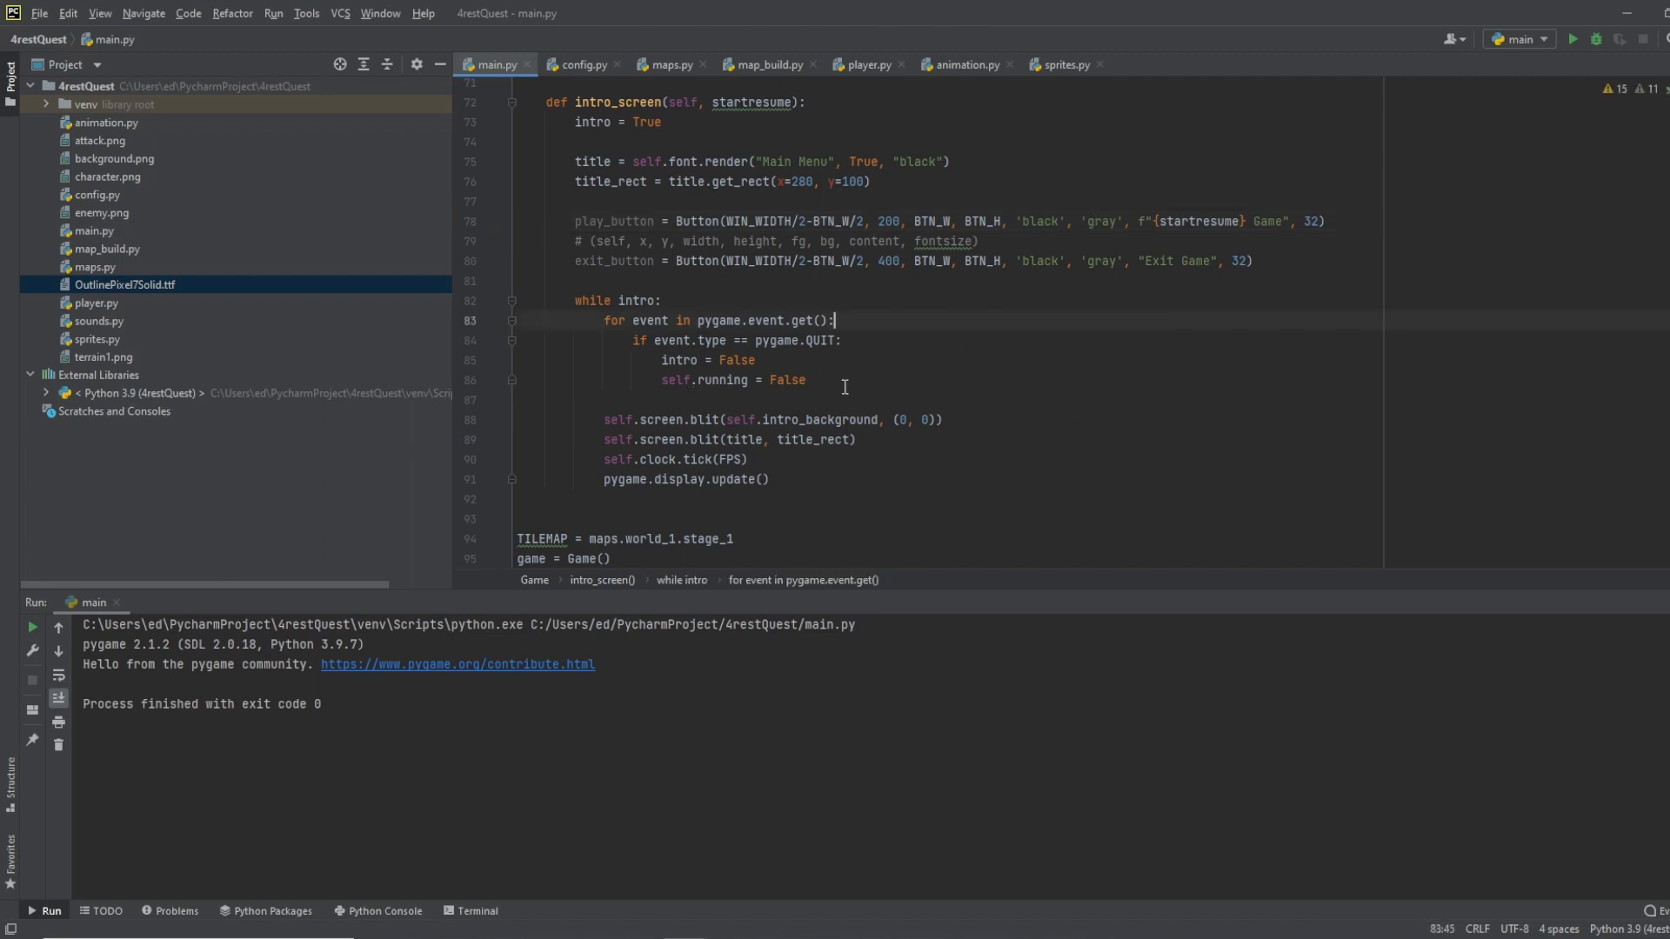
Step: Blit play_button and exit_button onto self.screen at their rects inside the intro while loop
{"action": "scroll", "scroll_direction": "down", "scroll_amount": 3}
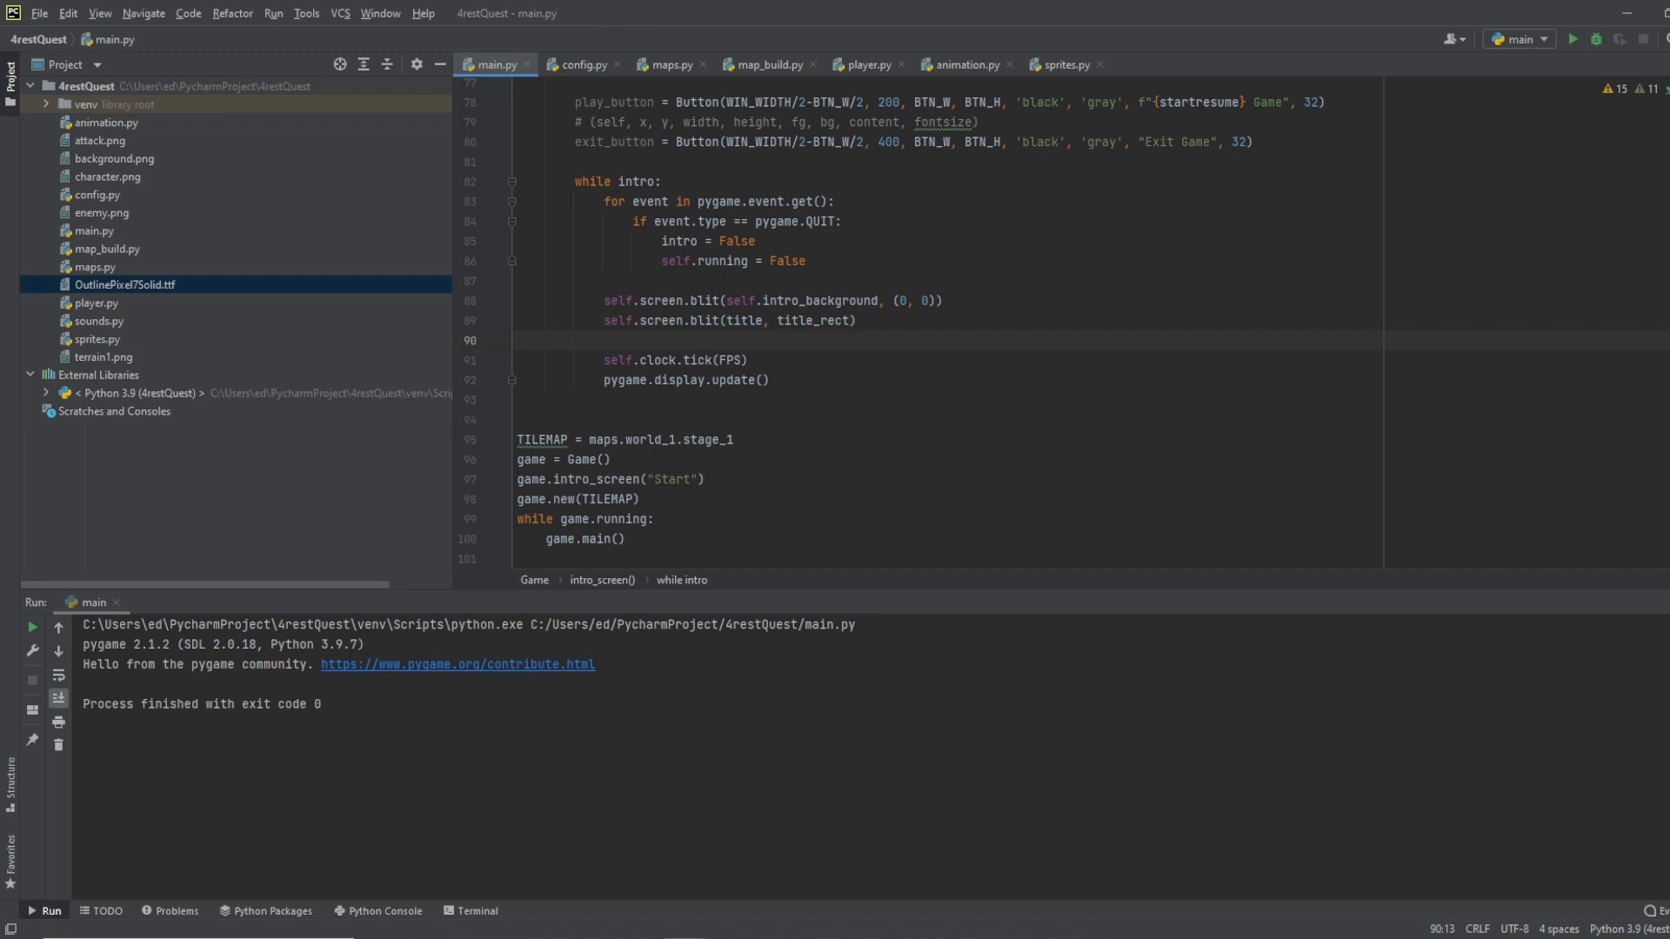
{"action": "type", "text": "self.screen.blit("}
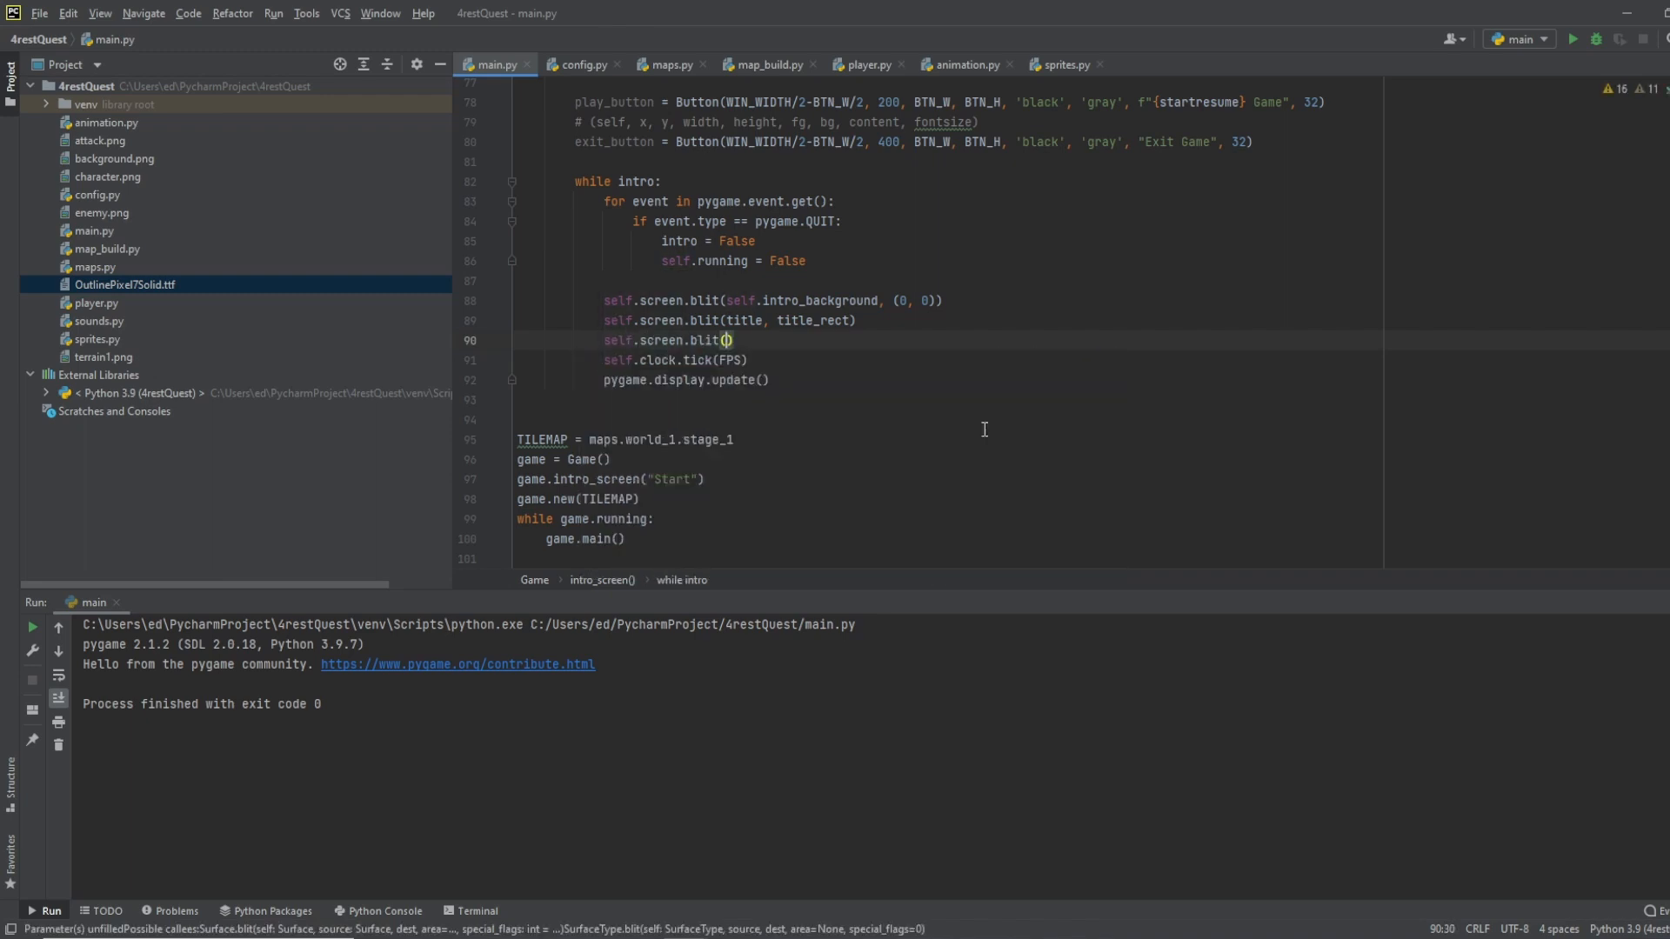
{"action": "type", "text": "play_button"}
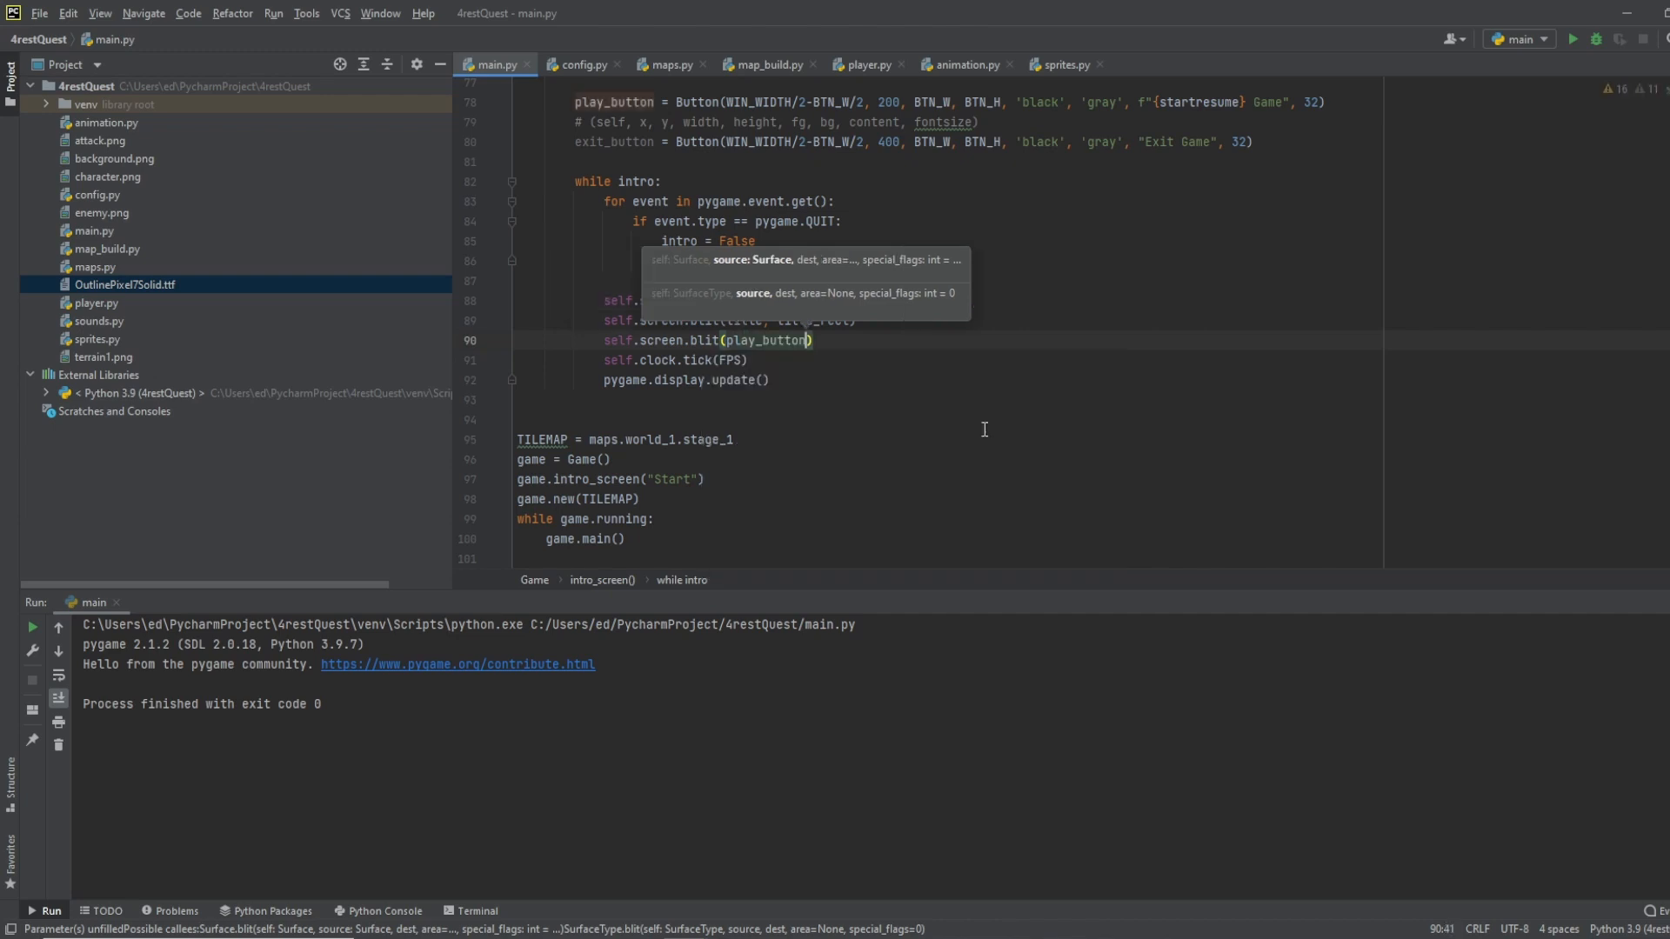
{"action": "type", "text": ", pla"}
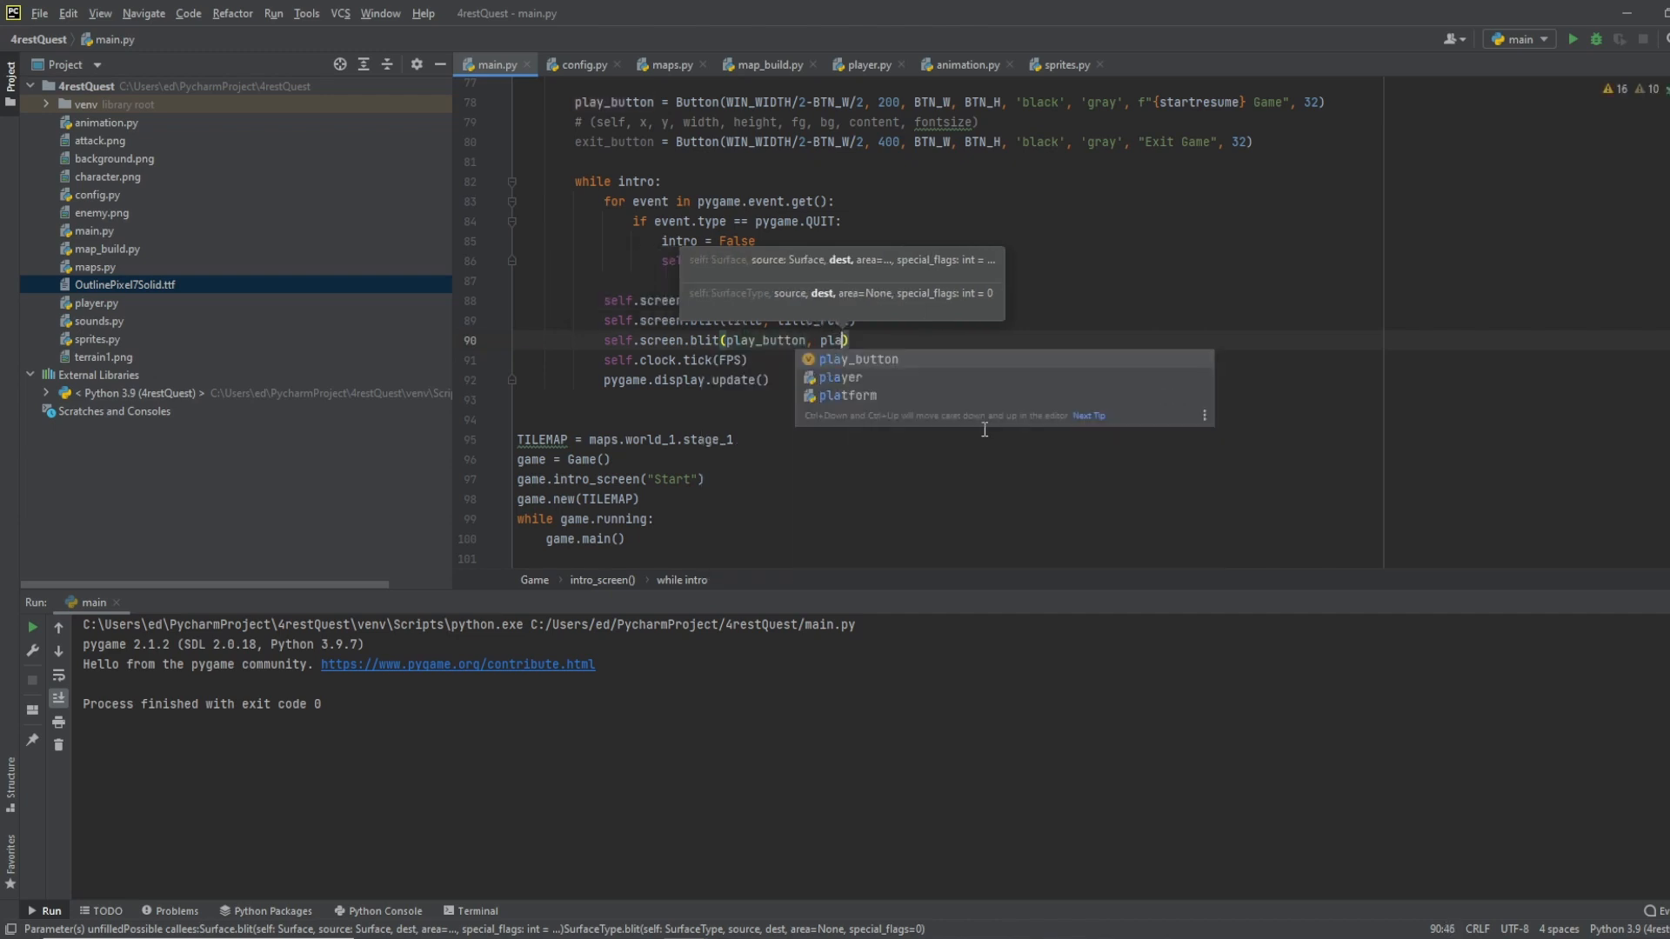
{"action": "type", "text": "_button.rect"}
{"action": "type", "text": "self.screen.blit("}
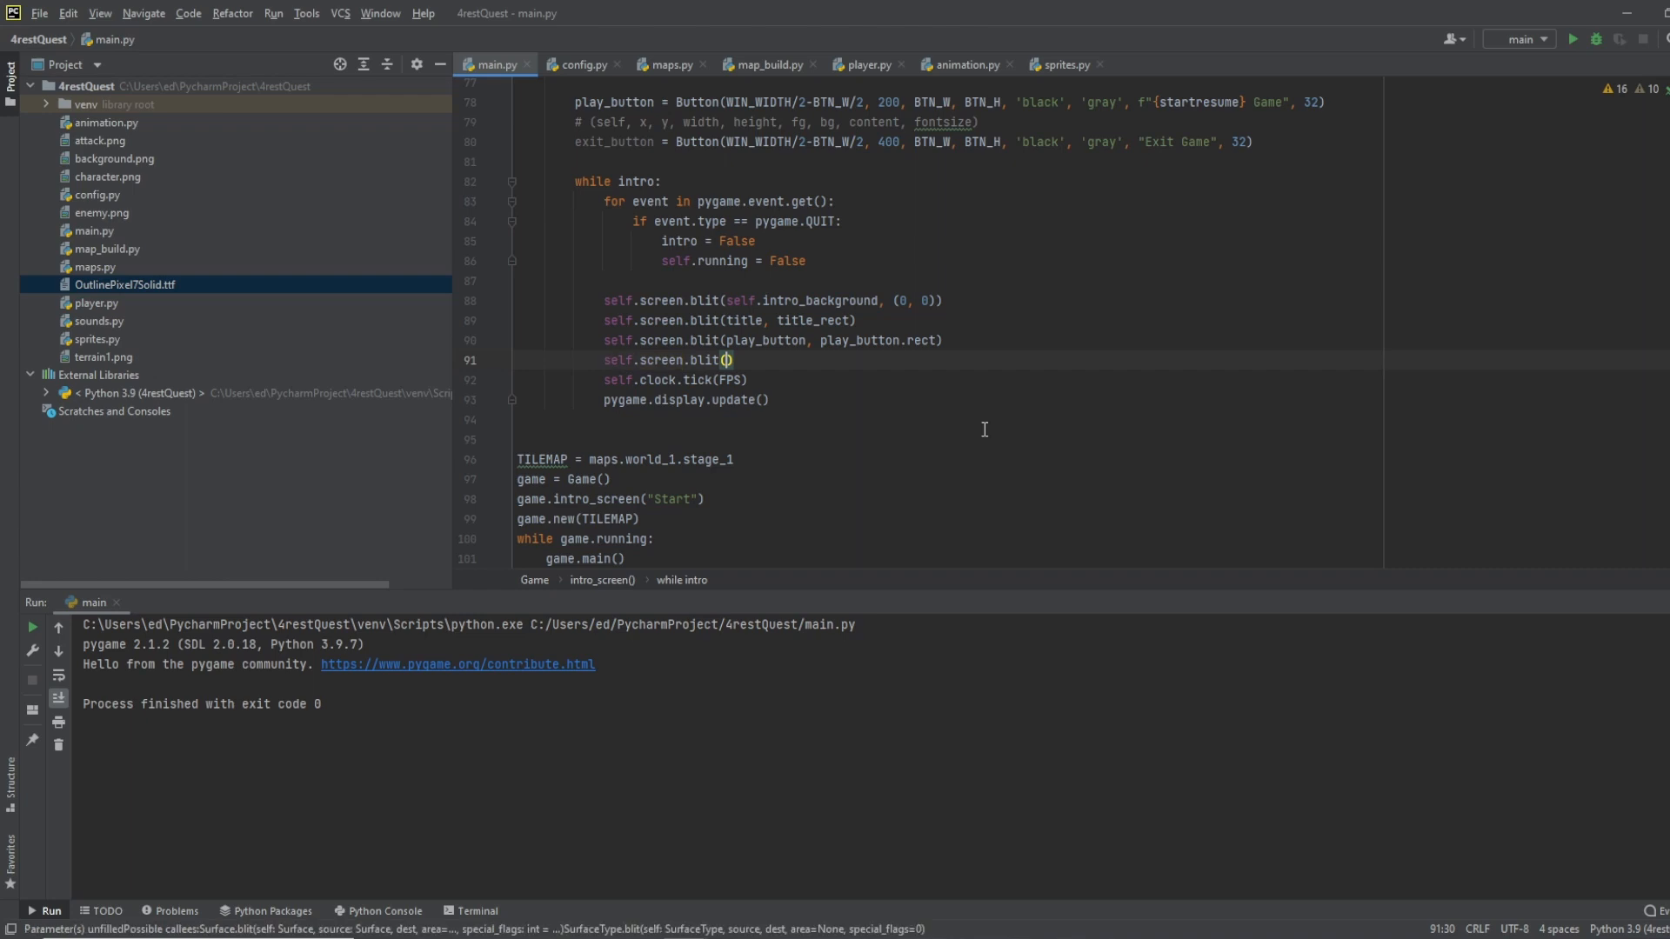
{"action": "type", "text": "e"}
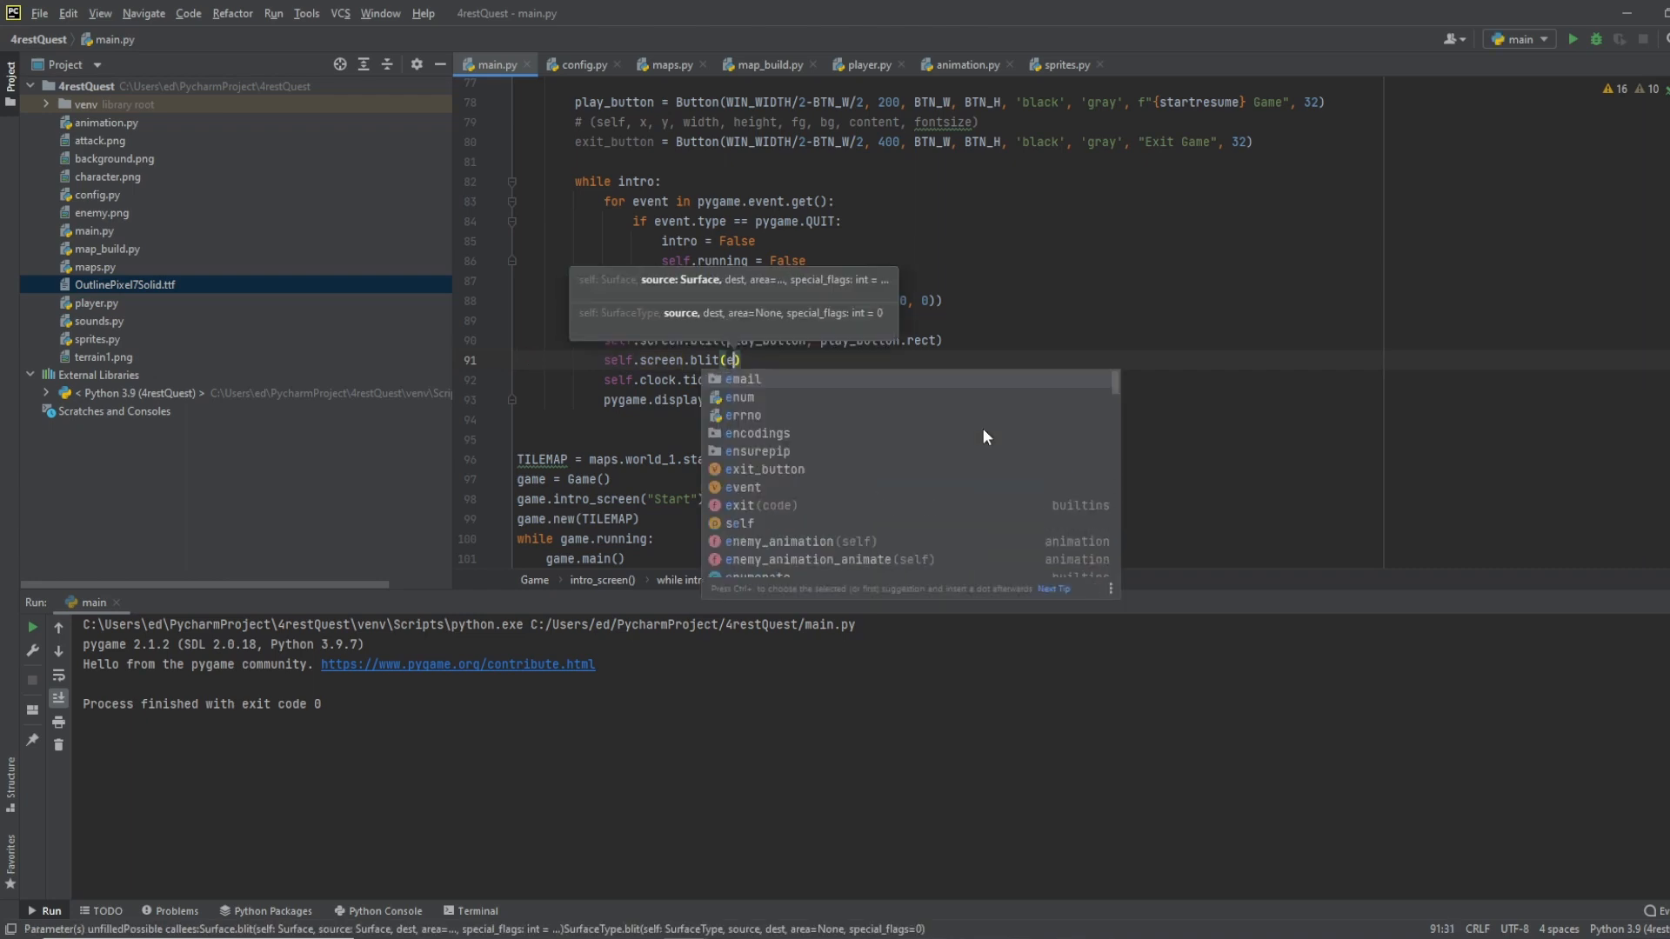
{"action": "type", "text": "xit_button"}
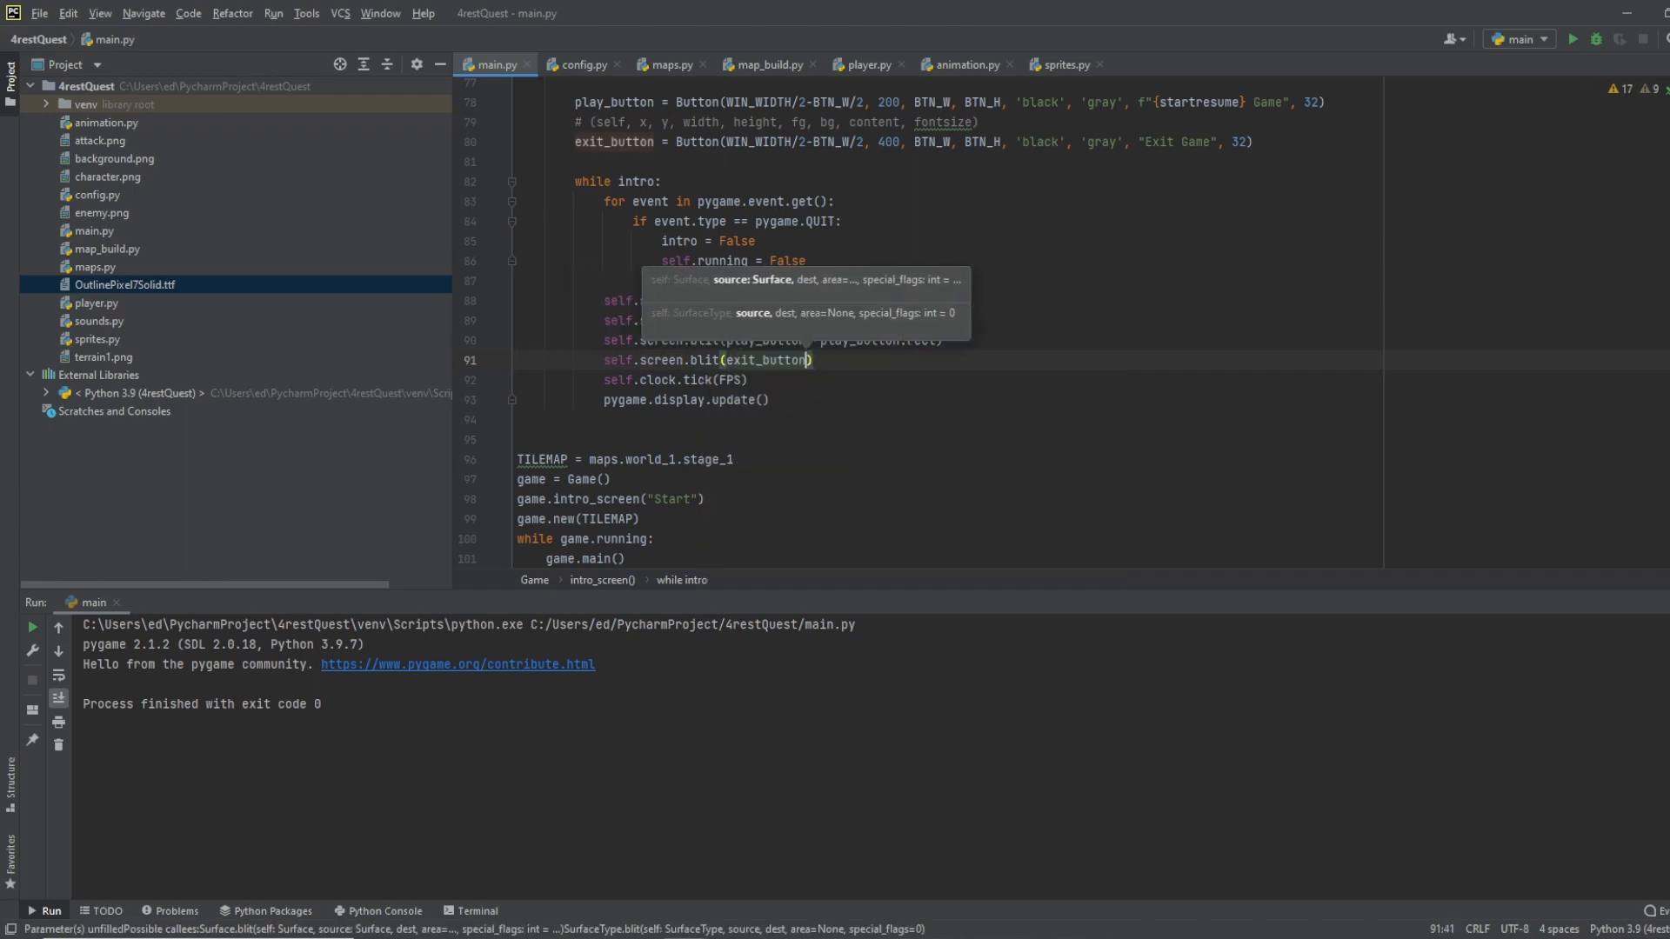
{"action": "type", "text": ", exit_button"}
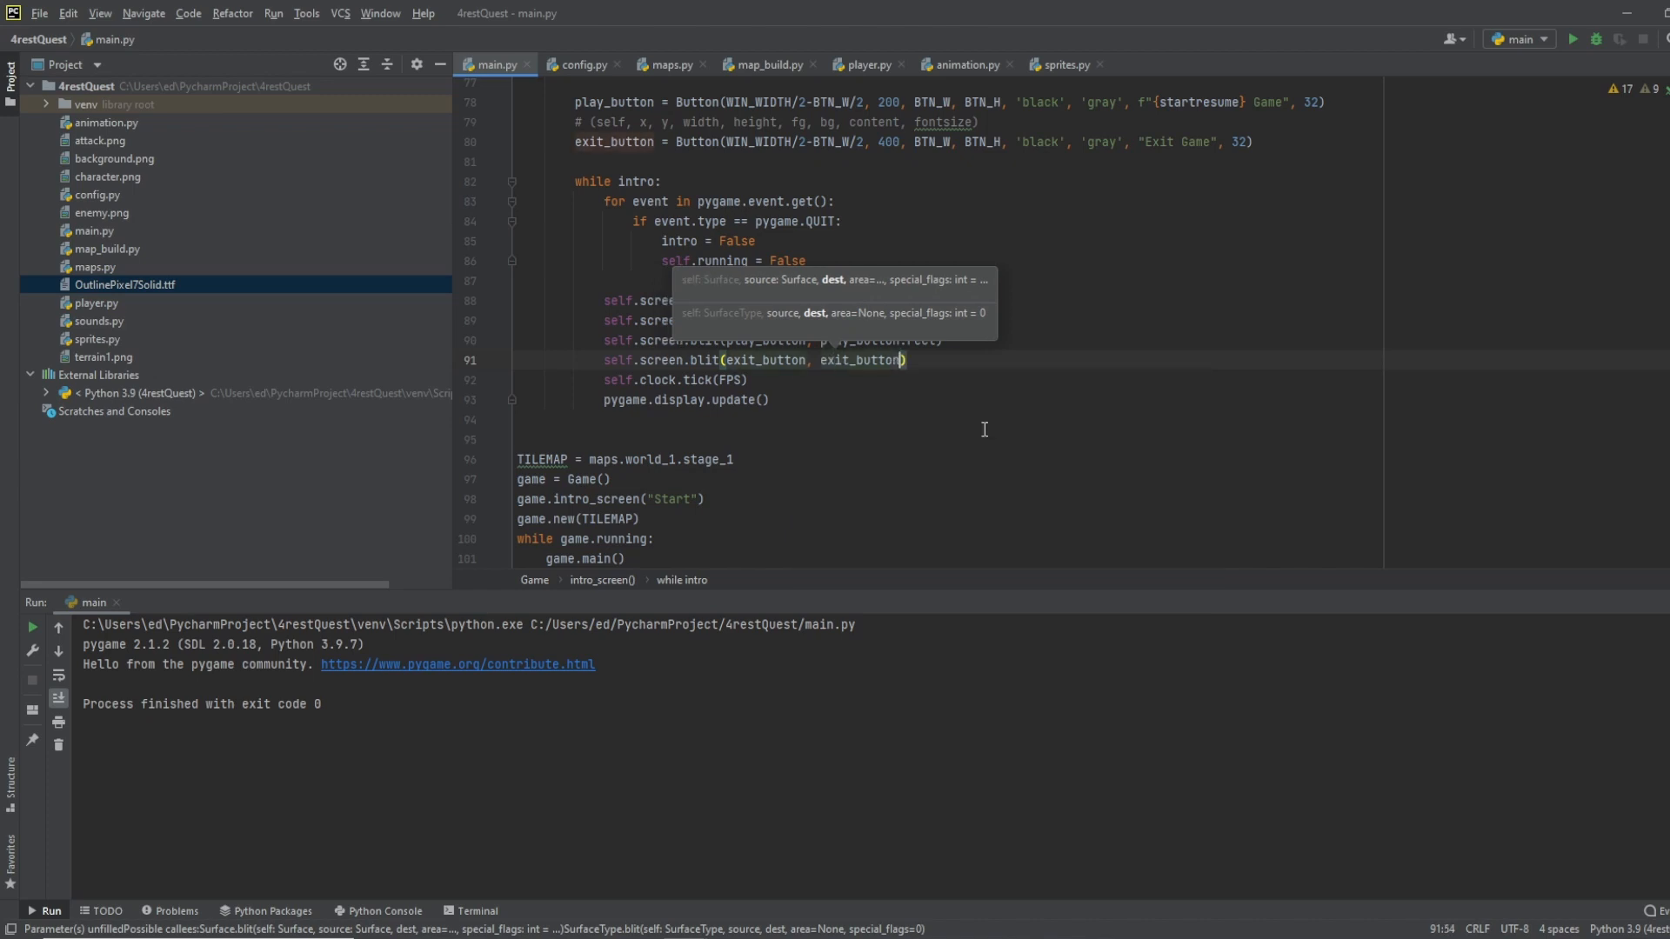
{"action": "type", "text": ".rect"}
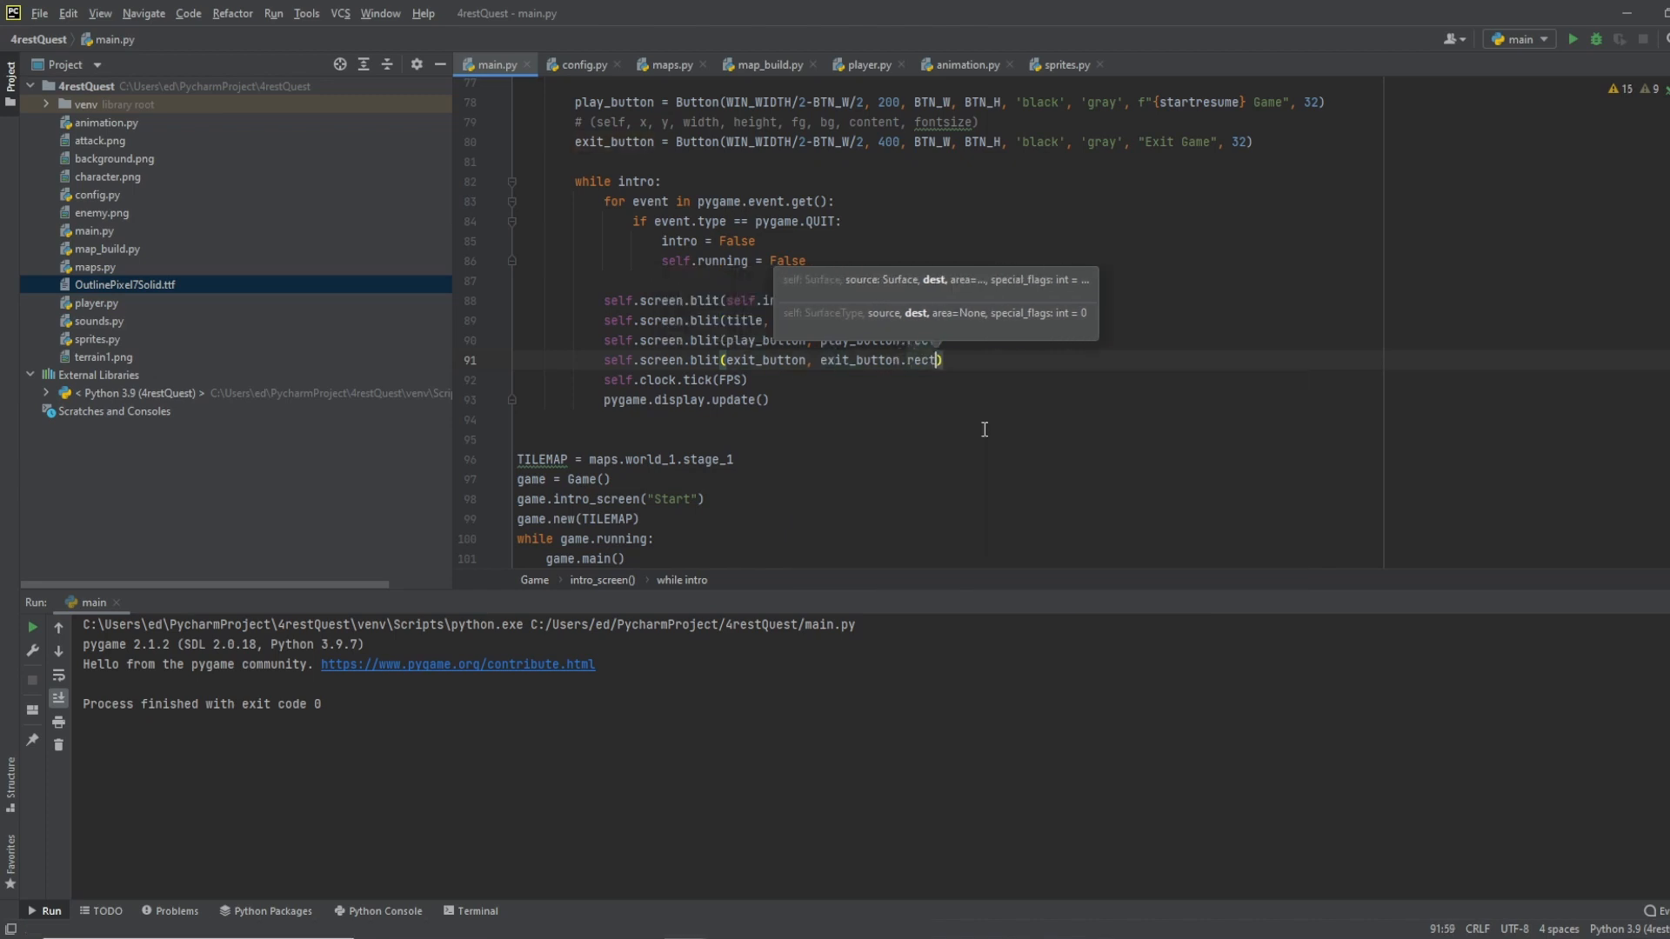
{"action": "mouse_move", "coordinate": [1285, 204]}
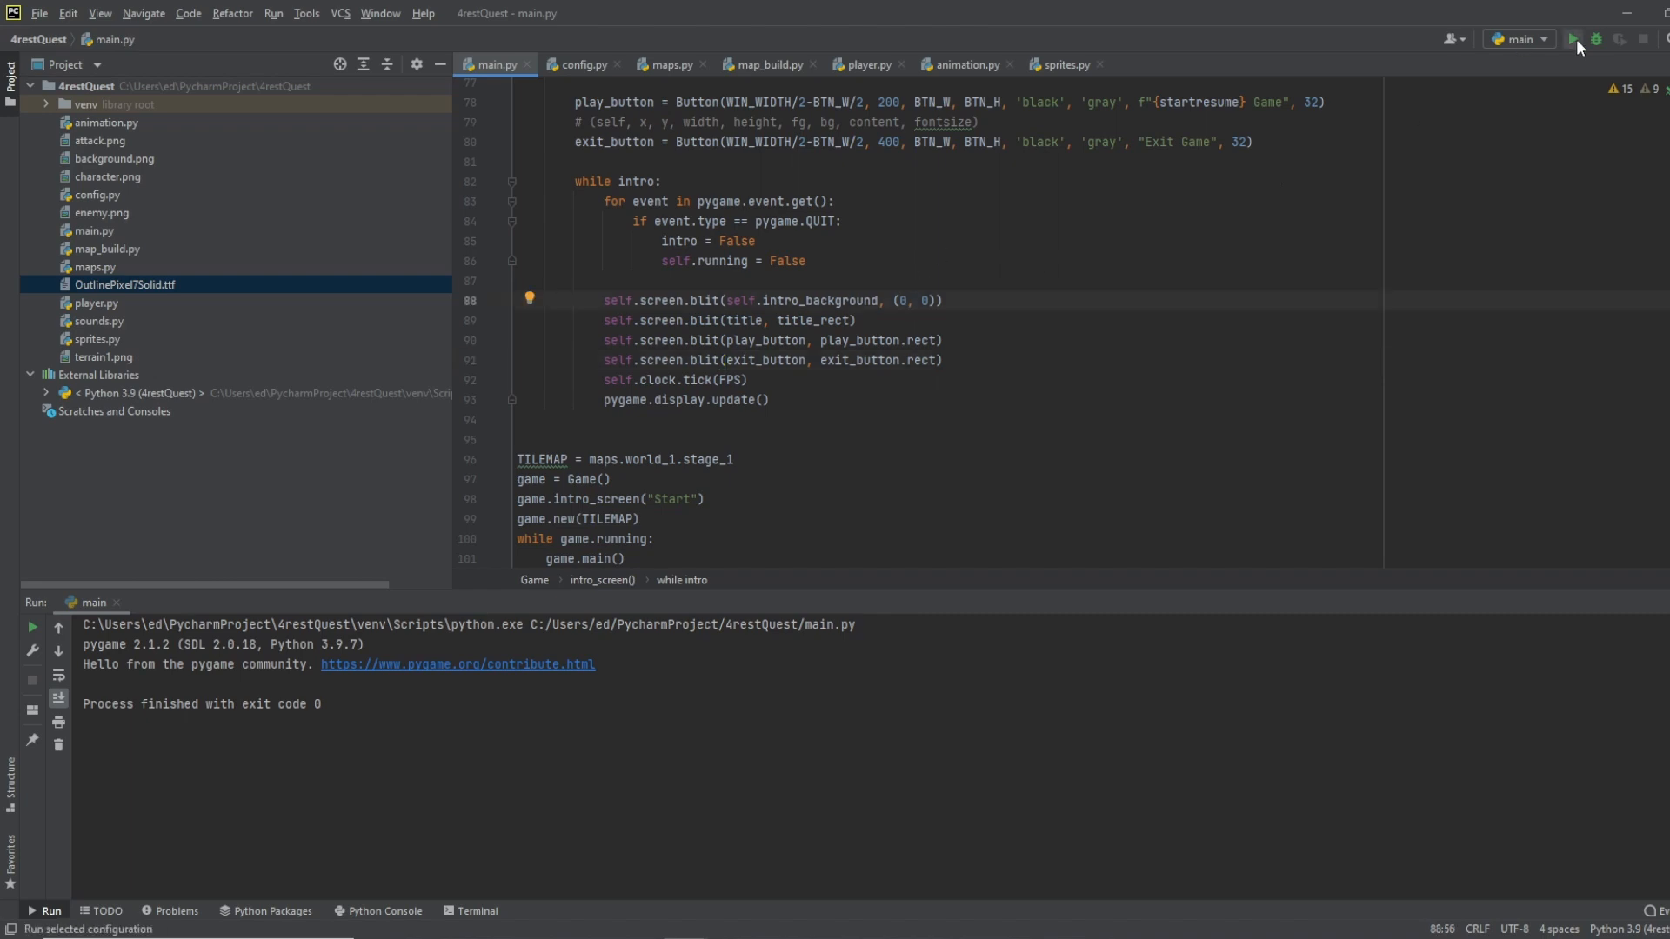
Step: Run the game, hit the Button-is-not-a-Surface TypeError, and blit play_button.image instead
{"action": "left_click", "coordinate": [1576, 38]}
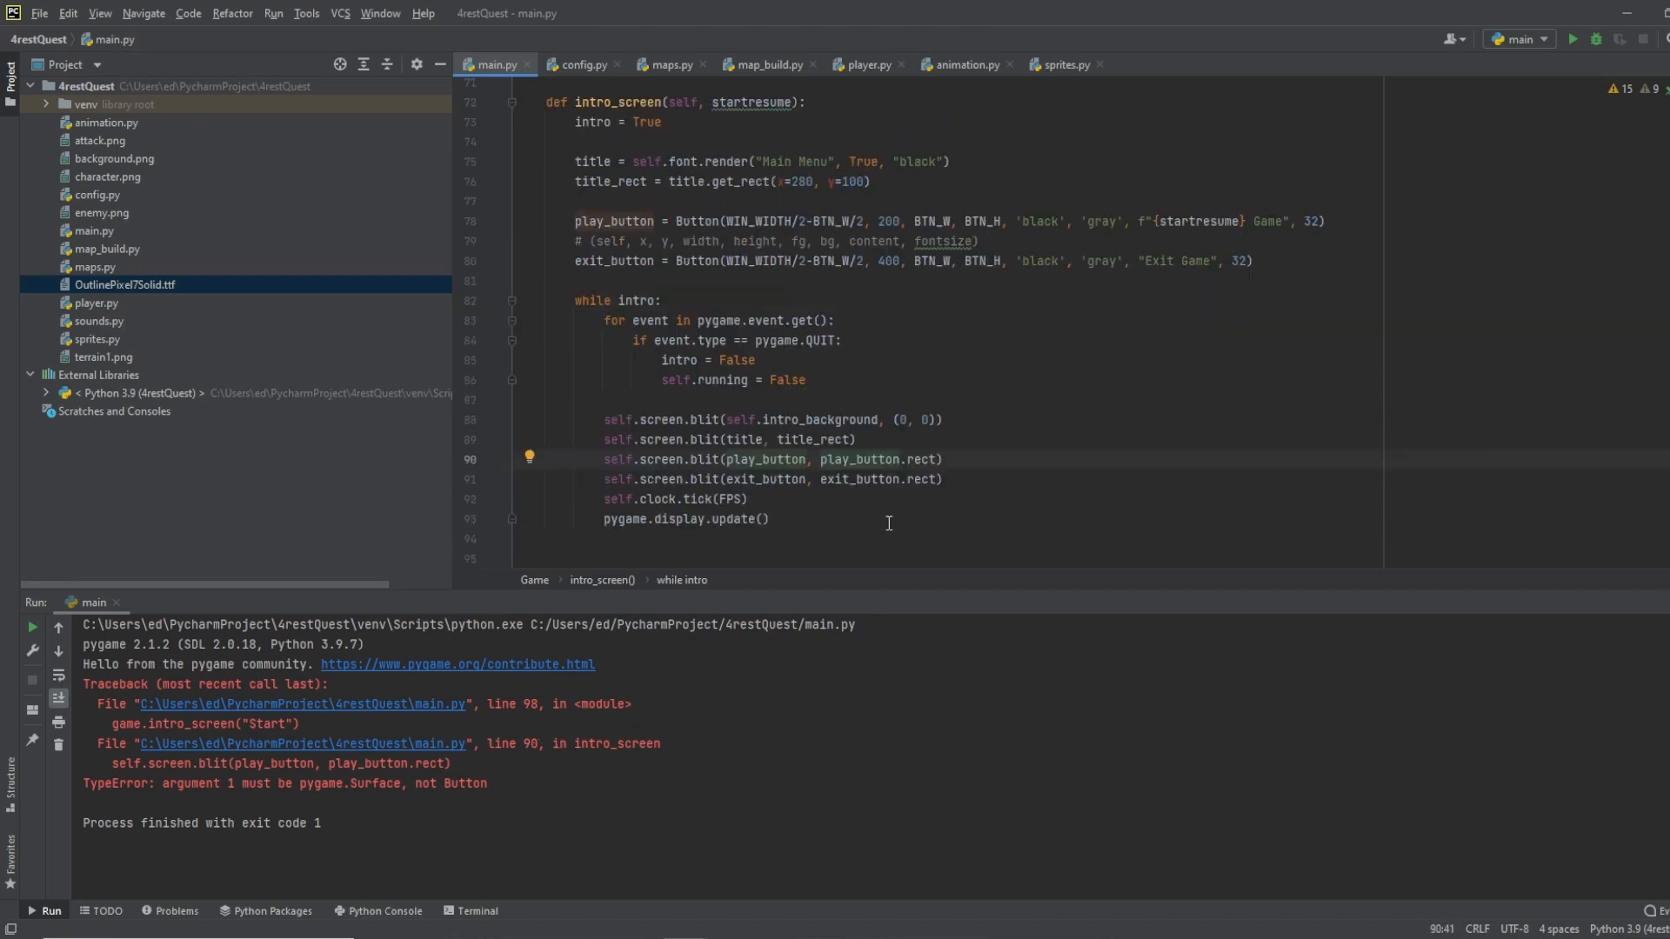
{"action": "type", "text": ".in"}
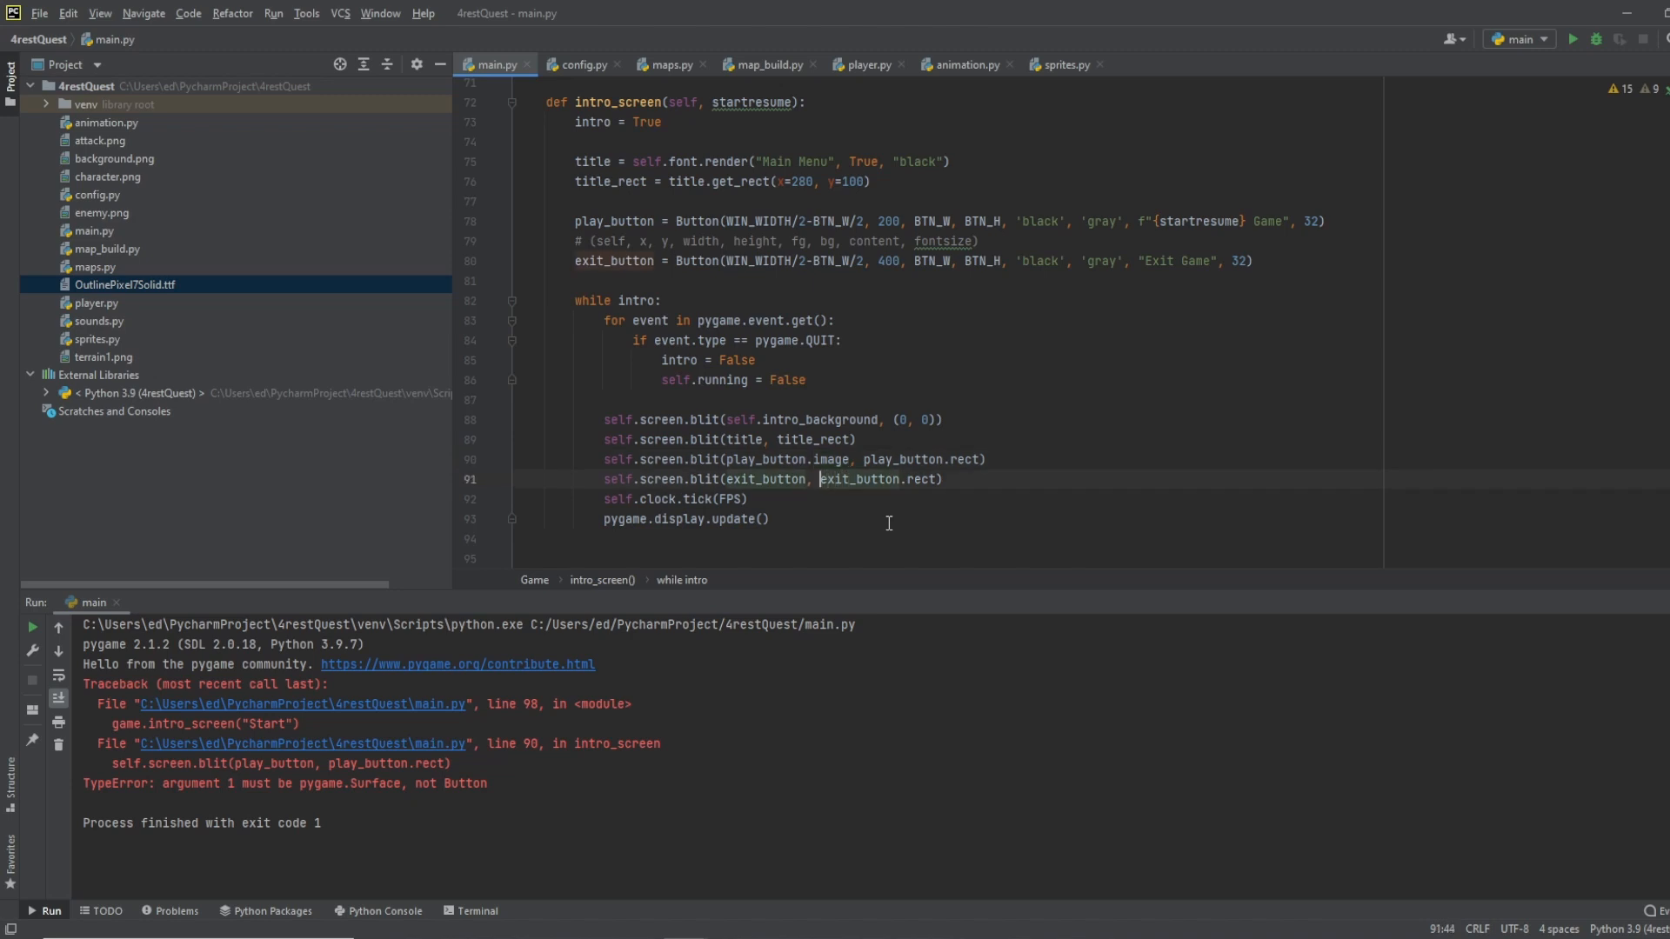
{"action": "type", "text": "."}
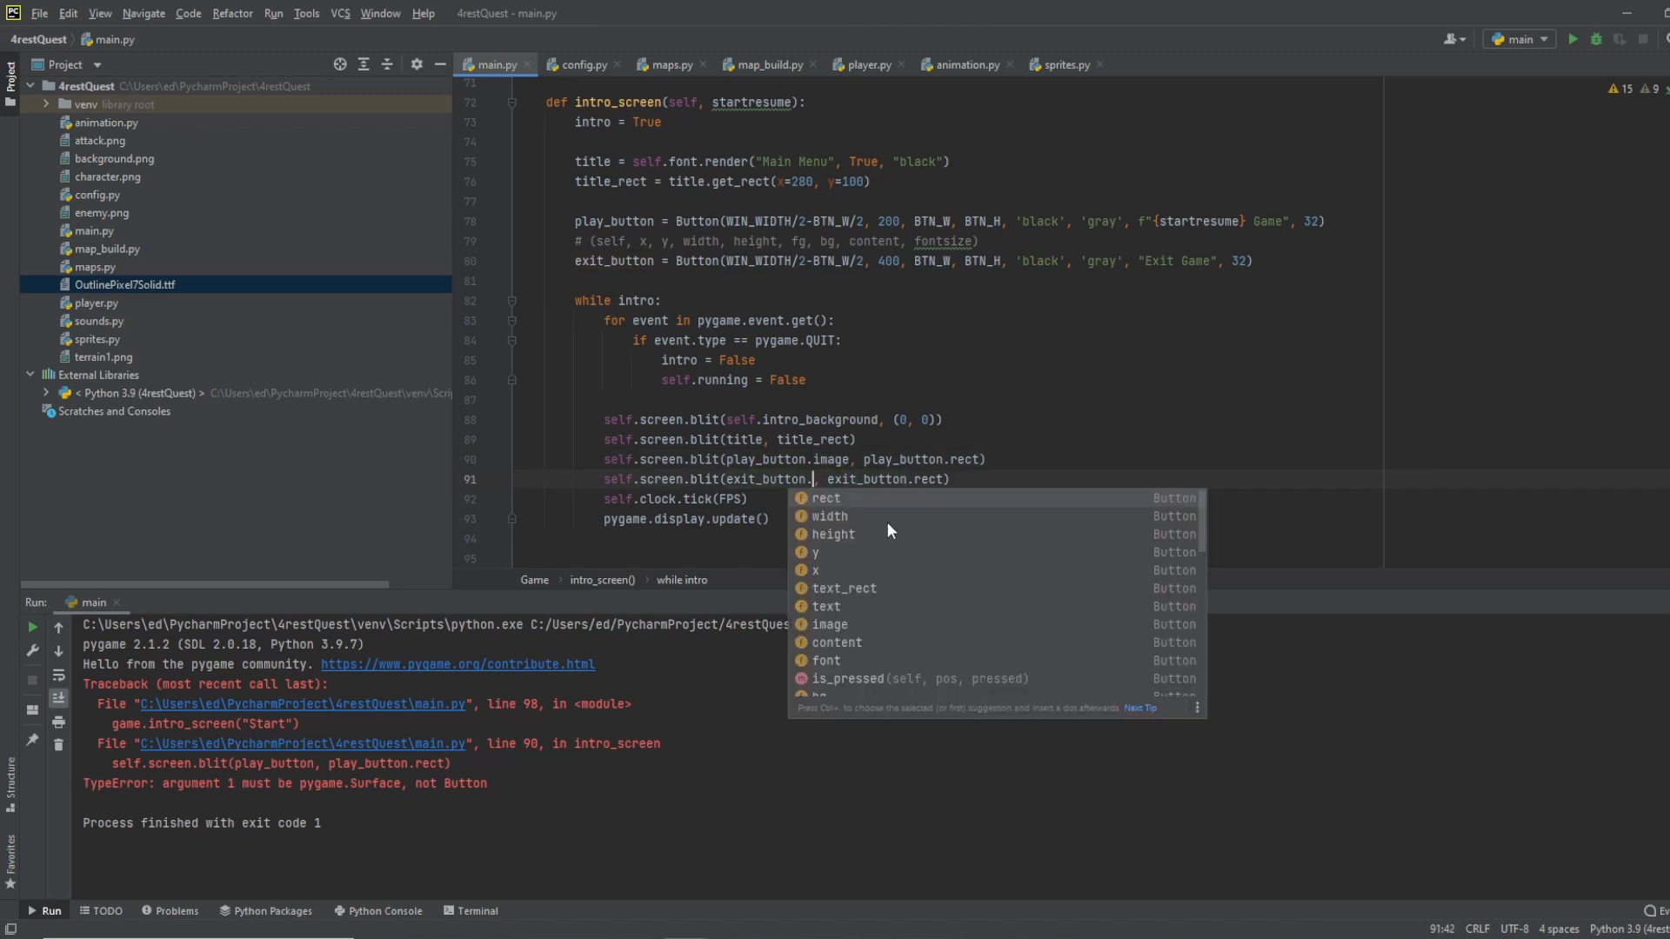
{"action": "type", "text": "image"}
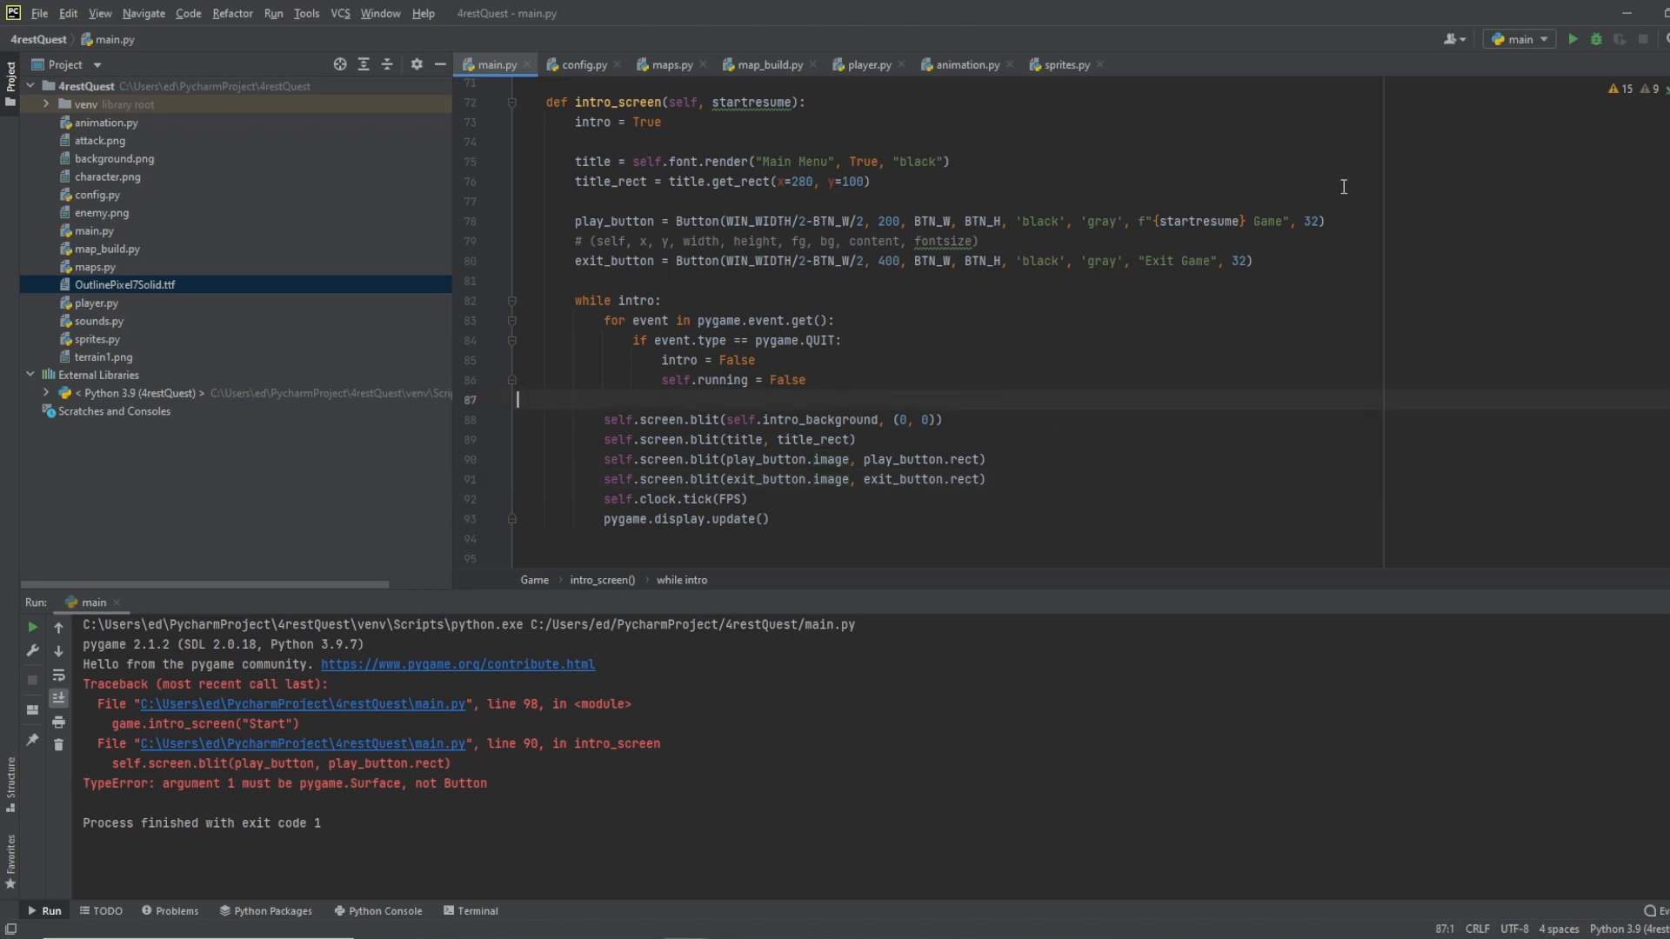
Step: Relaunch the game to confirm Start Game and Exit Game buttons appear, then close the window
{"action": "left_click", "coordinate": [1577, 38]}
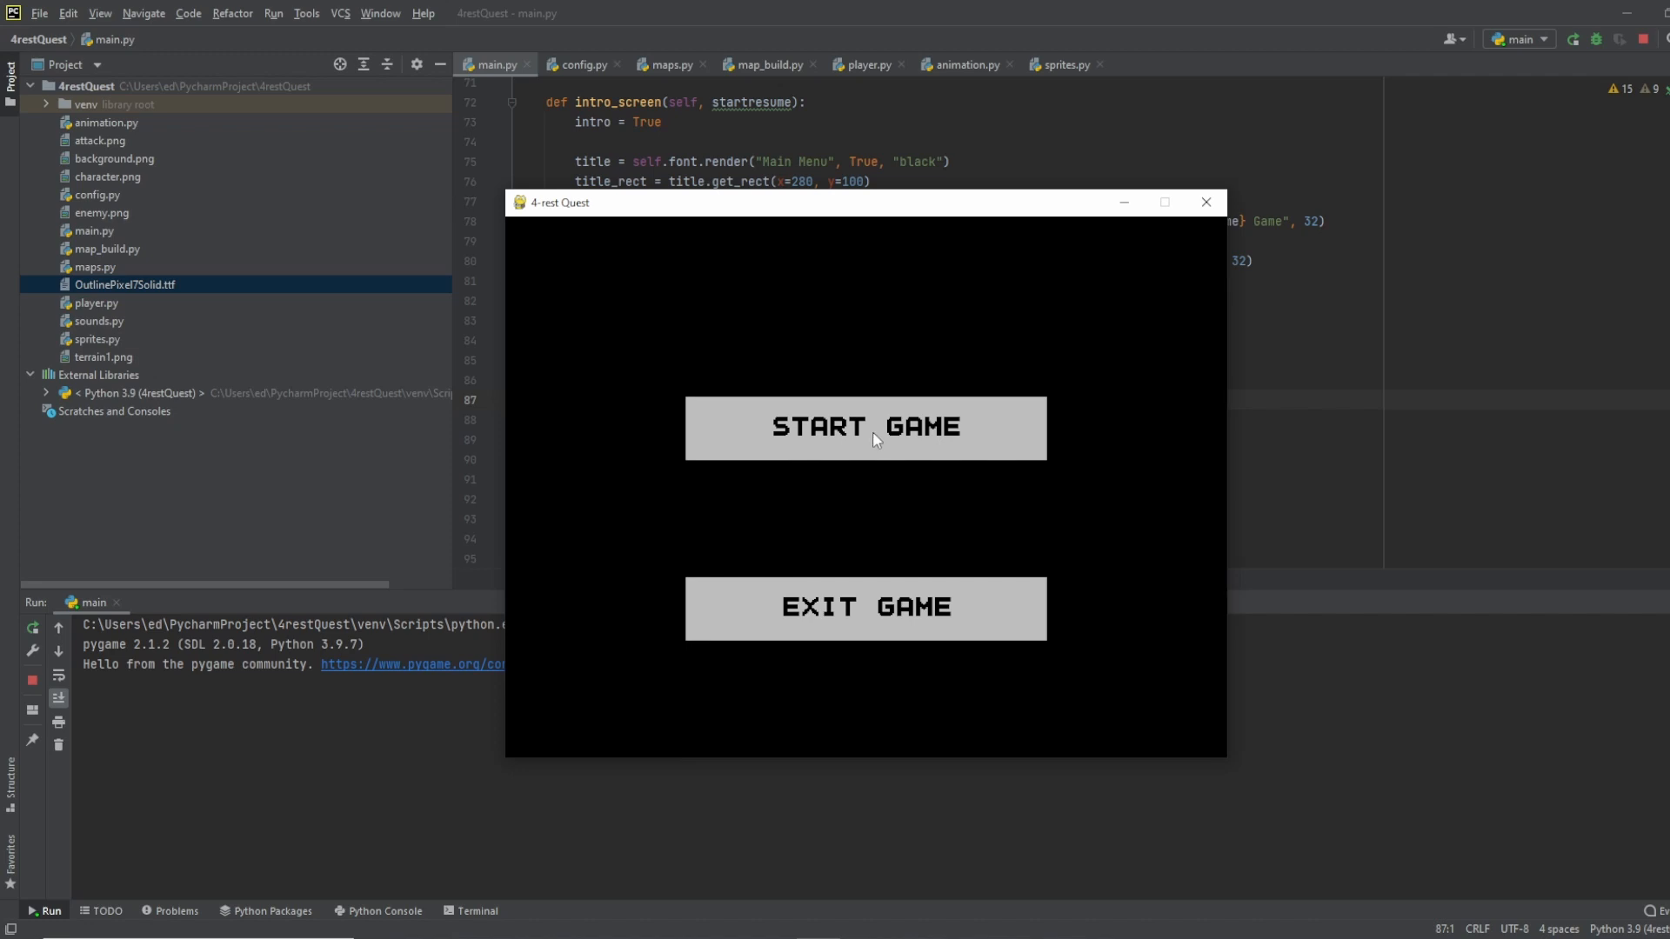
{"action": "mouse_move", "coordinate": [856, 607]}
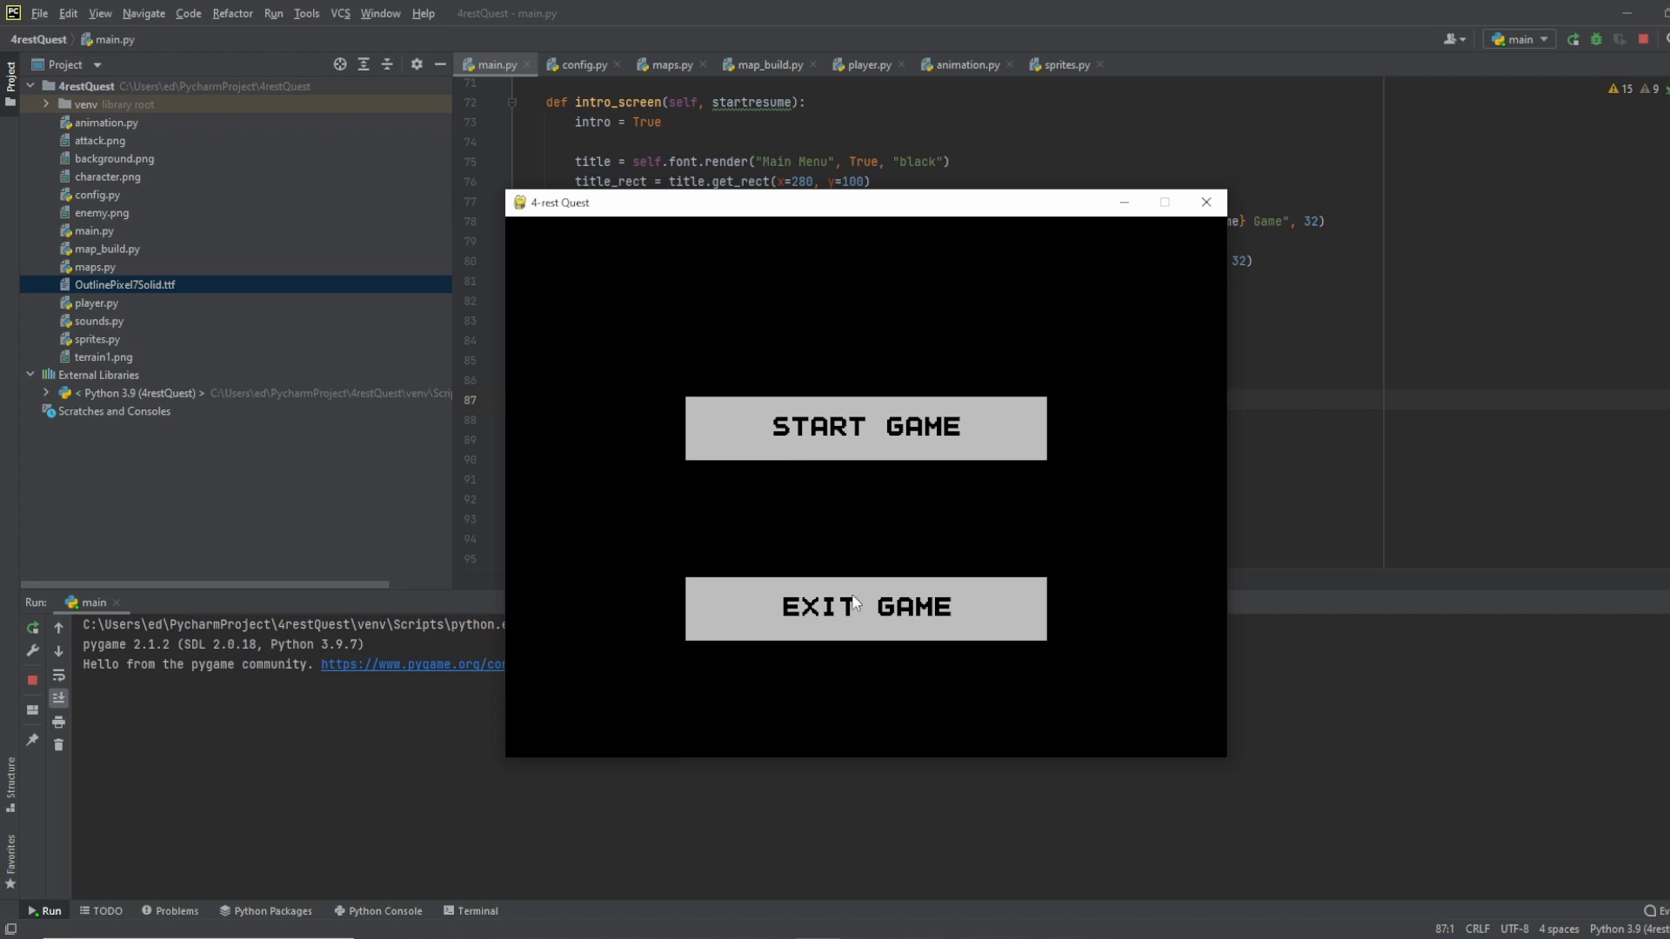
{"action": "mouse_move", "coordinate": [903, 431]}
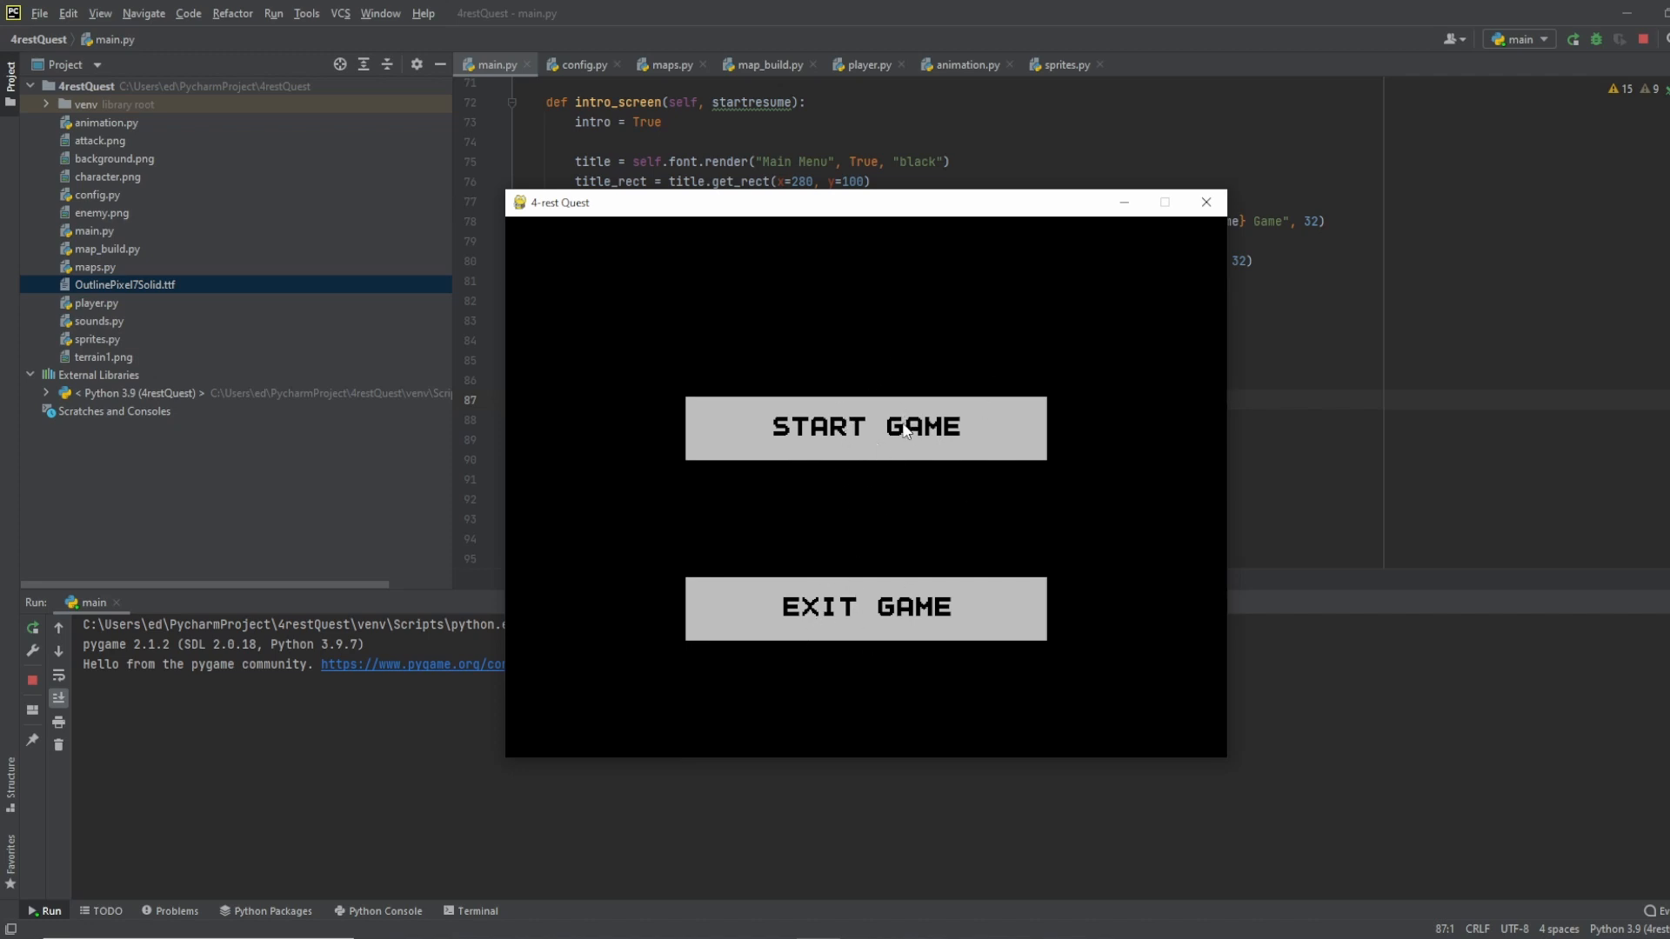
{"action": "mouse_move", "coordinate": [859, 620]}
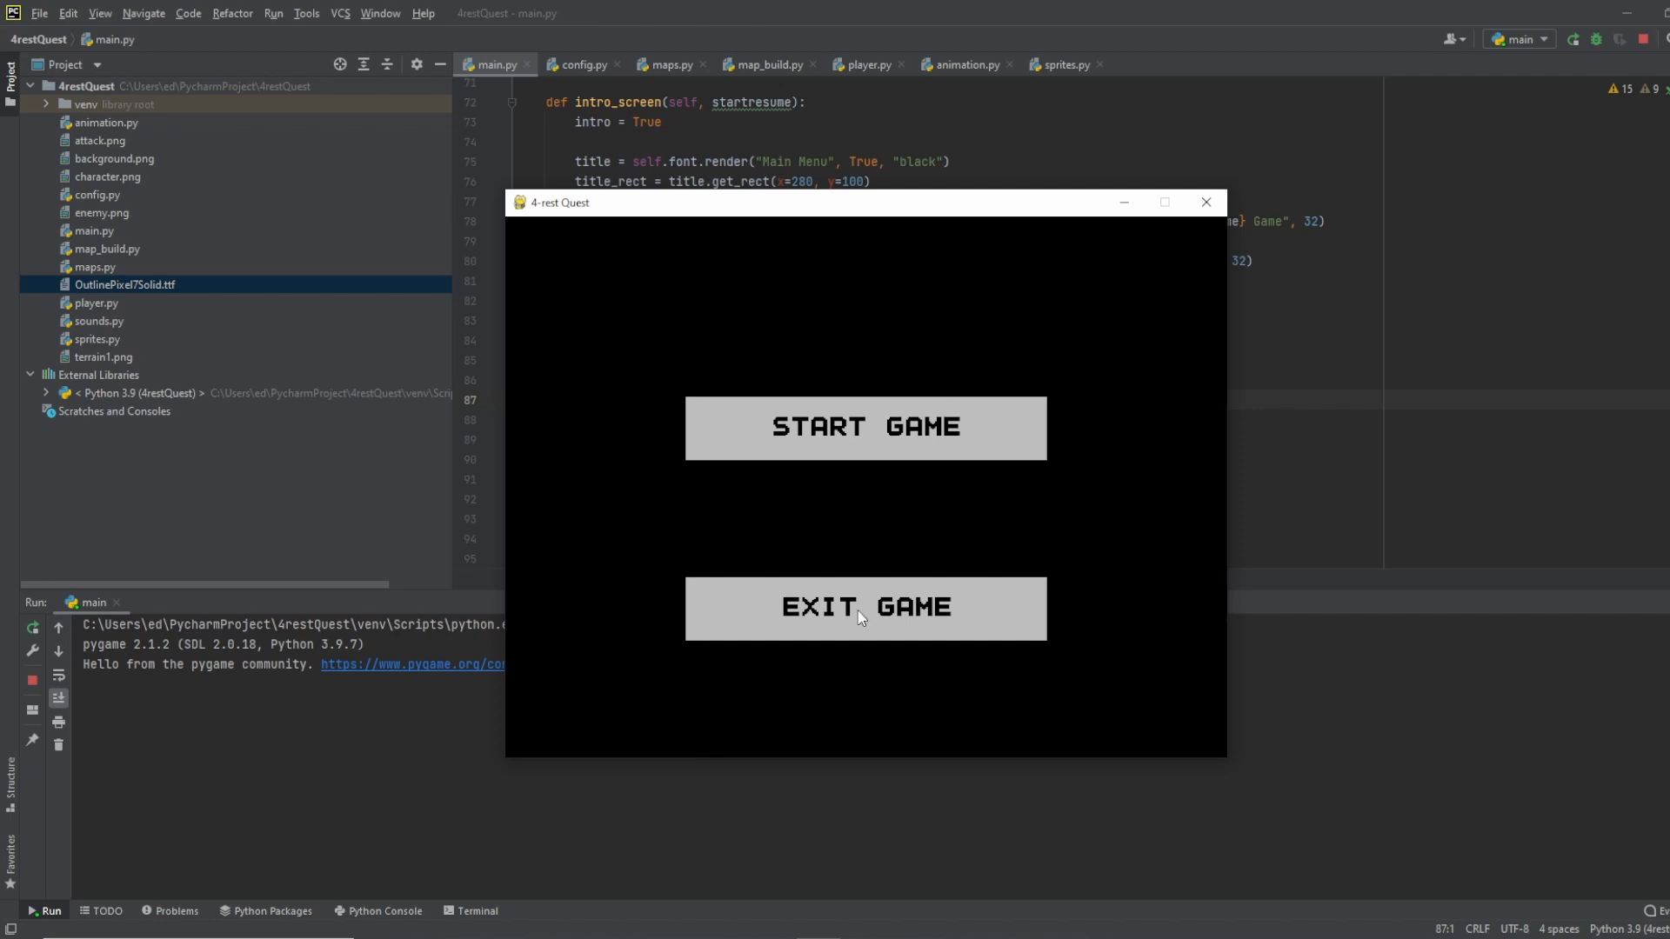
{"action": "mouse_move", "coordinate": [1258, 170]}
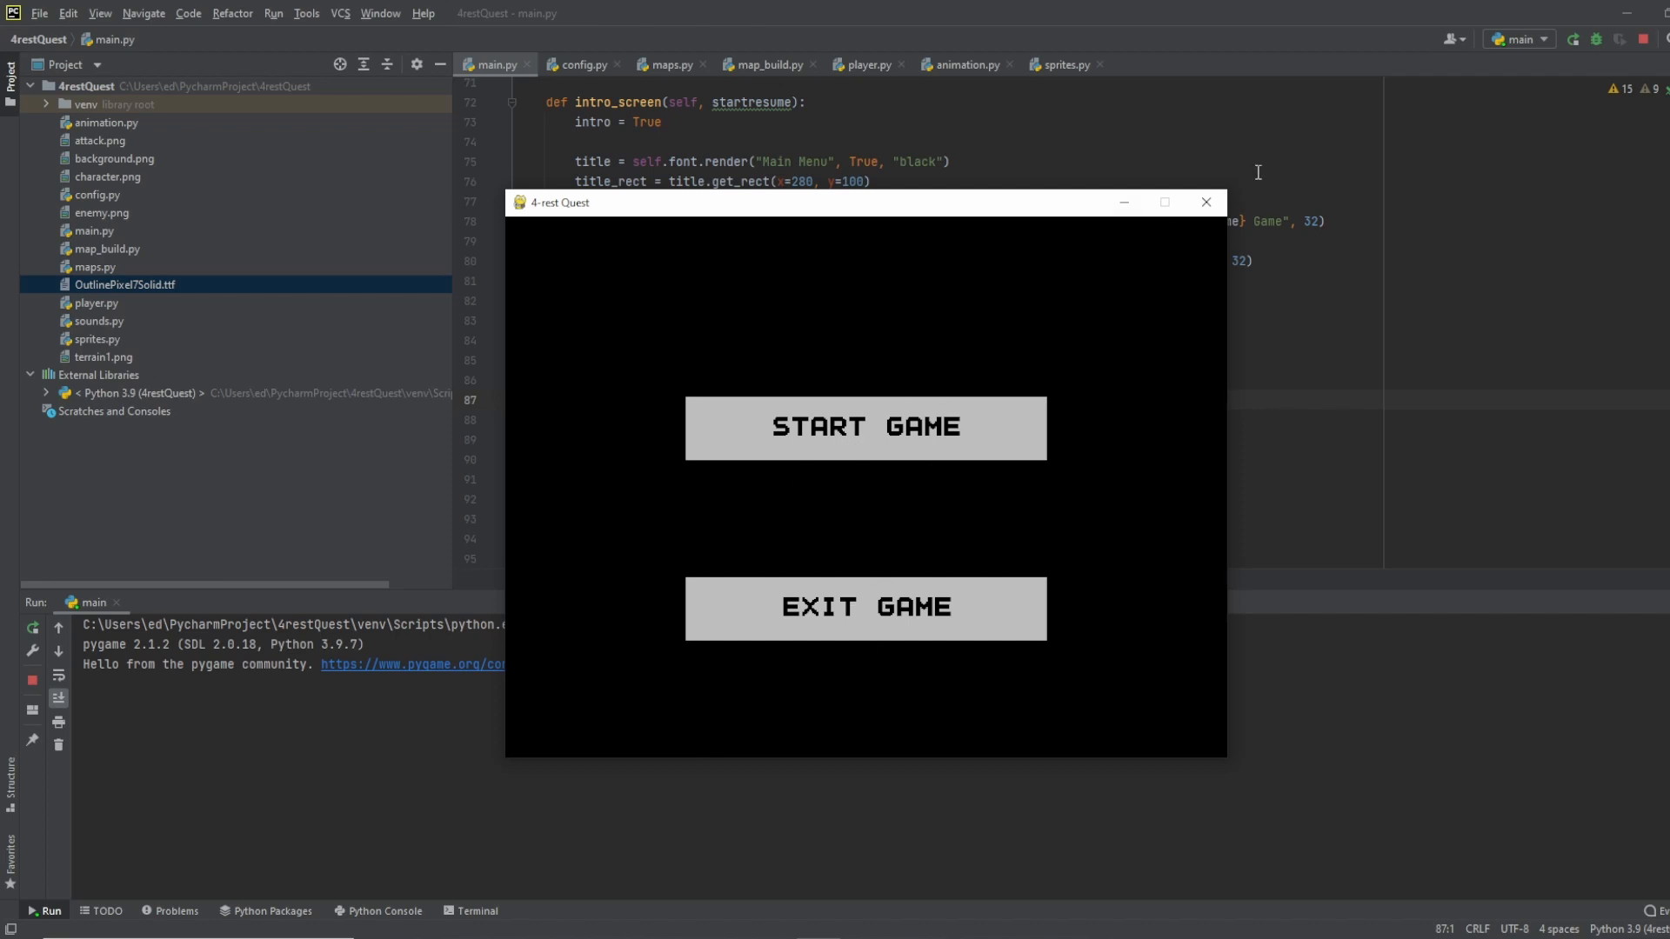
{"action": "mouse_move", "coordinate": [841, 435]}
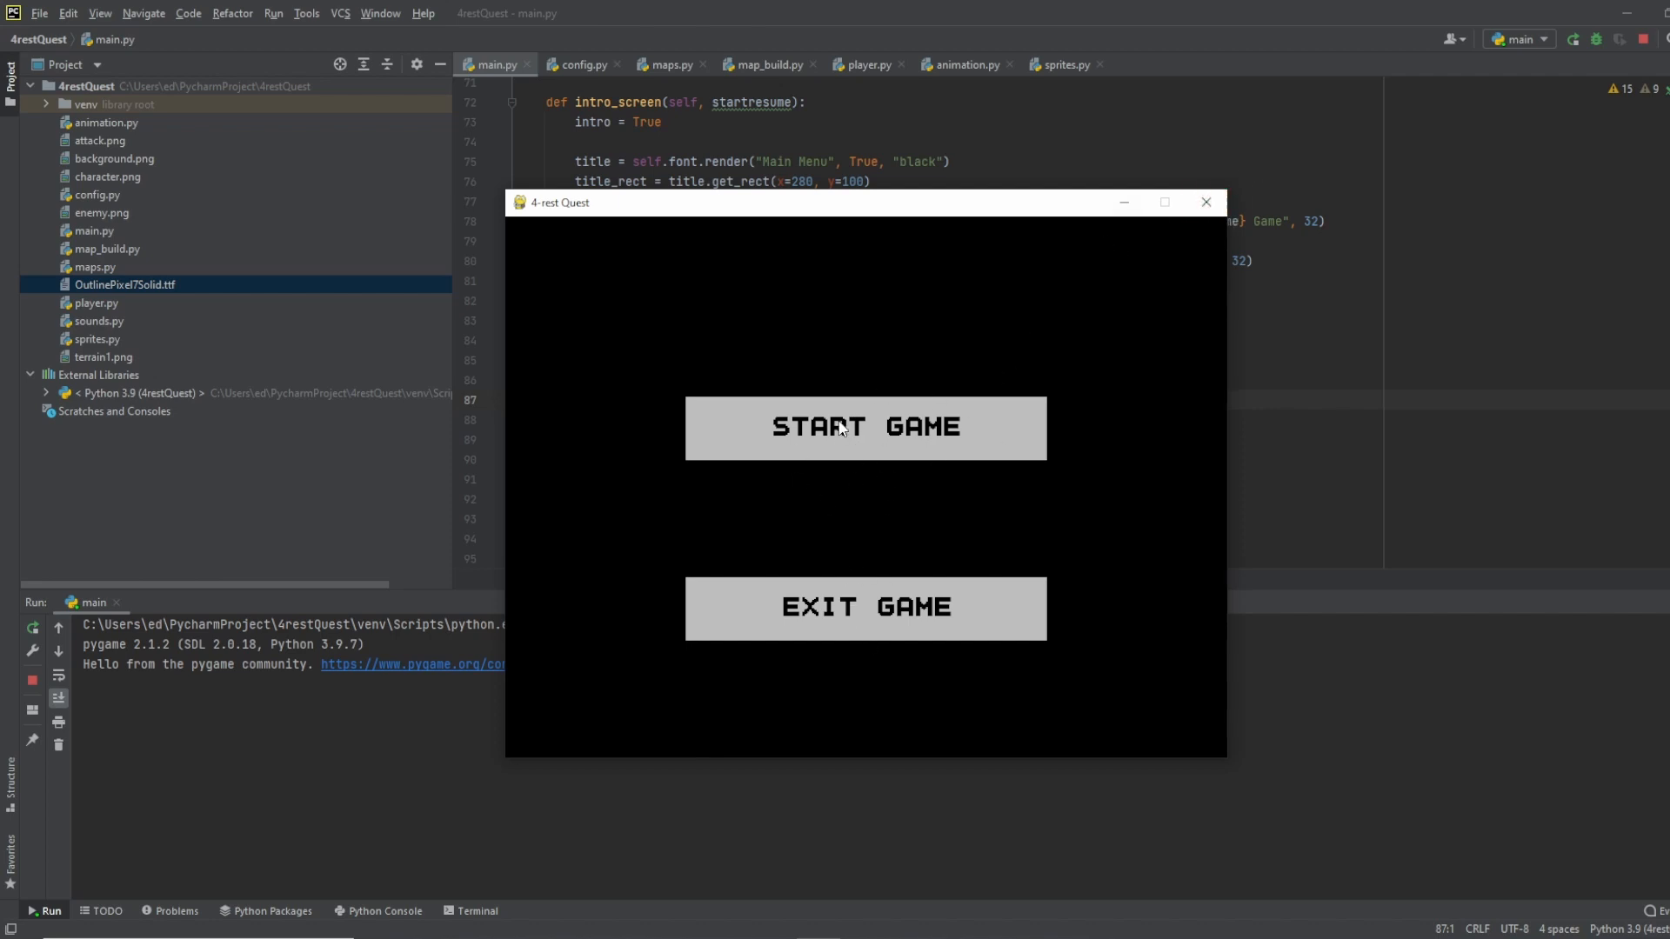
{"action": "mouse_move", "coordinate": [1167, 275]}
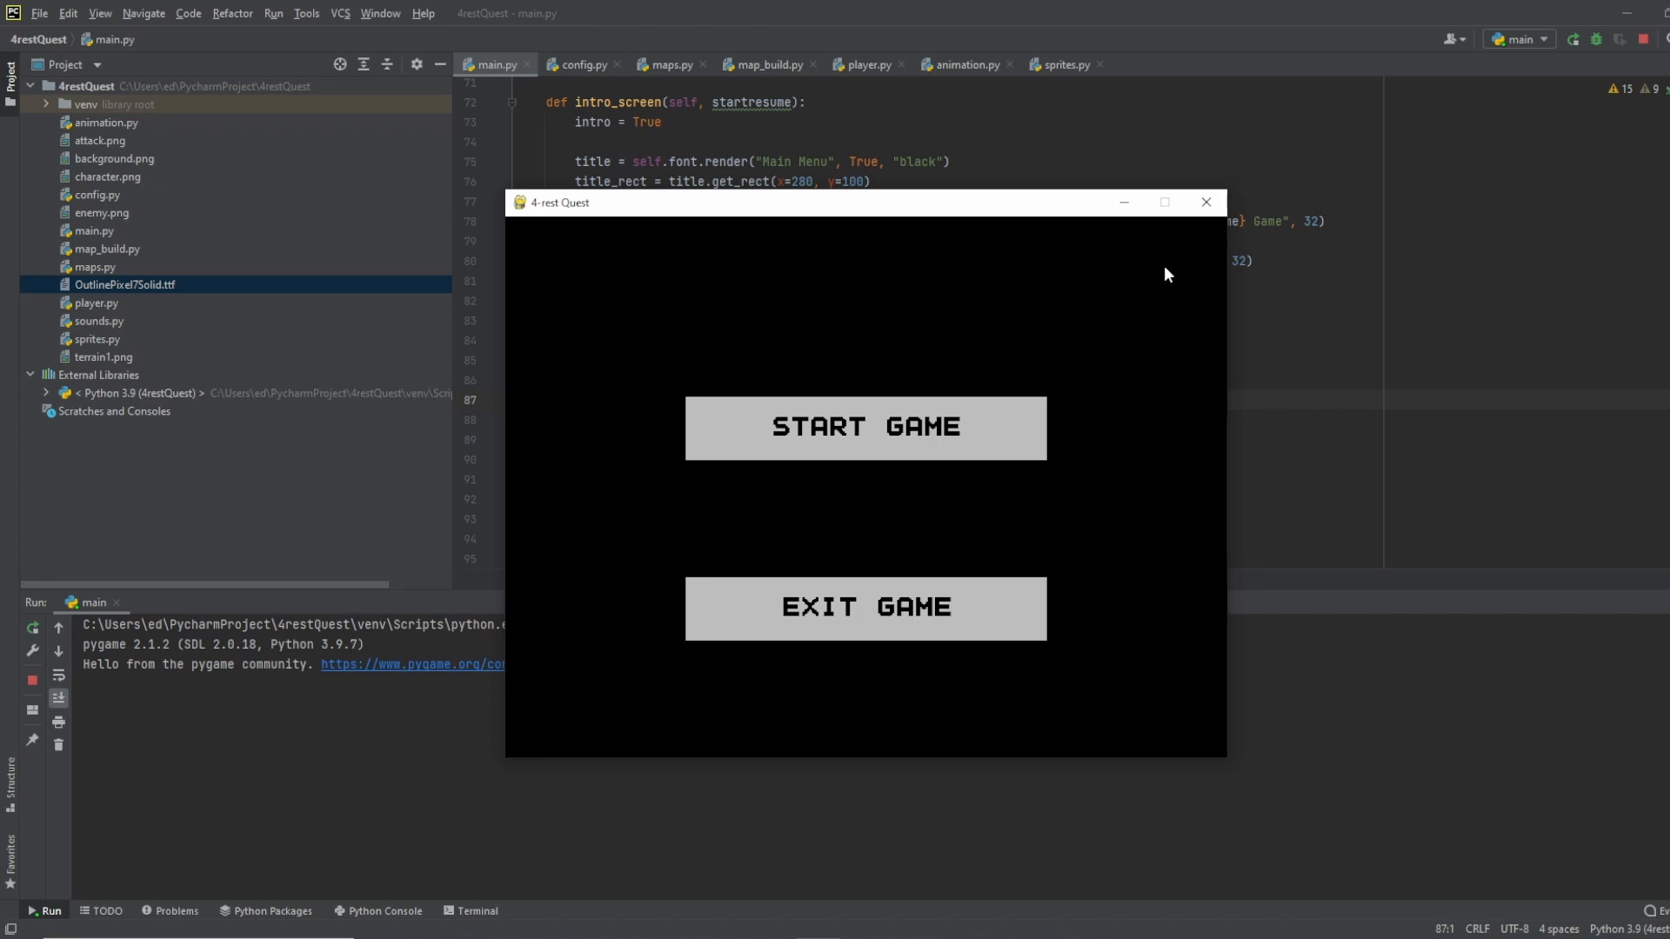
{"action": "left_click", "coordinate": [1205, 202]}
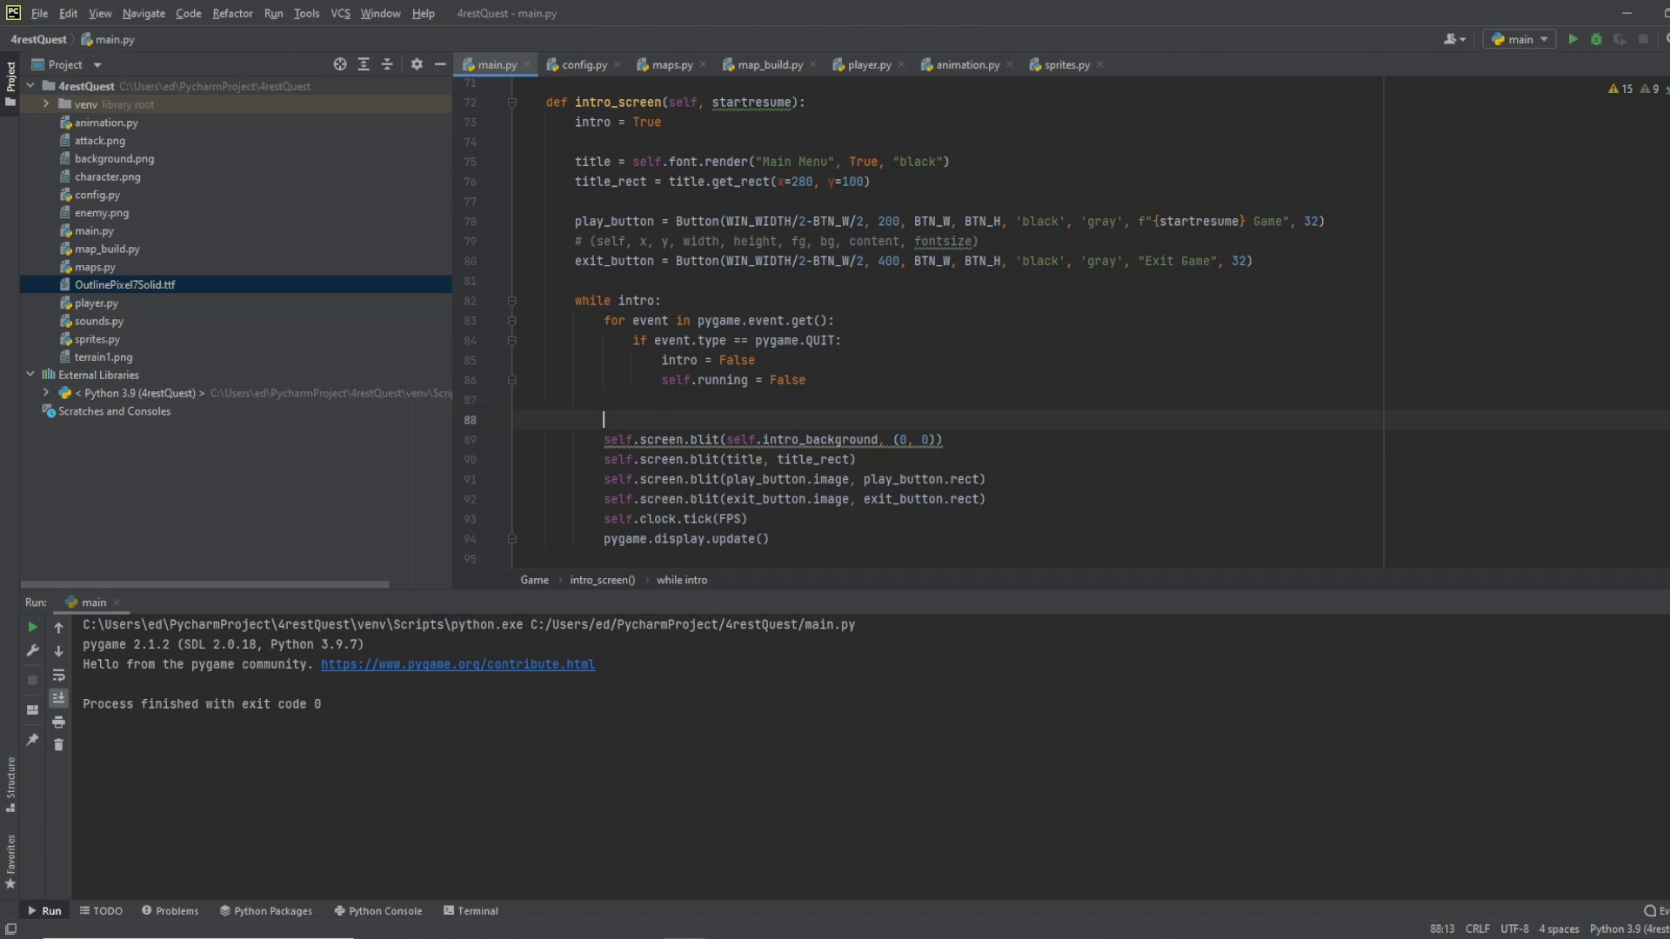
Step: Add mouse_pos = pygame.mouse.get_pos() and mouse_pressed = pygame.mouse.get_pressed() to the intro loop
{"action": "type", "text": "mouse"}
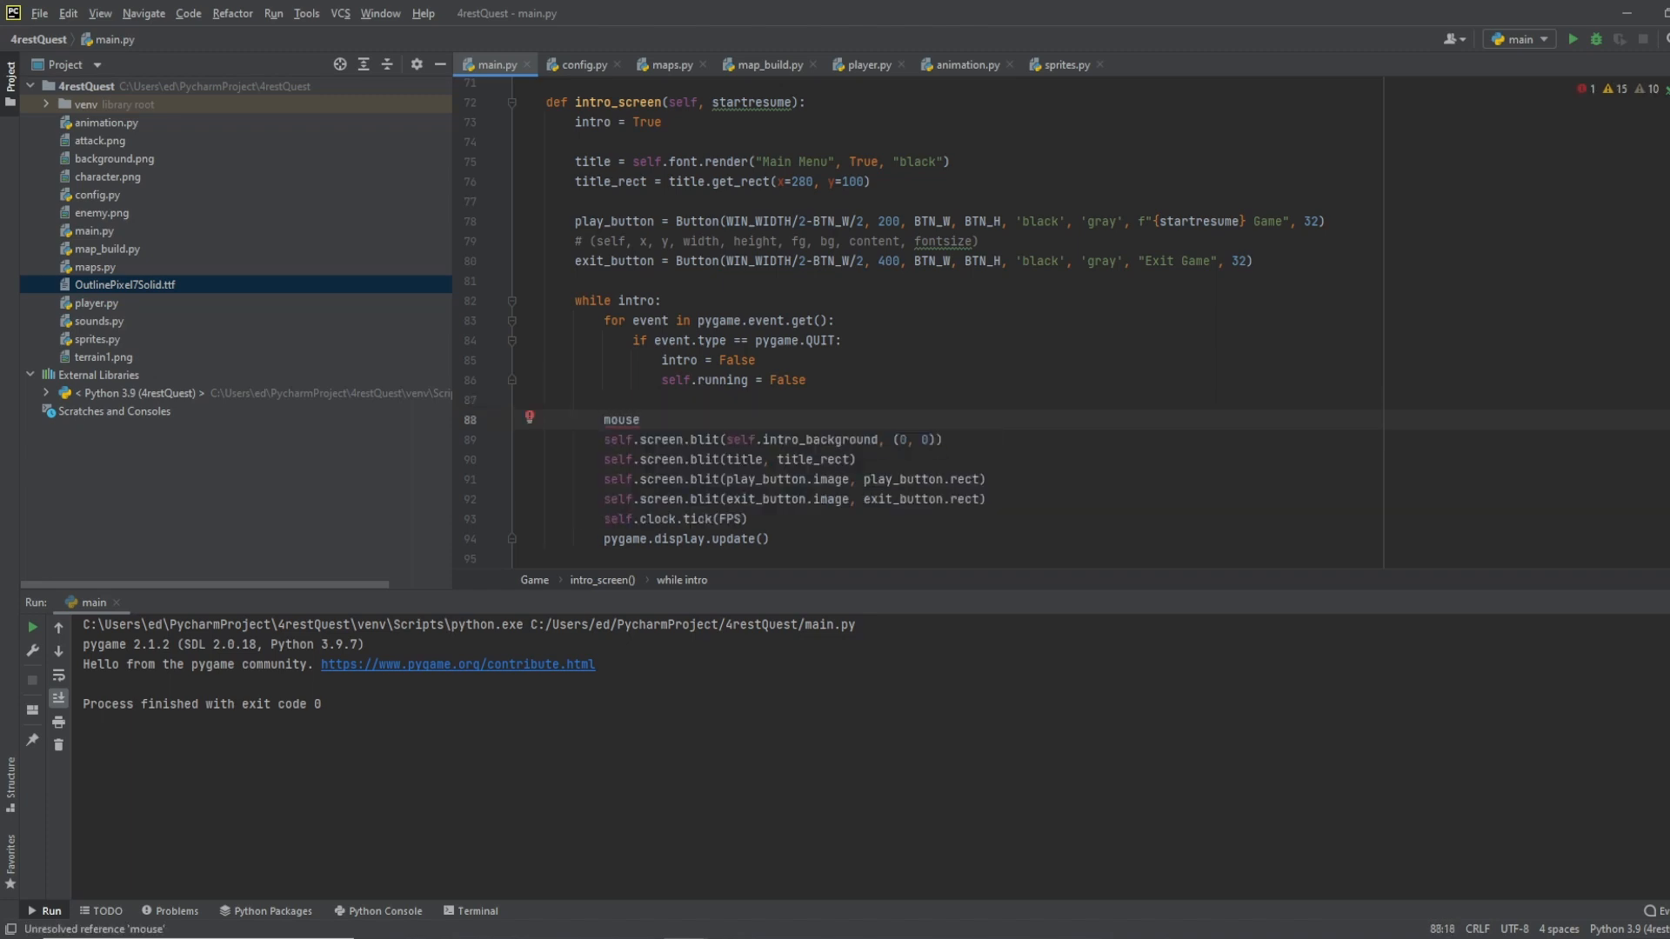
{"action": "type", "text": "_pos ="}
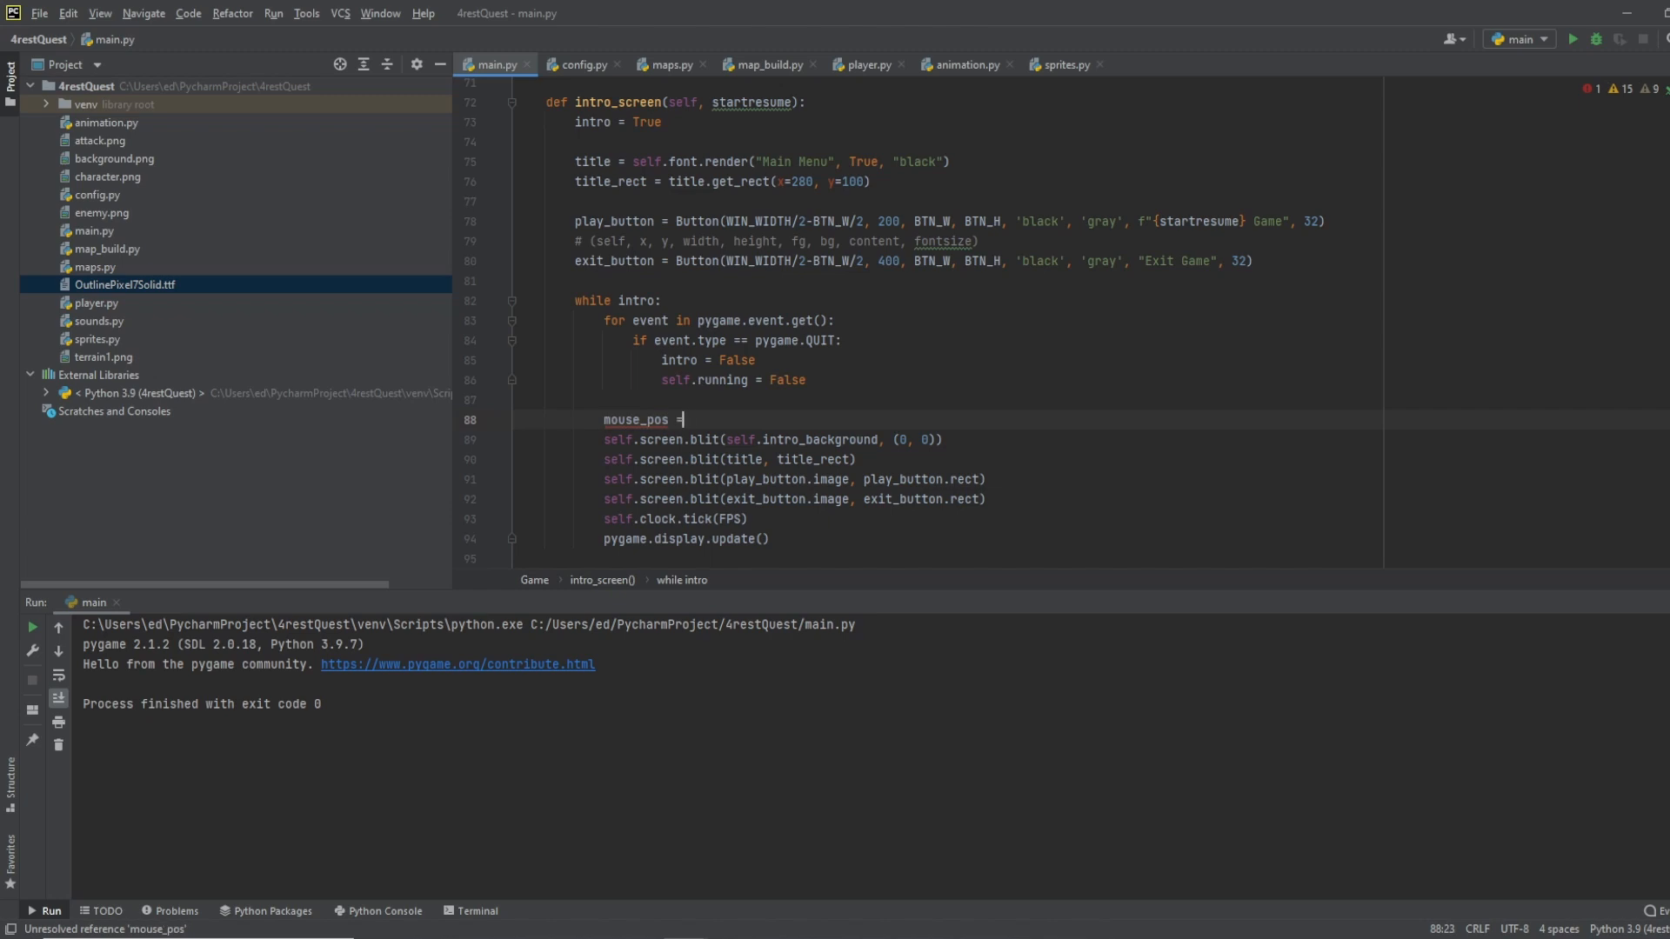
{"action": "type", "text": "pygame.m"}
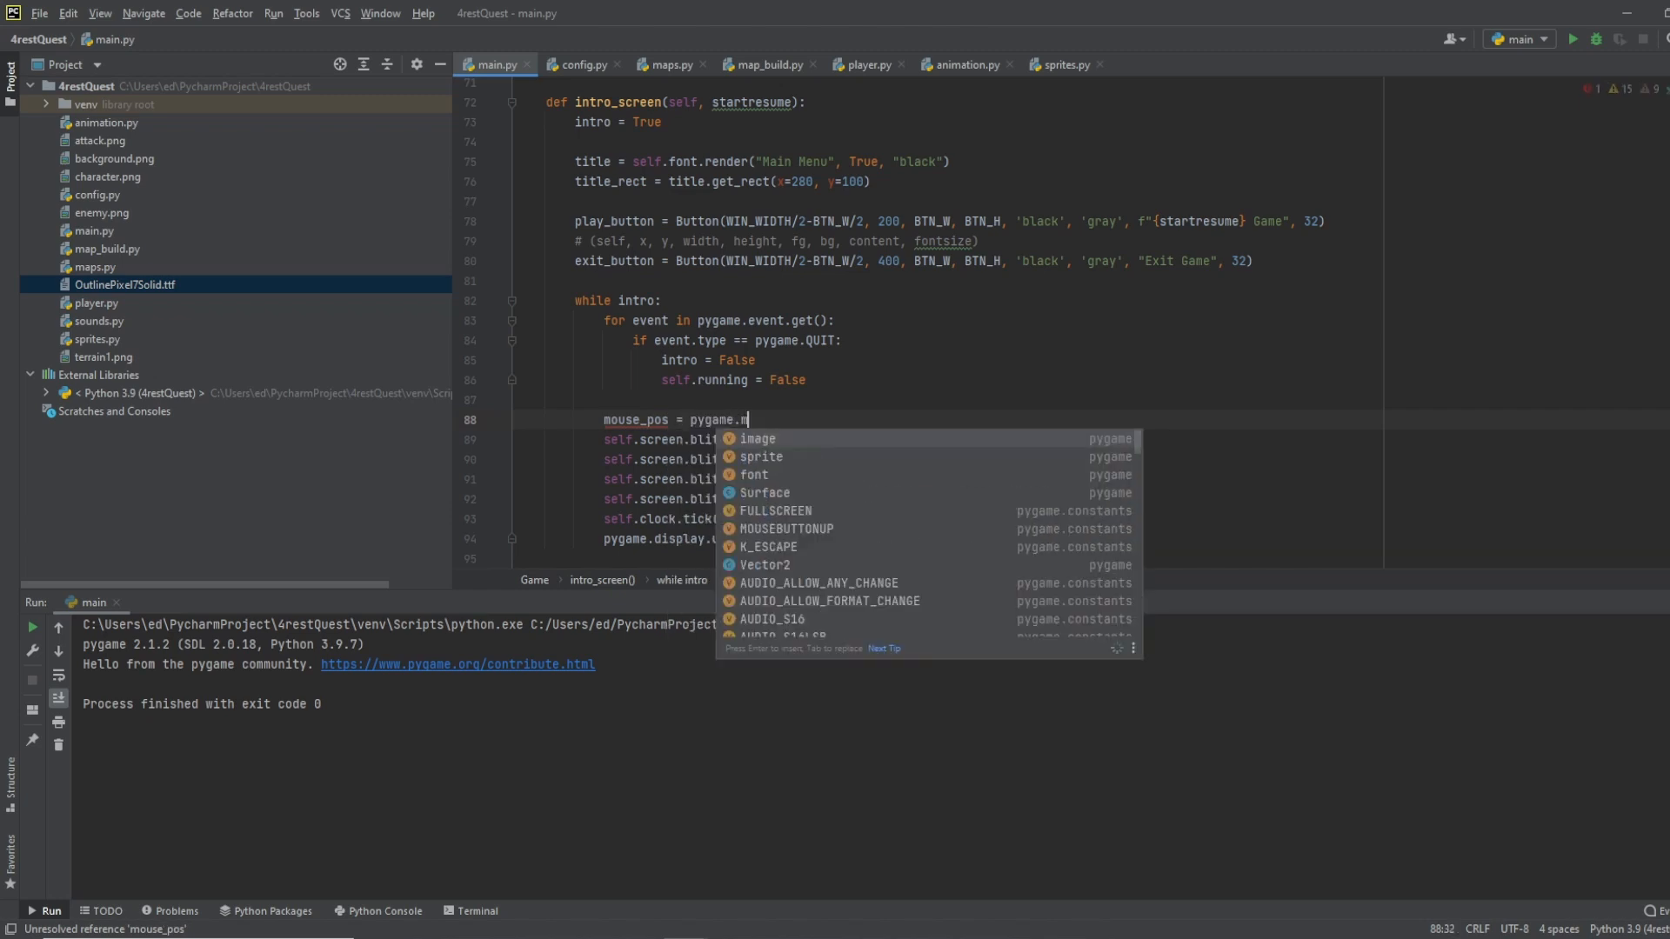
{"action": "type", "text": "ouse.get_pos("}
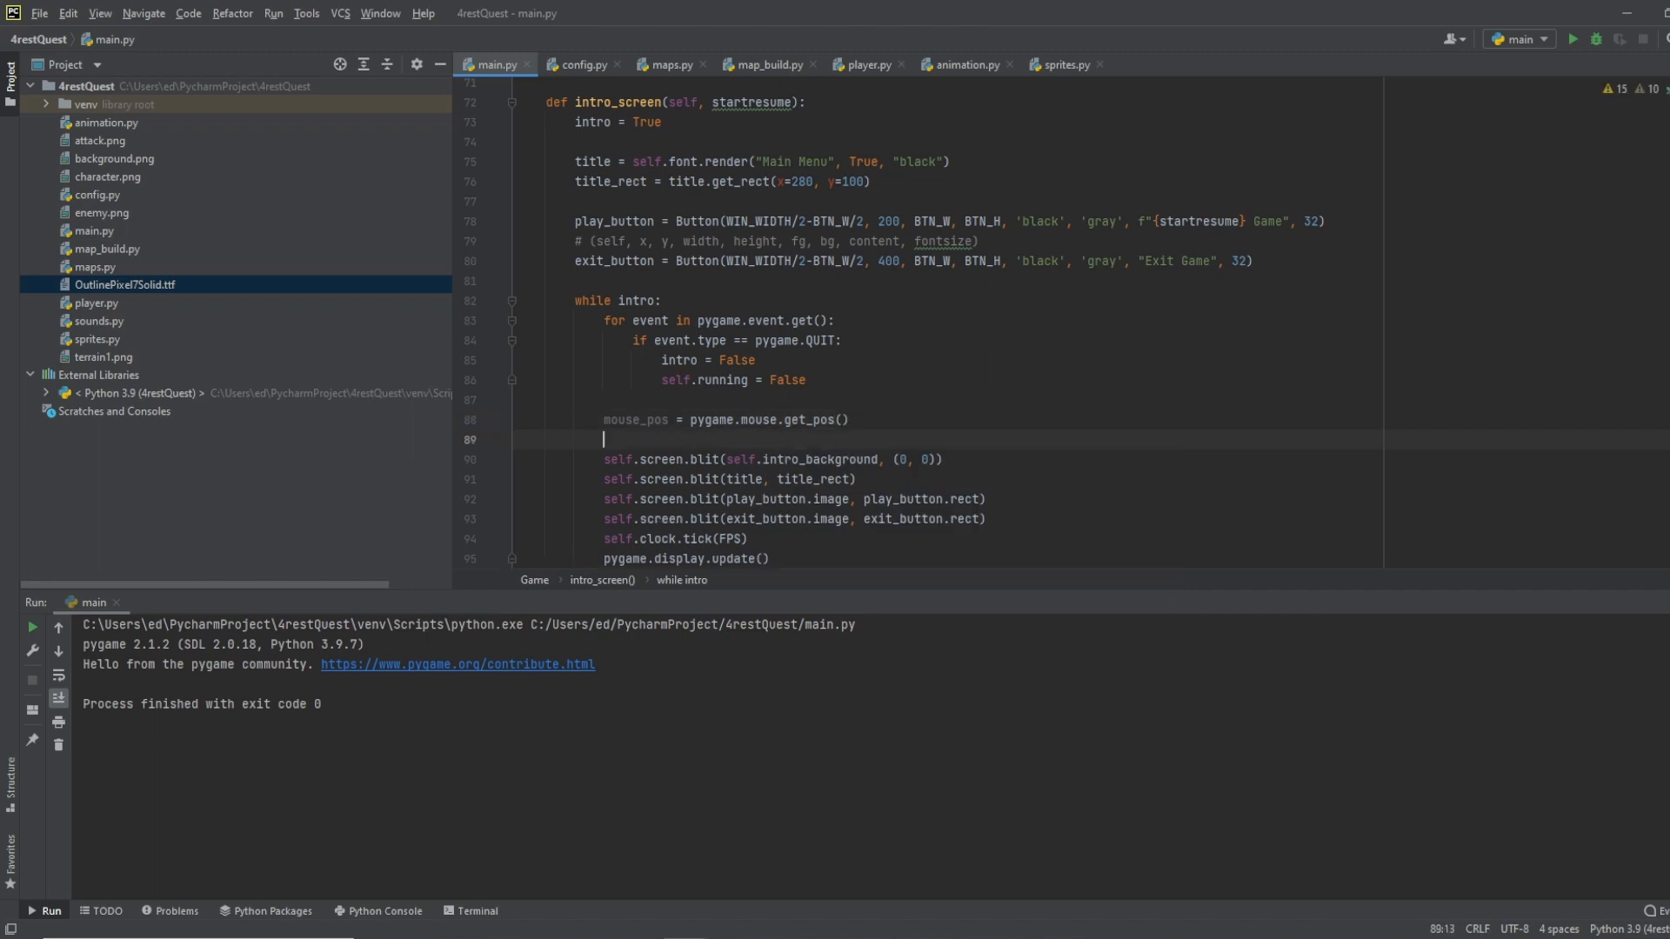
{"action": "type", "text": "mouse_pos"}
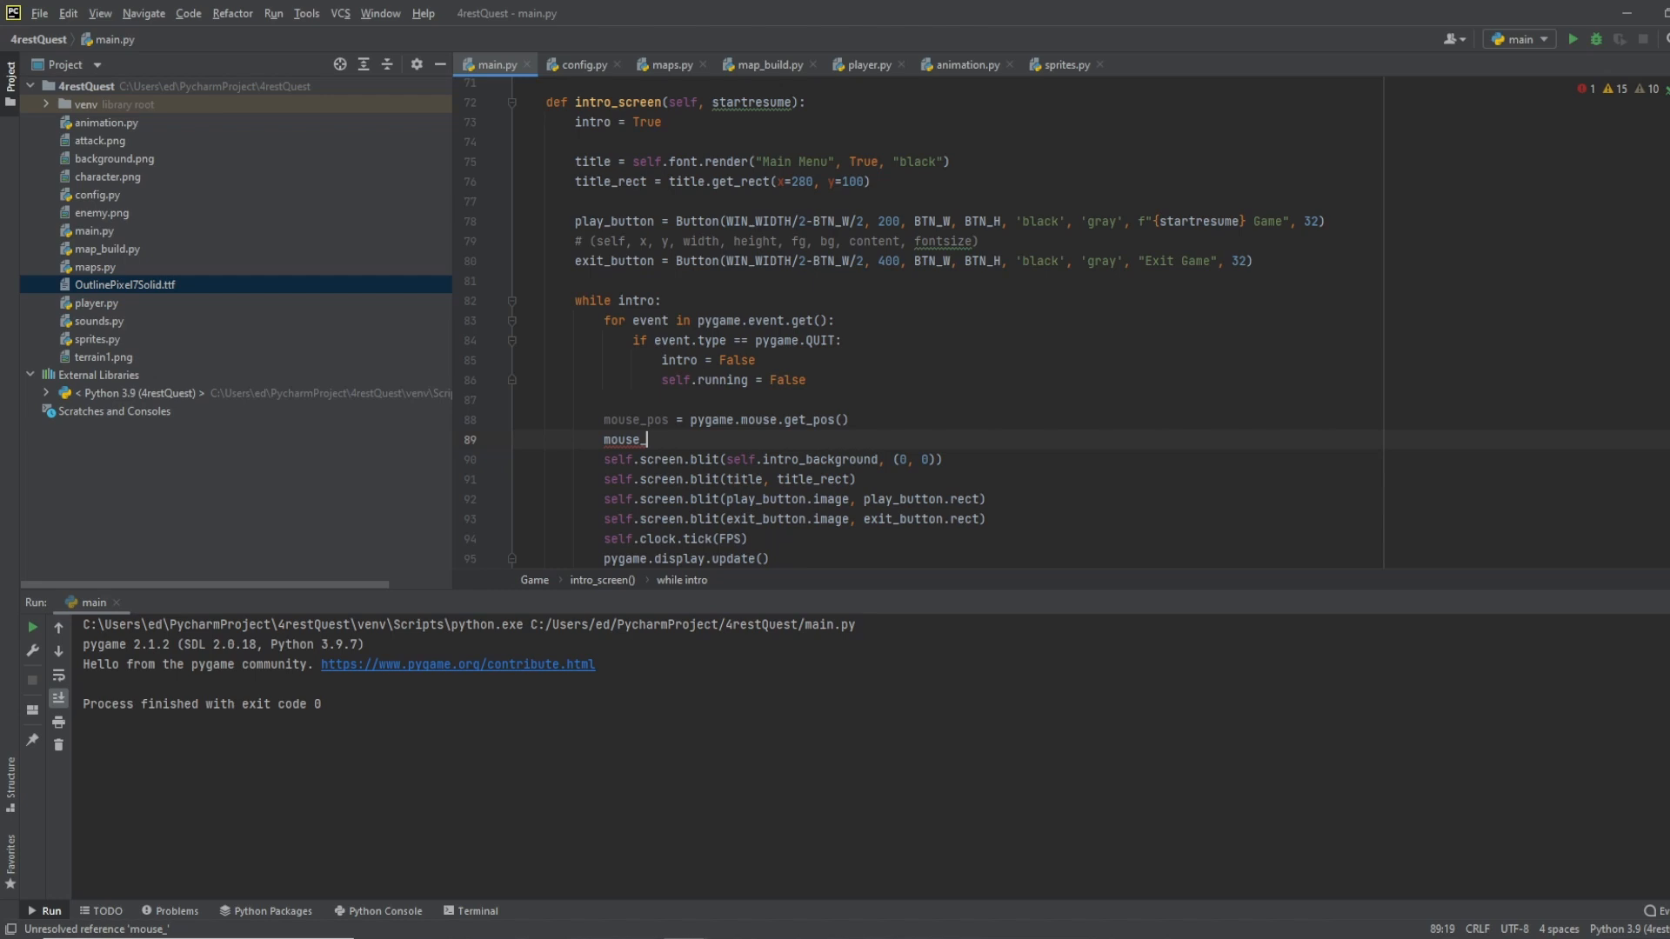
{"action": "type", "text": "pressed ="}
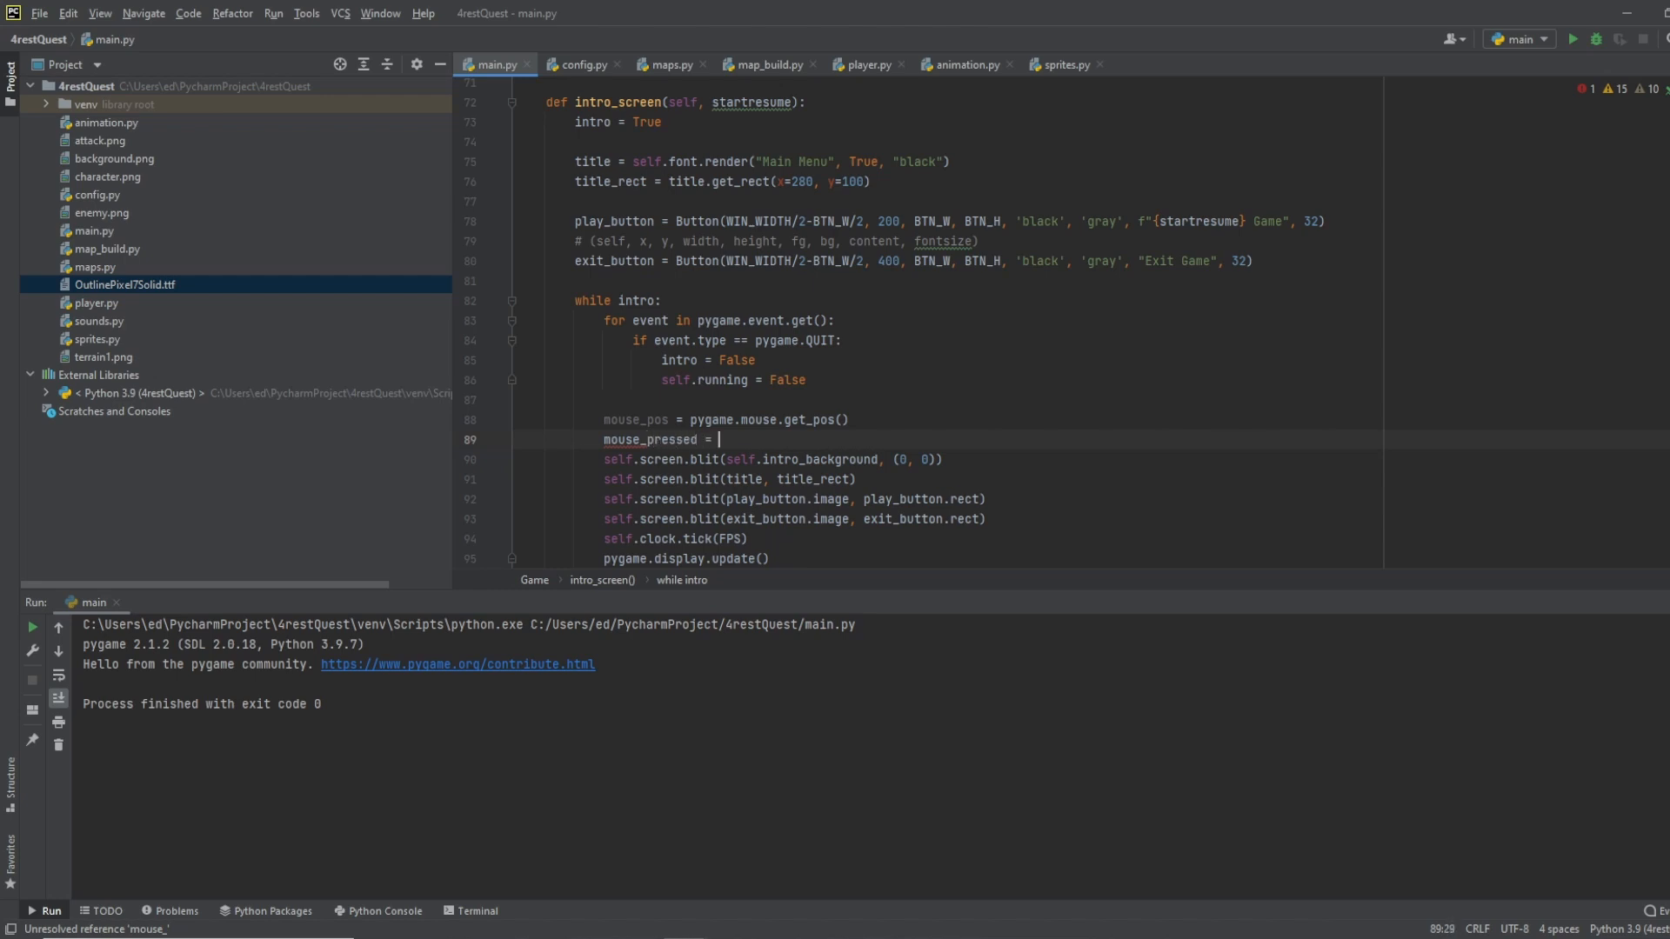
{"action": "type", "text": "pygame.mouse"}
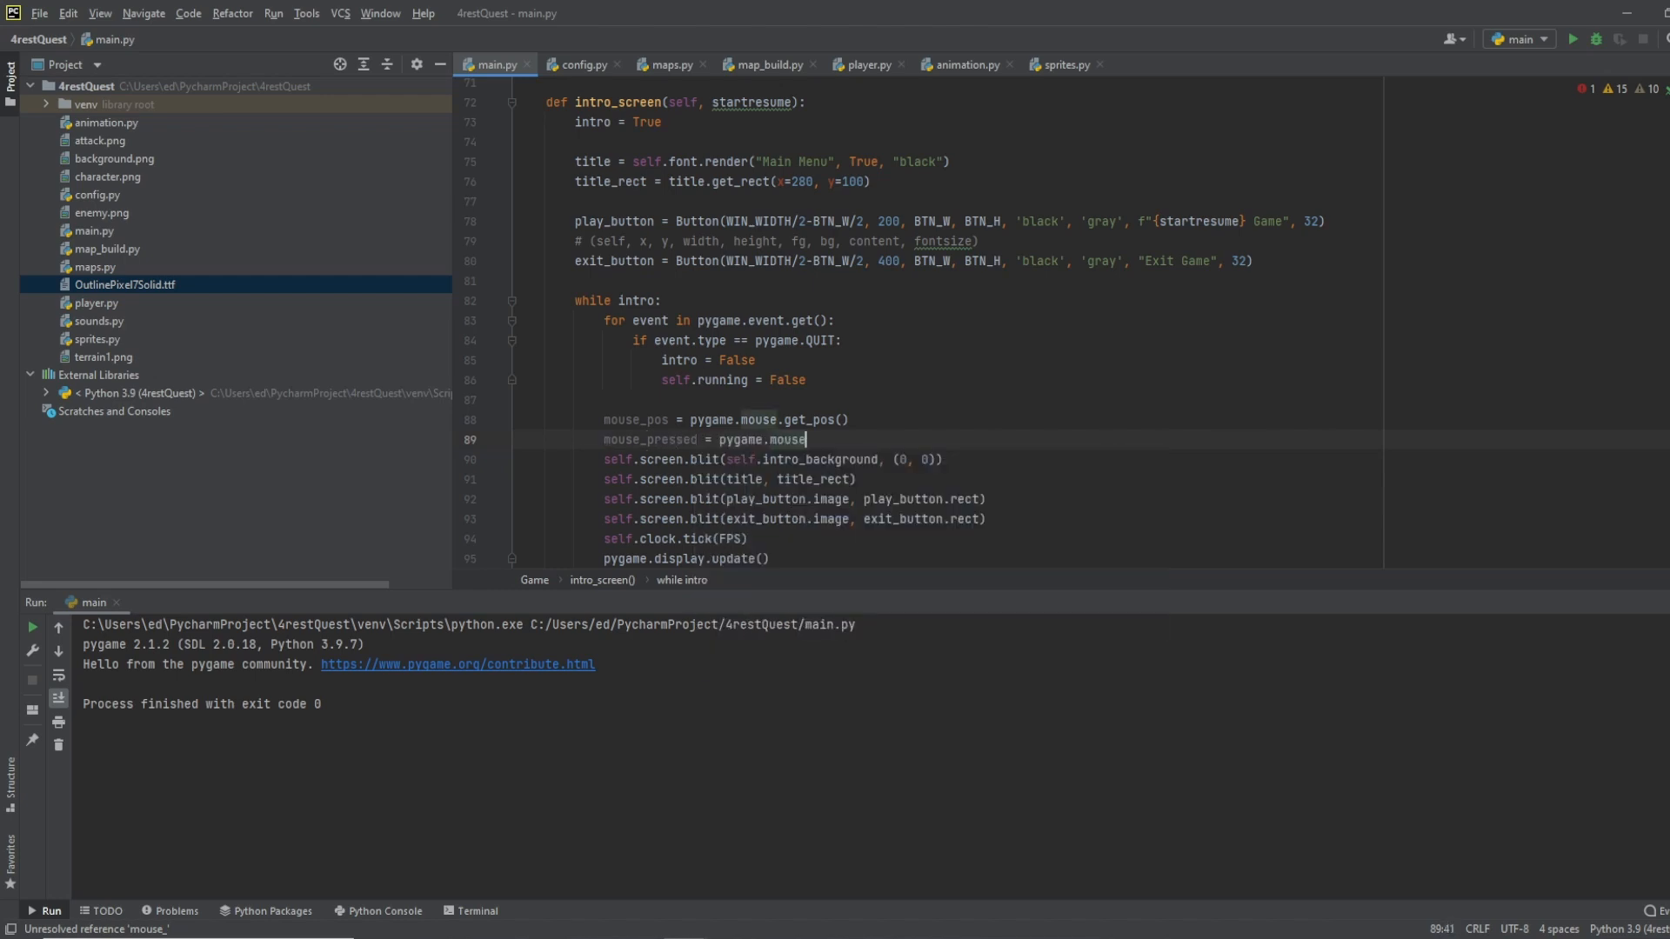
{"action": "type", "text": ".get_pressed()"}
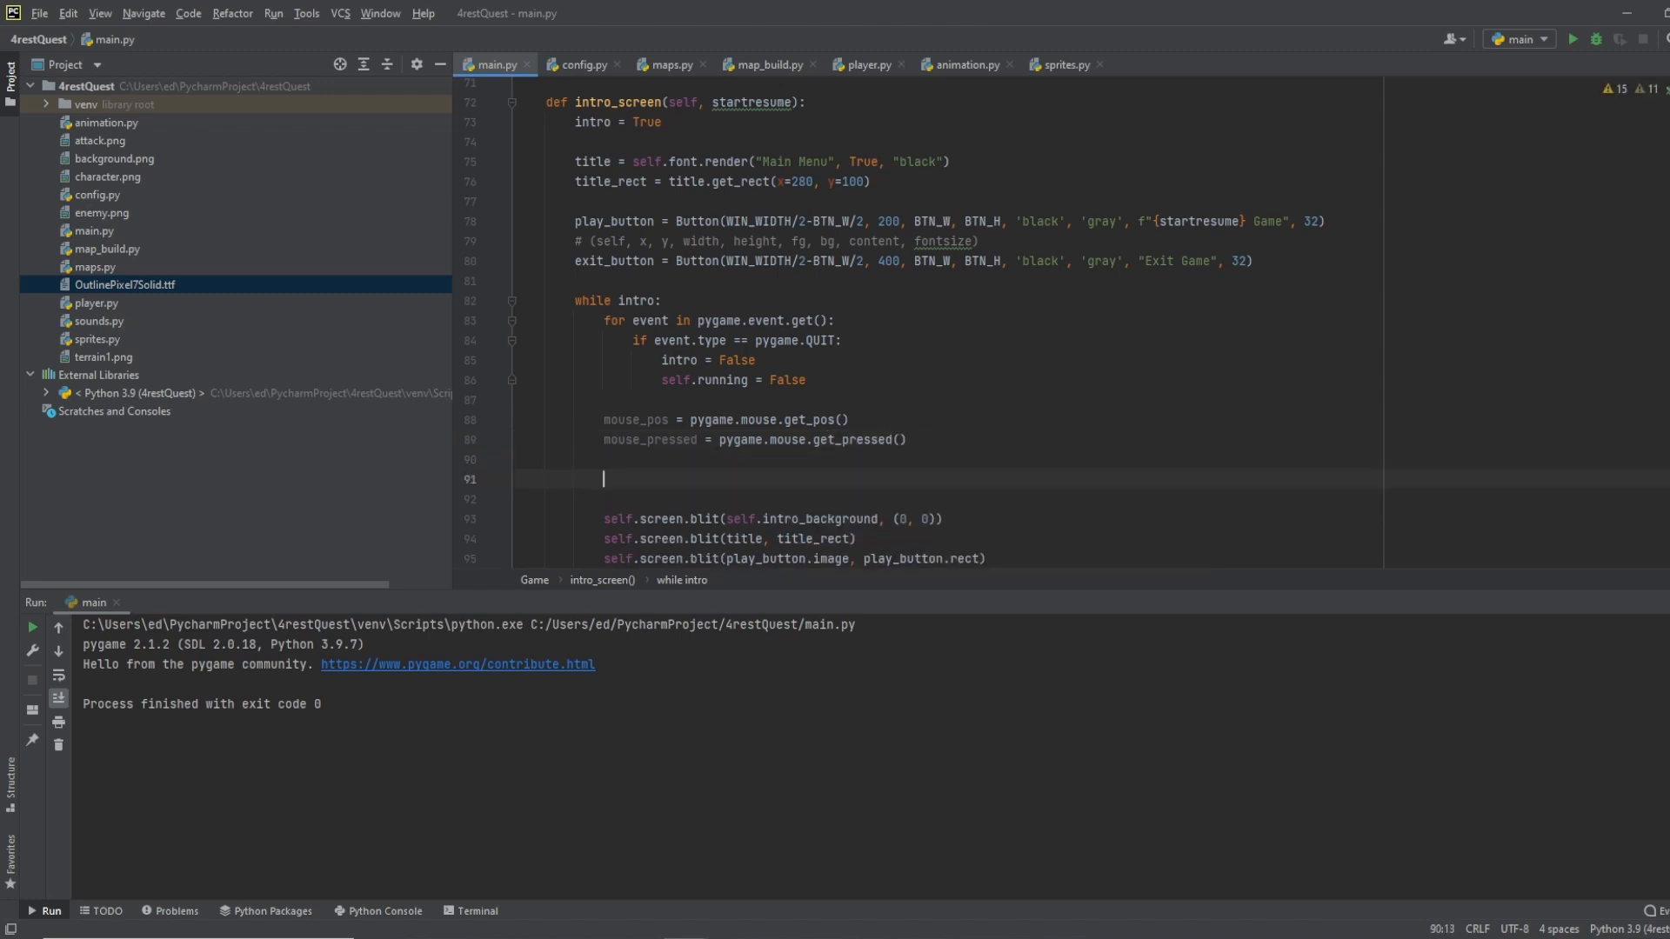
Step: Add 'if play_button.is_pressed(mouse_pos, mouse_pressed): intro = False' to the intro loop
{"action": "type", "text": "if pl"}
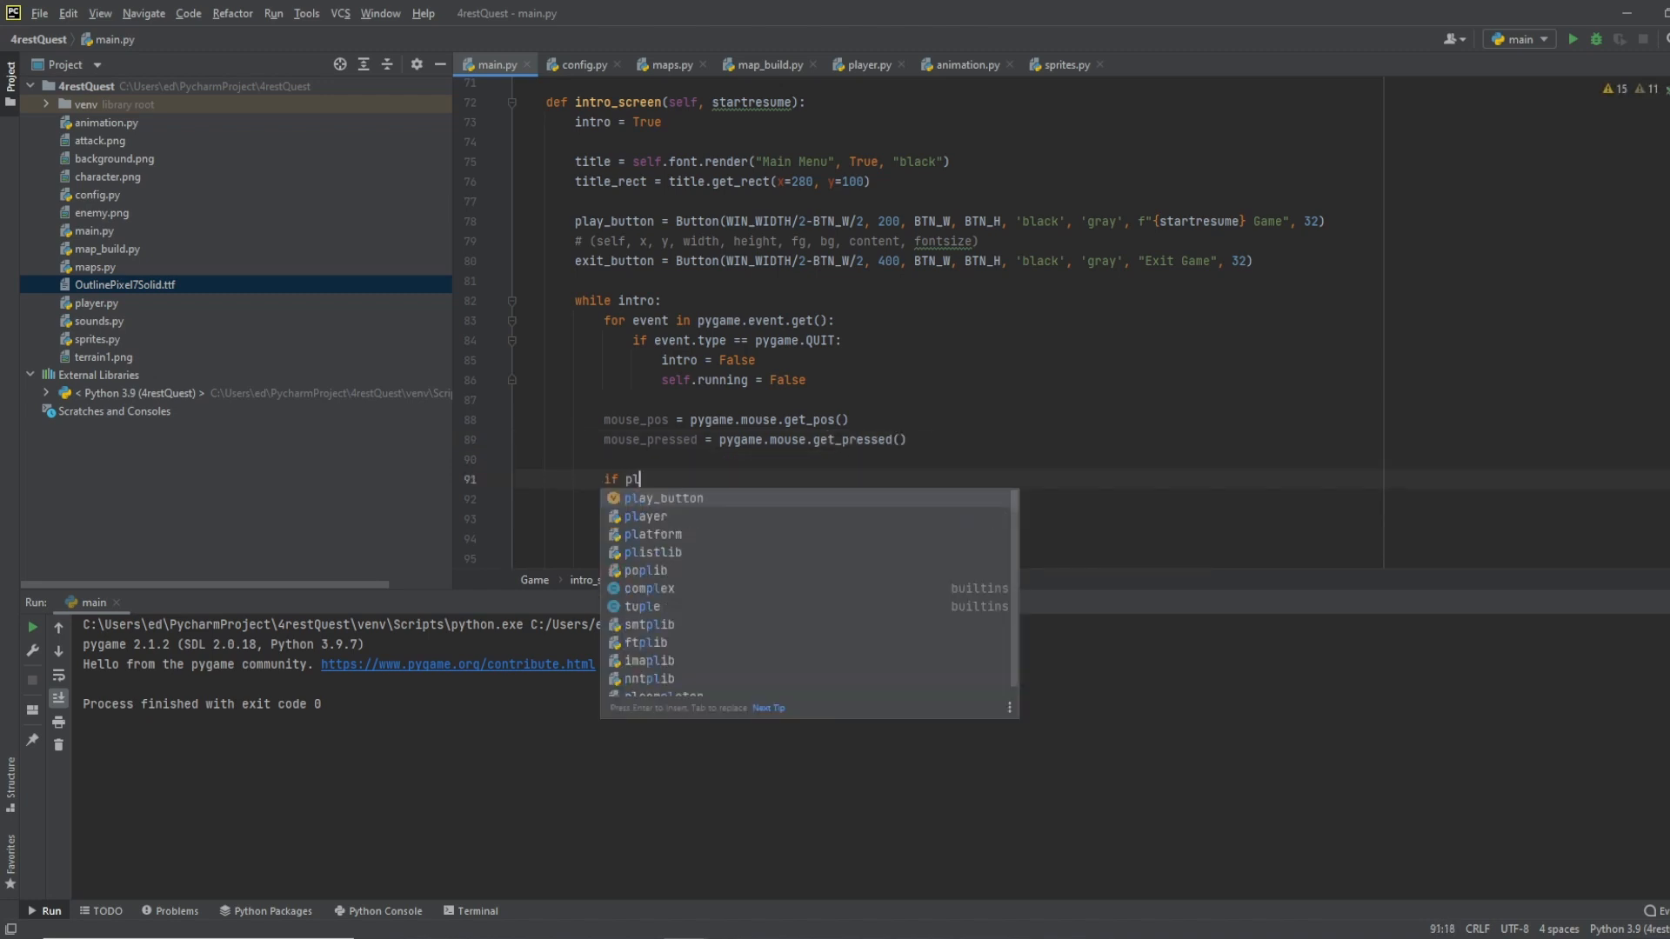
{"action": "type", "text": "ay_button.is_pressed("}
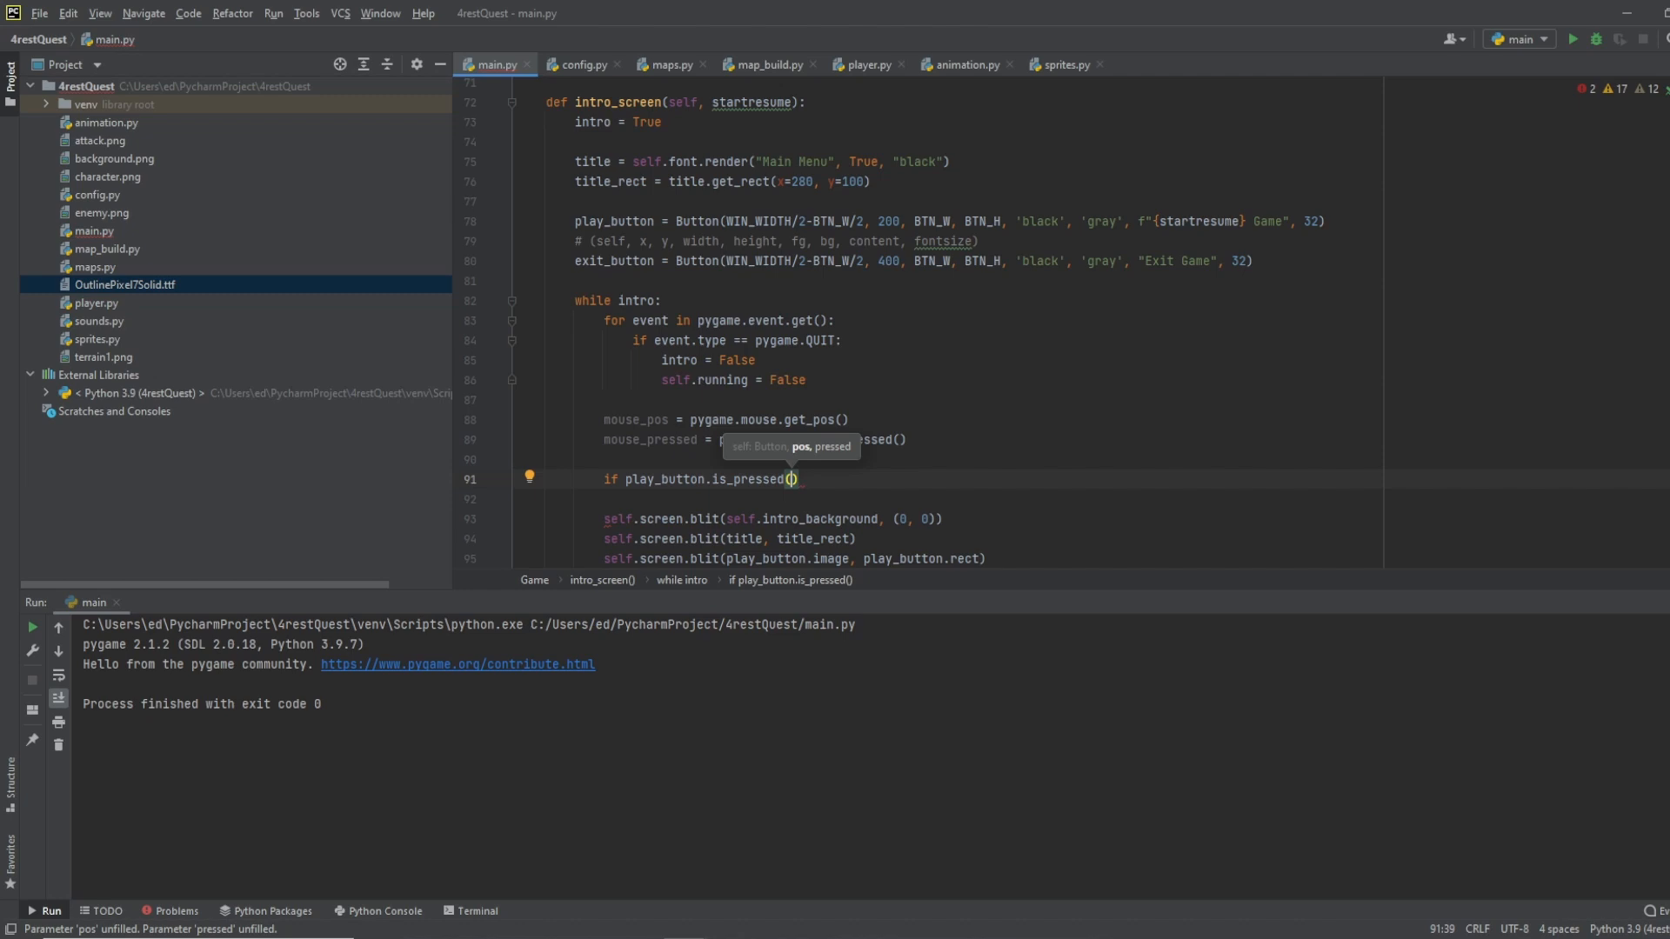
{"action": "type", "text": "mouse_pos,"}
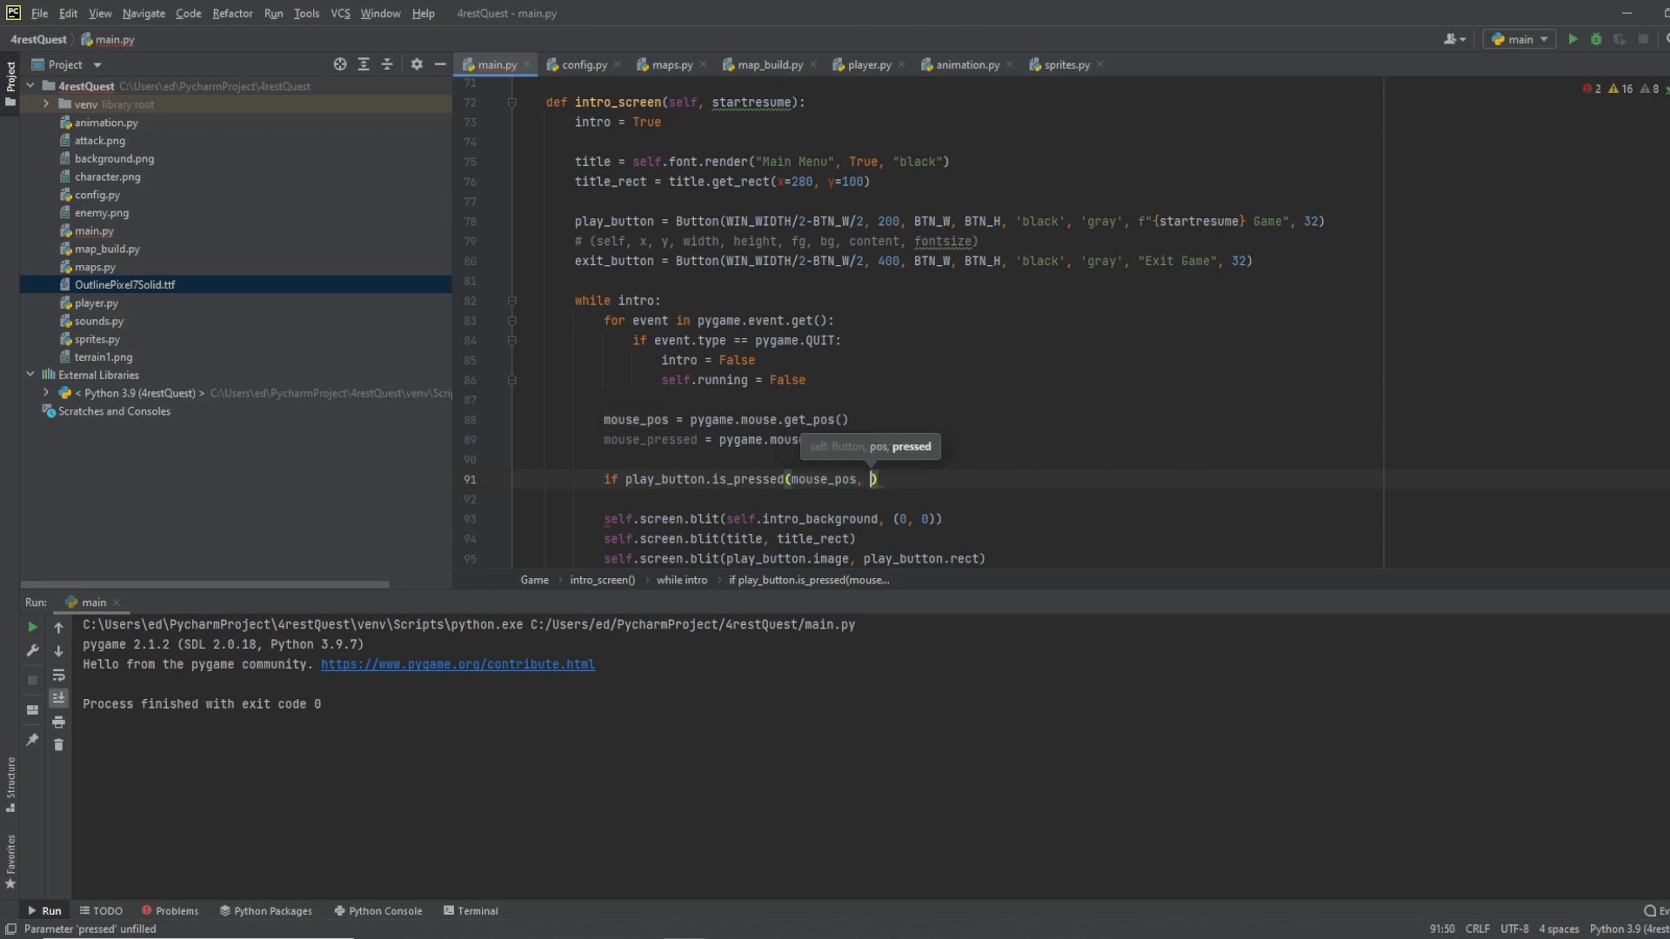
{"action": "type", "text": "mouse_pressed"}
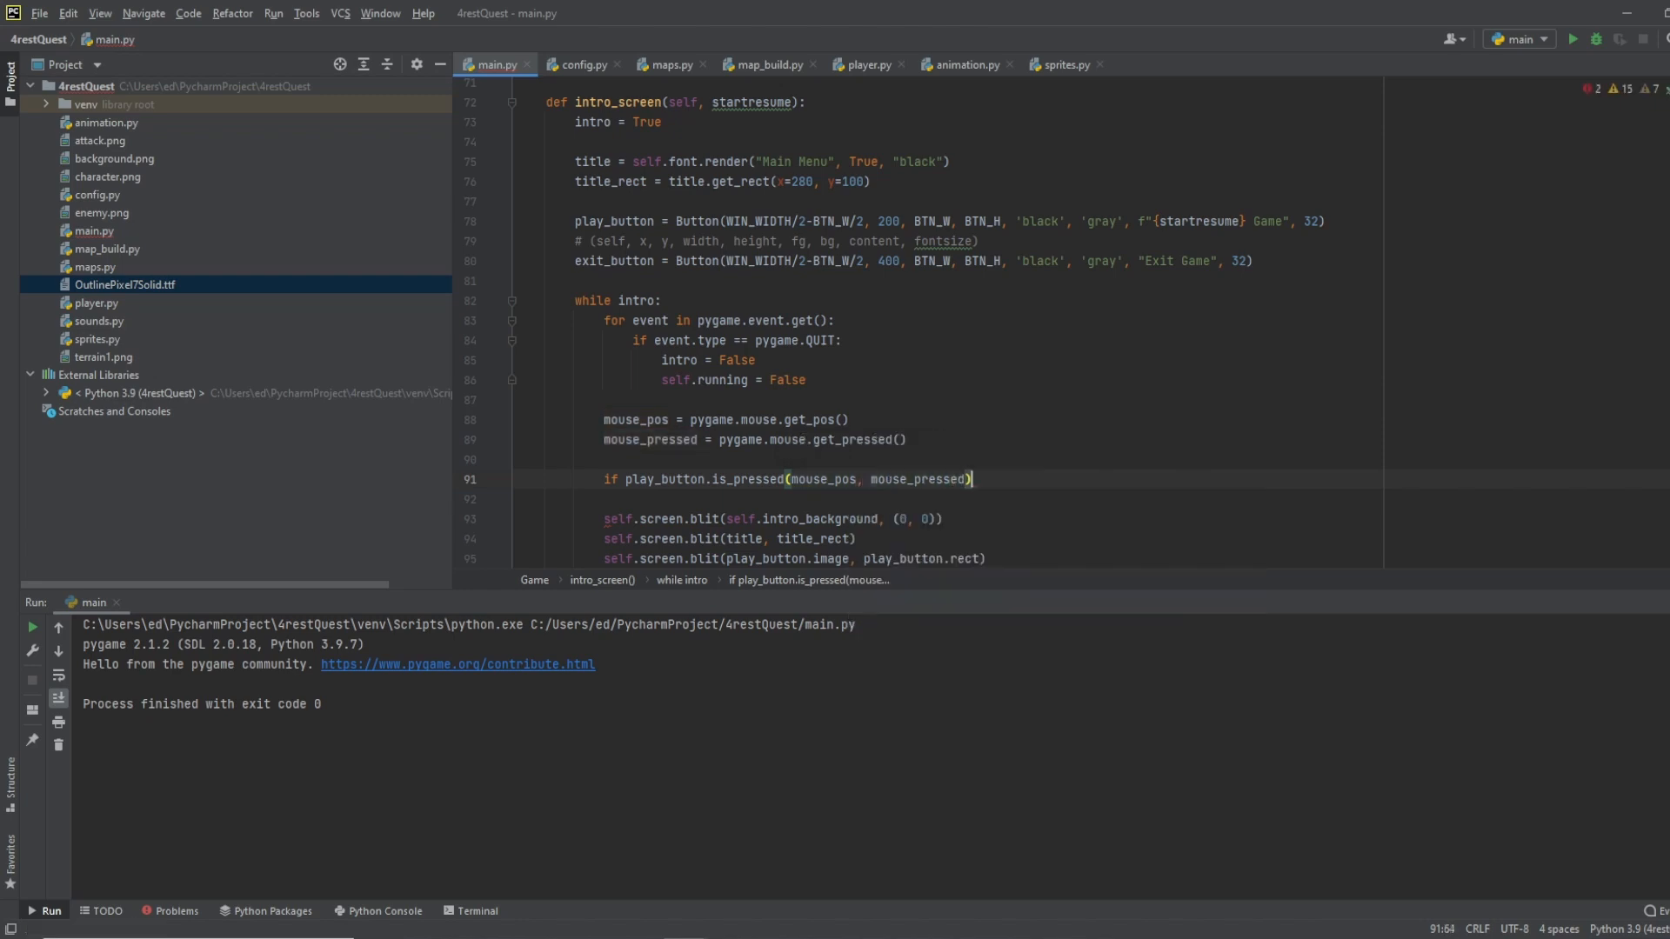
{"action": "type", "text": ":"}
{"action": "type", "text": "intro = Fl"}
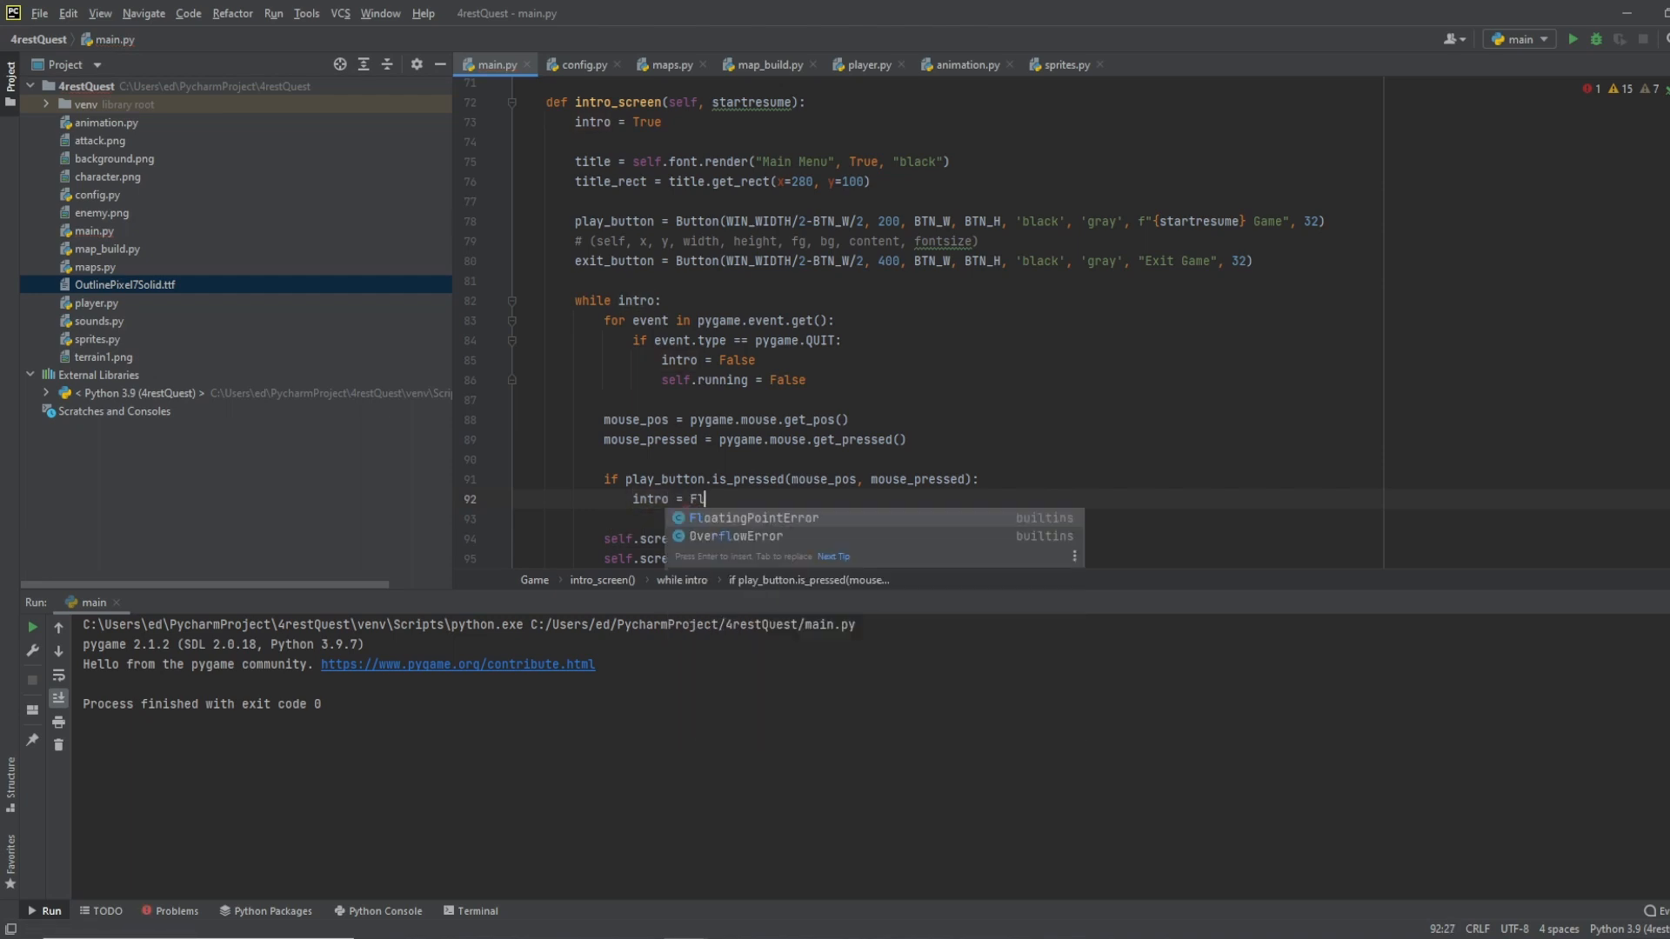
{"action": "type", "text": "alse"}
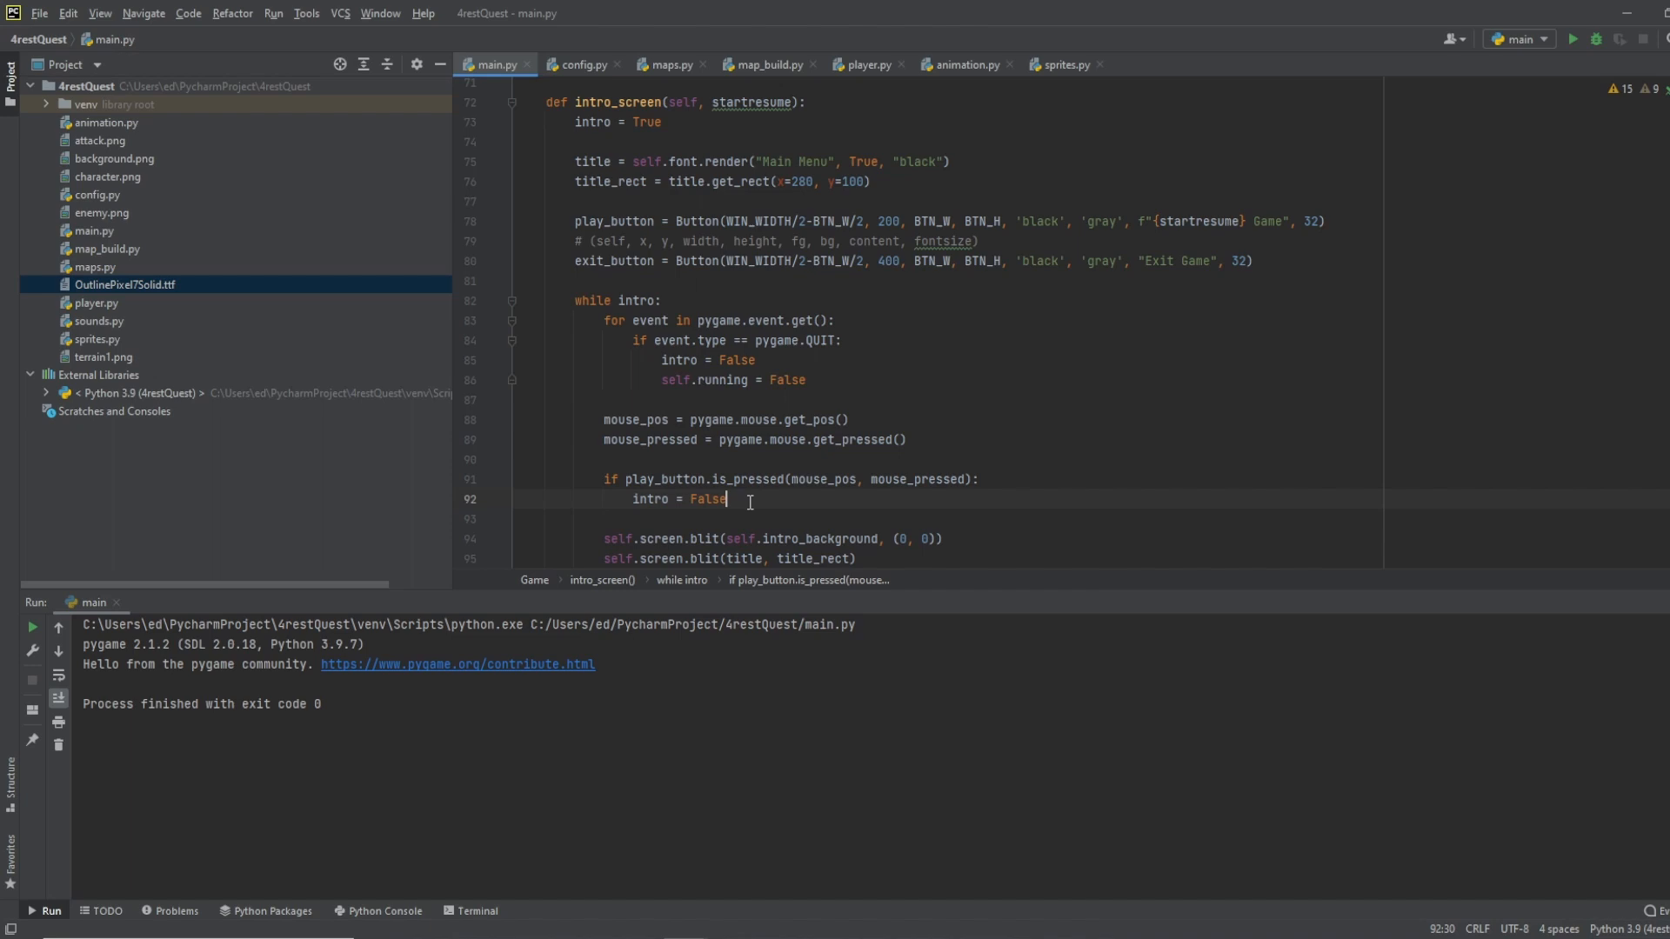
{"action": "type", "text": "elif ex"}
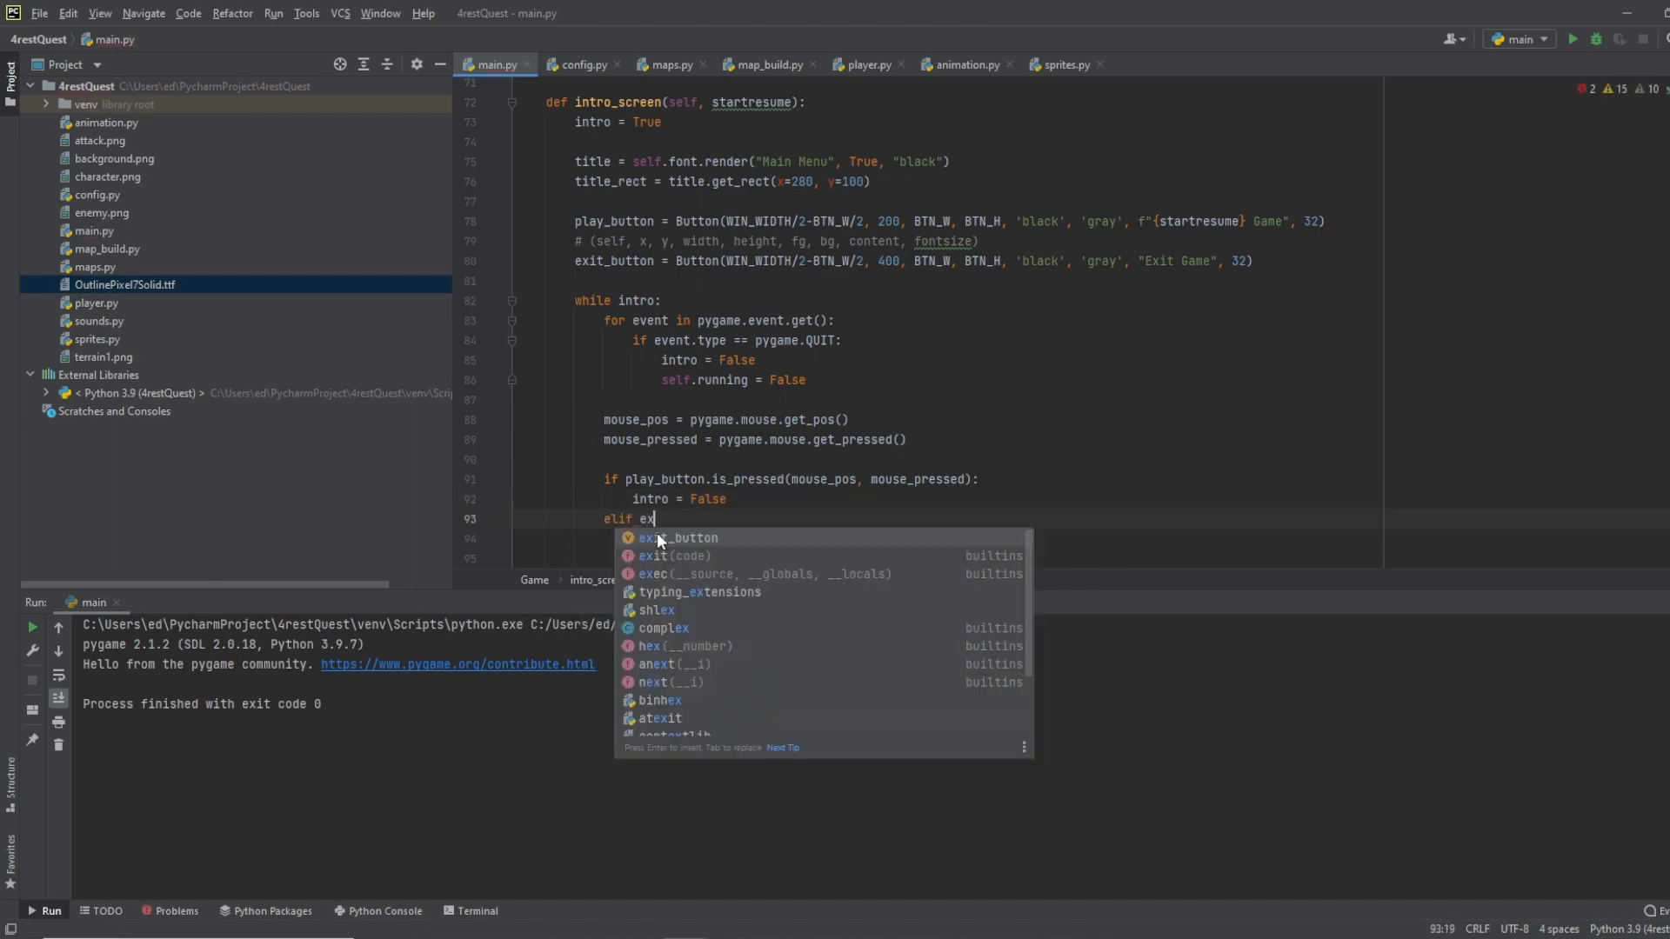
Step: Add an exit_button.is_pressed elif setting self.running = False, then calling pygame.quit() and sys.exit()
{"action": "type", "text": "it_button.is_pressed("}
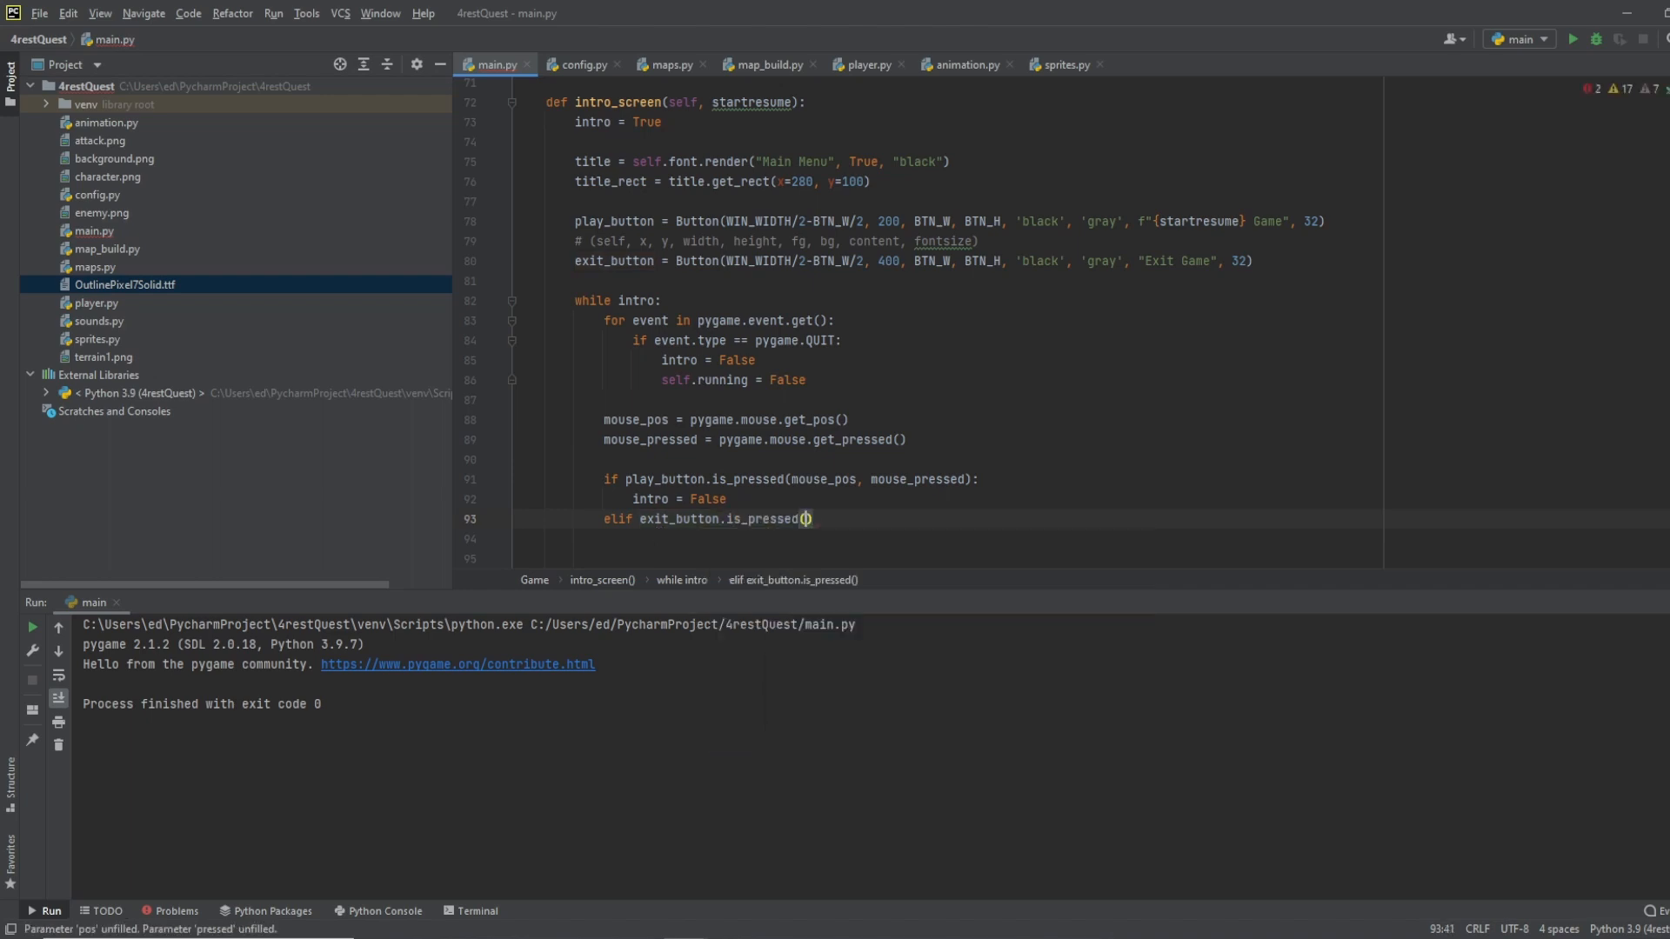
{"action": "type", "text": "mou"}
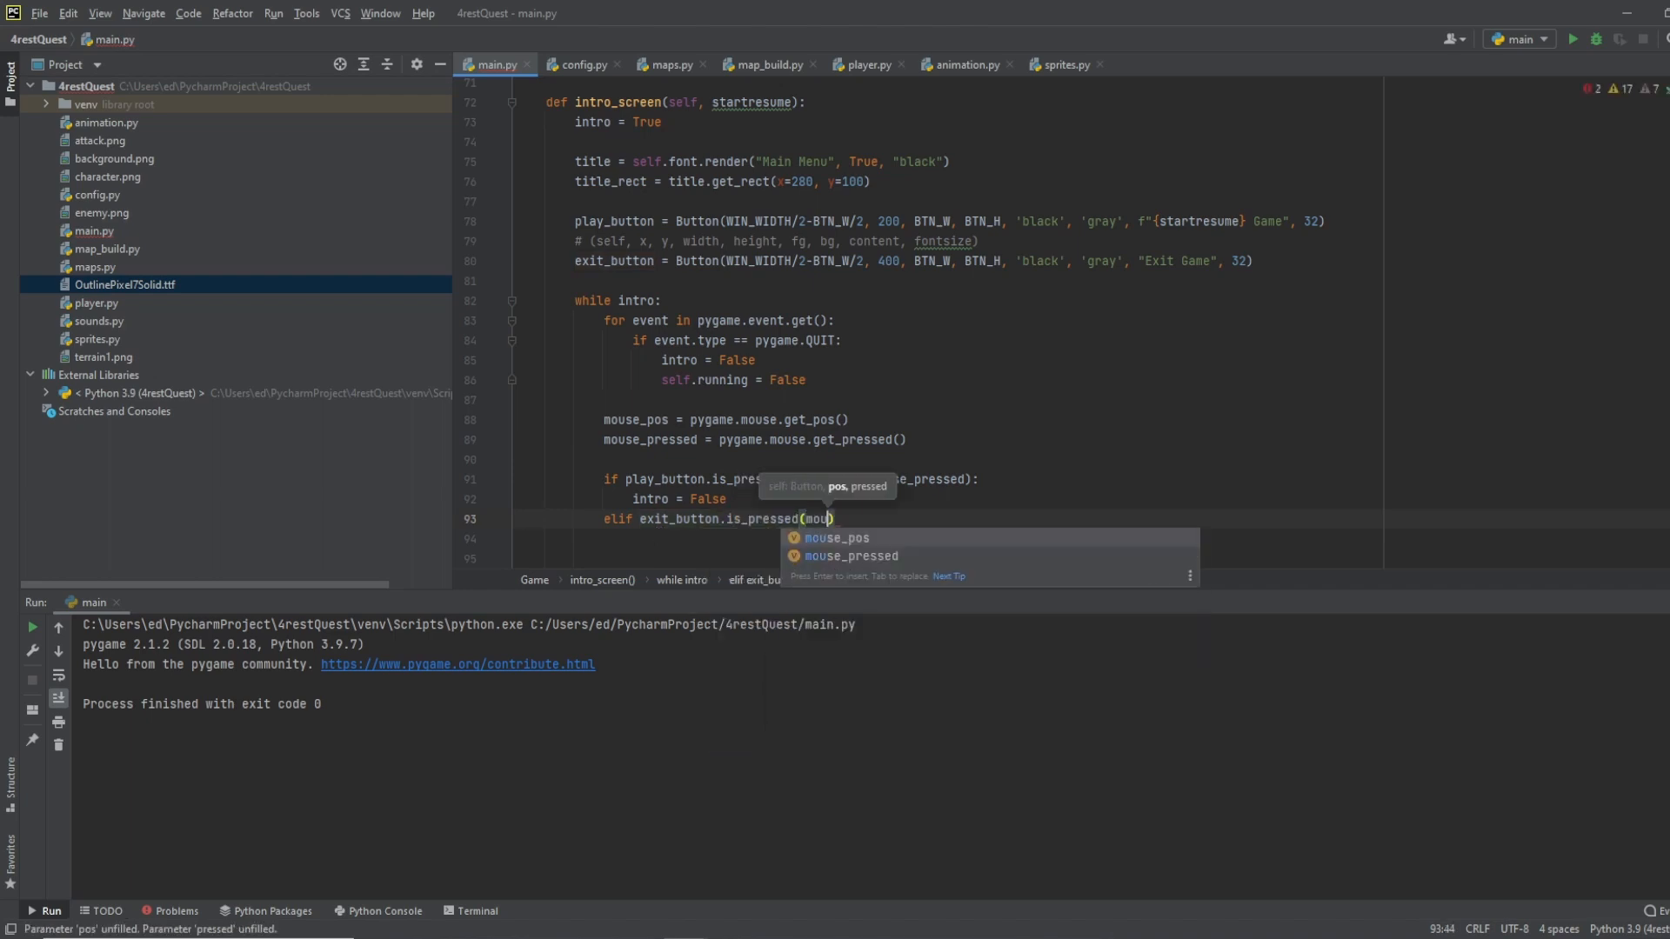
{"action": "type", "text": "mouse_pos, mouse_pressed"}
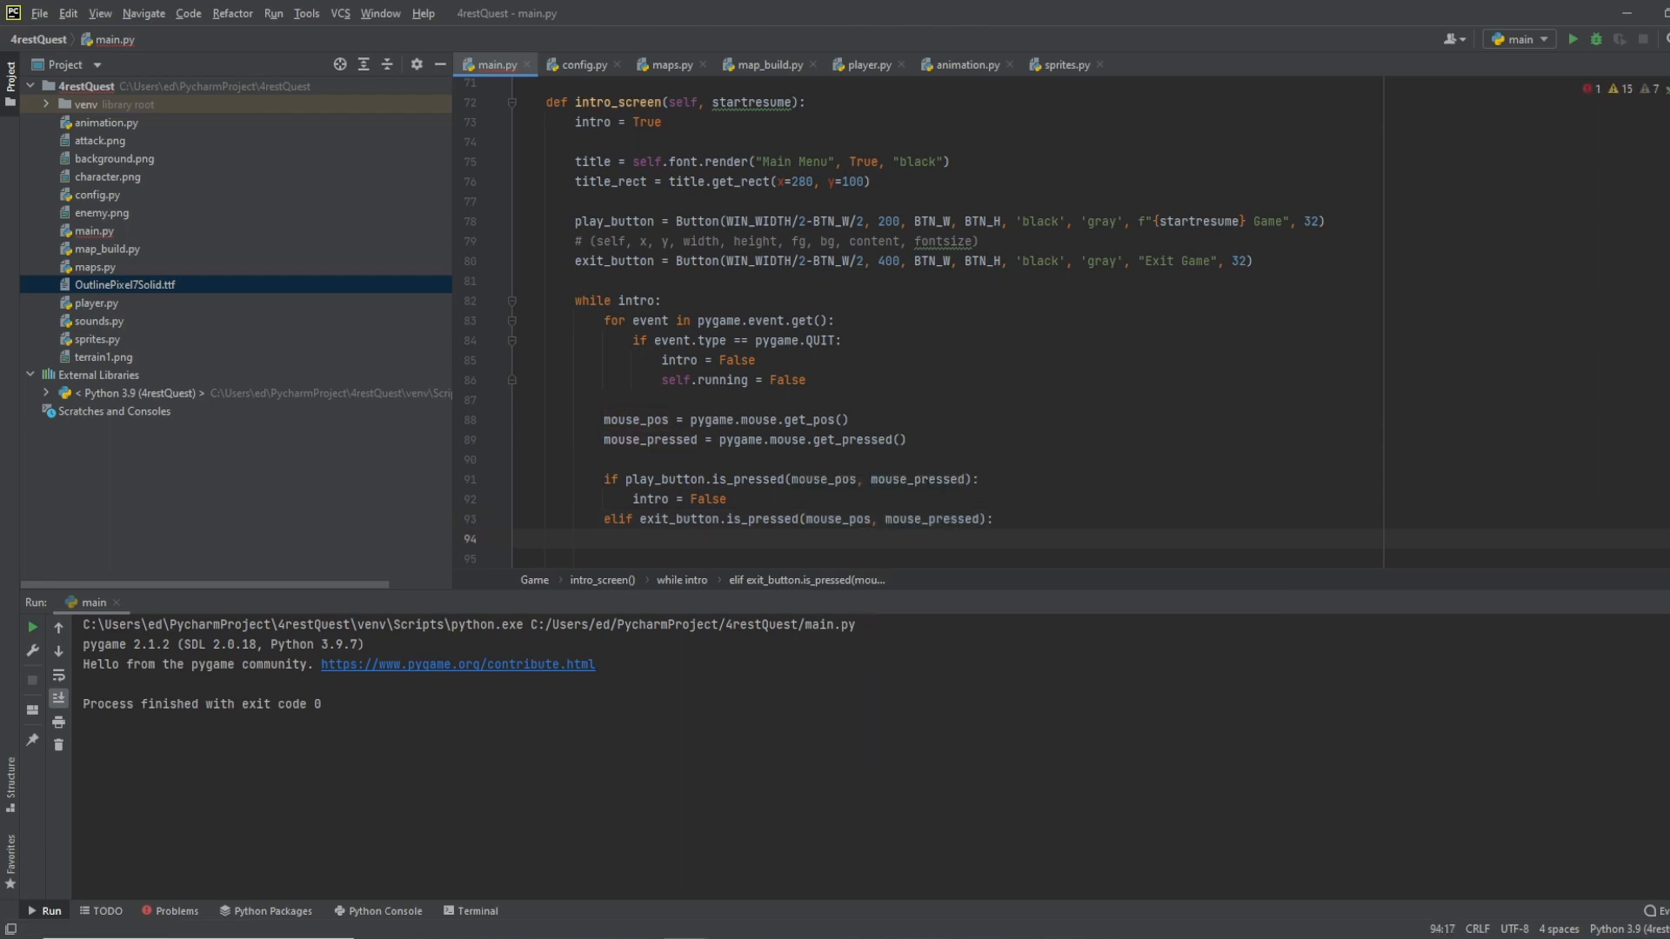
{"action": "type", "text": "self.running ="}
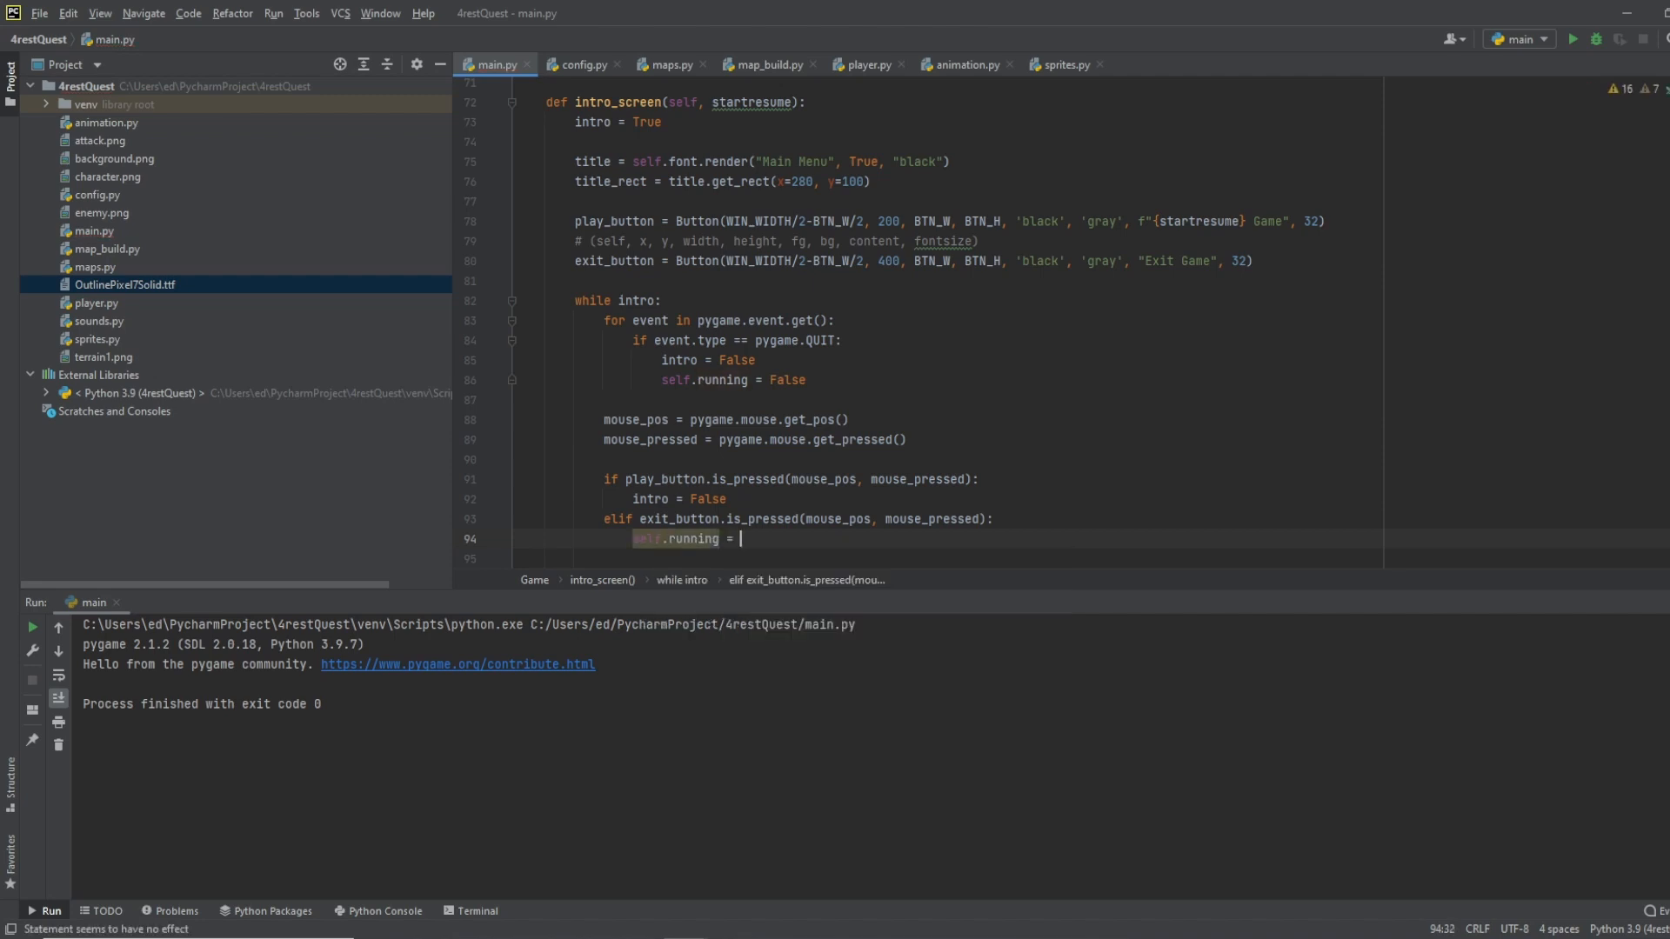
{"action": "type", "text": "False"}
{"action": "left_click", "coordinate": [953, 559]}
{"action": "type", "text": "pygame"}
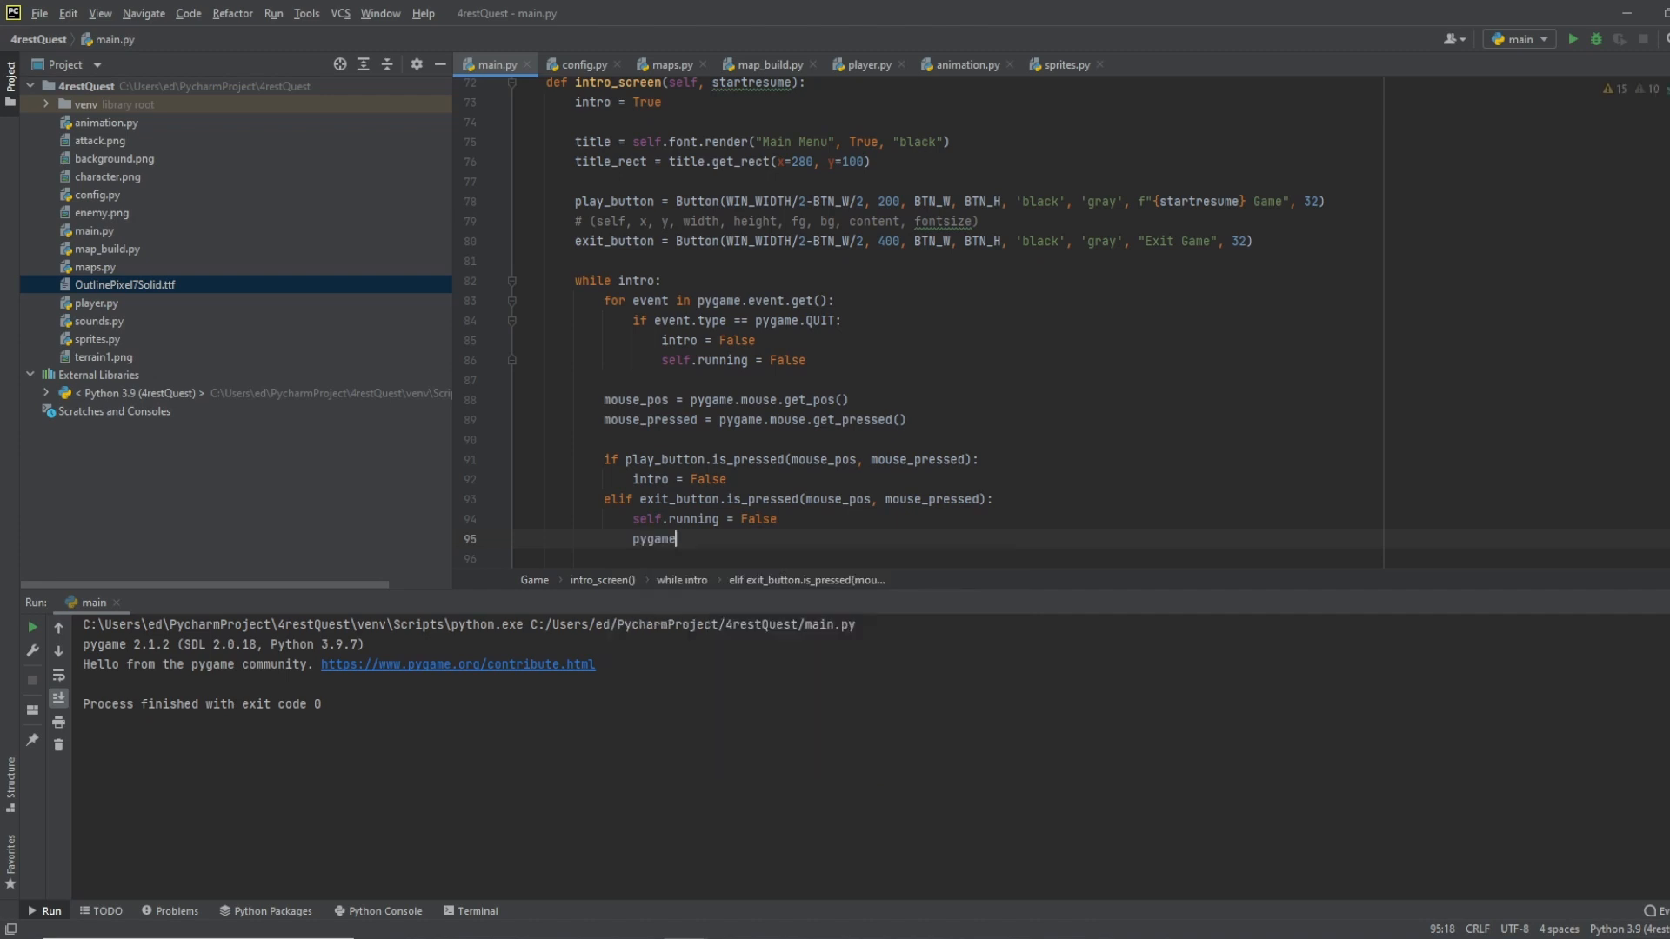
{"action": "type", "text": "."}
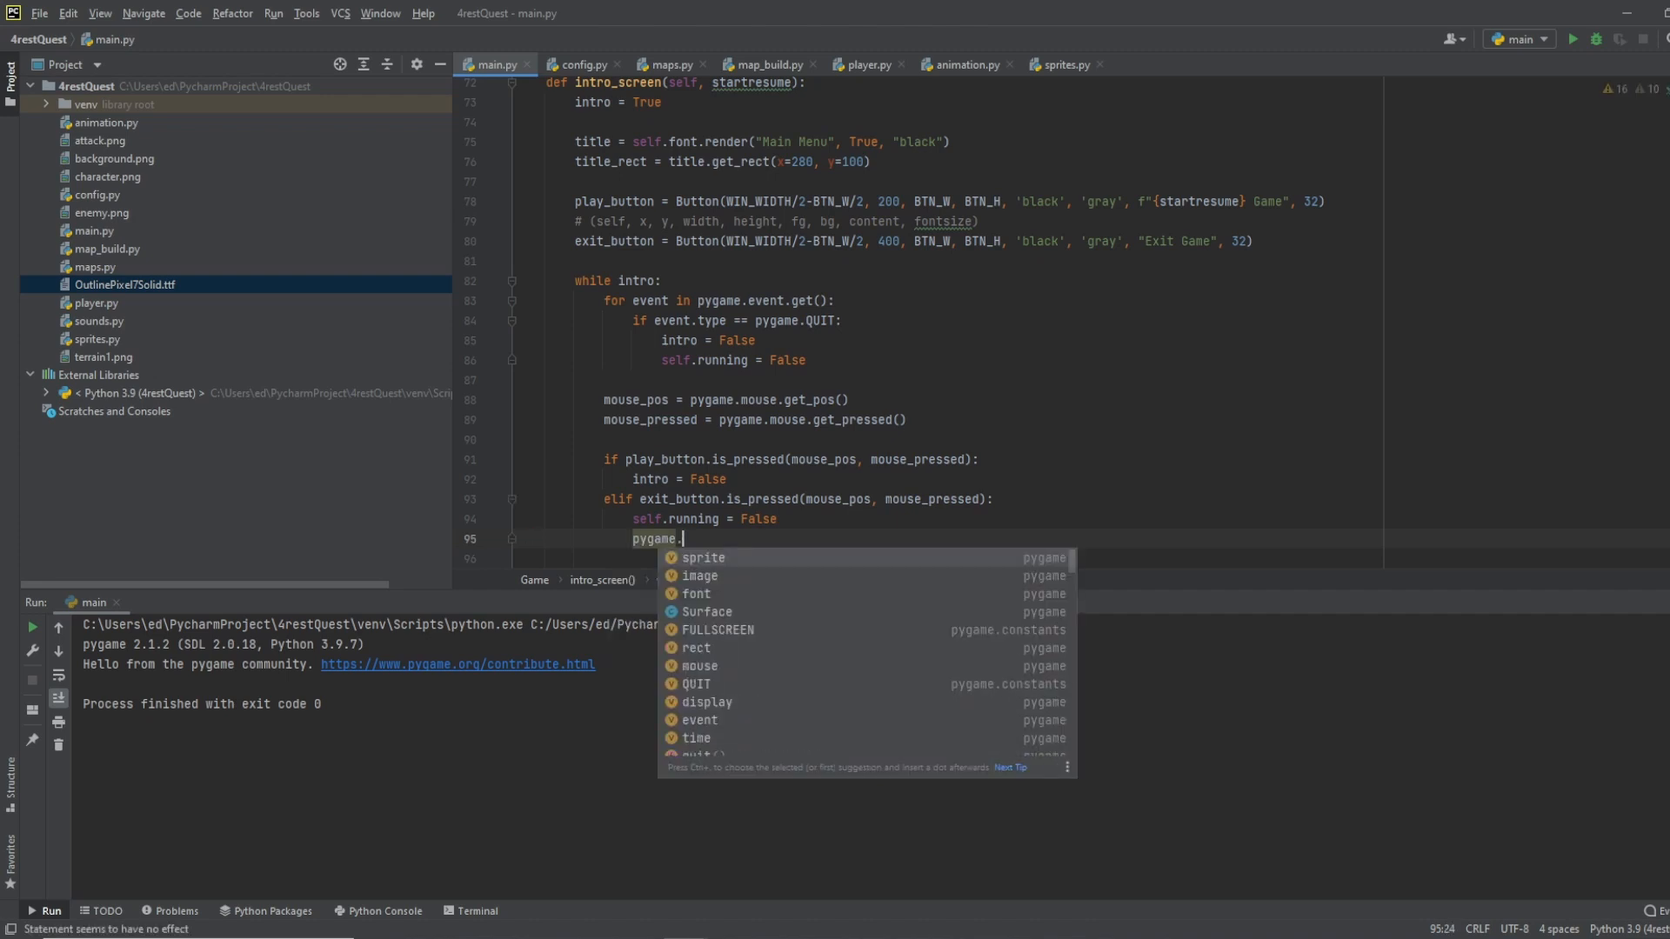
{"action": "type", "text": "quit()"}
{"action": "type", "text": "s"}
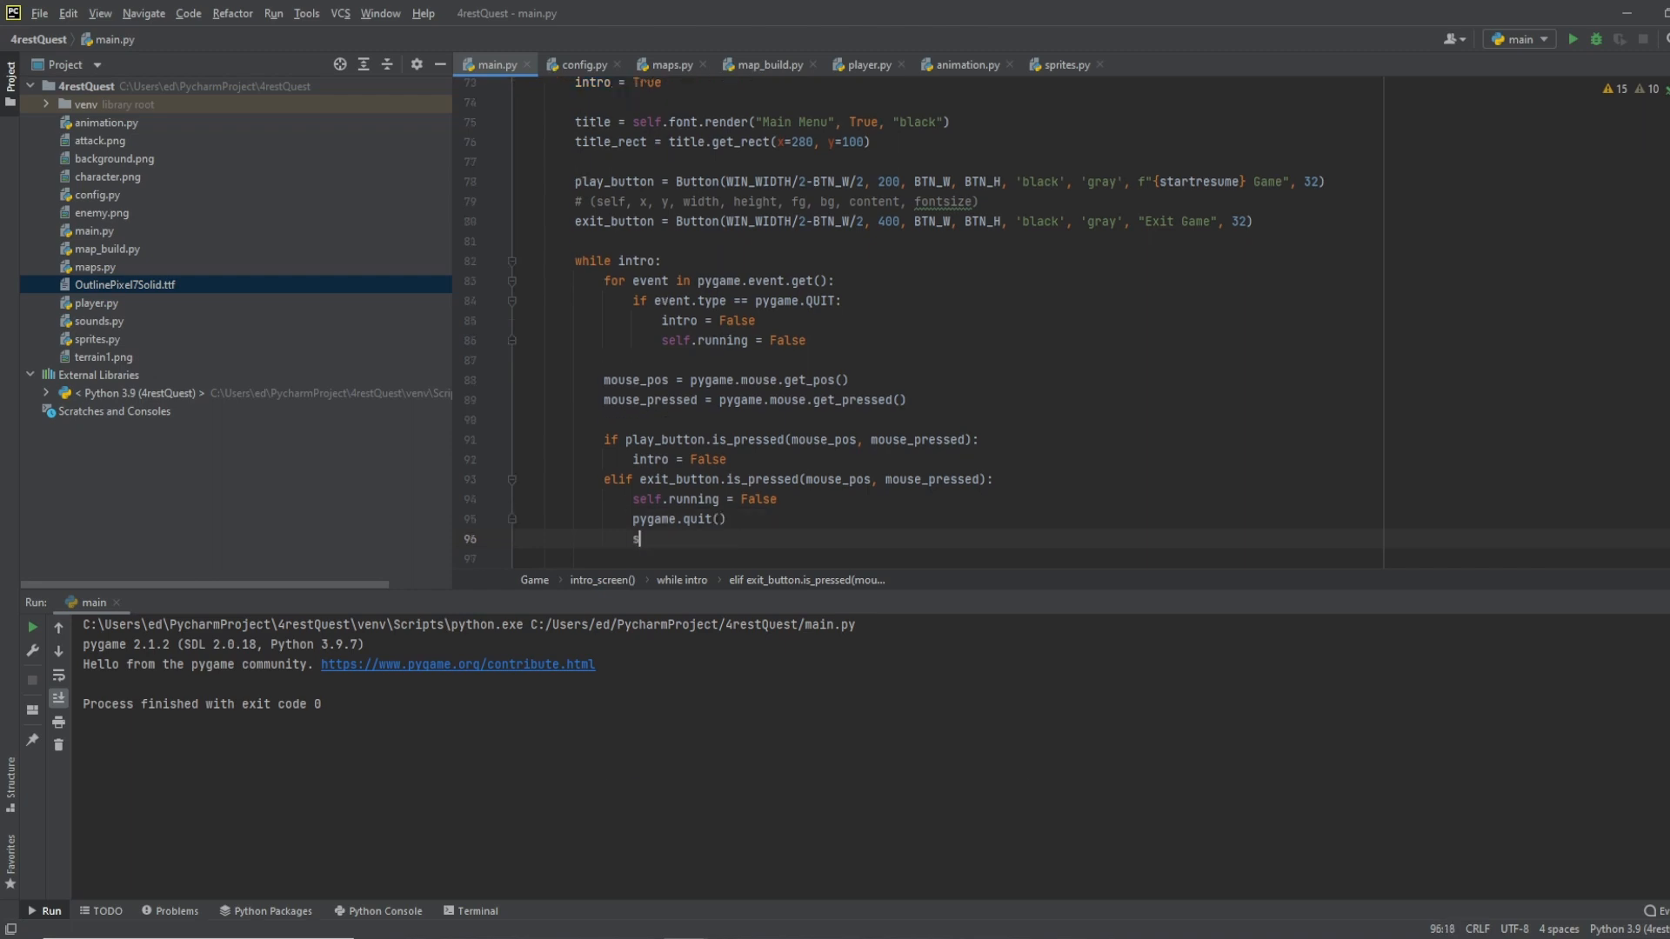
{"action": "type", "text": "ys.exit("}
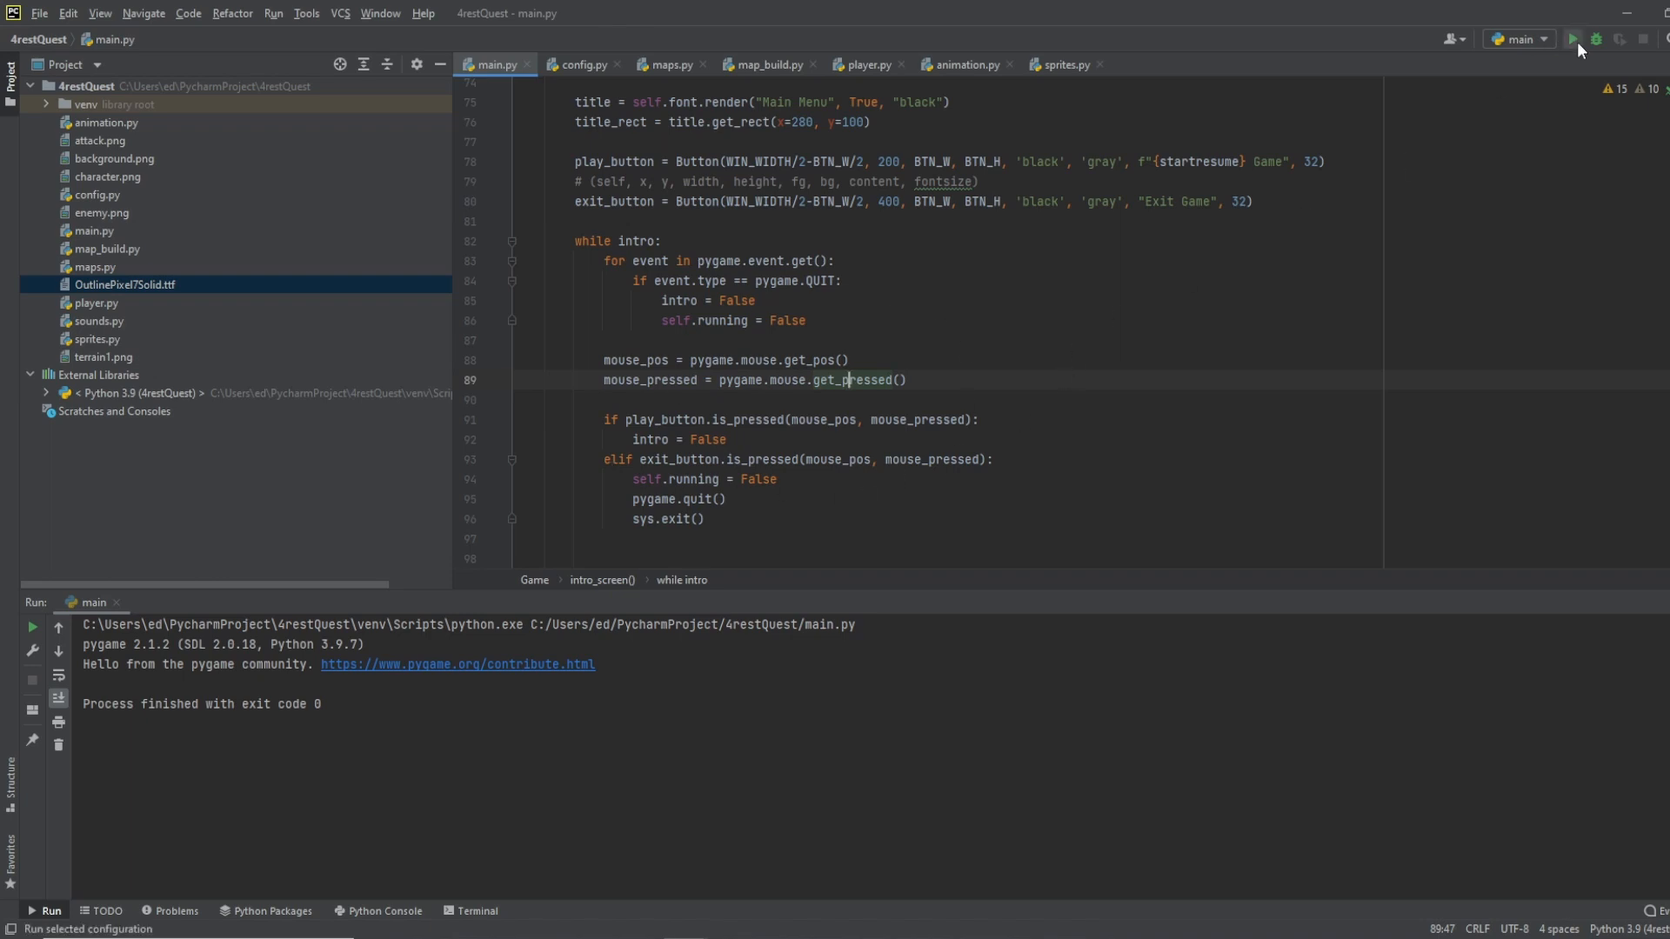
{"action": "left_click", "coordinate": [1575, 38]}
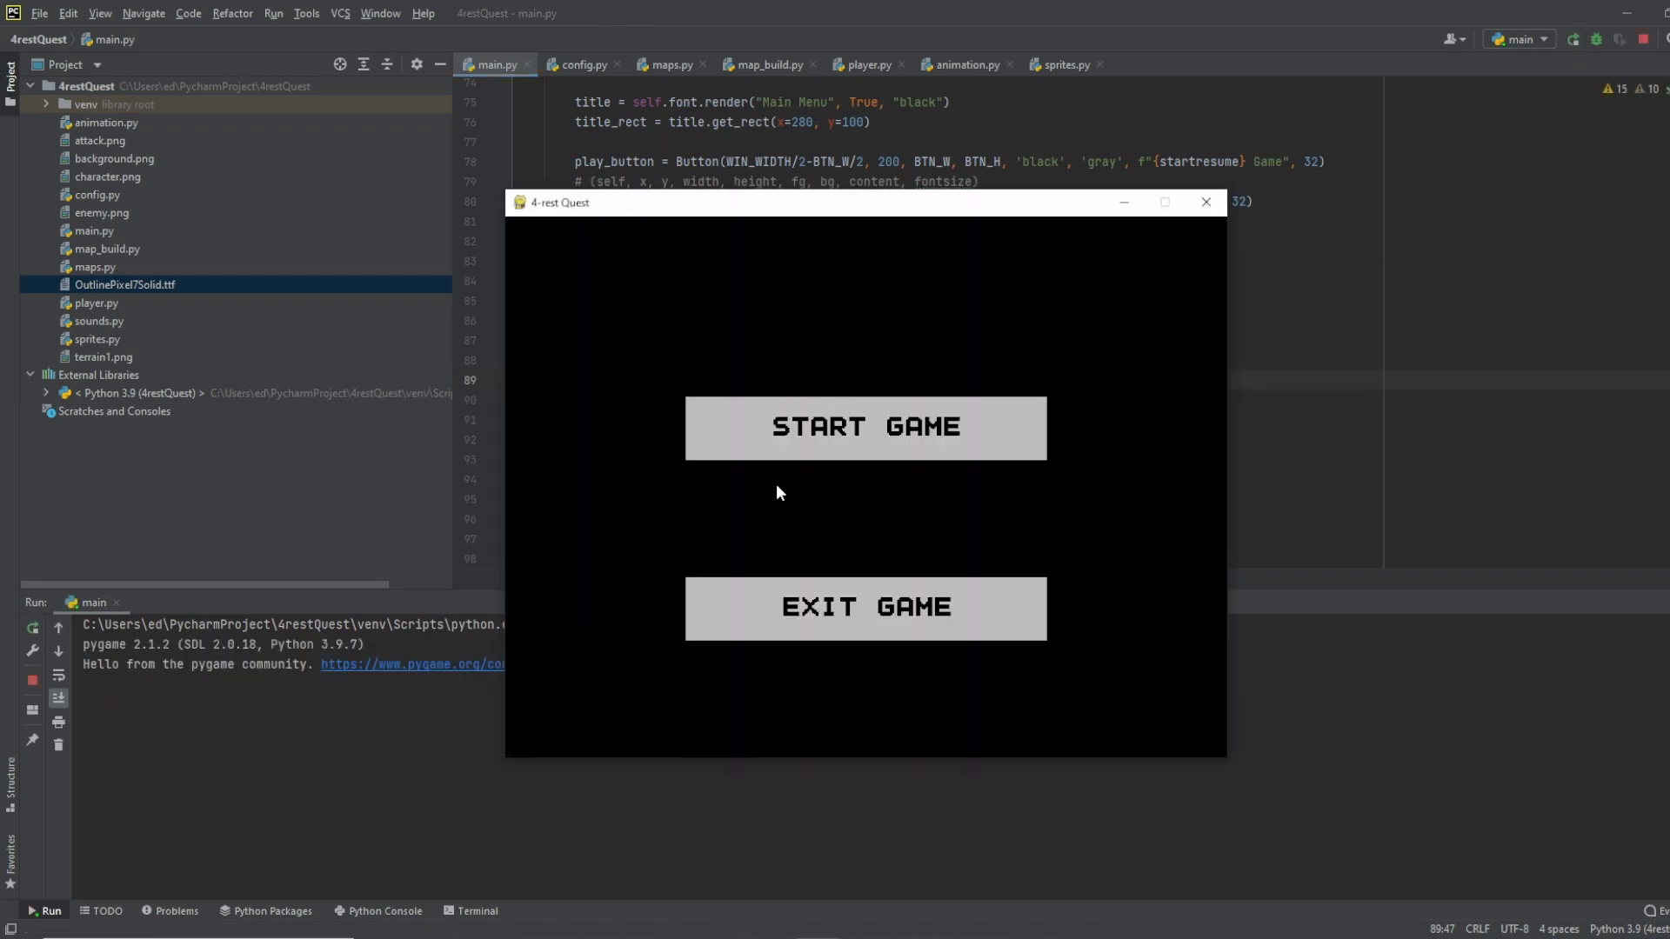
{"action": "left_click", "coordinate": [866, 428]}
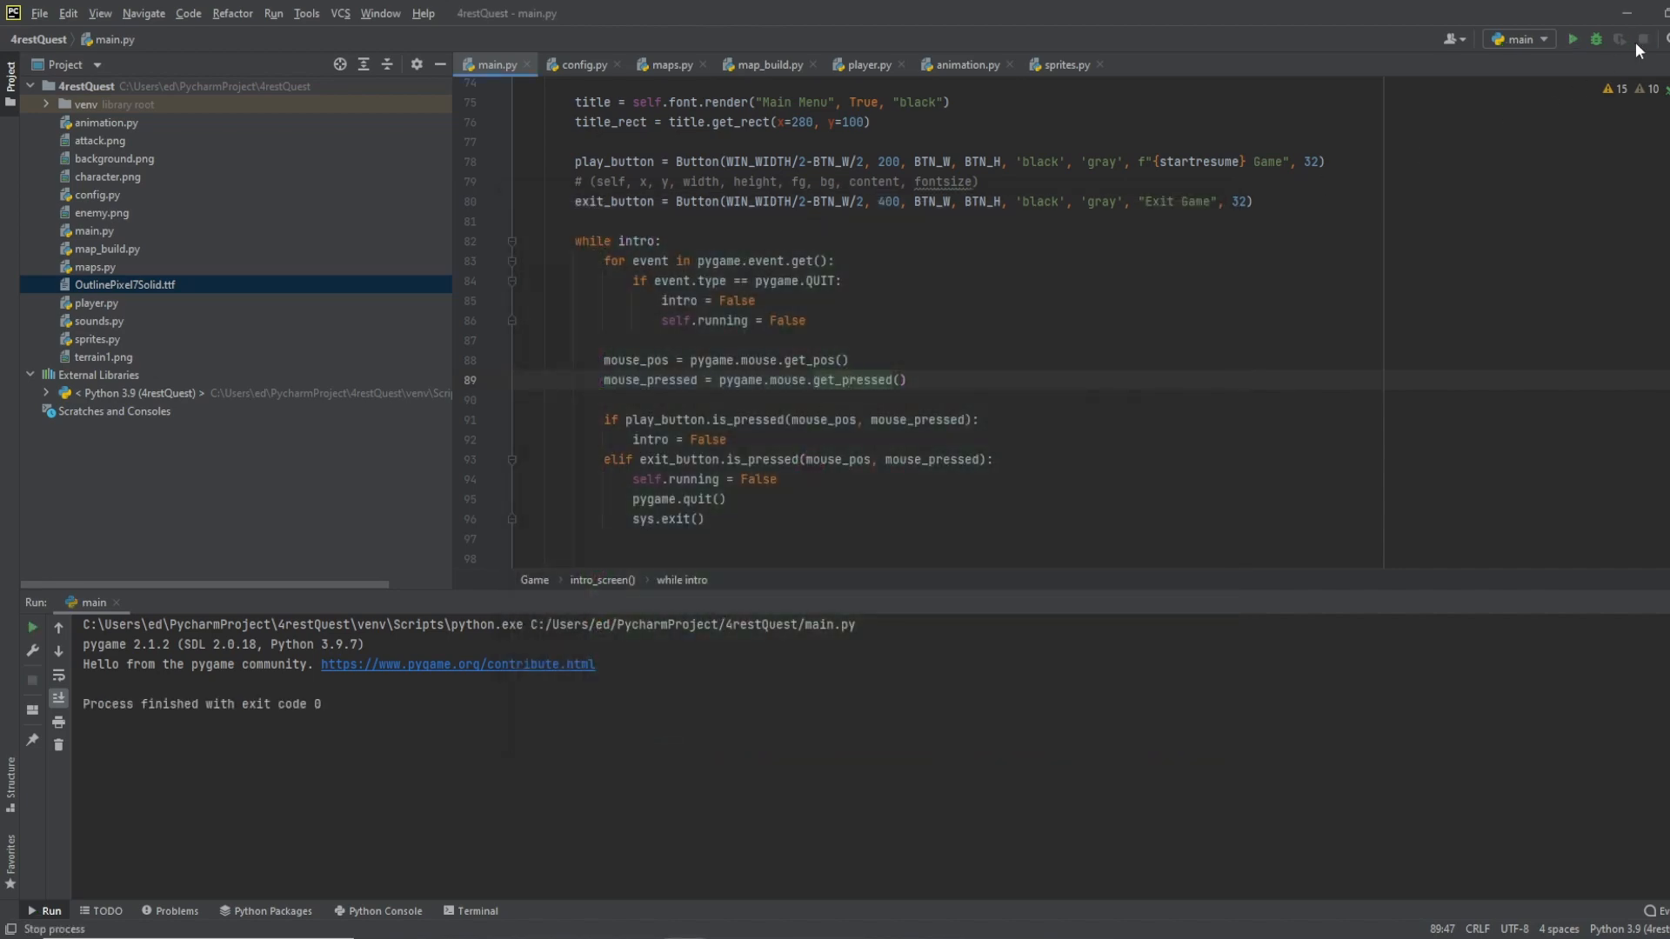
{"action": "left_click", "coordinate": [1579, 38]}
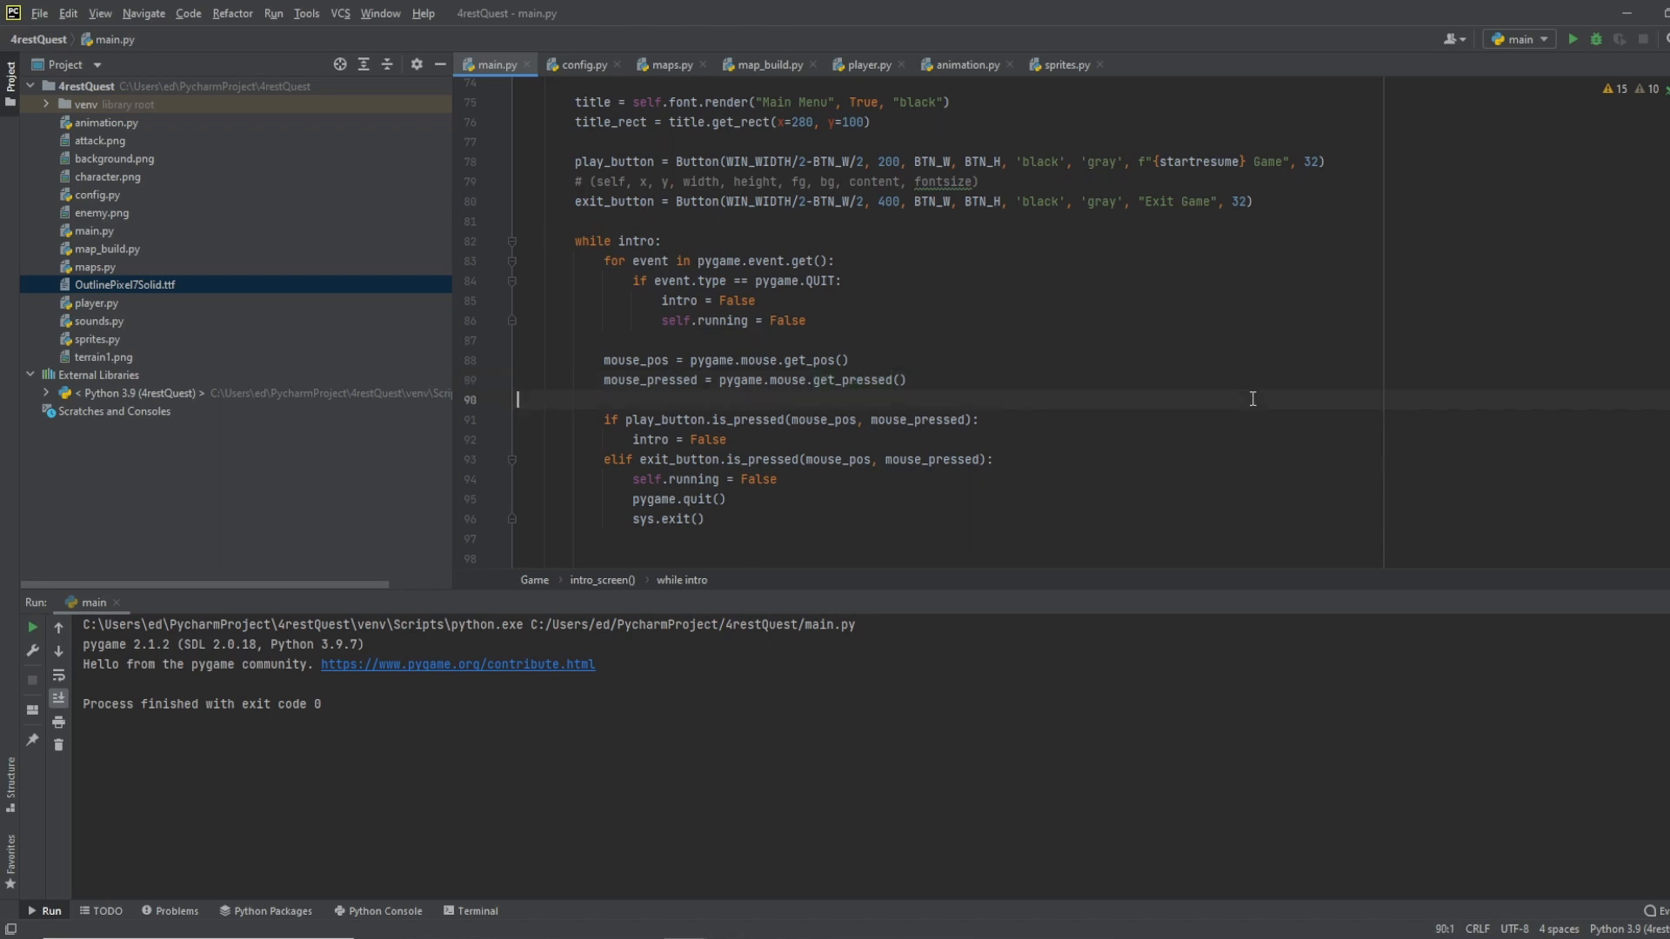
{"action": "mouse_move", "coordinate": [821, 120]}
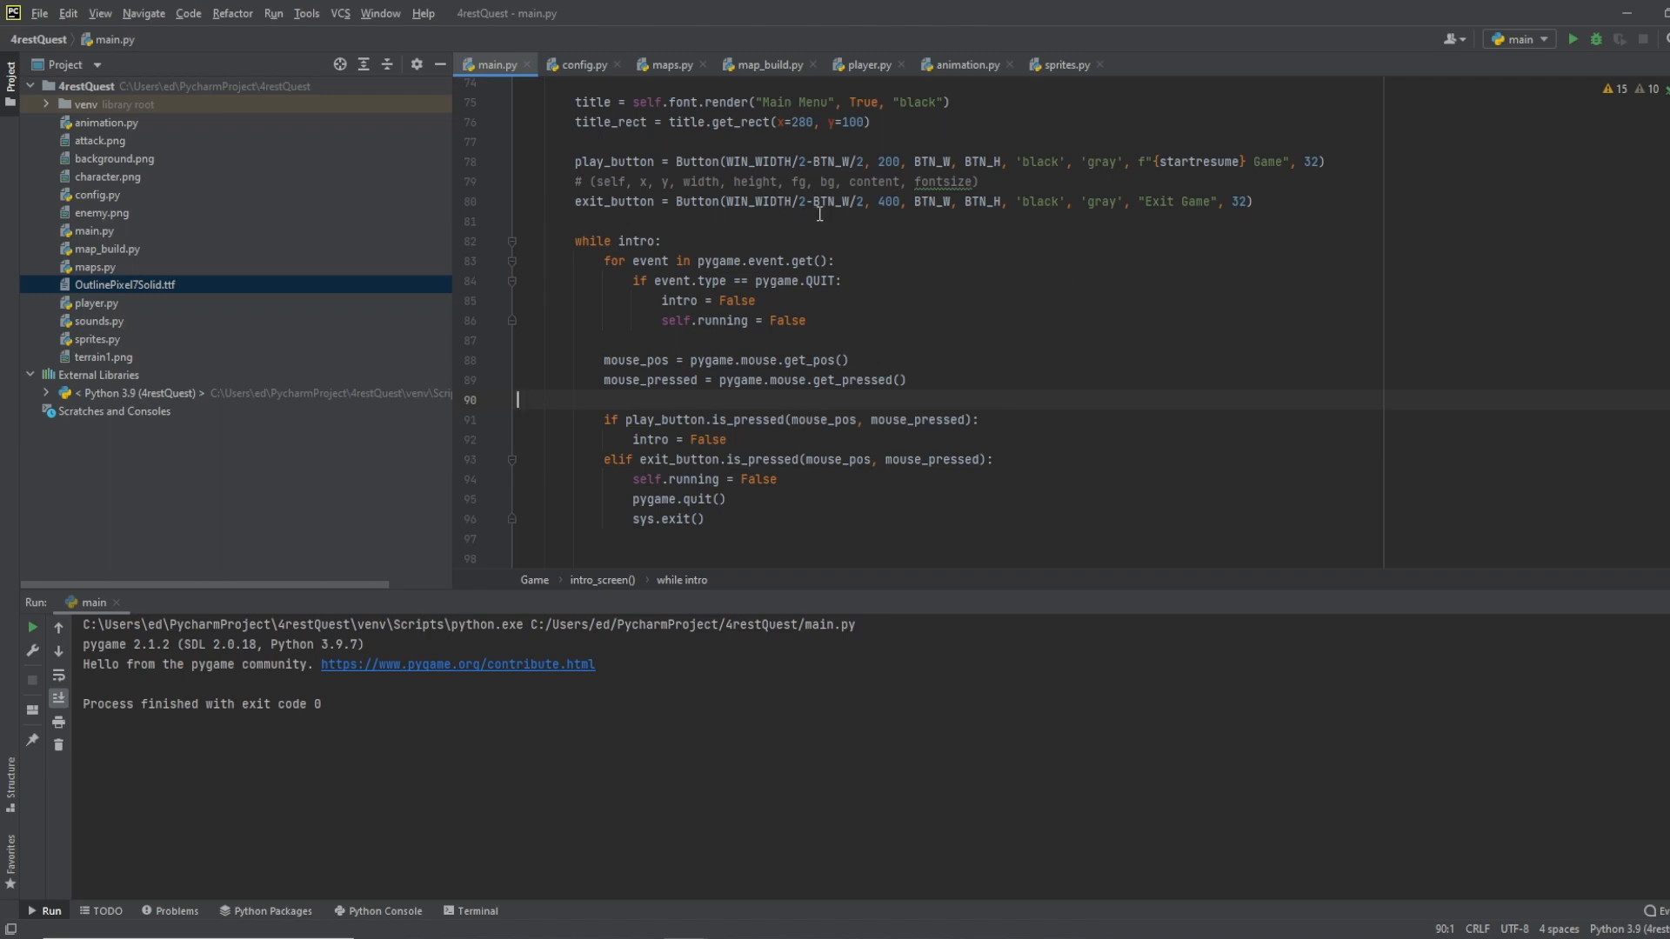
{"action": "mouse_move", "coordinate": [853, 241]}
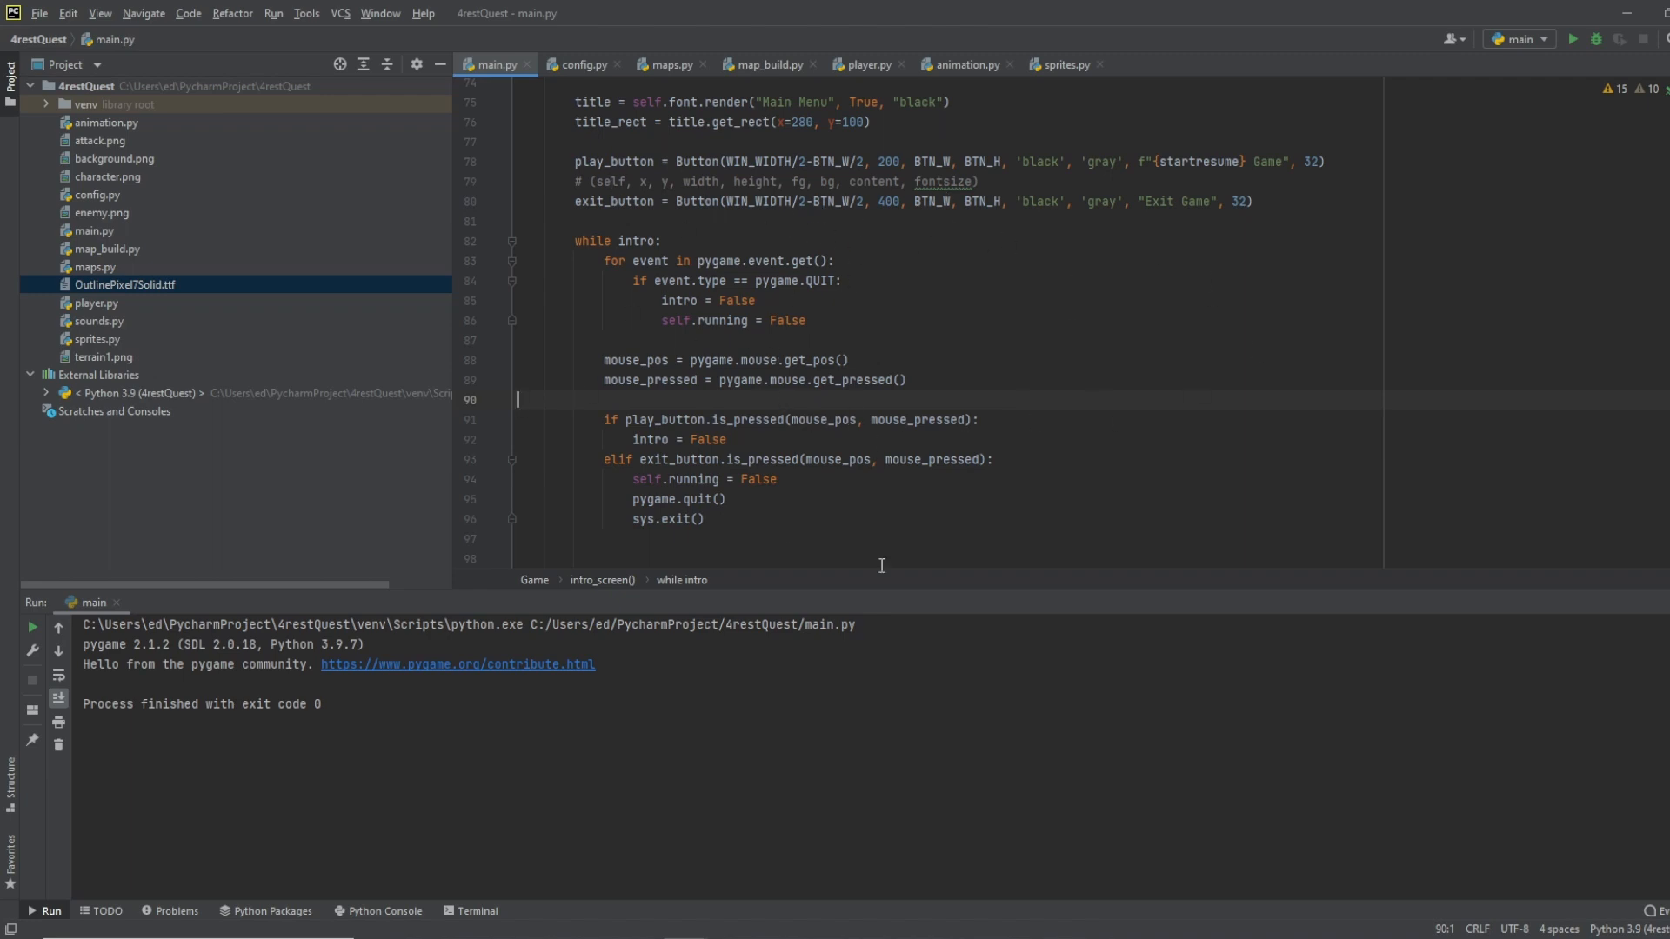
{"action": "mouse_move", "coordinate": [873, 332]}
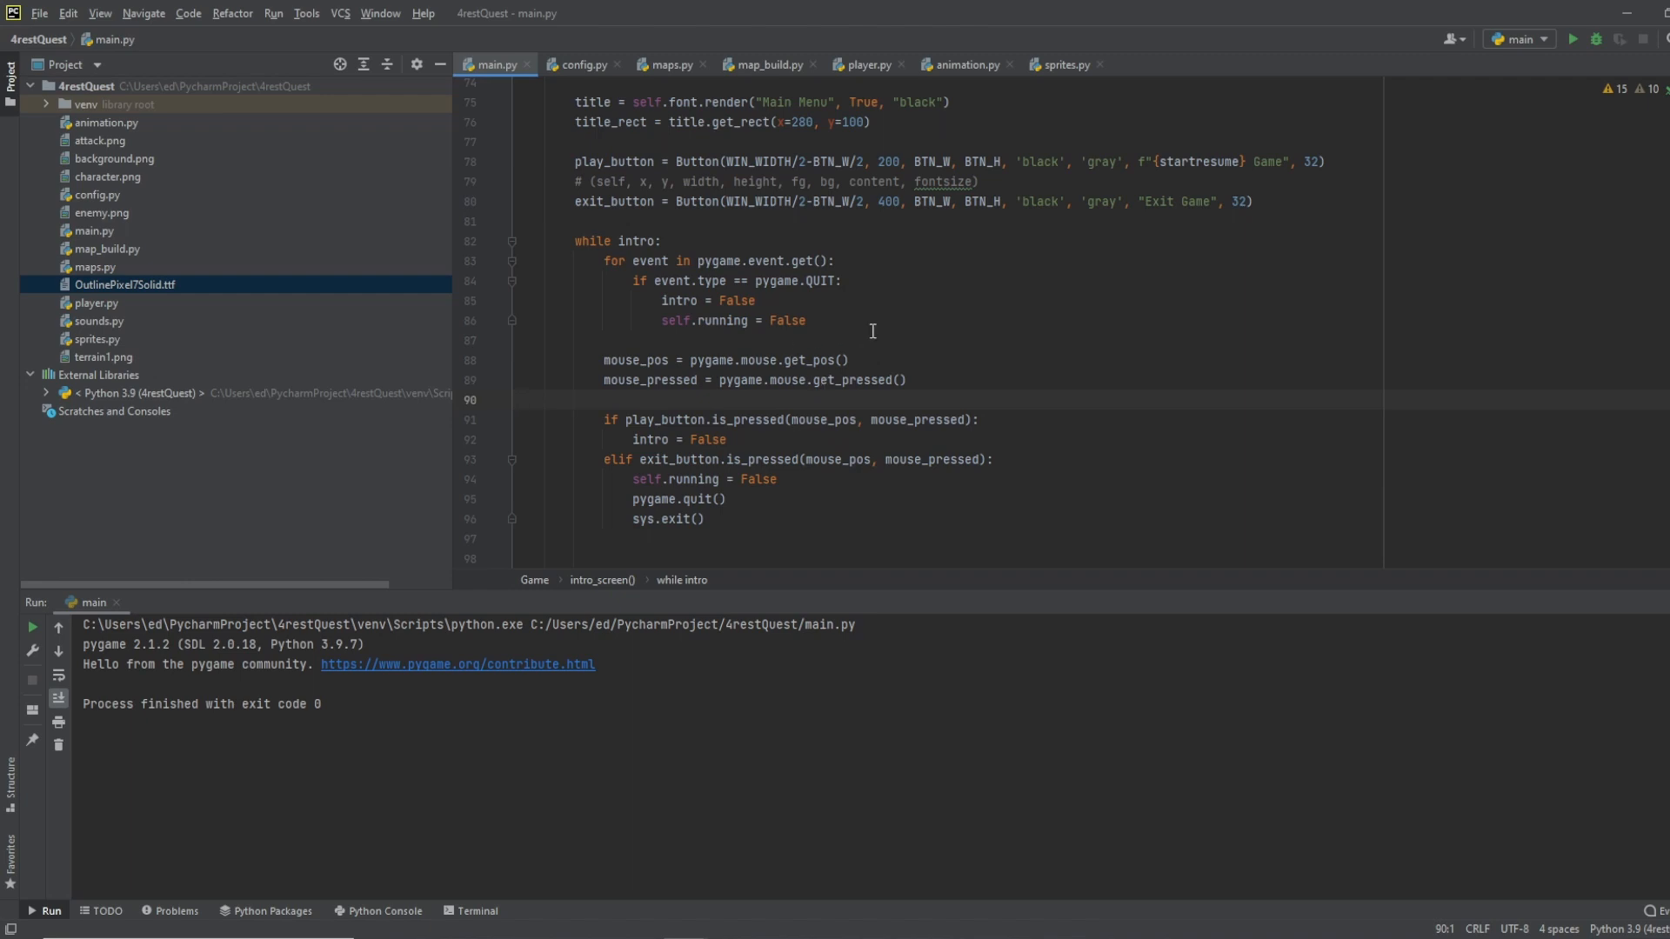
{"action": "mouse_move", "coordinate": [768, 439]}
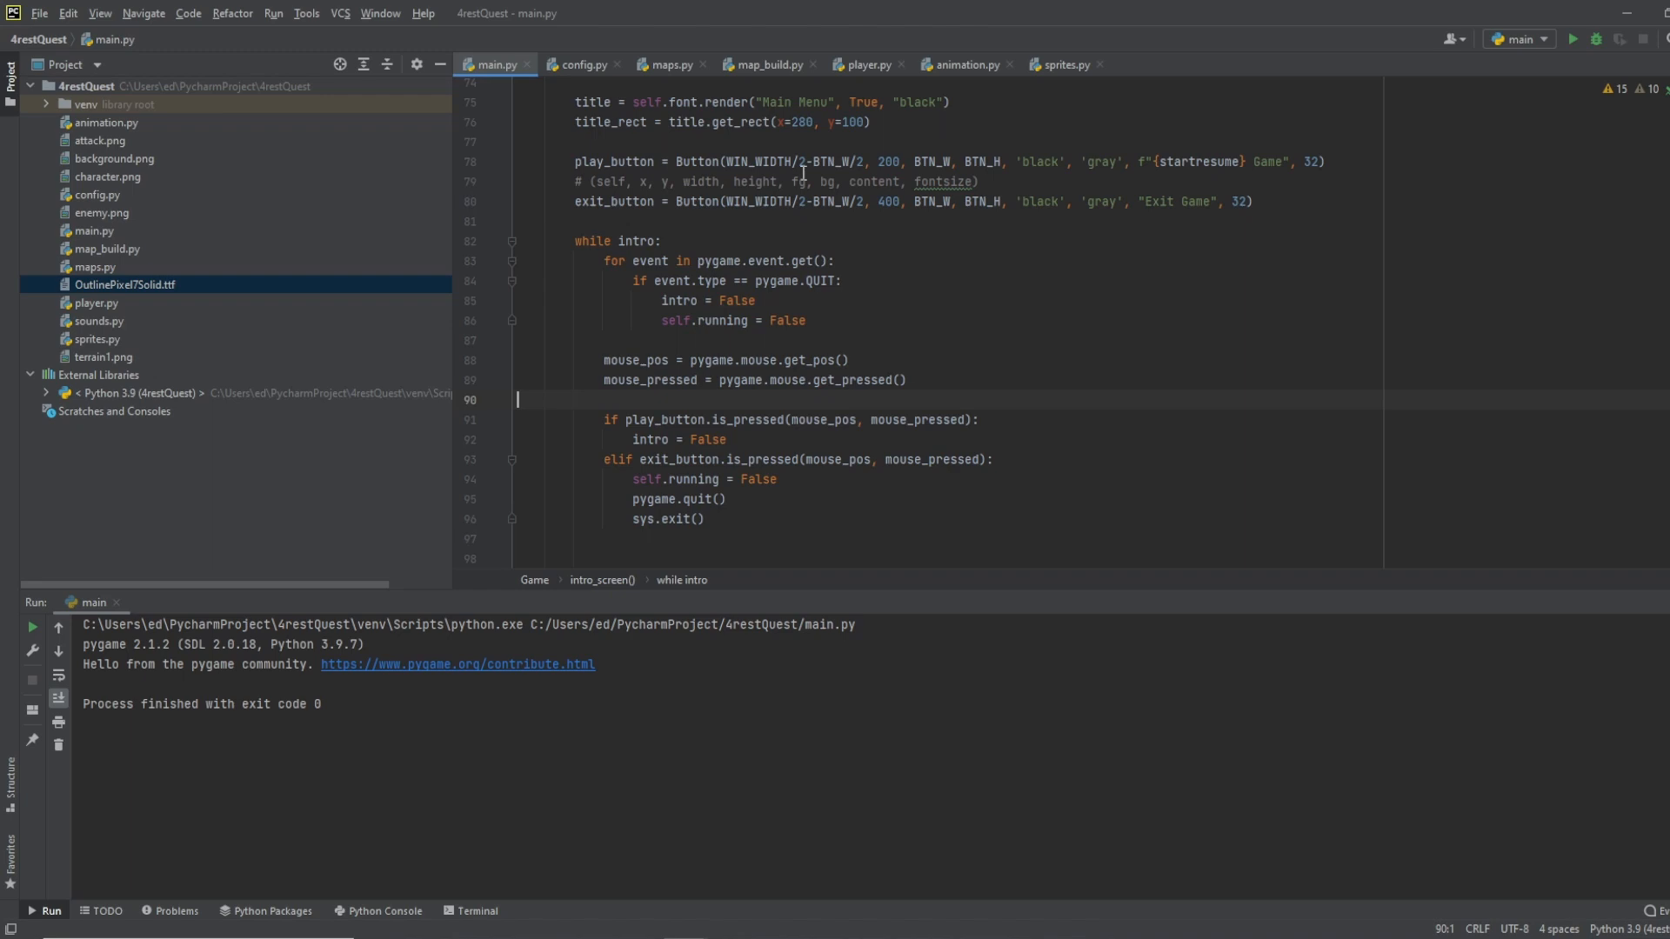
{"action": "mouse_move", "coordinate": [1114, 467]}
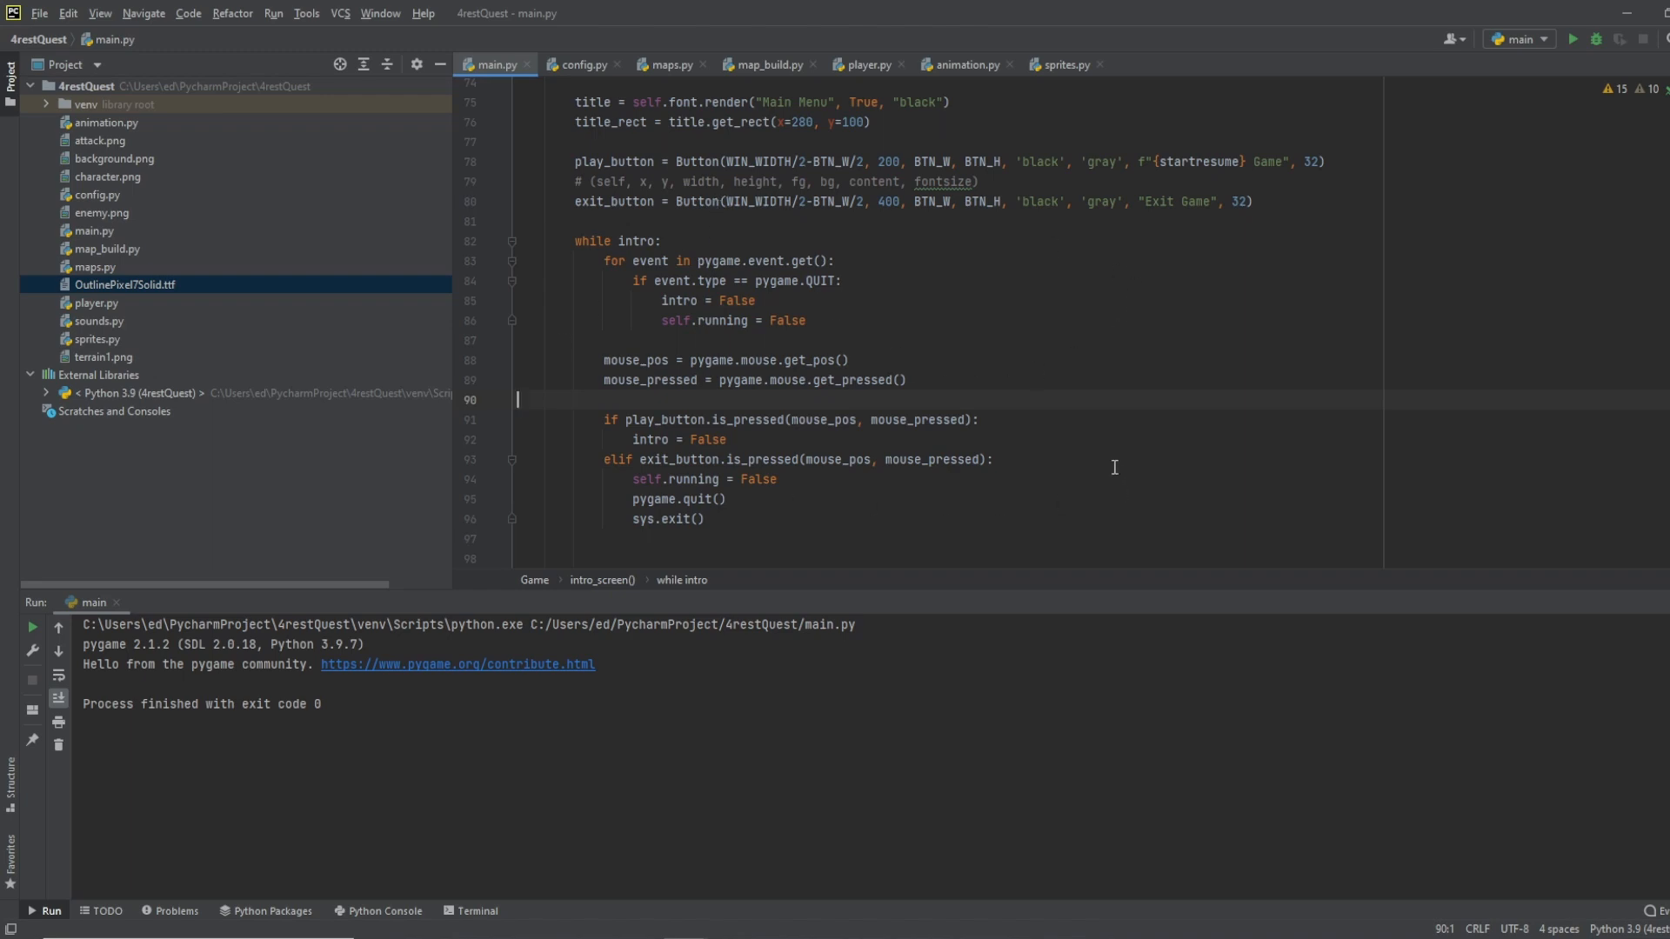
{"action": "mouse_move", "coordinate": [989, 360]}
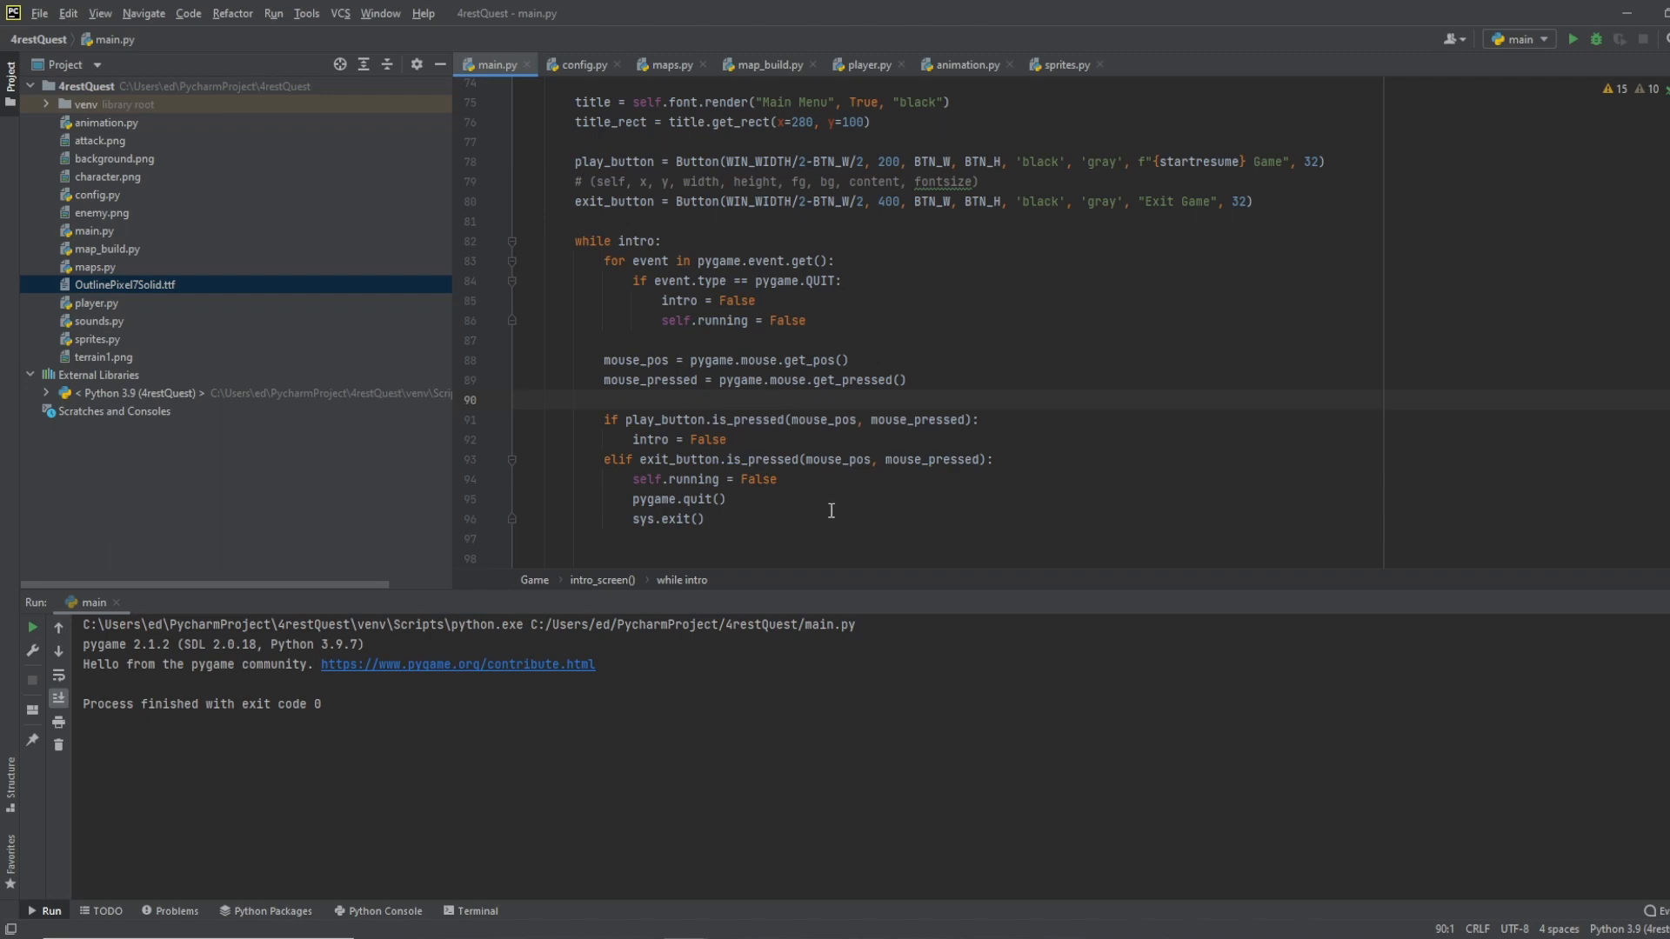
{"action": "mouse_move", "coordinate": [827, 518]}
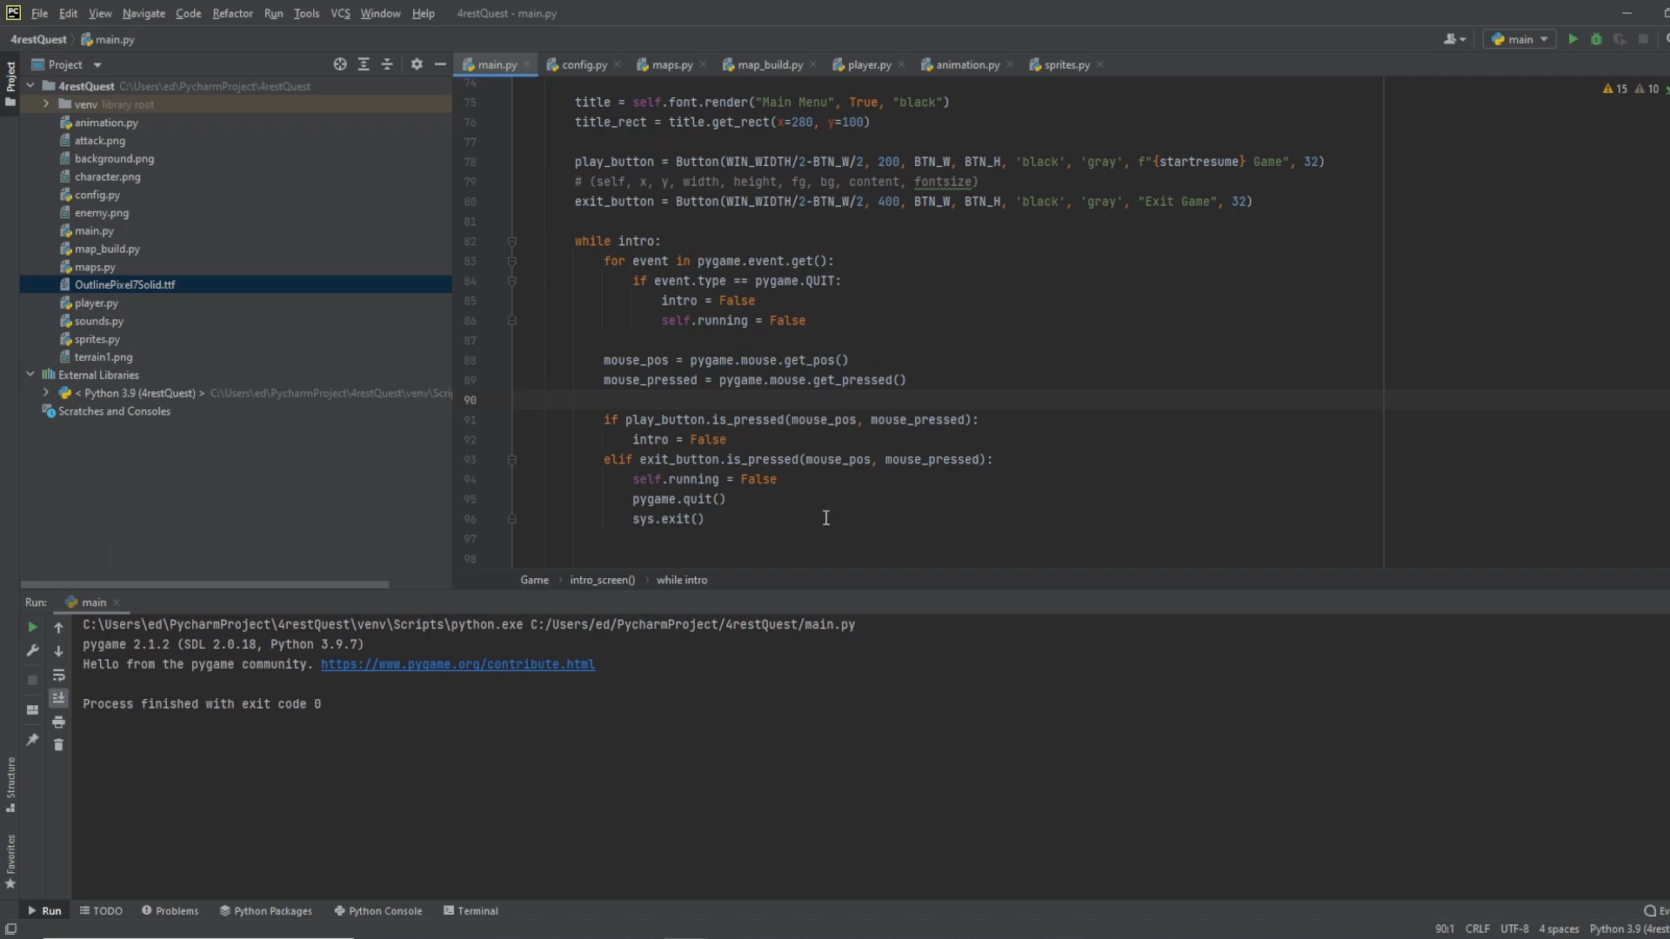
{"action": "mouse_move", "coordinate": [820, 504]}
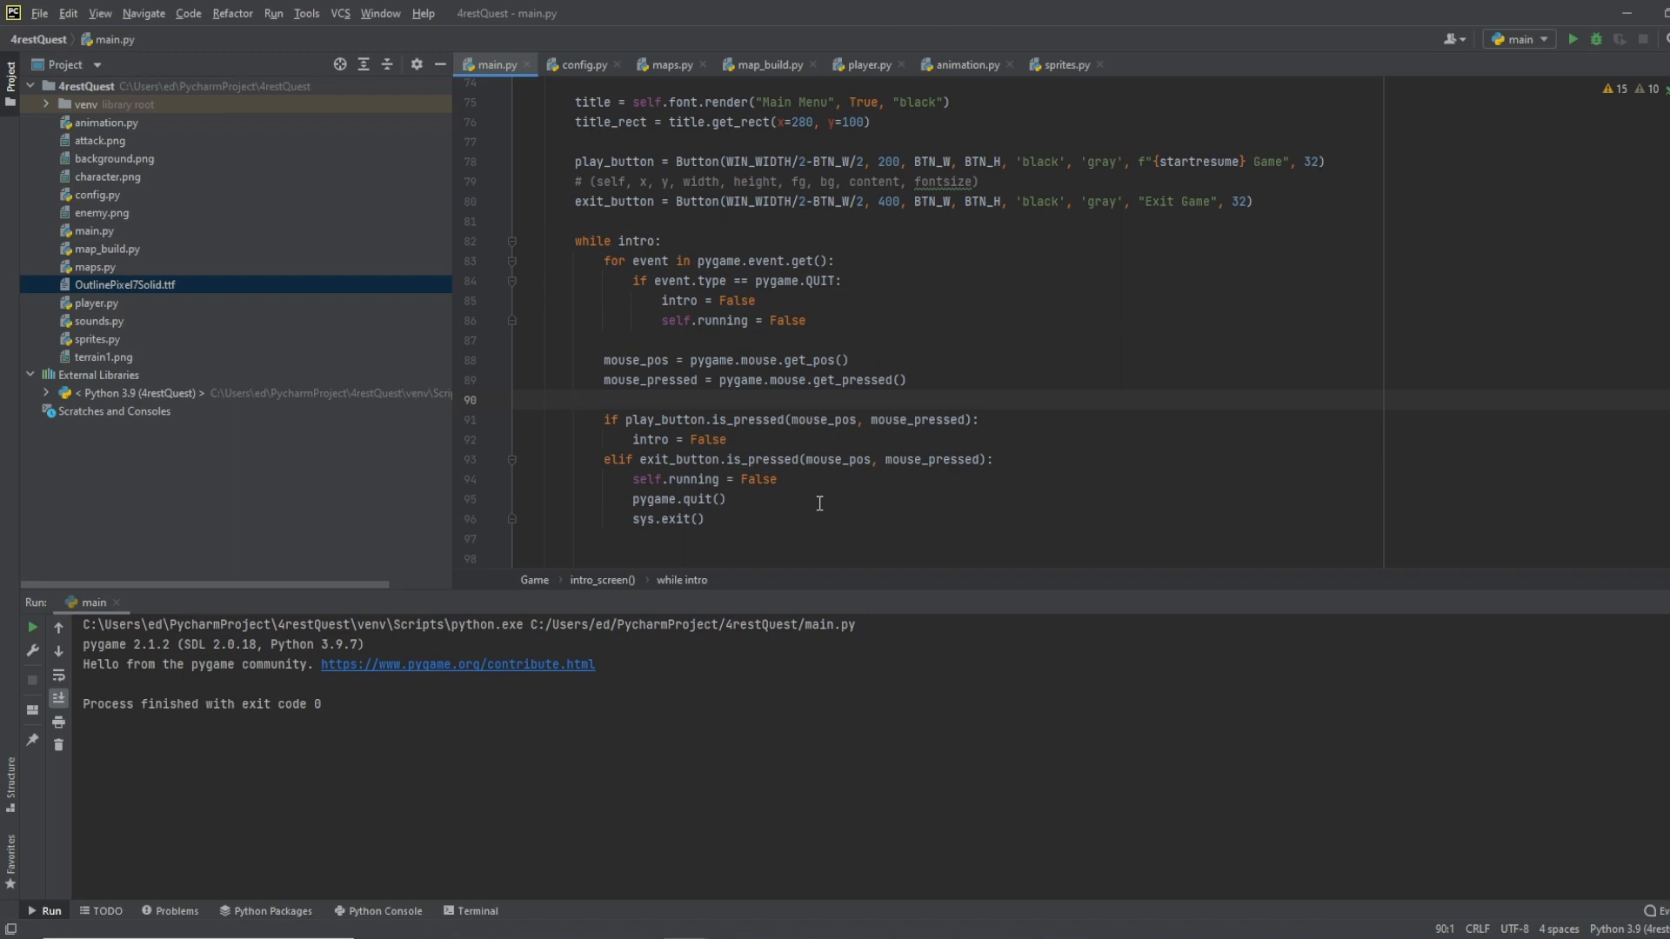
{"action": "mouse_move", "coordinate": [773, 523]}
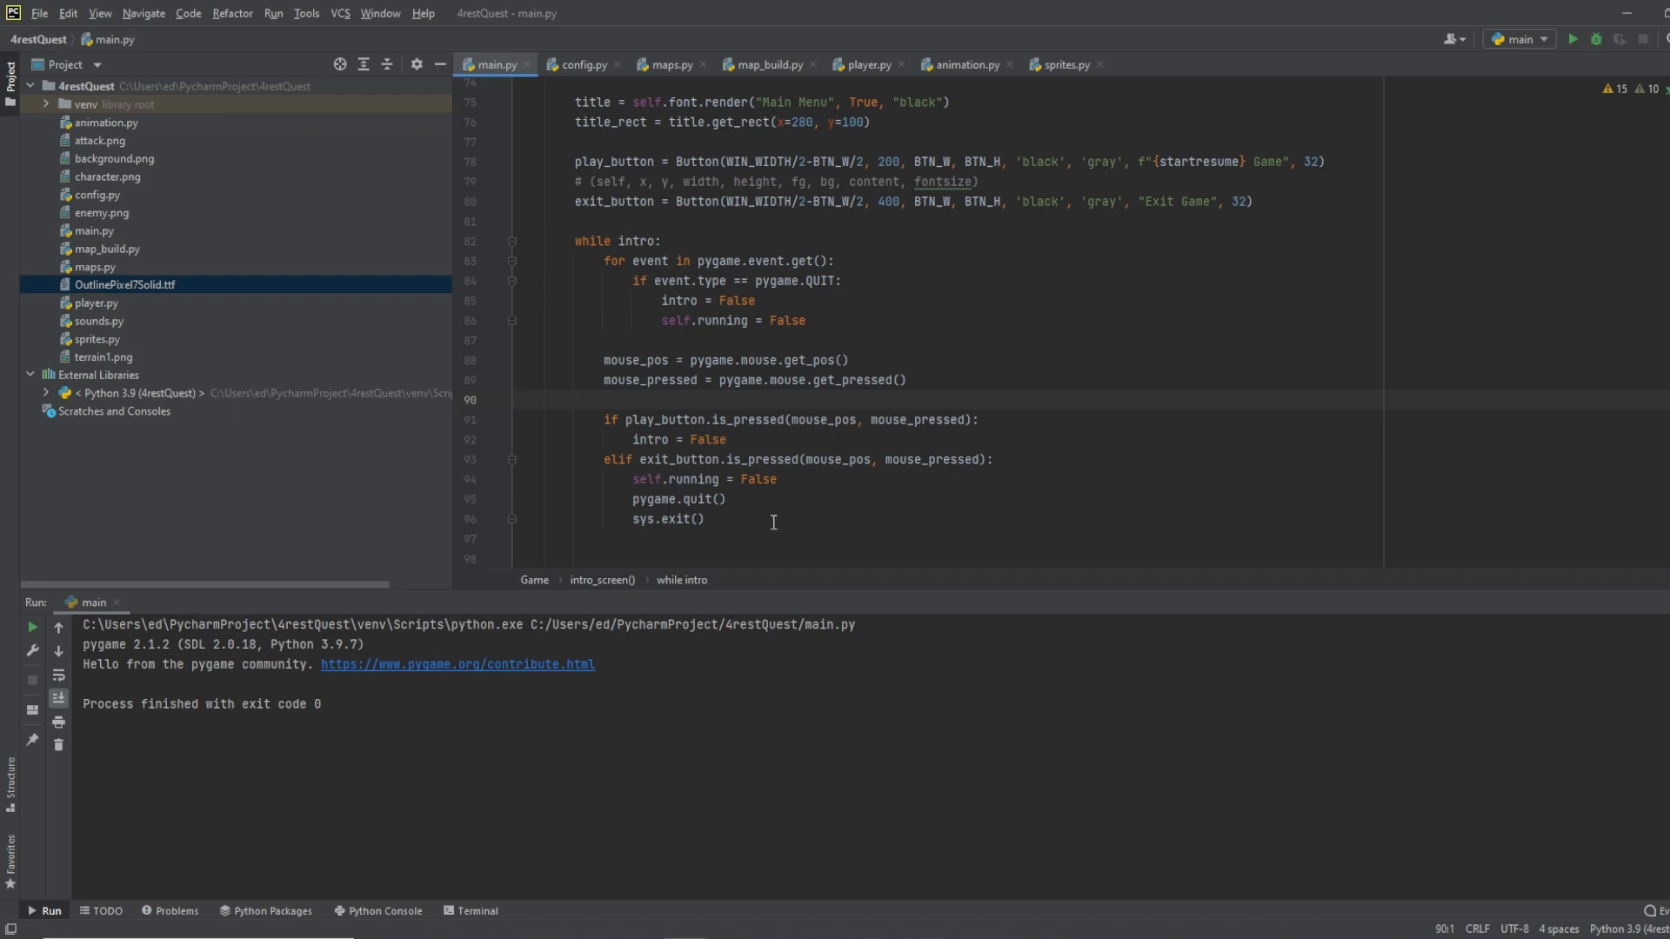
{"action": "mouse_move", "coordinate": [787, 490]}
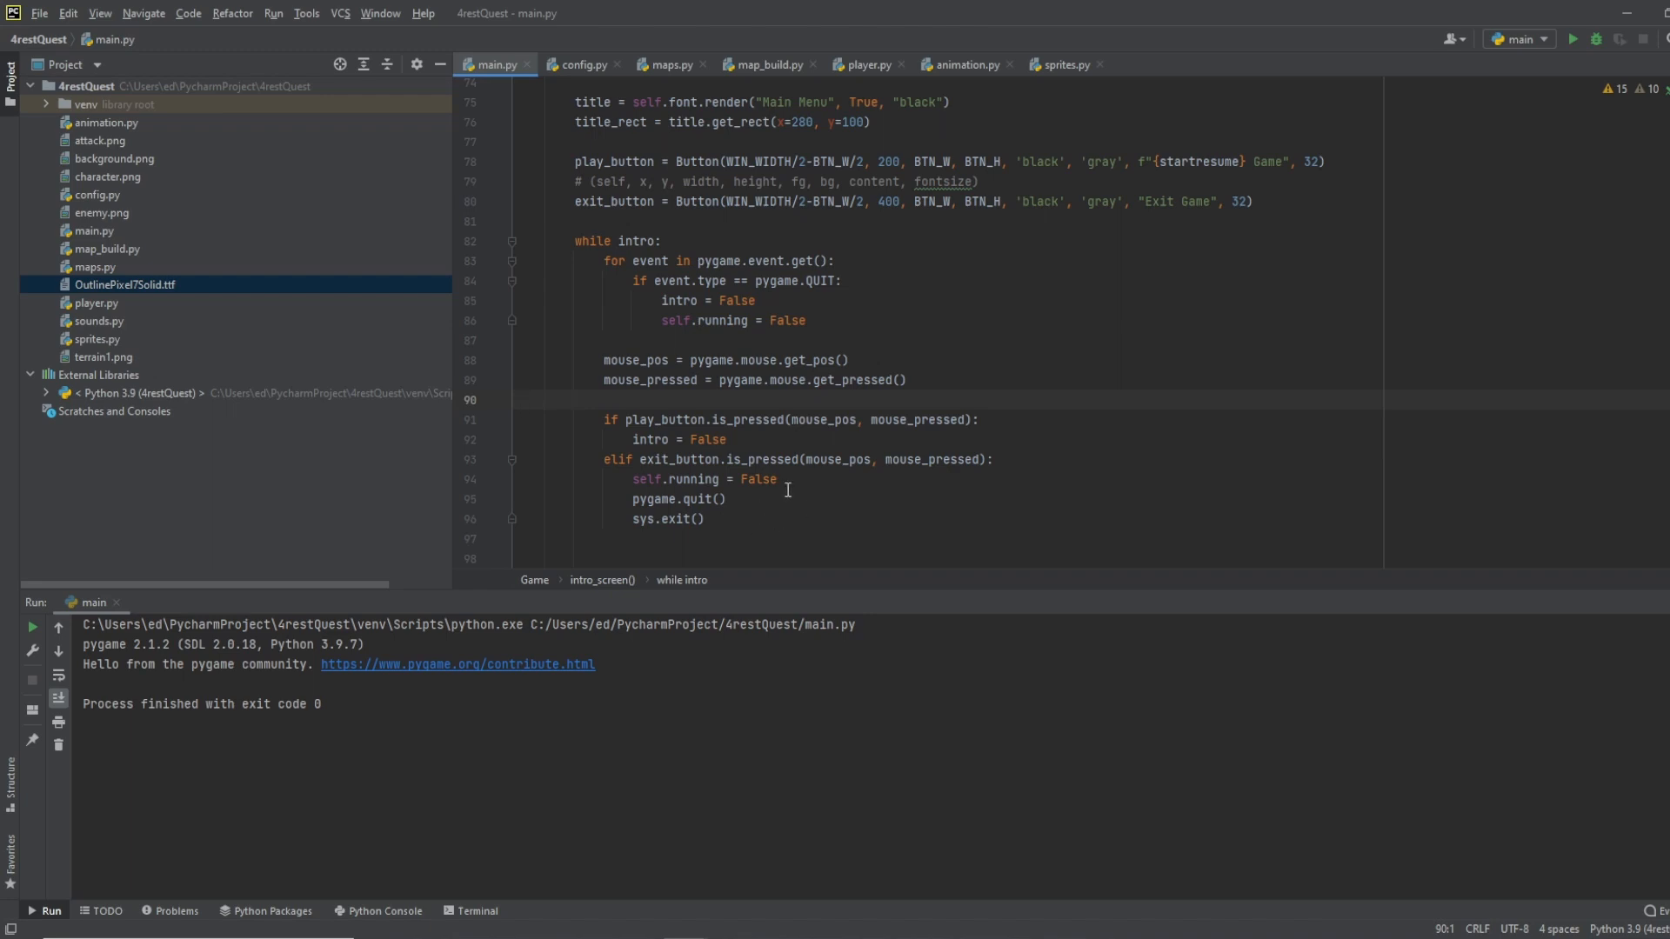